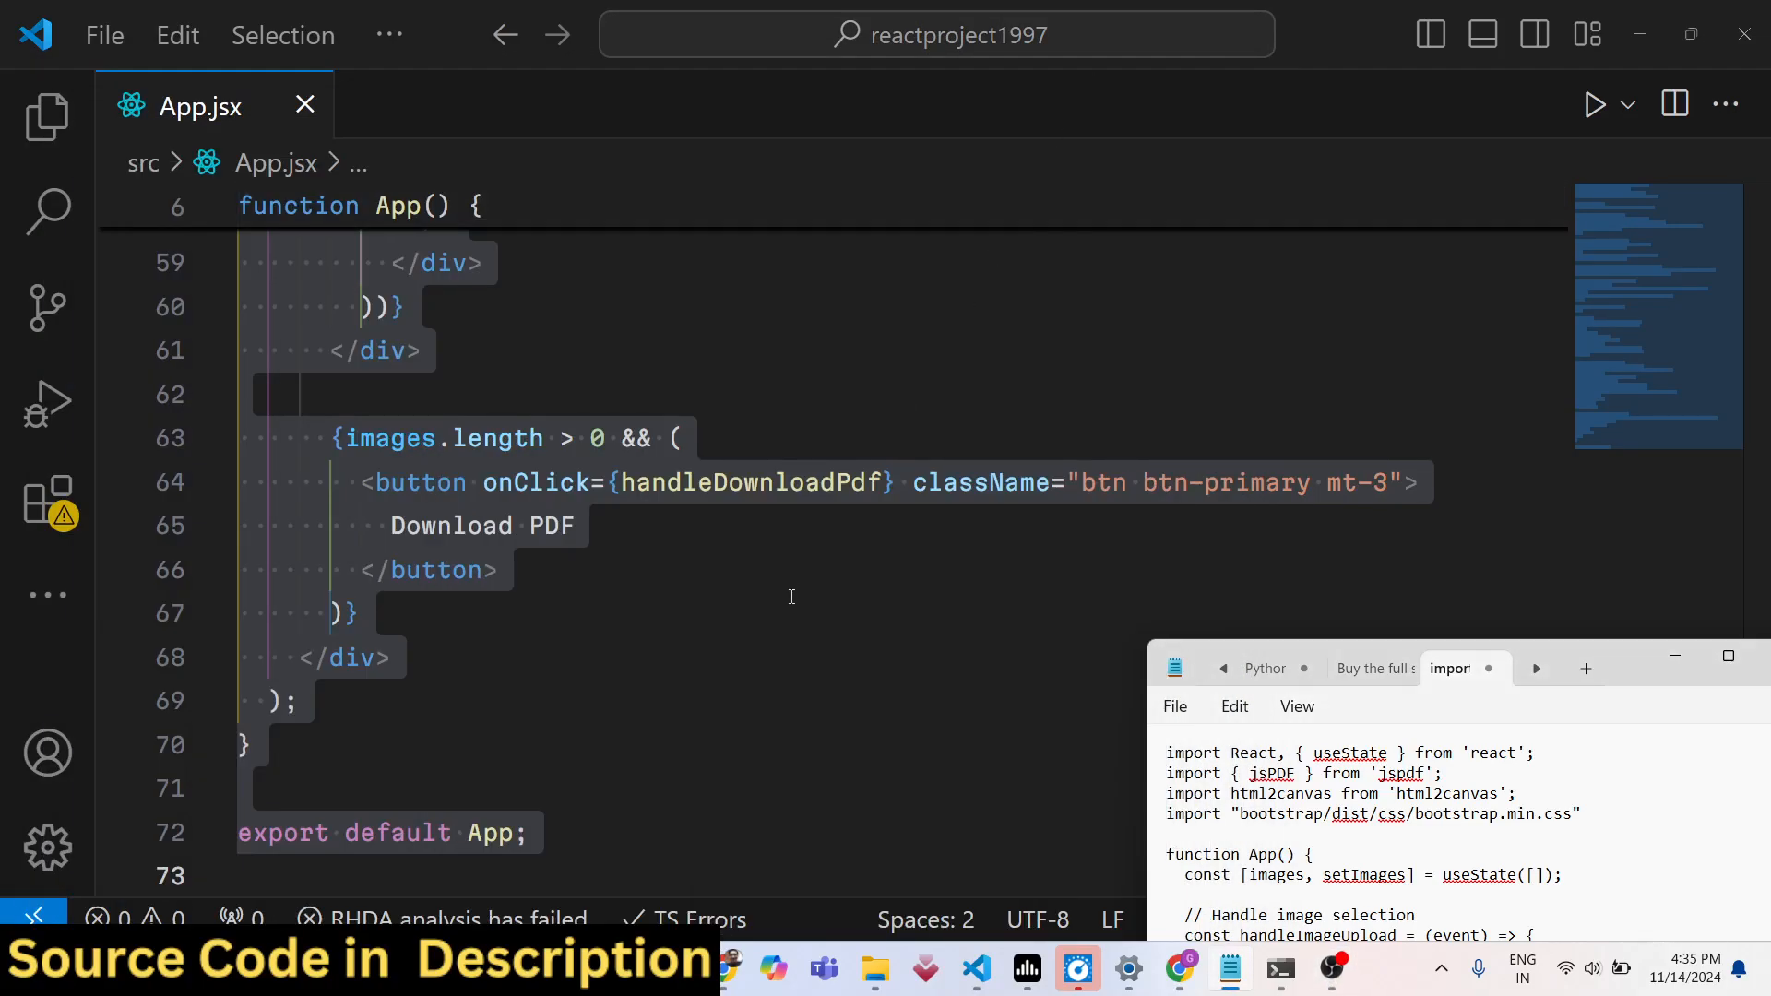
Review handleDownloadPdf in App.jsx, then view the running app at localhost:5173 in Chrome
scroll(up, 3)
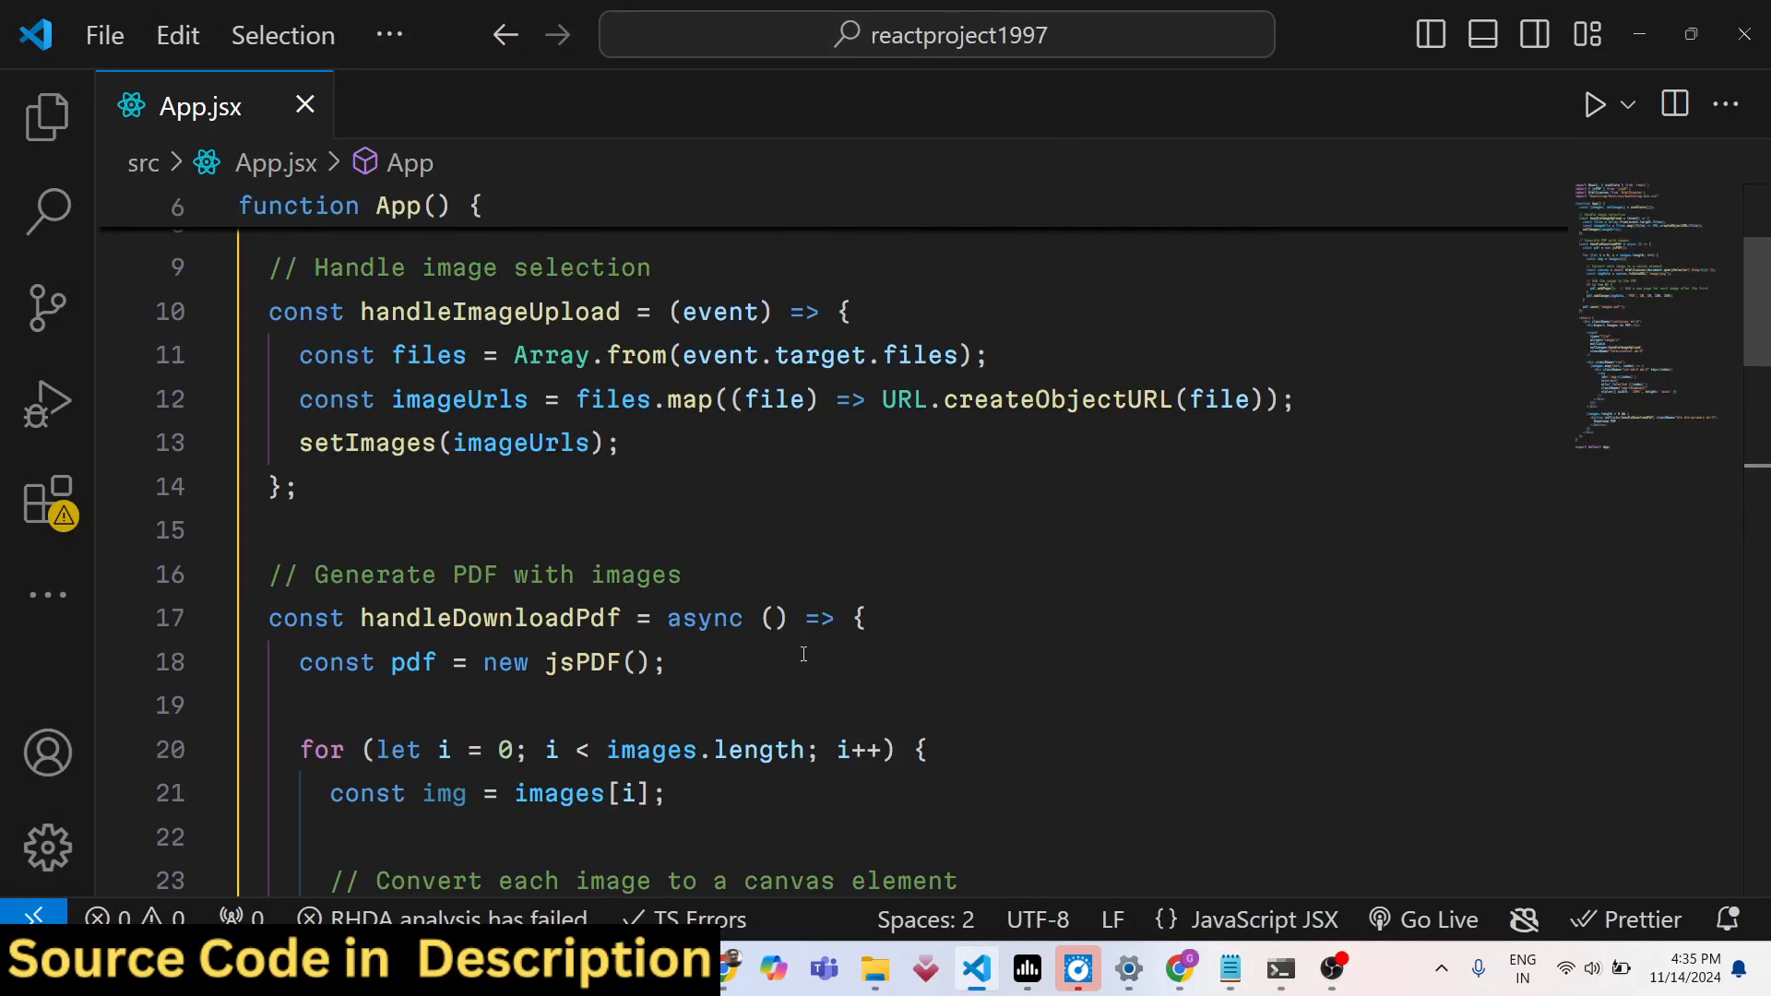
click(1178, 968)
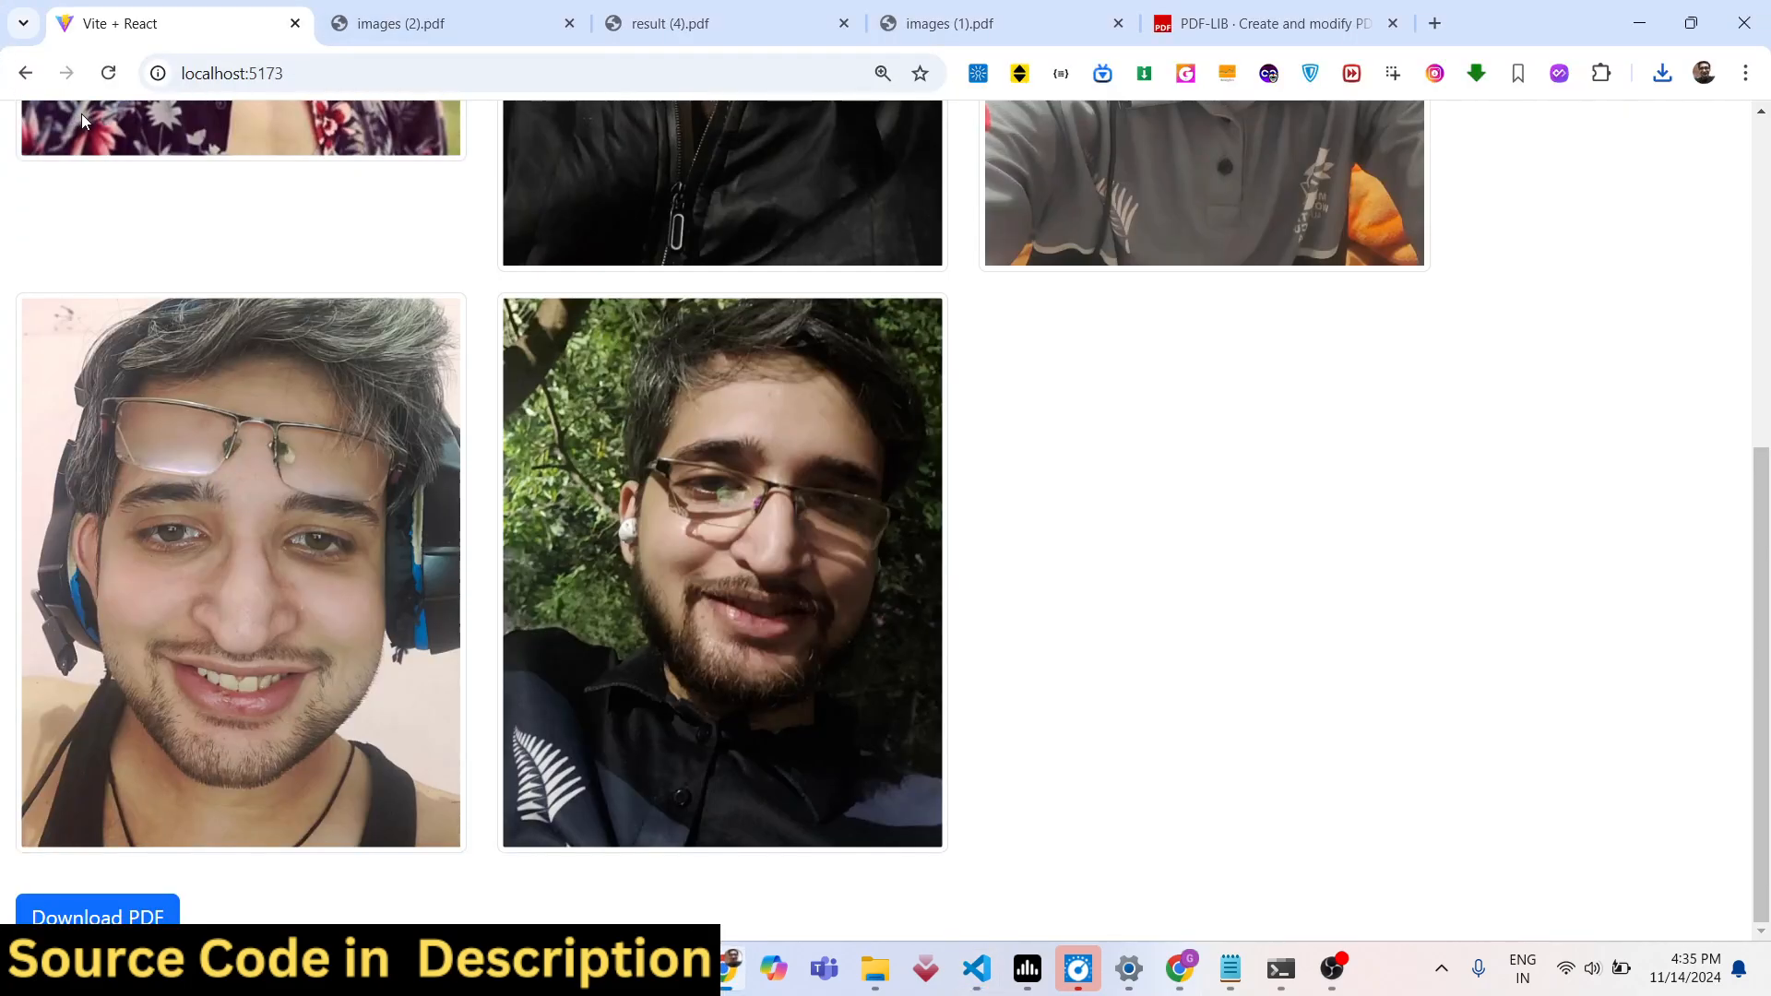
Reload the app, upload all five codepics jpg photos, and download them as a PDF
click(86, 562)
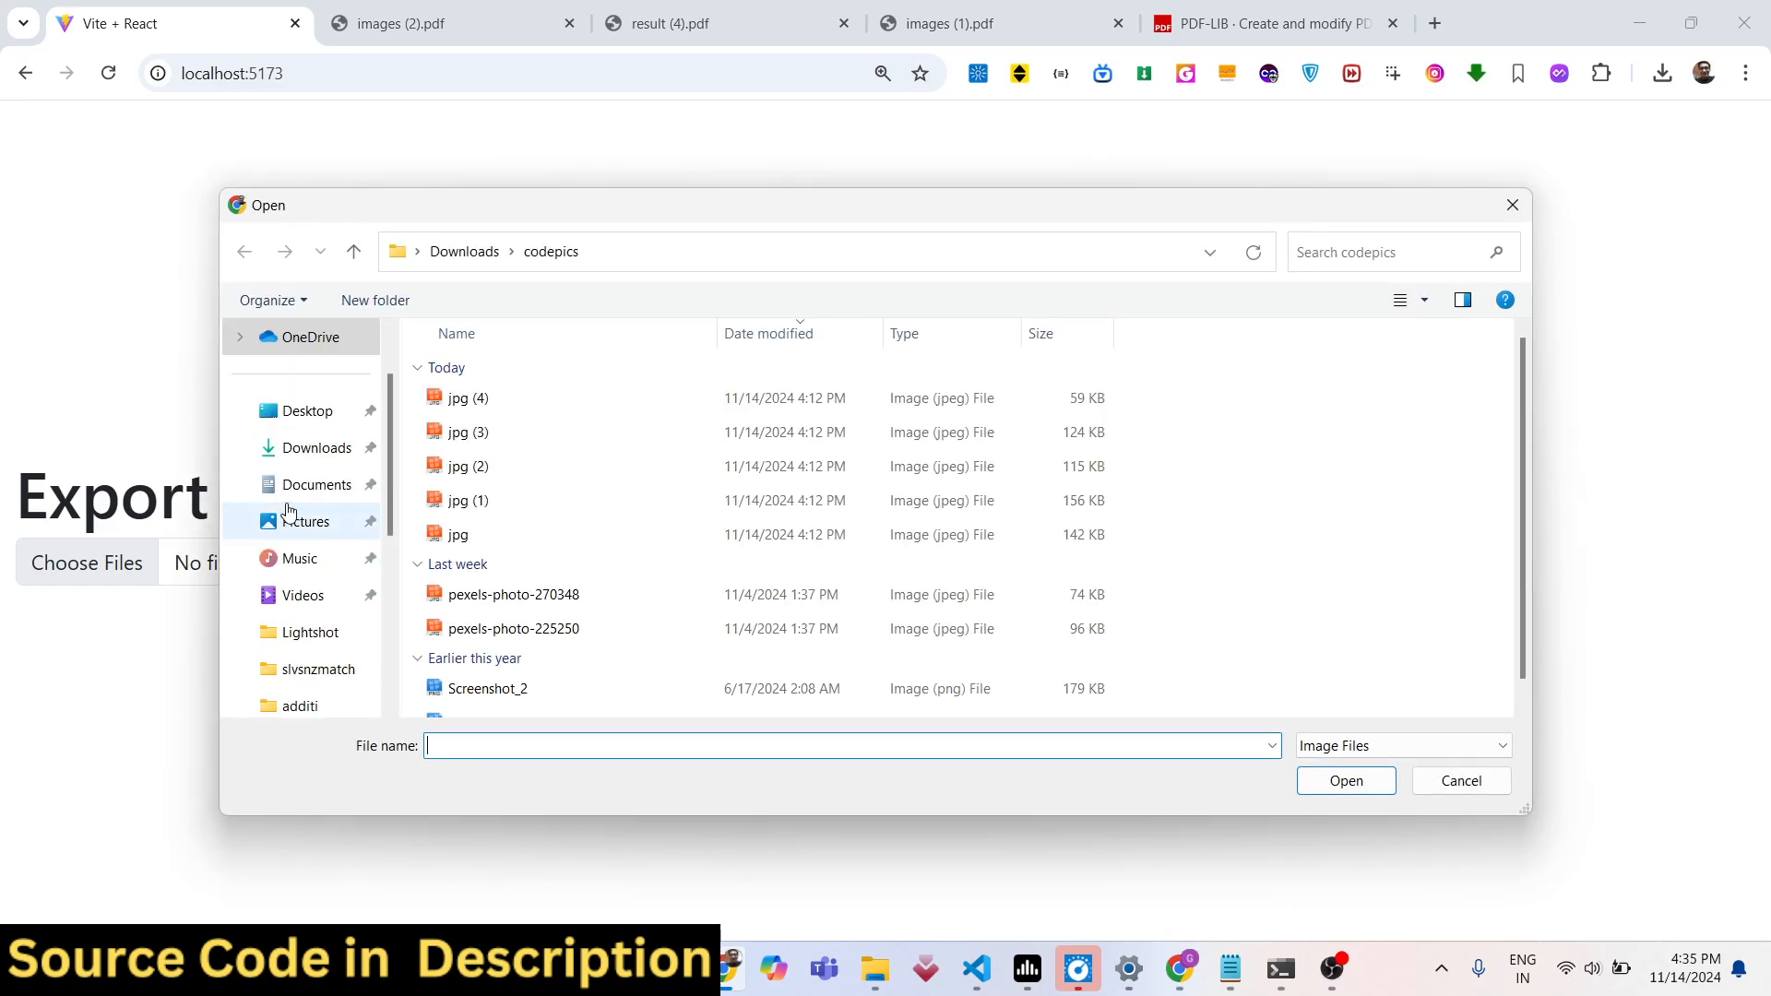
click(464, 398)
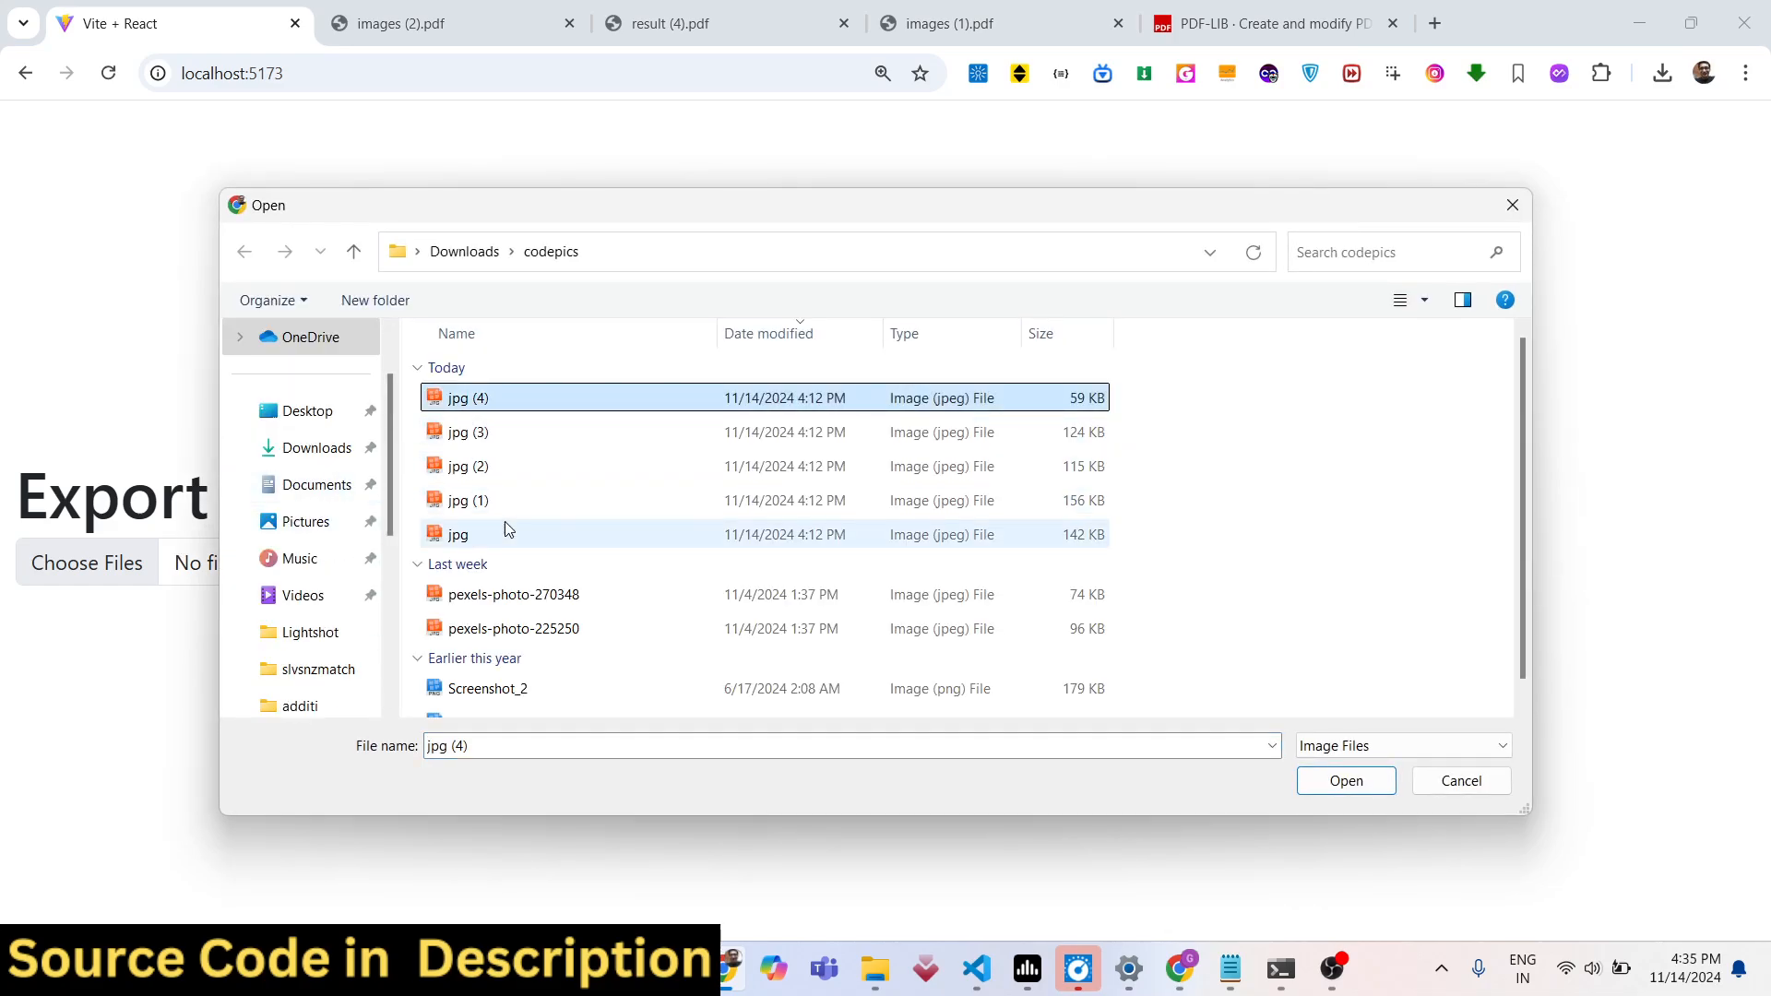
click(1344, 781)
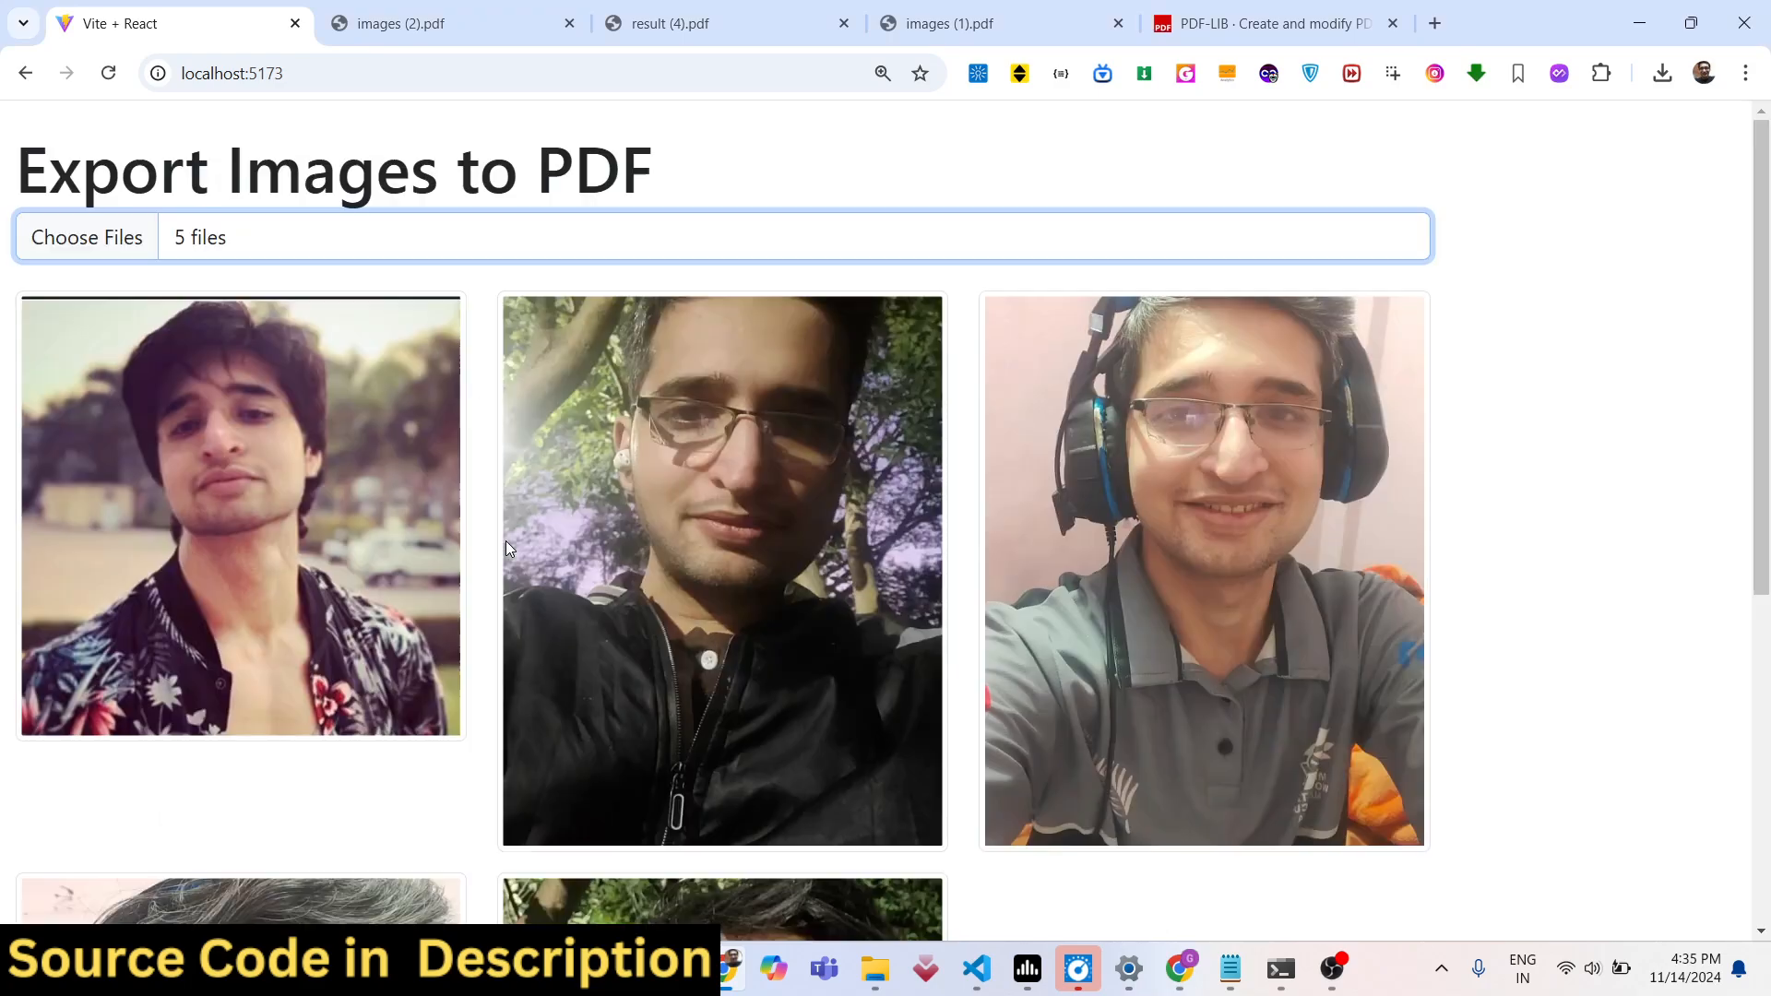
mouse_move(323, 346)
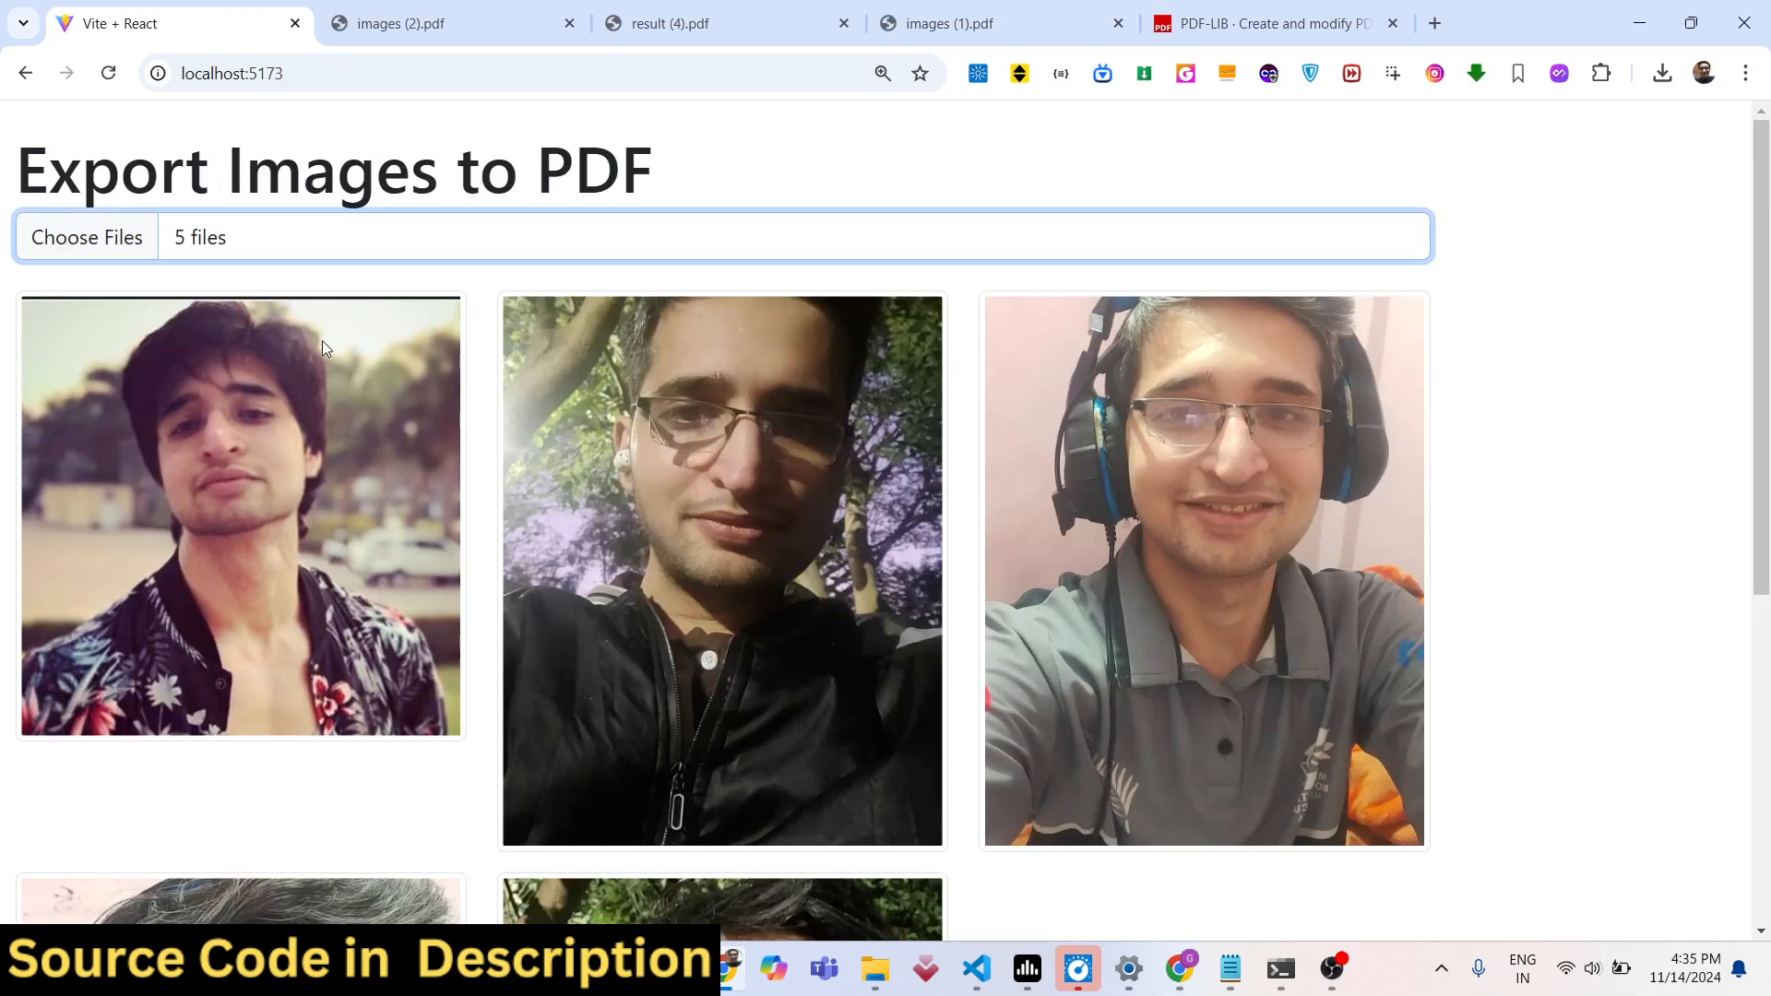
mouse_move(392, 588)
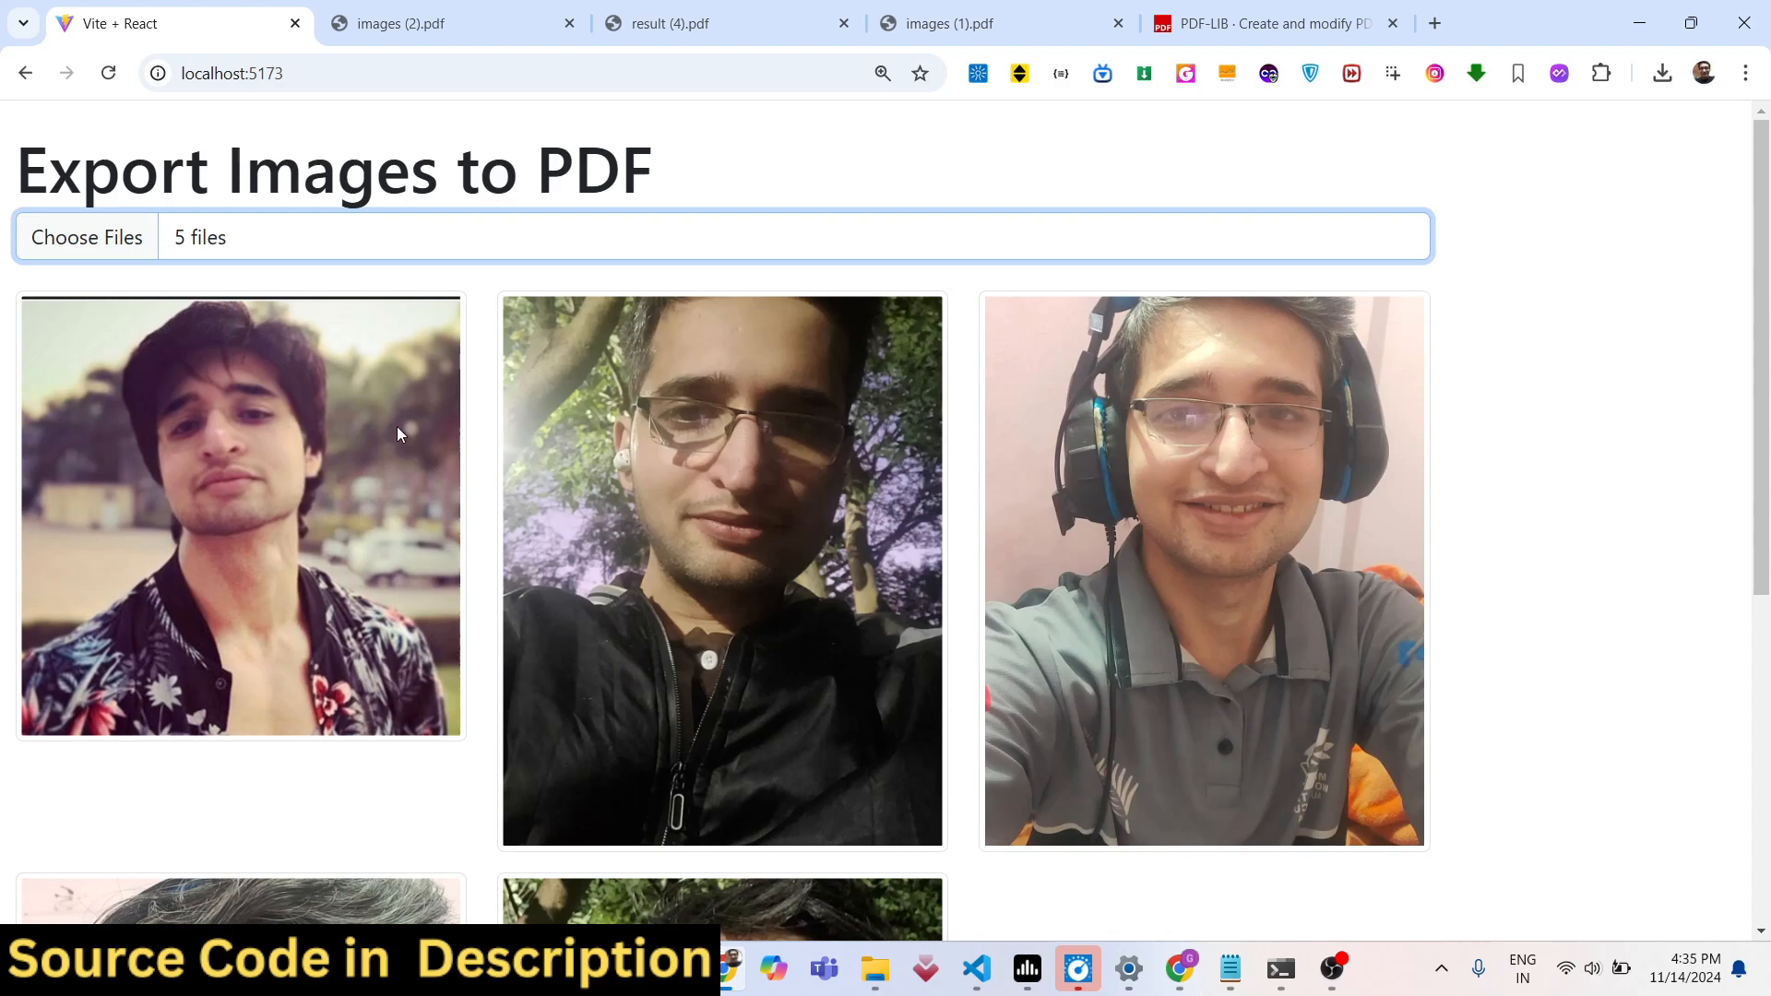
scroll(down, 3)
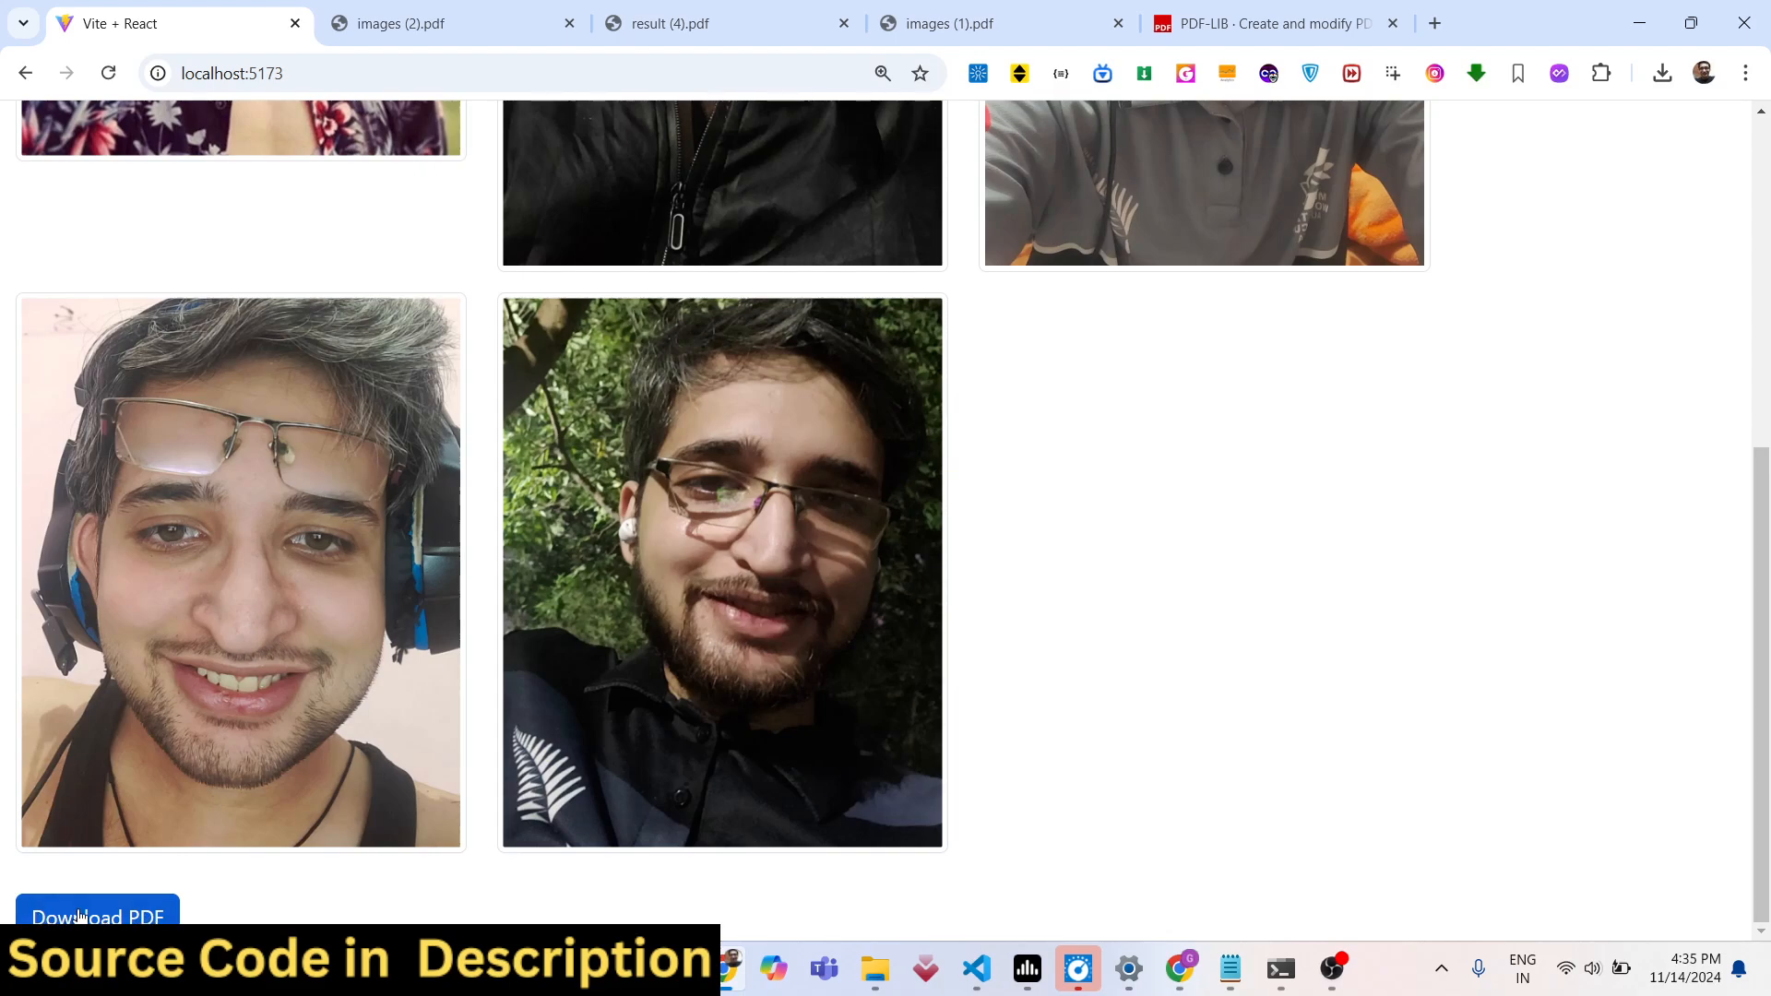
click(1660, 72)
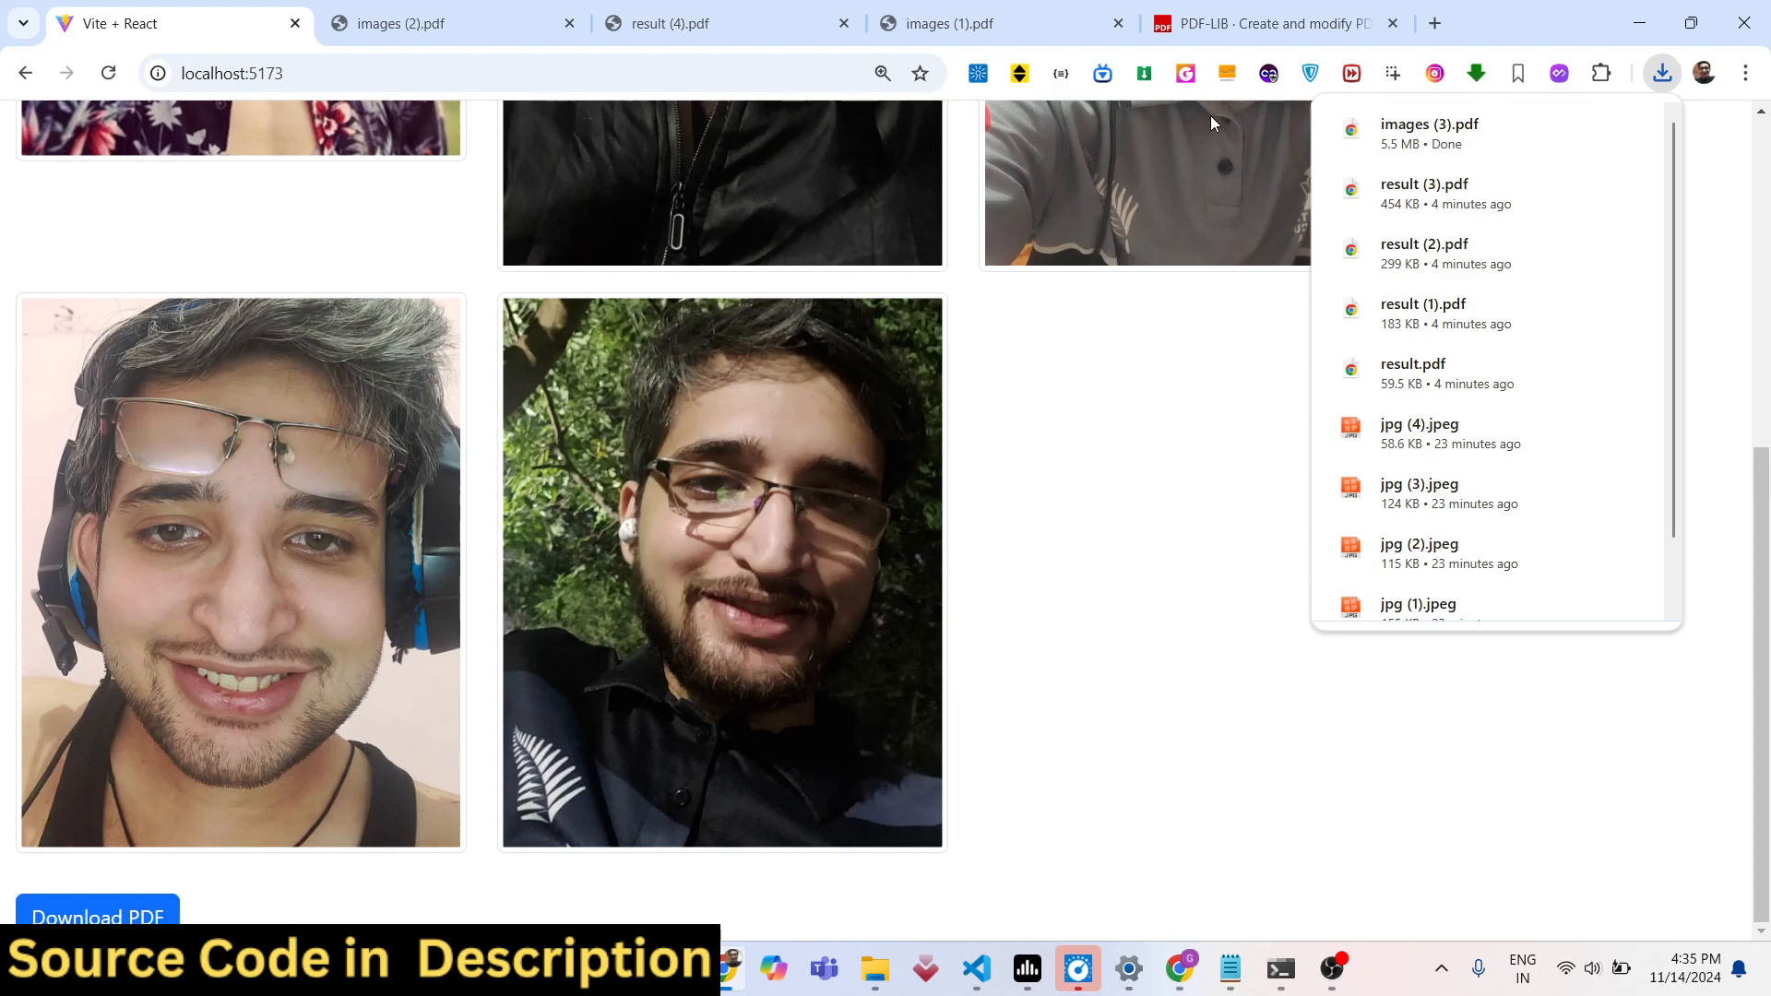
Open images (3).pdf and scroll through its five single-photo pages
click(1429, 124)
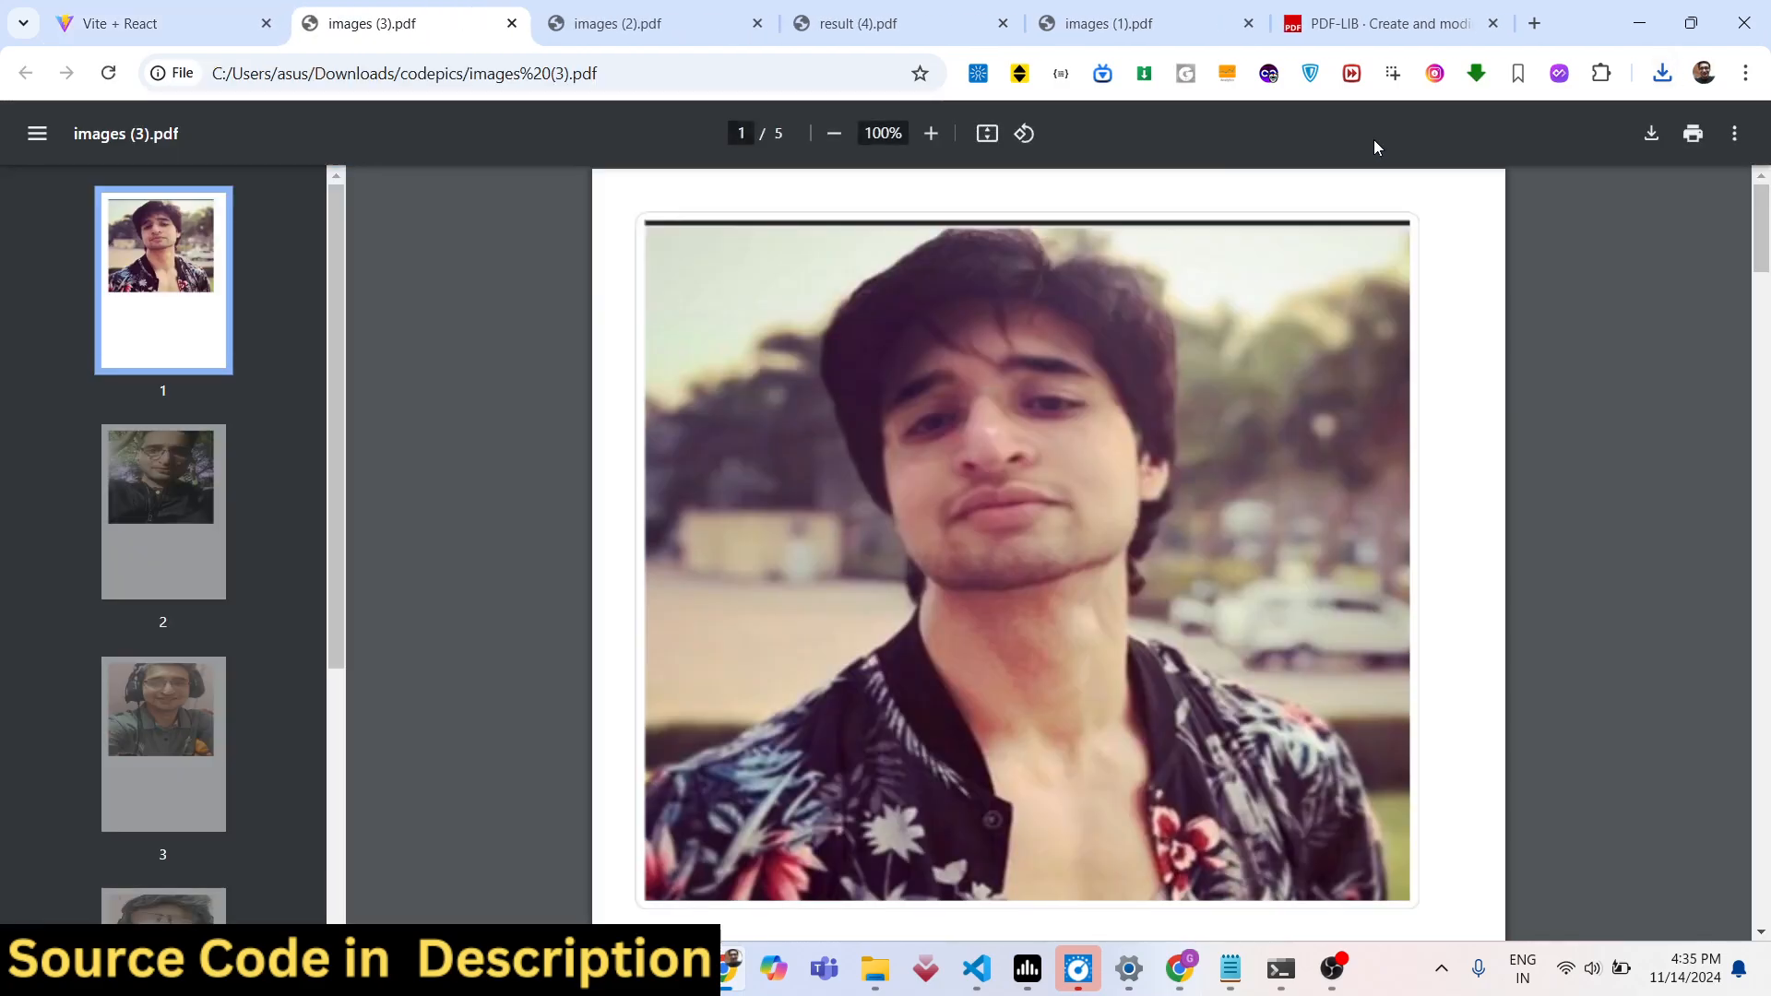
mouse_move(650, 381)
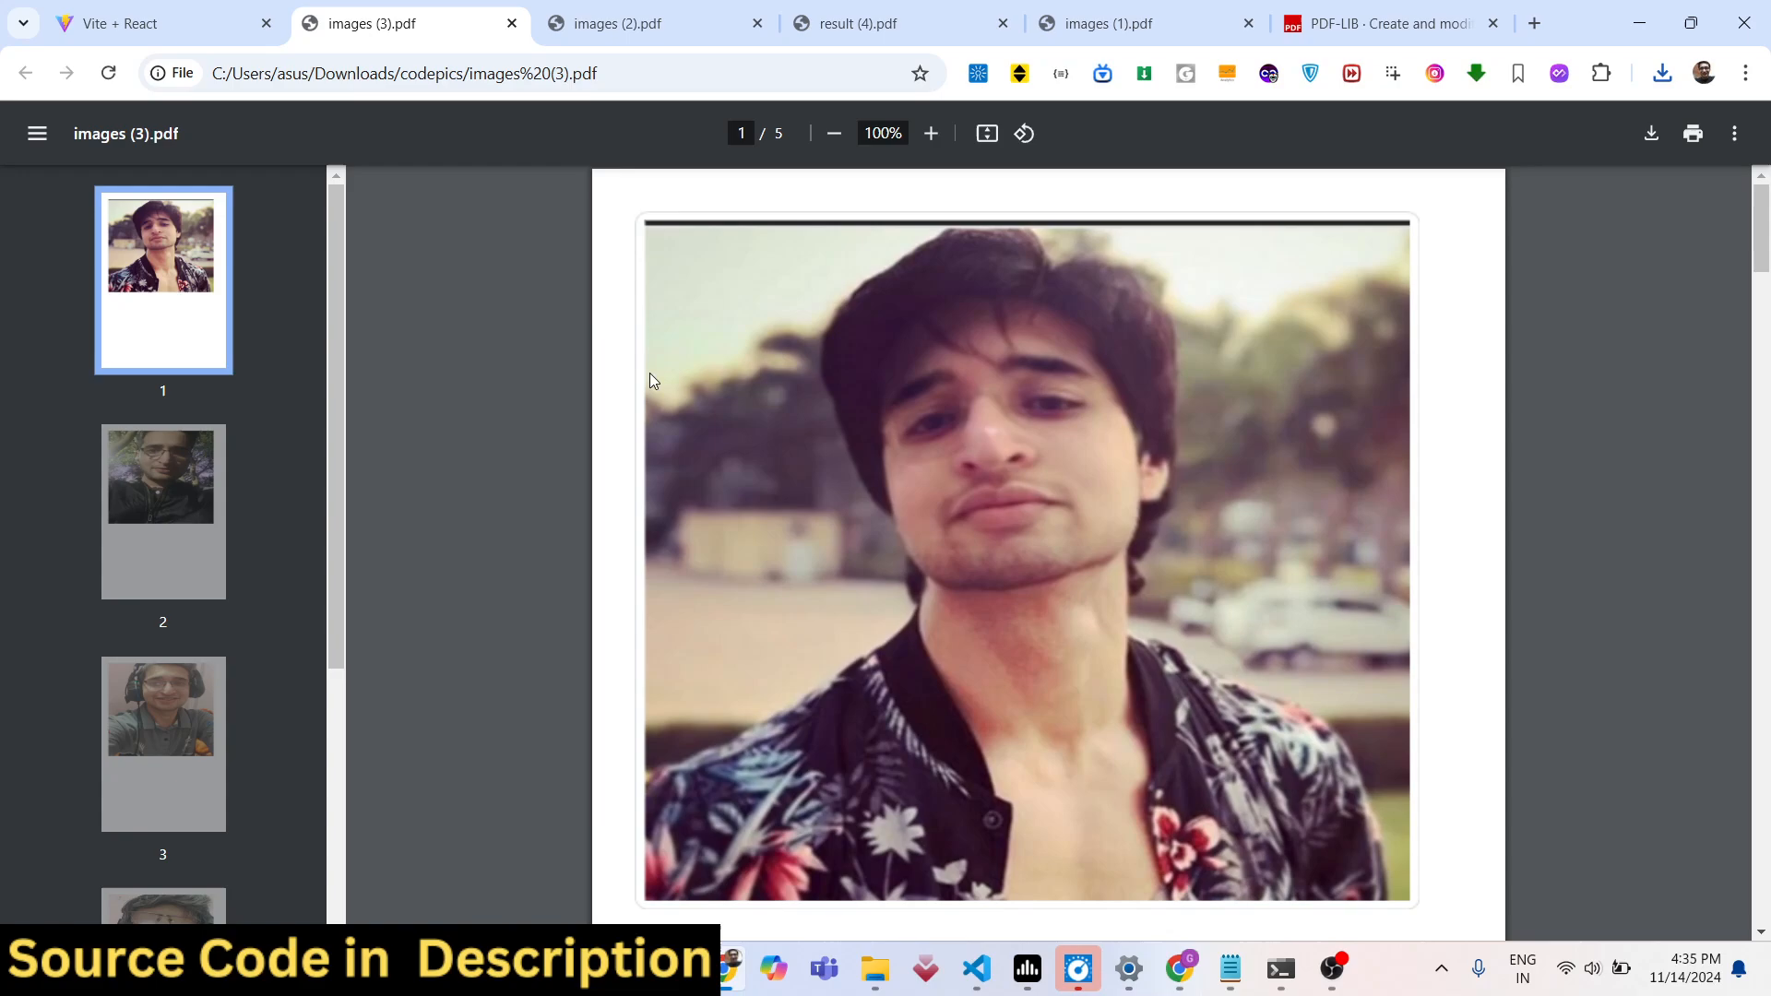
mouse_move(830, 328)
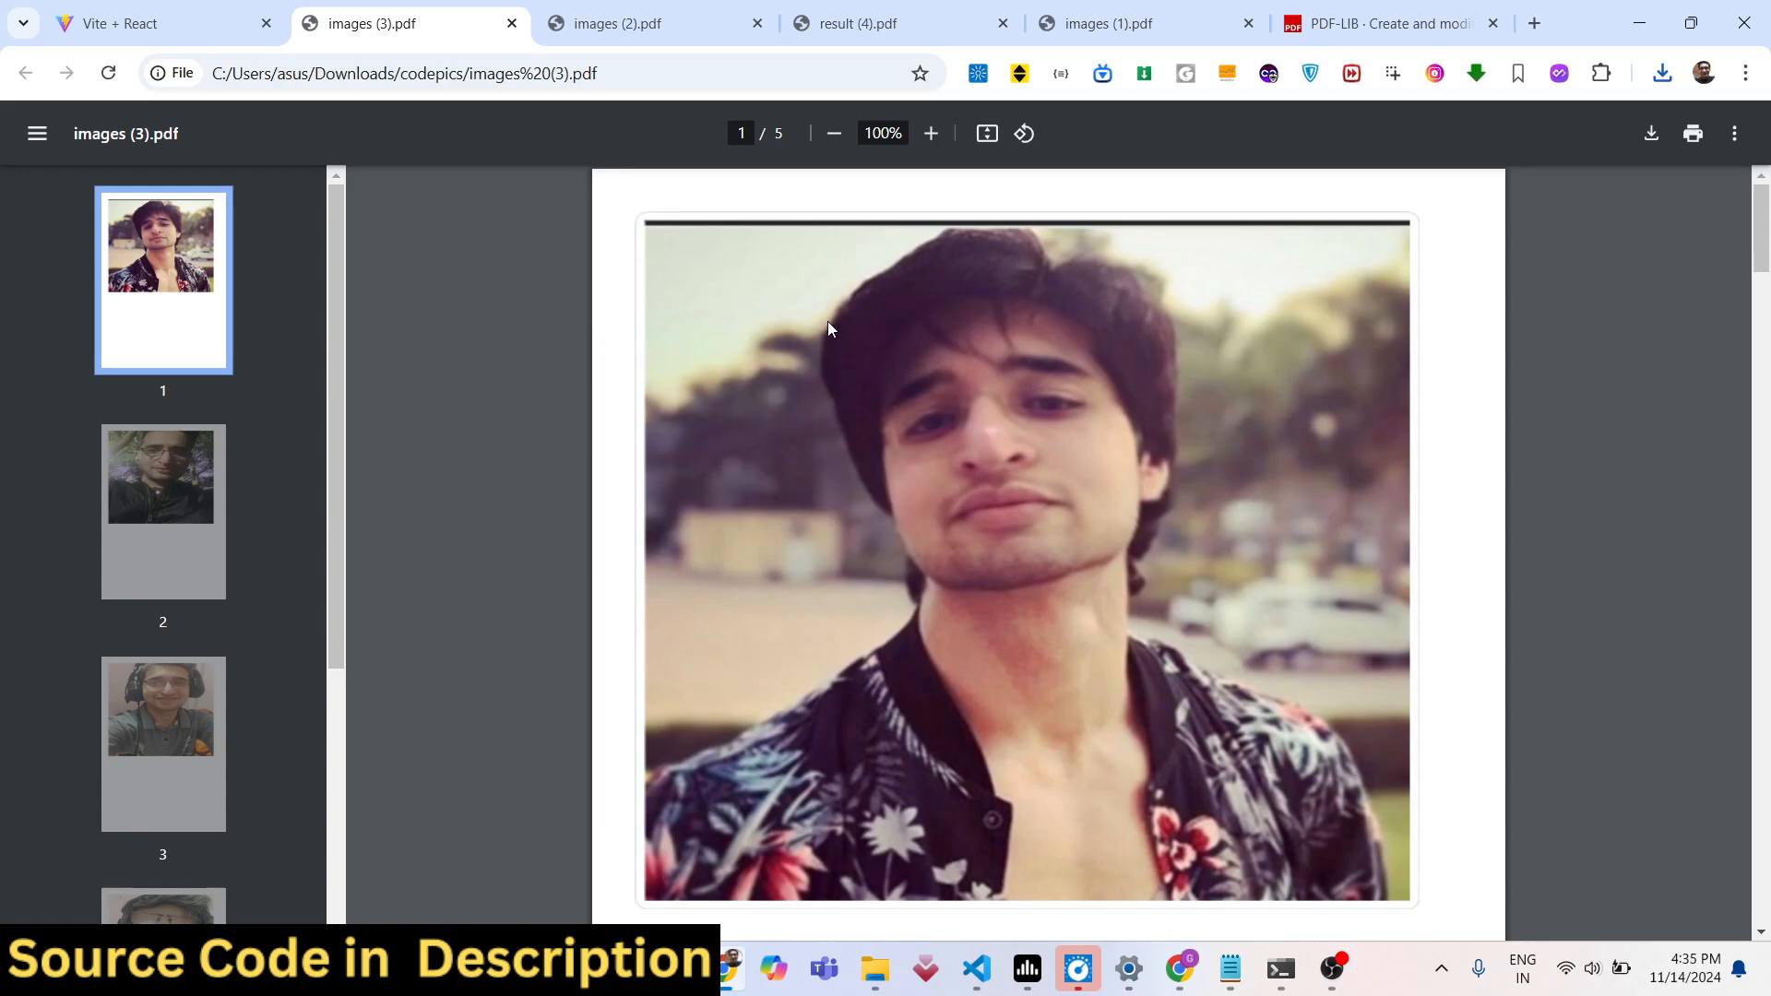
mouse_move(724, 272)
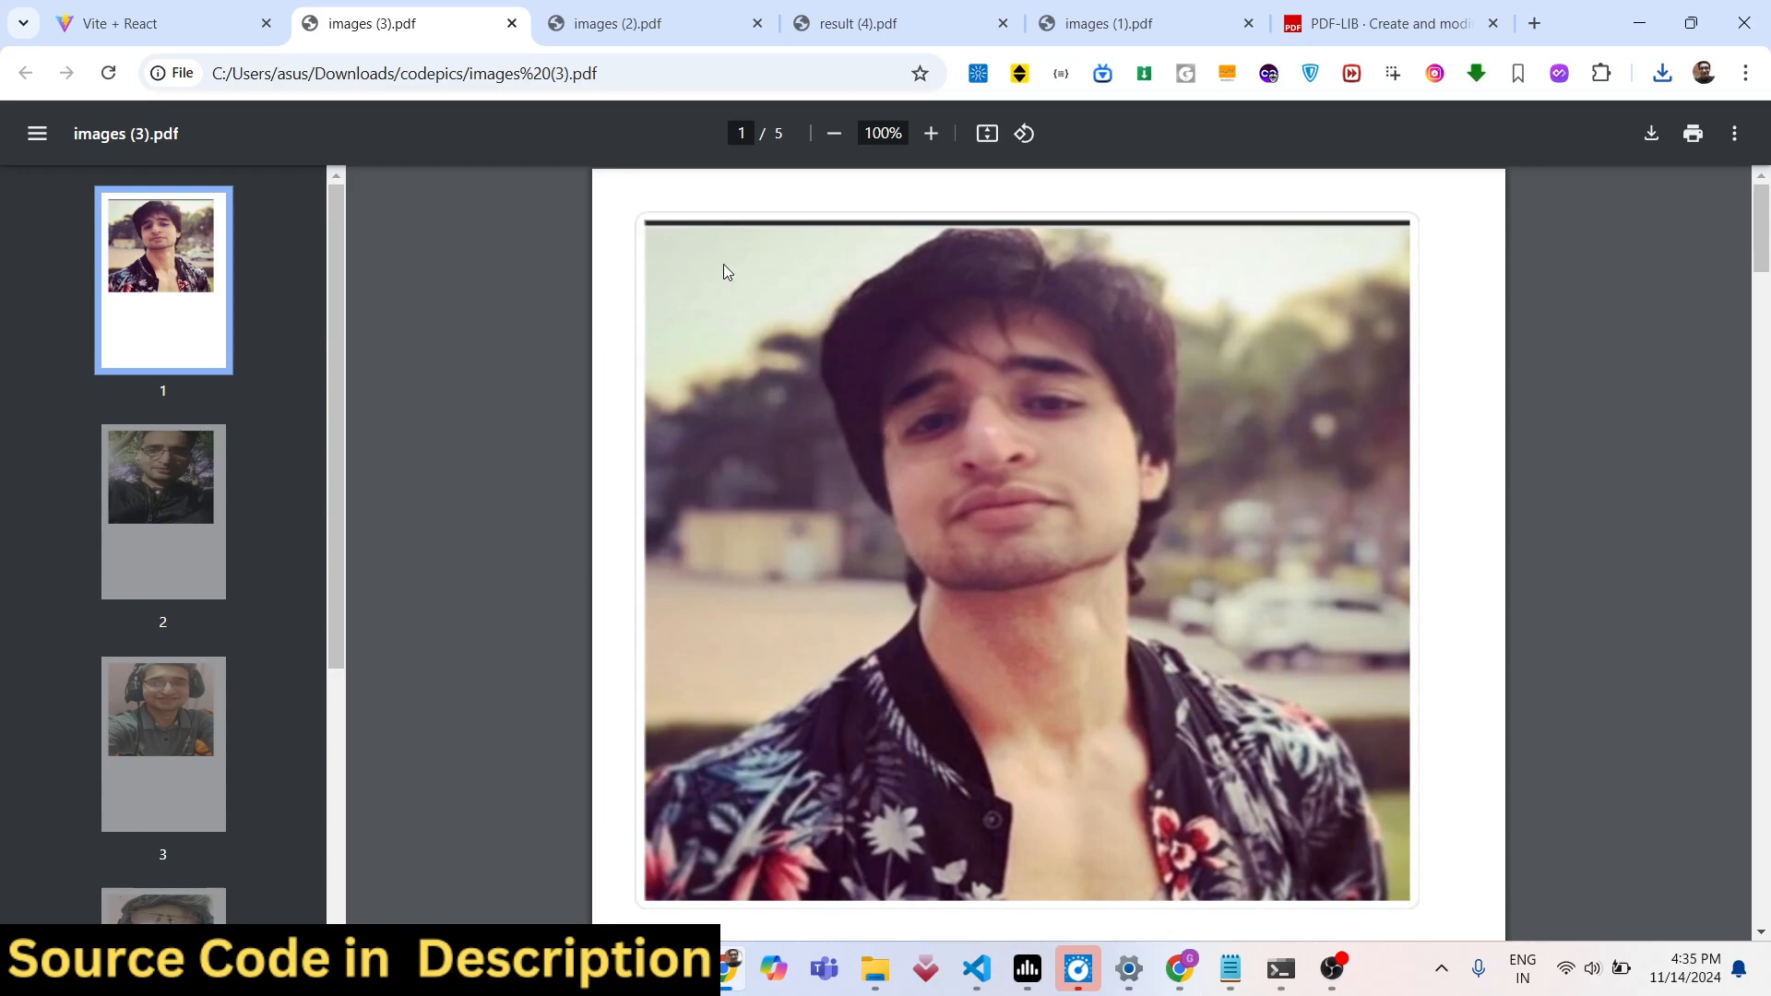
scroll(down, 3)
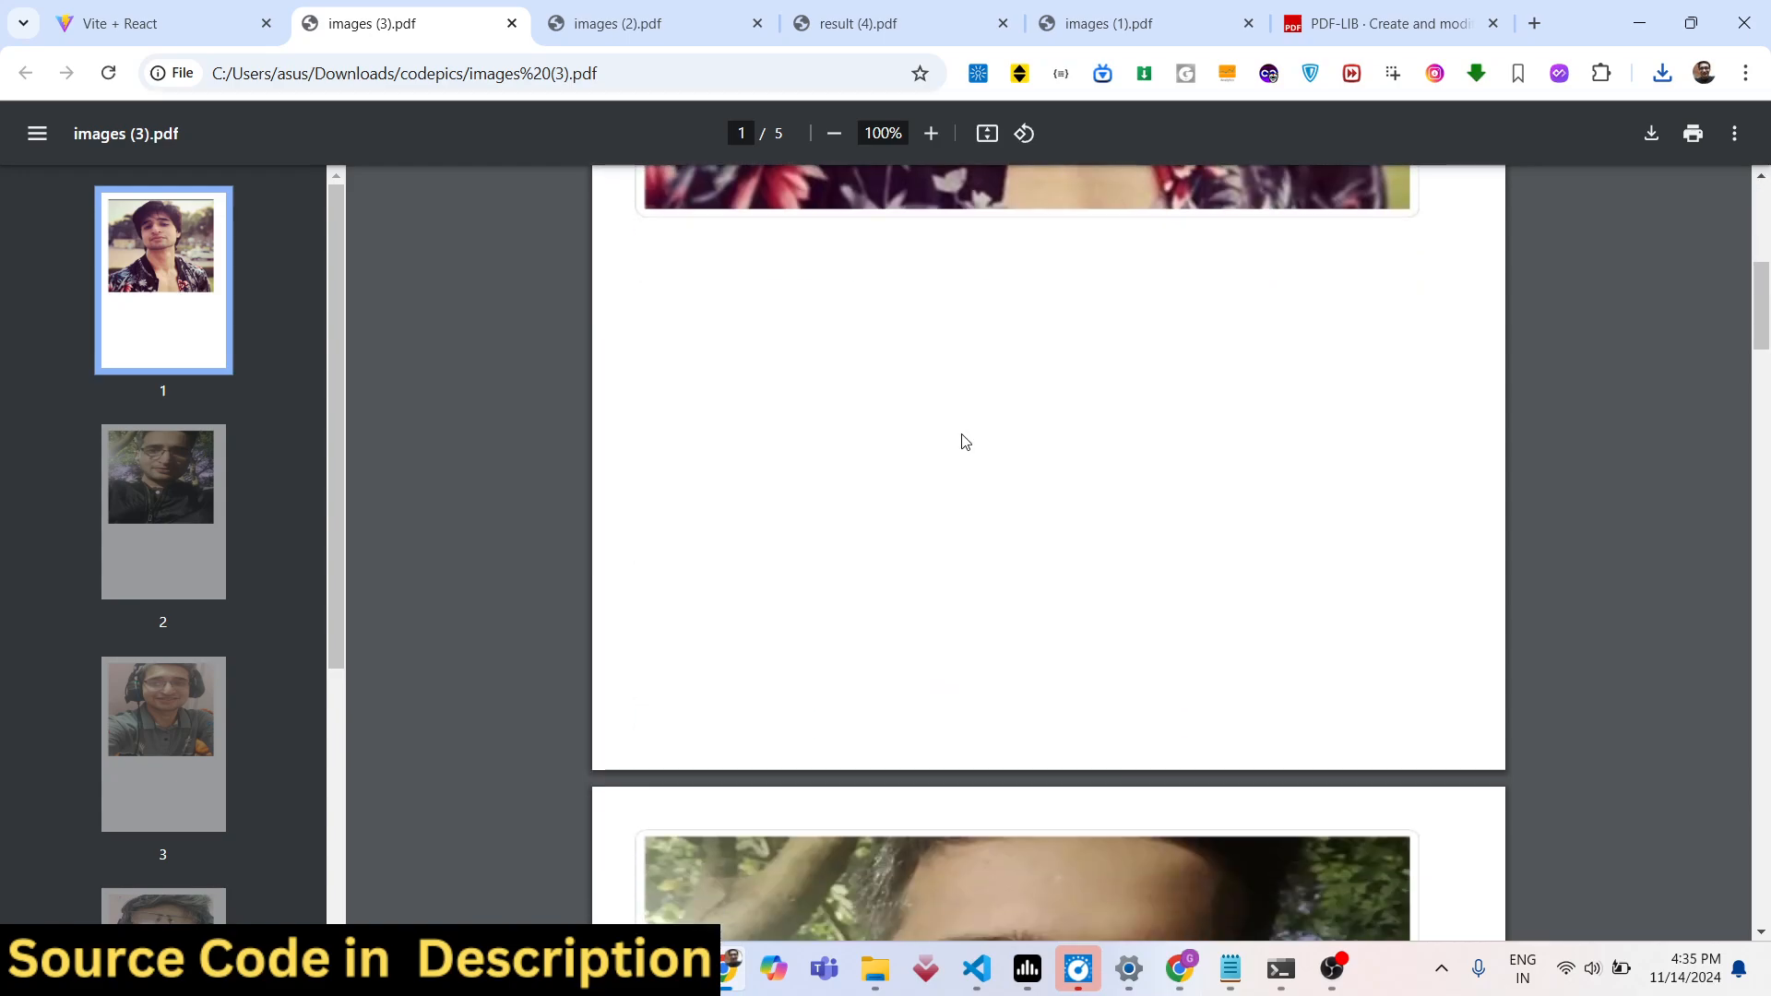
click(161, 741)
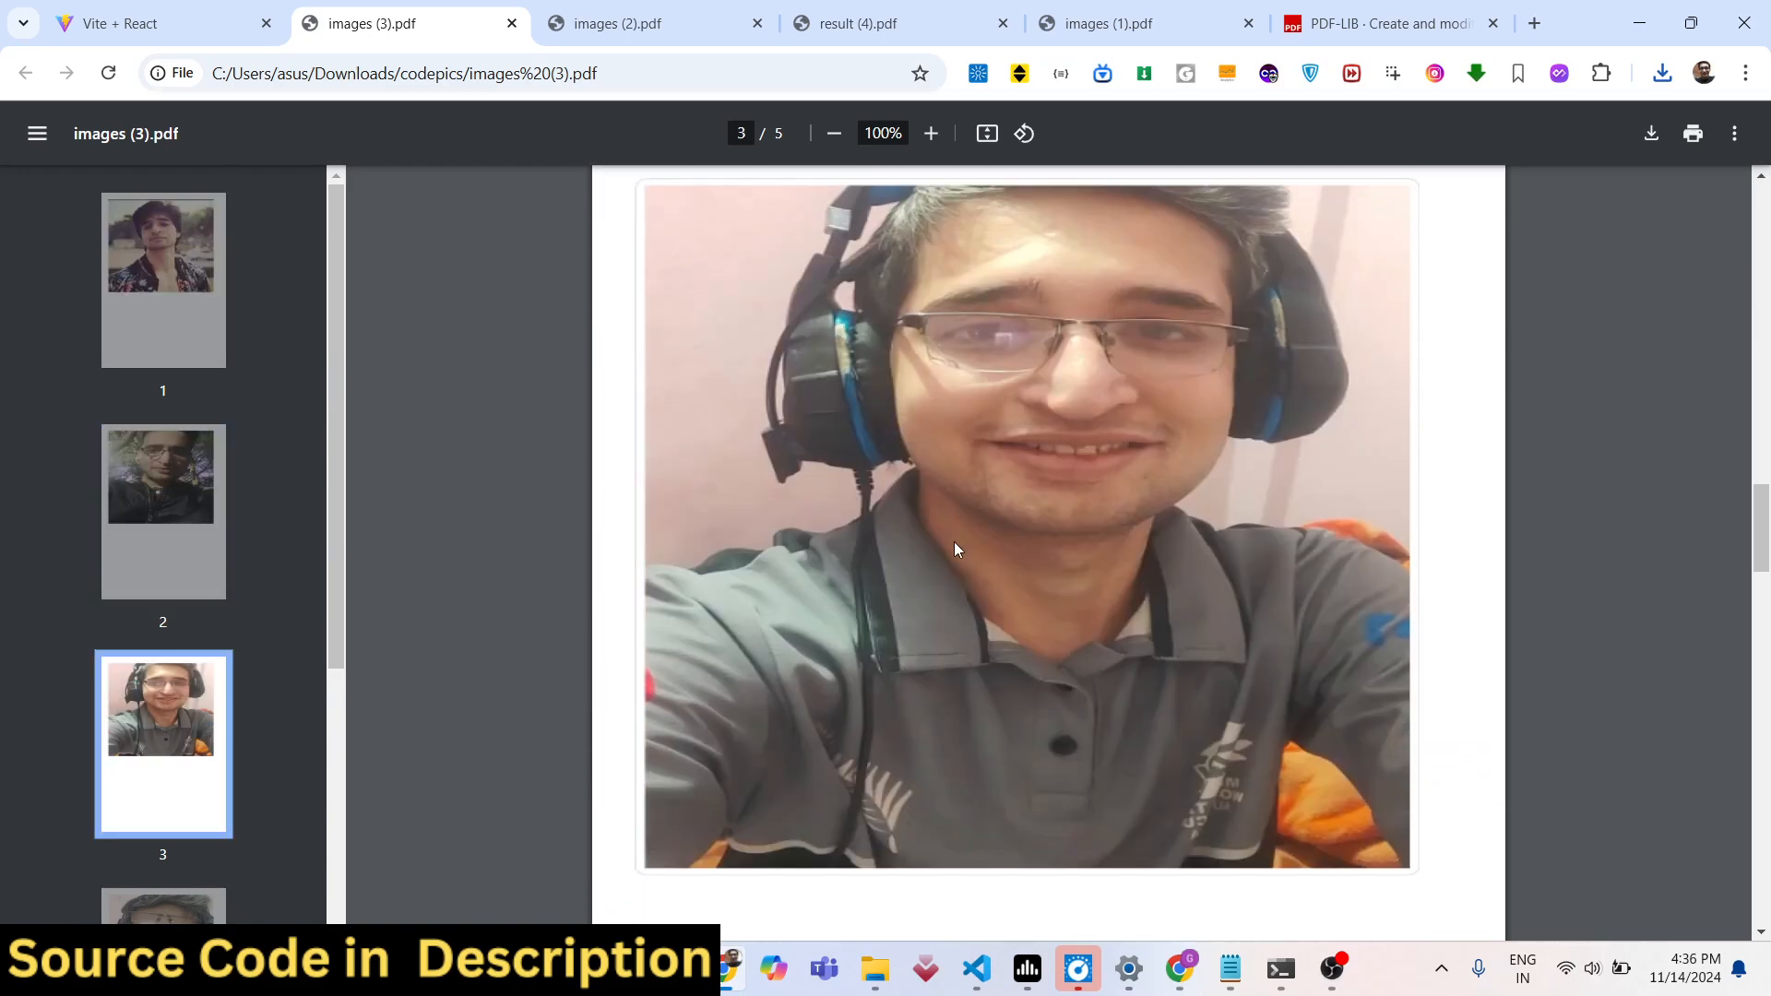
scroll(down, 3)
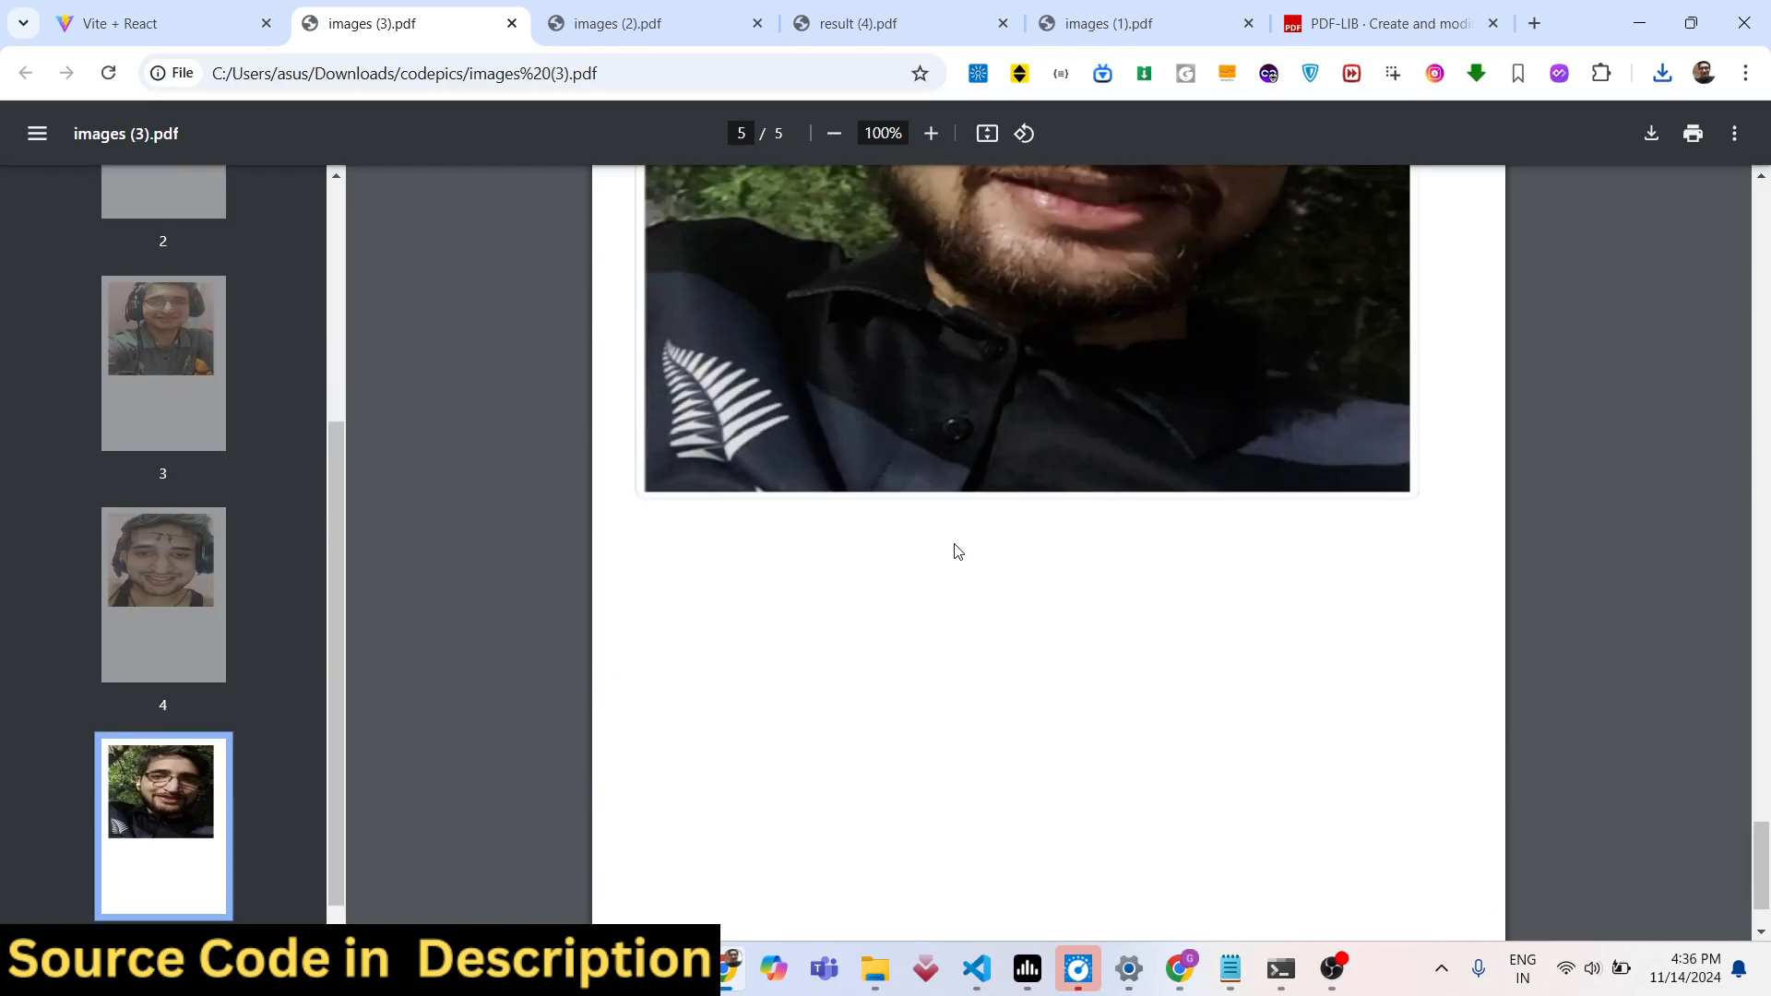
scroll(up, 3)
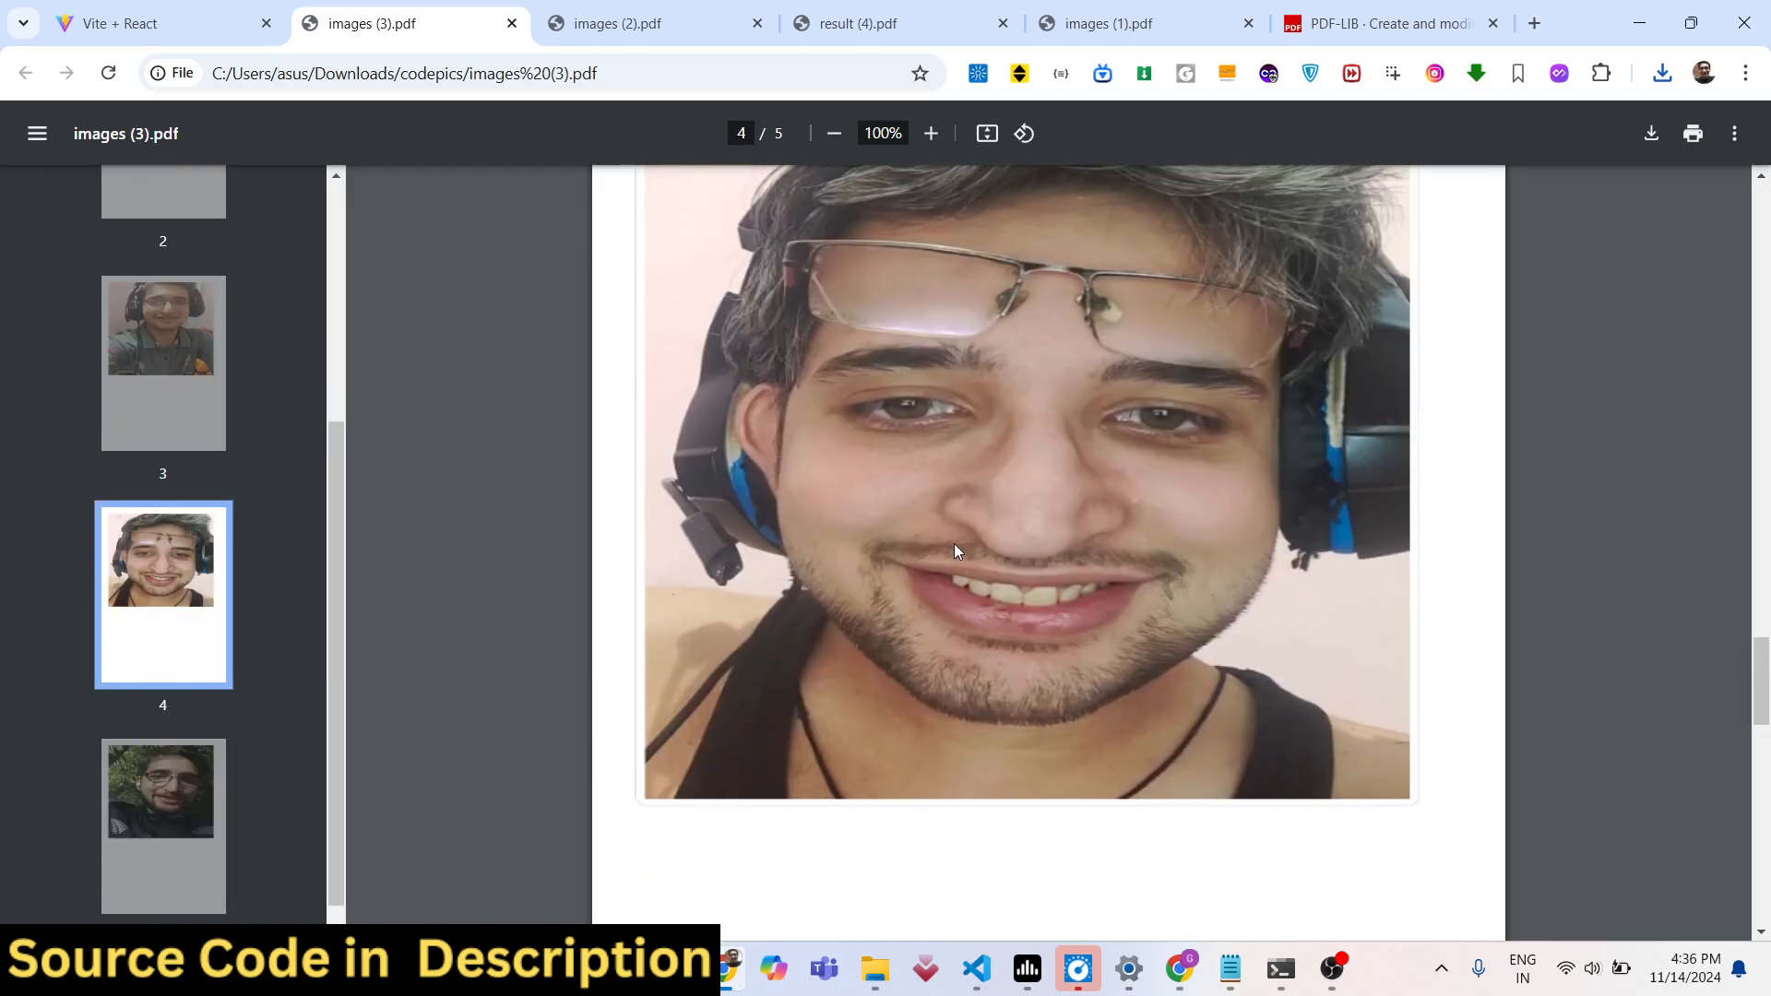
scroll(up, 3)
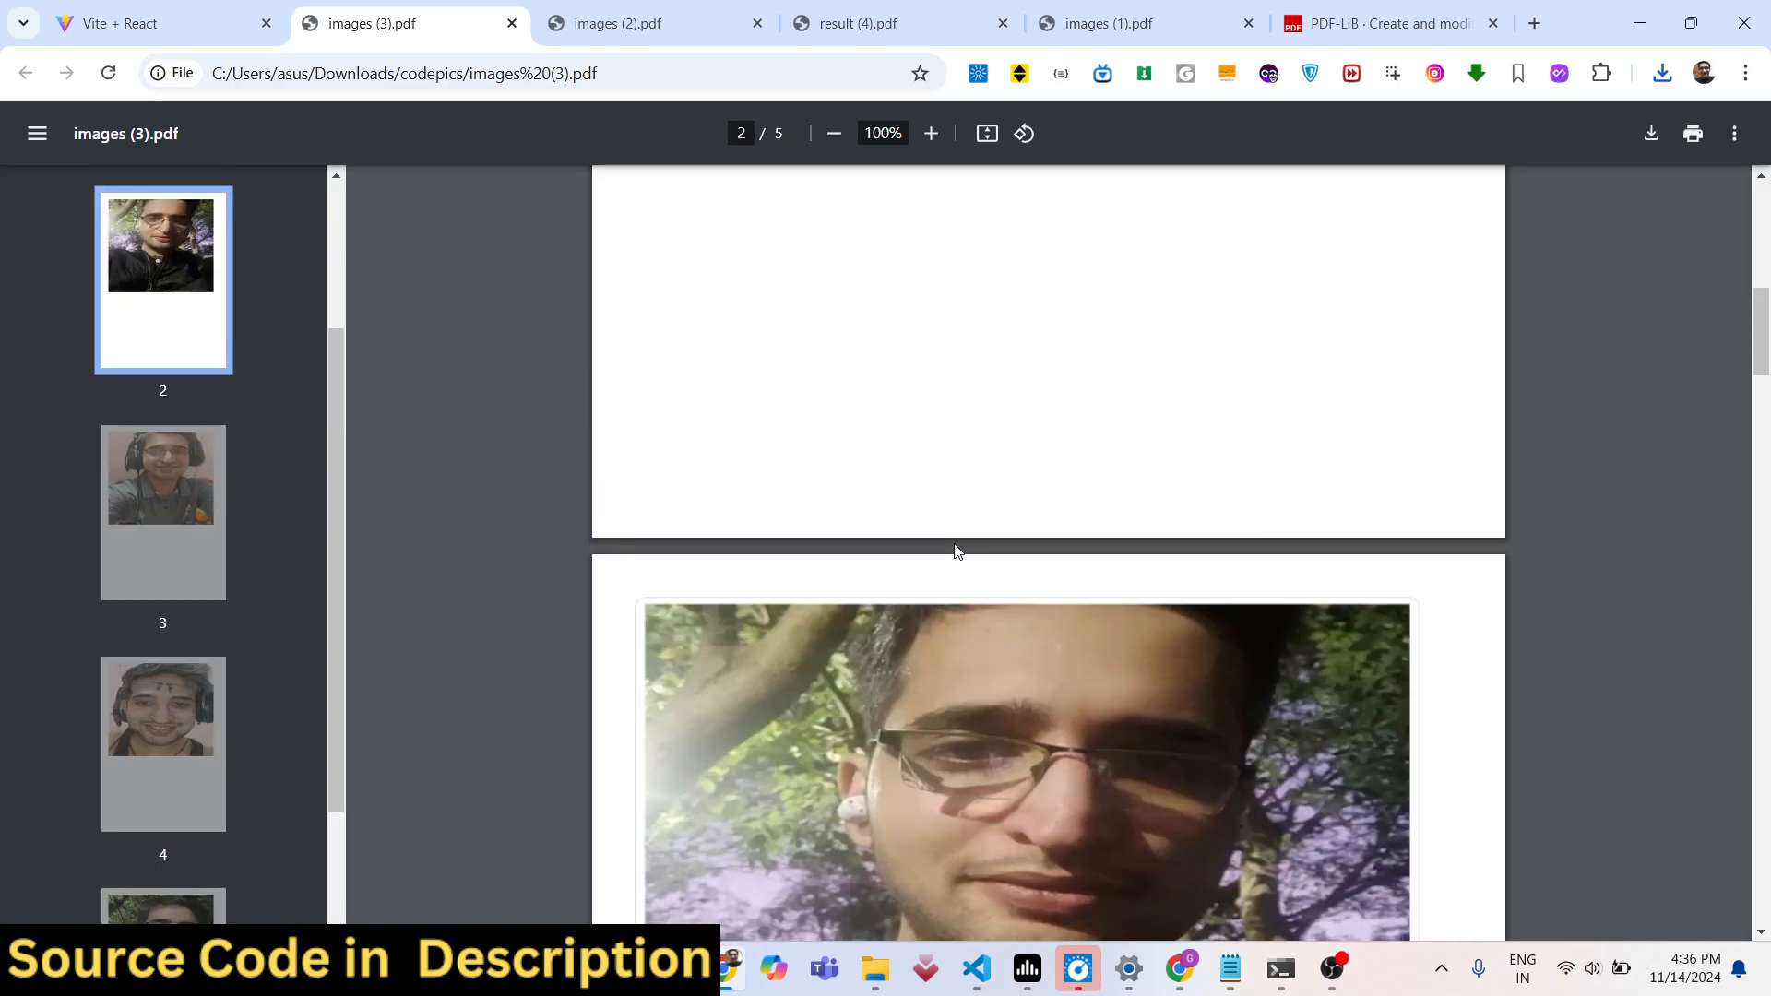
scroll(up, 3)
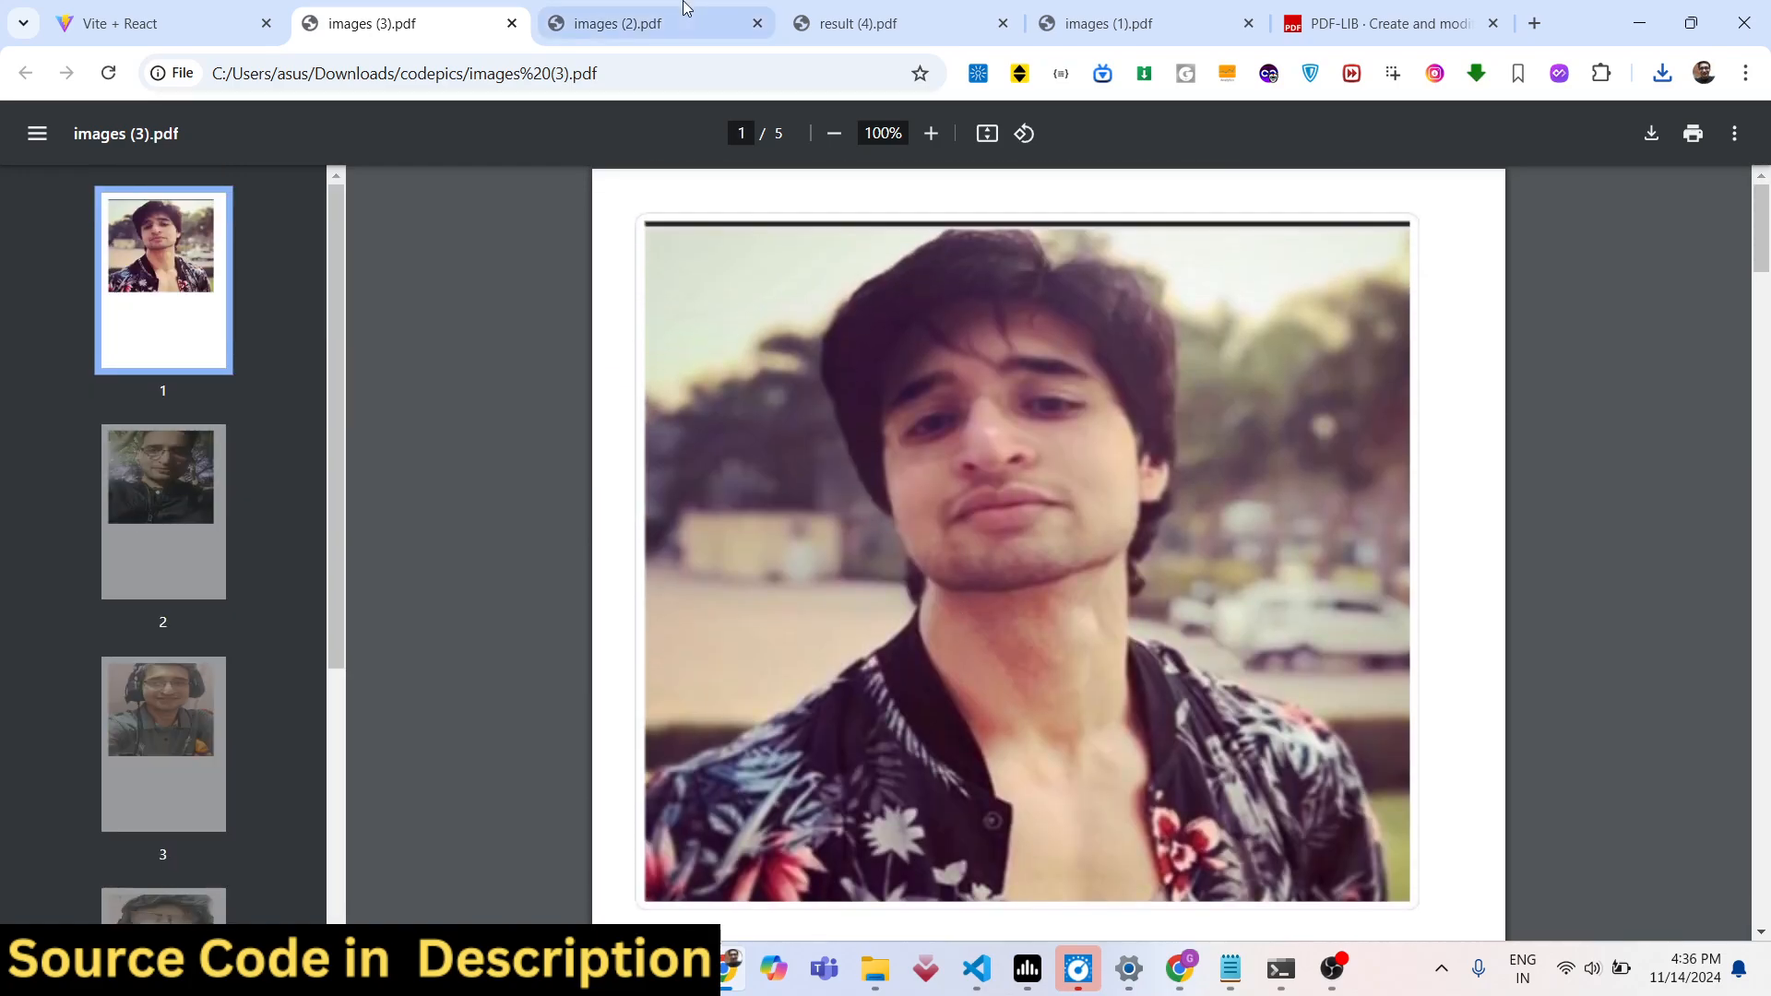
click(632, 22)
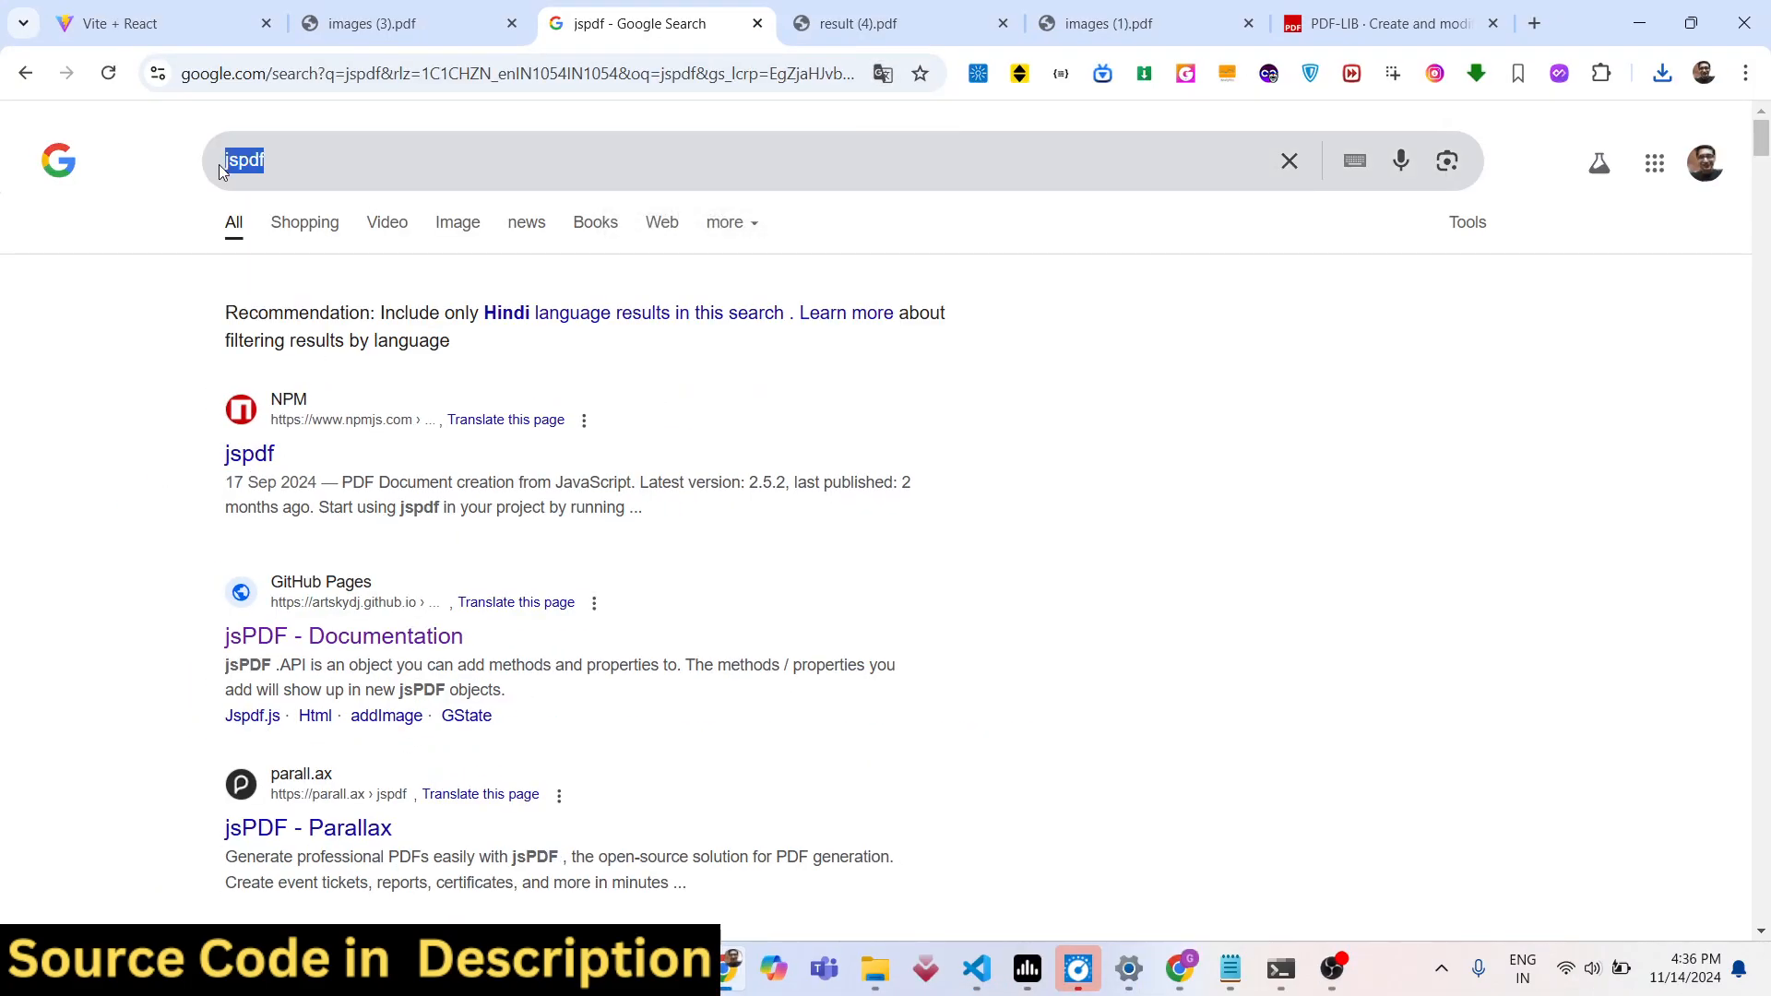
Search Google for html2canvas, then return to the images (3).pdf tab
text(html2d)
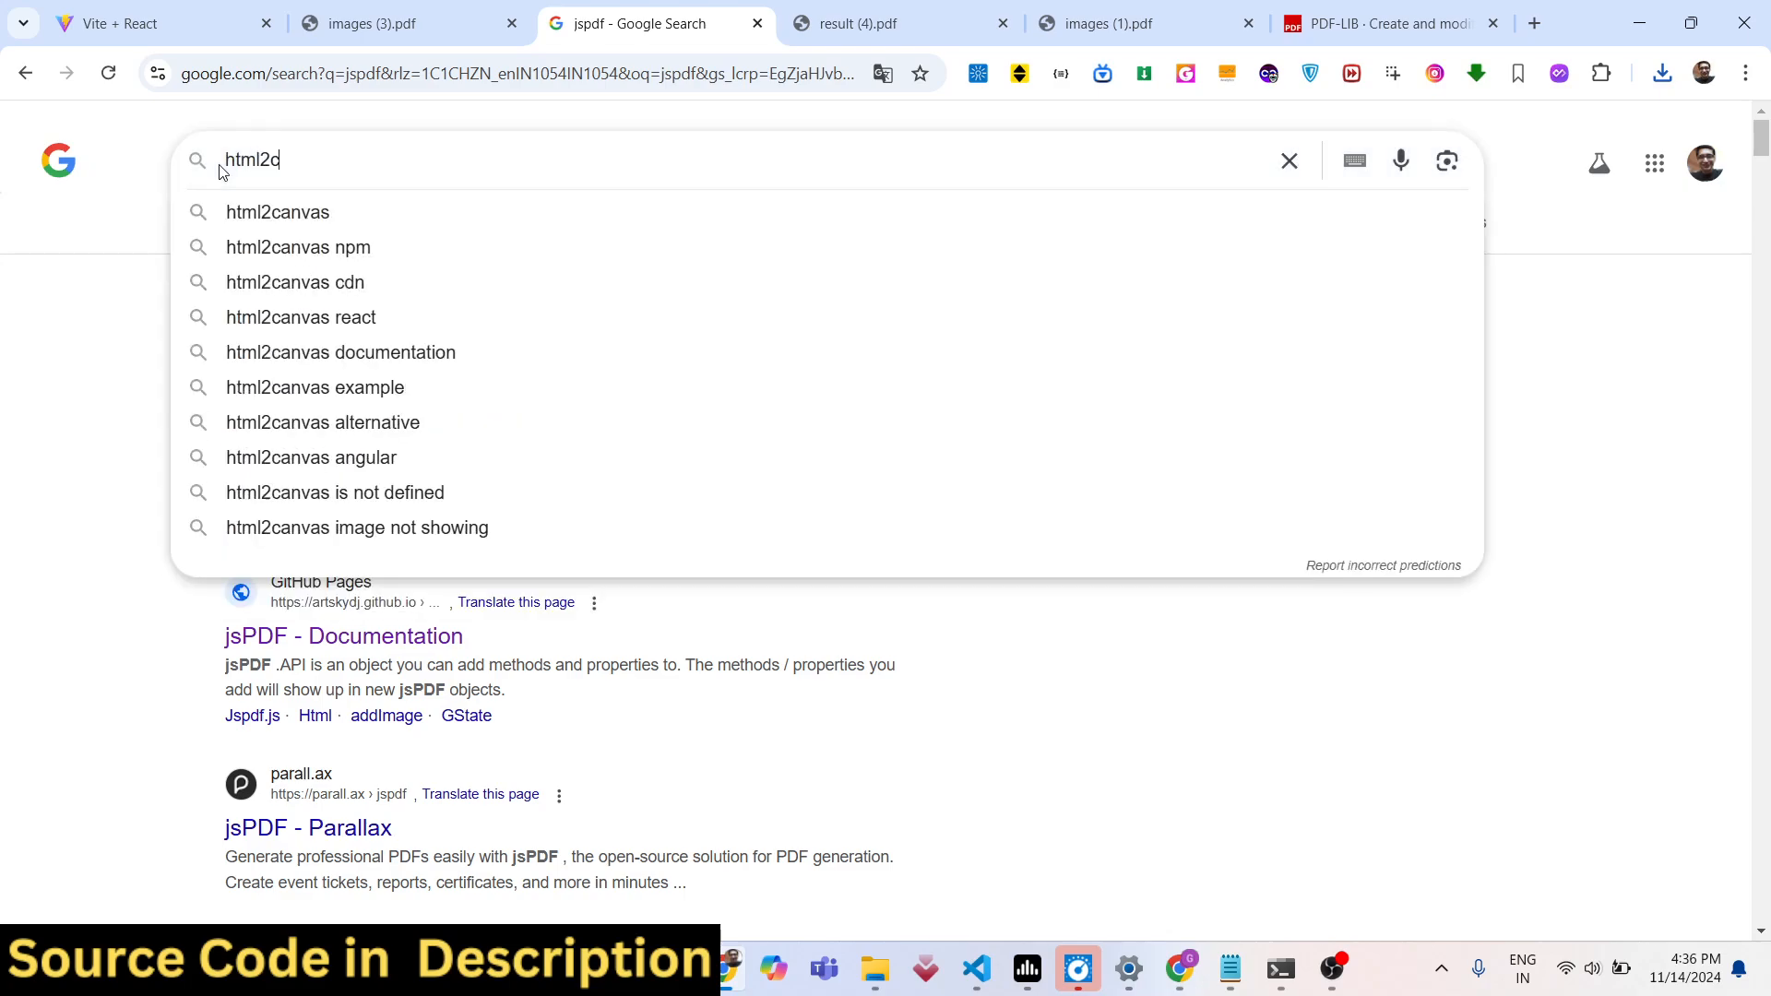
click(277, 211)
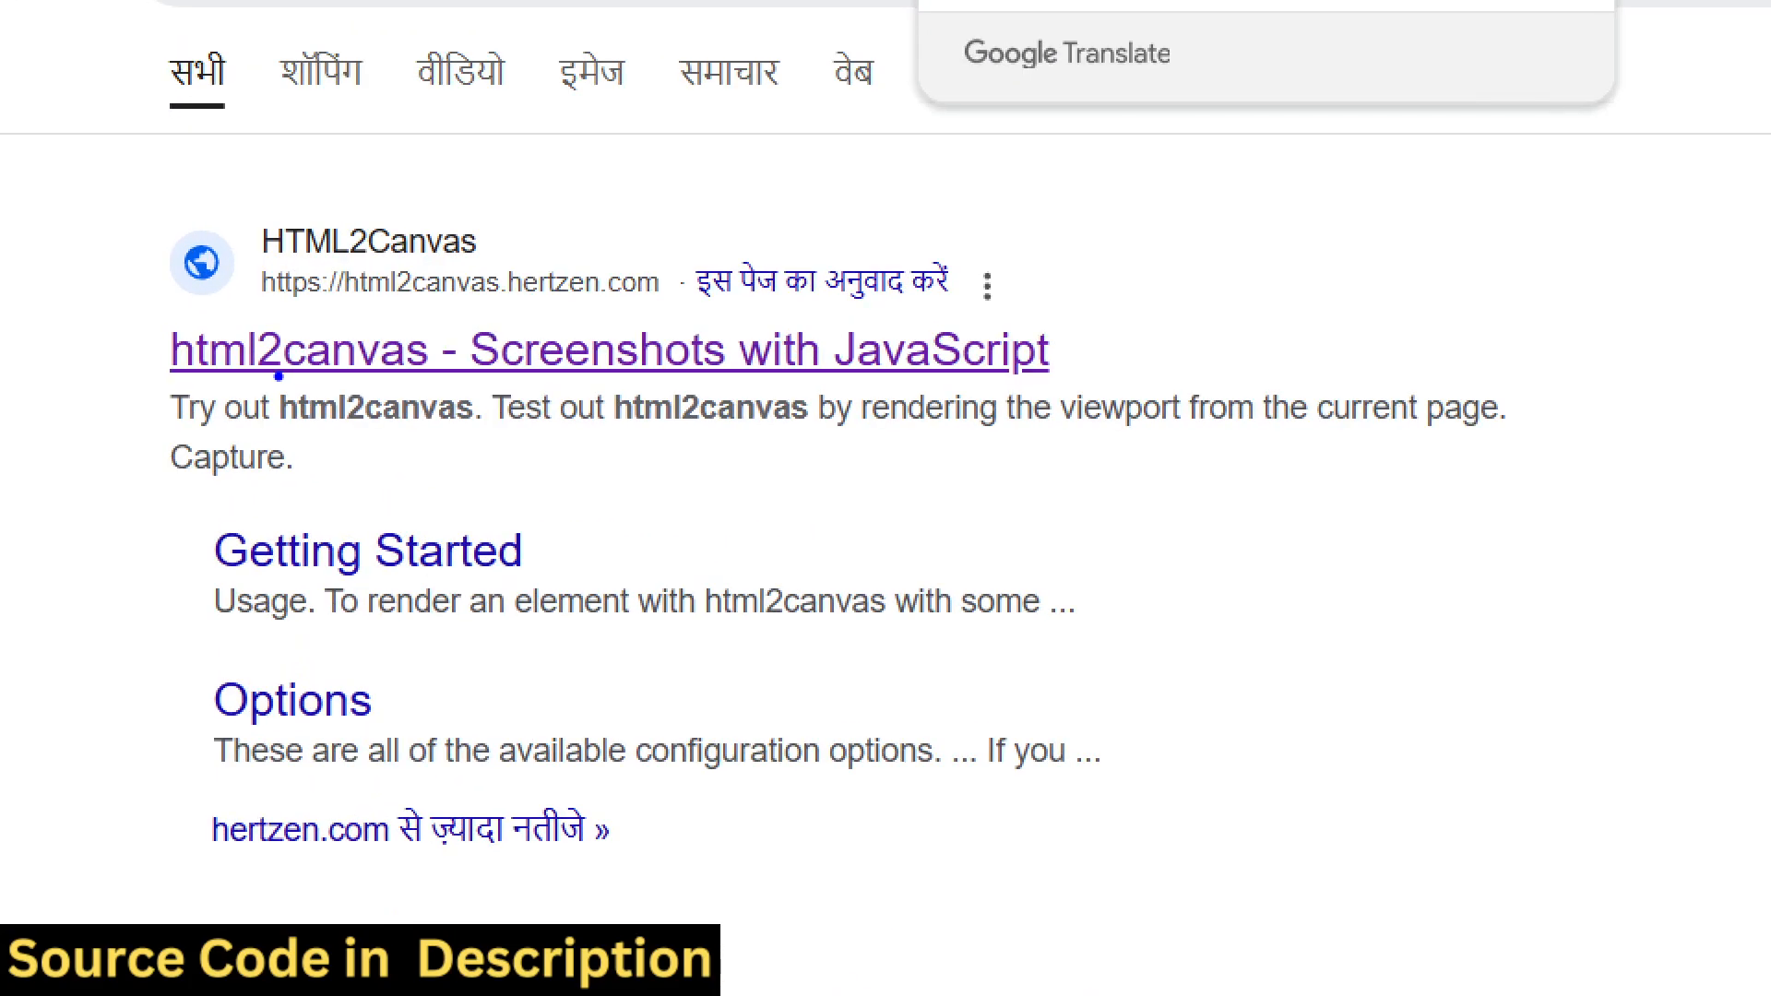
click(372, 22)
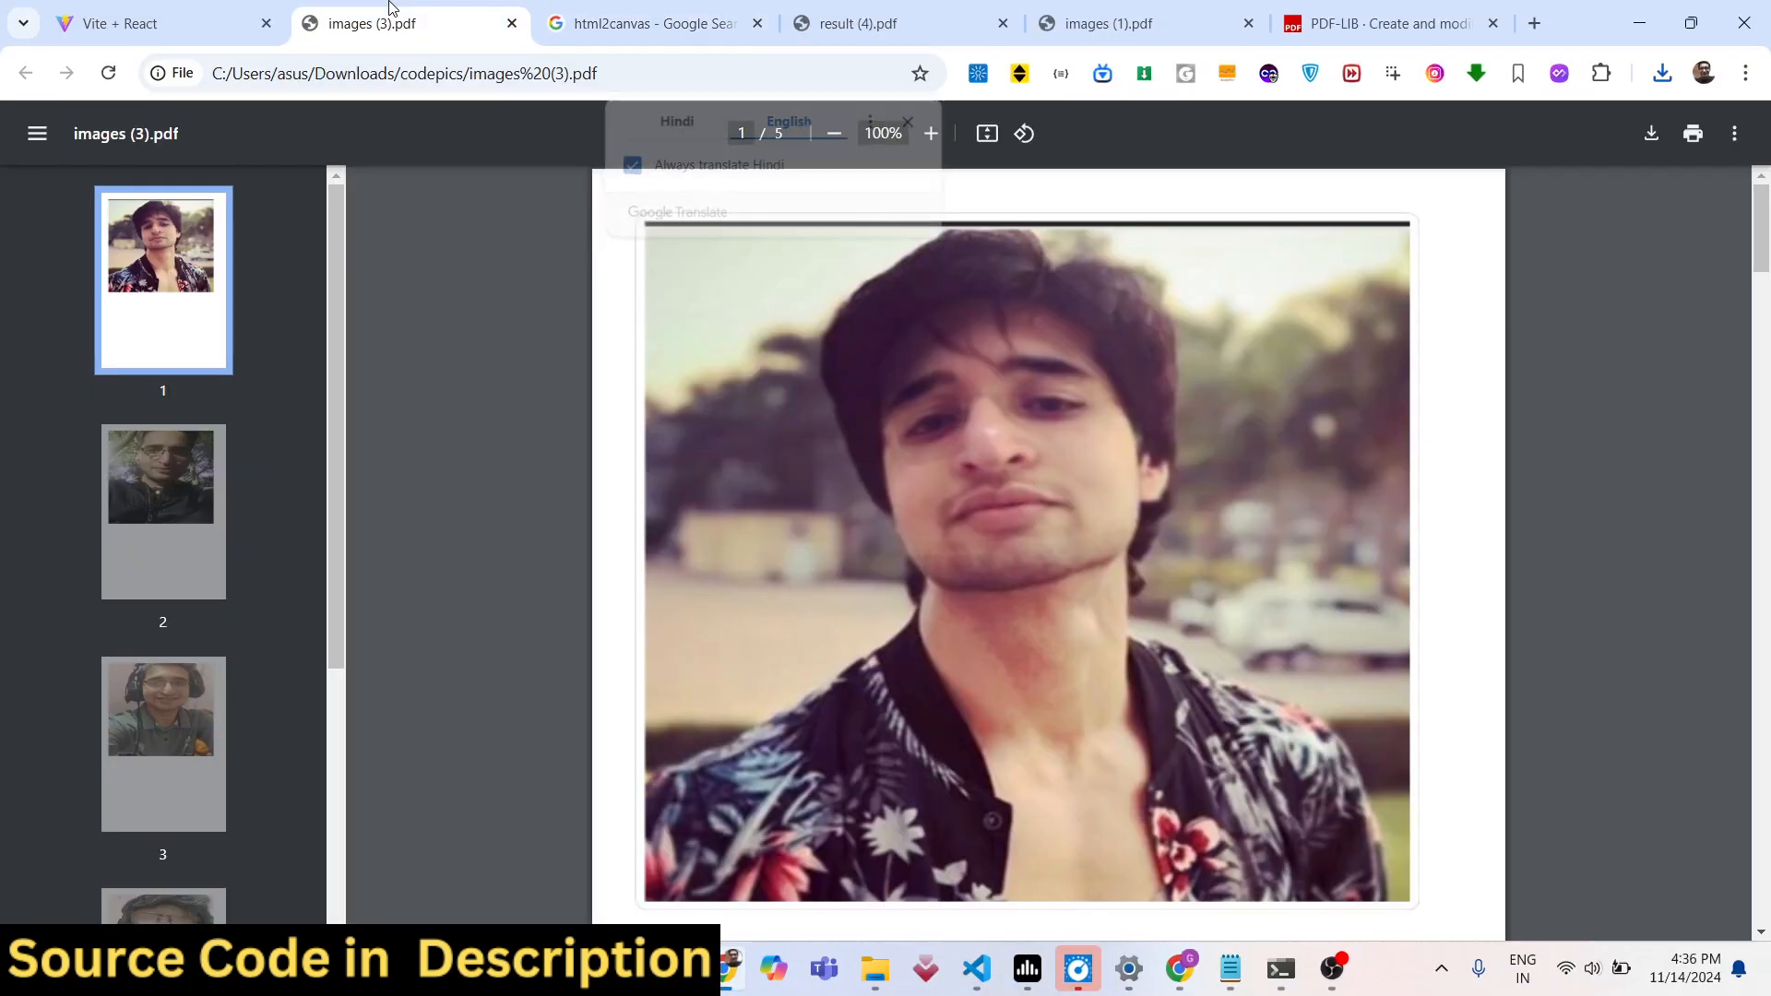
click(157, 22)
text(n)
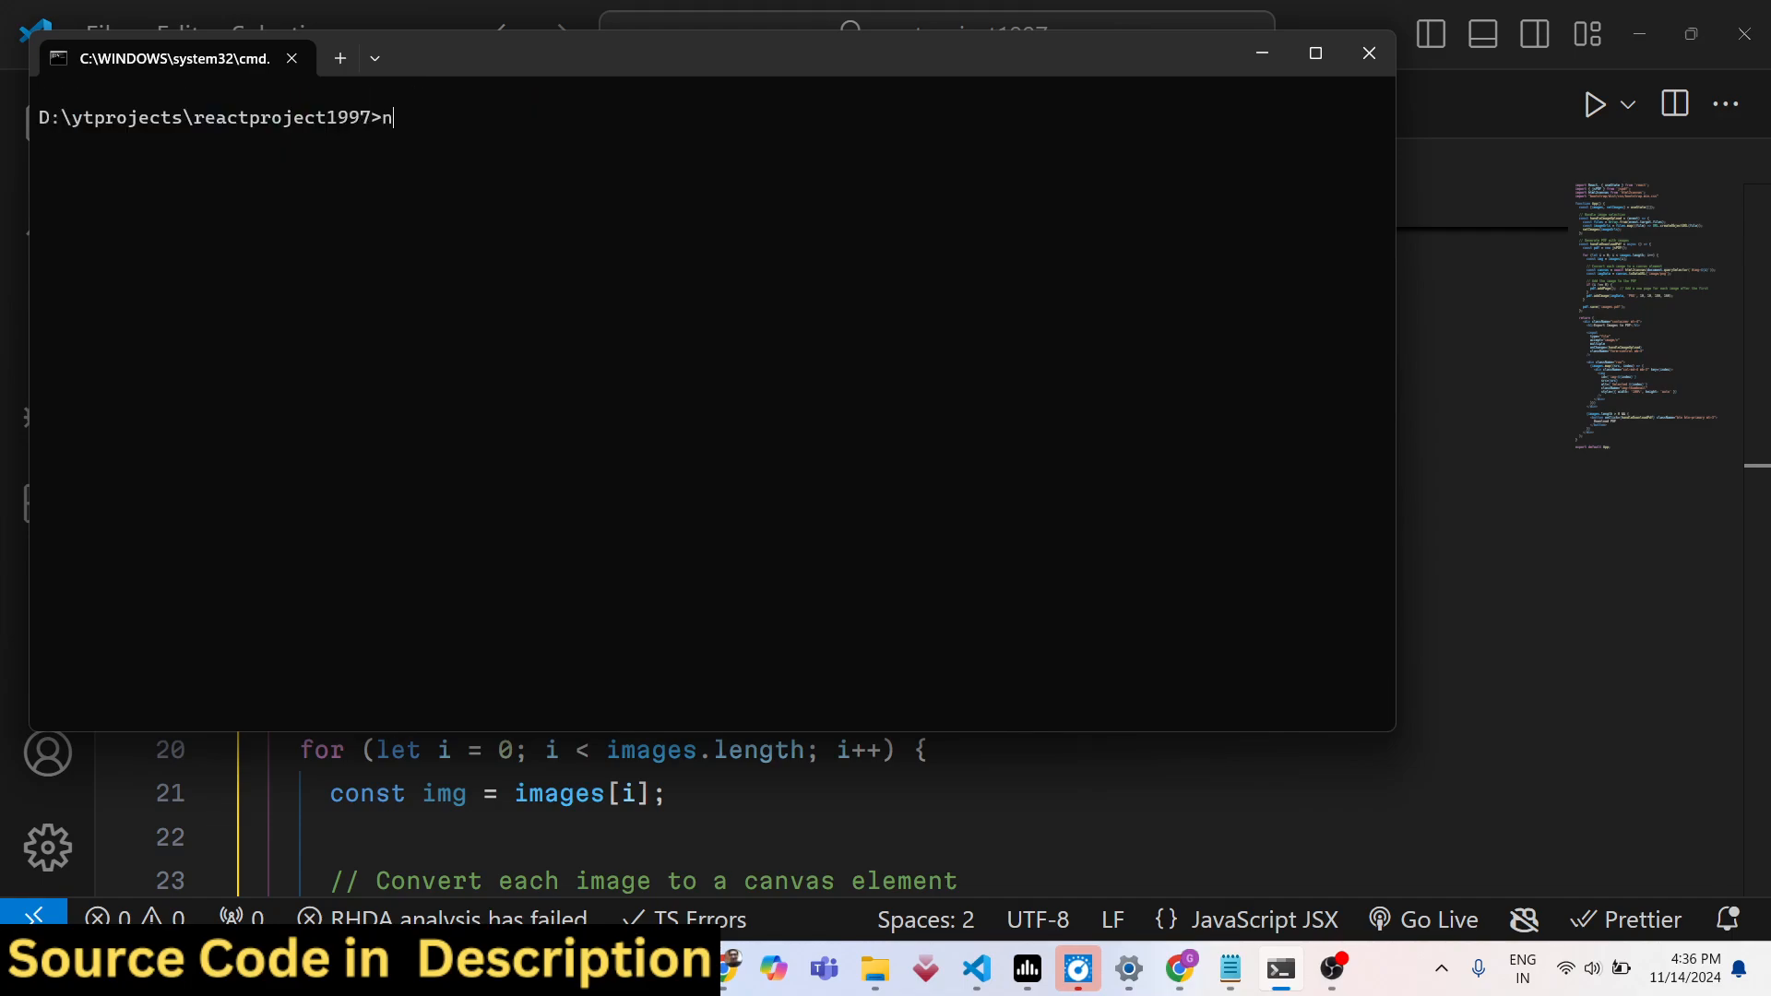
Run npm i bootstrap jspdf html2canvas in the project folder's command prompt
text(pm i bootstrap)
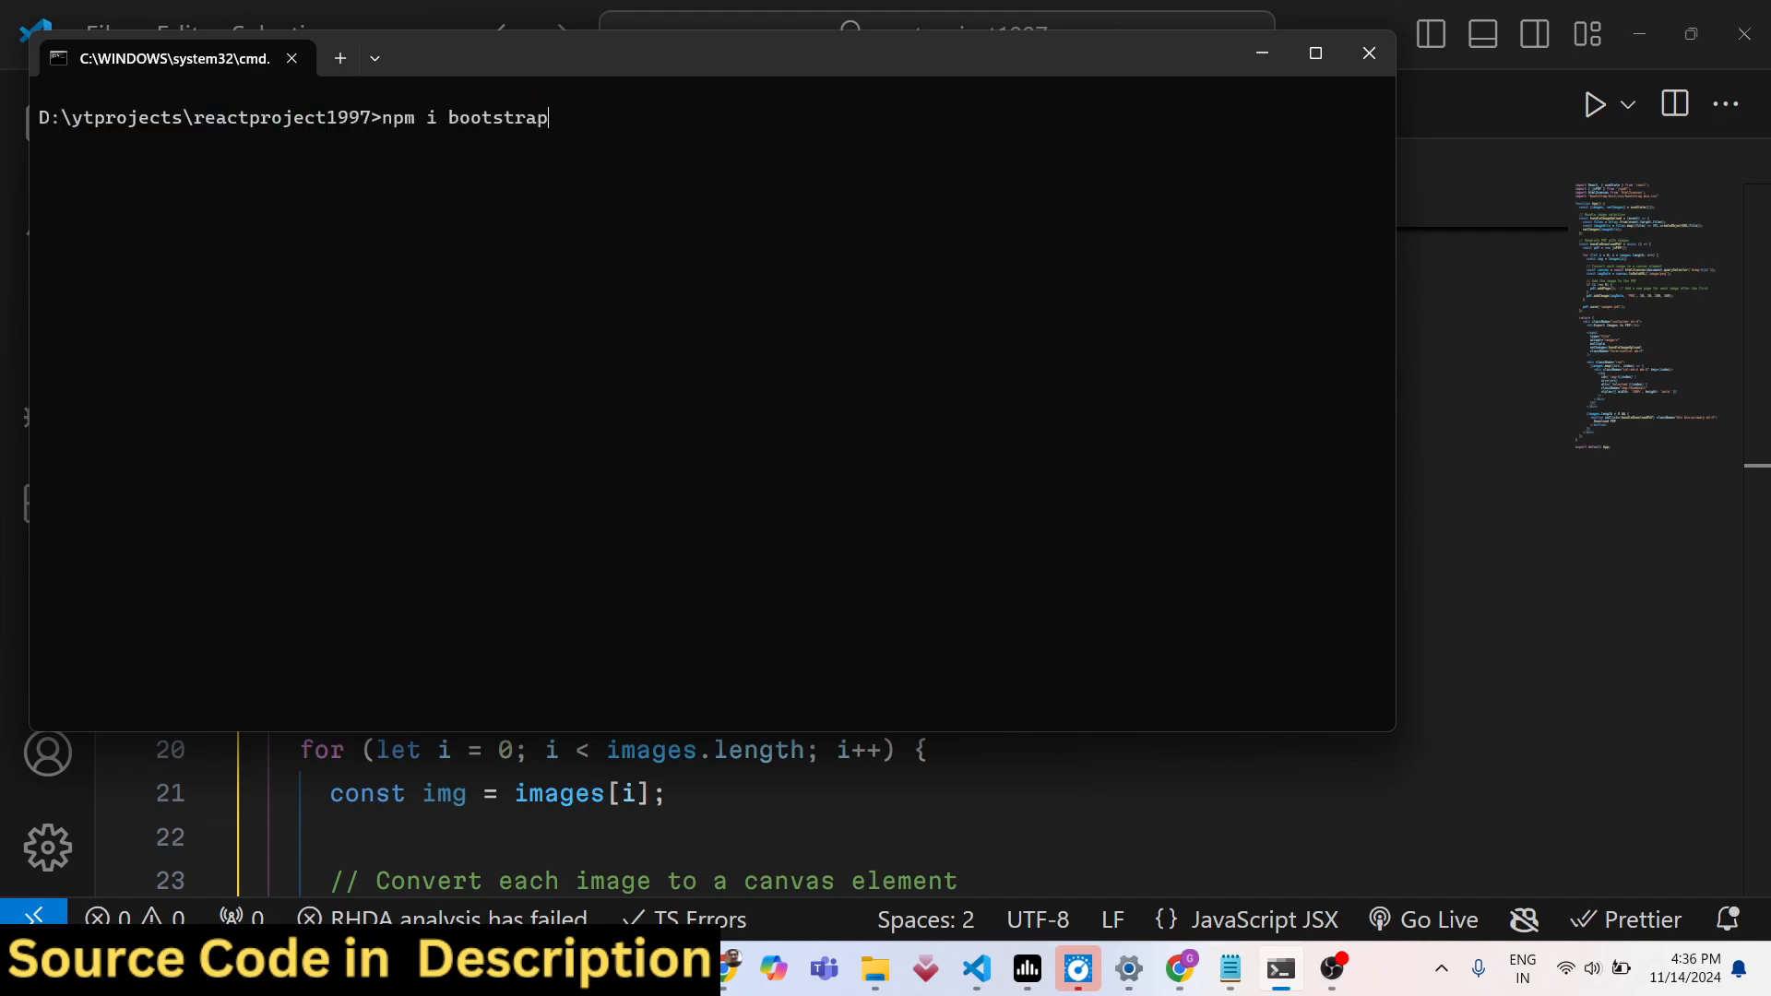
text(jspdf html2c)
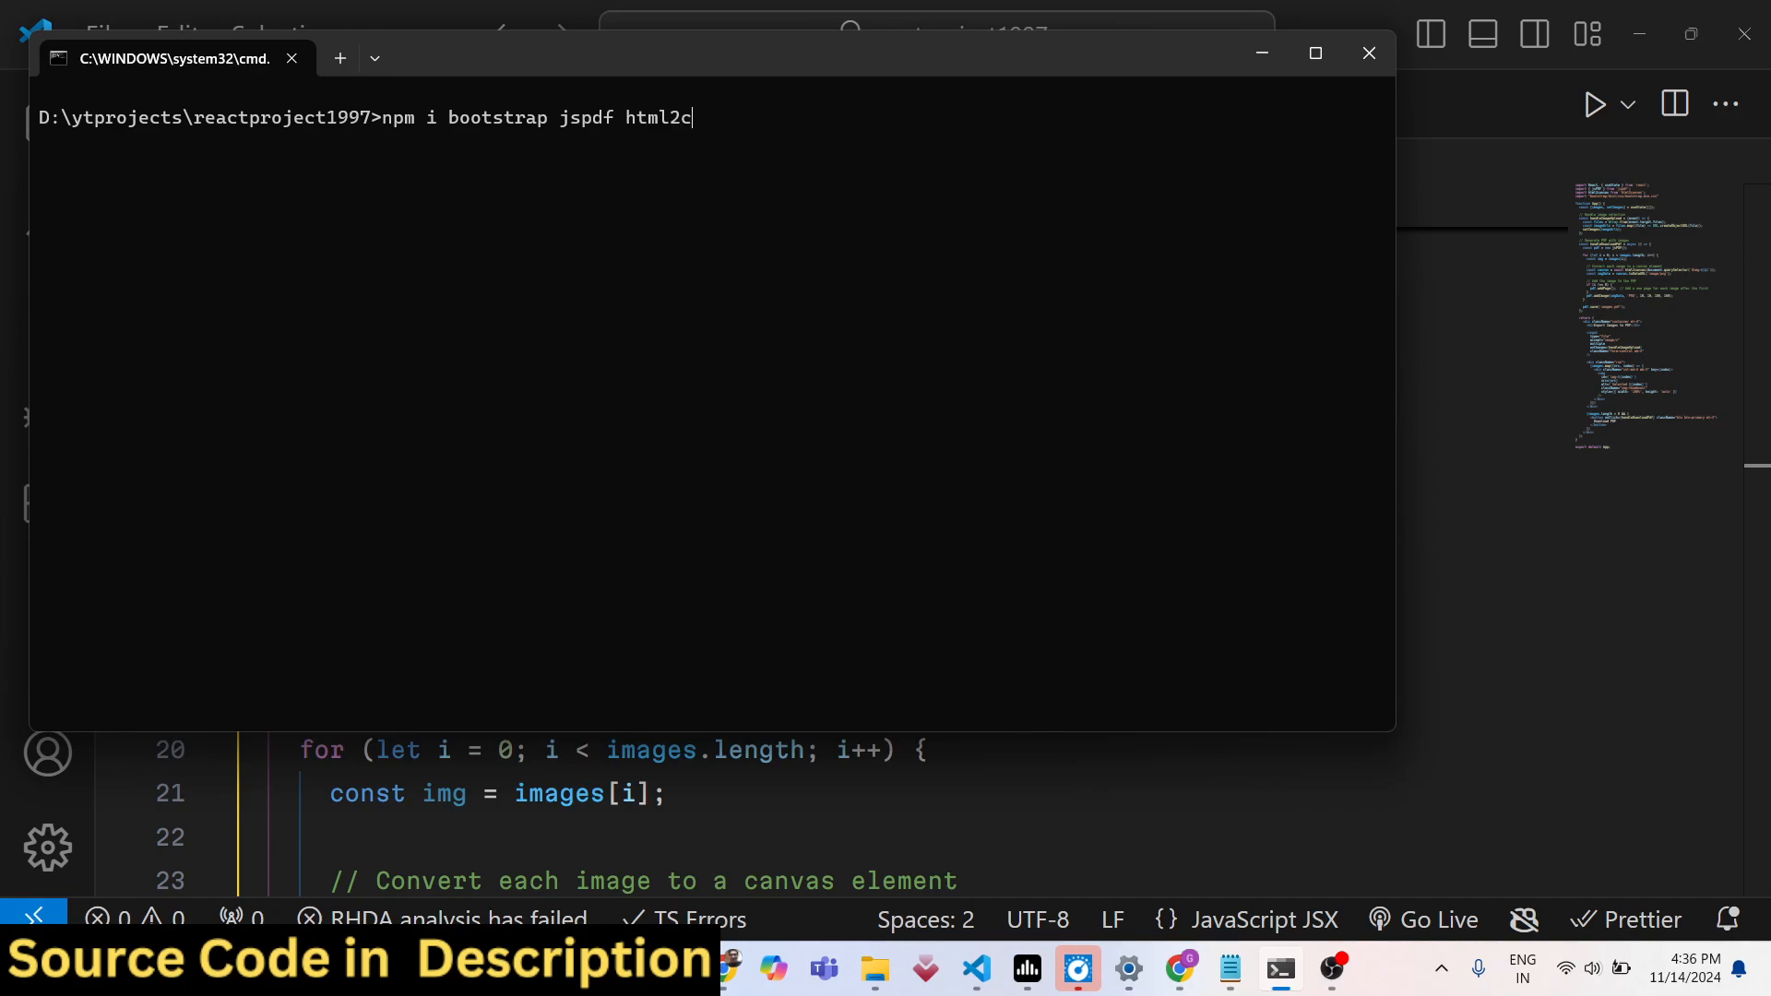
text(anvas)
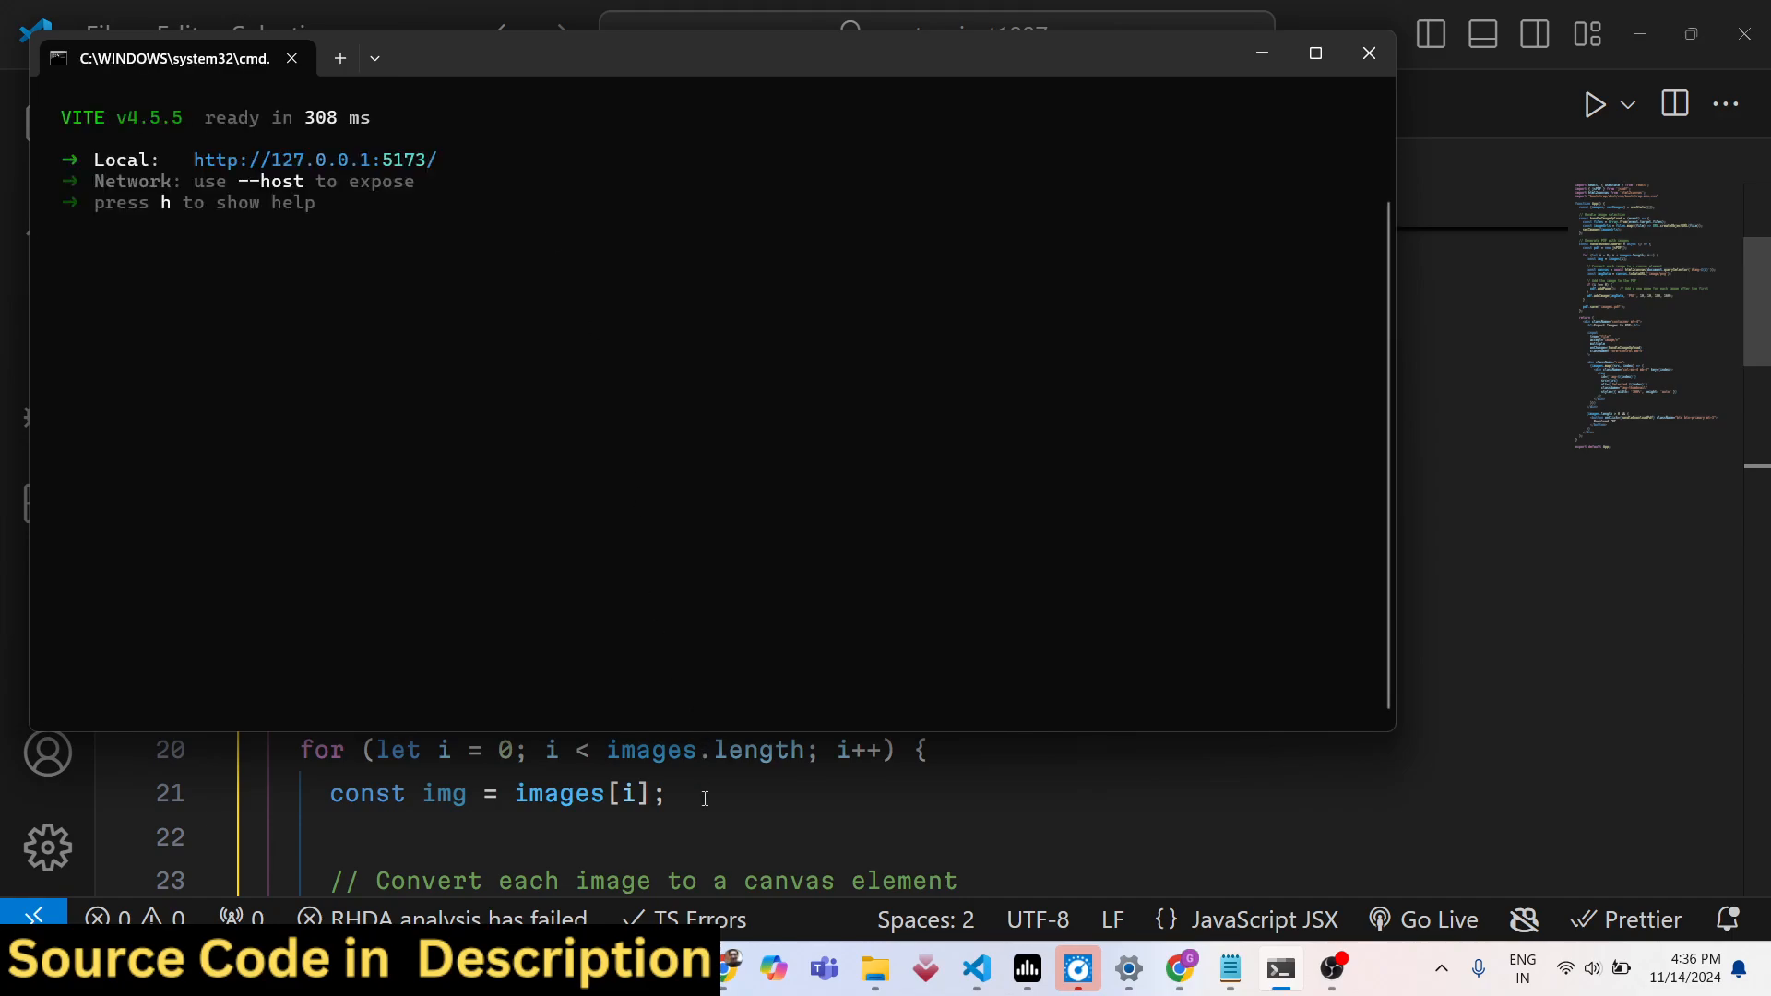
click(1367, 51)
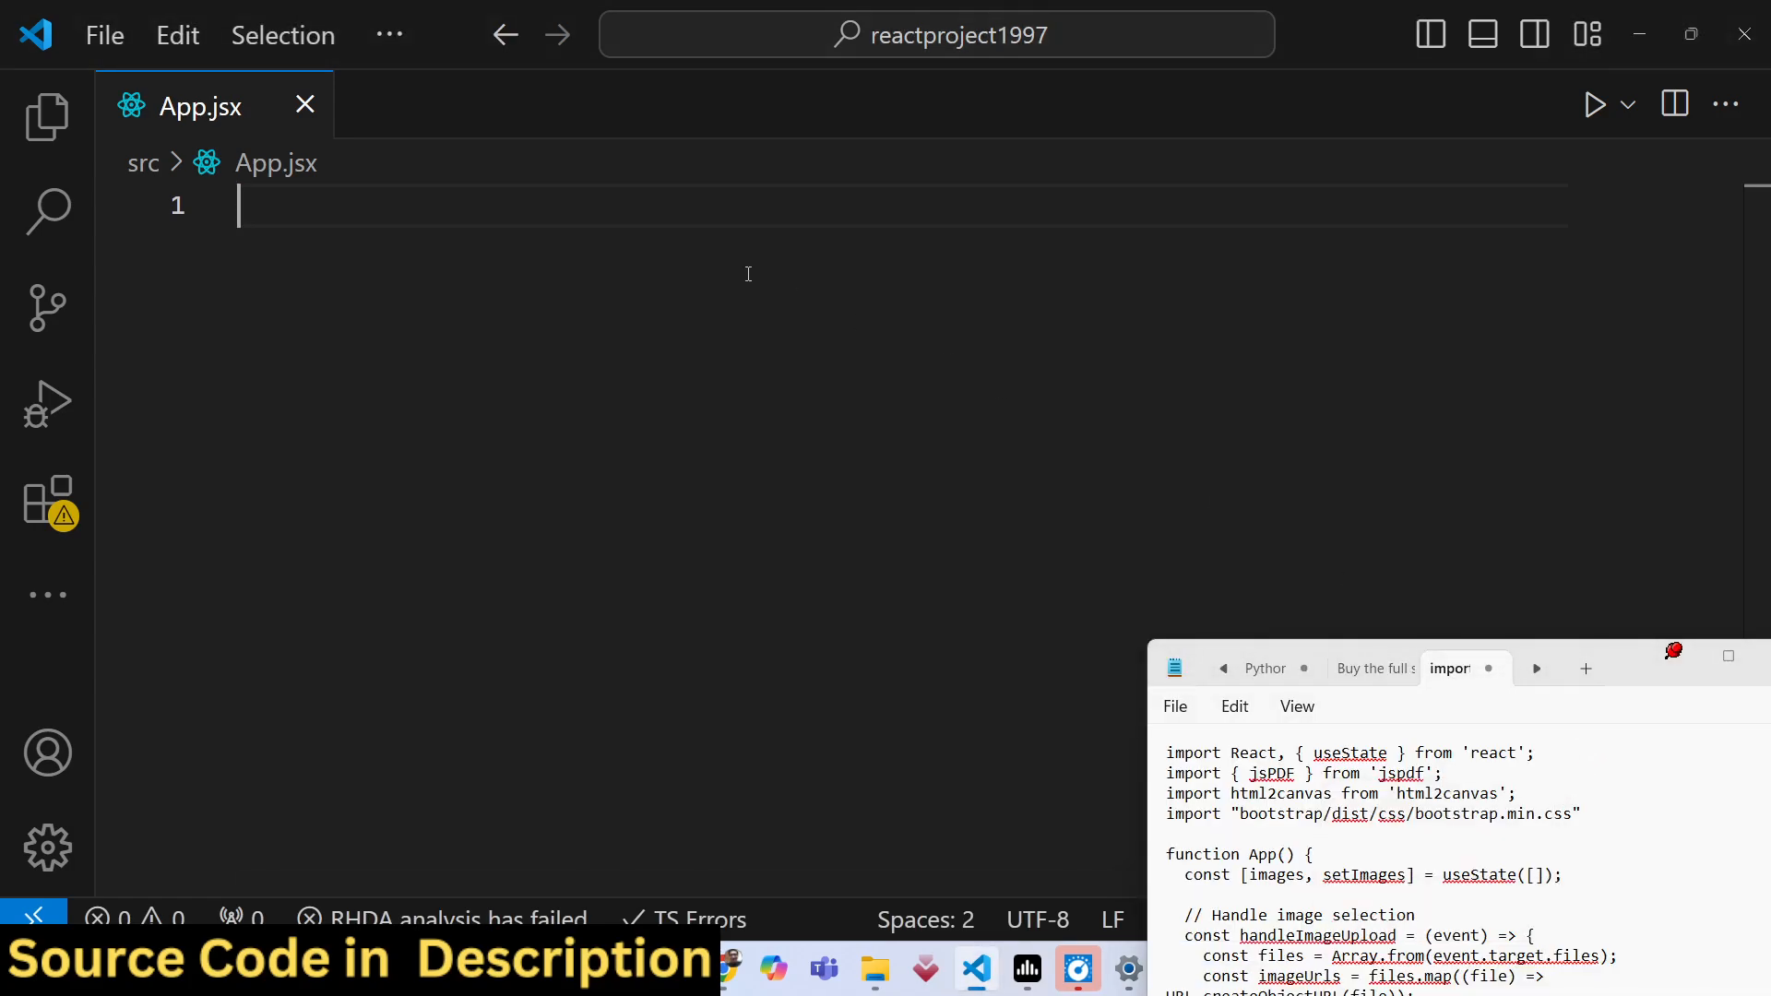
Add import "bootstrap/dist/css/bootstrap.min.css" below the React import in App.jsx
text(import React from 'react')
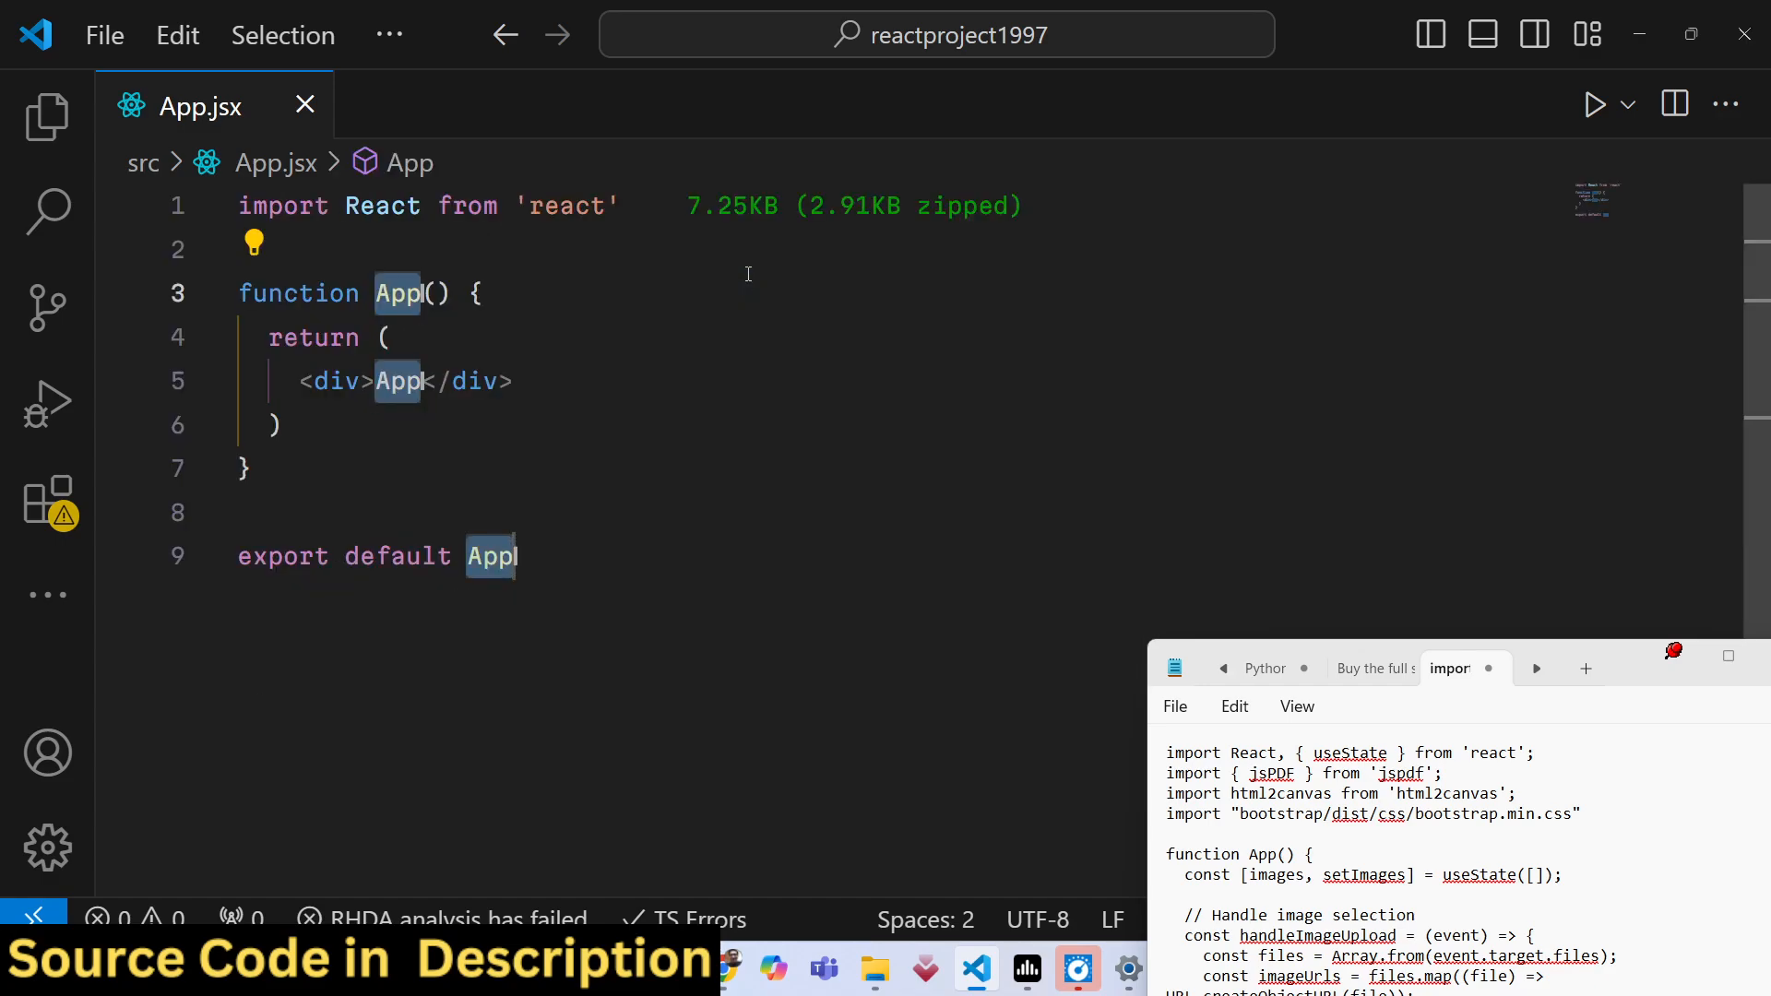
text(imoo)
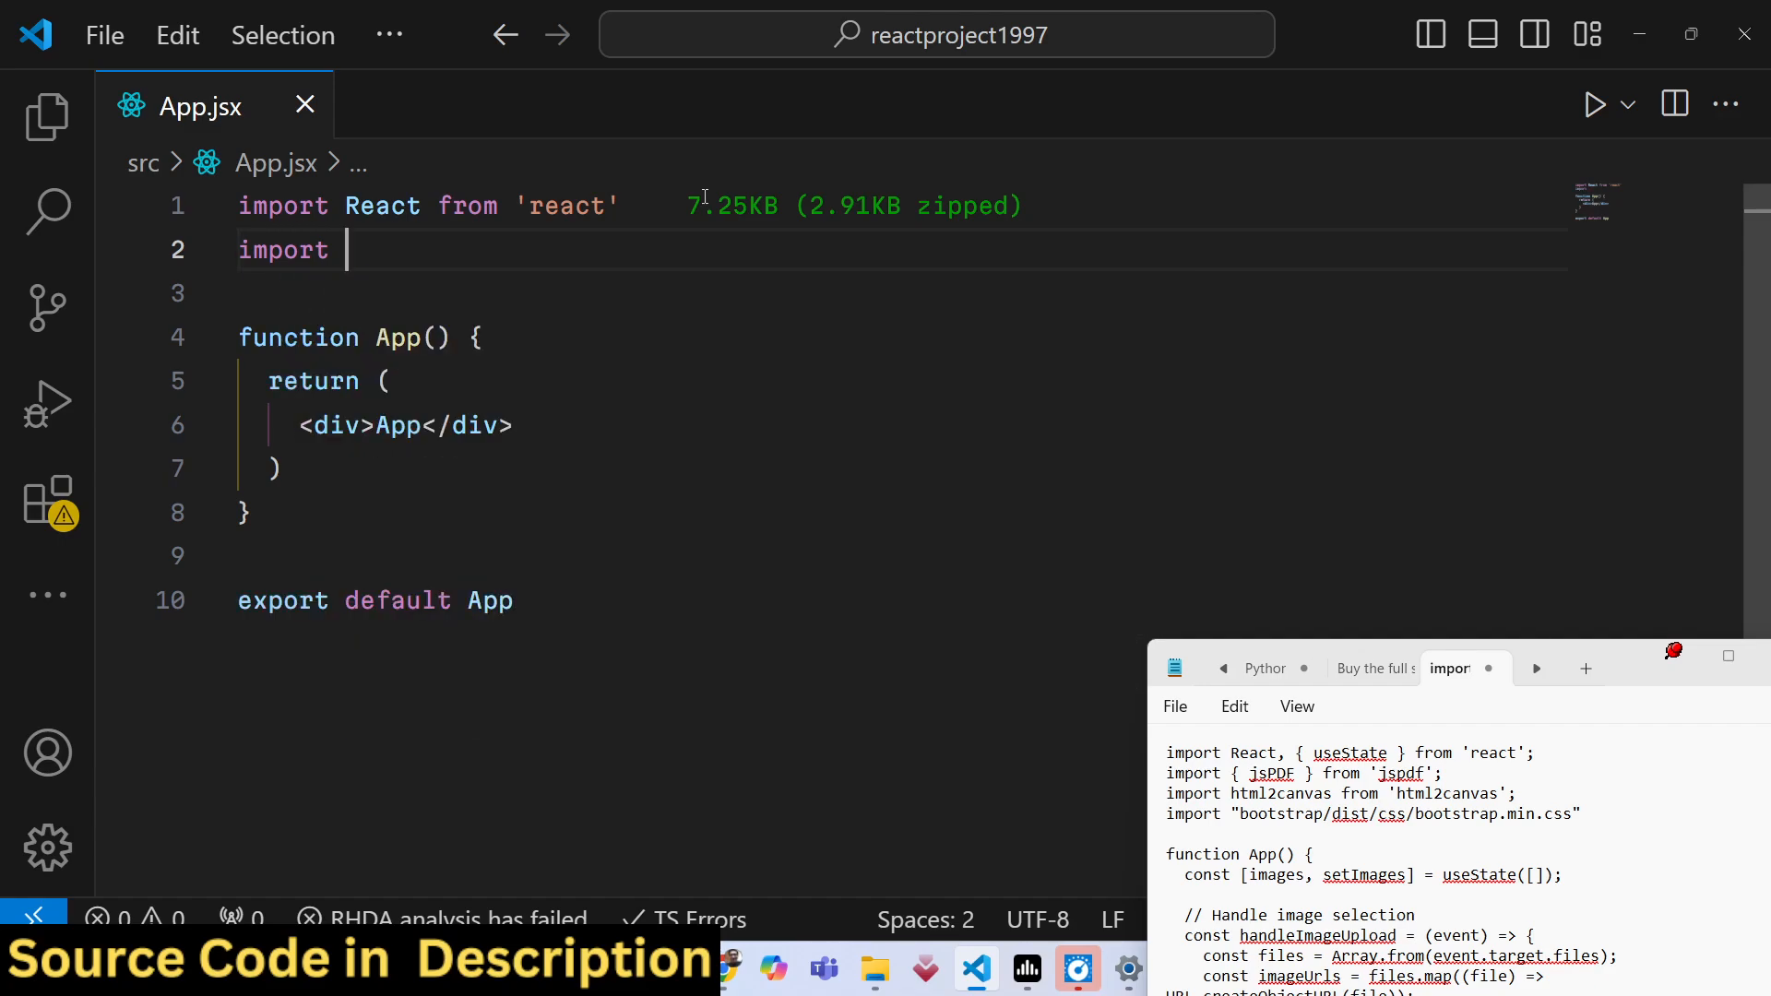
text("bootstrap/)
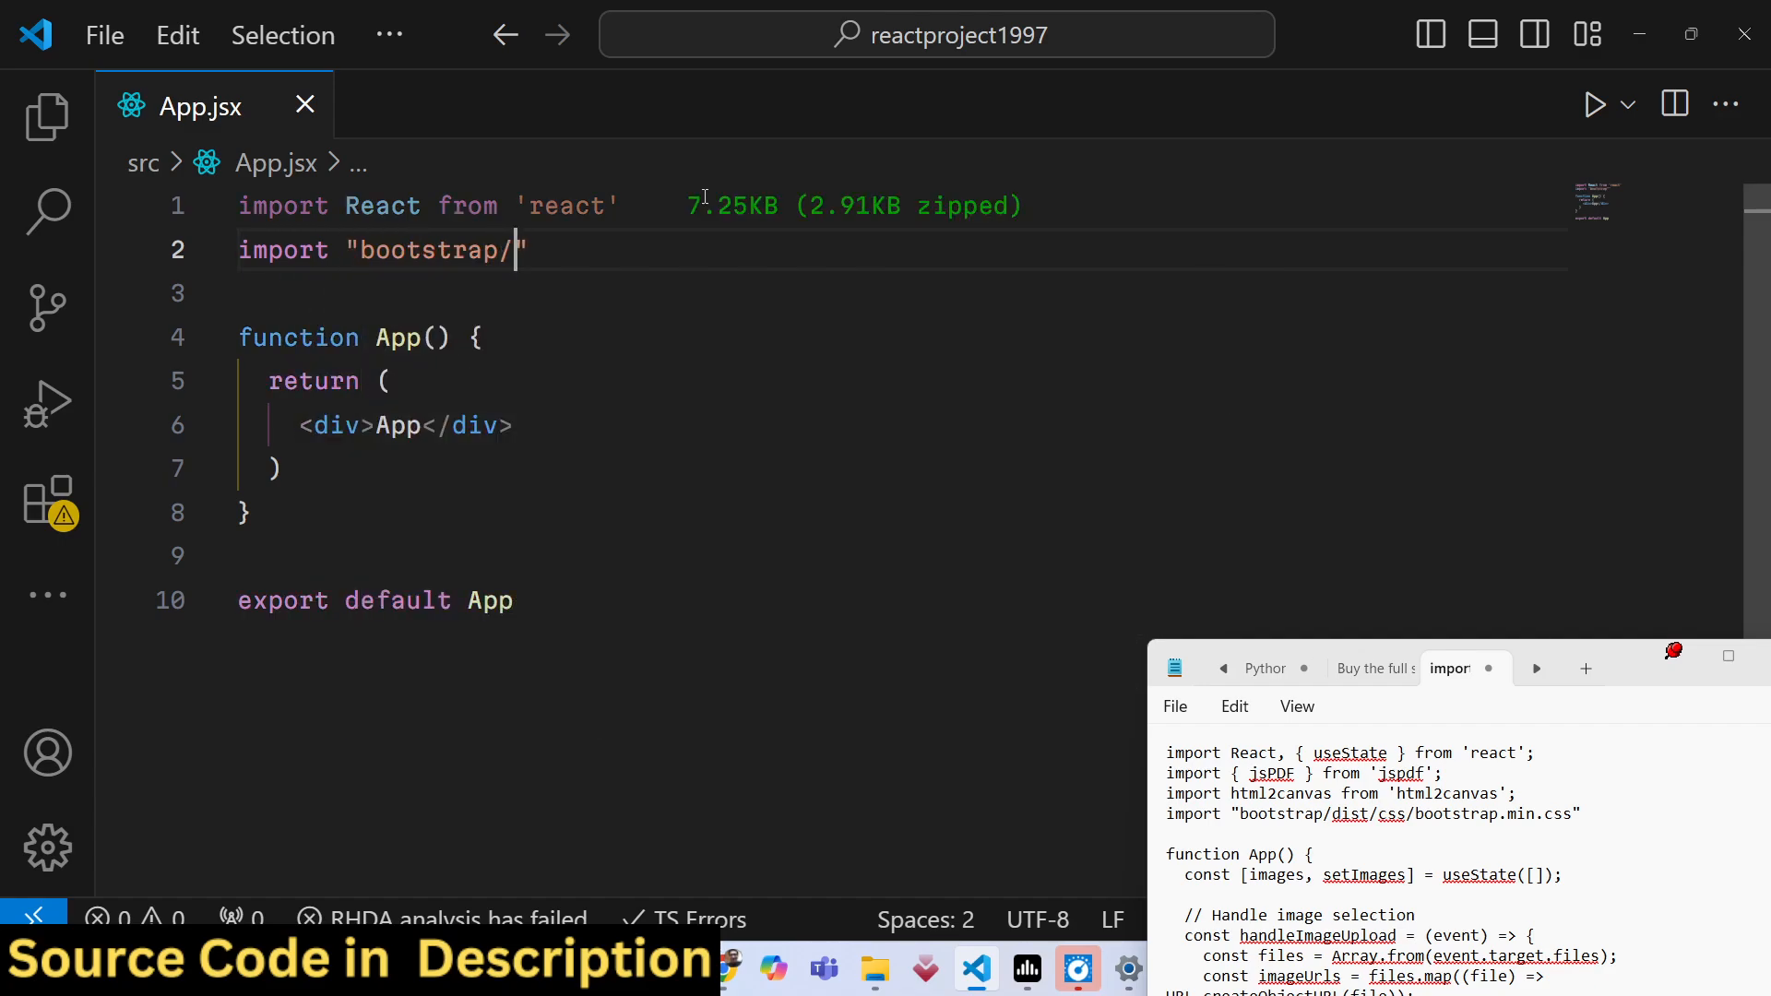
text(dist/css/)
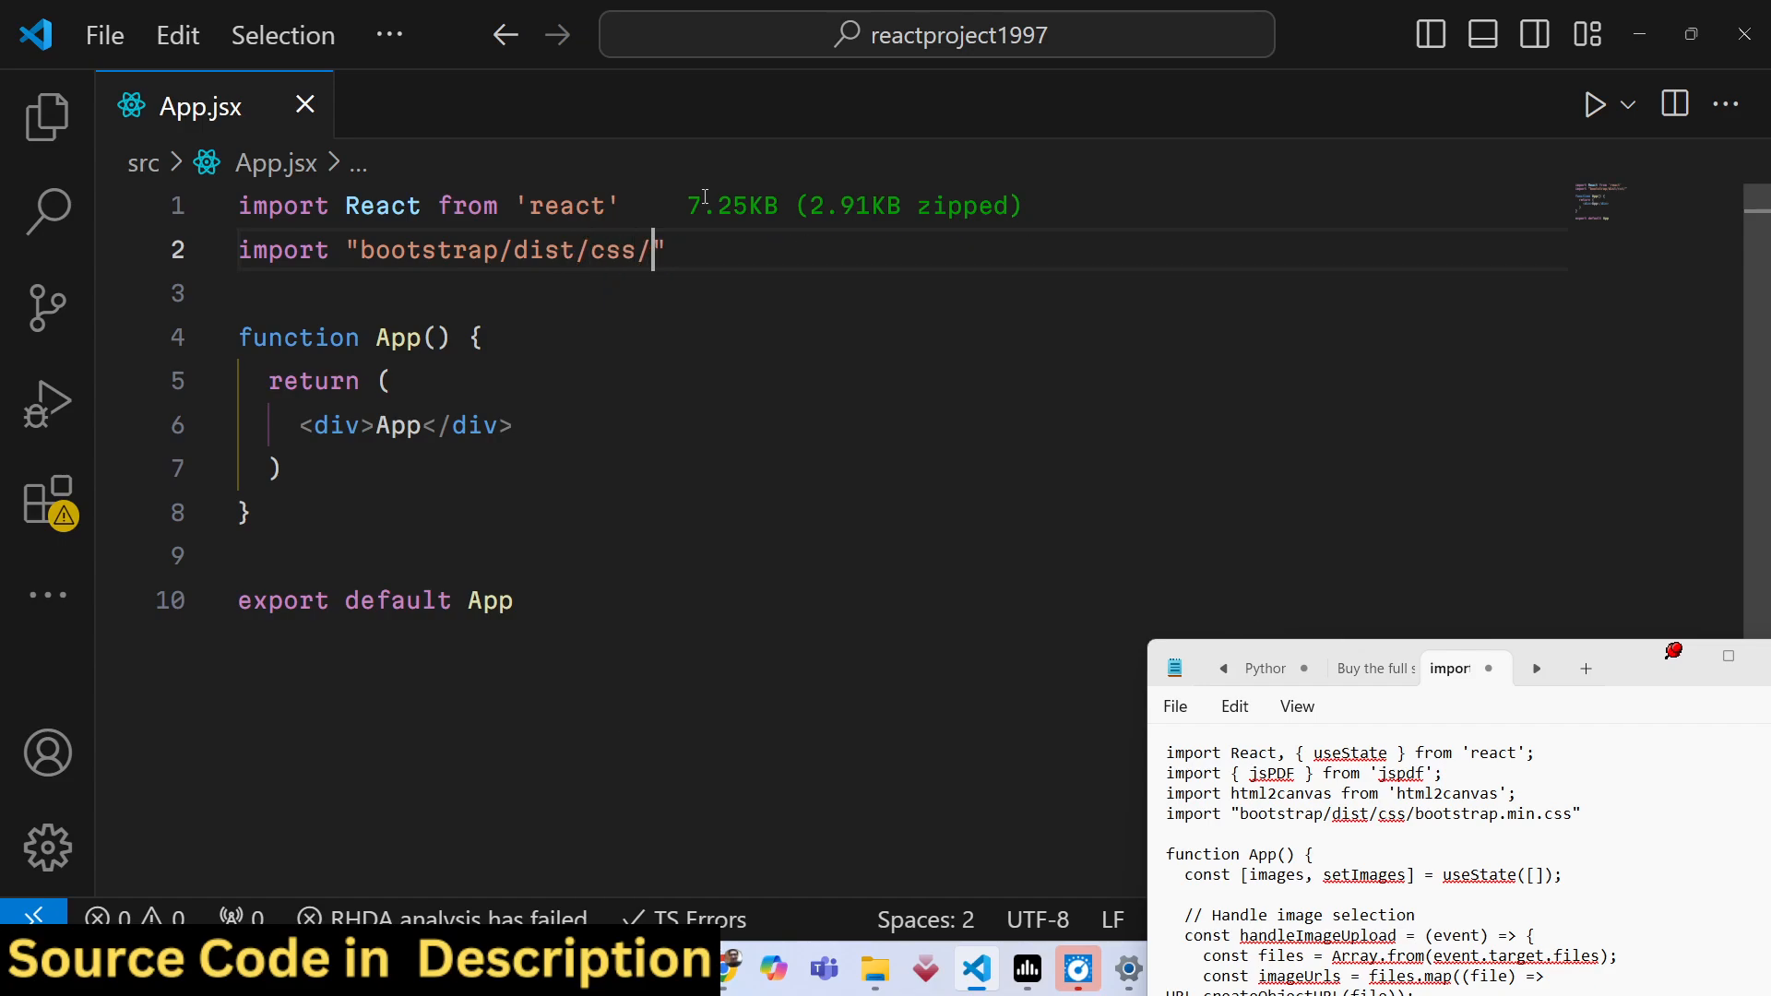
text(bootstrap.min.css)
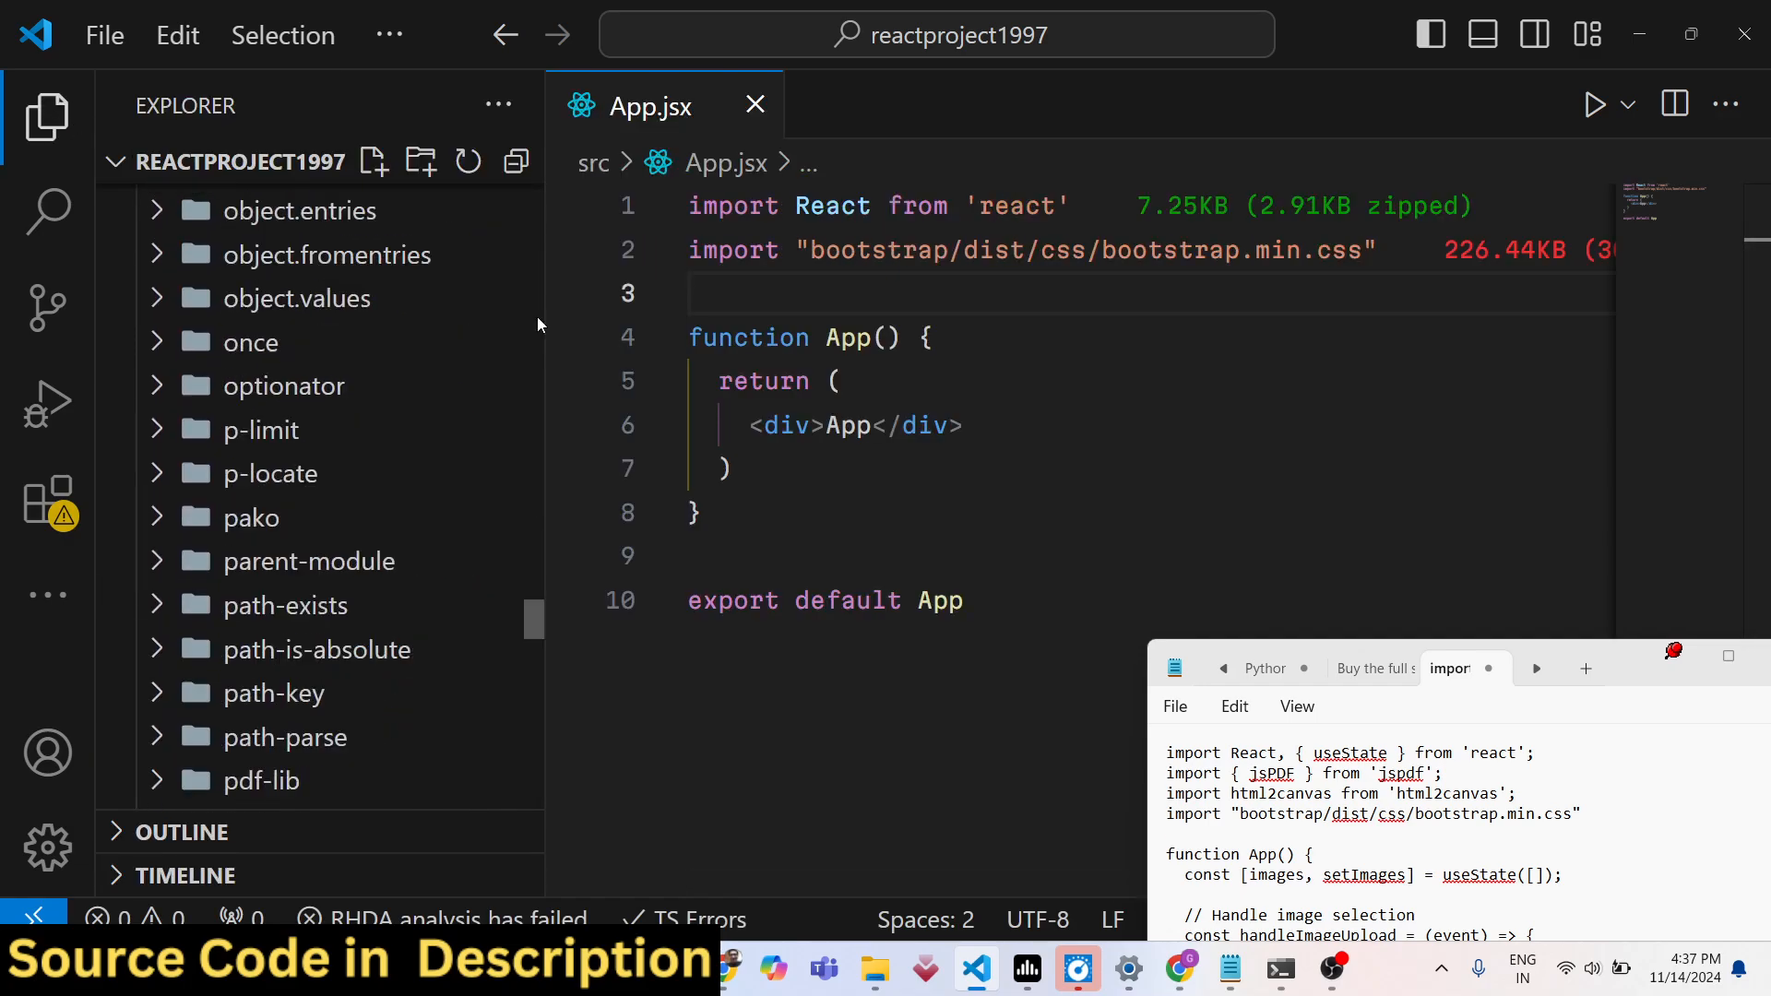
scroll(up, 3)
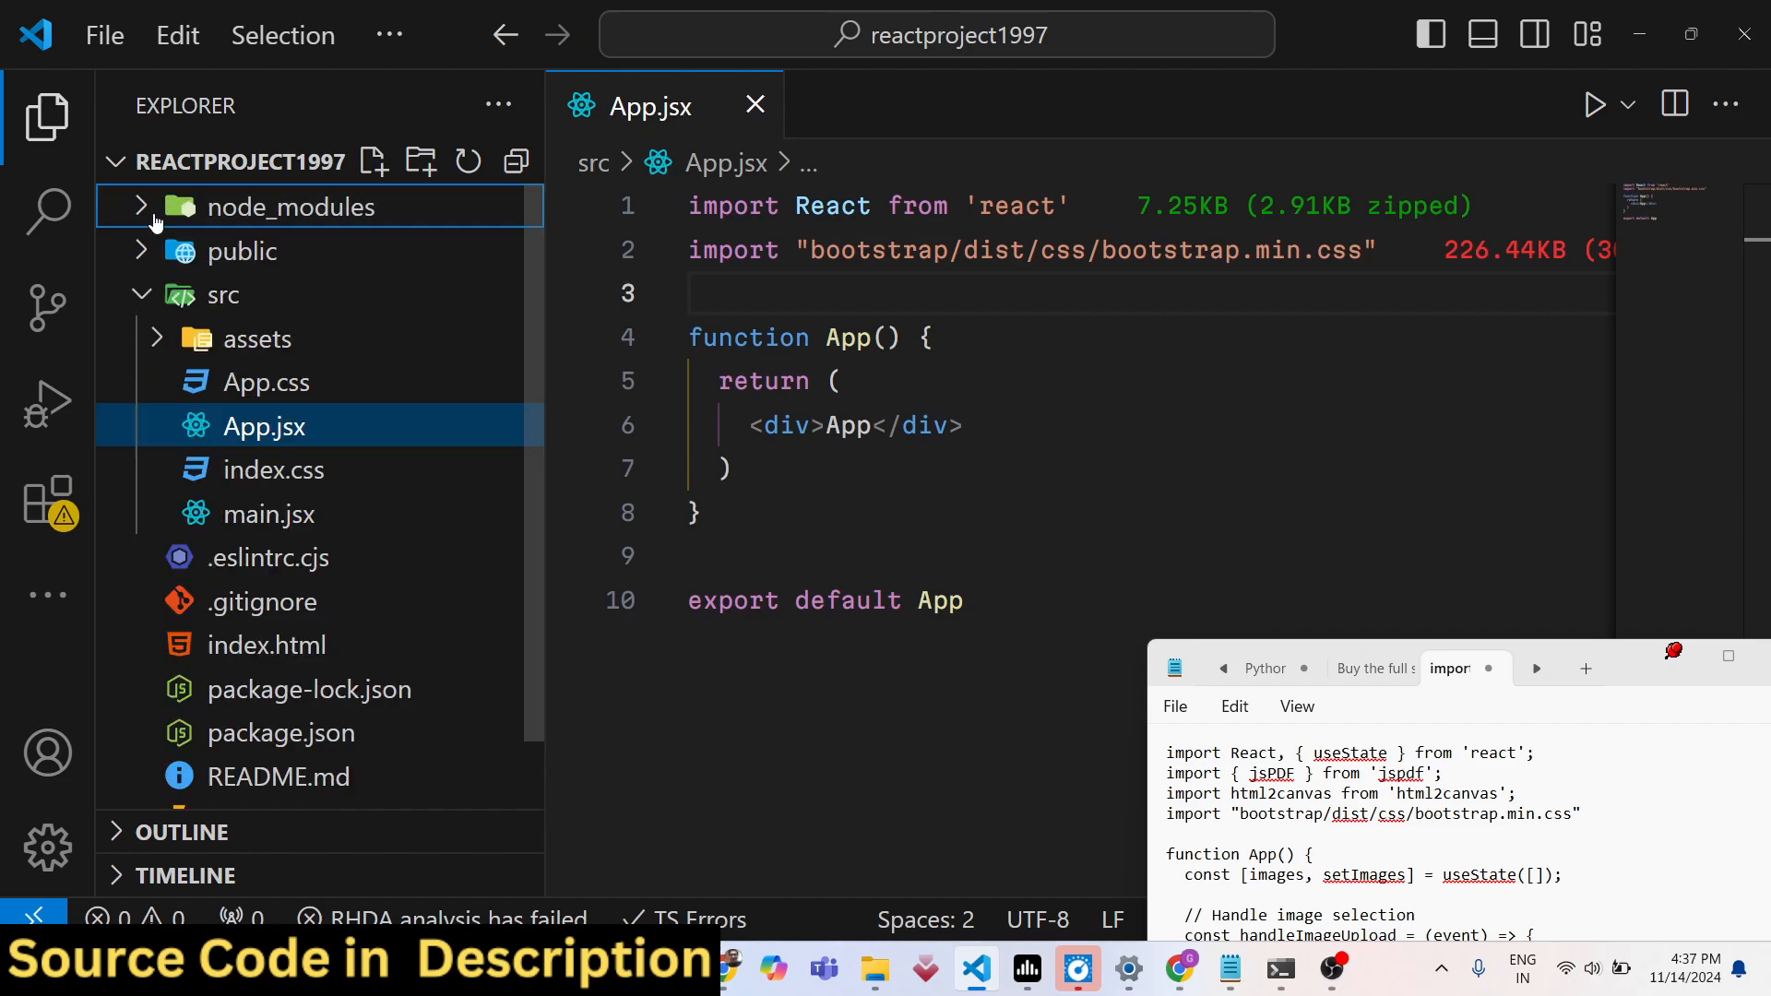
click(47, 116)
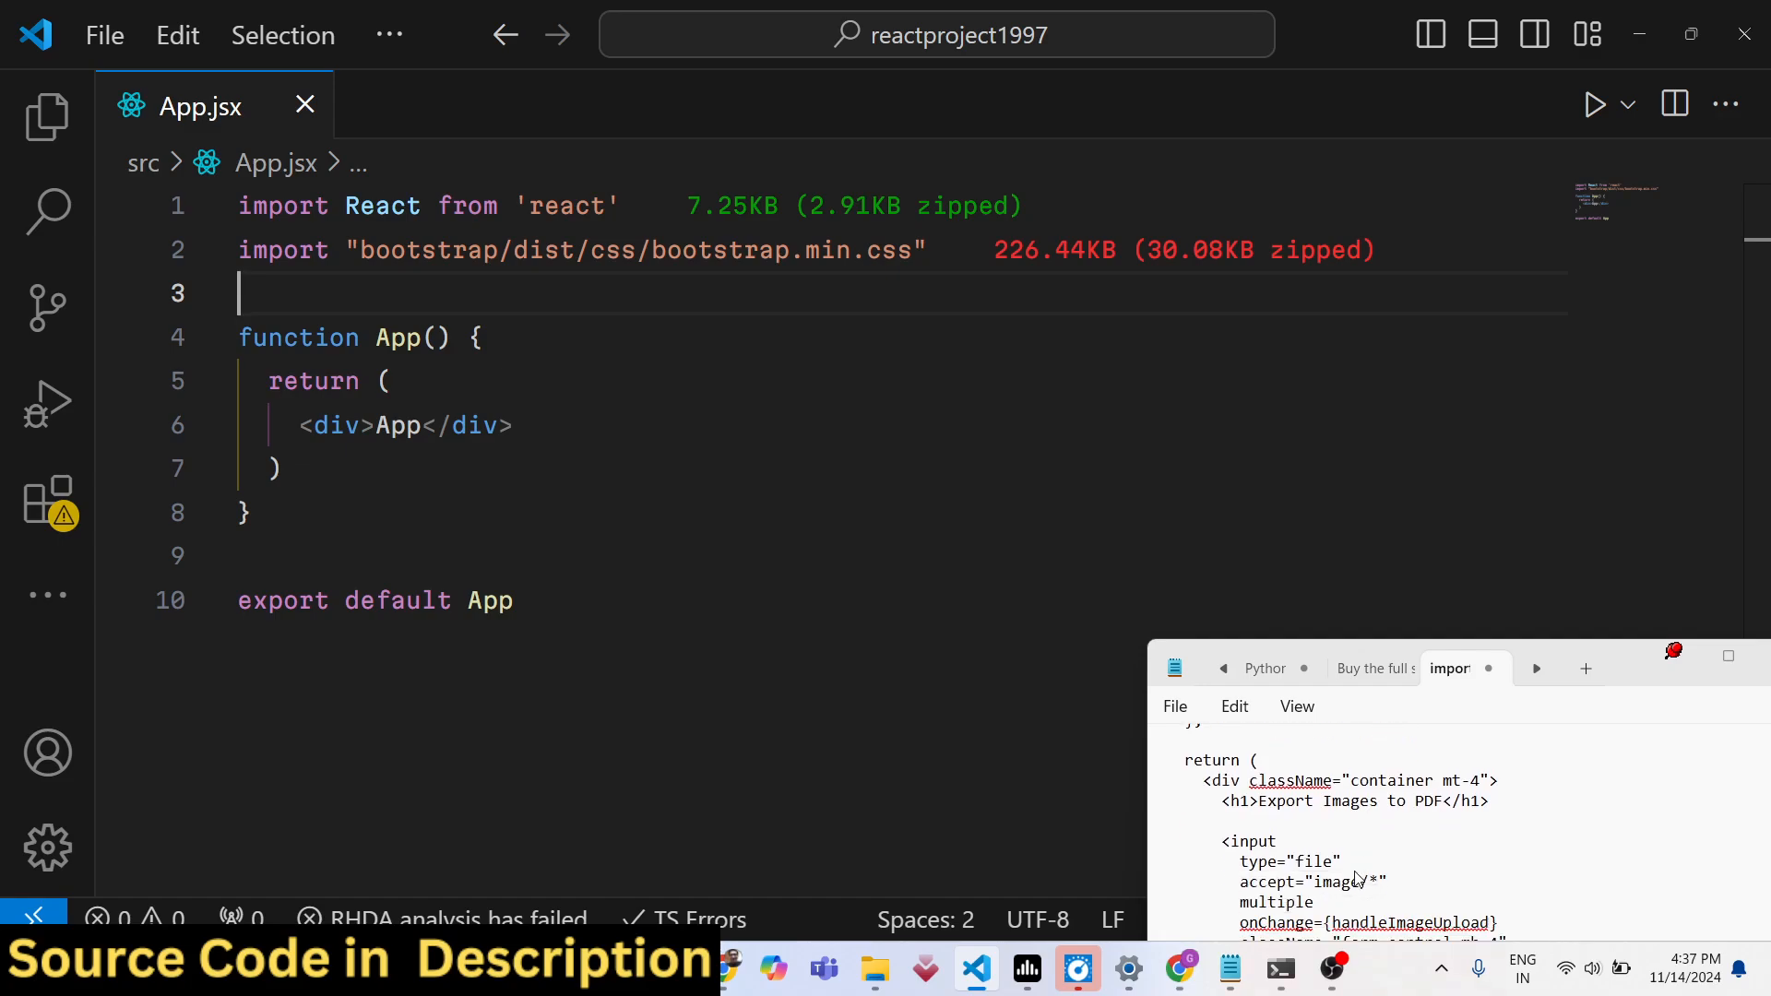
Give the App div className 'container mt-4' and an 'Export Images to PDF' h1
double_click(398, 426)
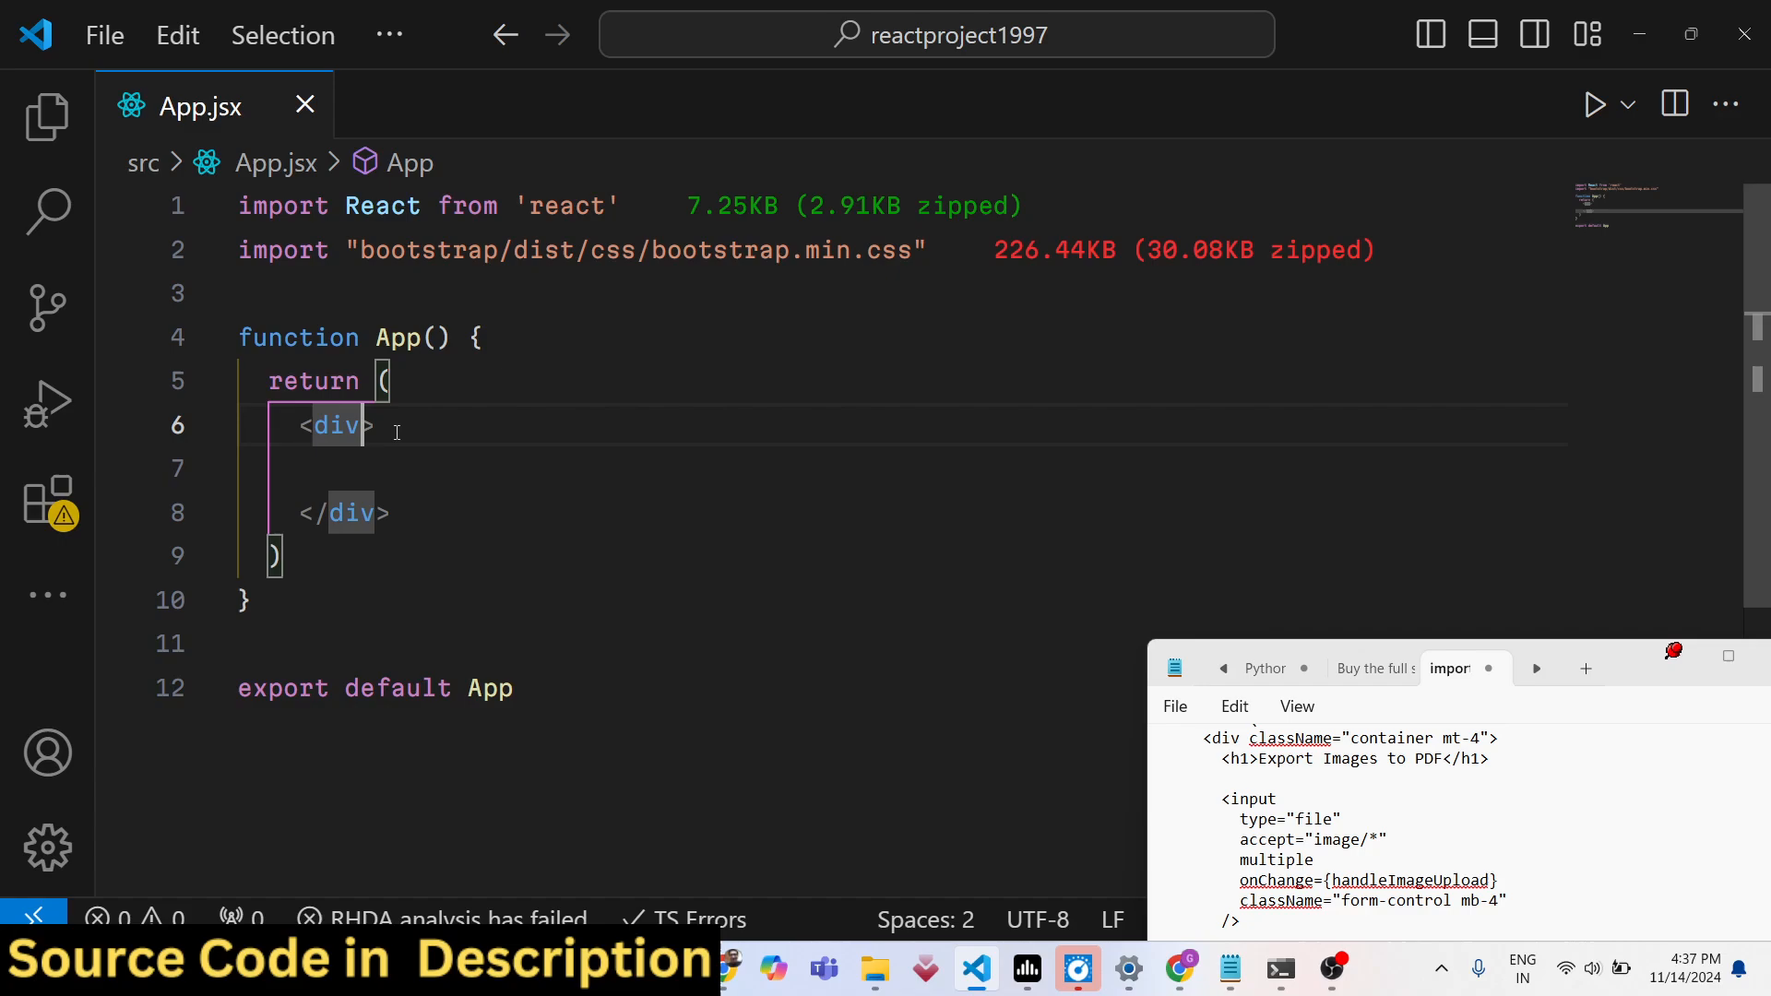
text(className='co)
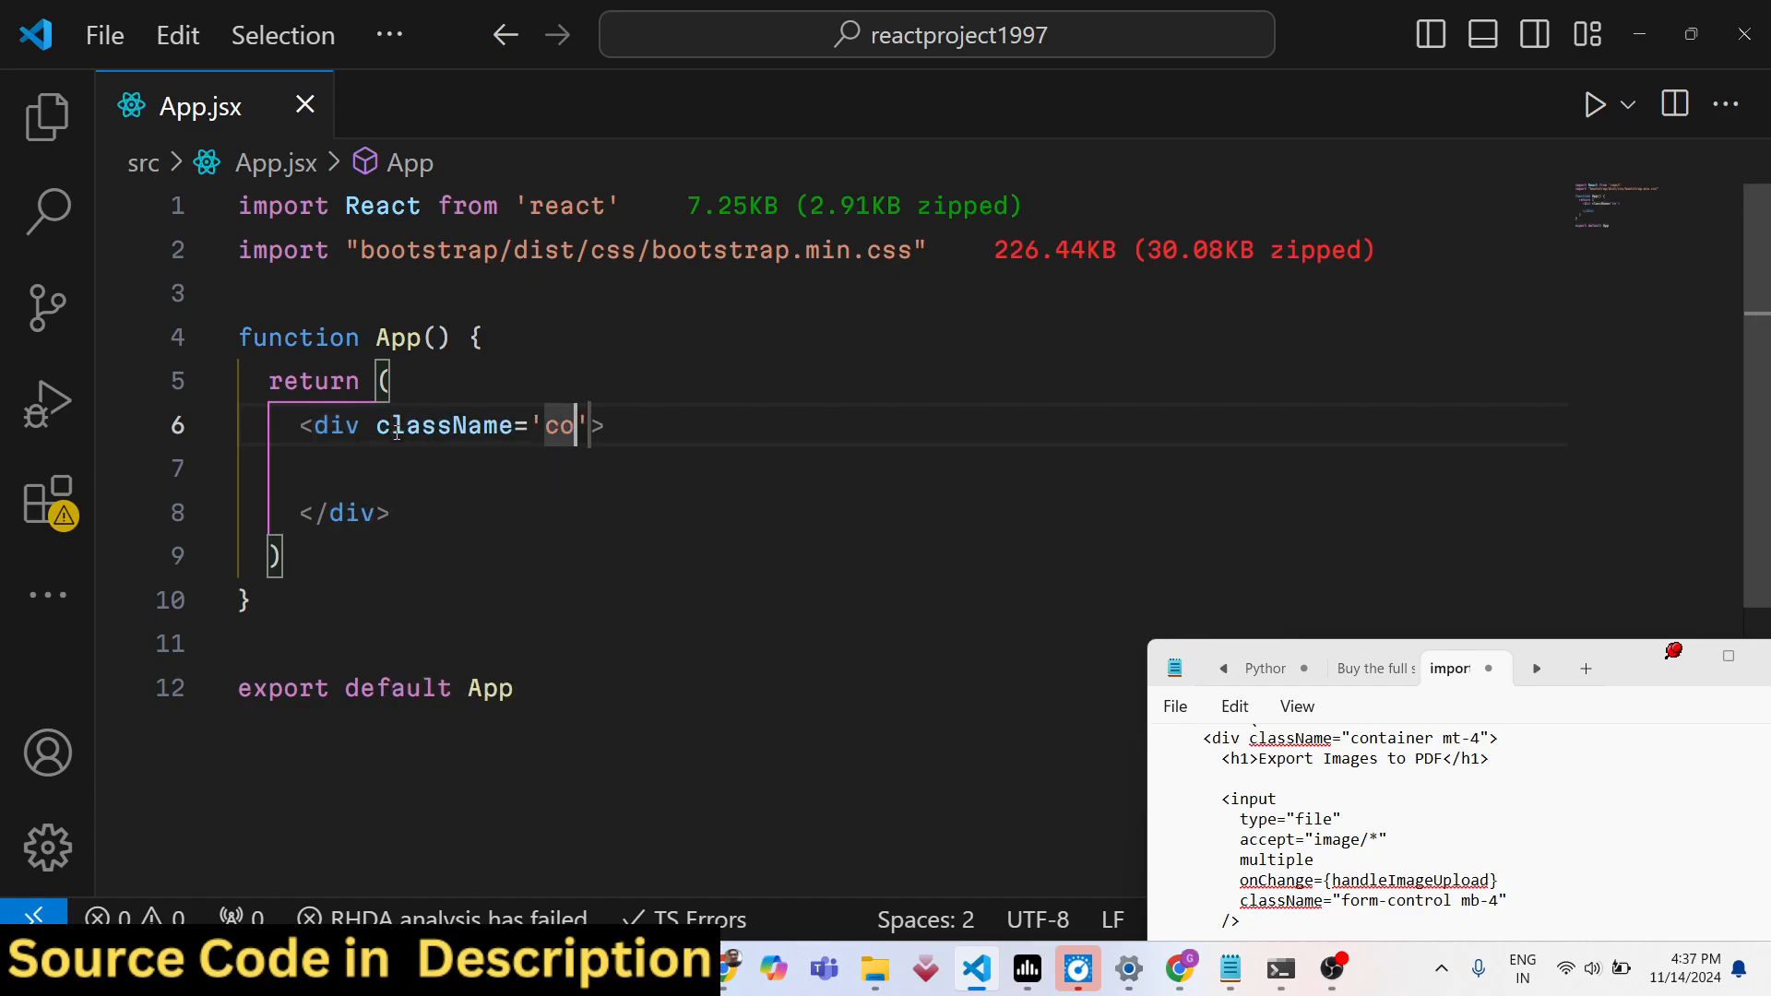
text(ntainer mt-4)
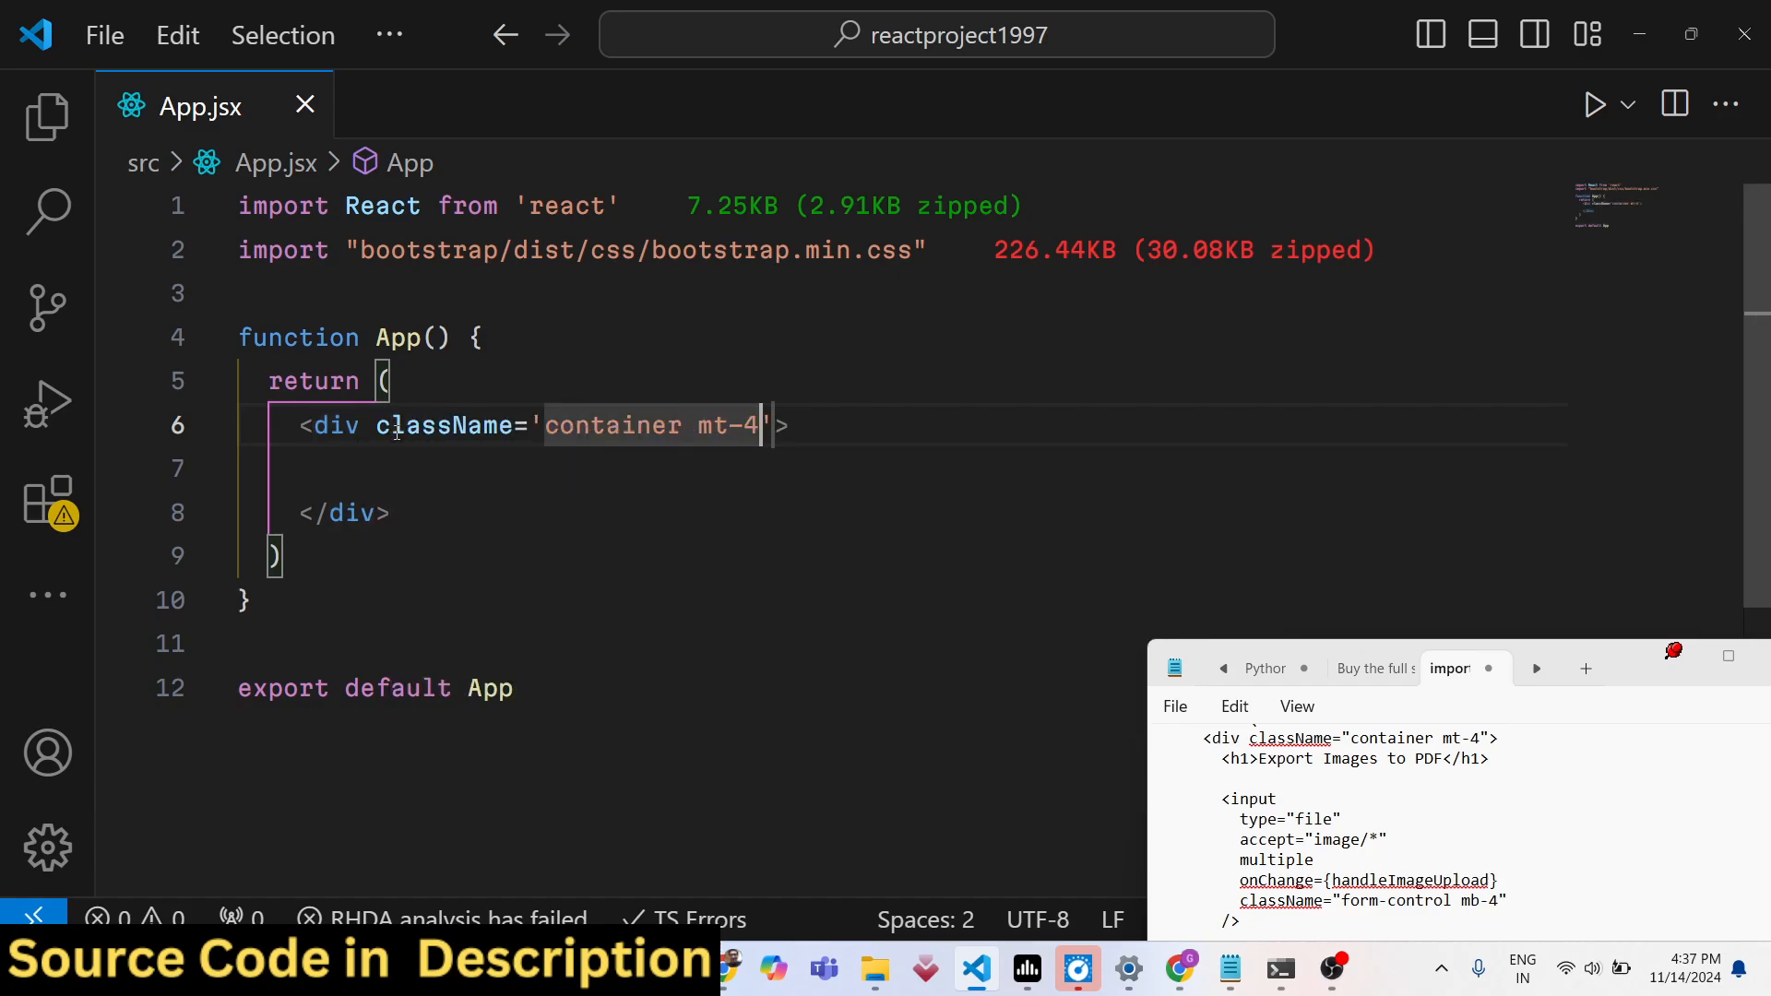
text(h1>Export </h1>)
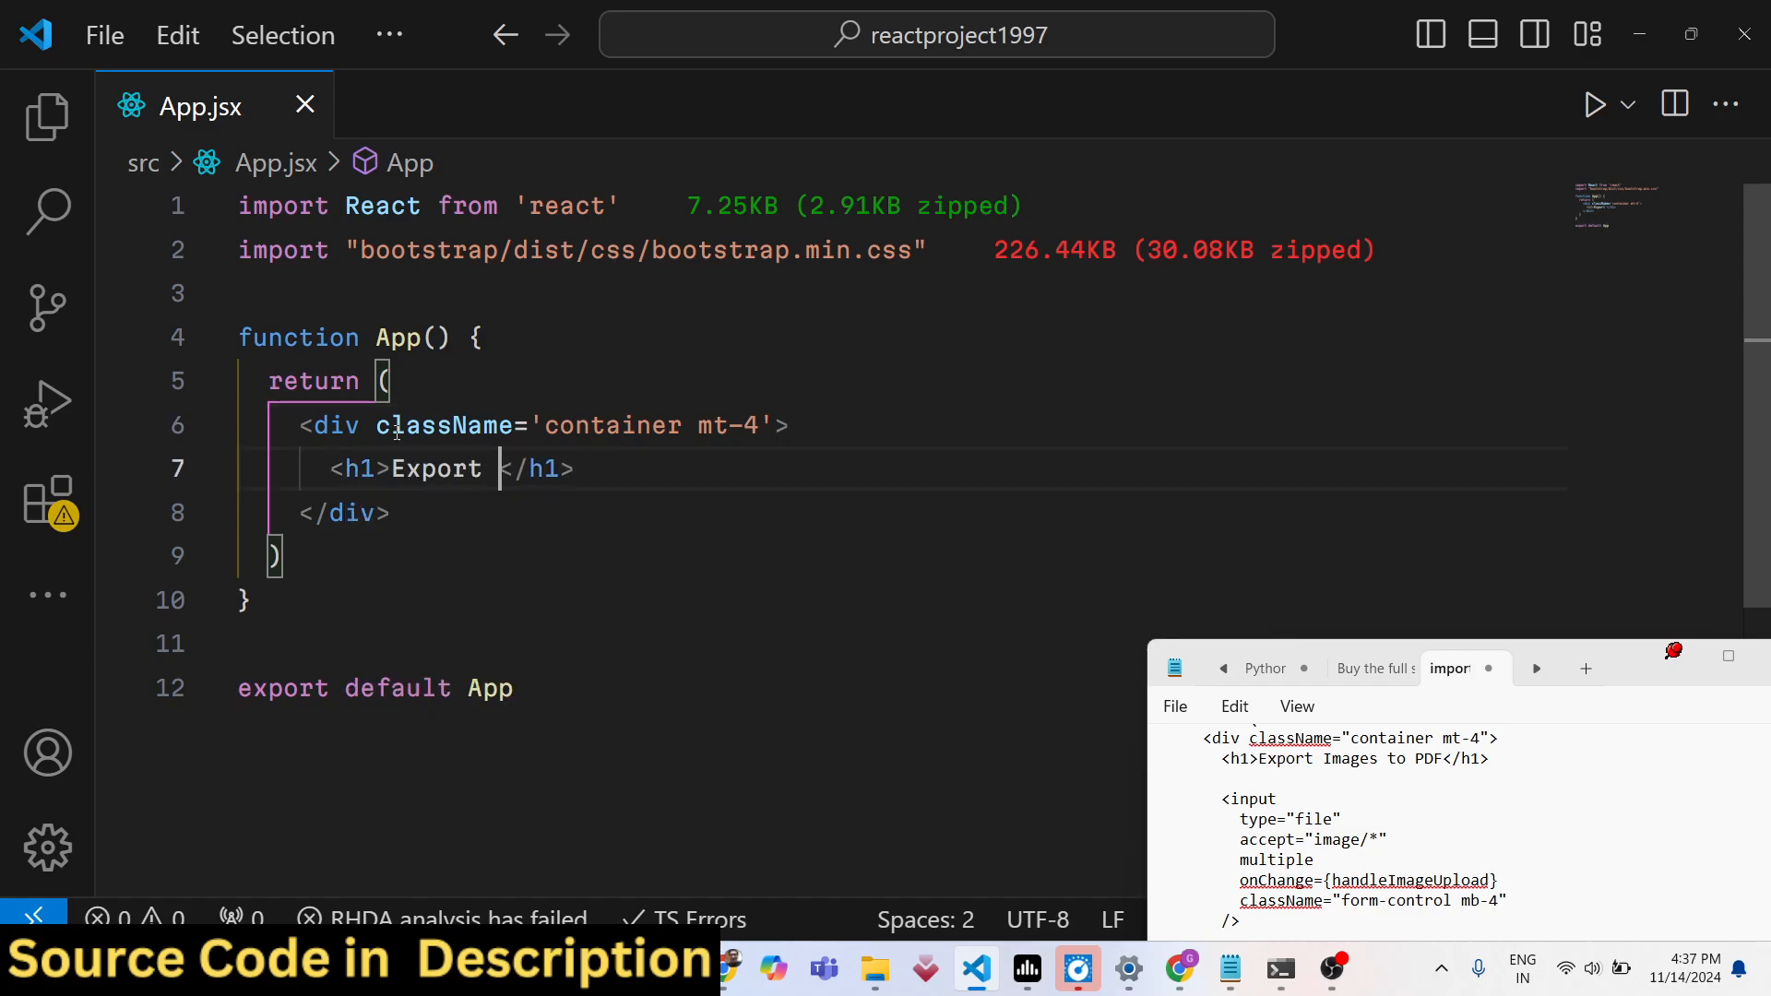
text(Images to PDF)
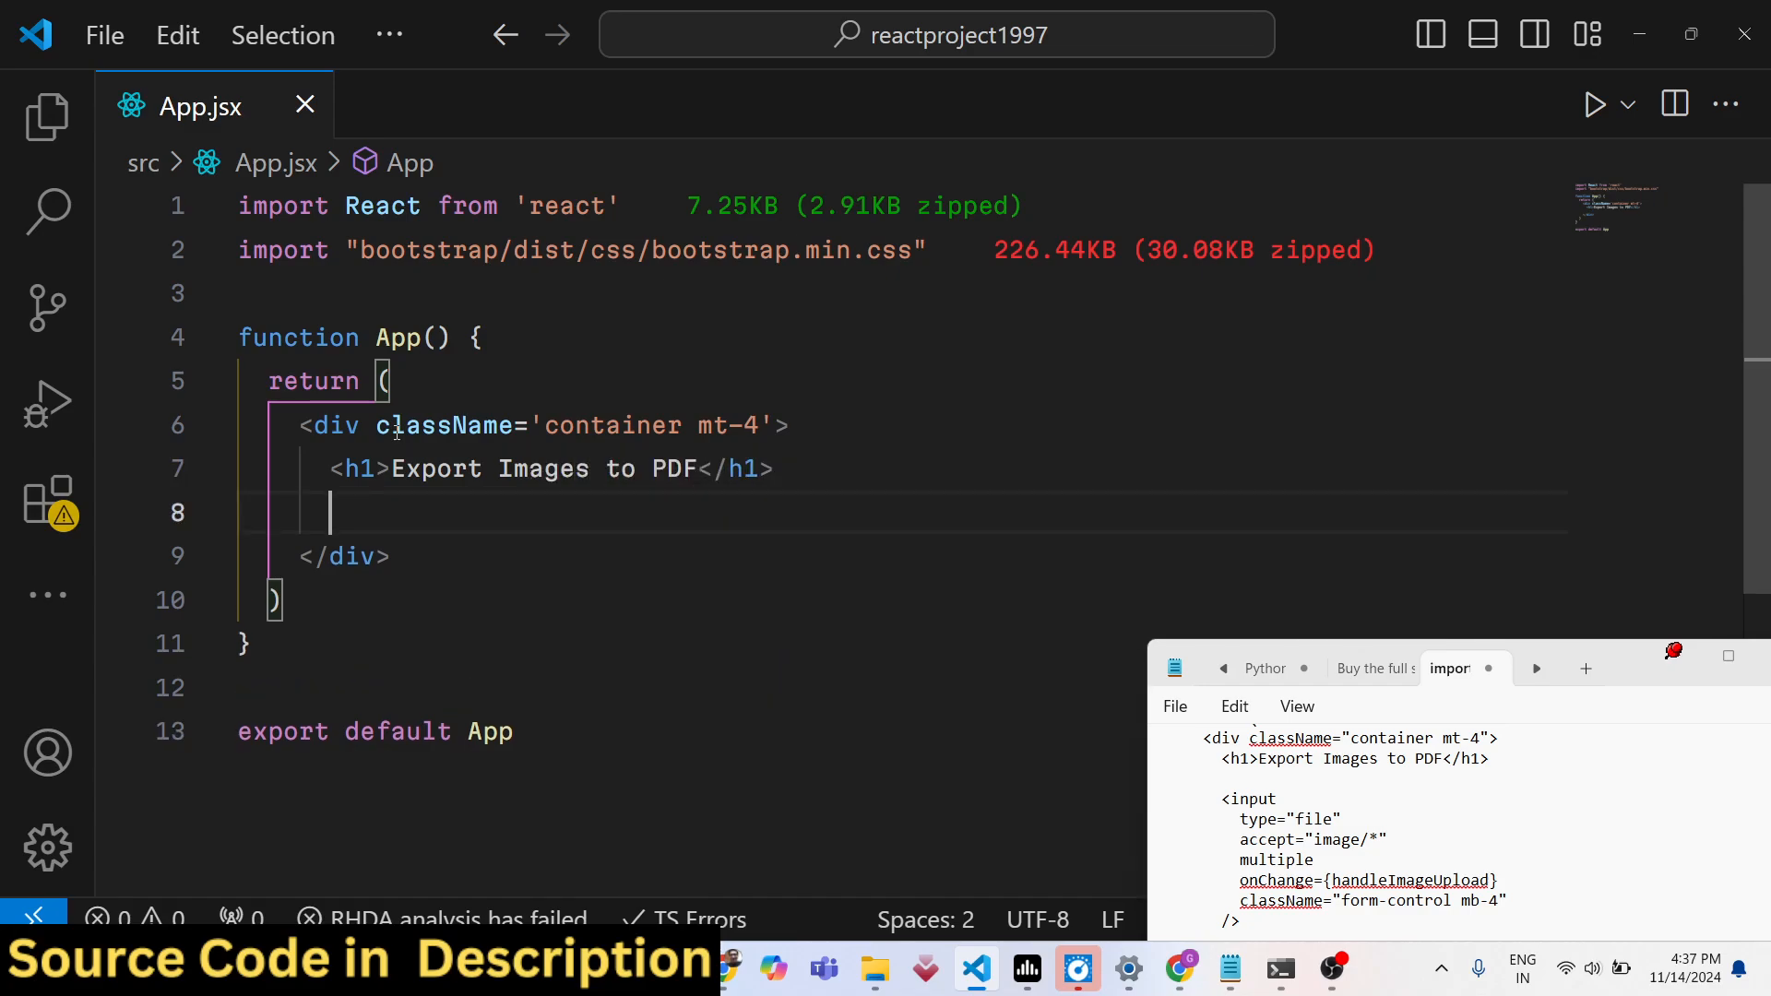
Add a multiple image/* file input using handleImageUpload with className 'form-control mb-4'
text(<input type="fil" />)
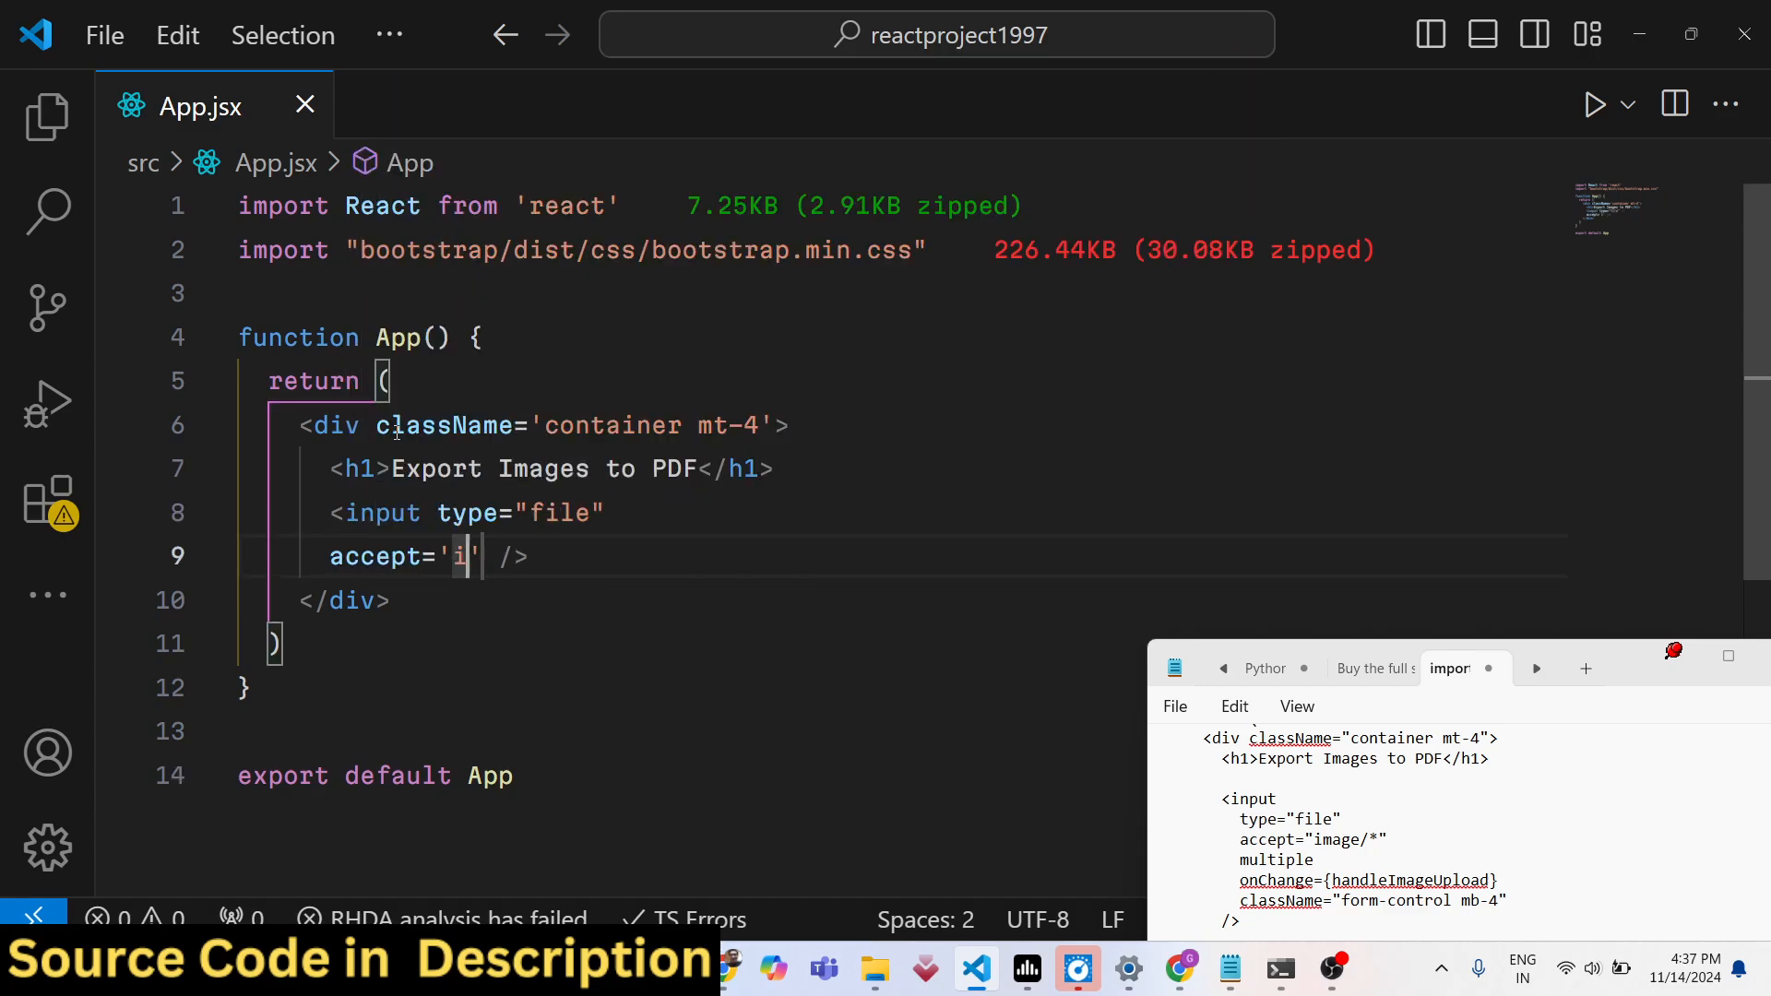
text(mage/&)
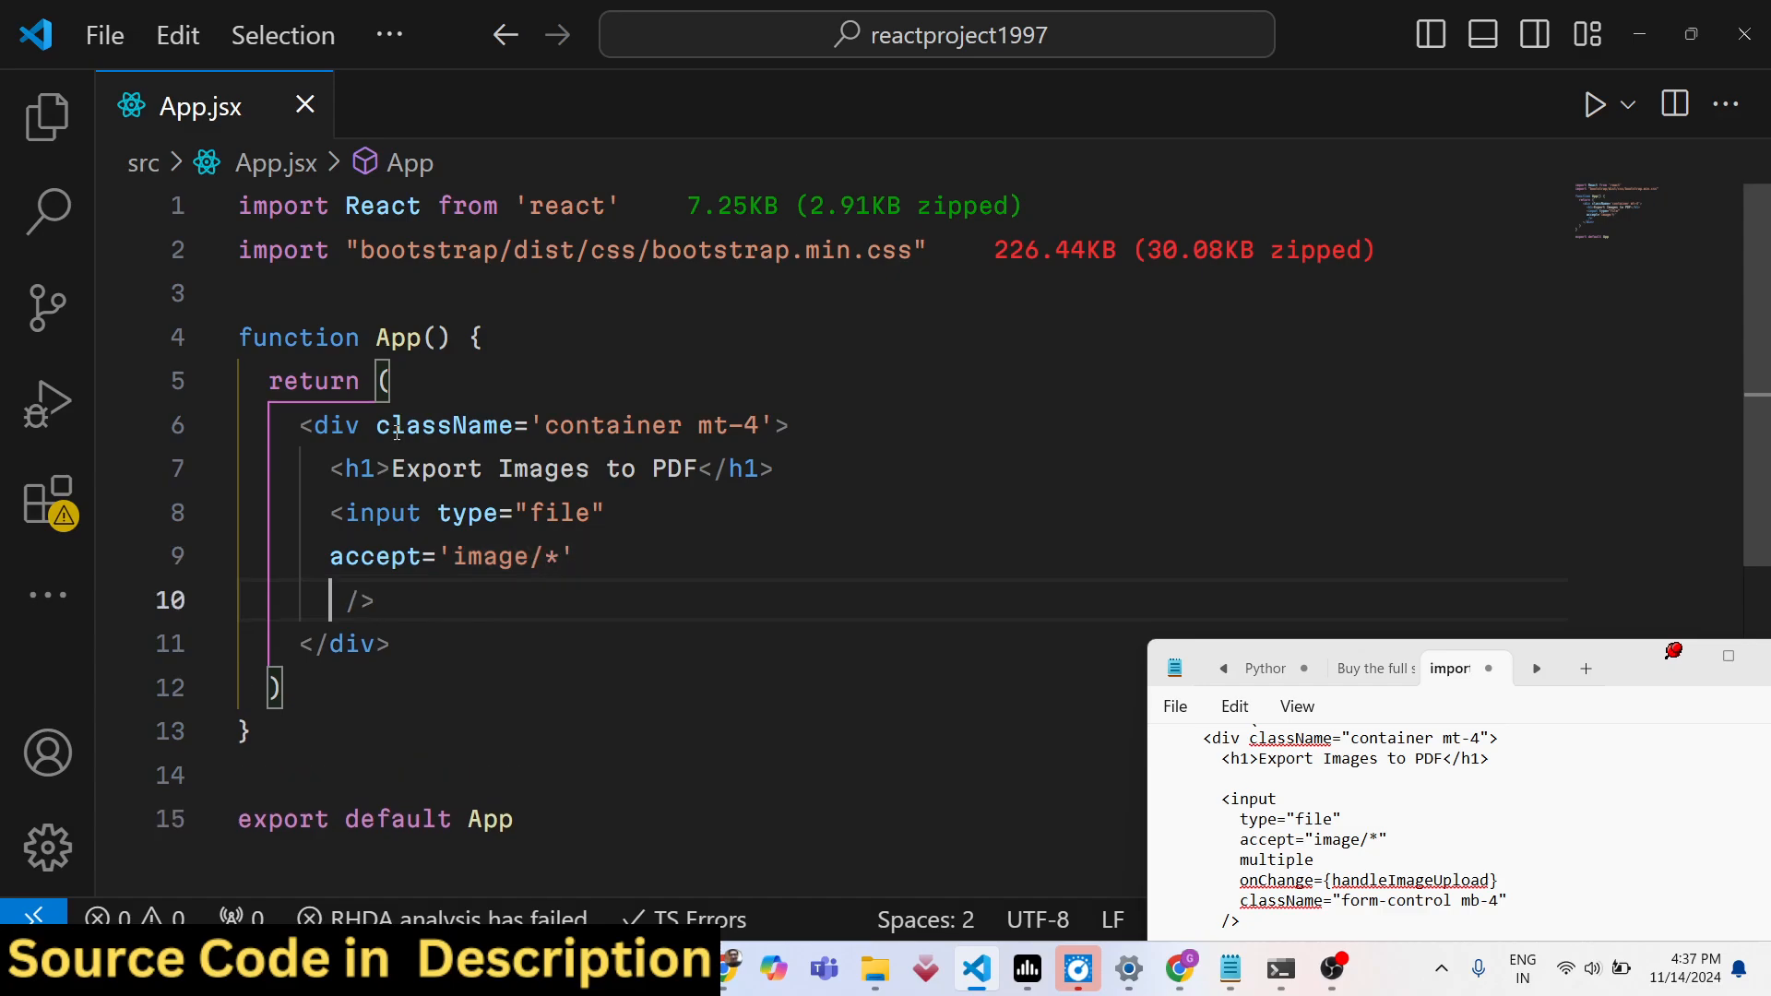
text(multiple)
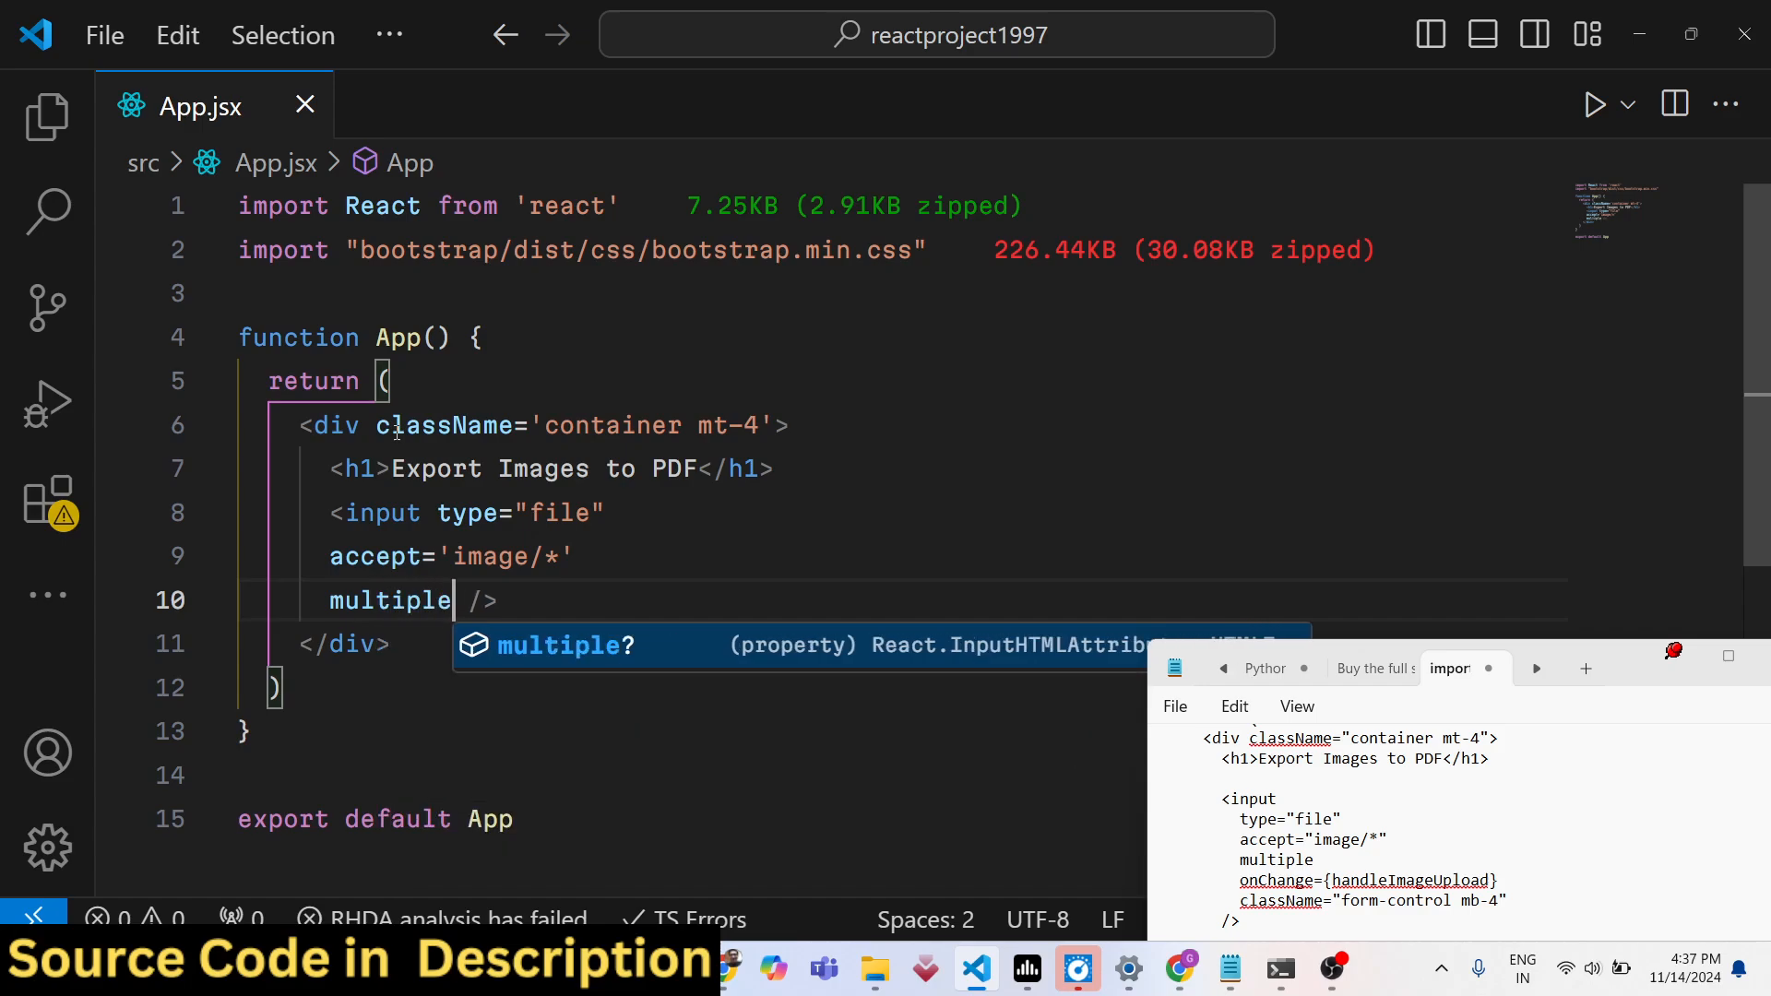
text(onChange={} />)
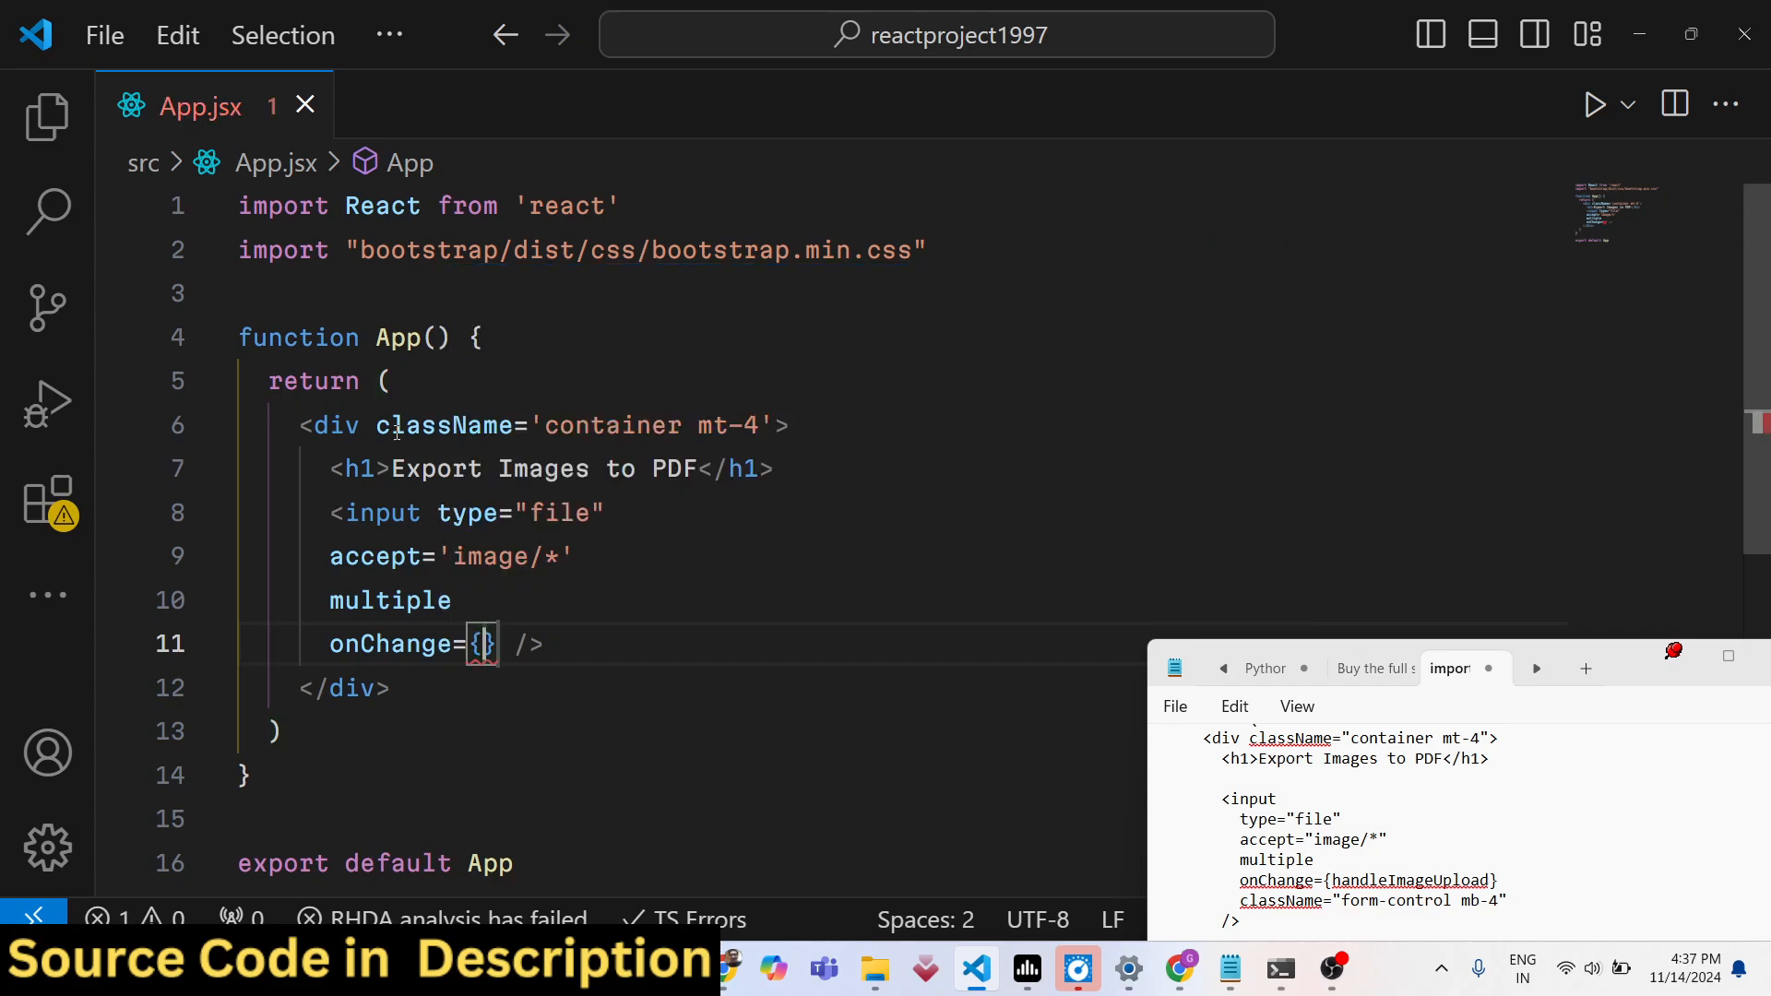
text(handleImageUpload)
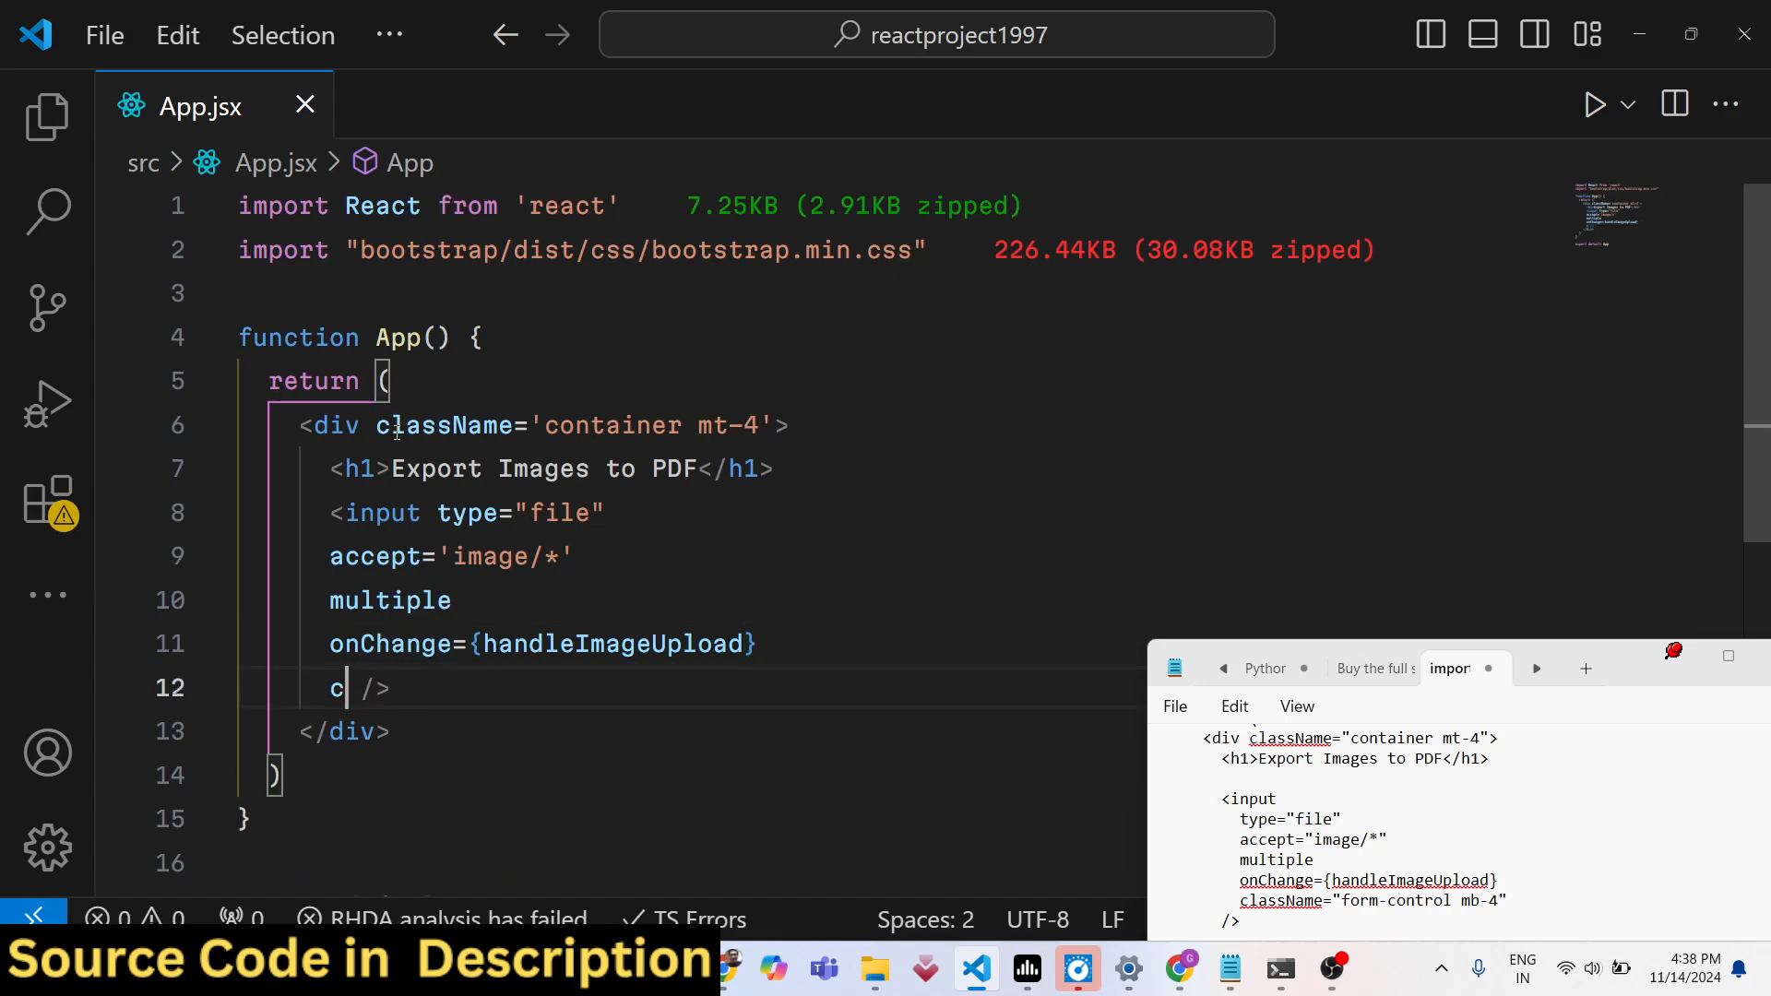
text(lassName='form')
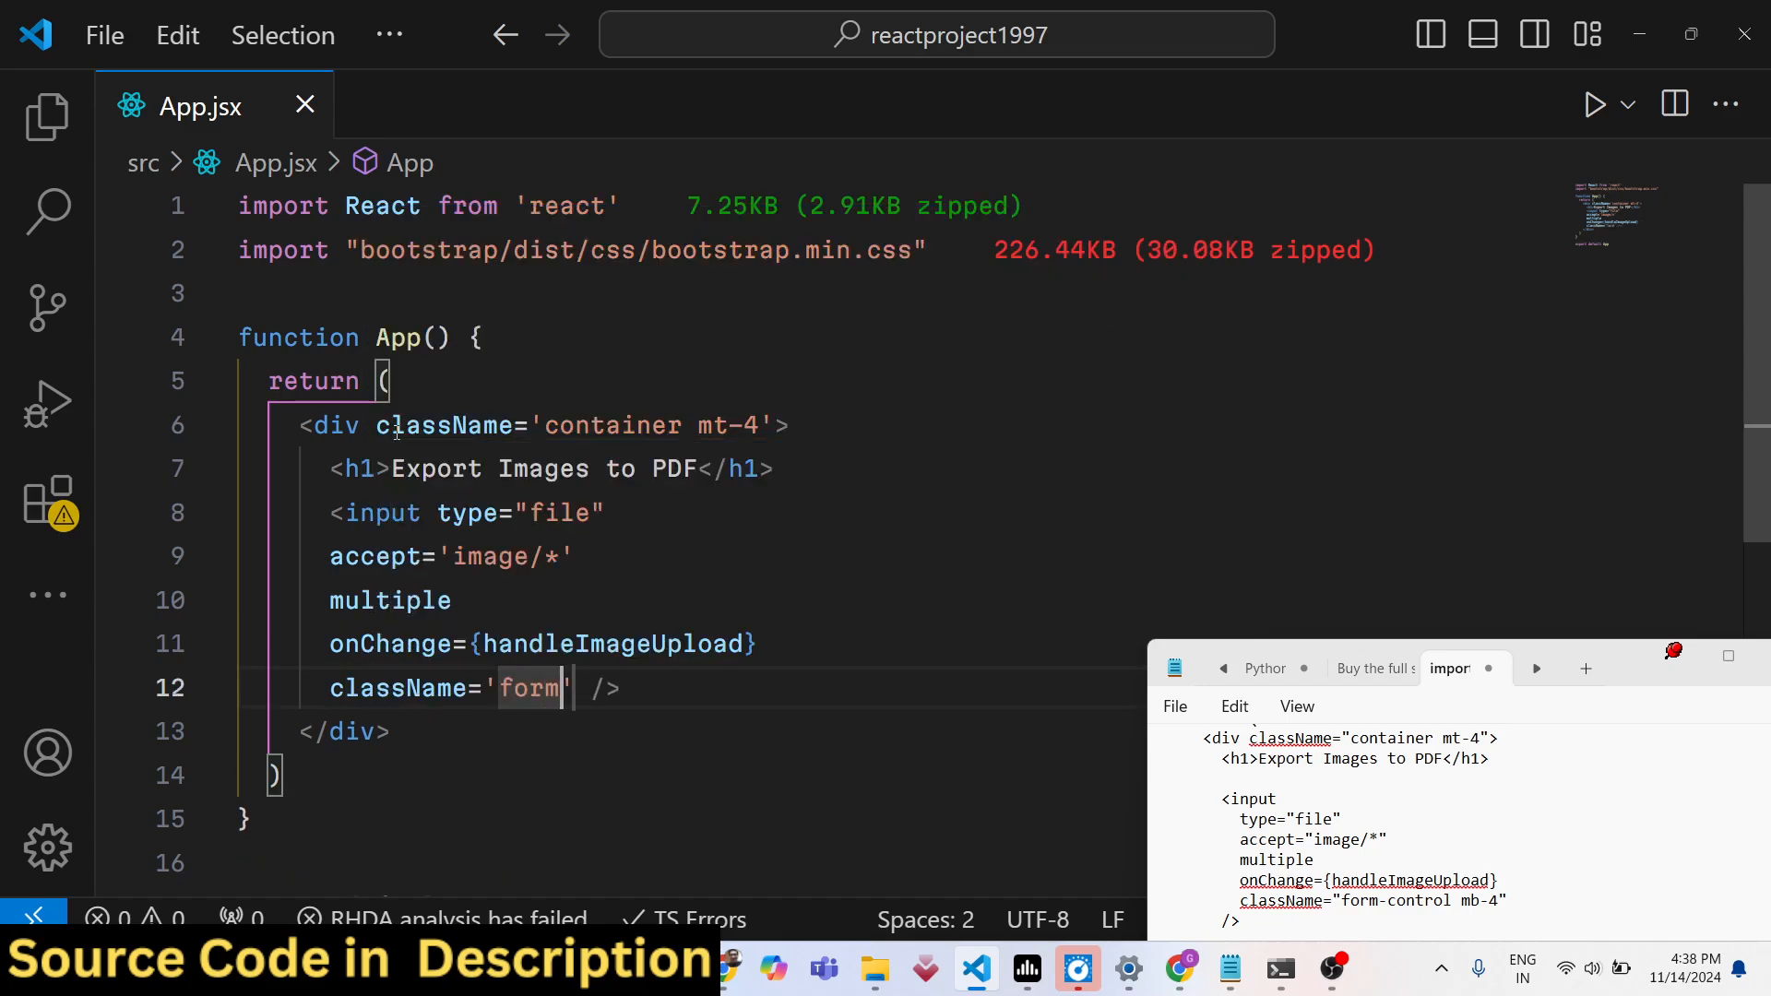
text(-control mb--)
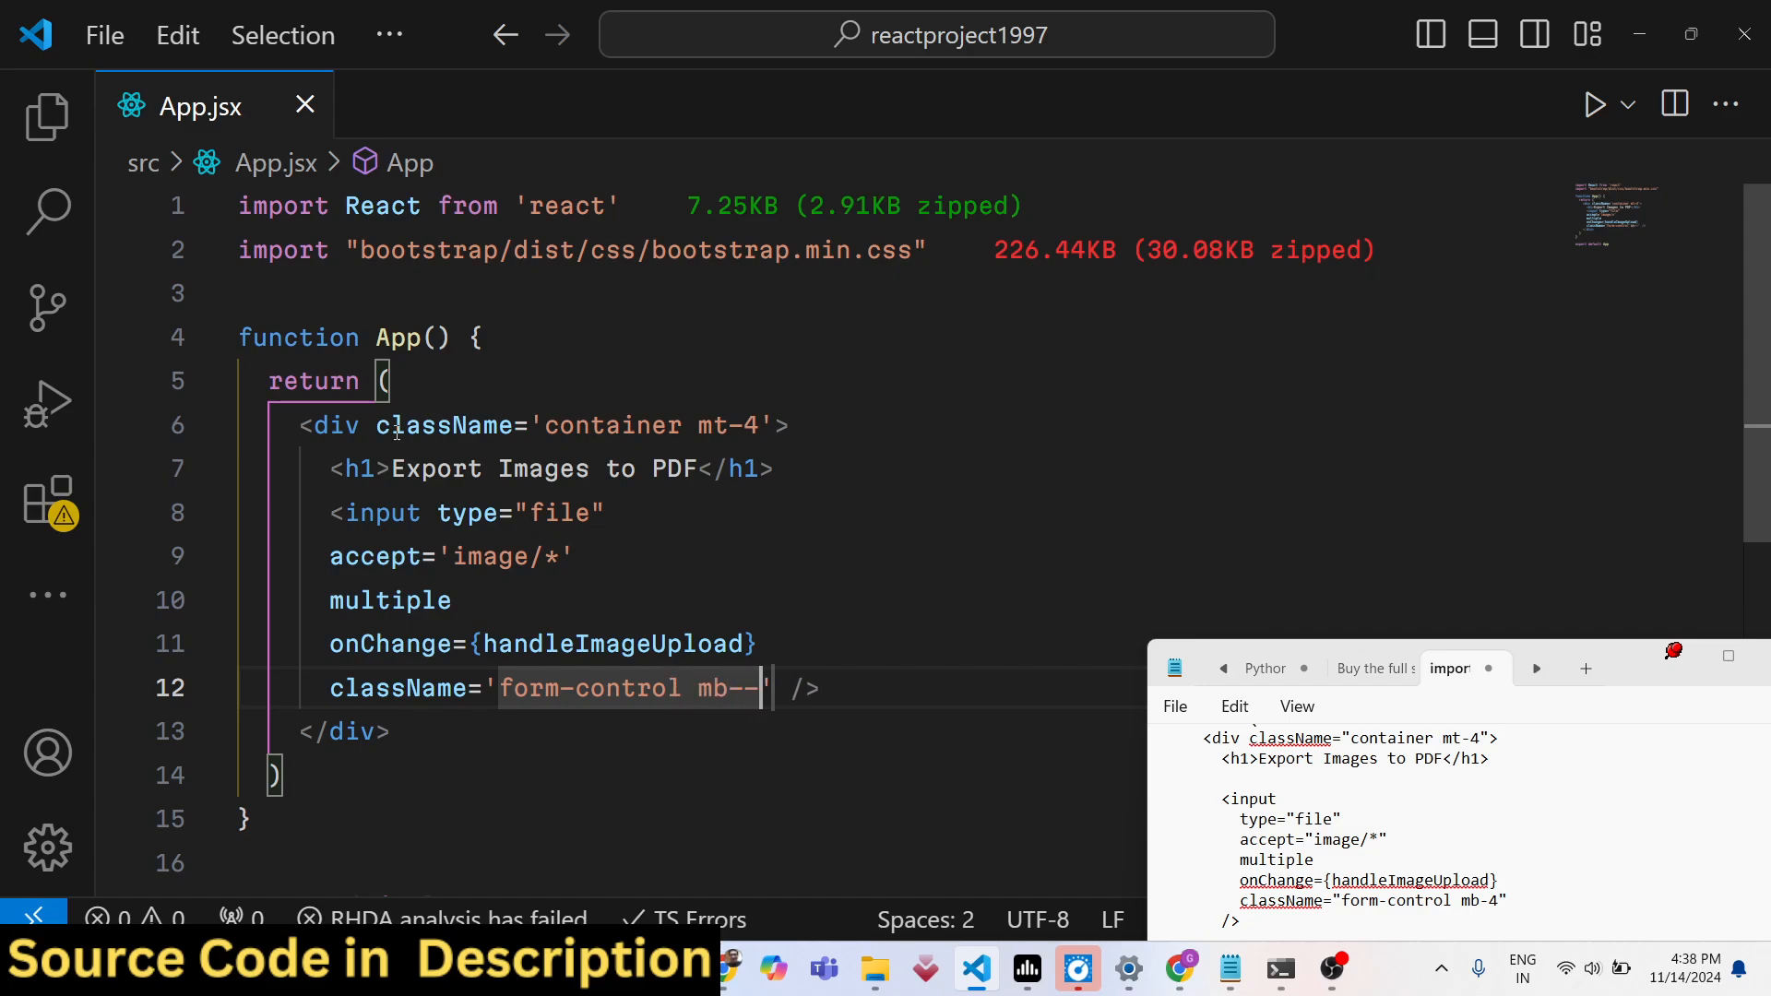
text(4)
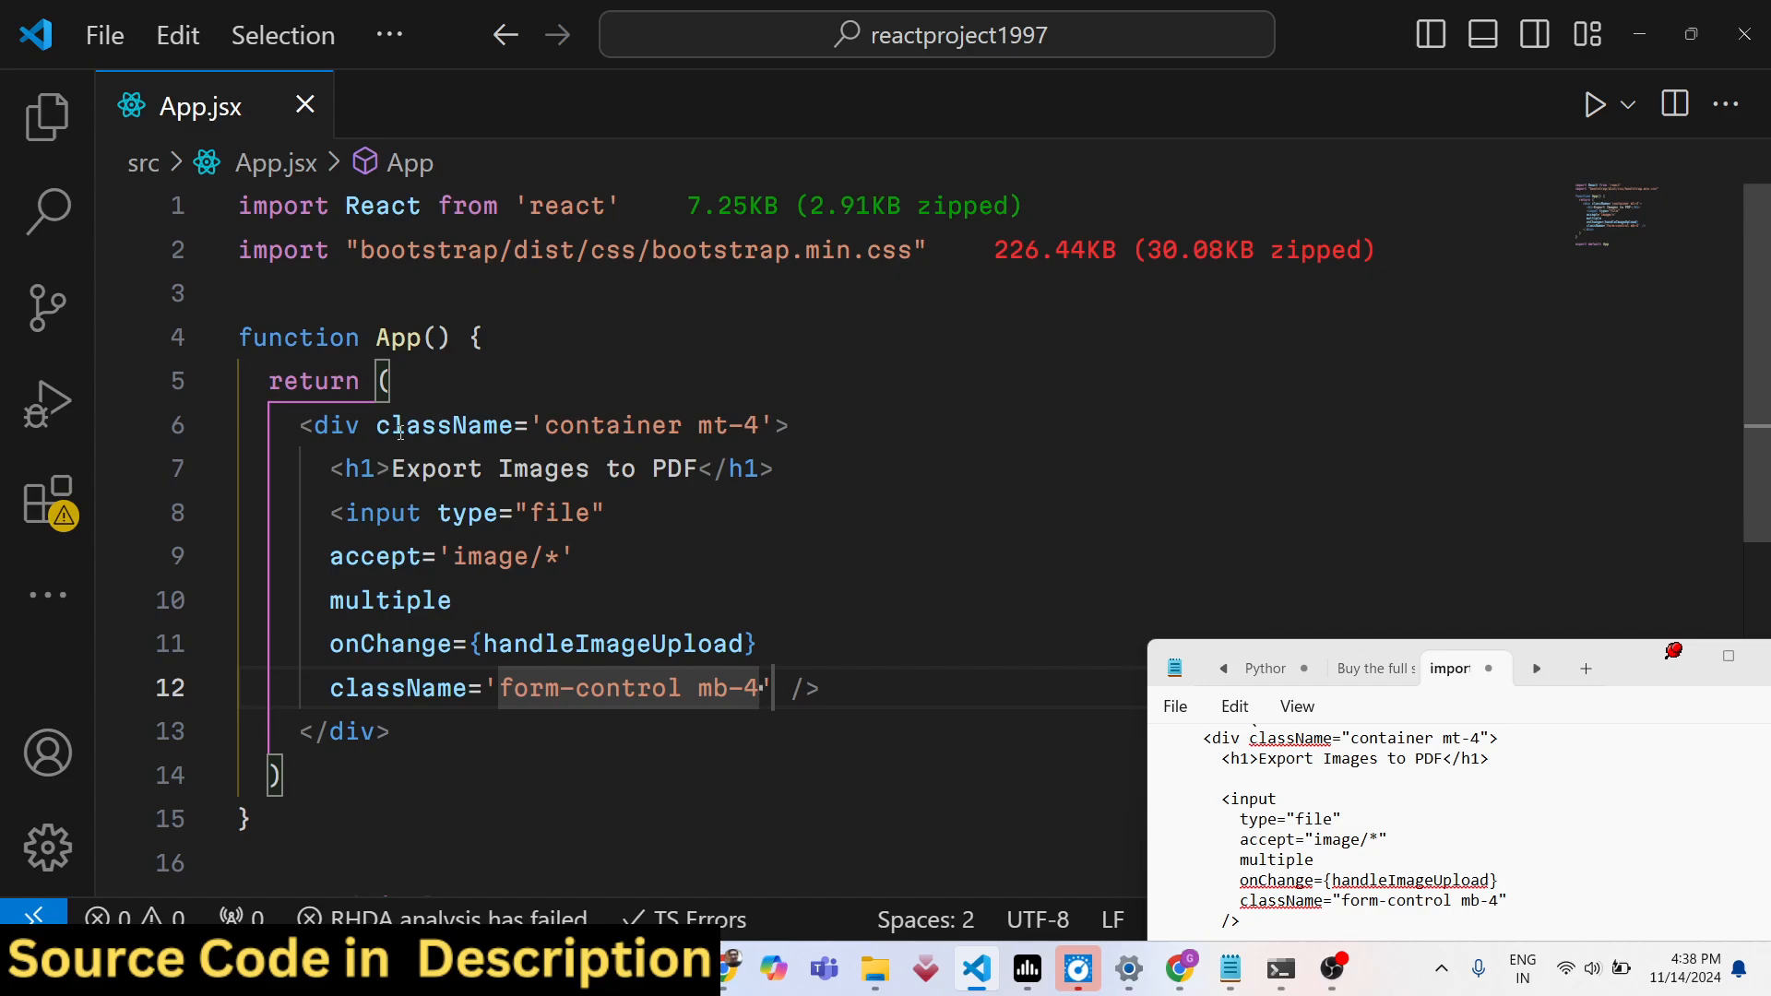
double_click(610, 644)
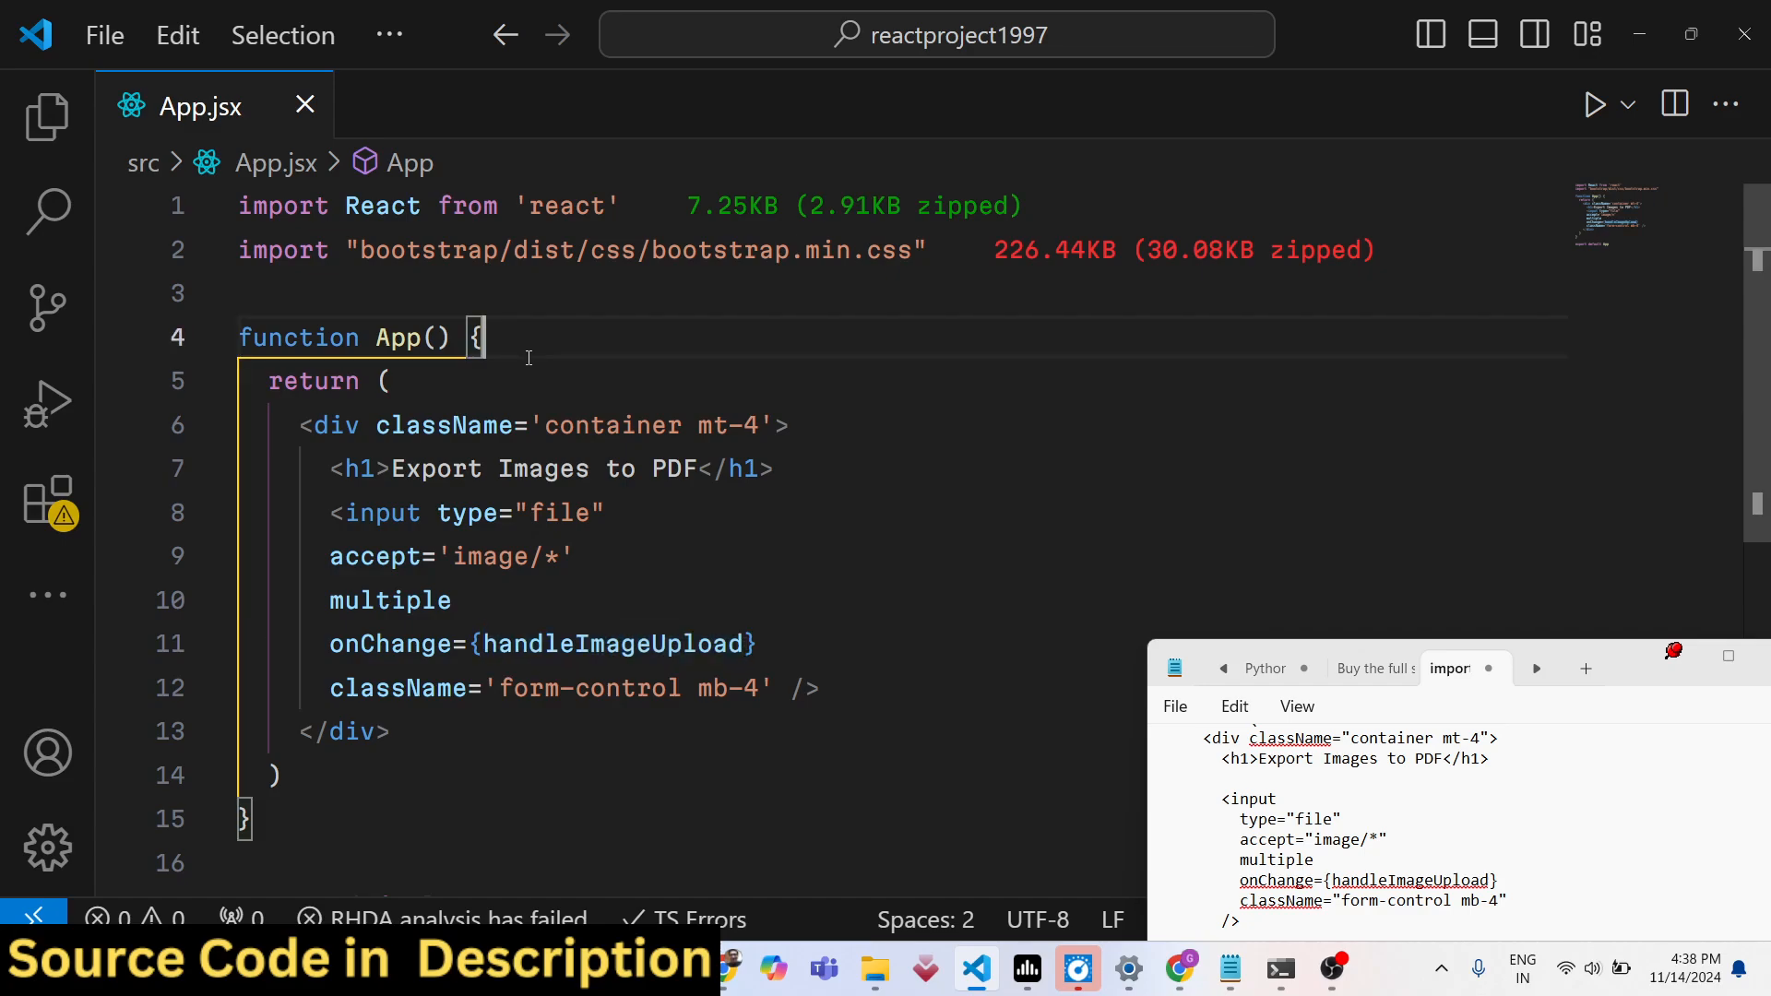
Declare const handleImageUpload = (e) => { } inside App
text(const handleImageUpload)
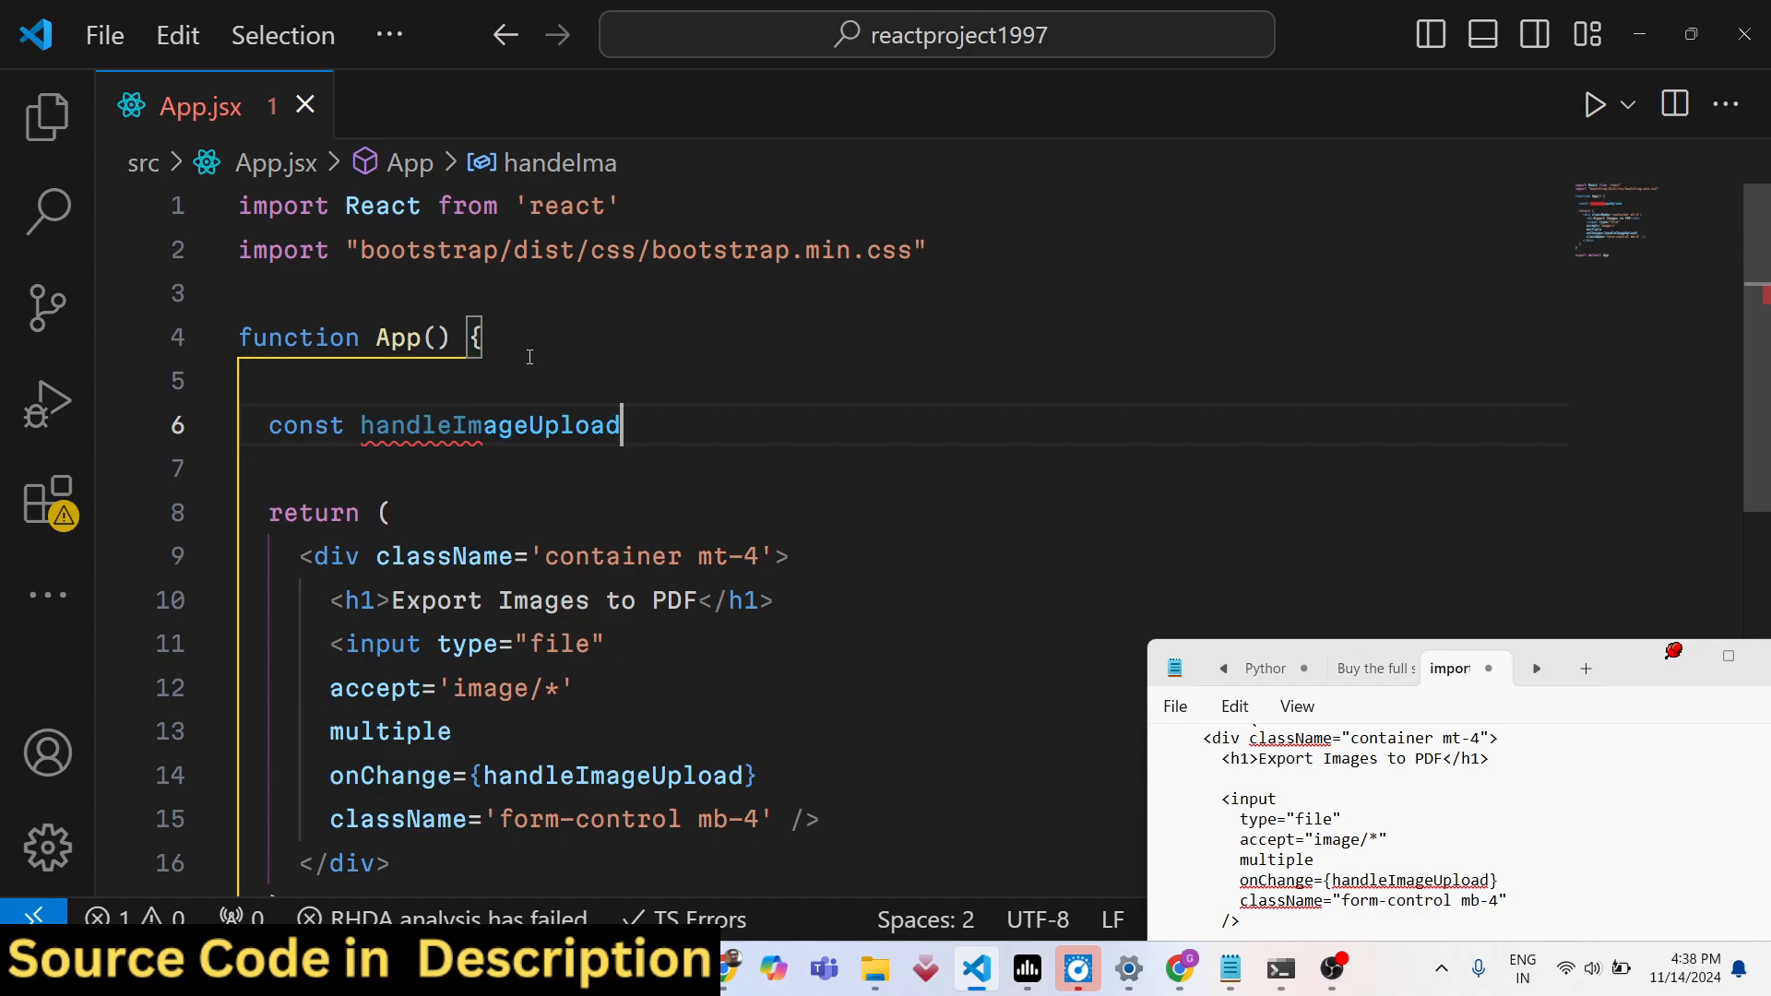
text(= () => {)
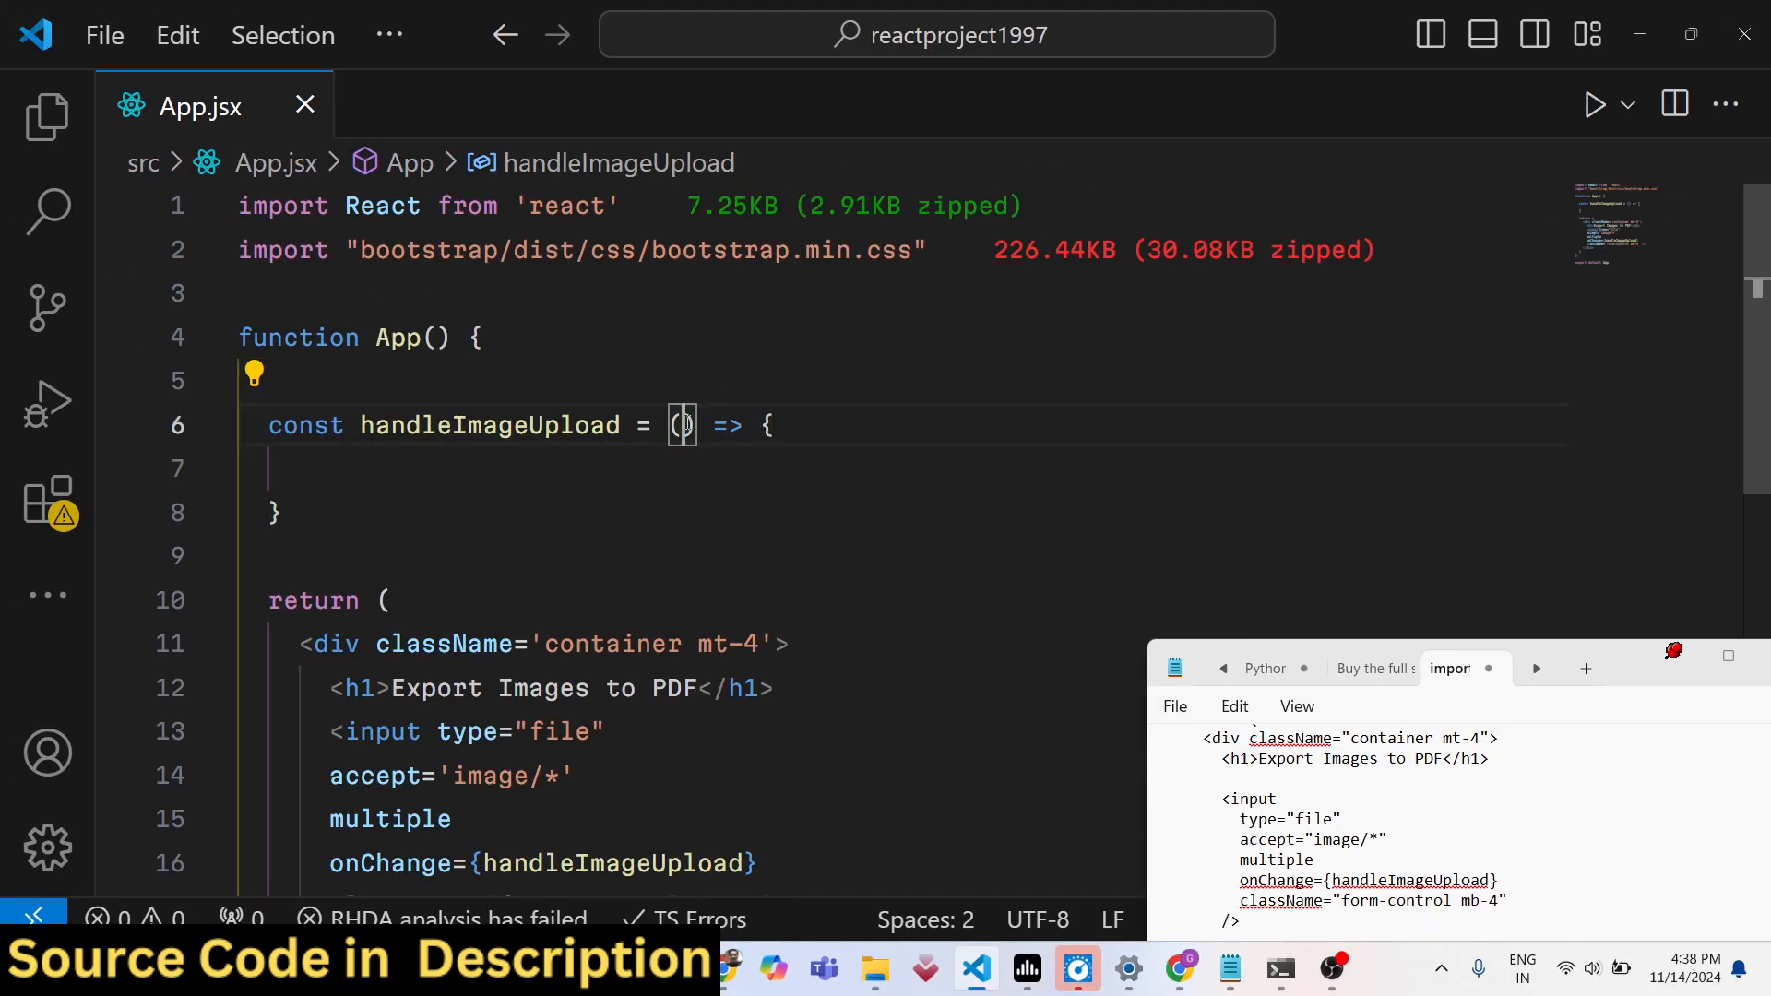
text(e)
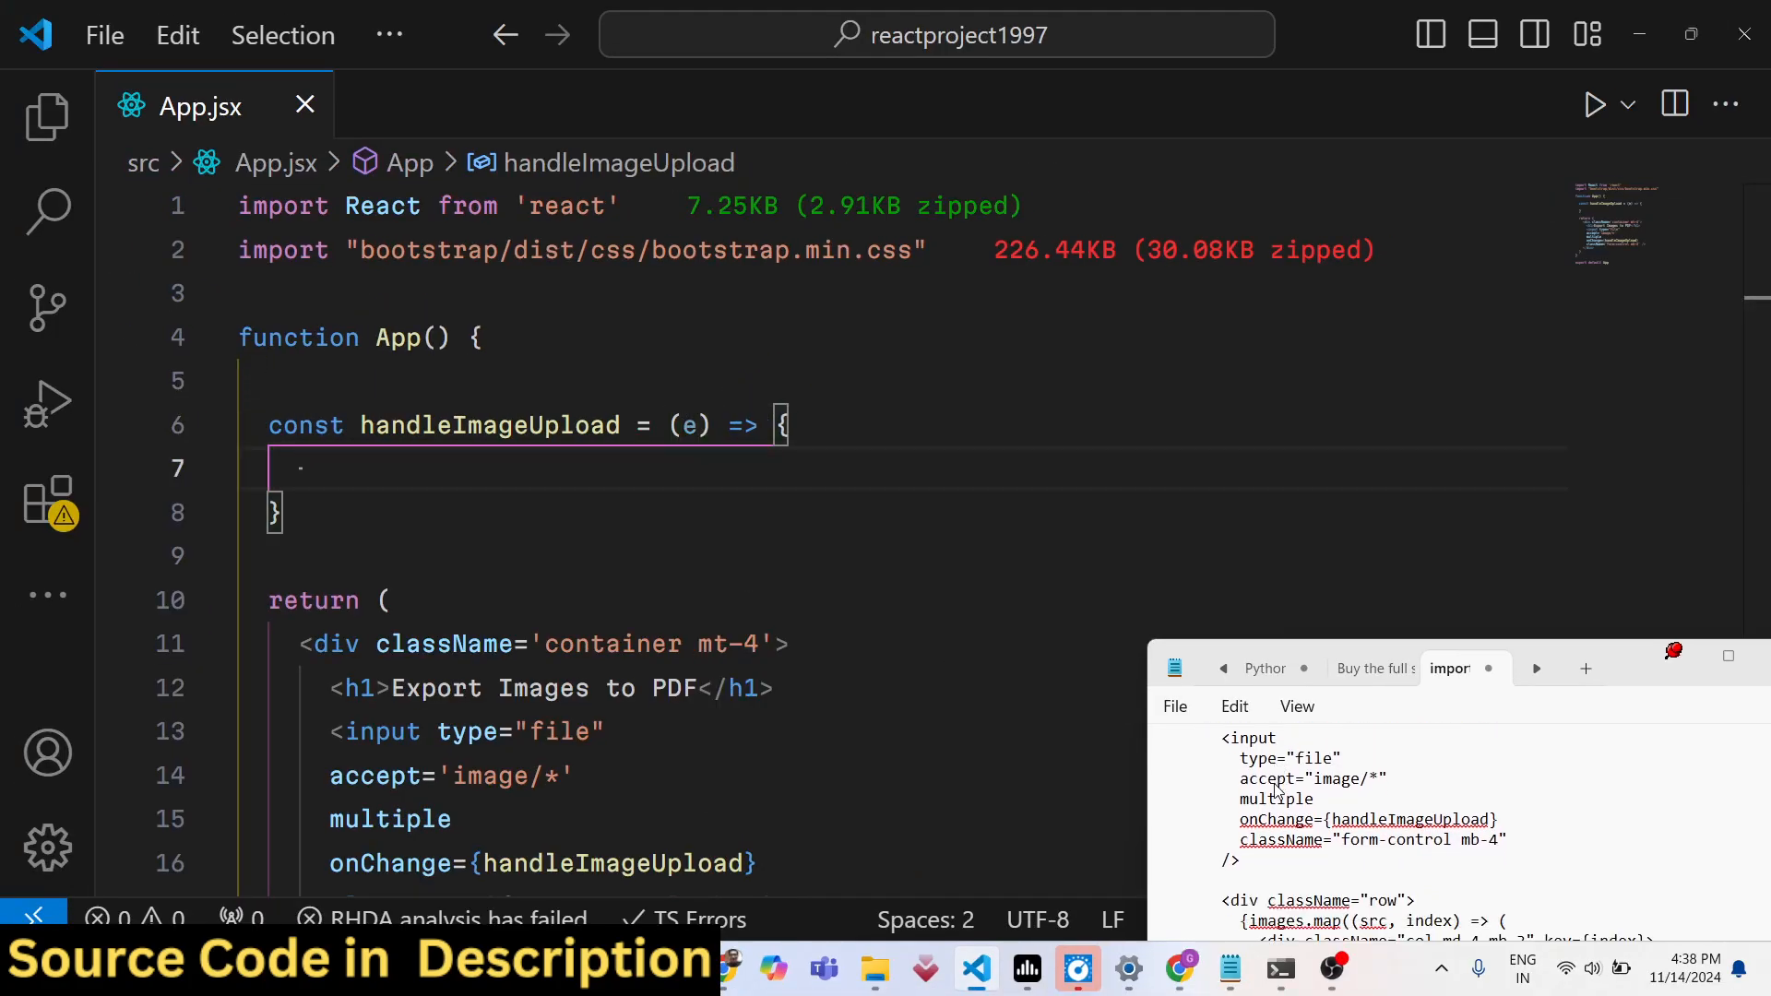
scroll(down, 3)
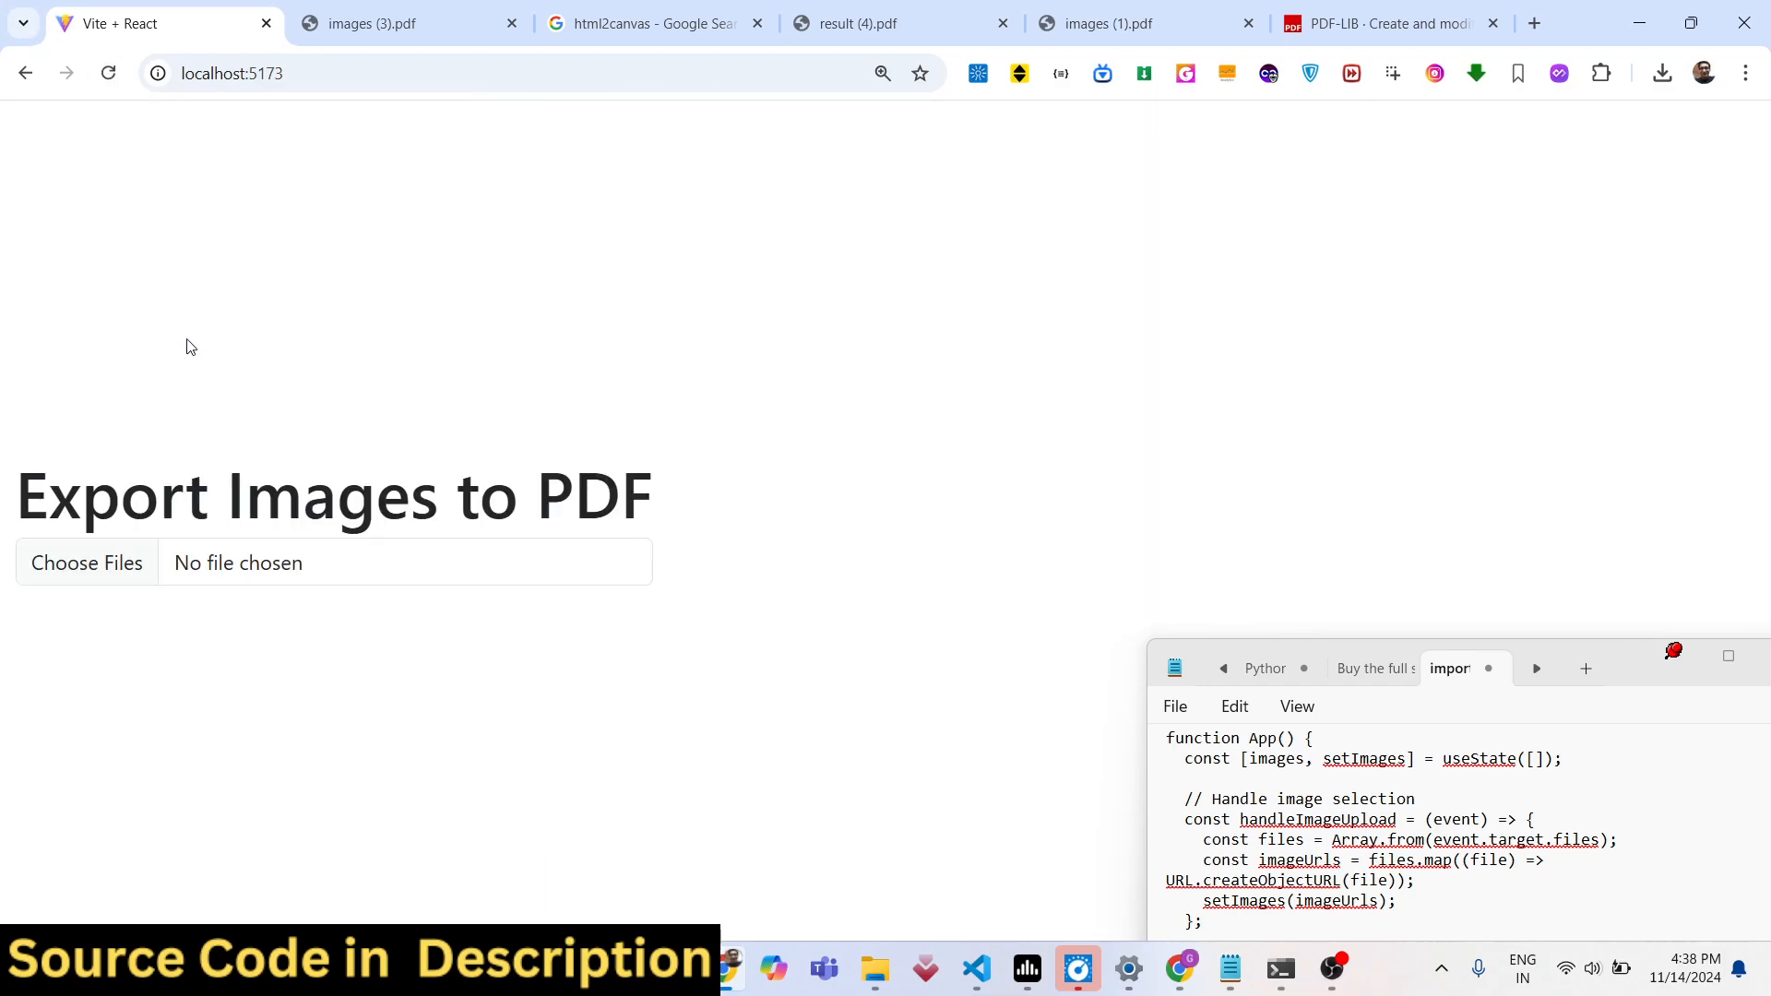
click(974, 967)
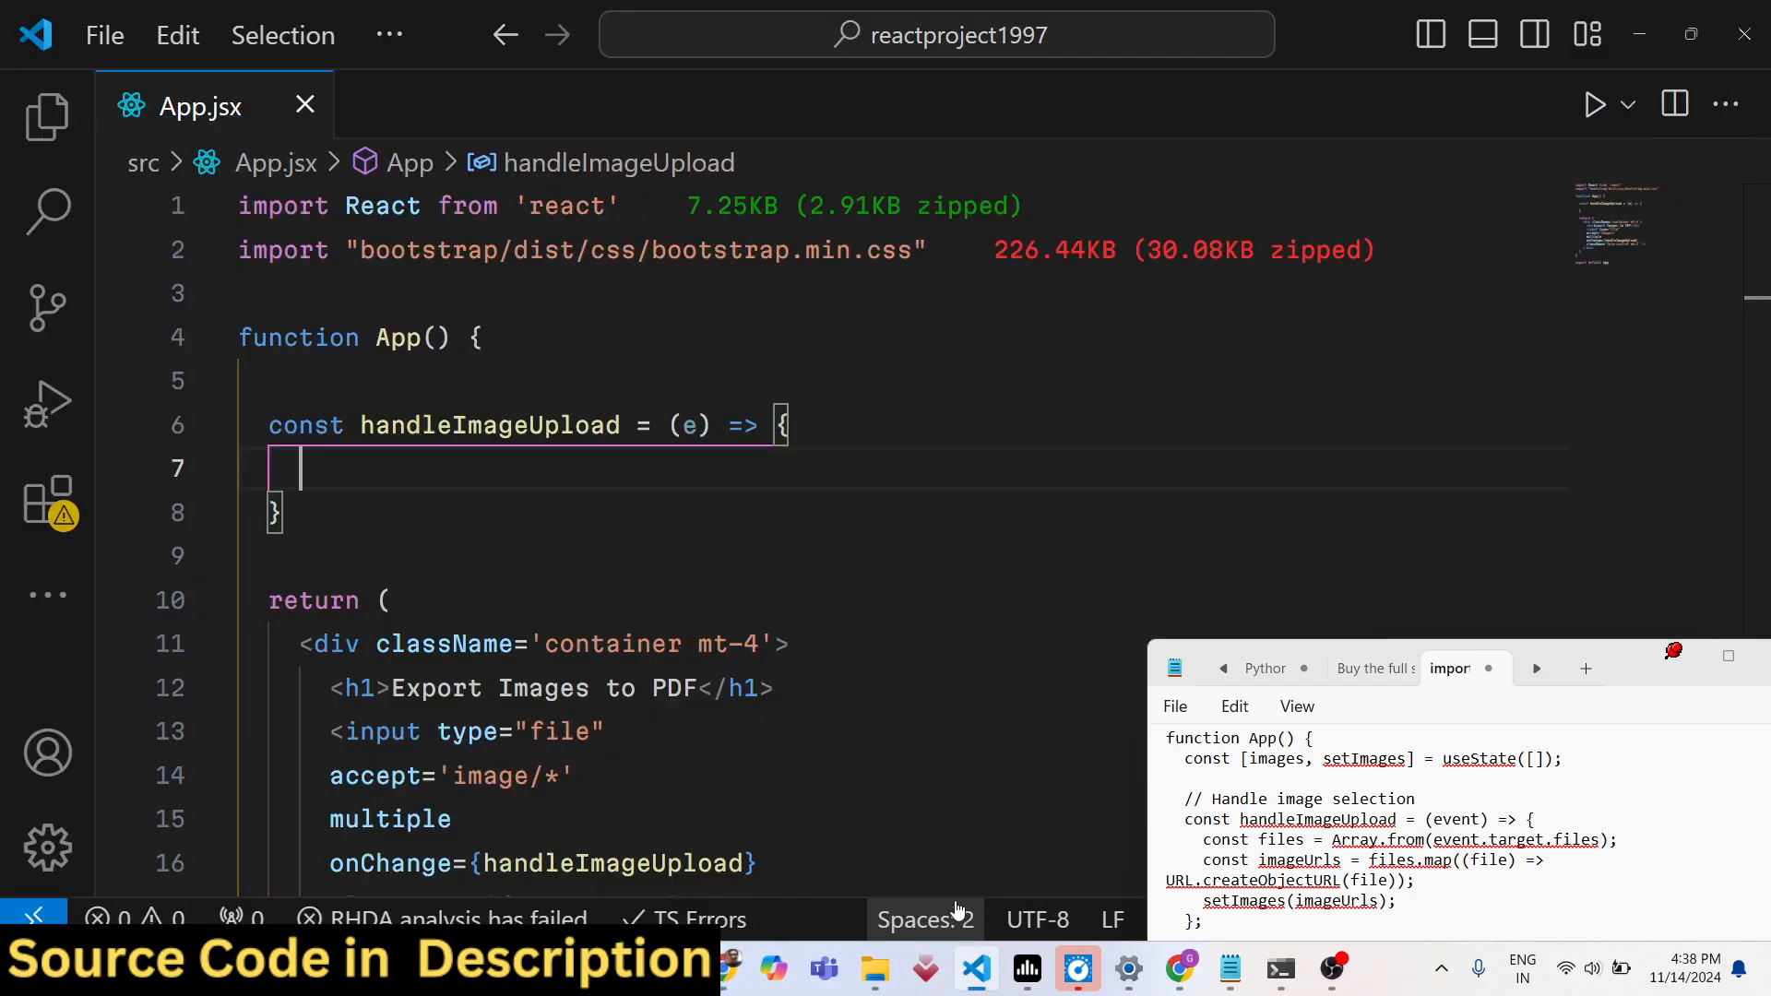
Convert e.target.files with Array.from and map each file to URL.createObjectURL as imageUrls
text(const files =)
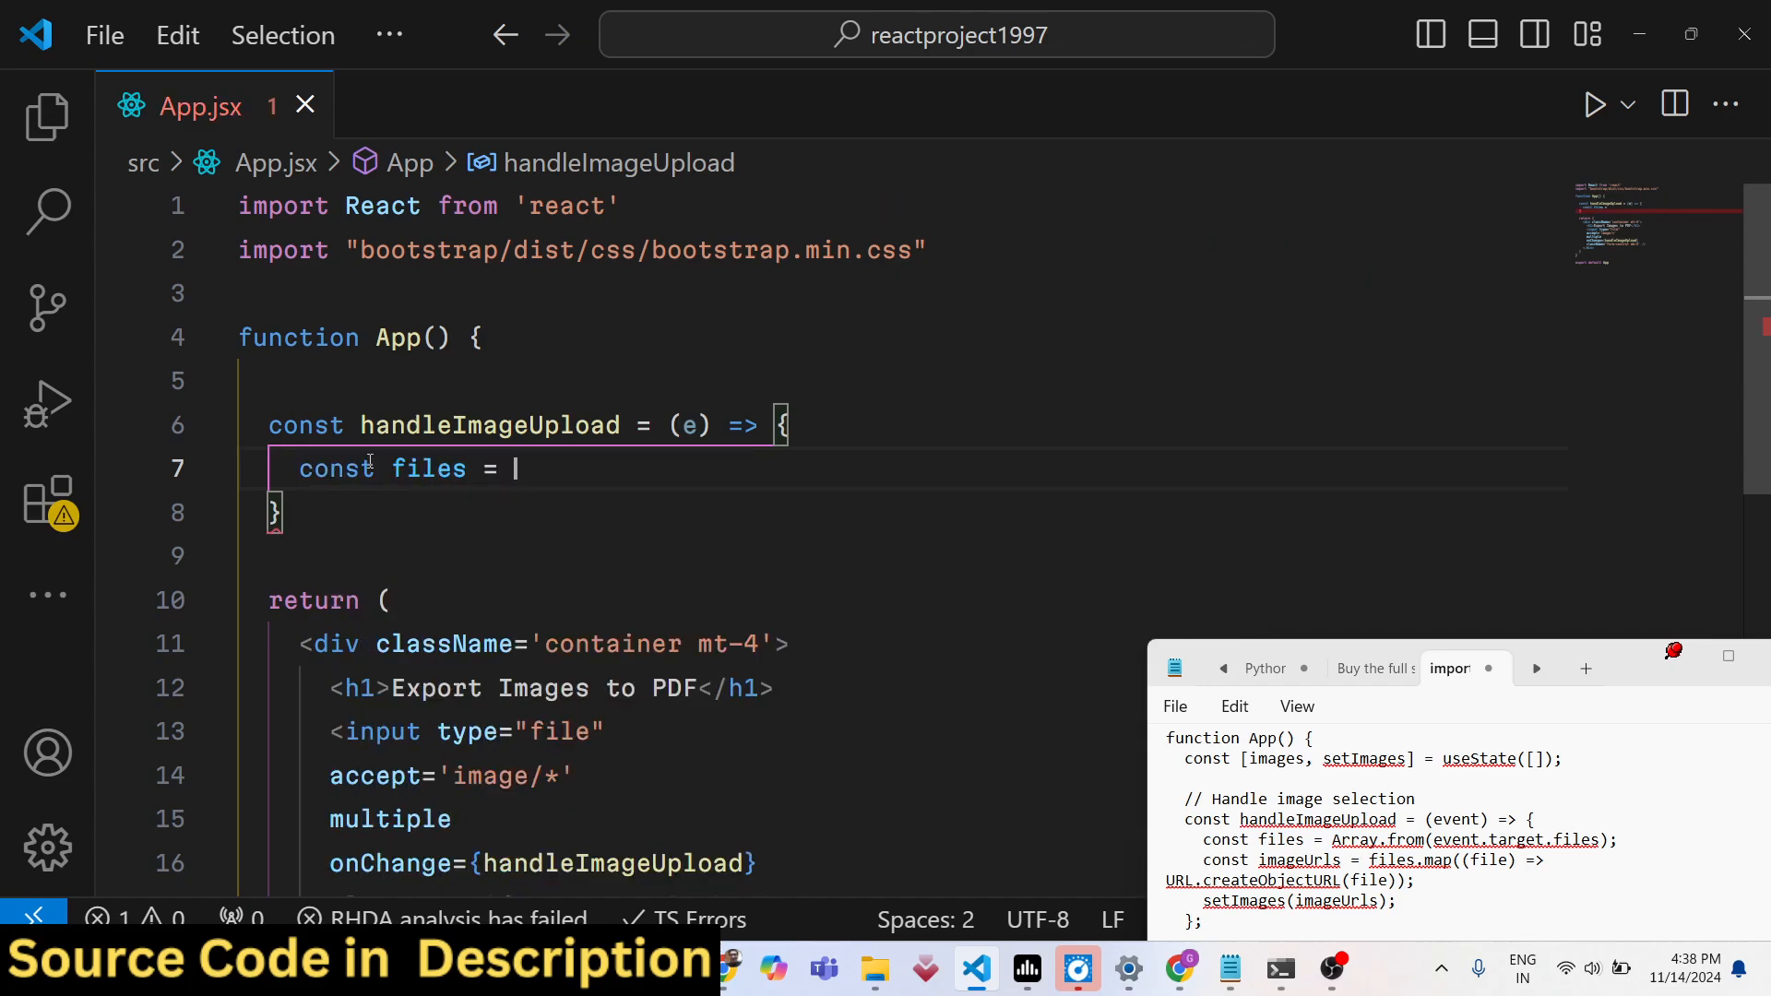
text(Array.from)
text(const i)
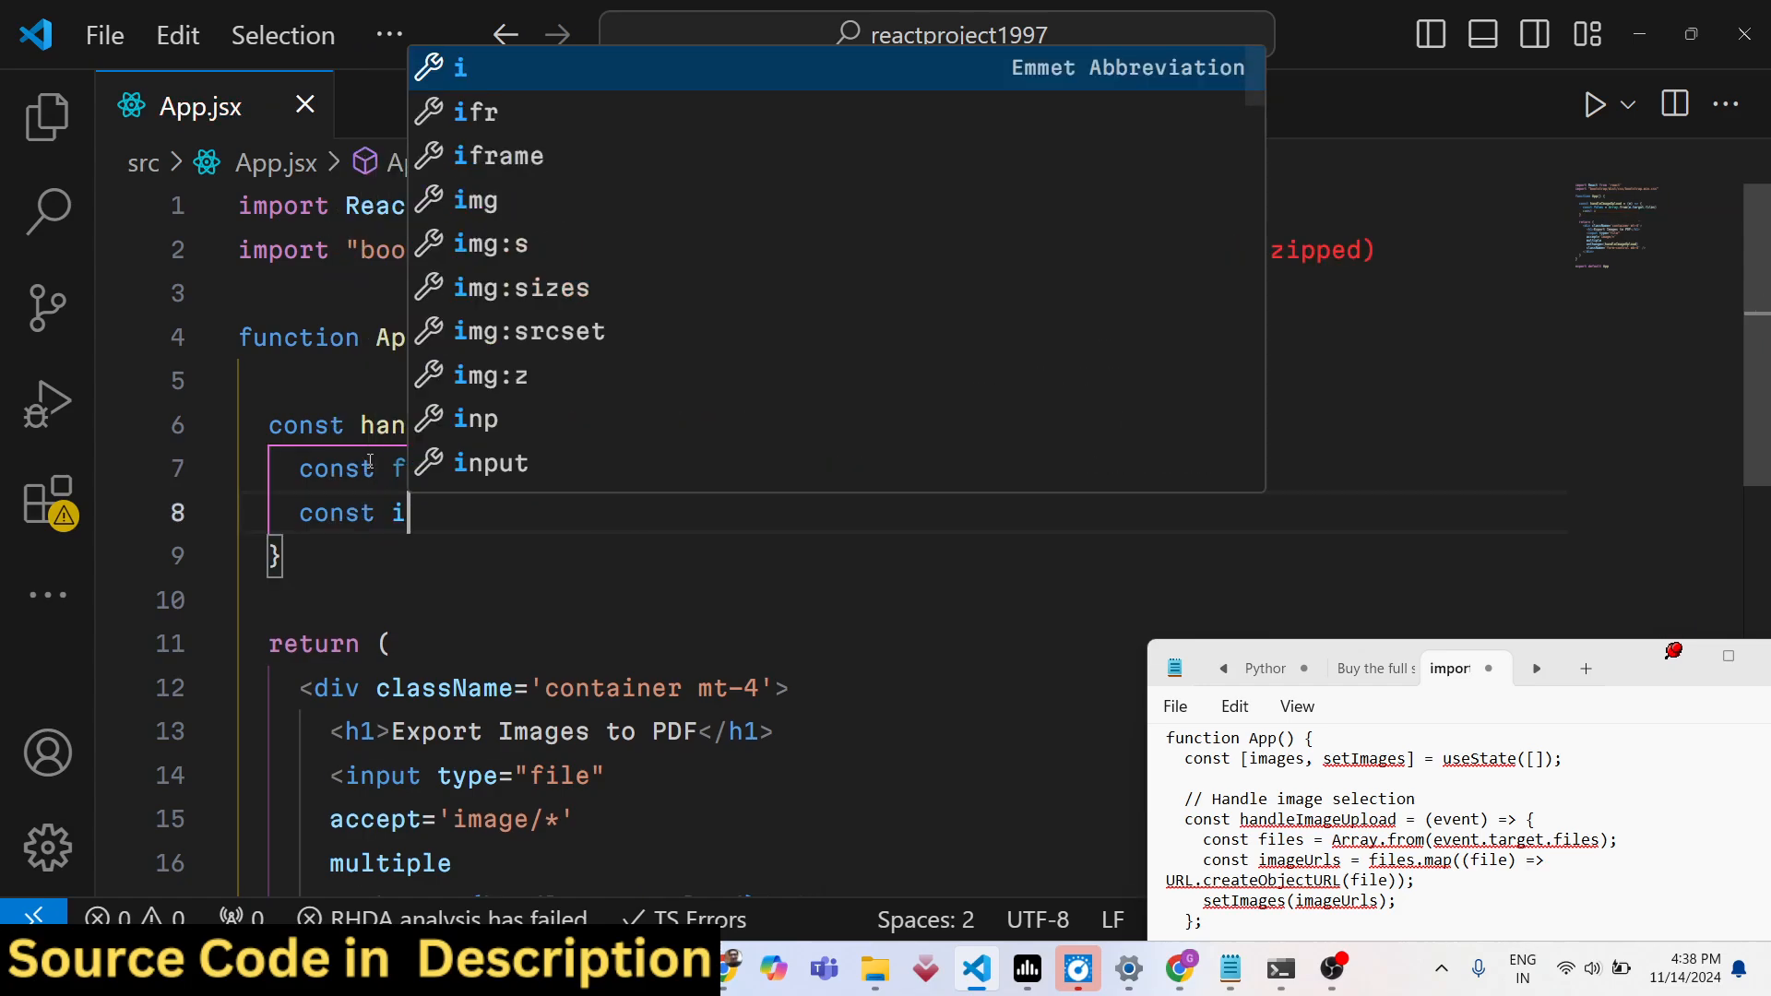
text(mageUrls)
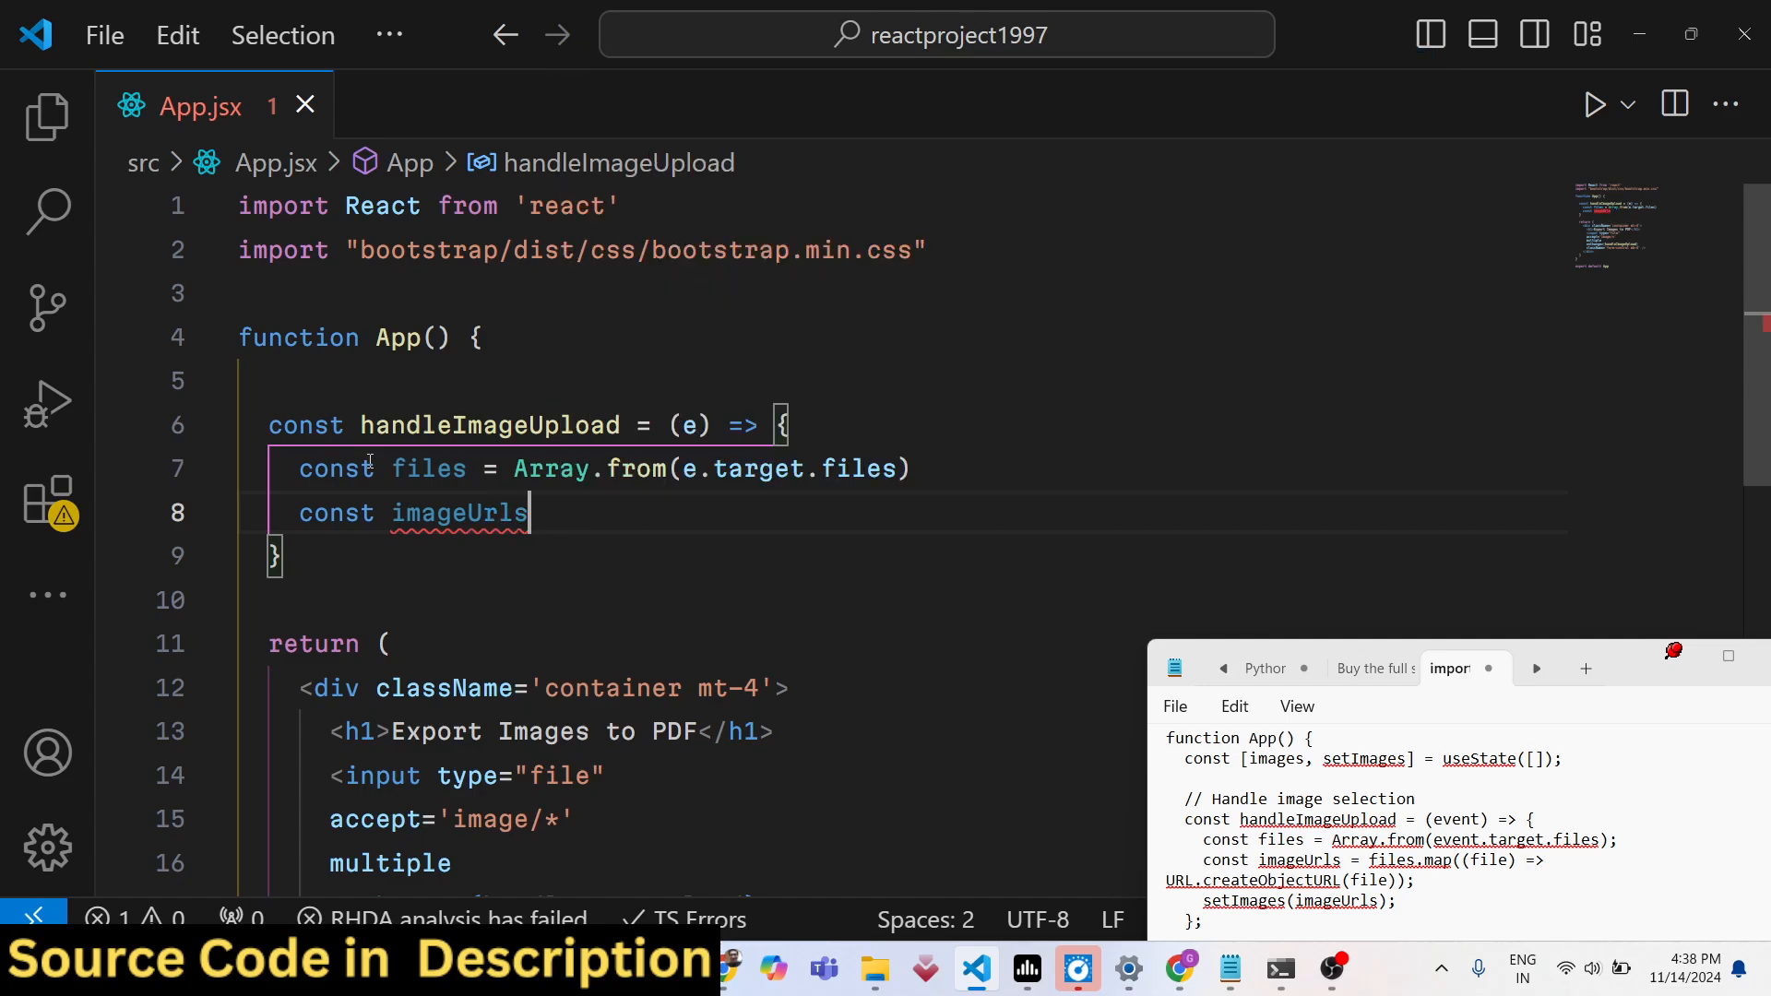
text(= files.map(()
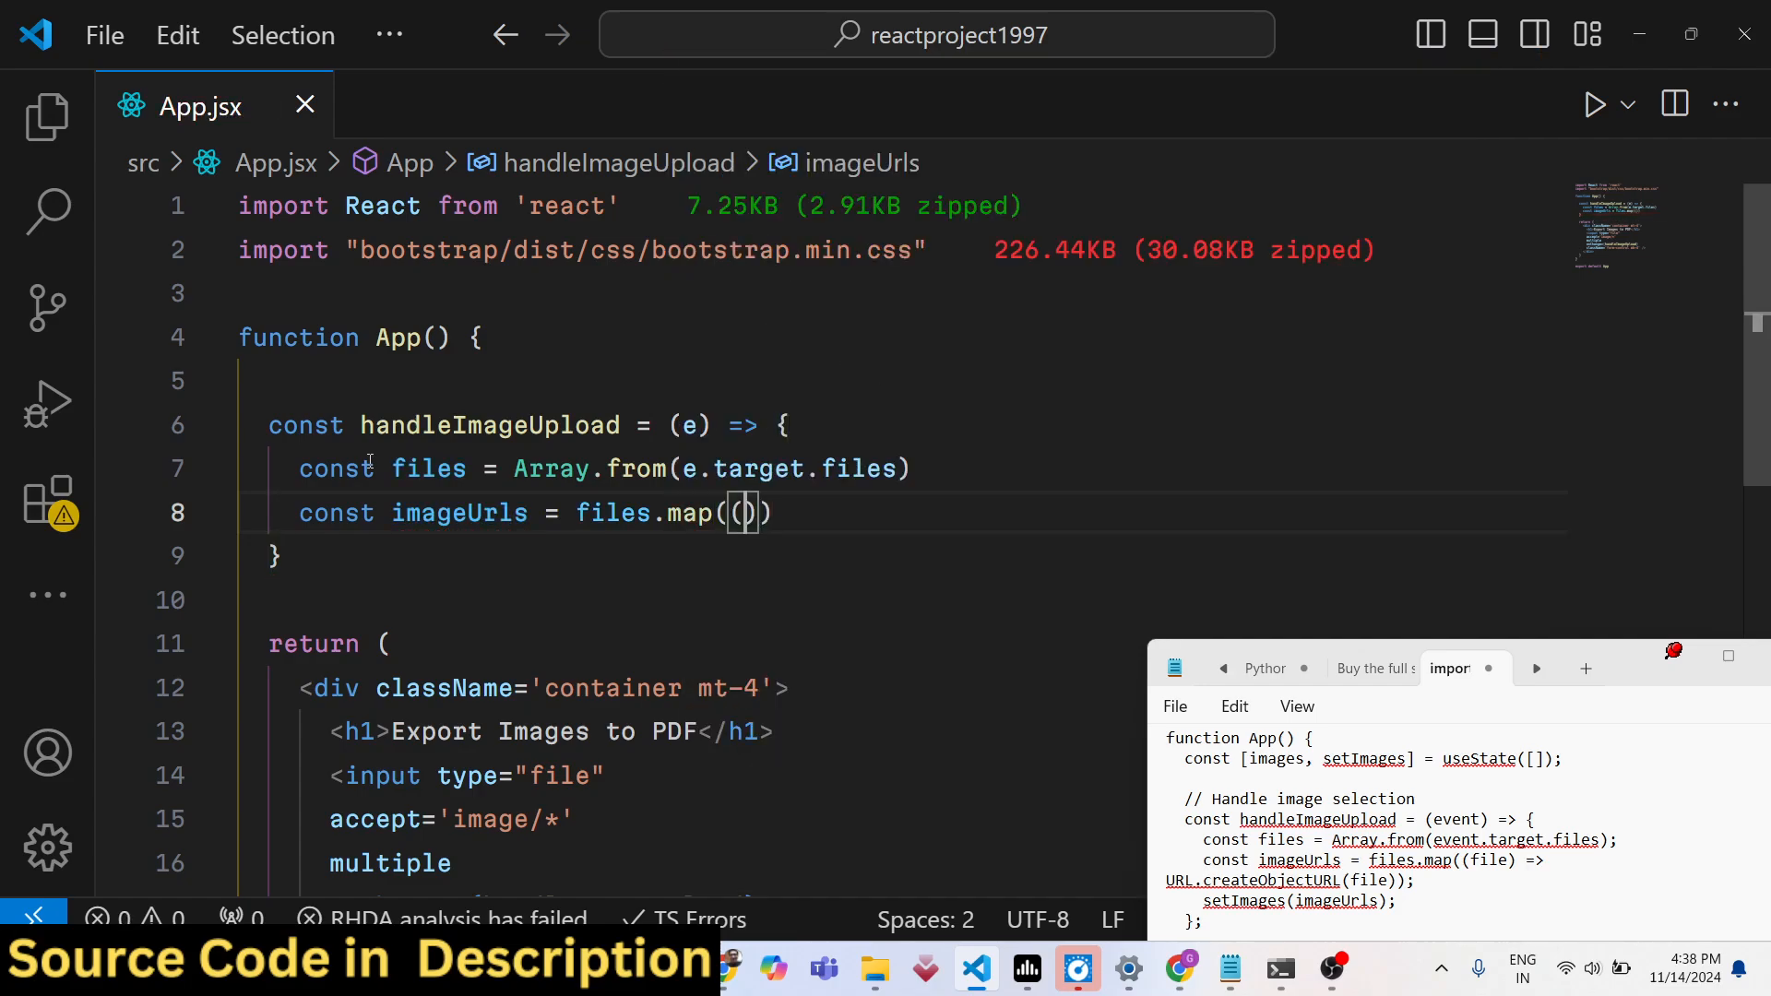
text((file) =>)
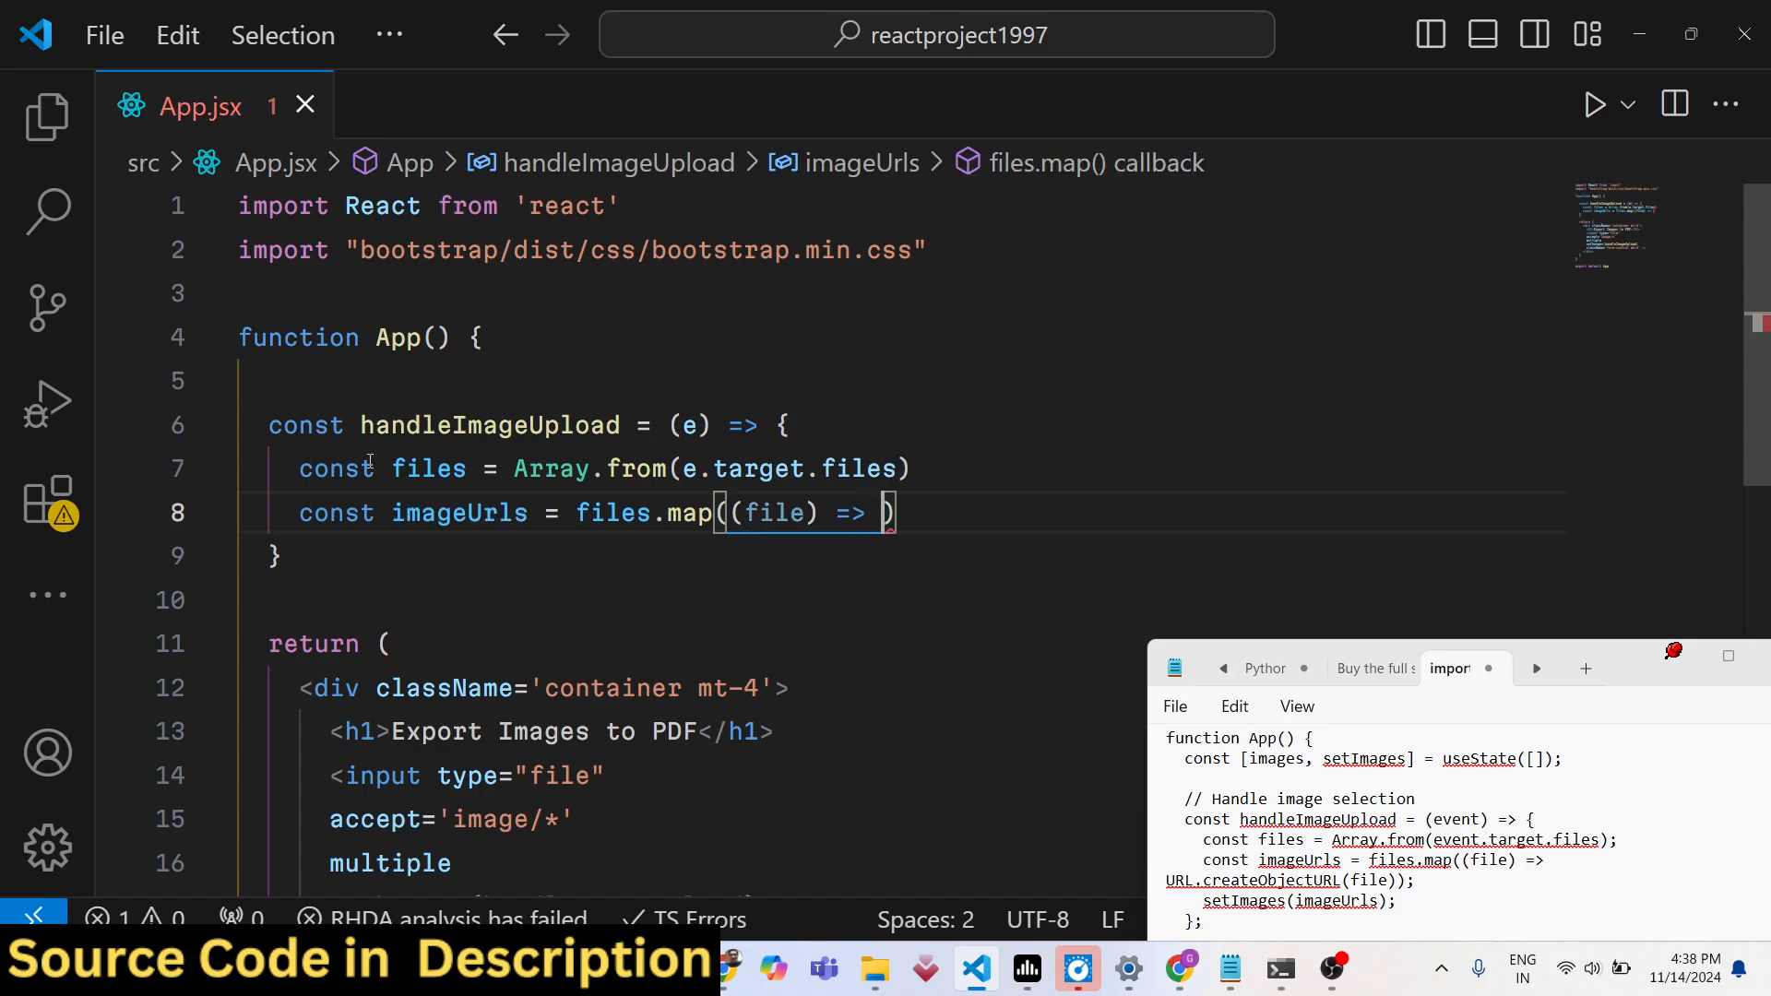
text(URL.createObjectURL()
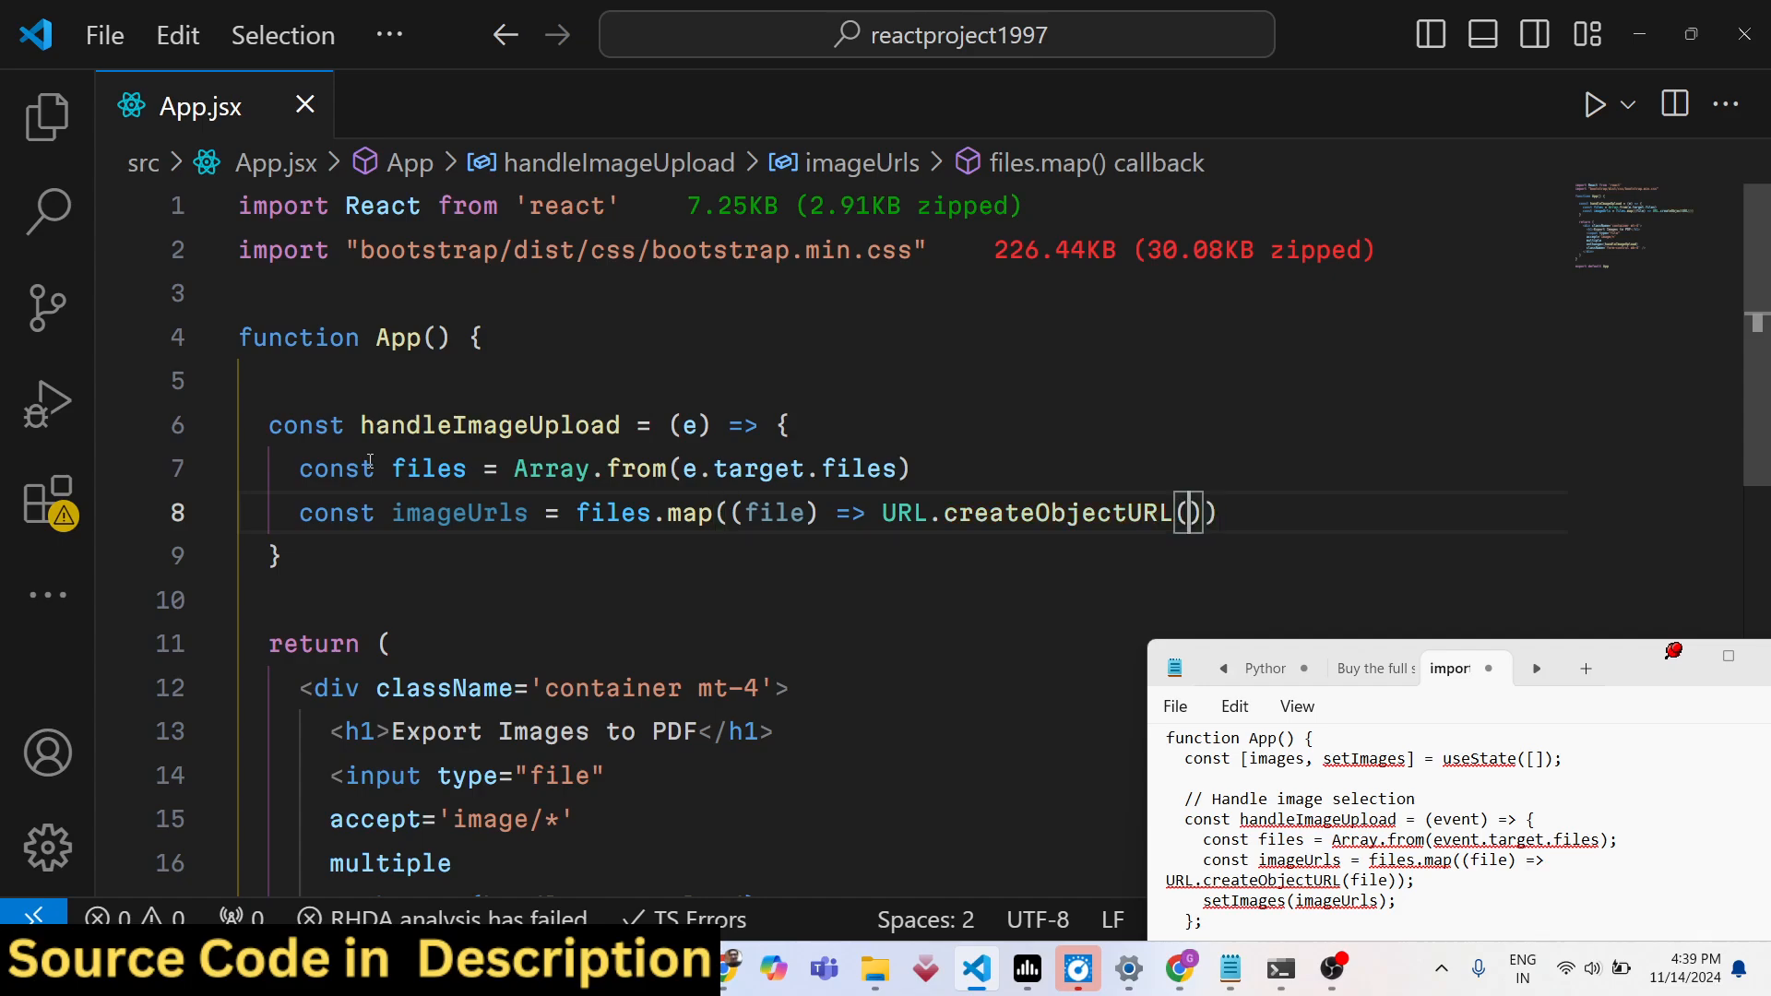
text(file)
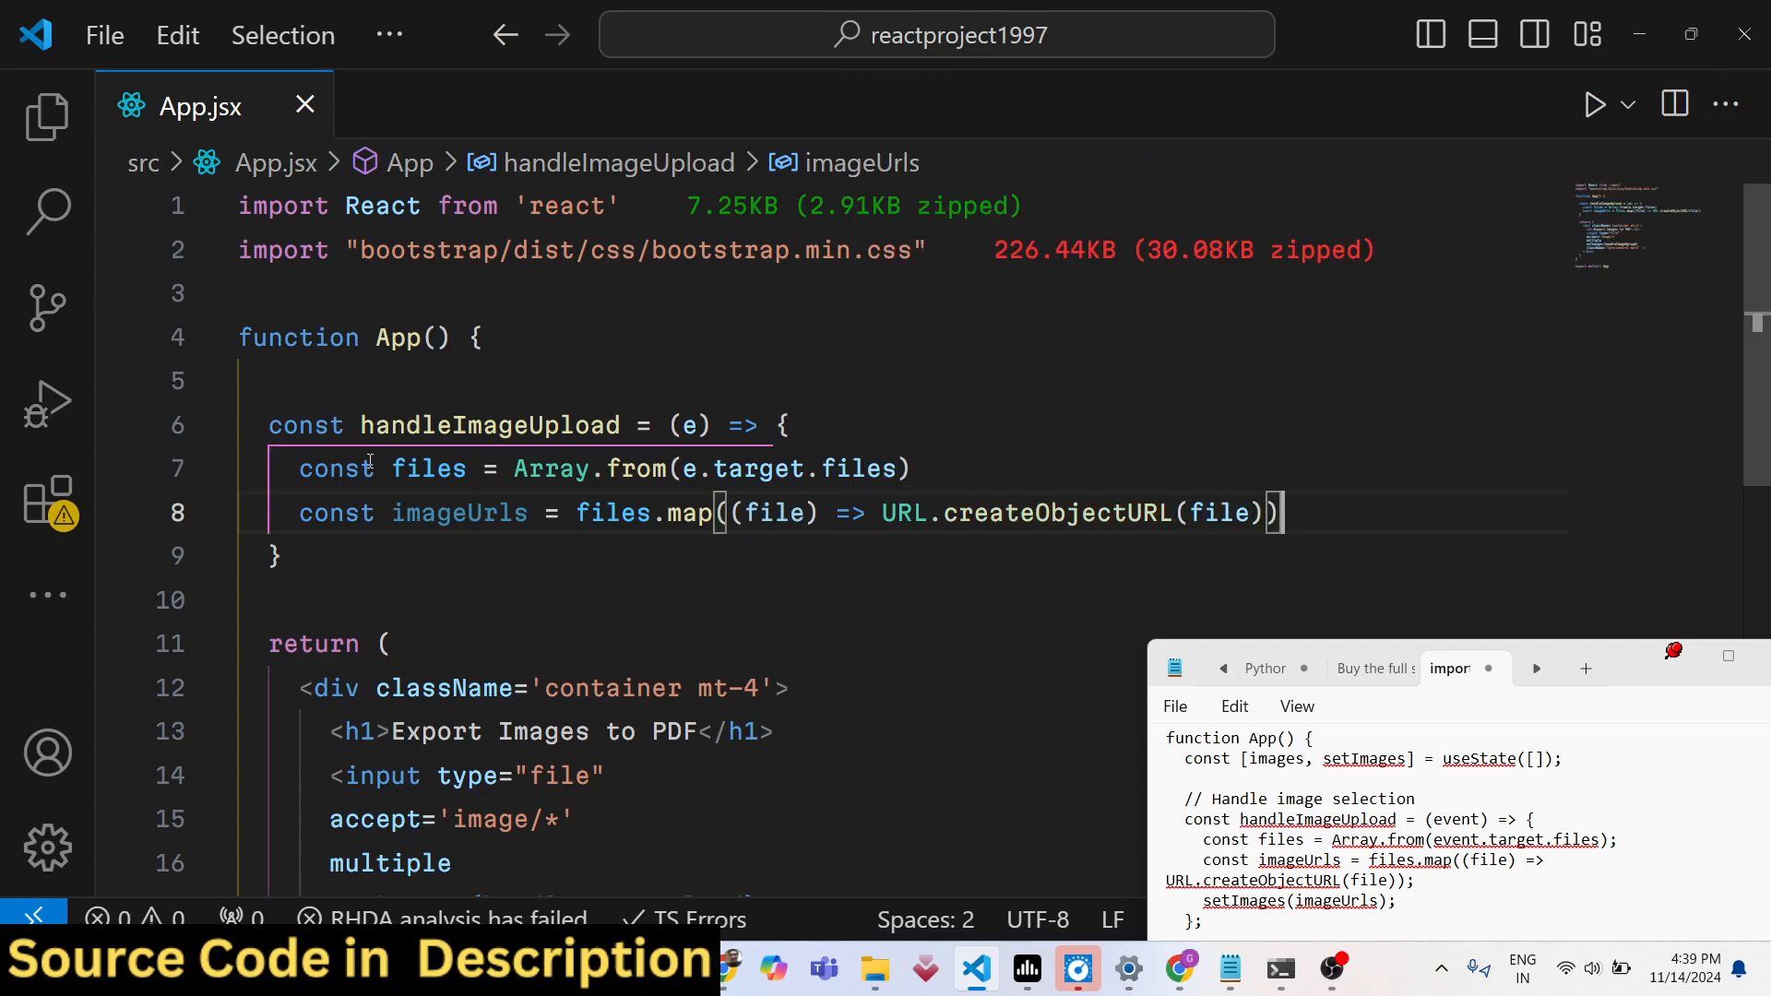
key(Enter)
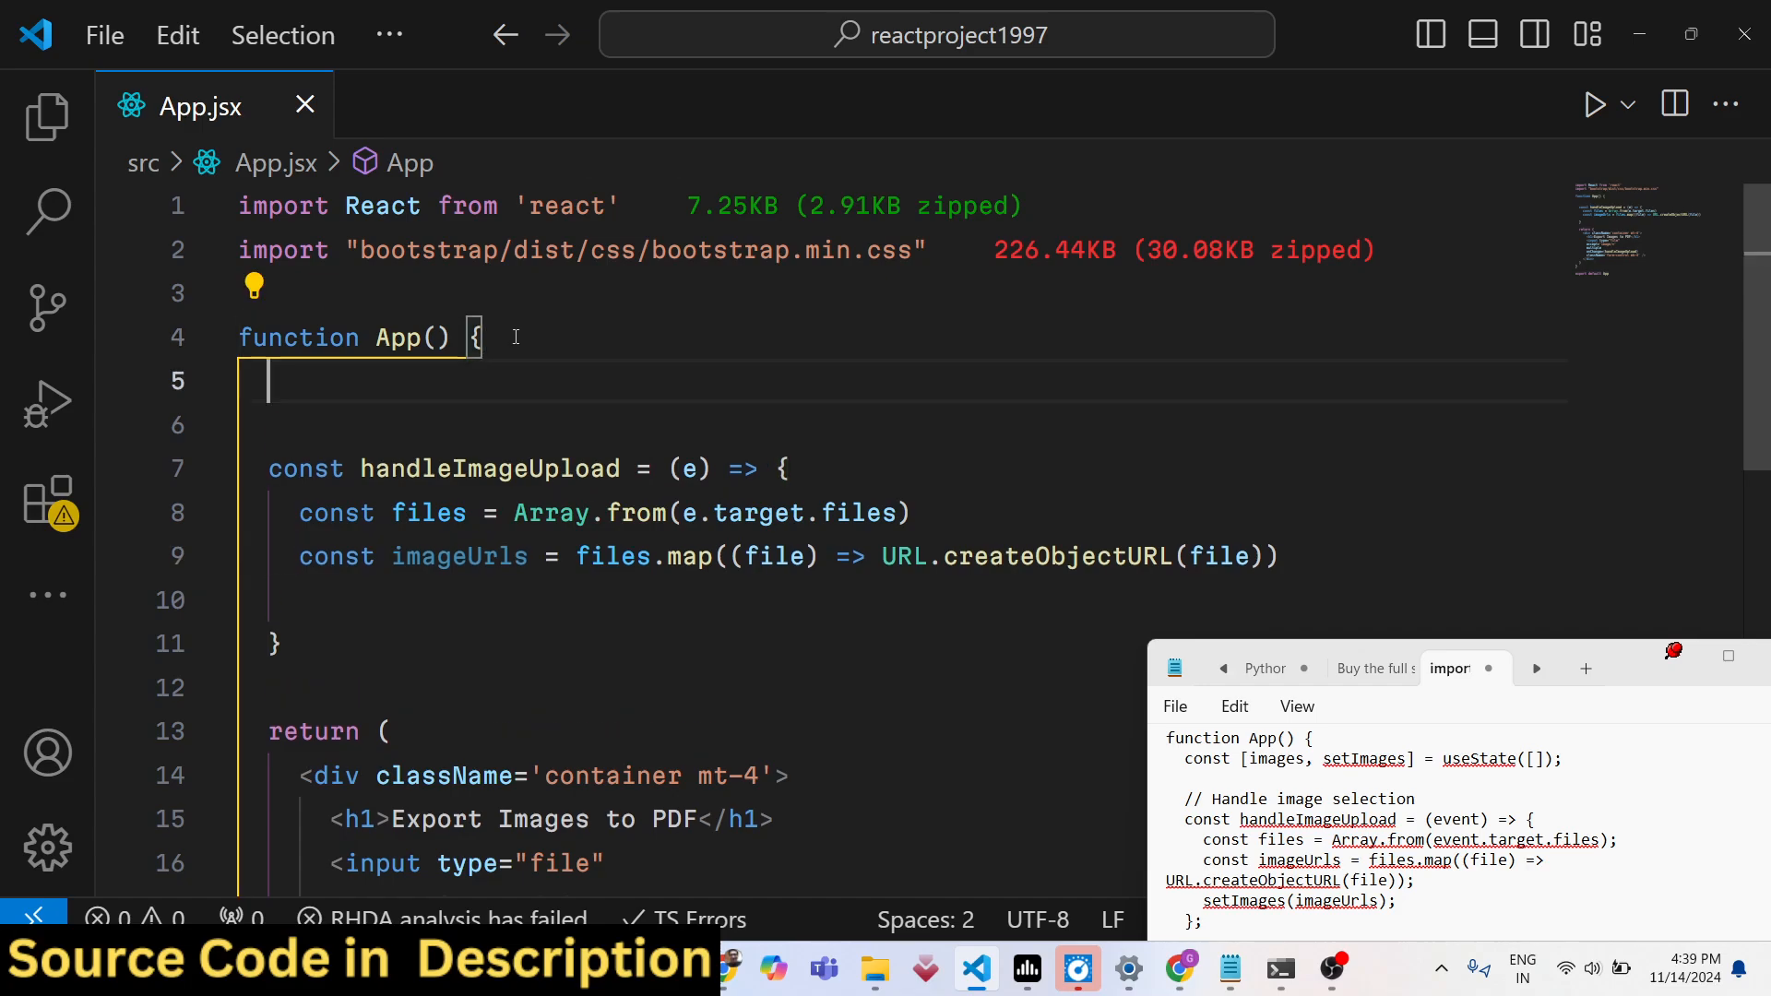
Declare const [images, setImages] = useState([]) at the top of App
text(const)
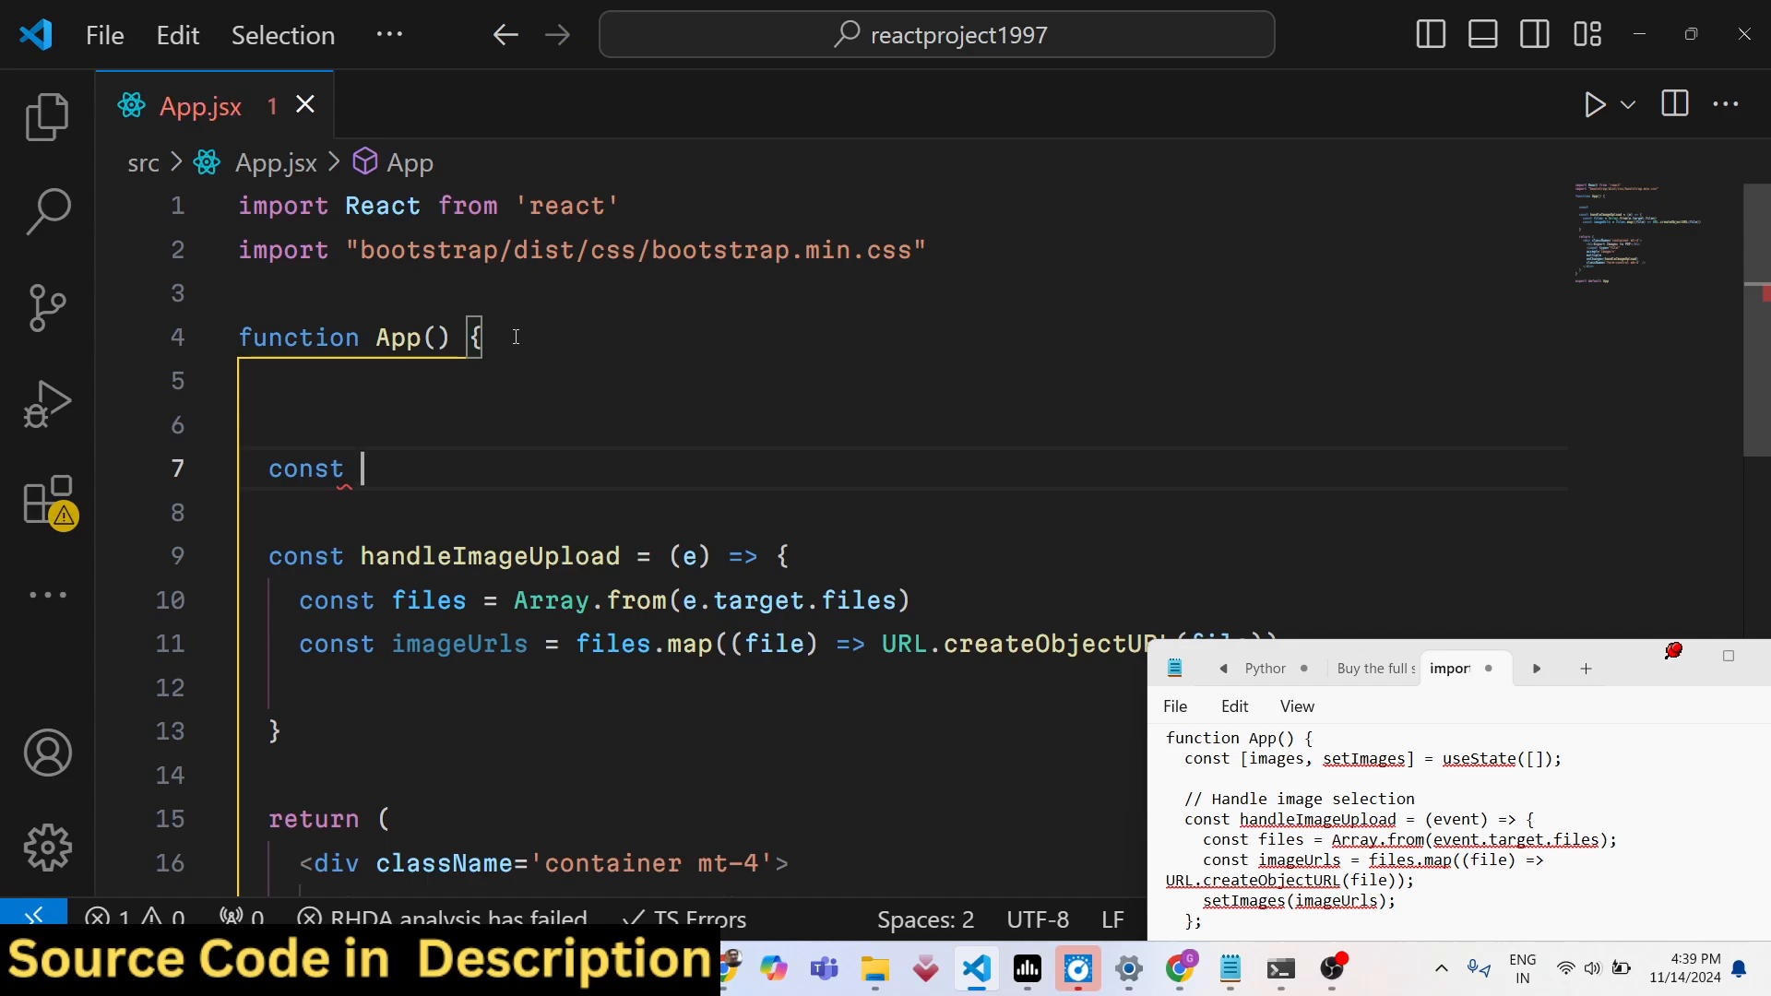
text([images,setImages] = useState()
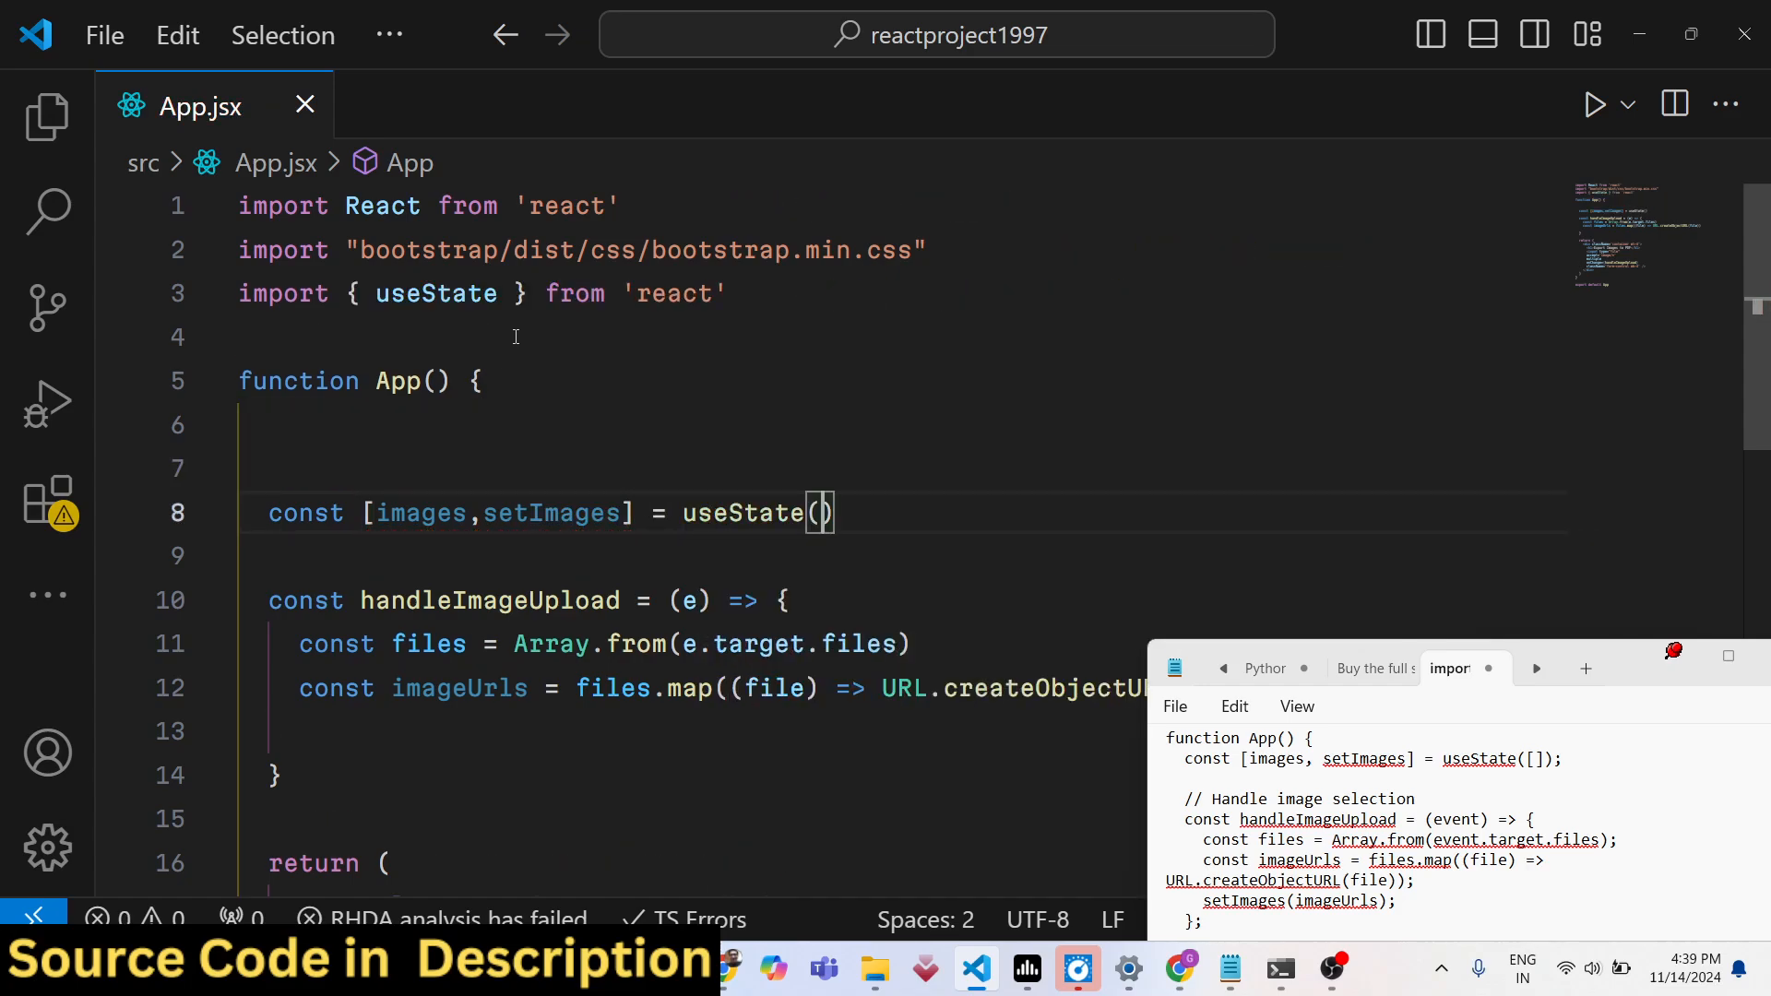
text([])
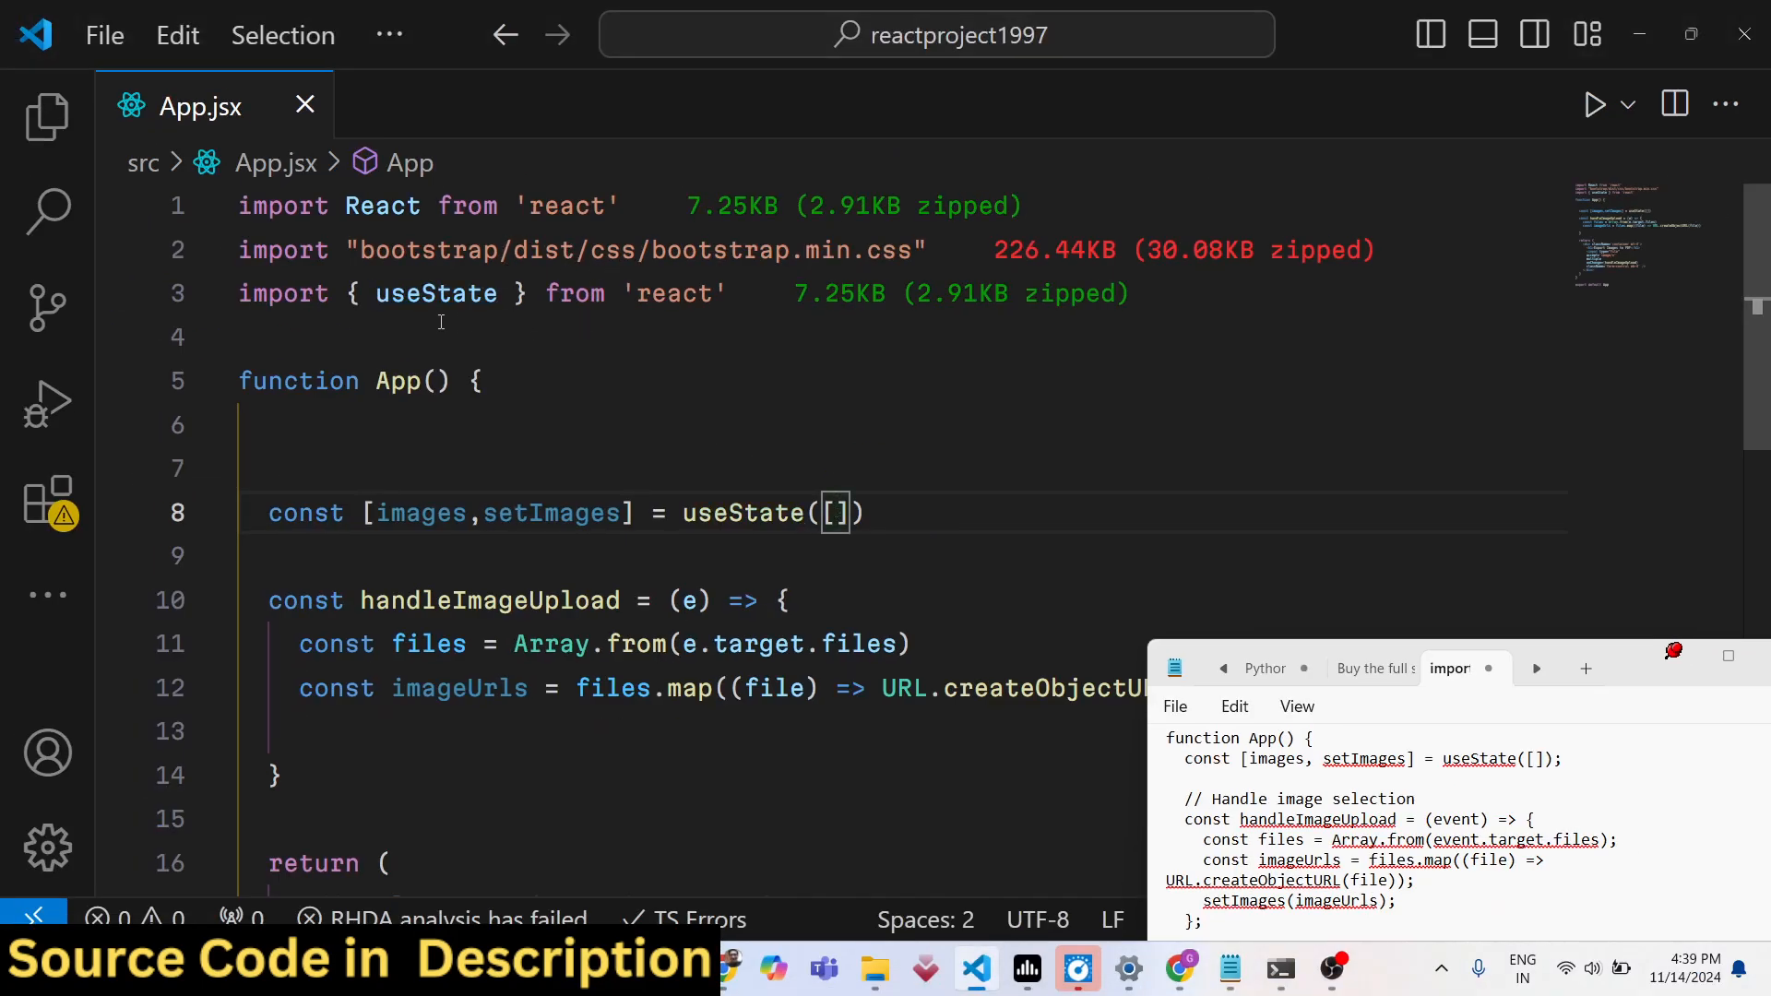
scroll(down, 3)
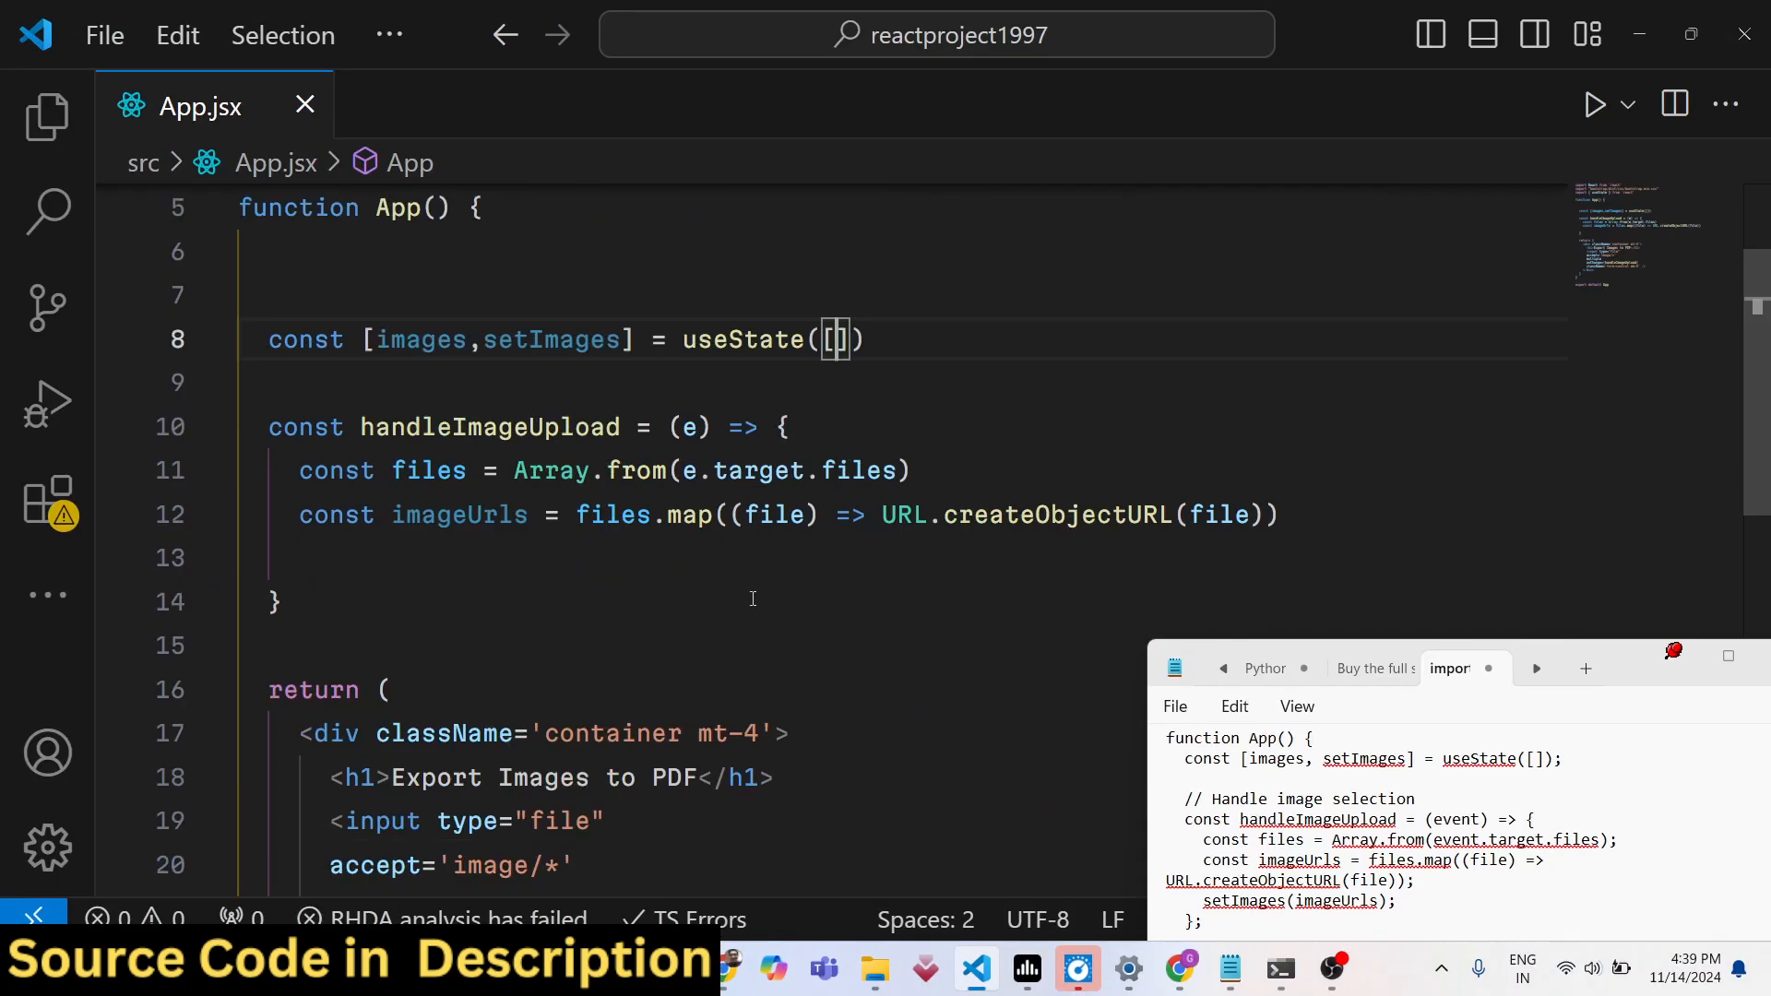
Call setImages(imageUrls) inside handleImageUpload
click(299, 557)
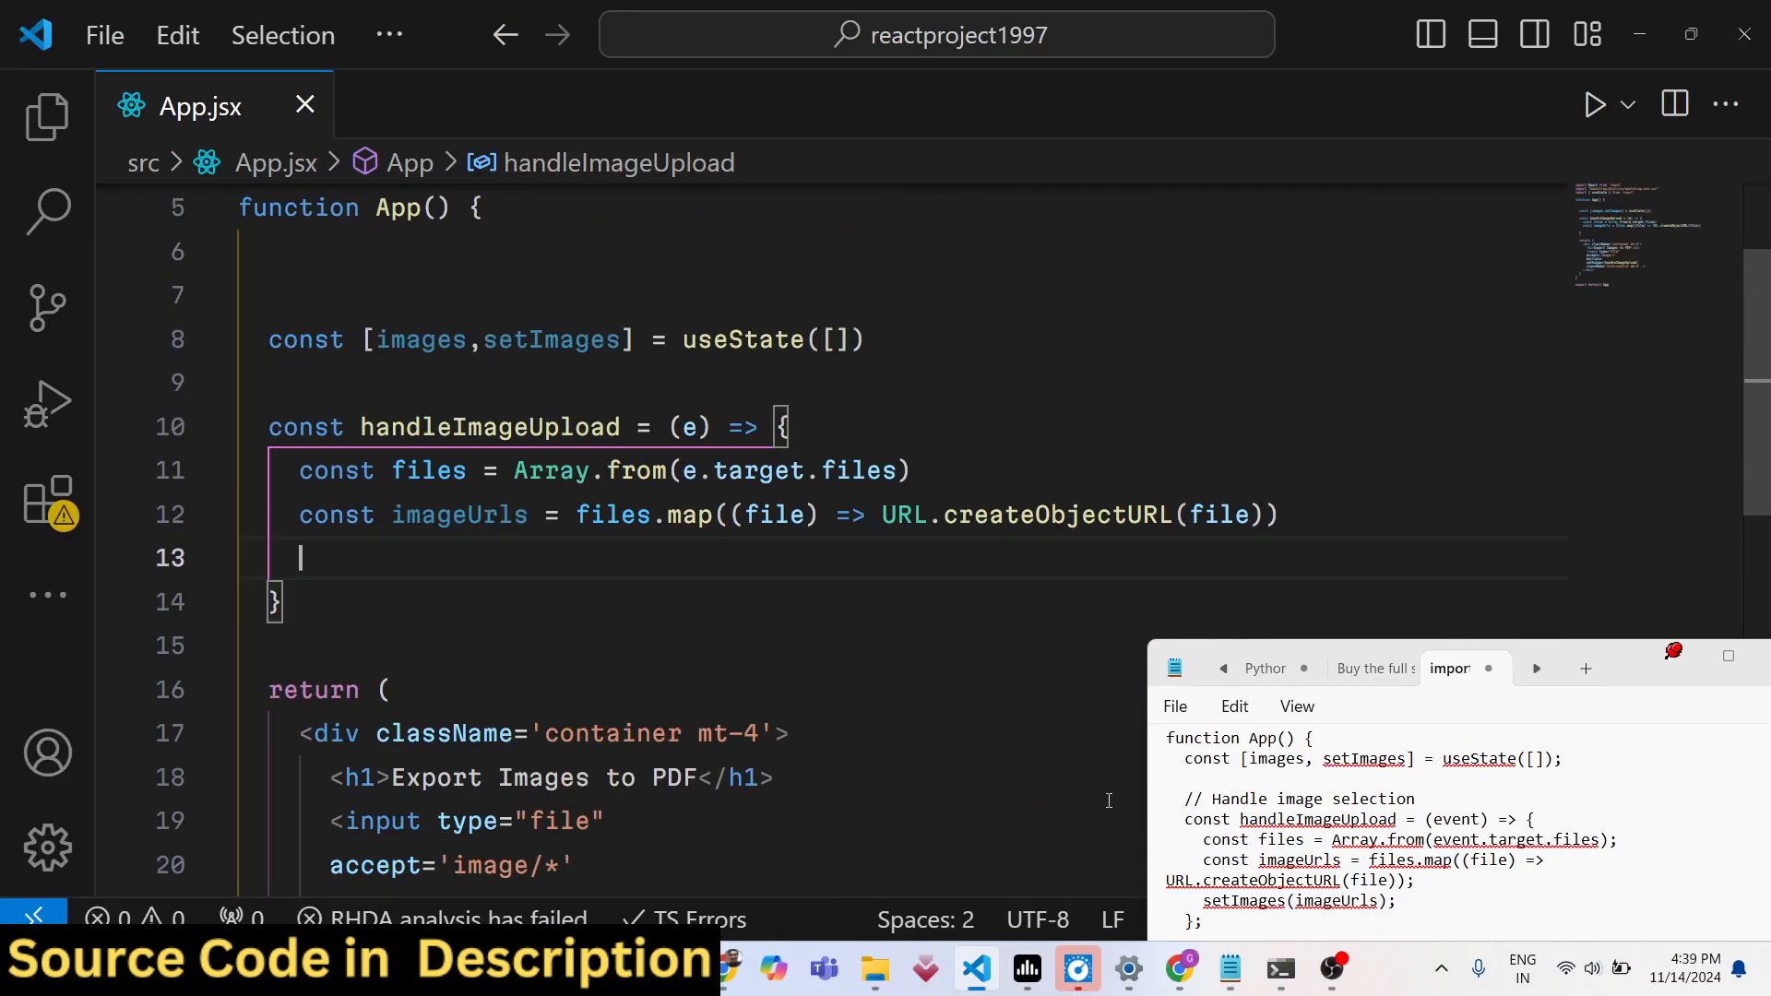
text(setImages)
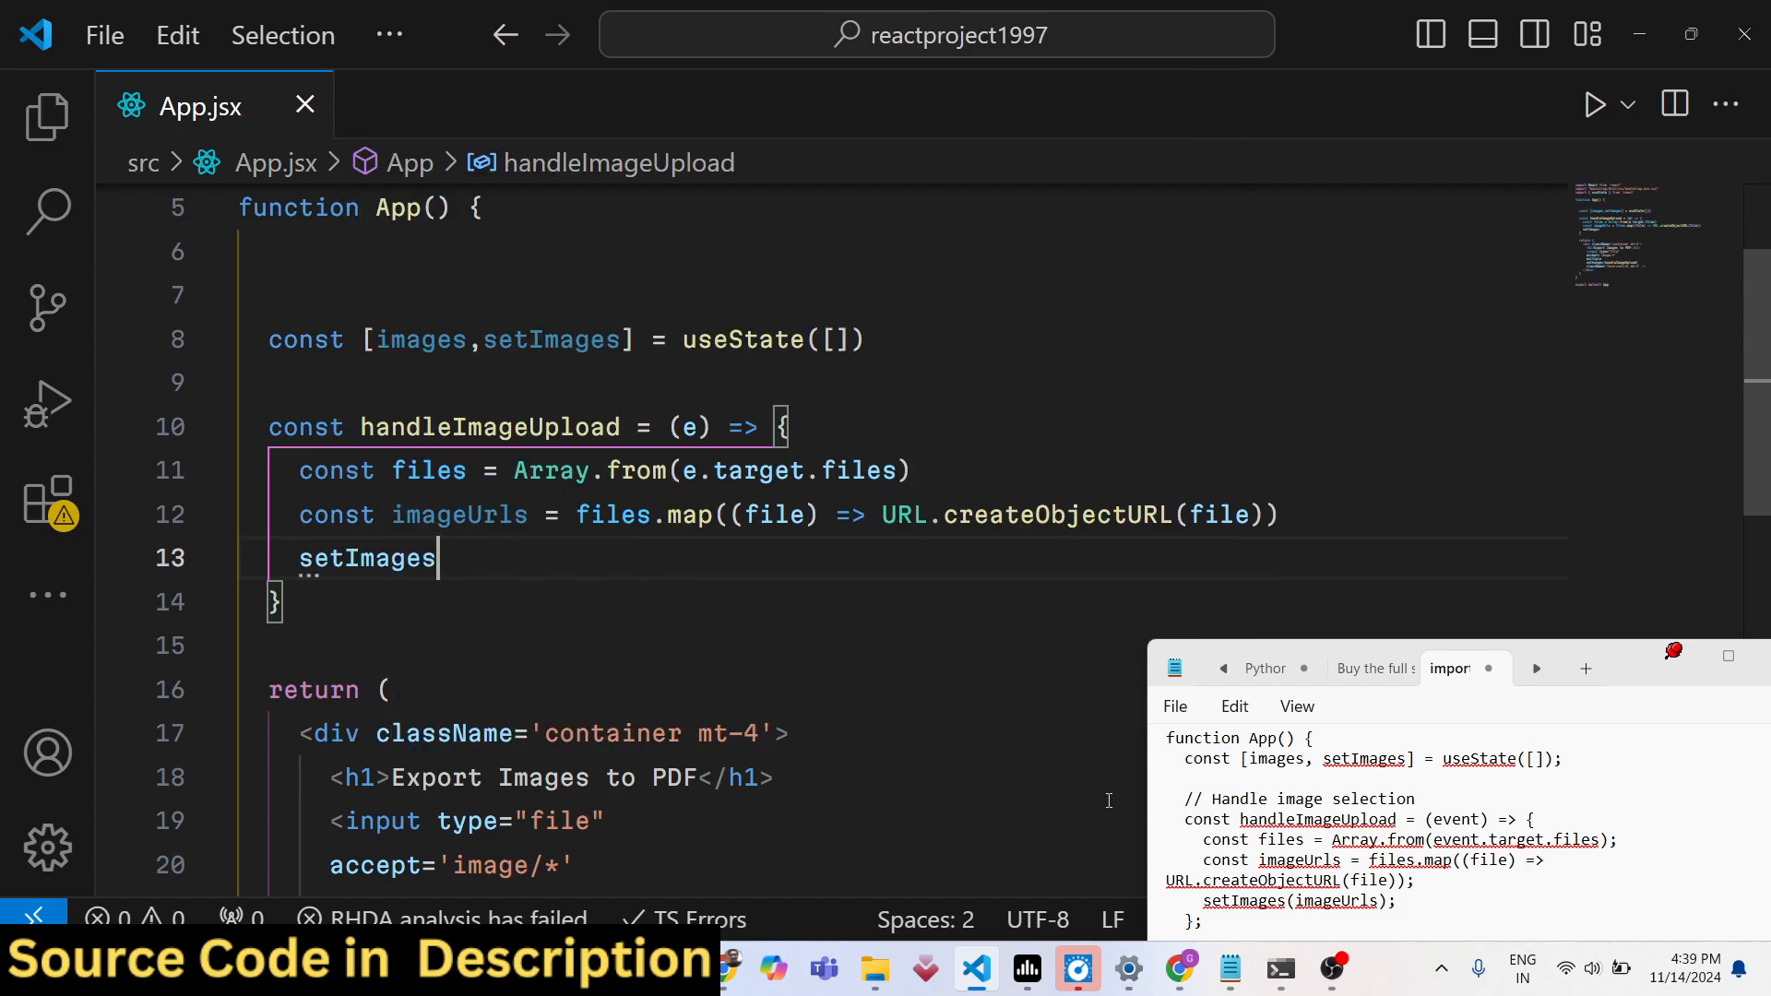
text((imageUrls)
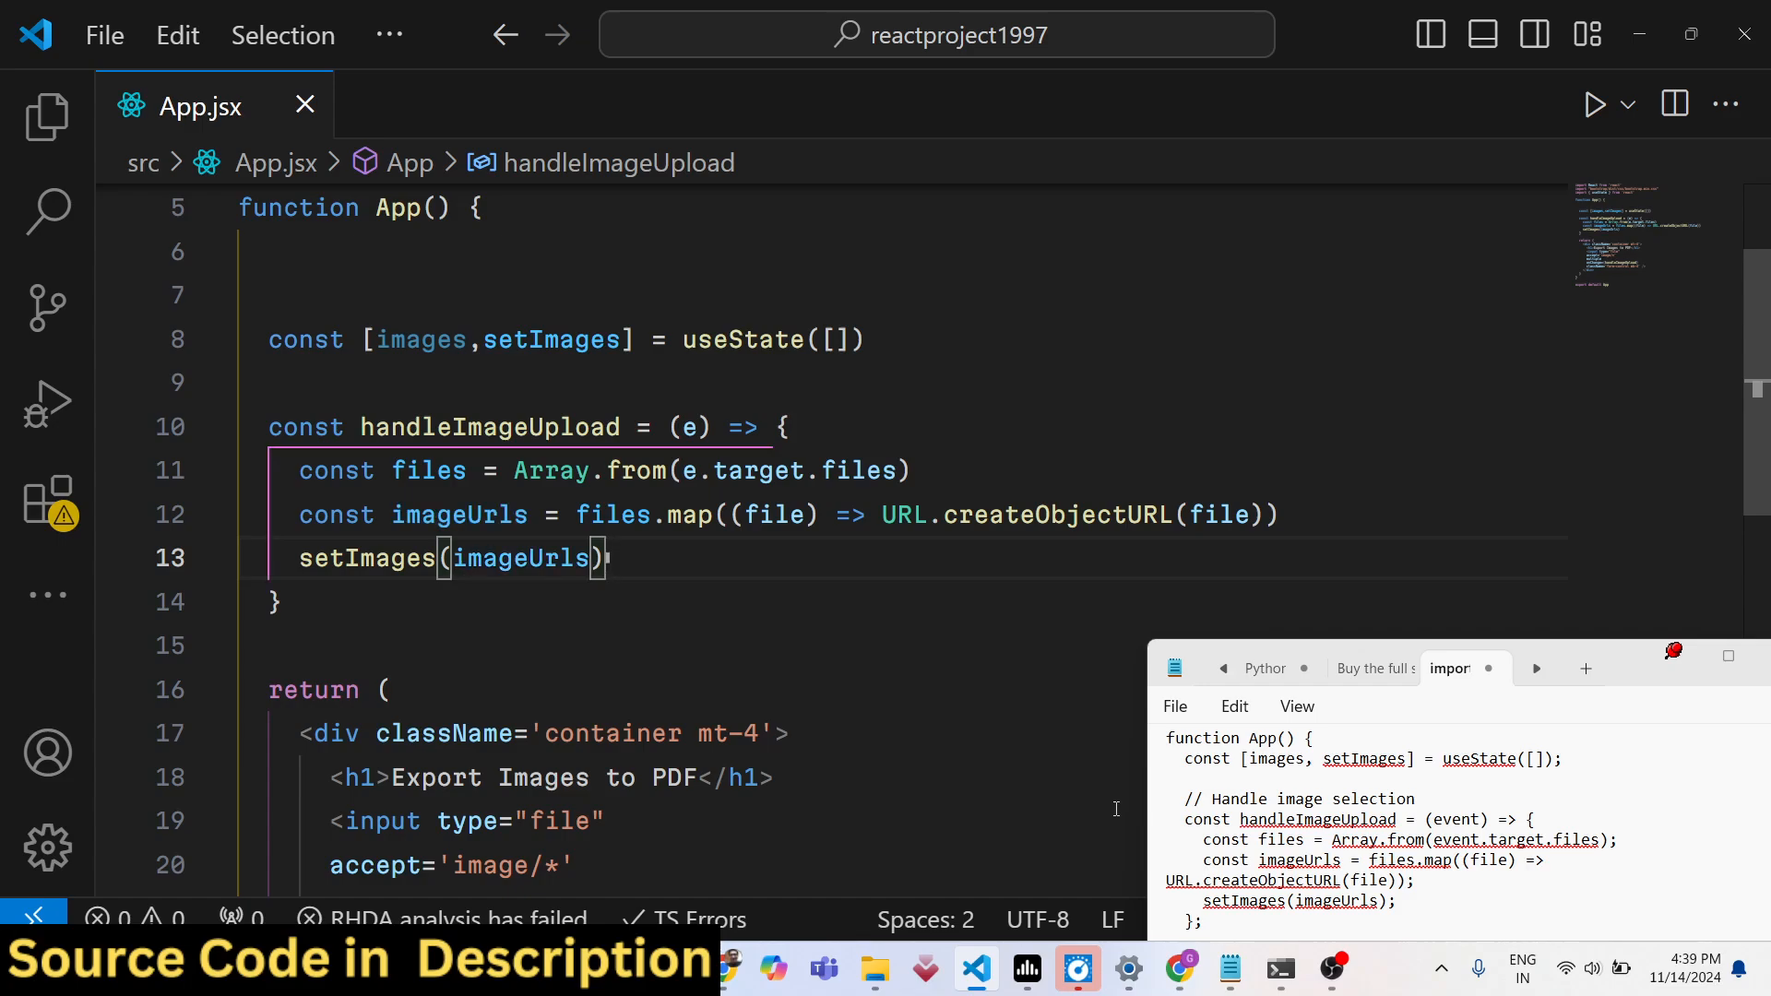
scroll(down, 3)
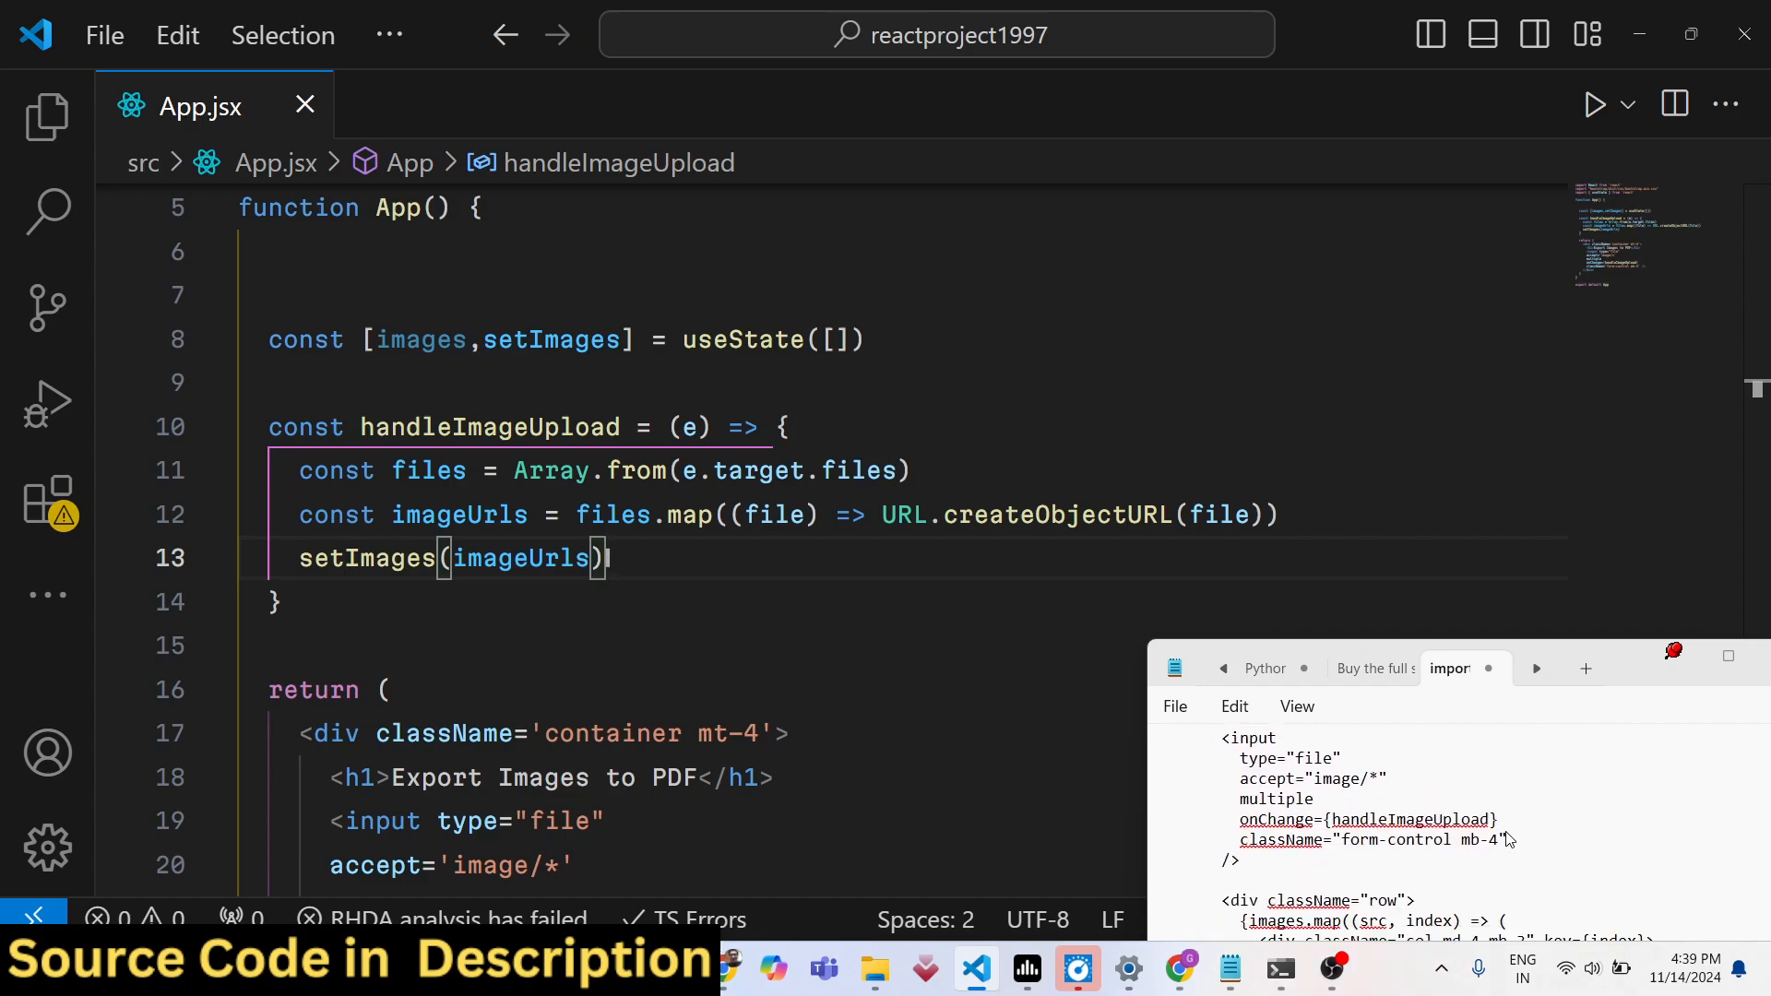
Add a 'row' div that maps over images, rendering a keyed column div for each
scroll(down, 3)
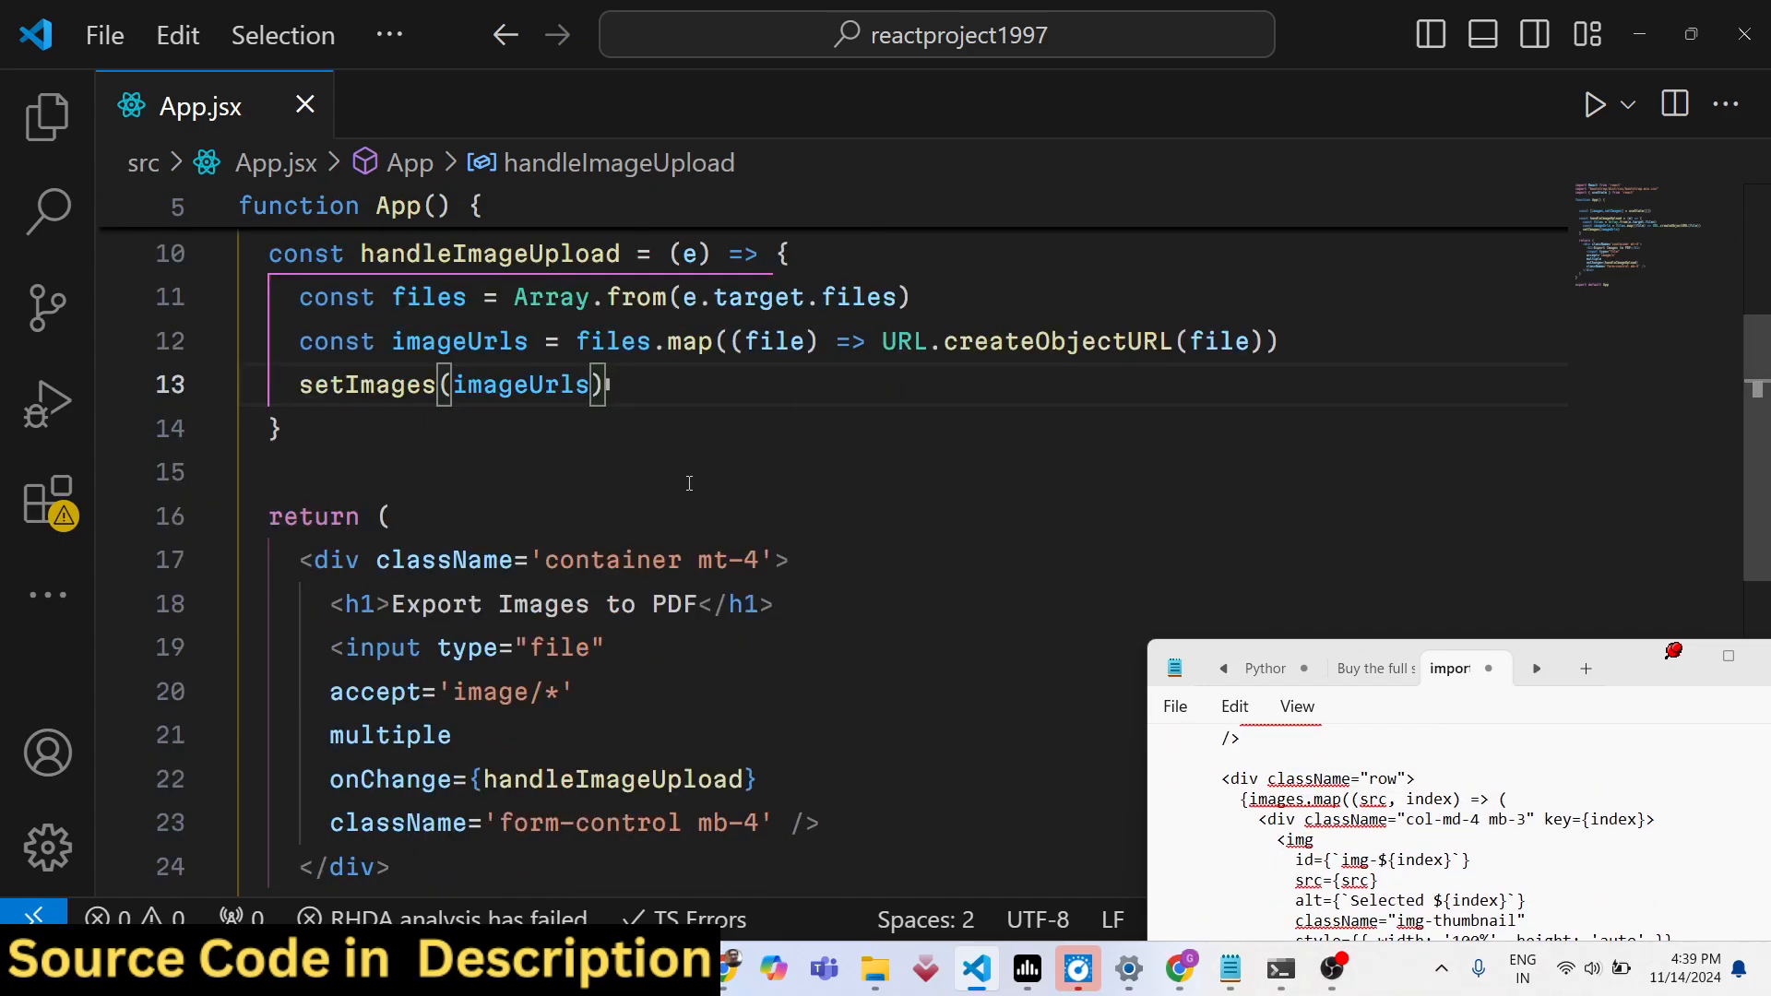
scroll(down, 3)
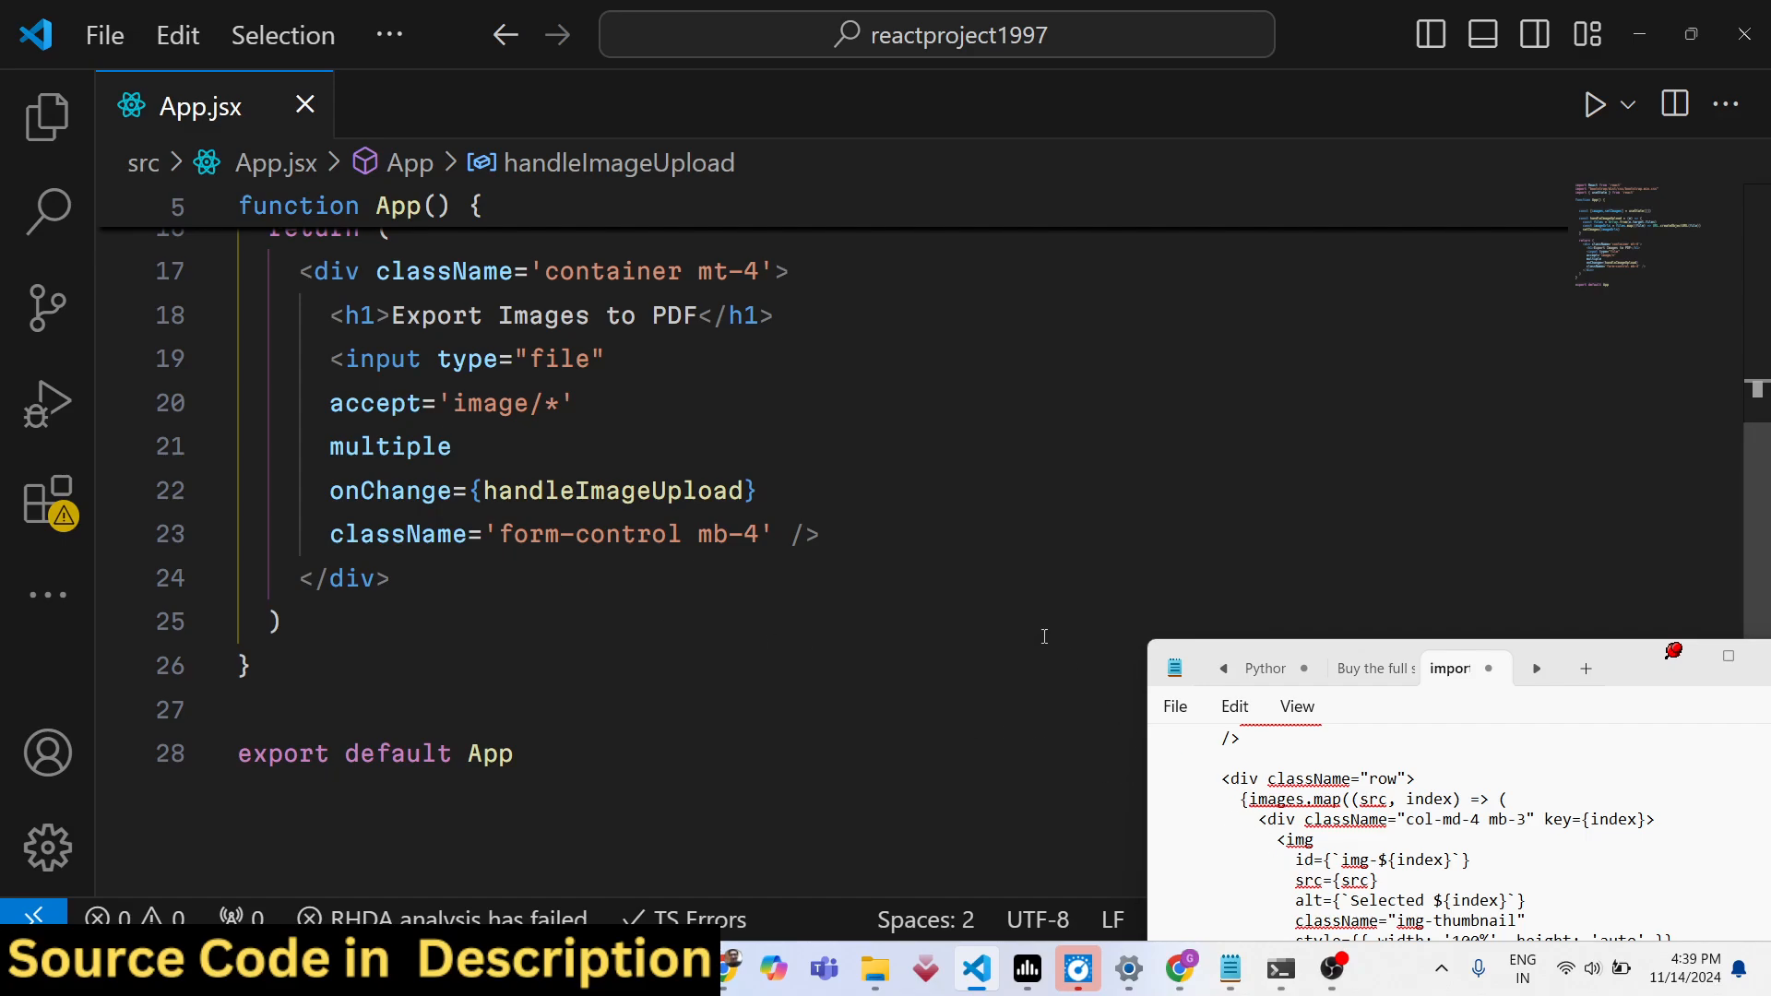
key(Enter)
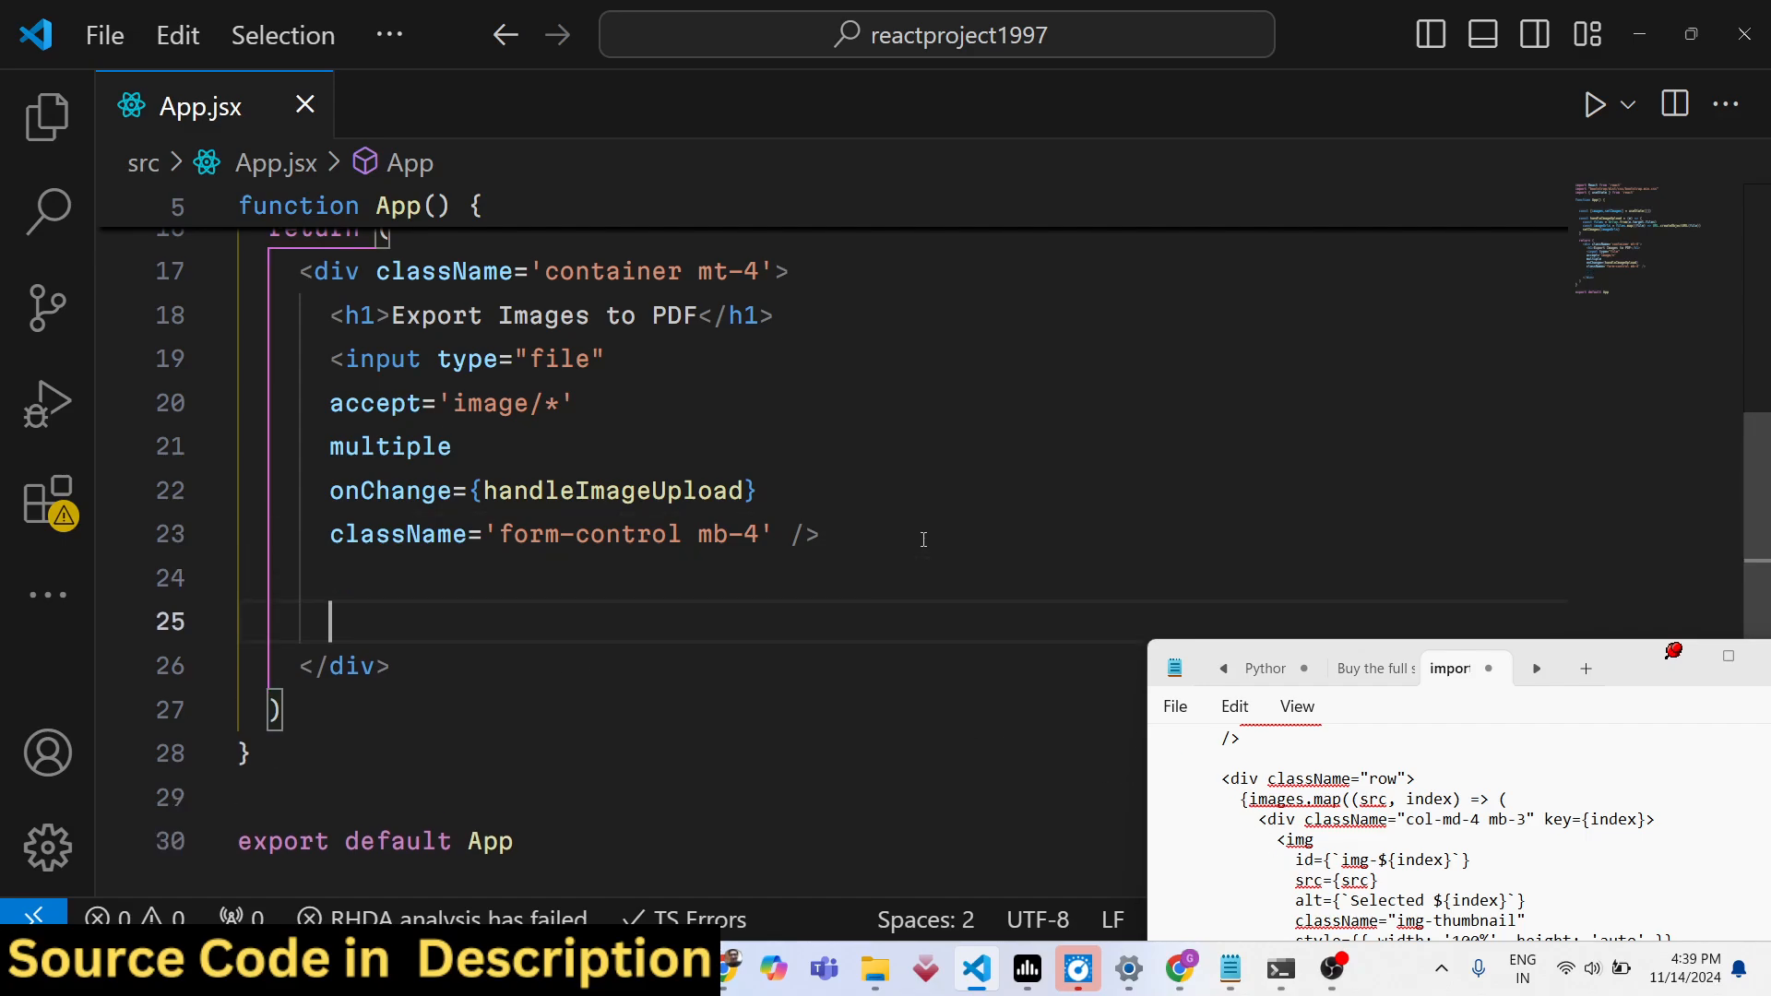
text(<div>)
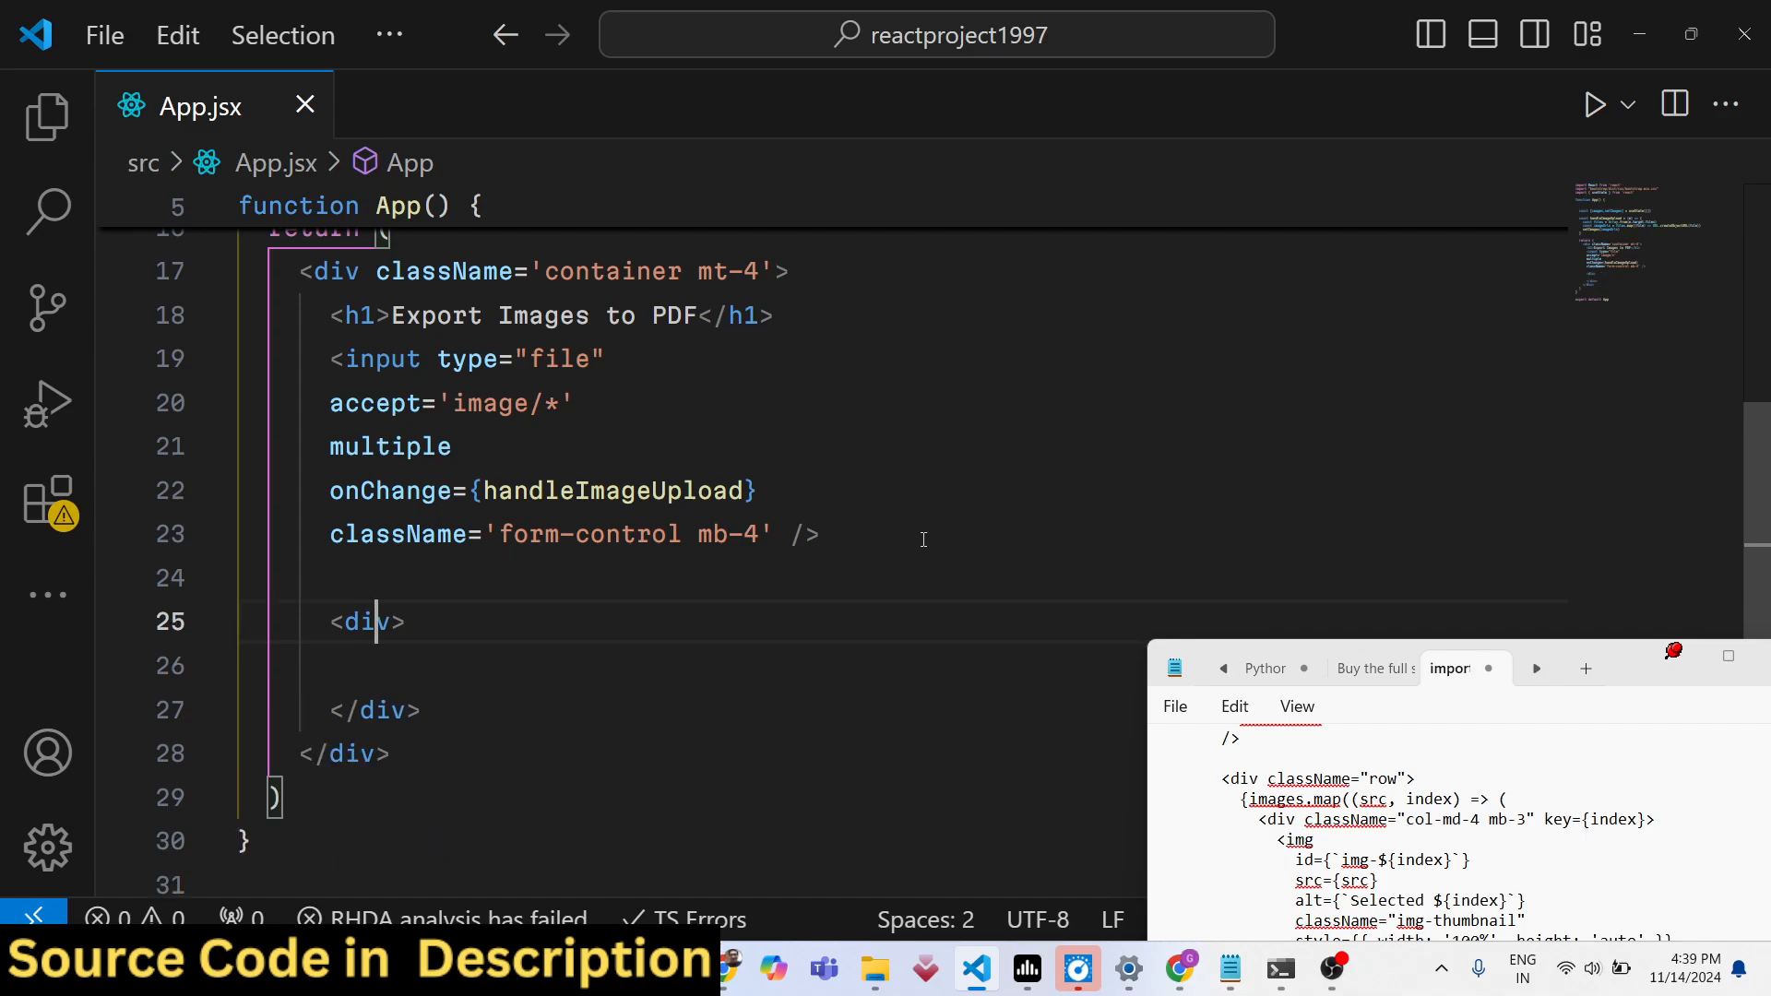
text(className='row')
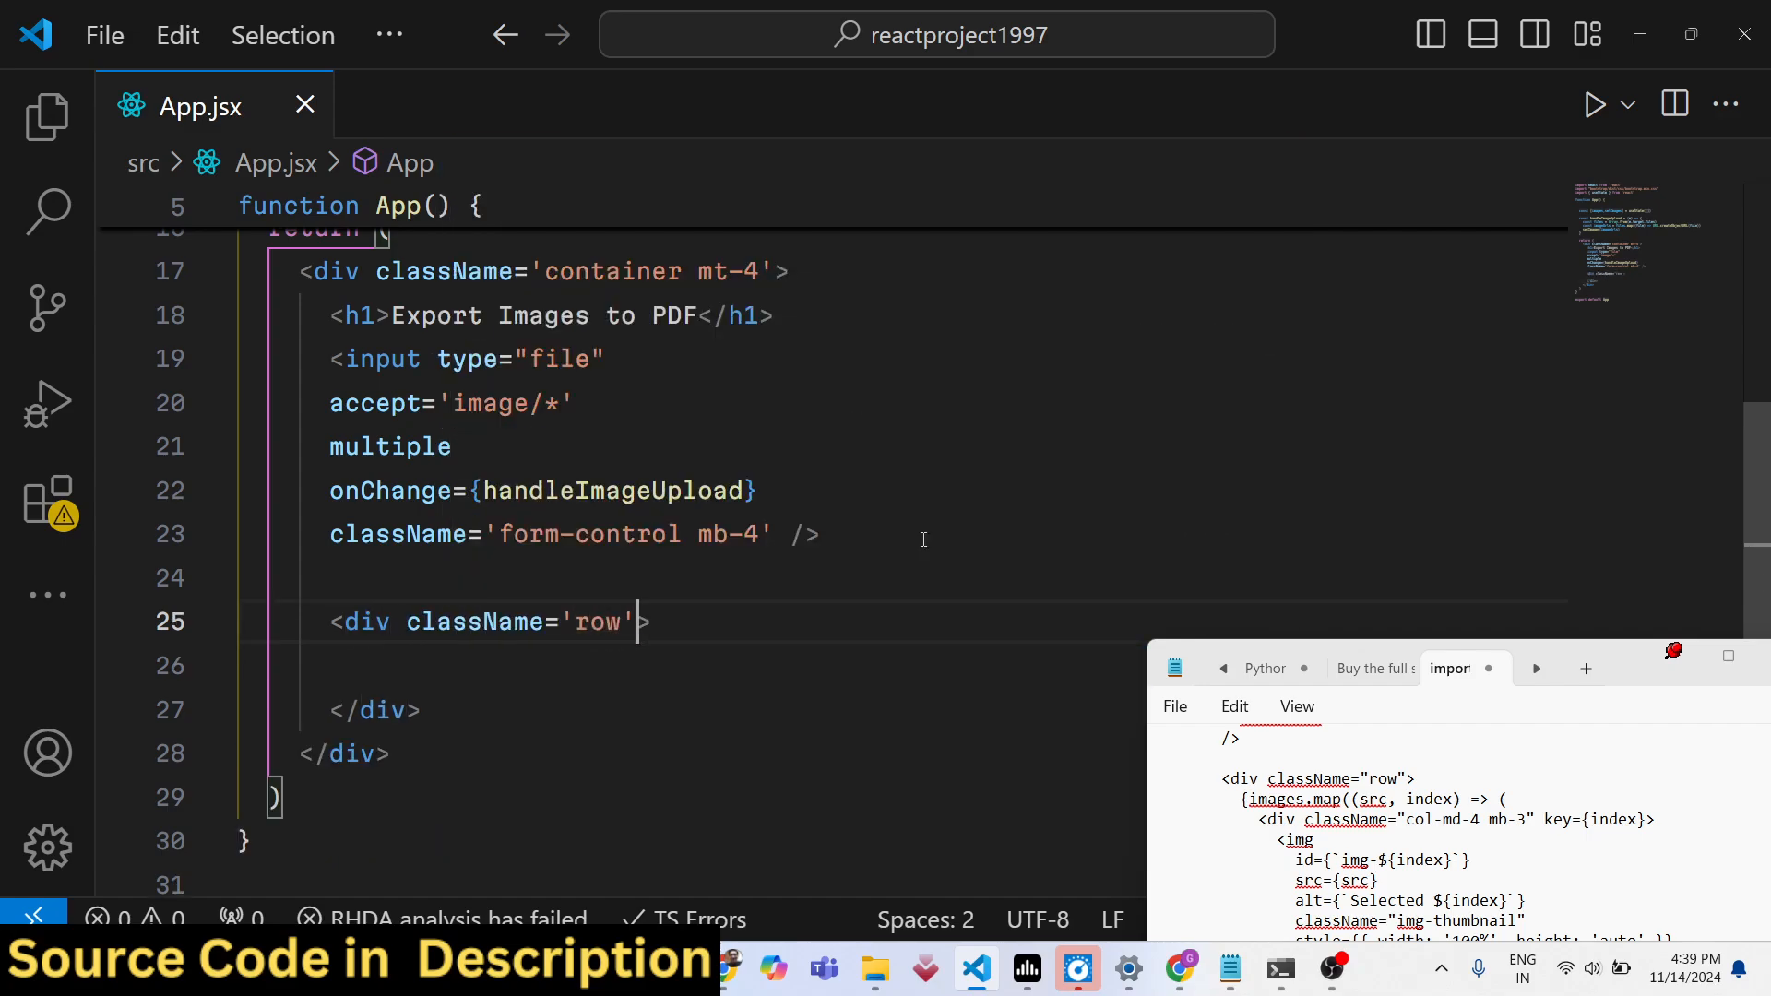
text({images.fo)
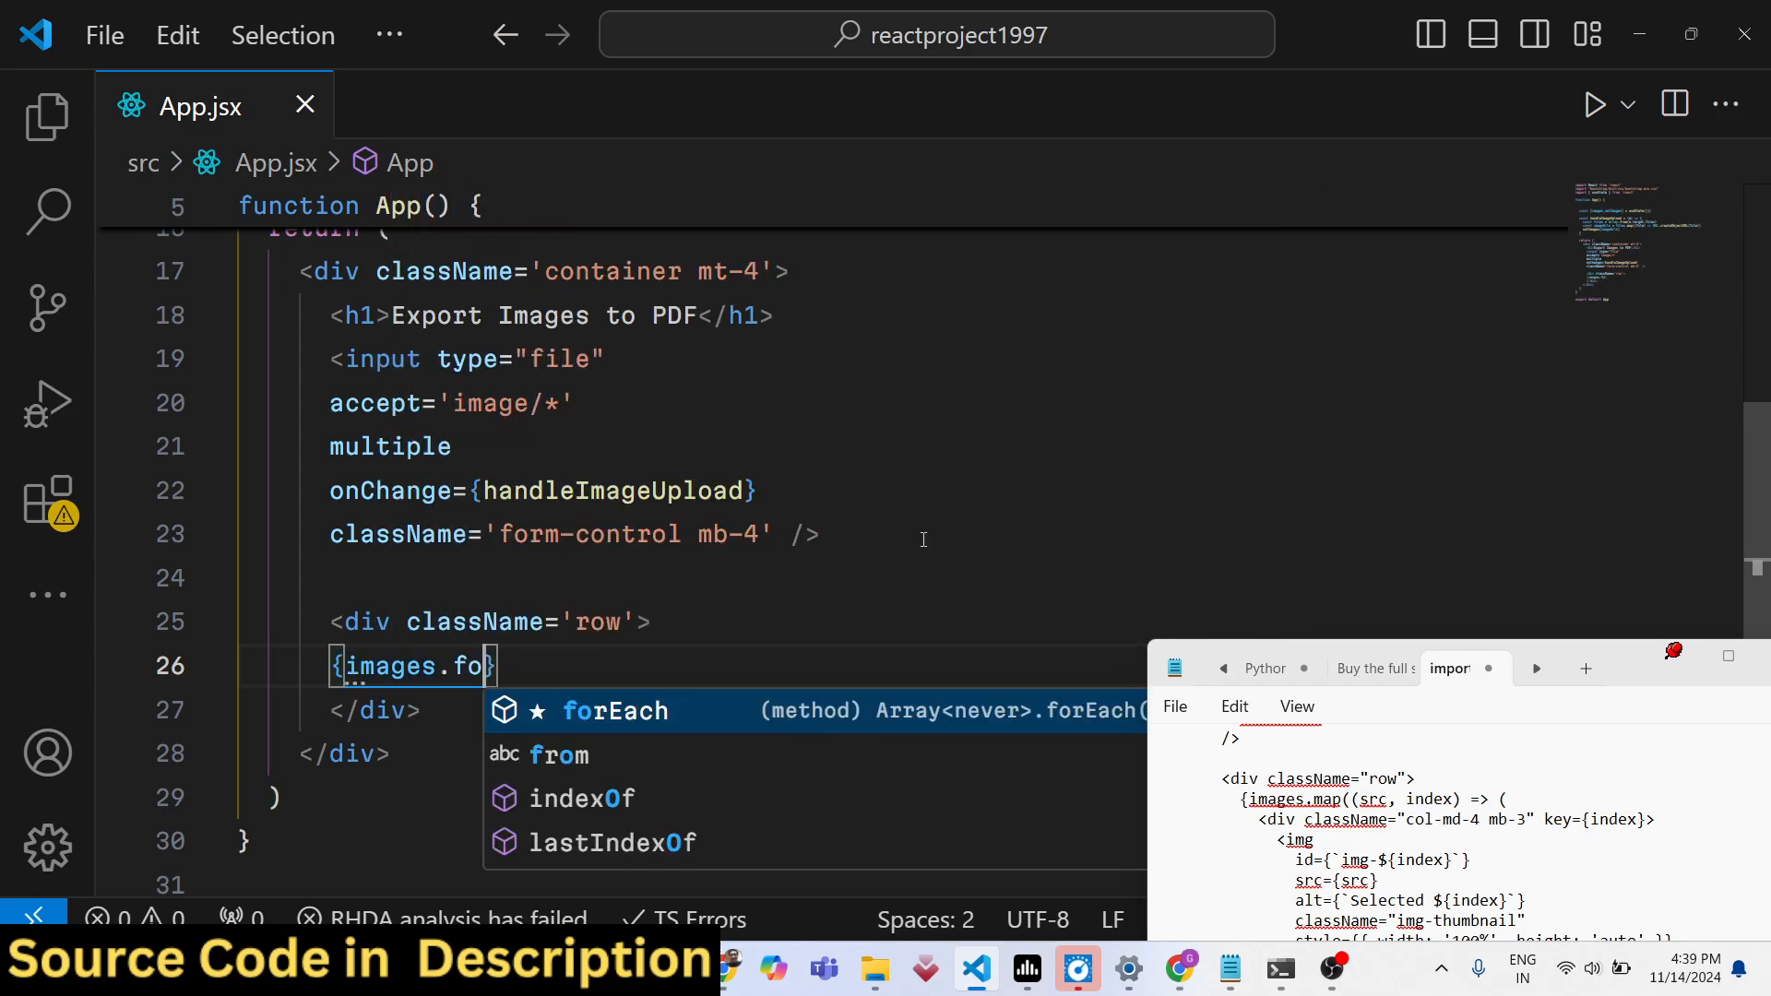
key(Backspace)
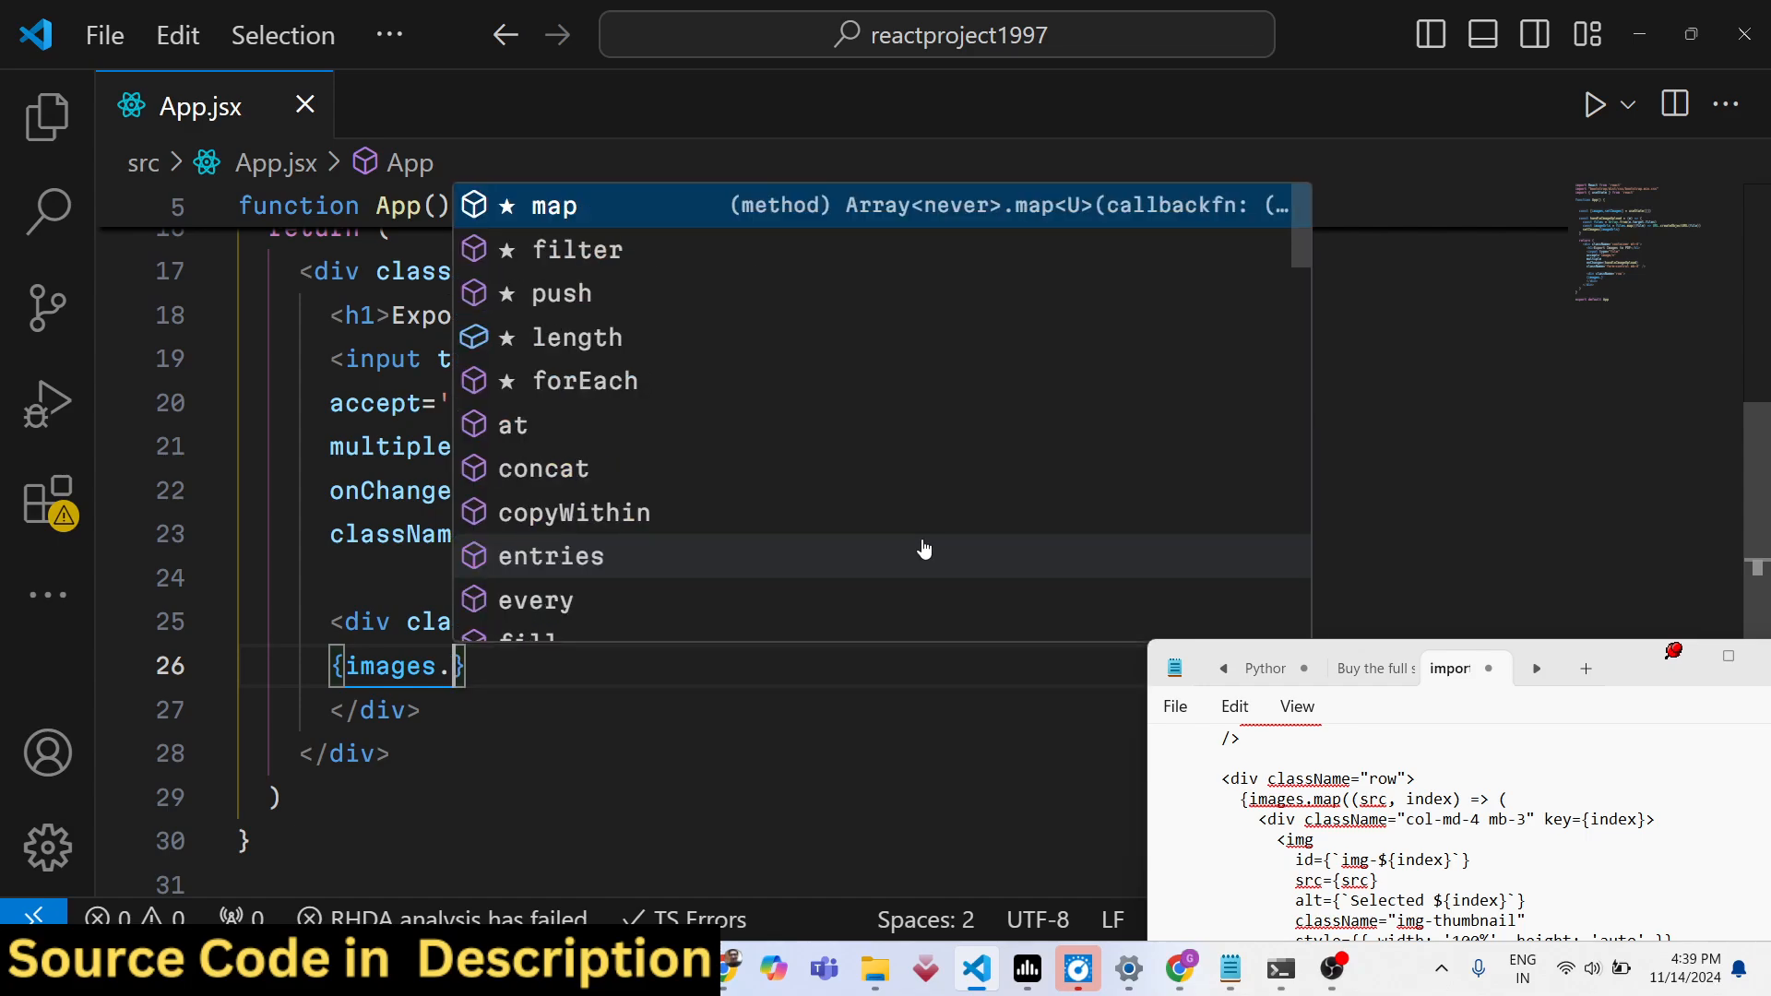
text(src,index) =))
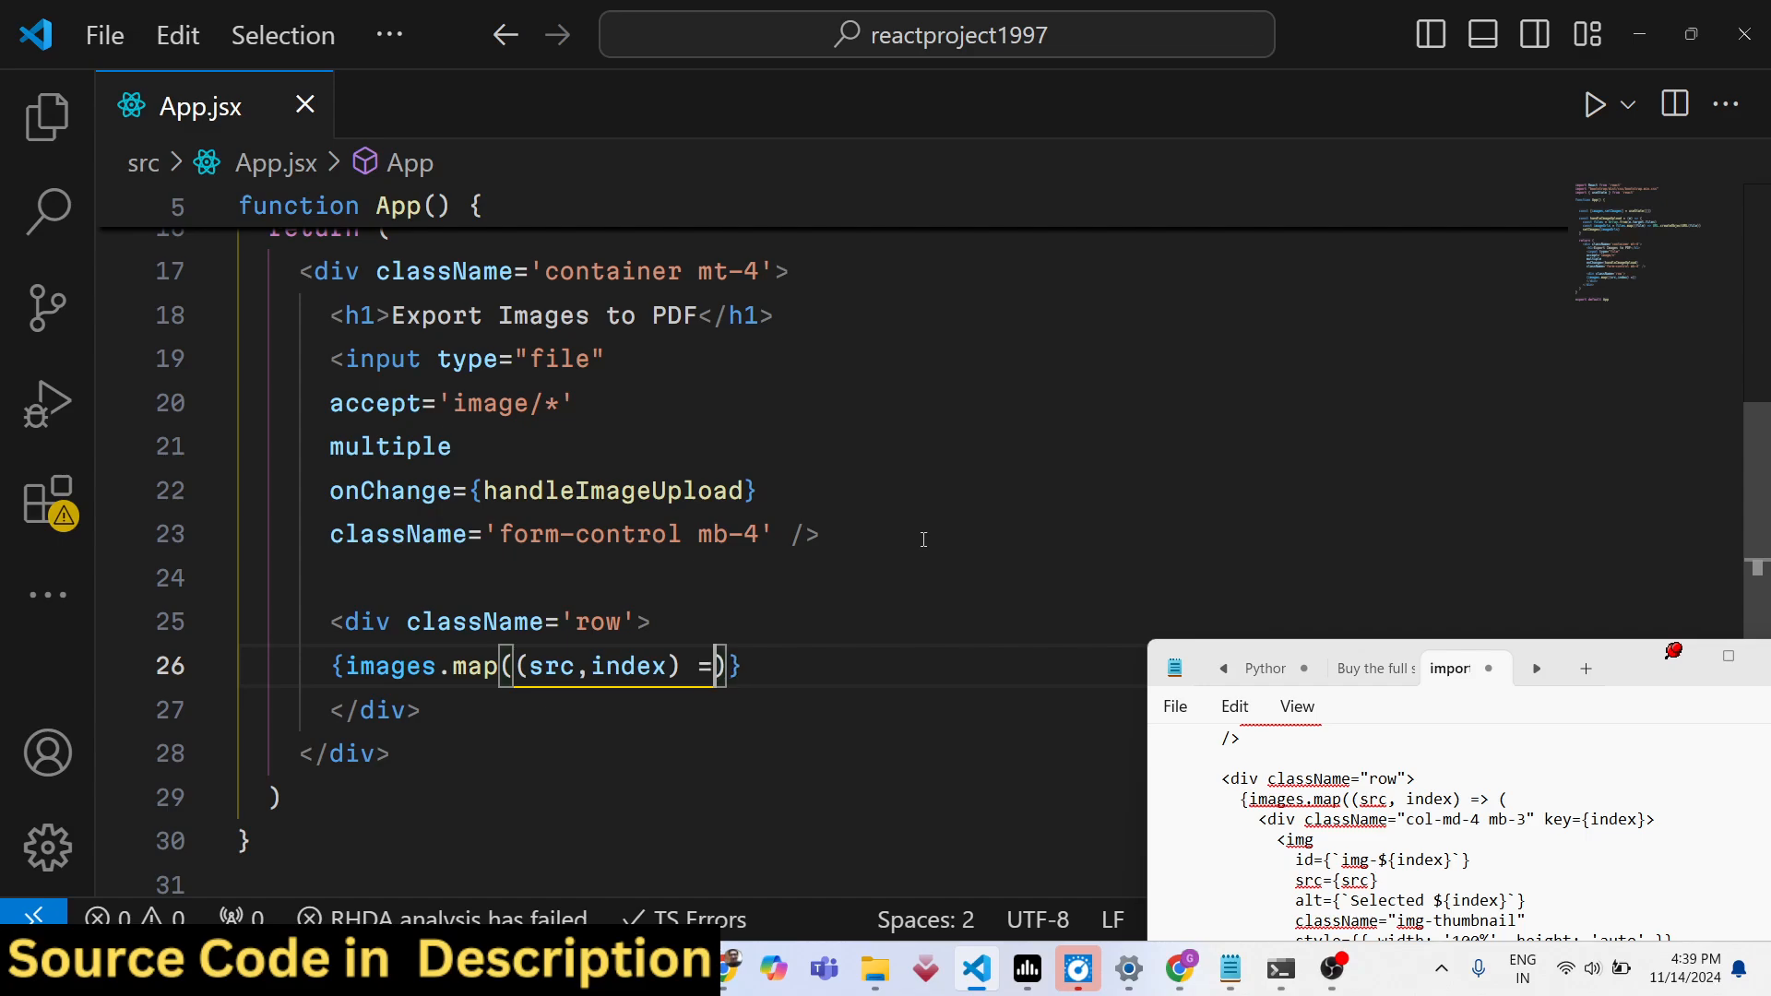
text(()
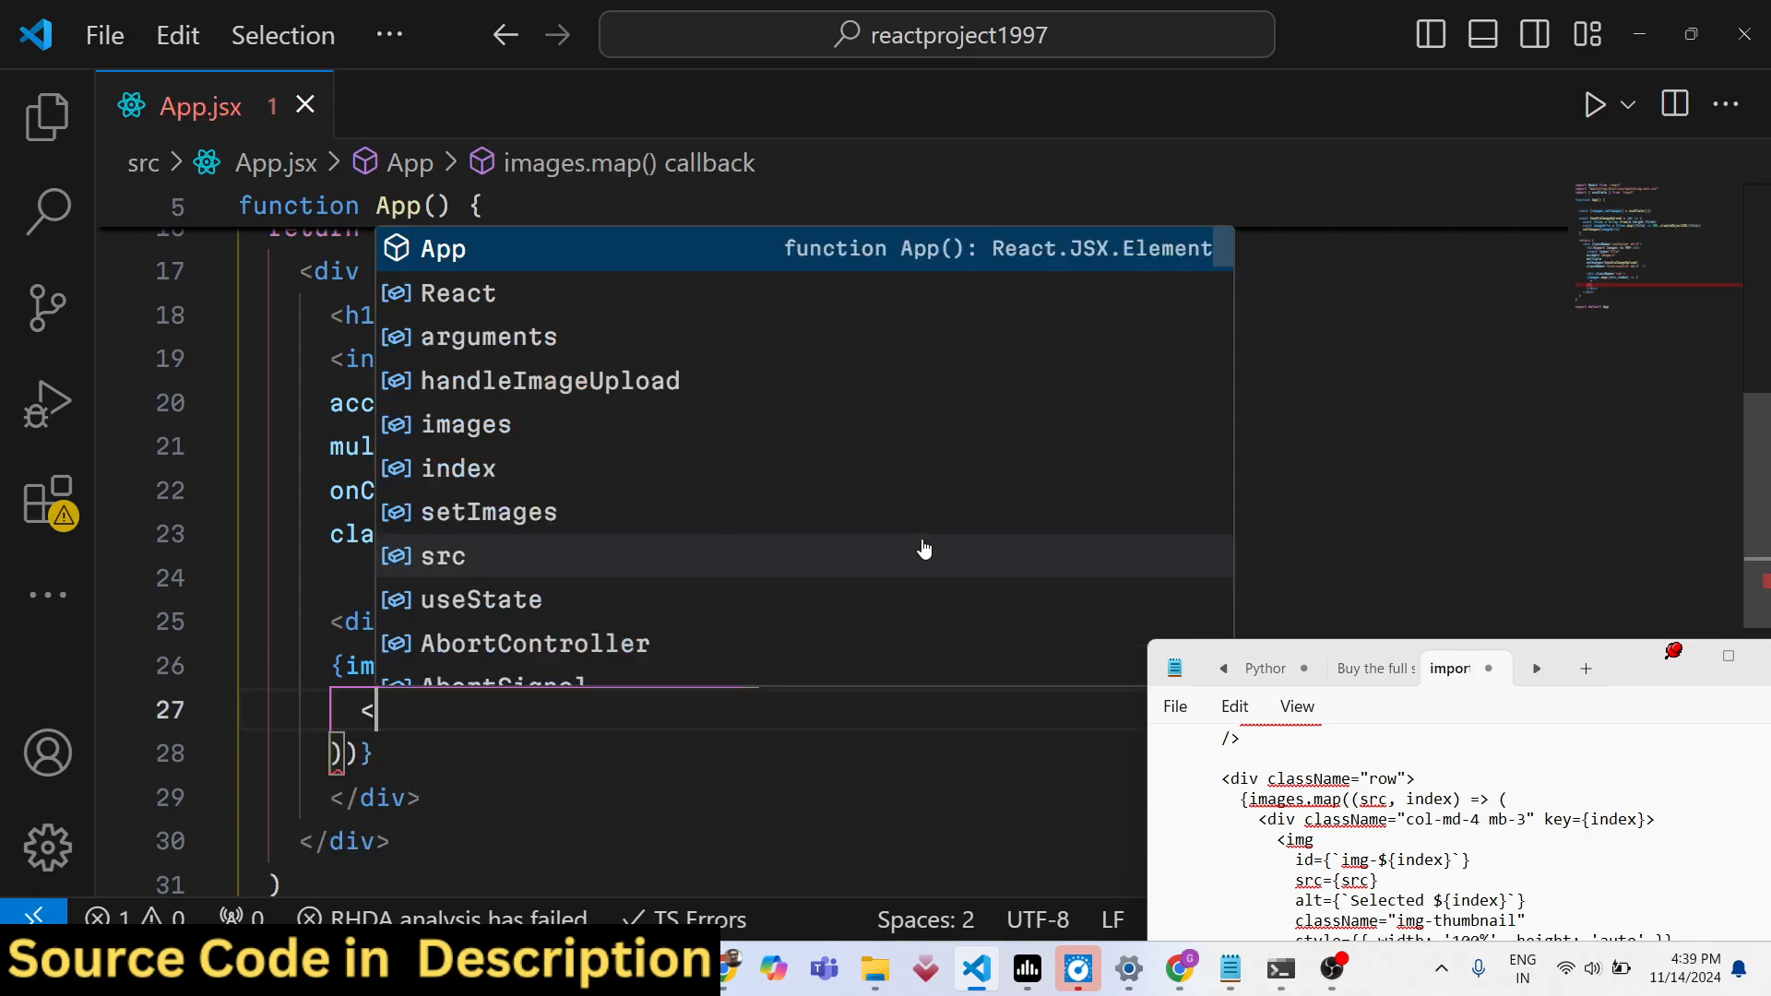
key(Escape)
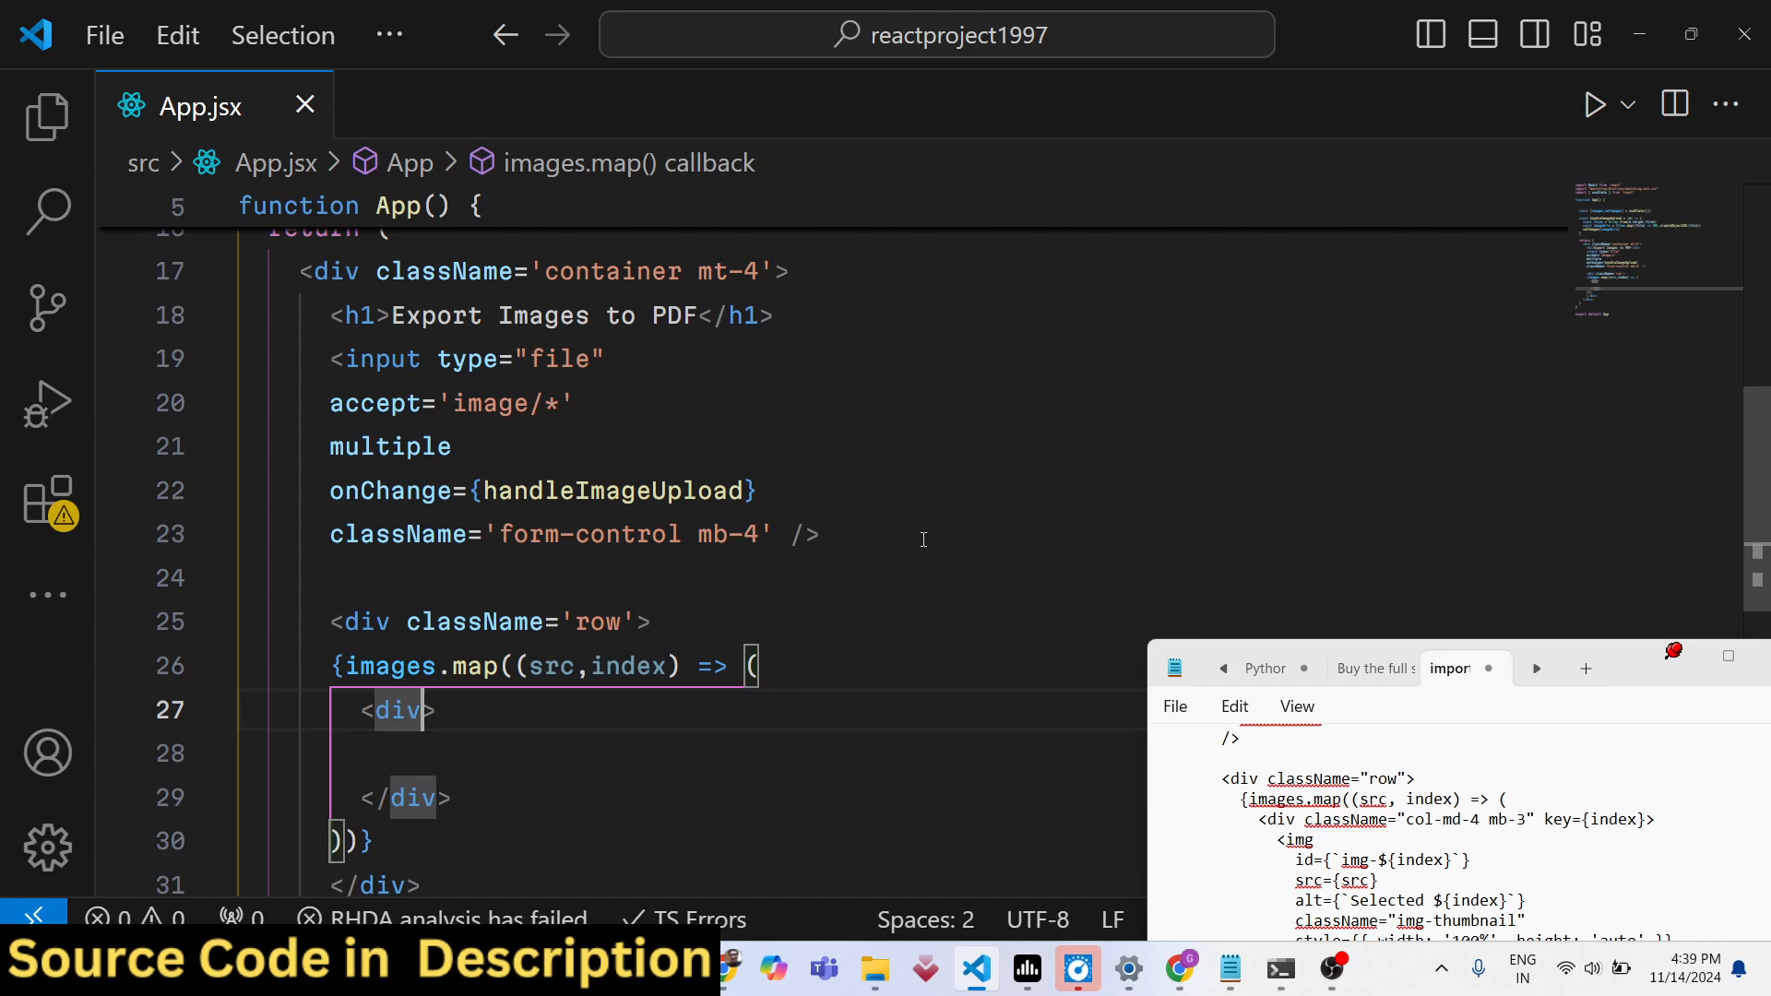
text(className='col-md-4)
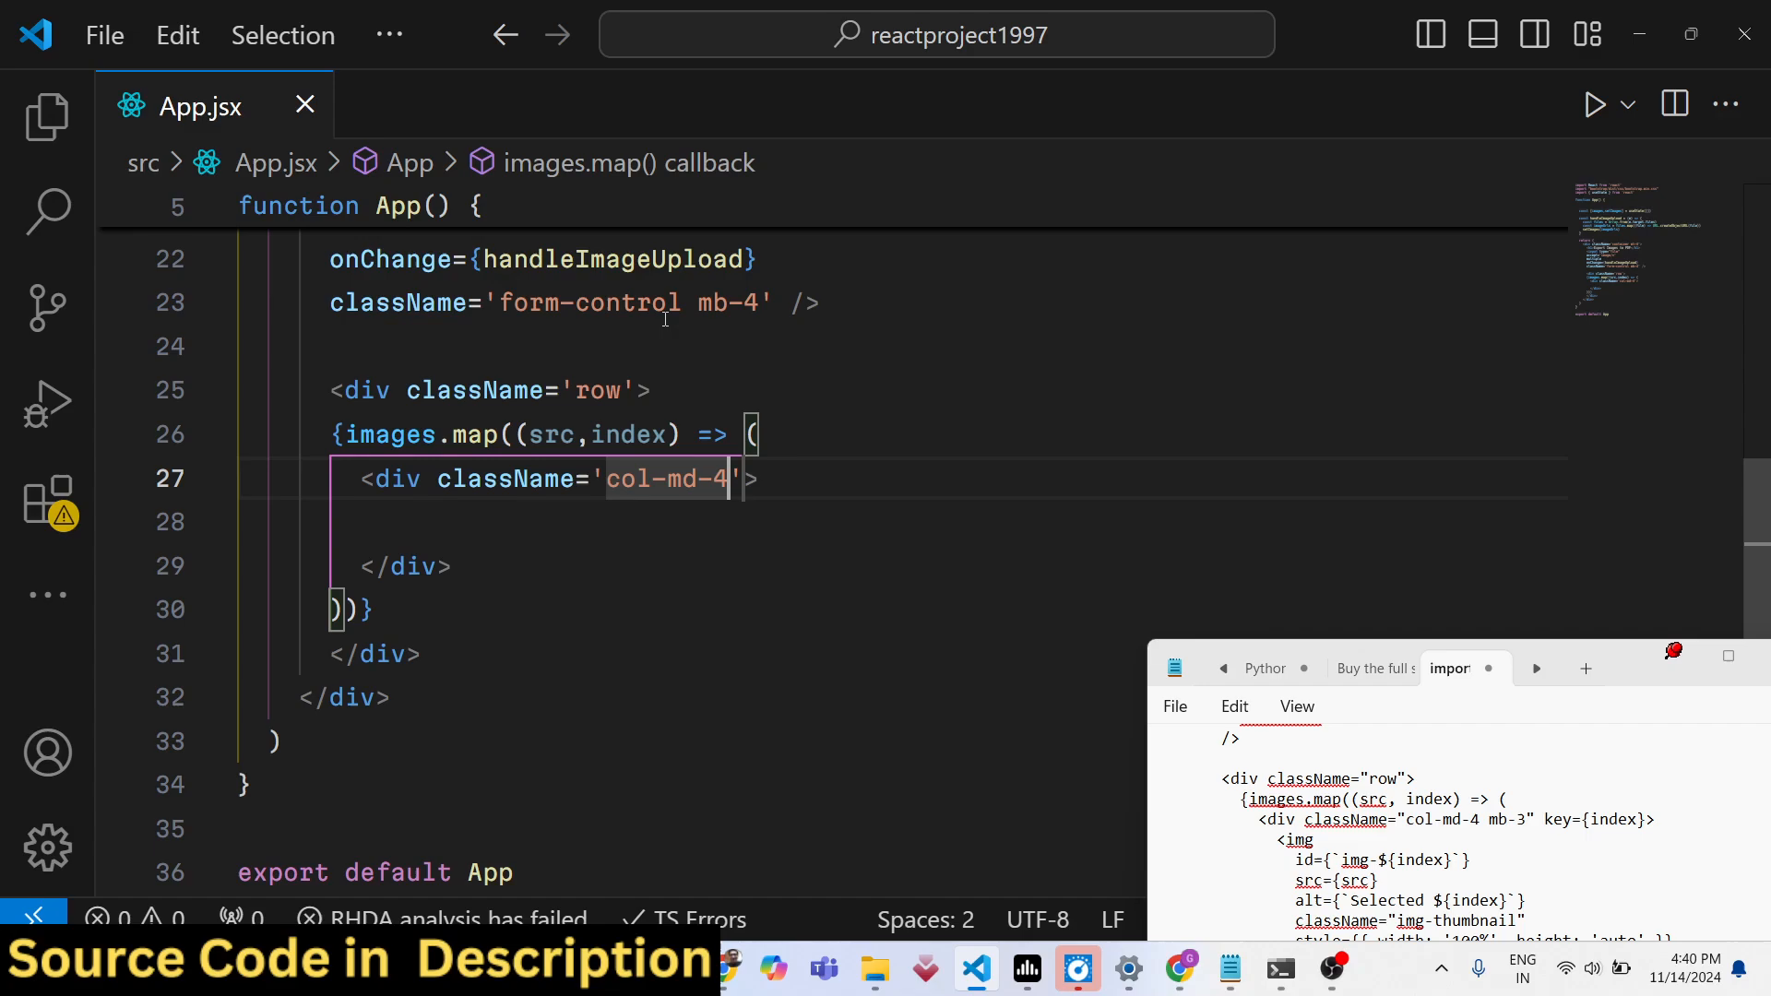
text(mb-3)
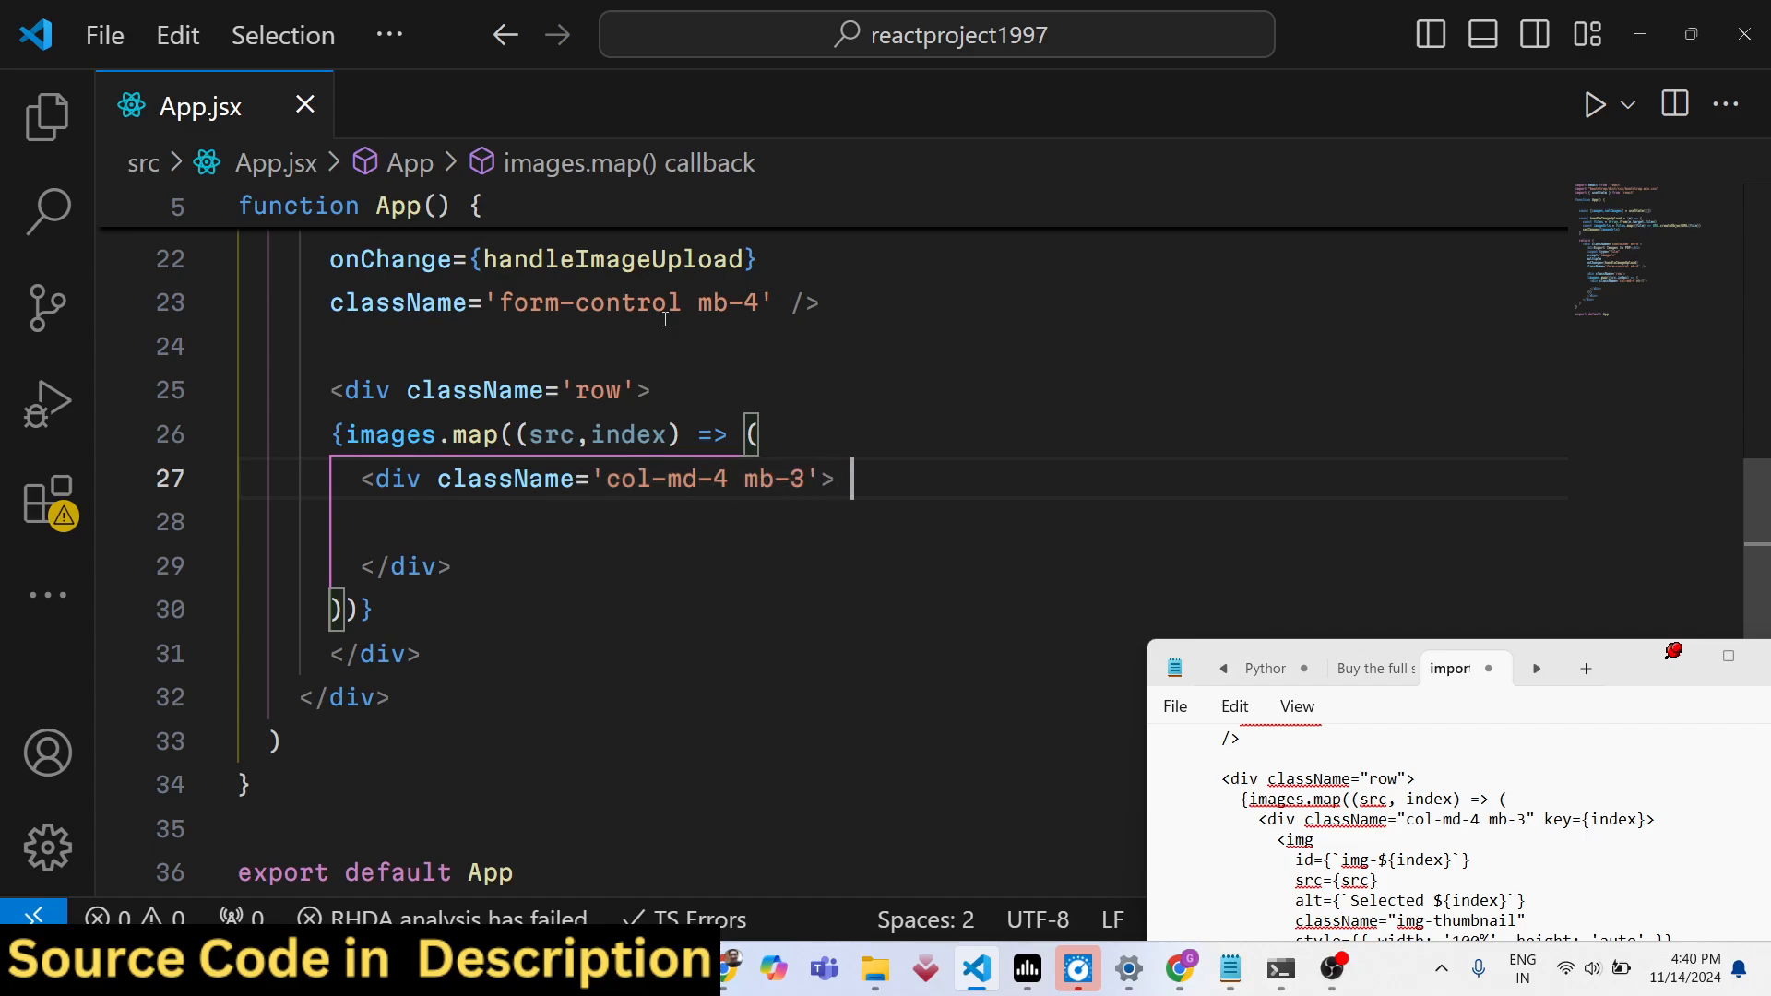
text(key={index)
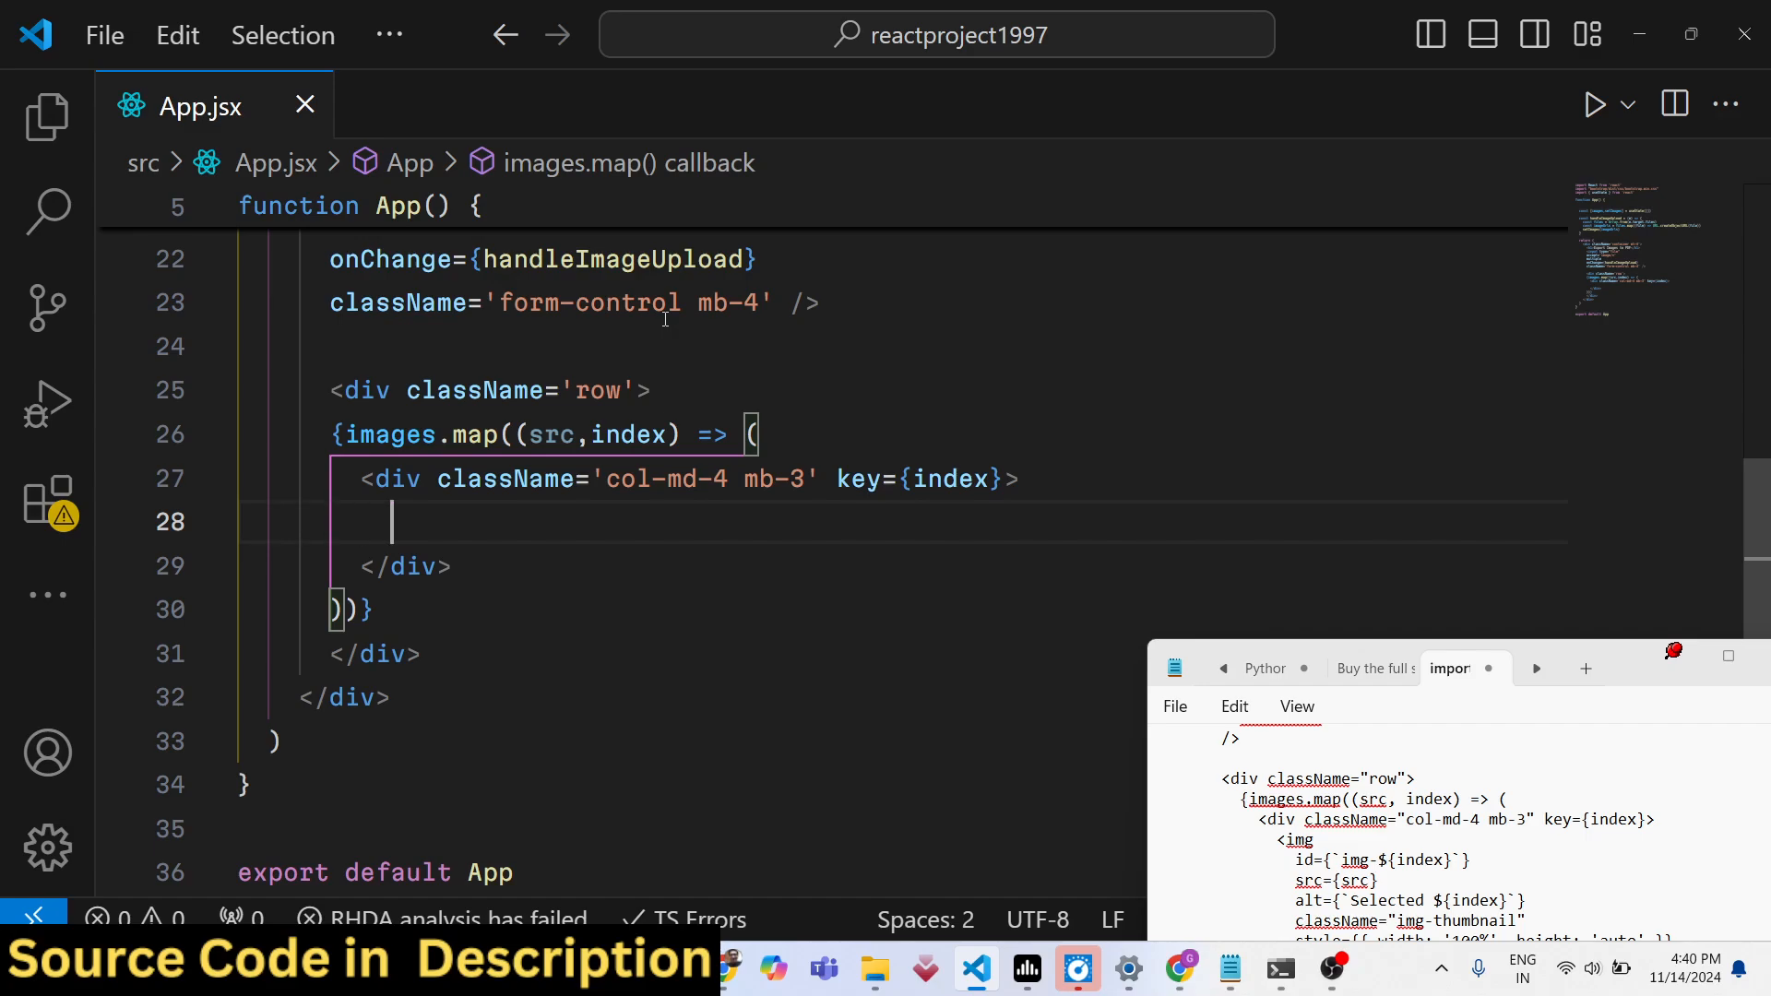
Add an img with src, className 'img-thumbnail' and style width '100%', height 'auto'
text(<img />)
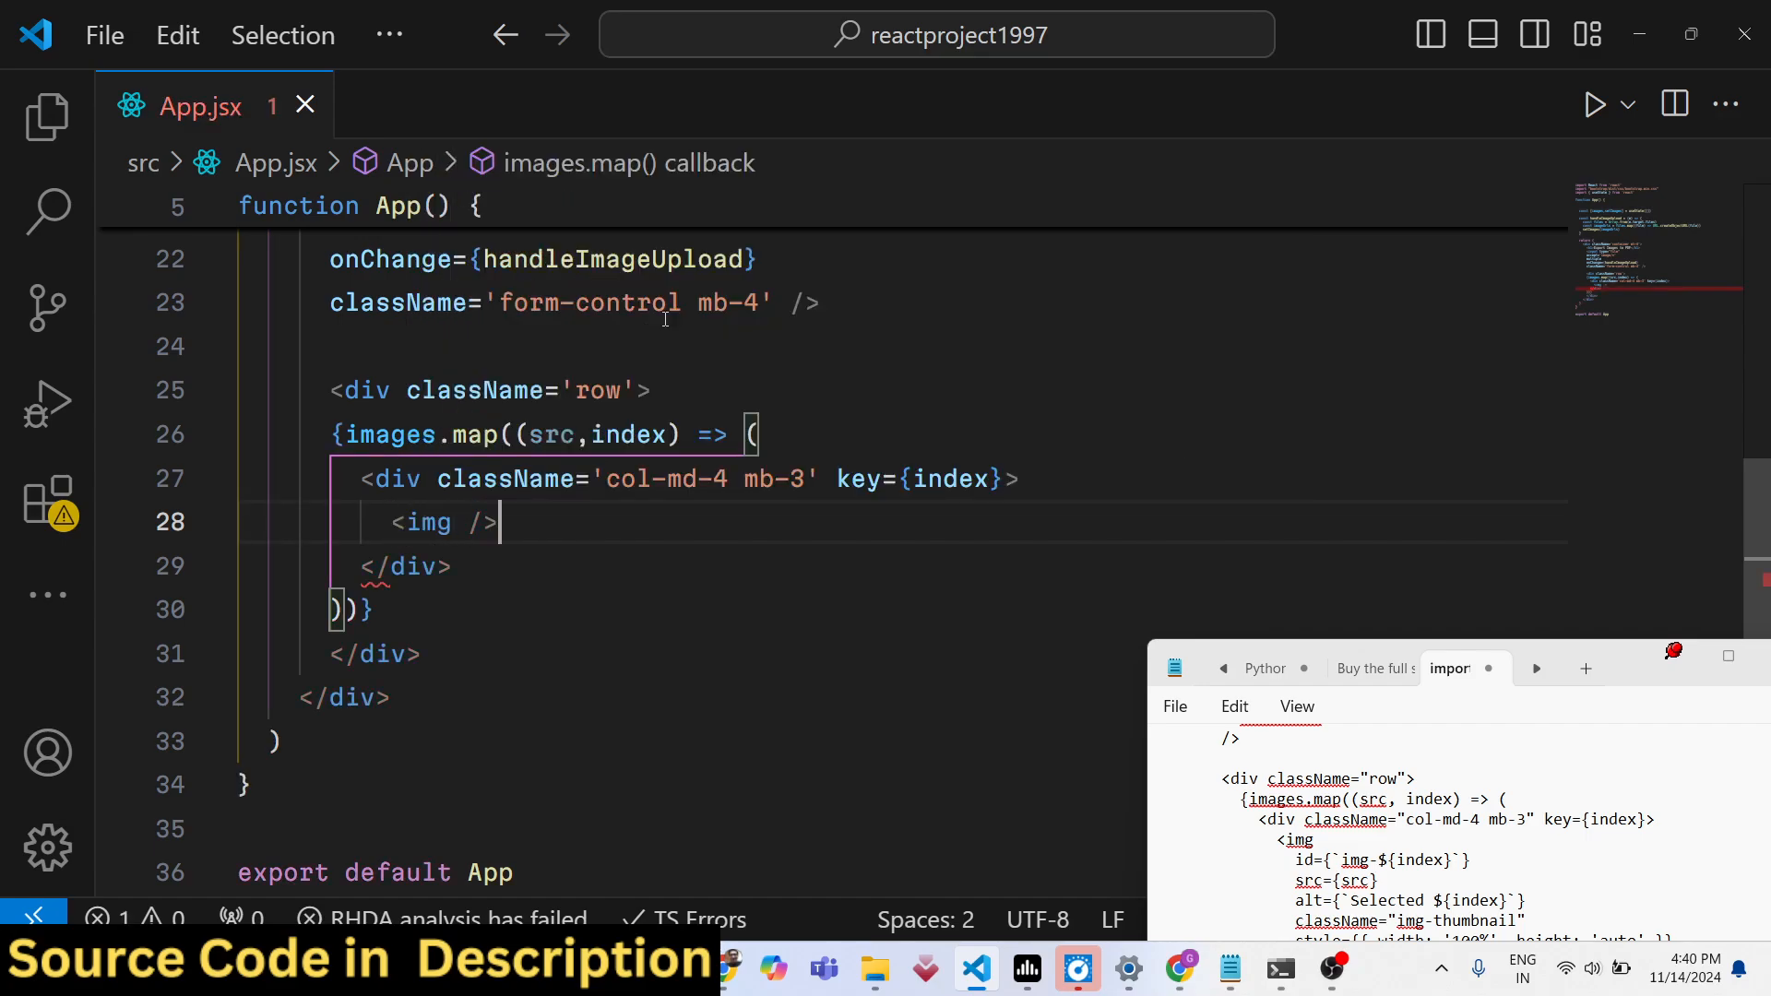
key(Enter)
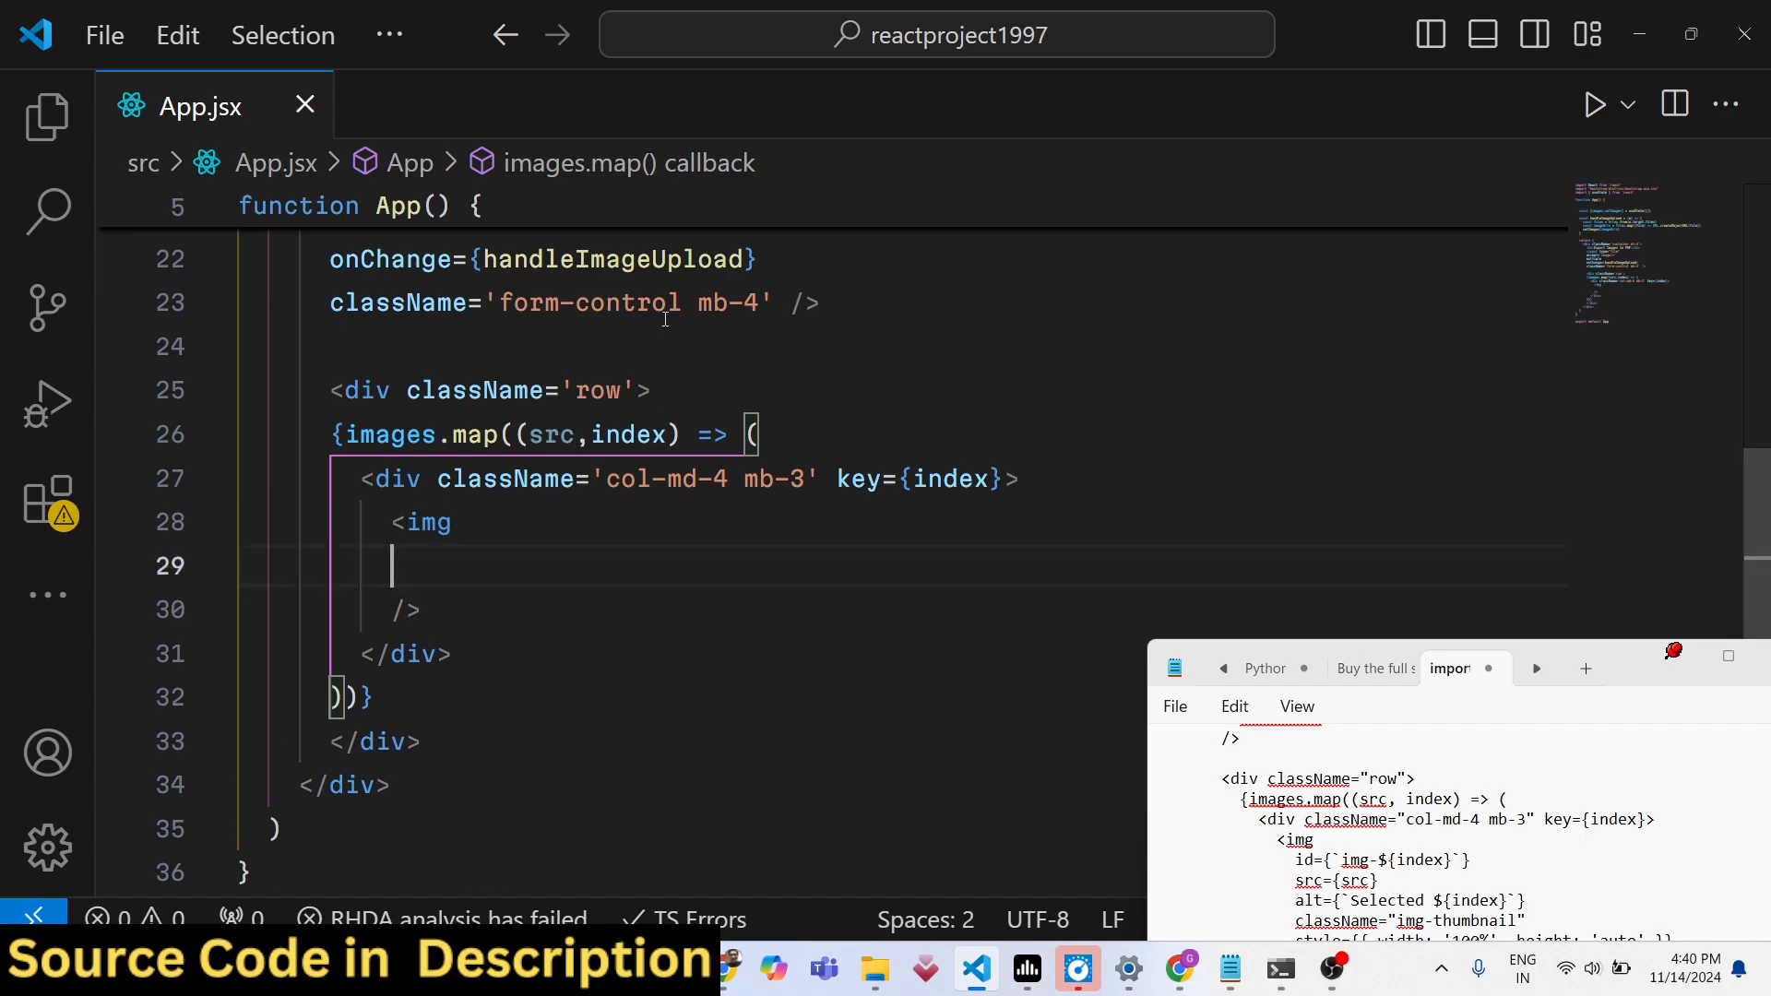
text(id)
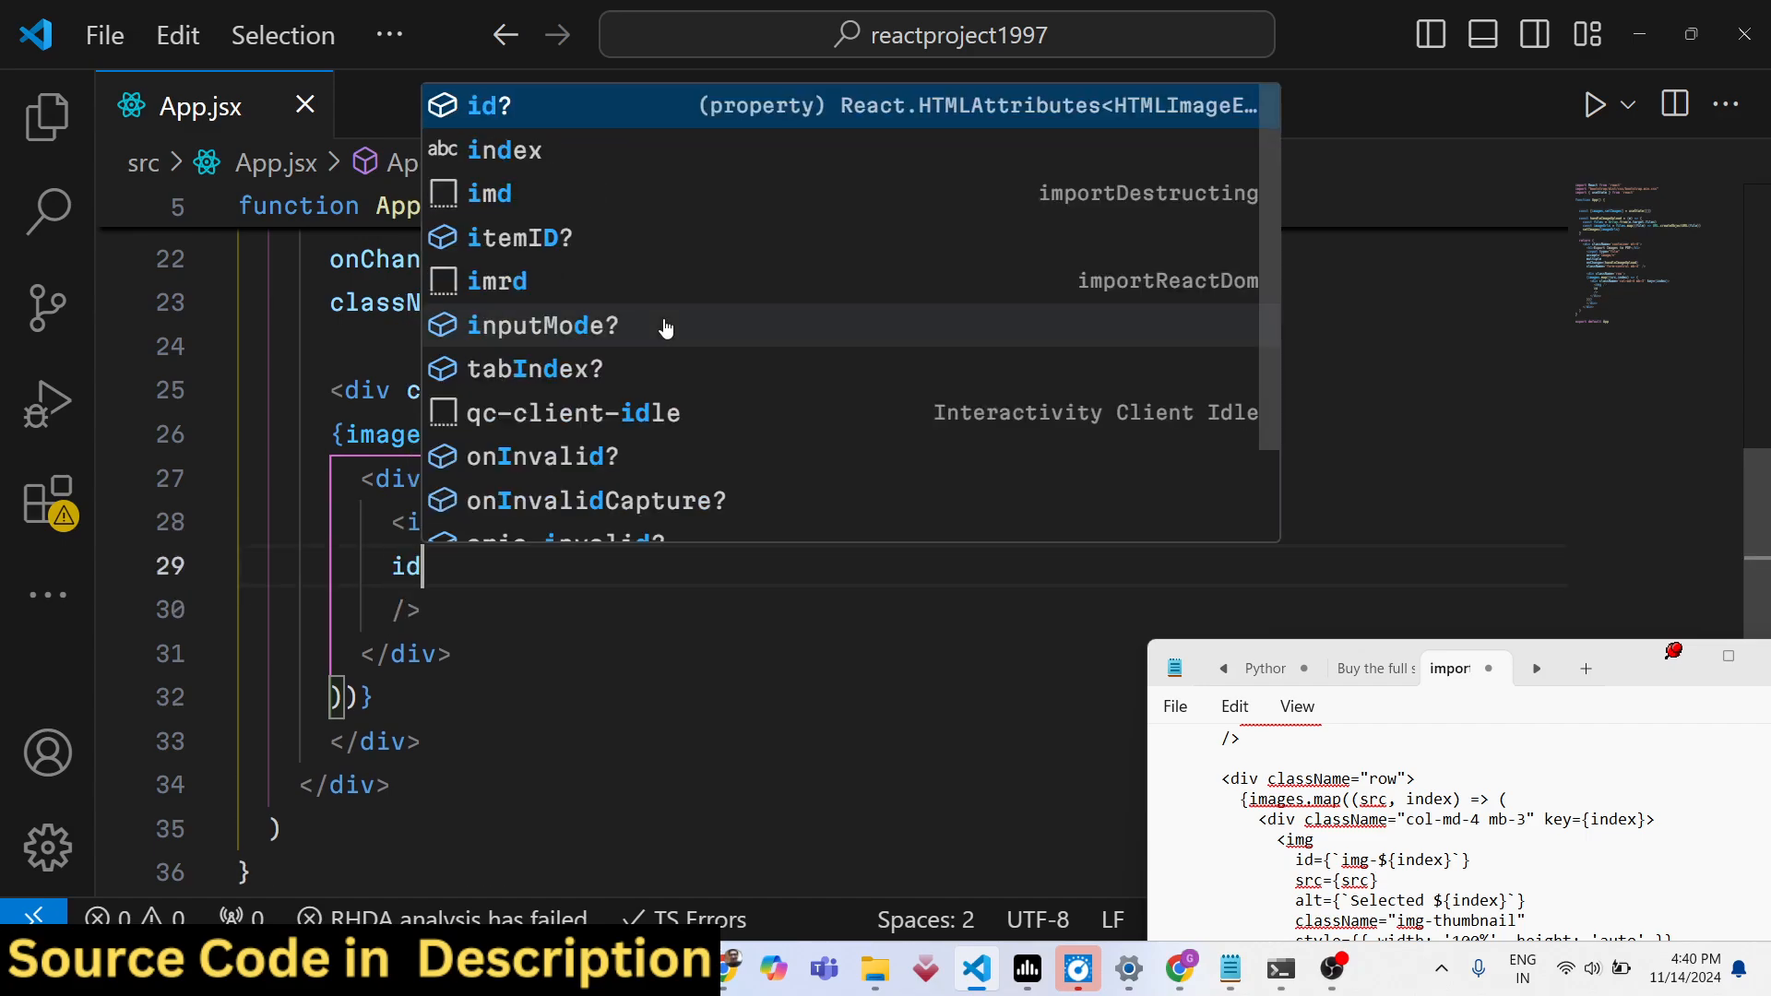
text(src={src)
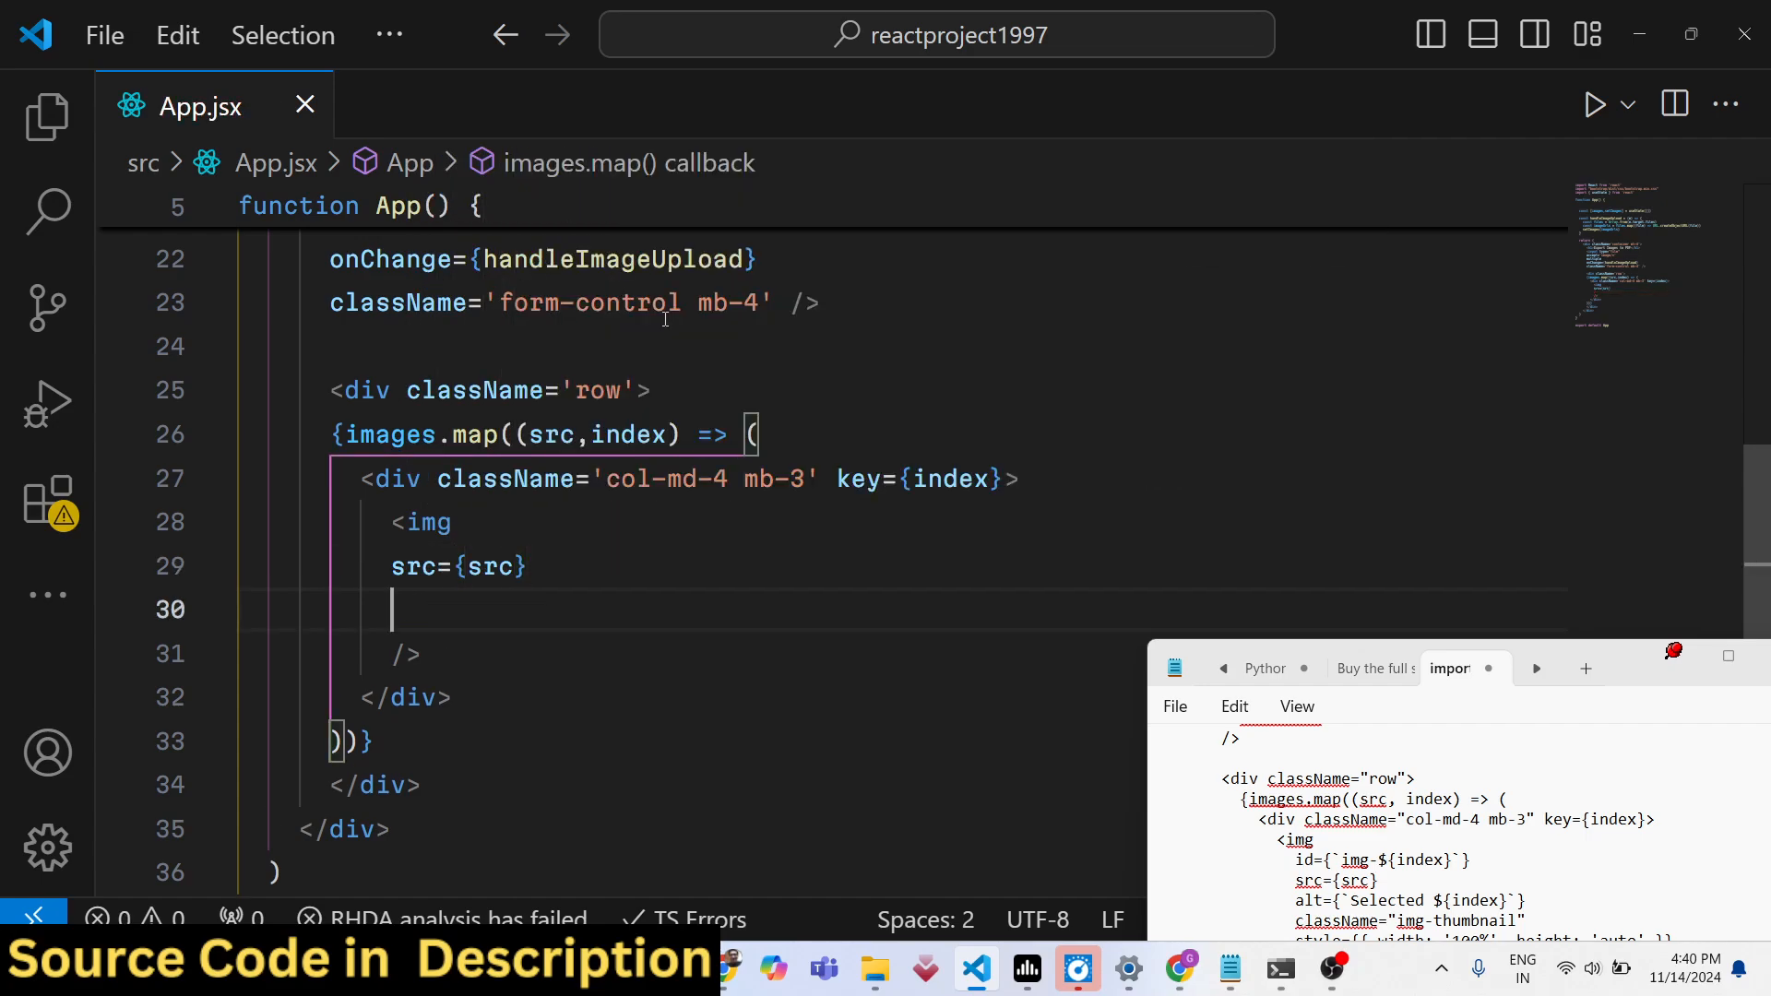
text(className='img')
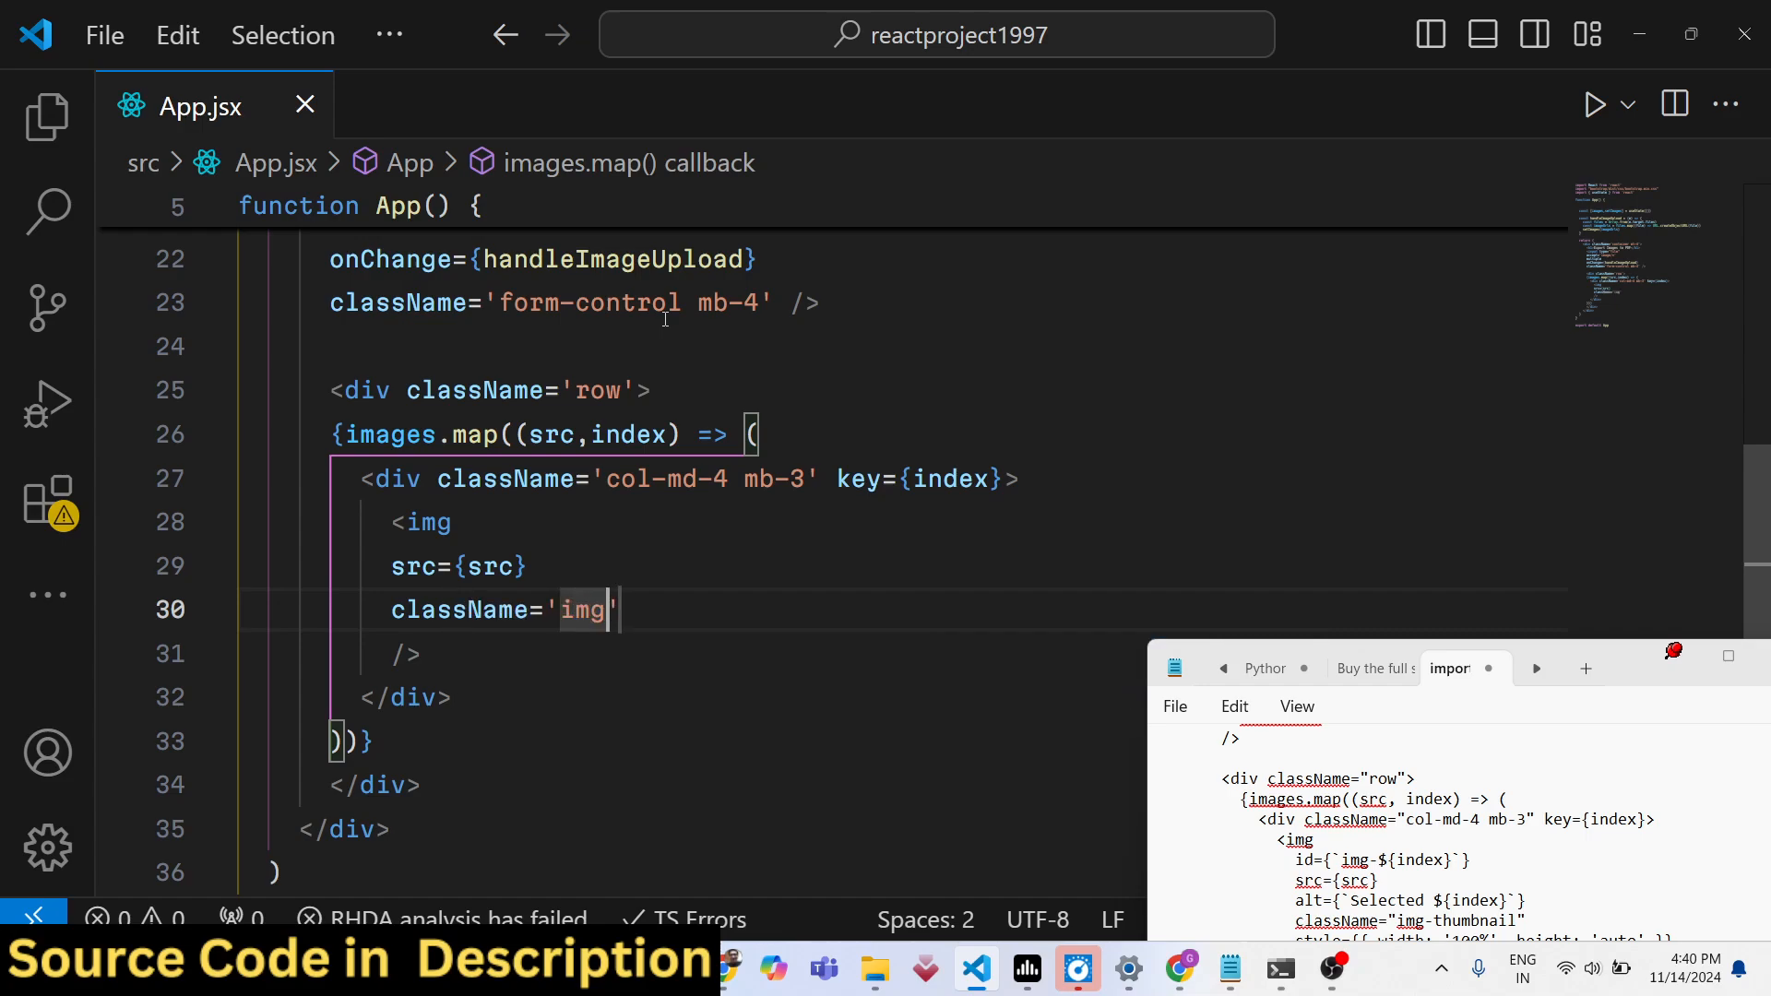
text(-thumbnail)
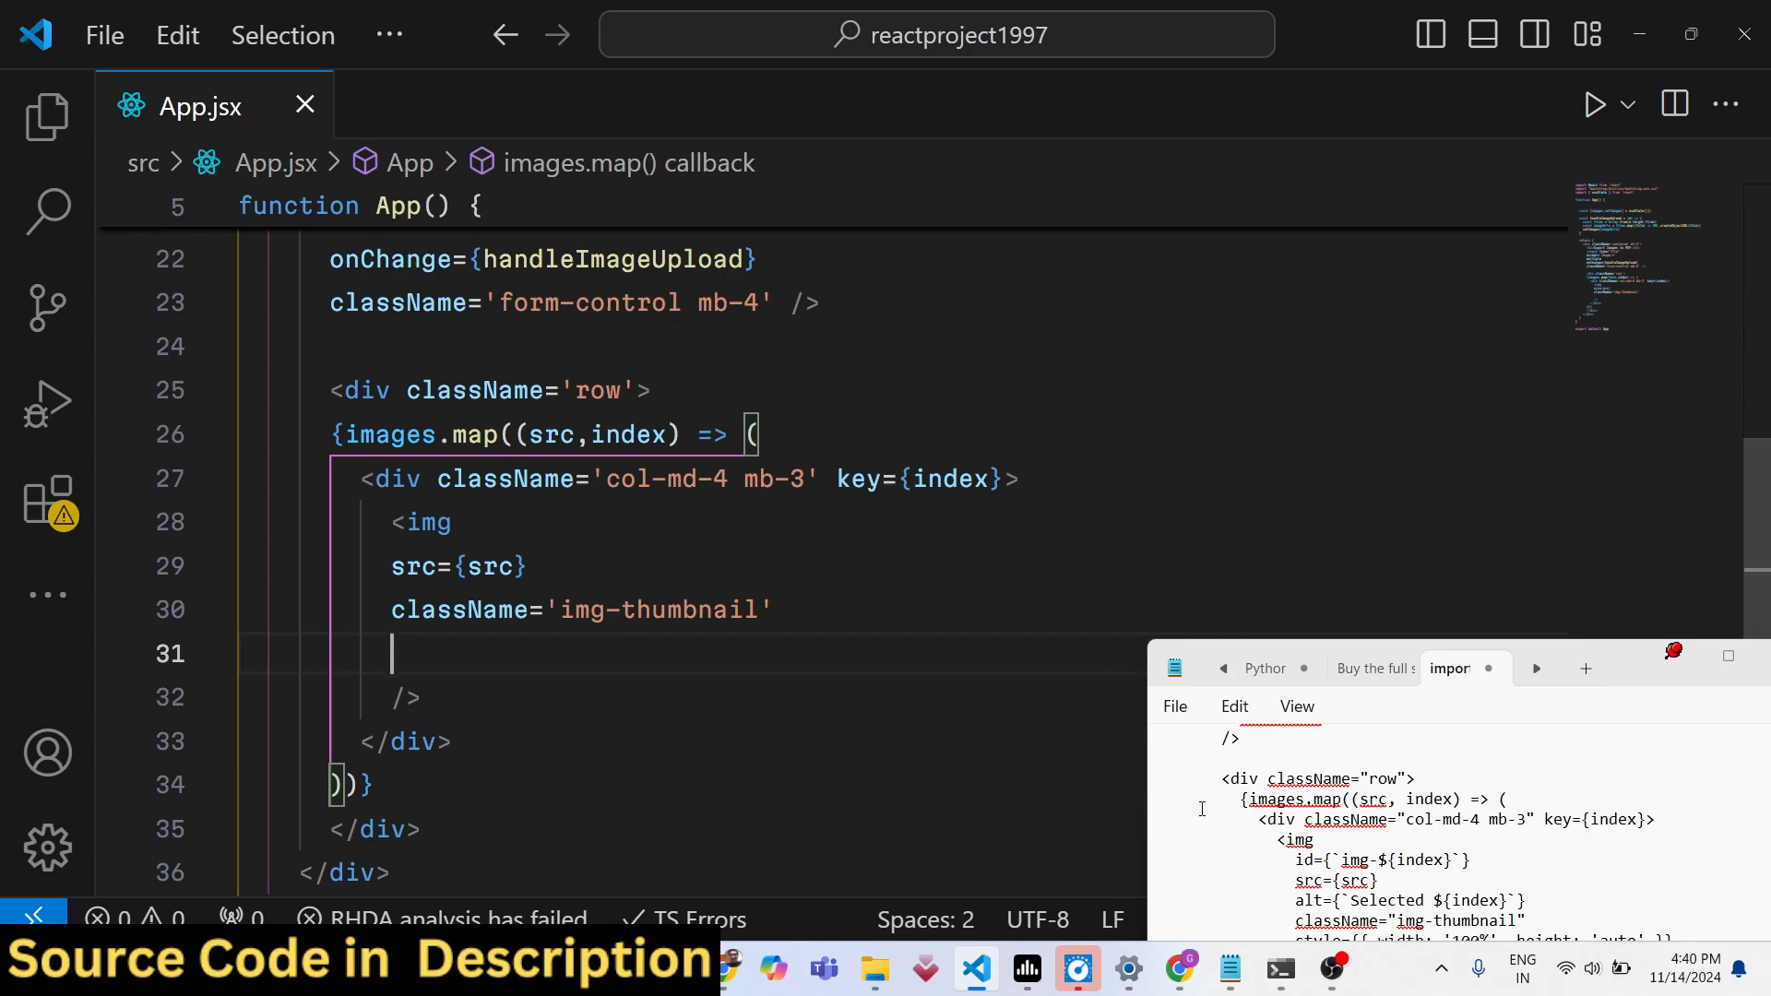
text(styl)
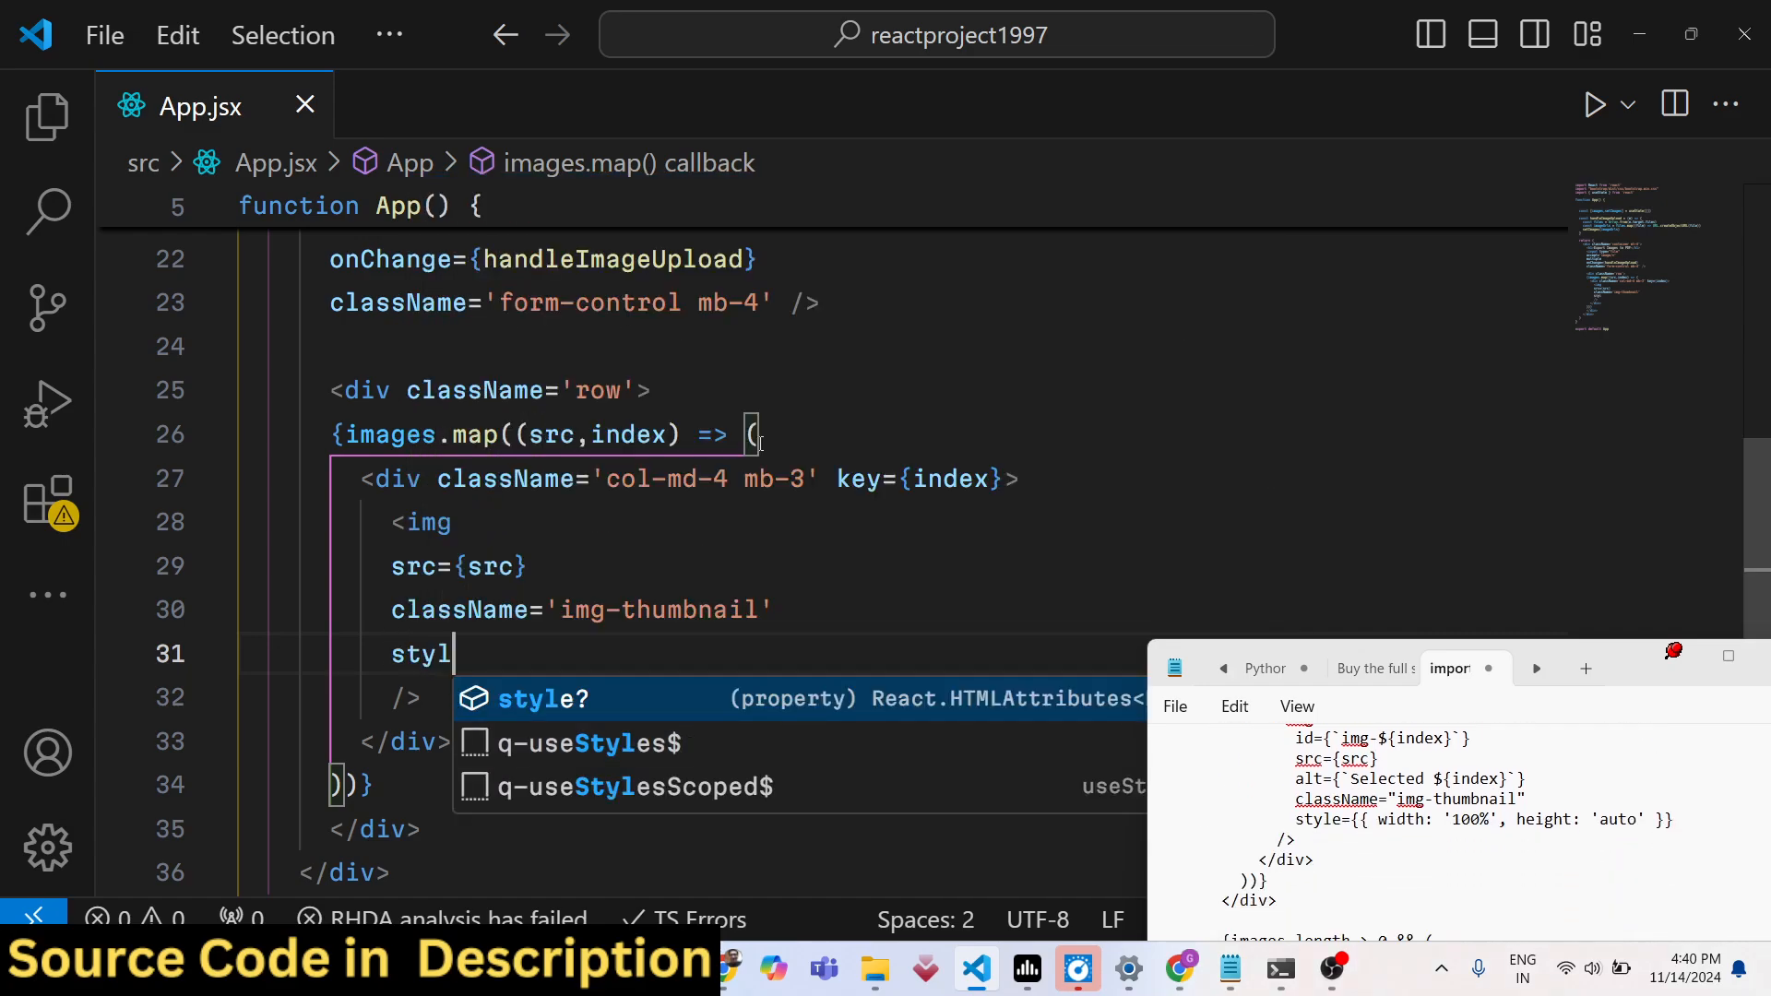
text(e={{width:'1)
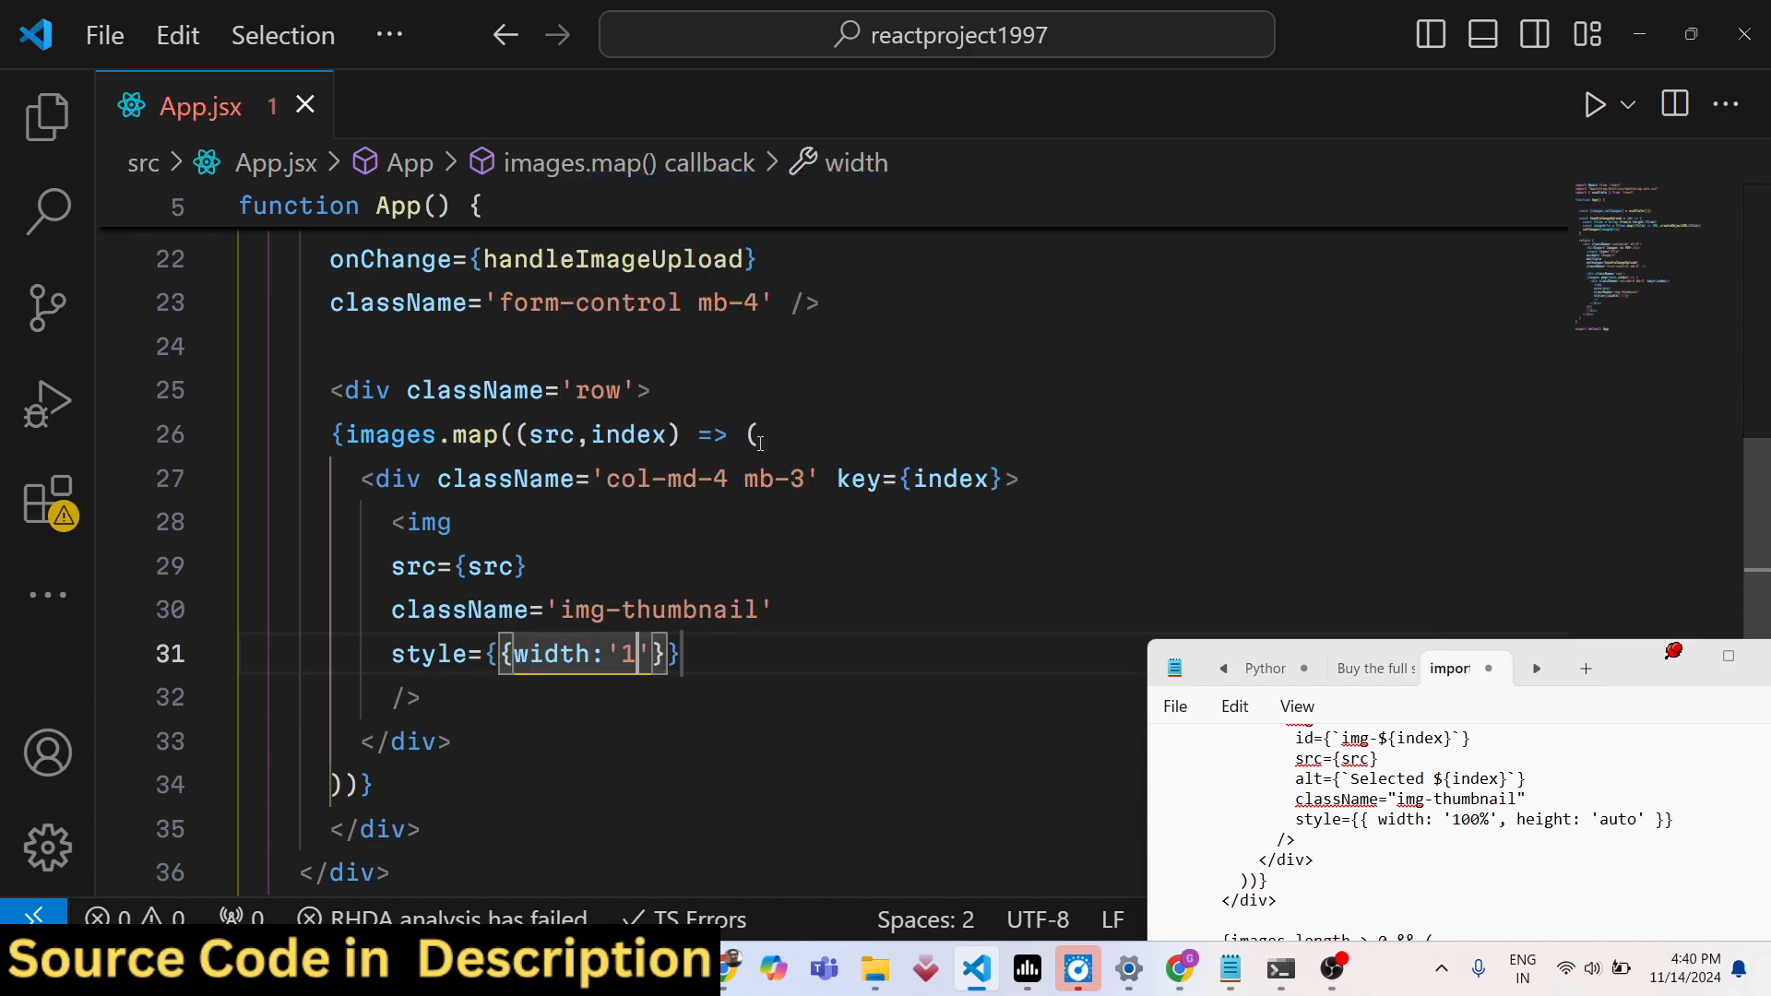
text(00%',)
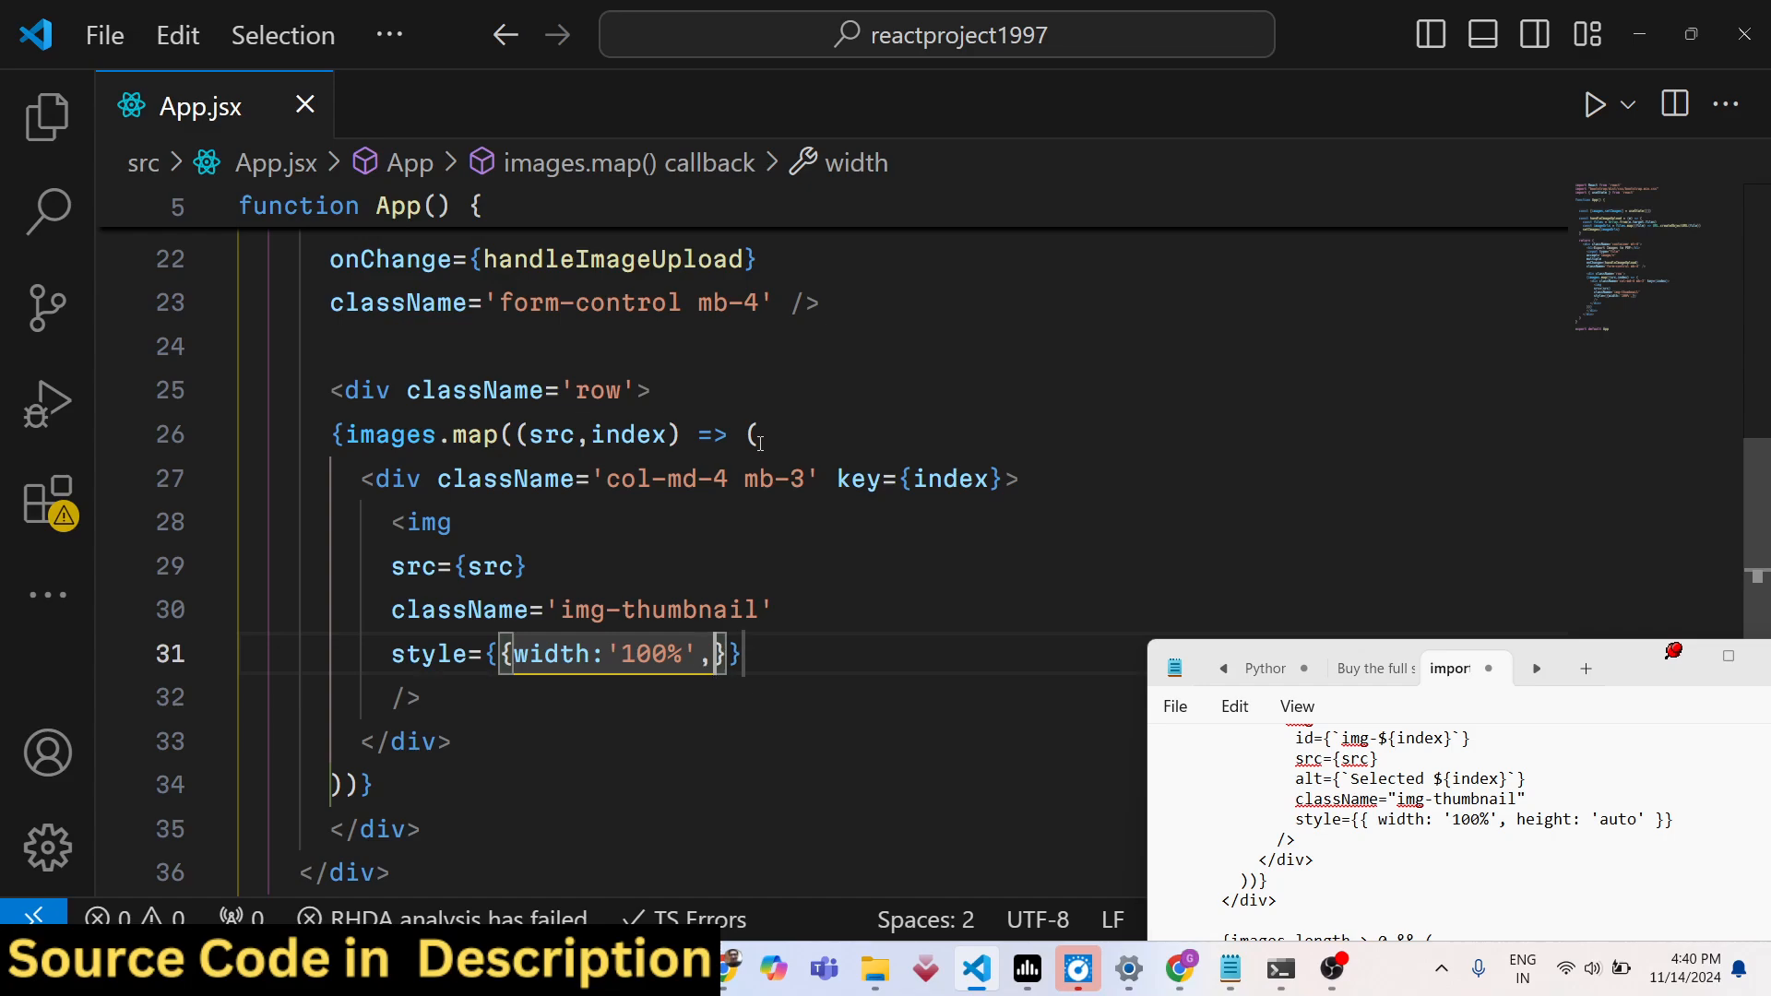
text(height:'a')
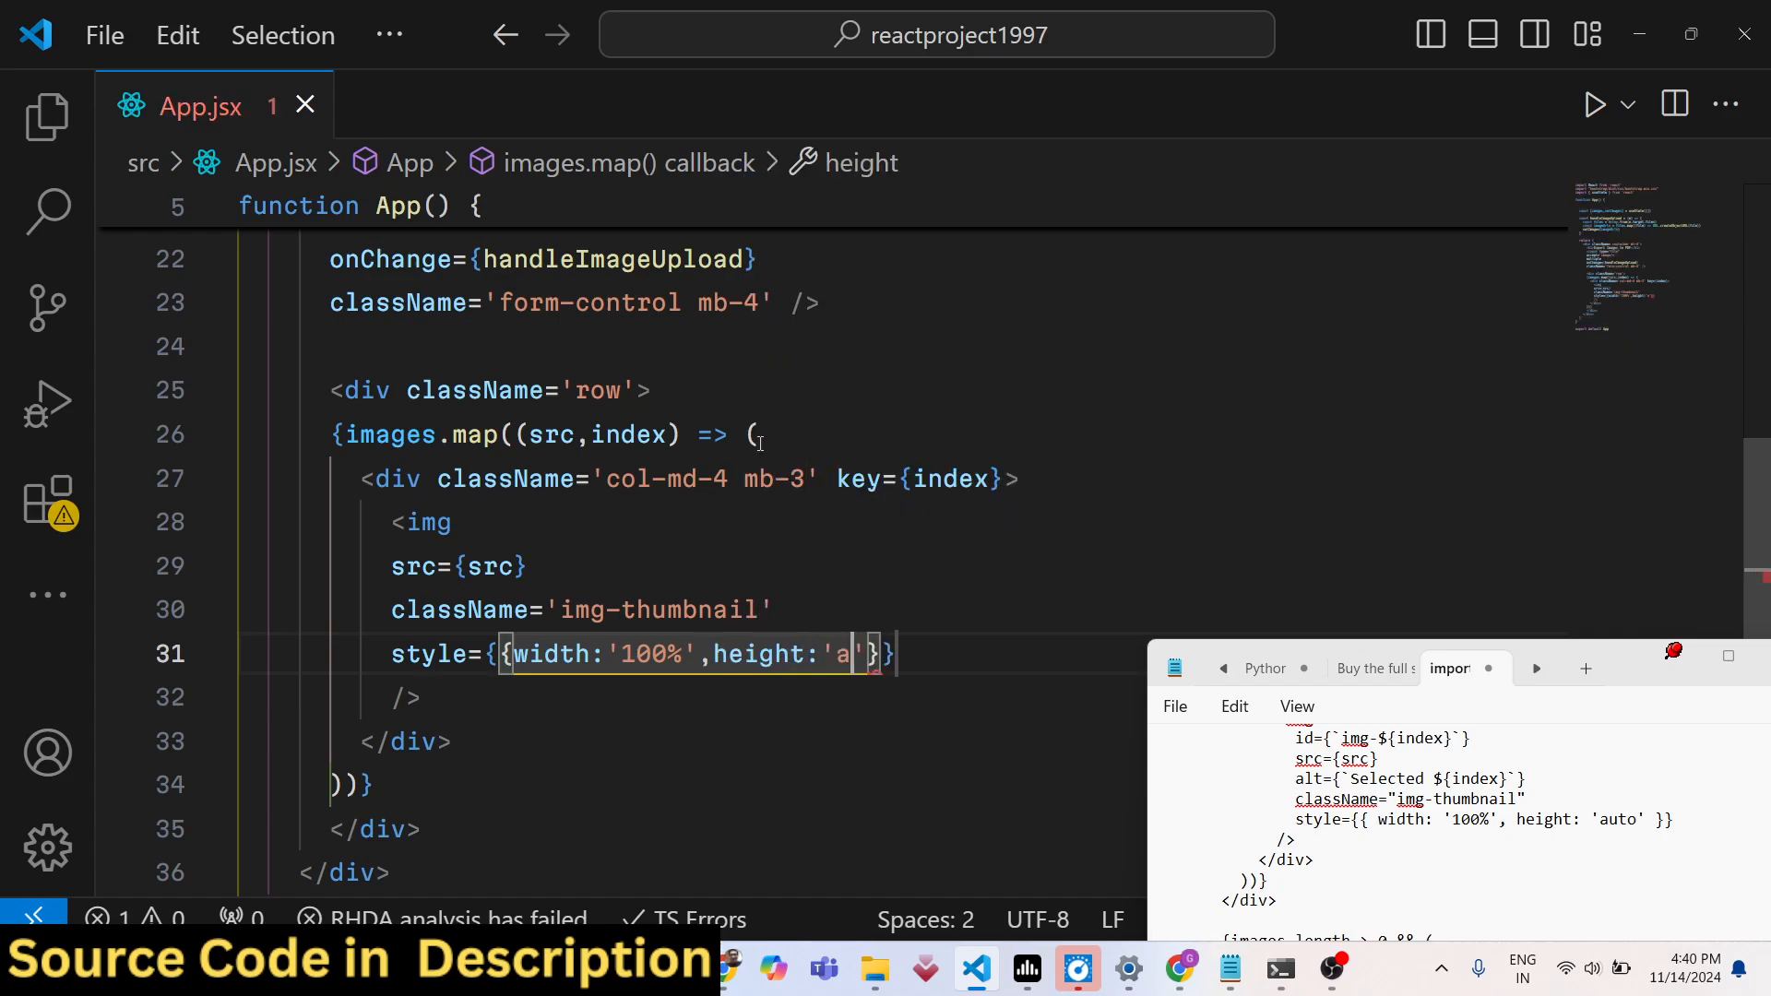
text(uto)
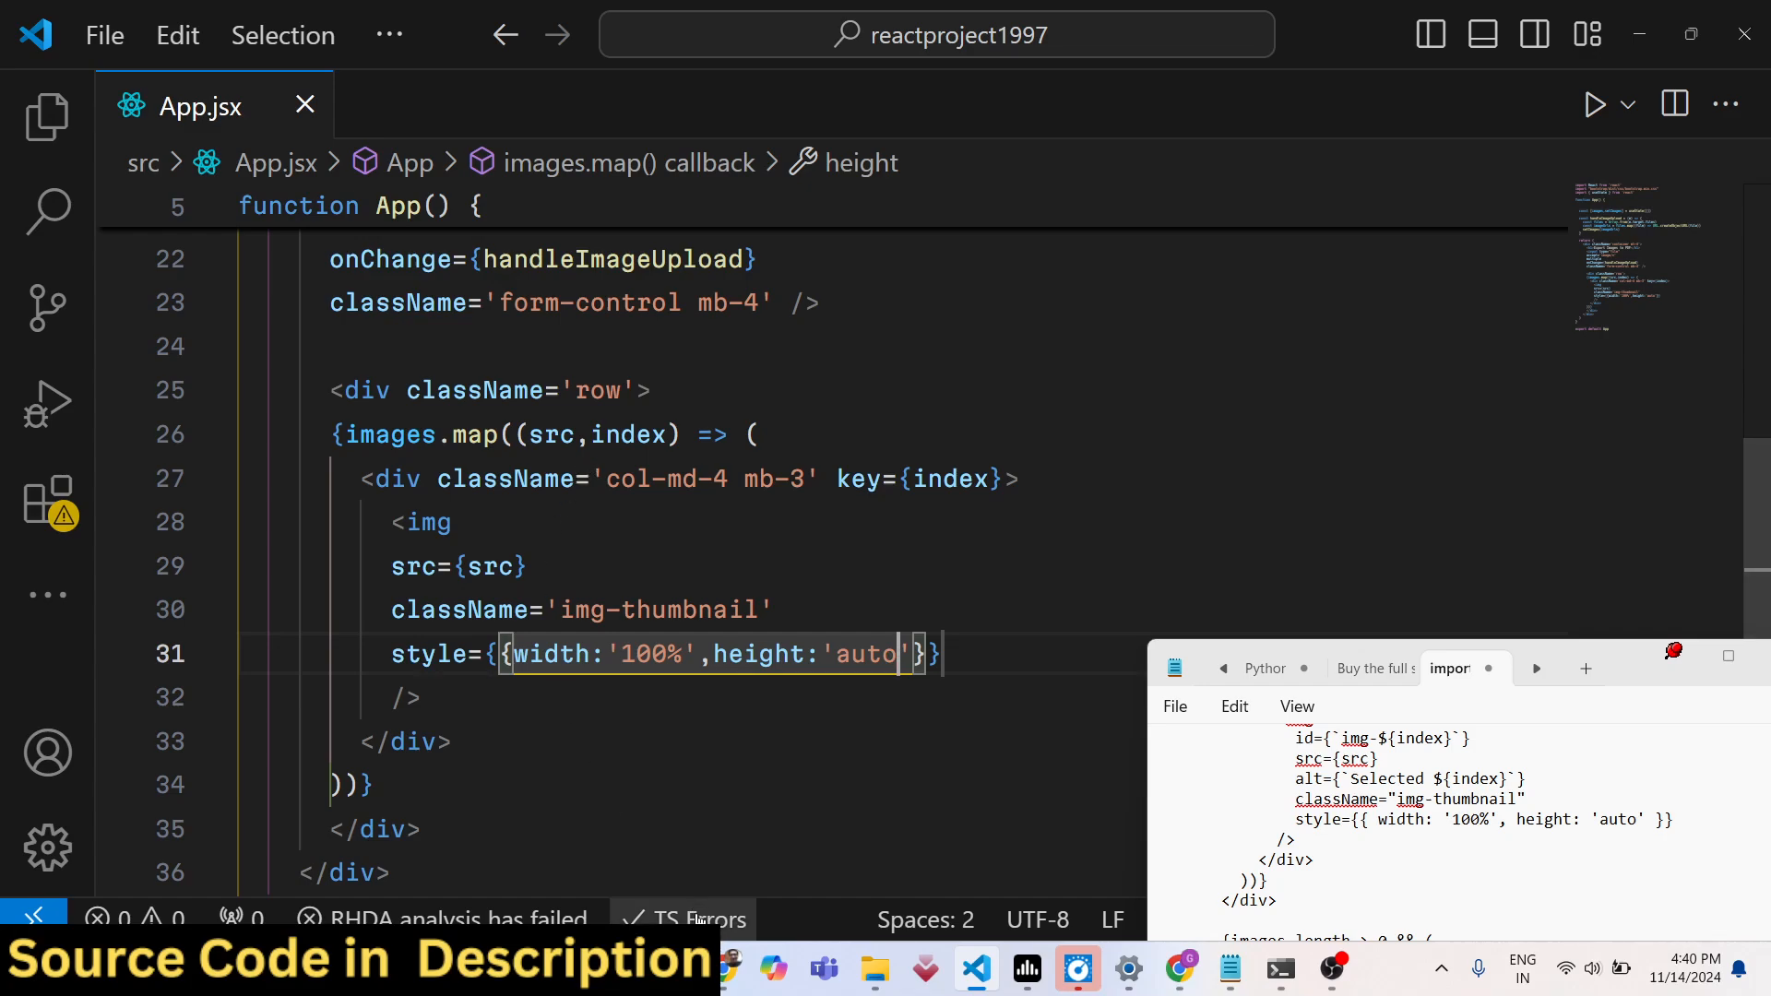
Upload five images in the Chrome app, scroll through the thumbnails, and return to VS Code
click(1178, 970)
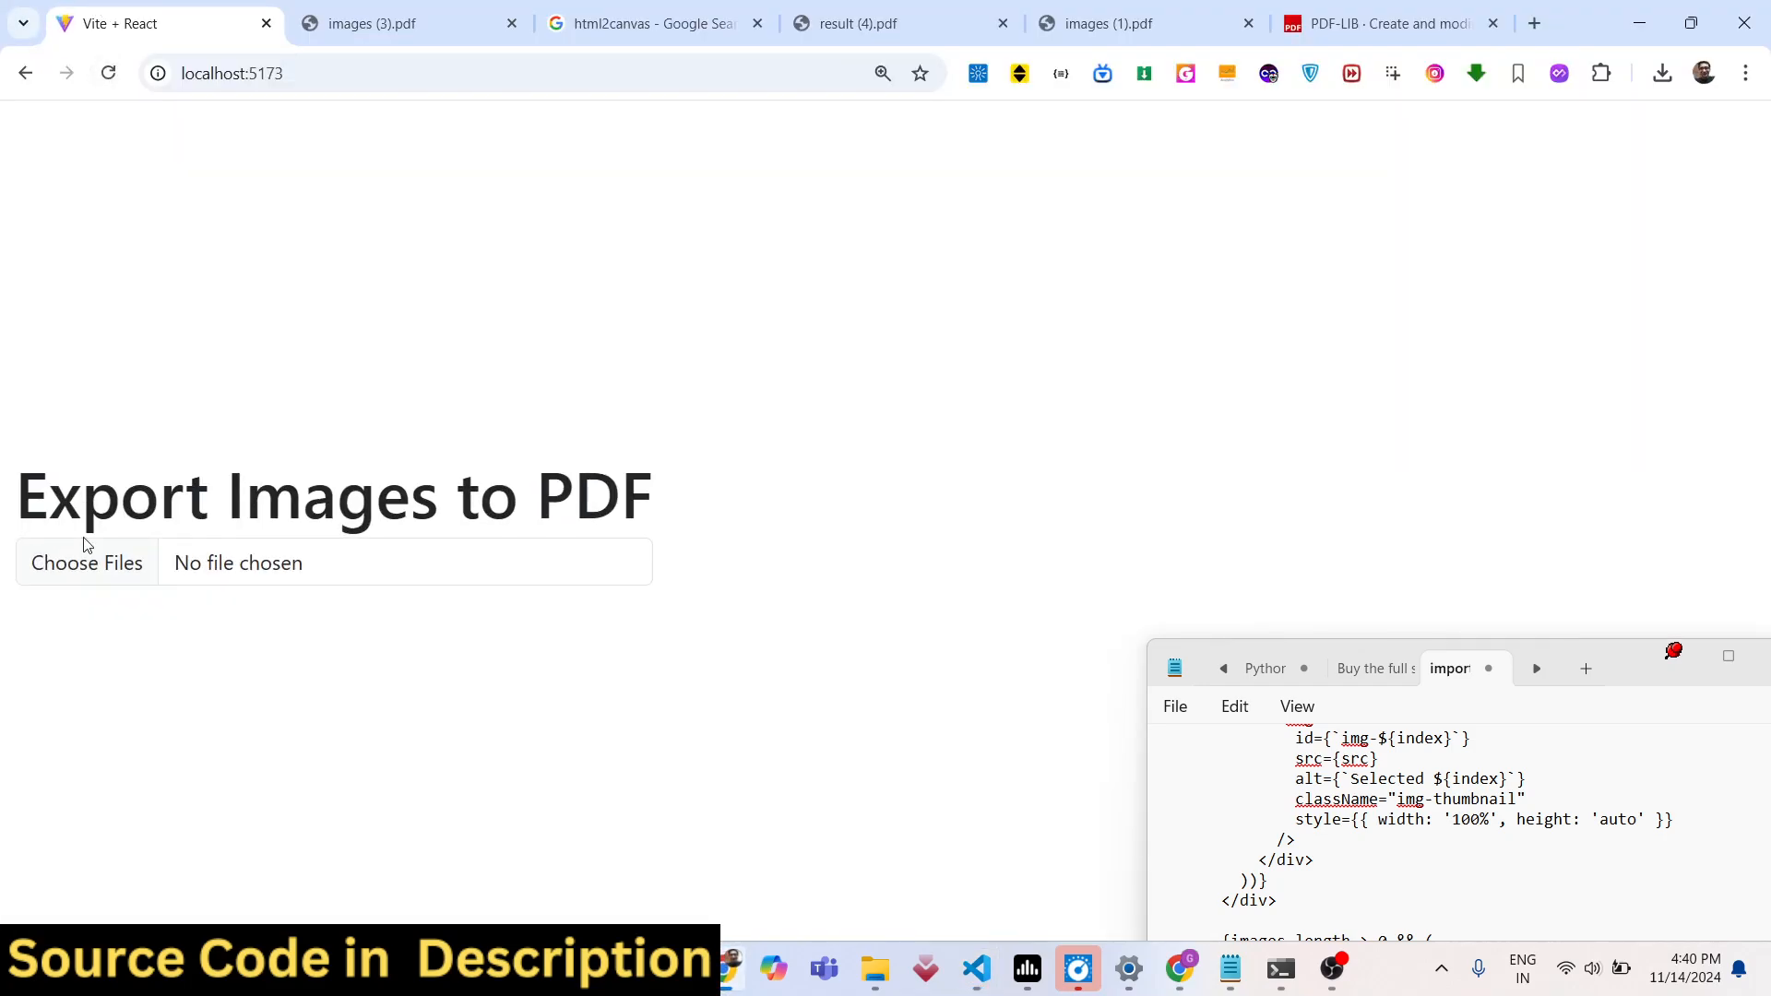
click(87, 563)
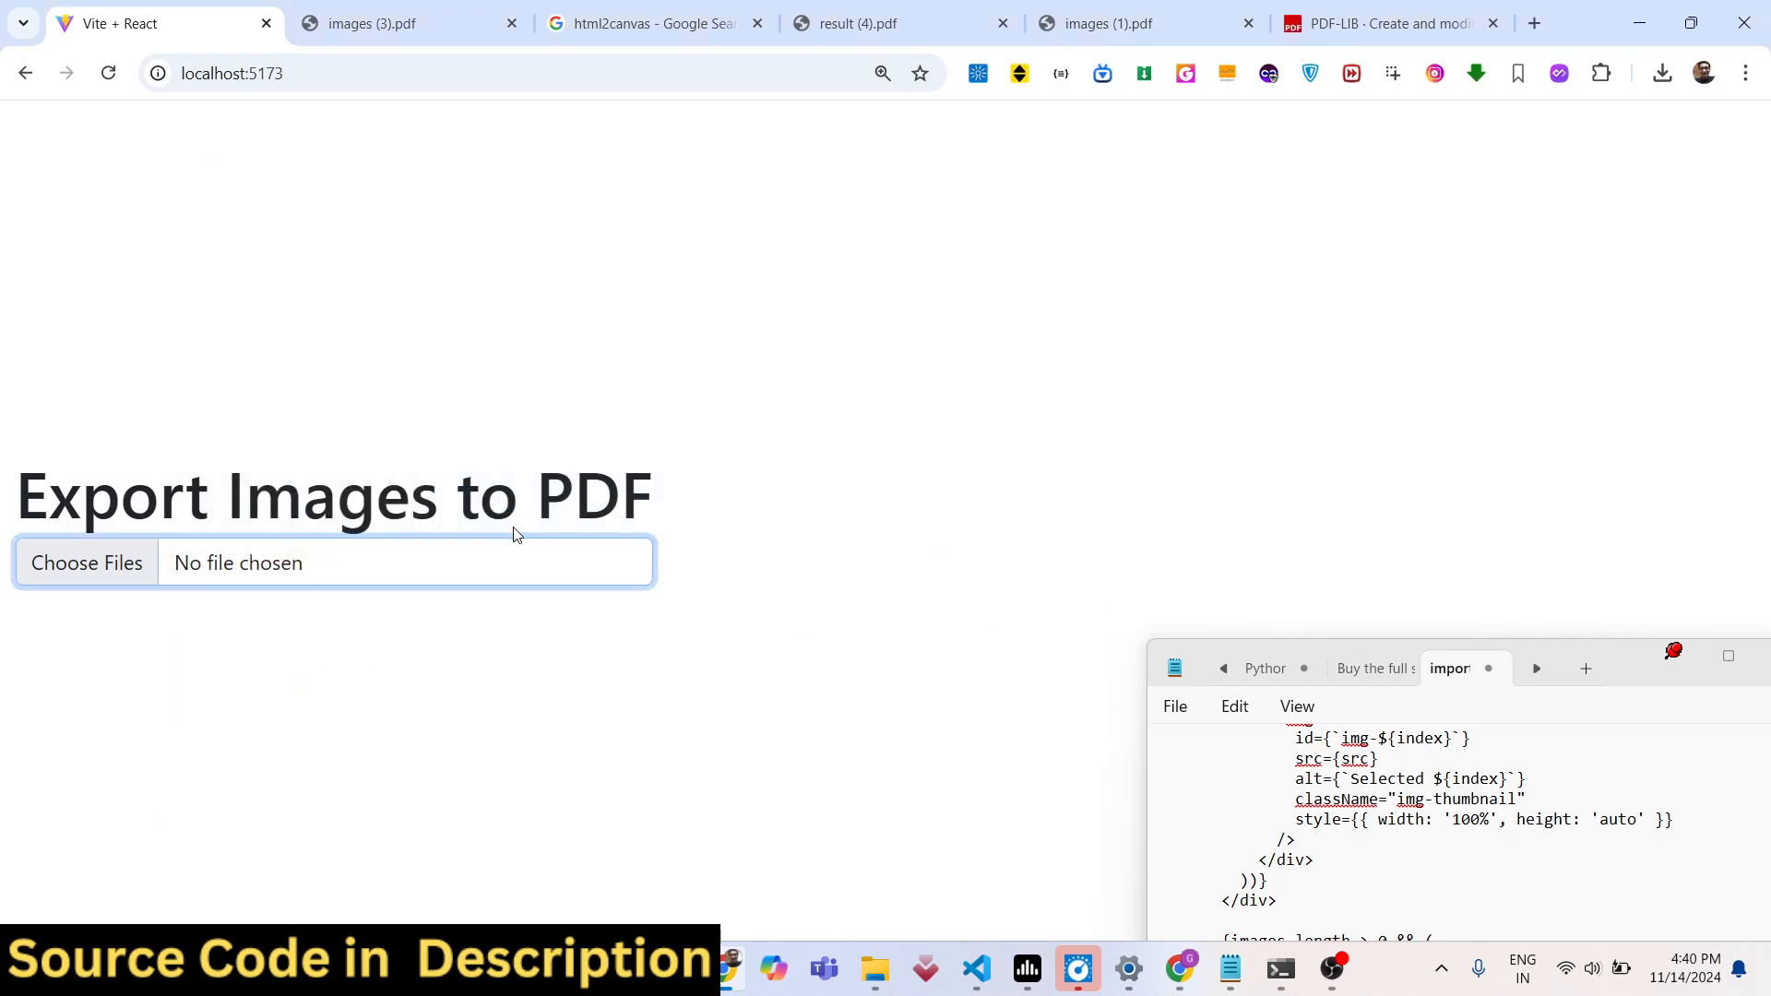
click(86, 562)
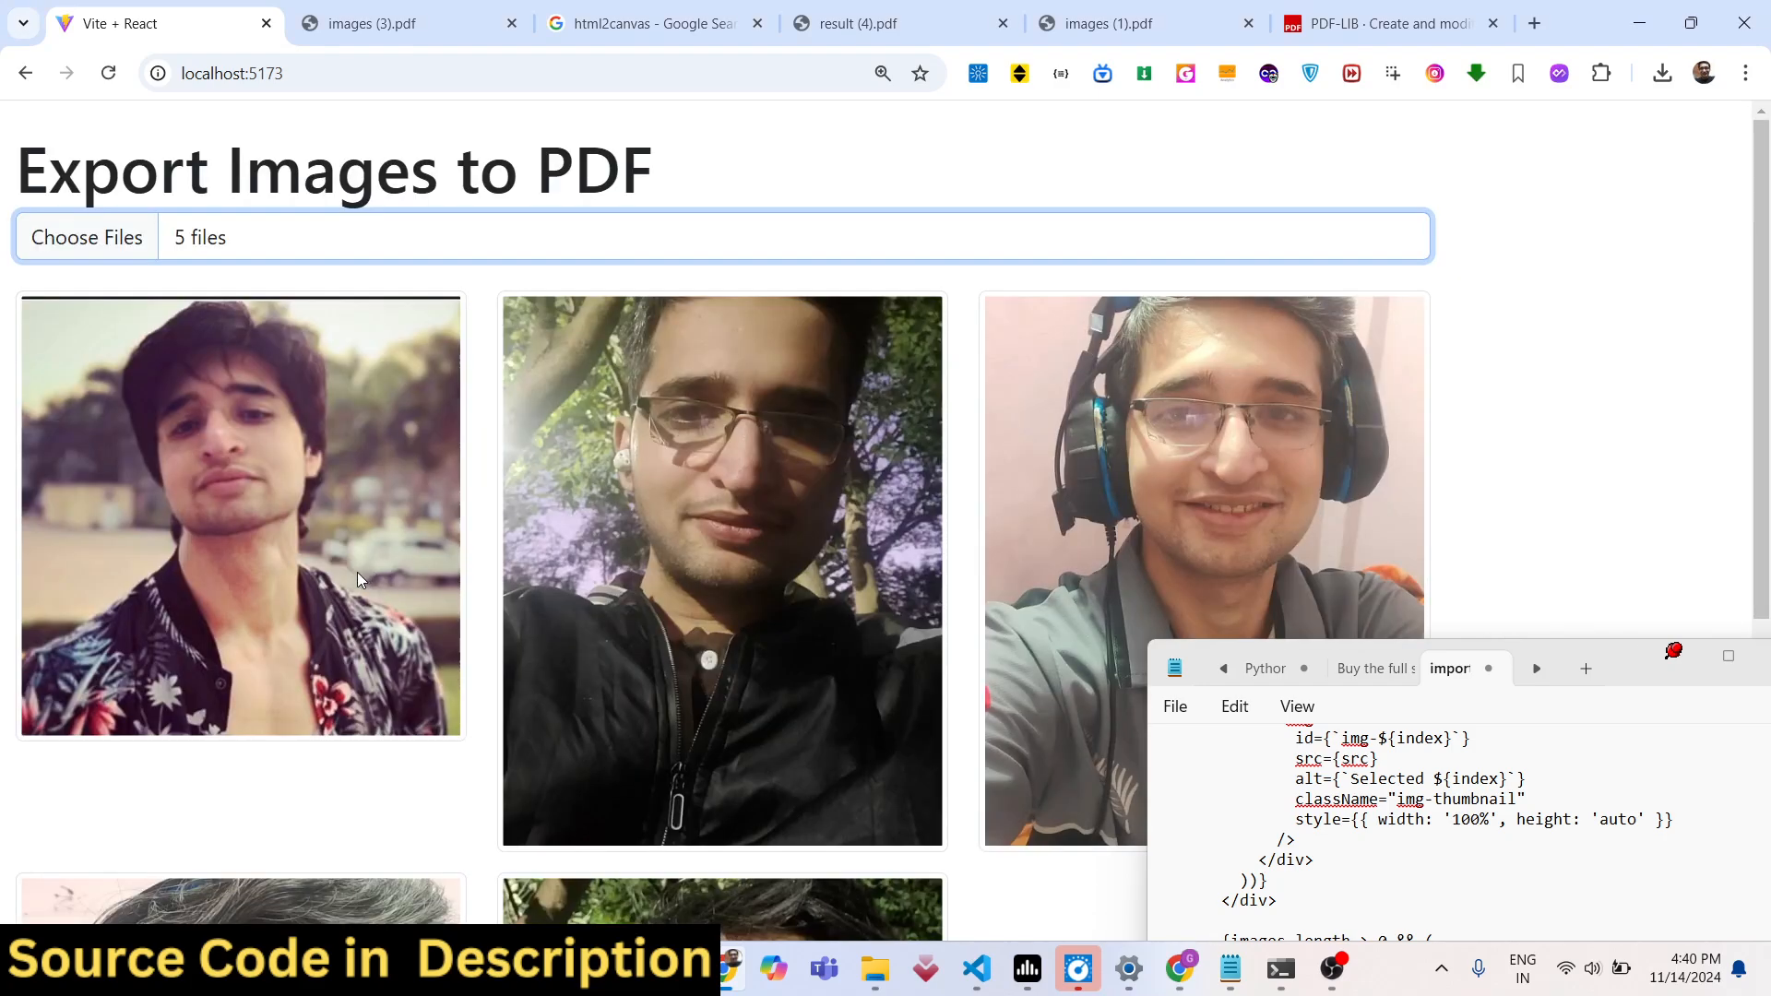
mouse_move(251, 457)
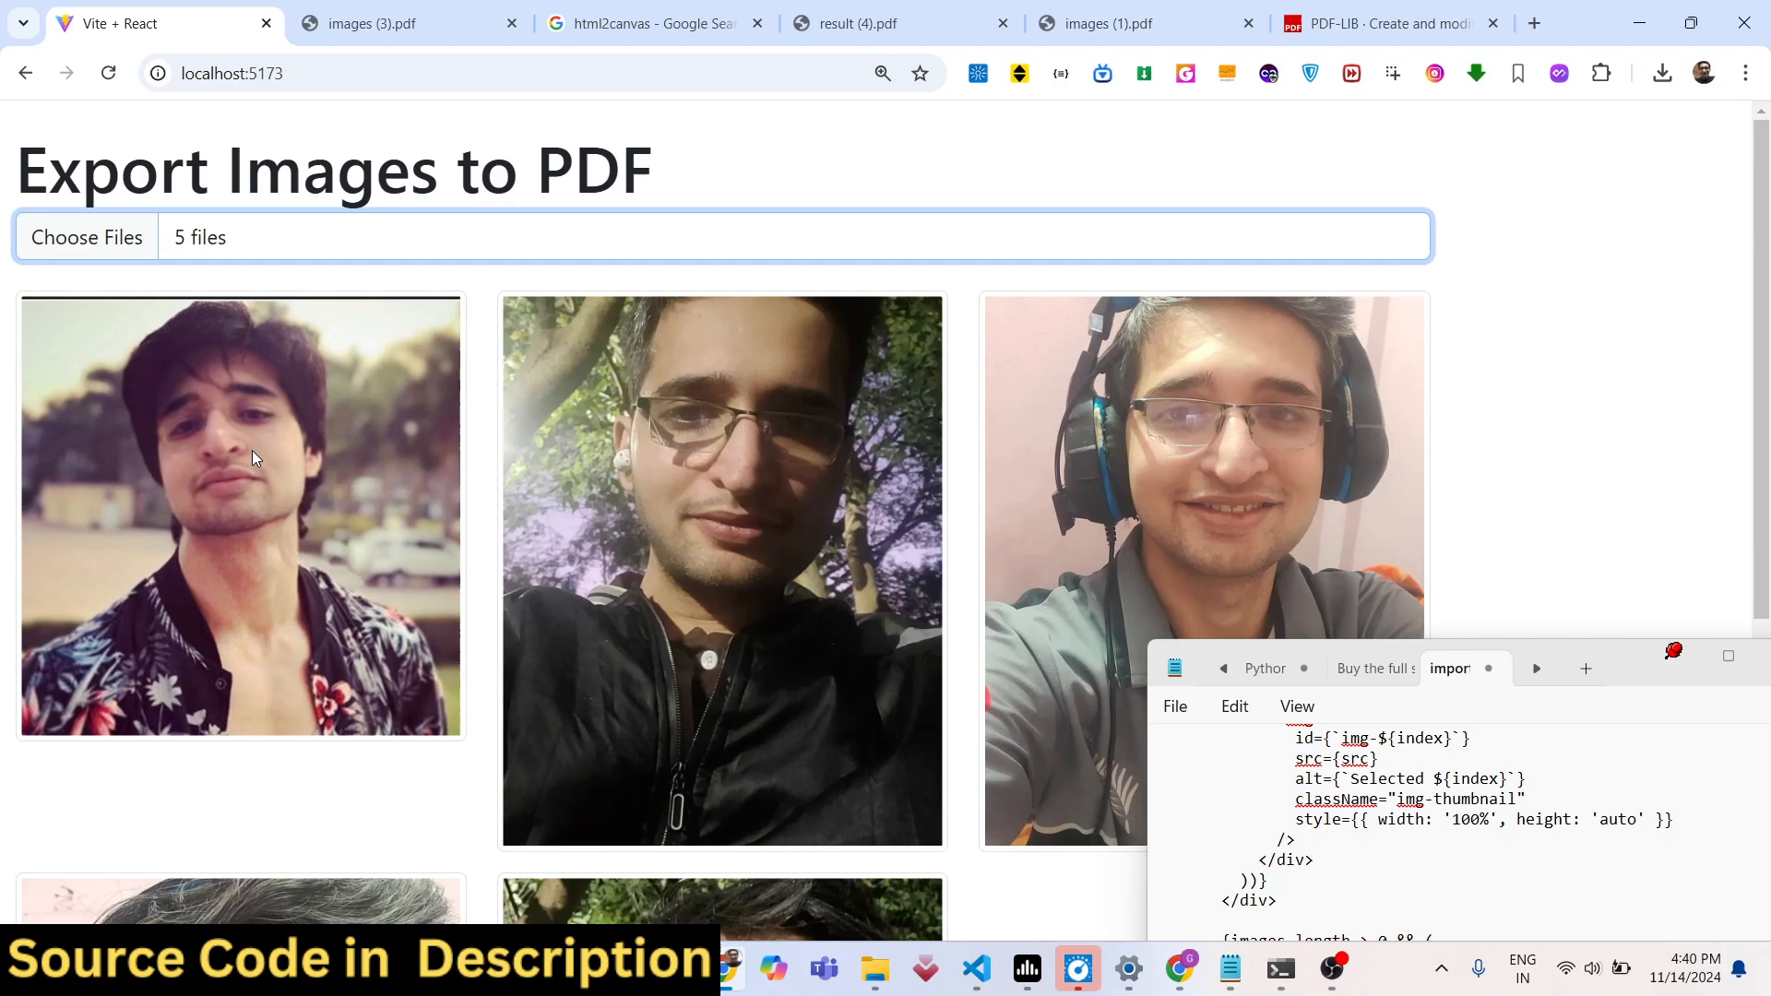
mouse_move(291, 439)
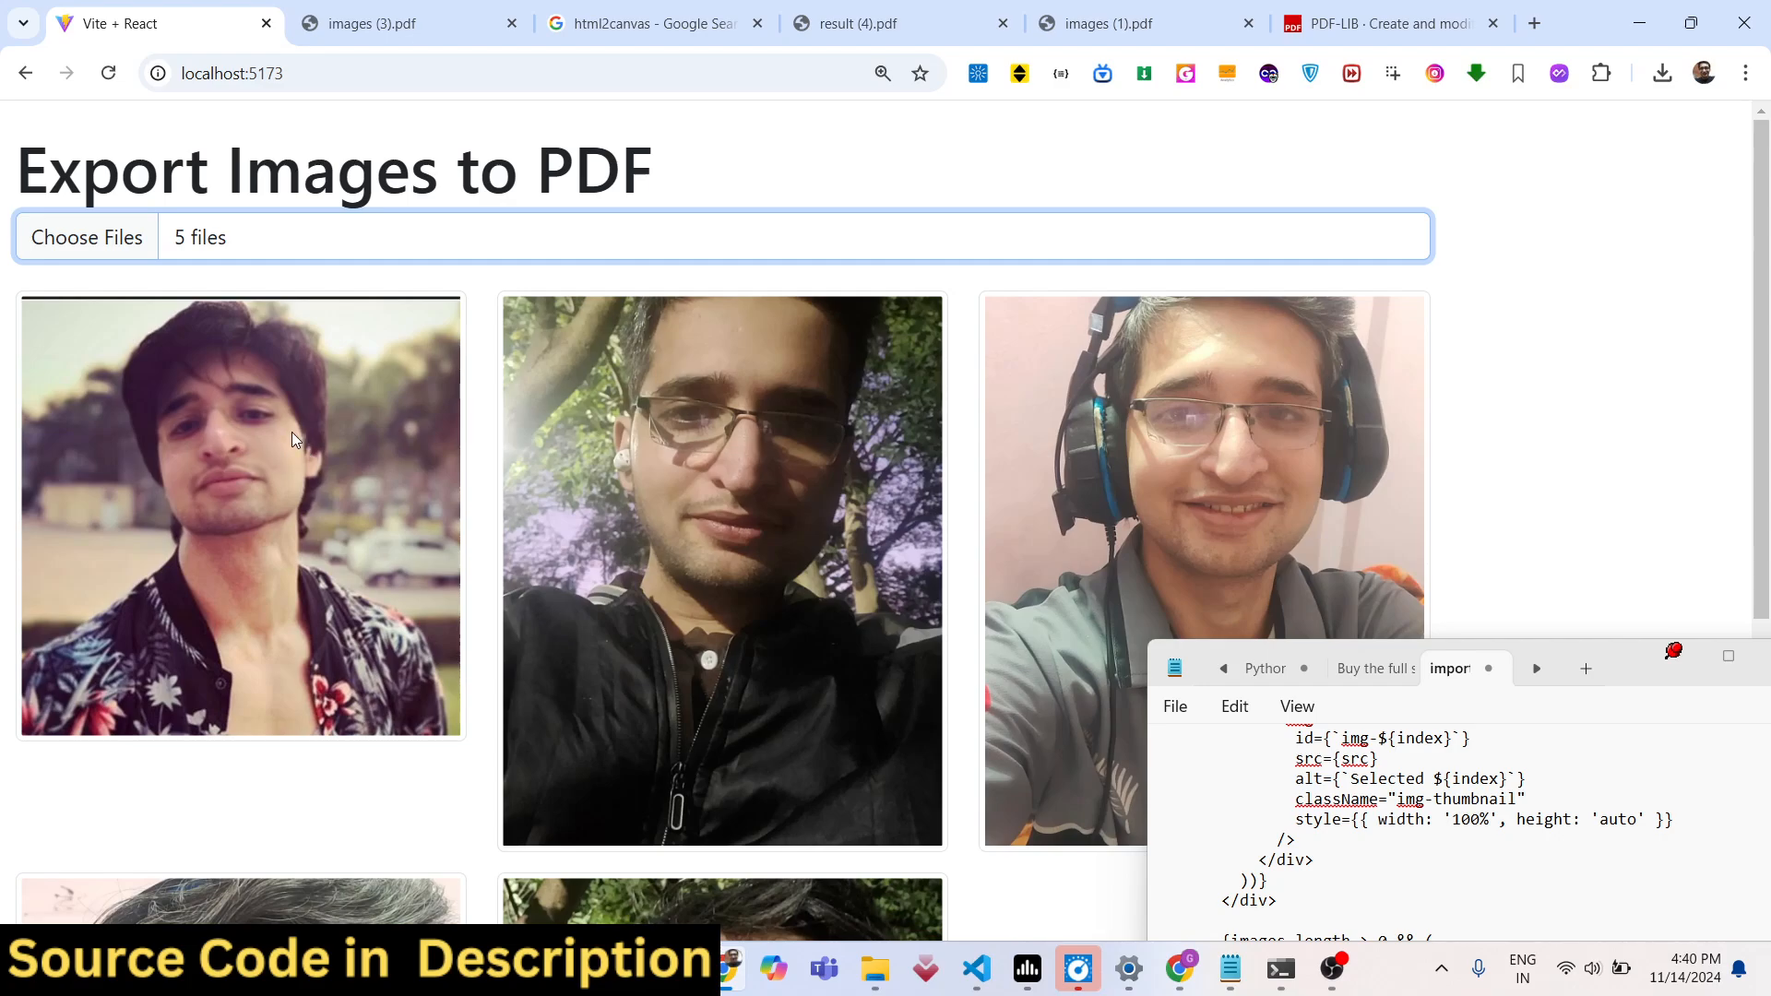
scroll(down, 3)
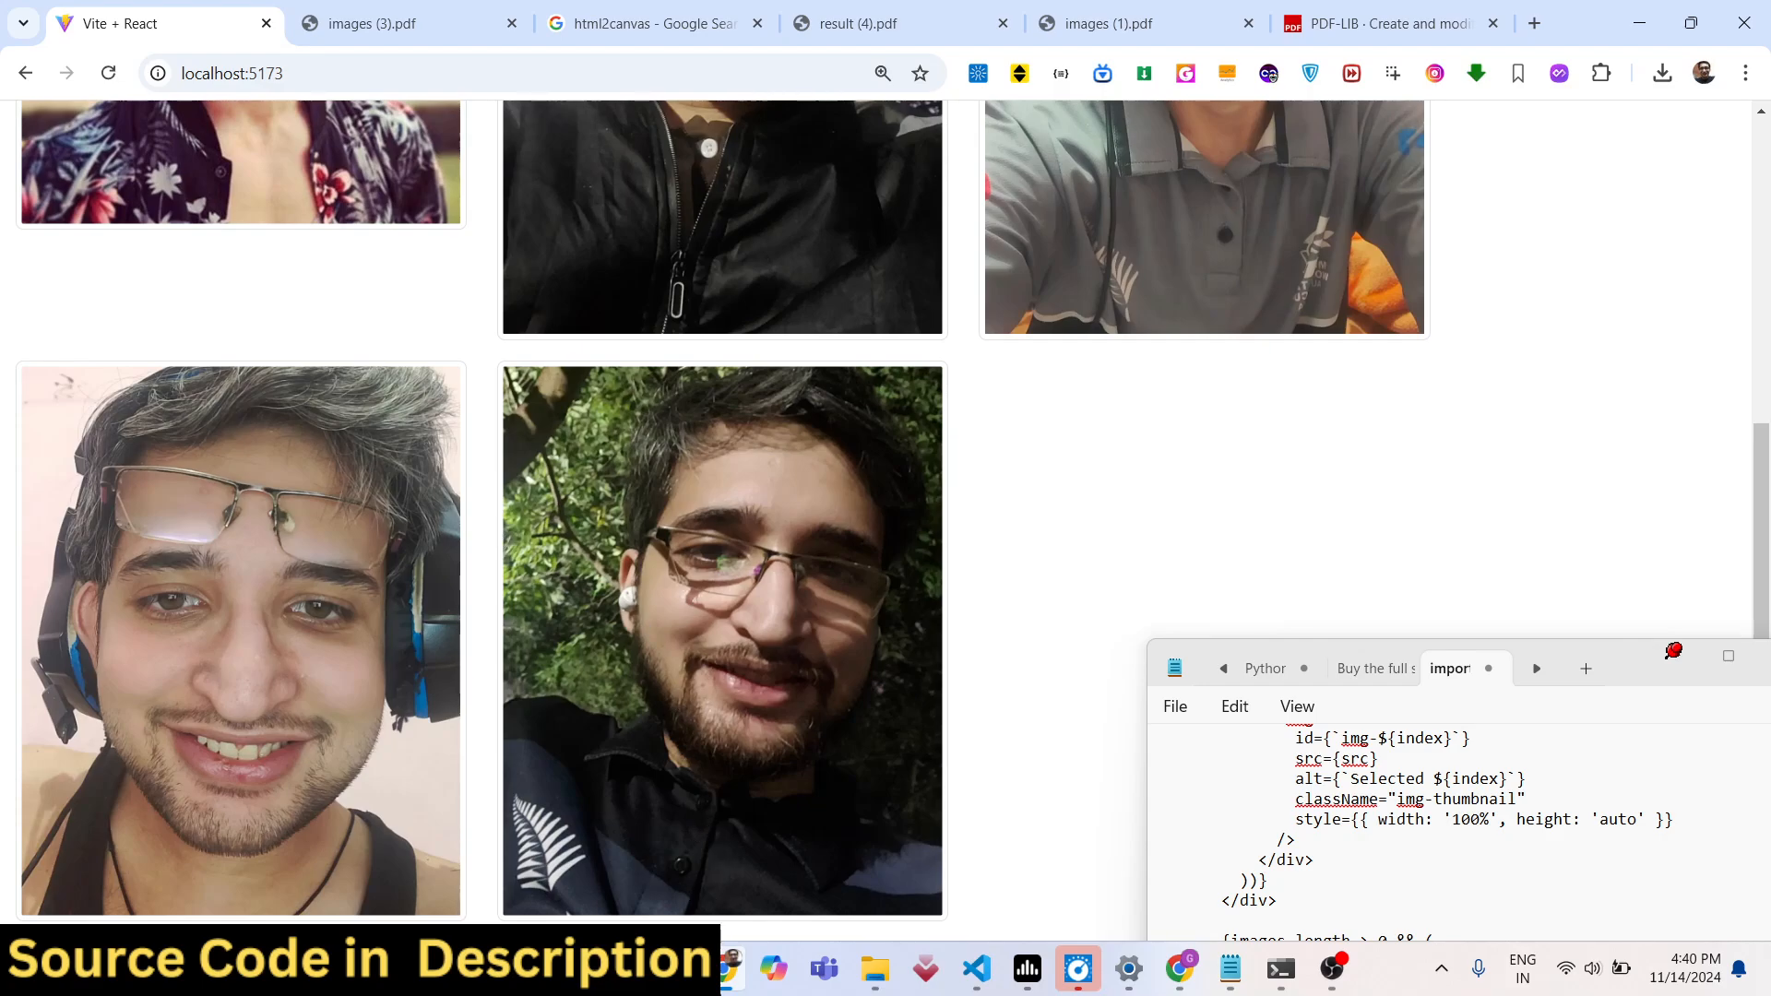
click(975, 969)
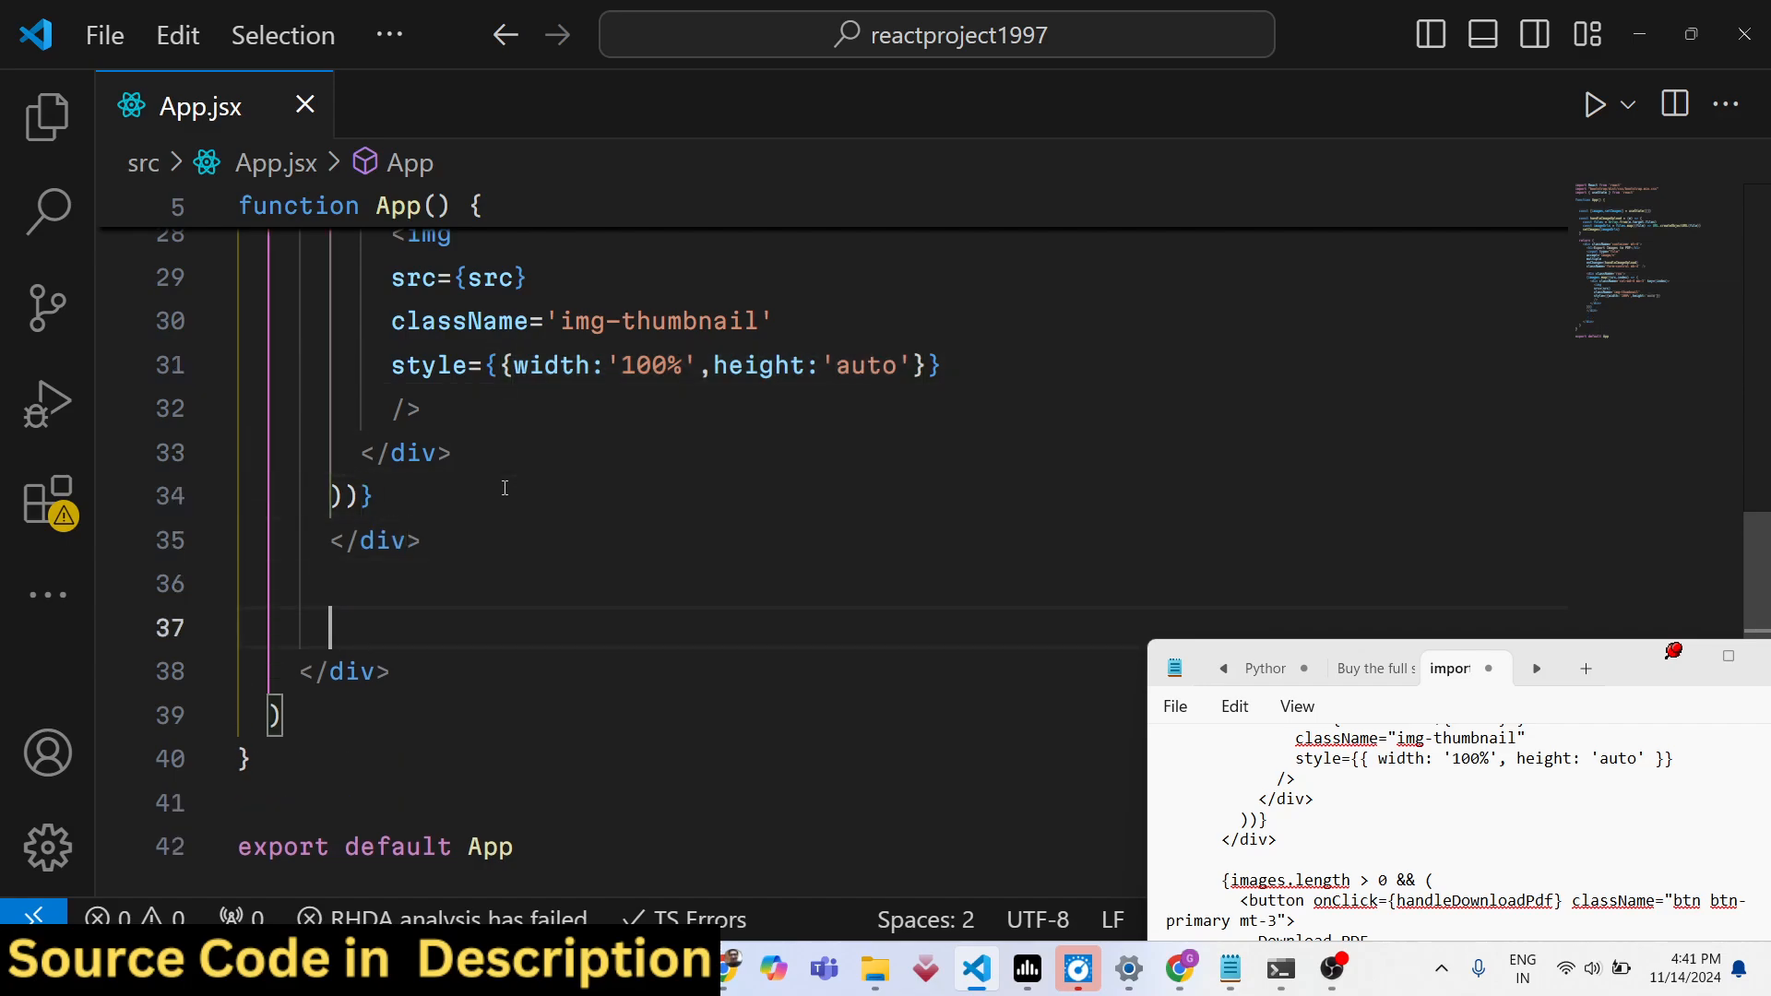
Add {images.length > 0 && ...} rendering a 'btn btn-primary' Download PDF button calling handleDownloadPDF
text(images.length > 0})
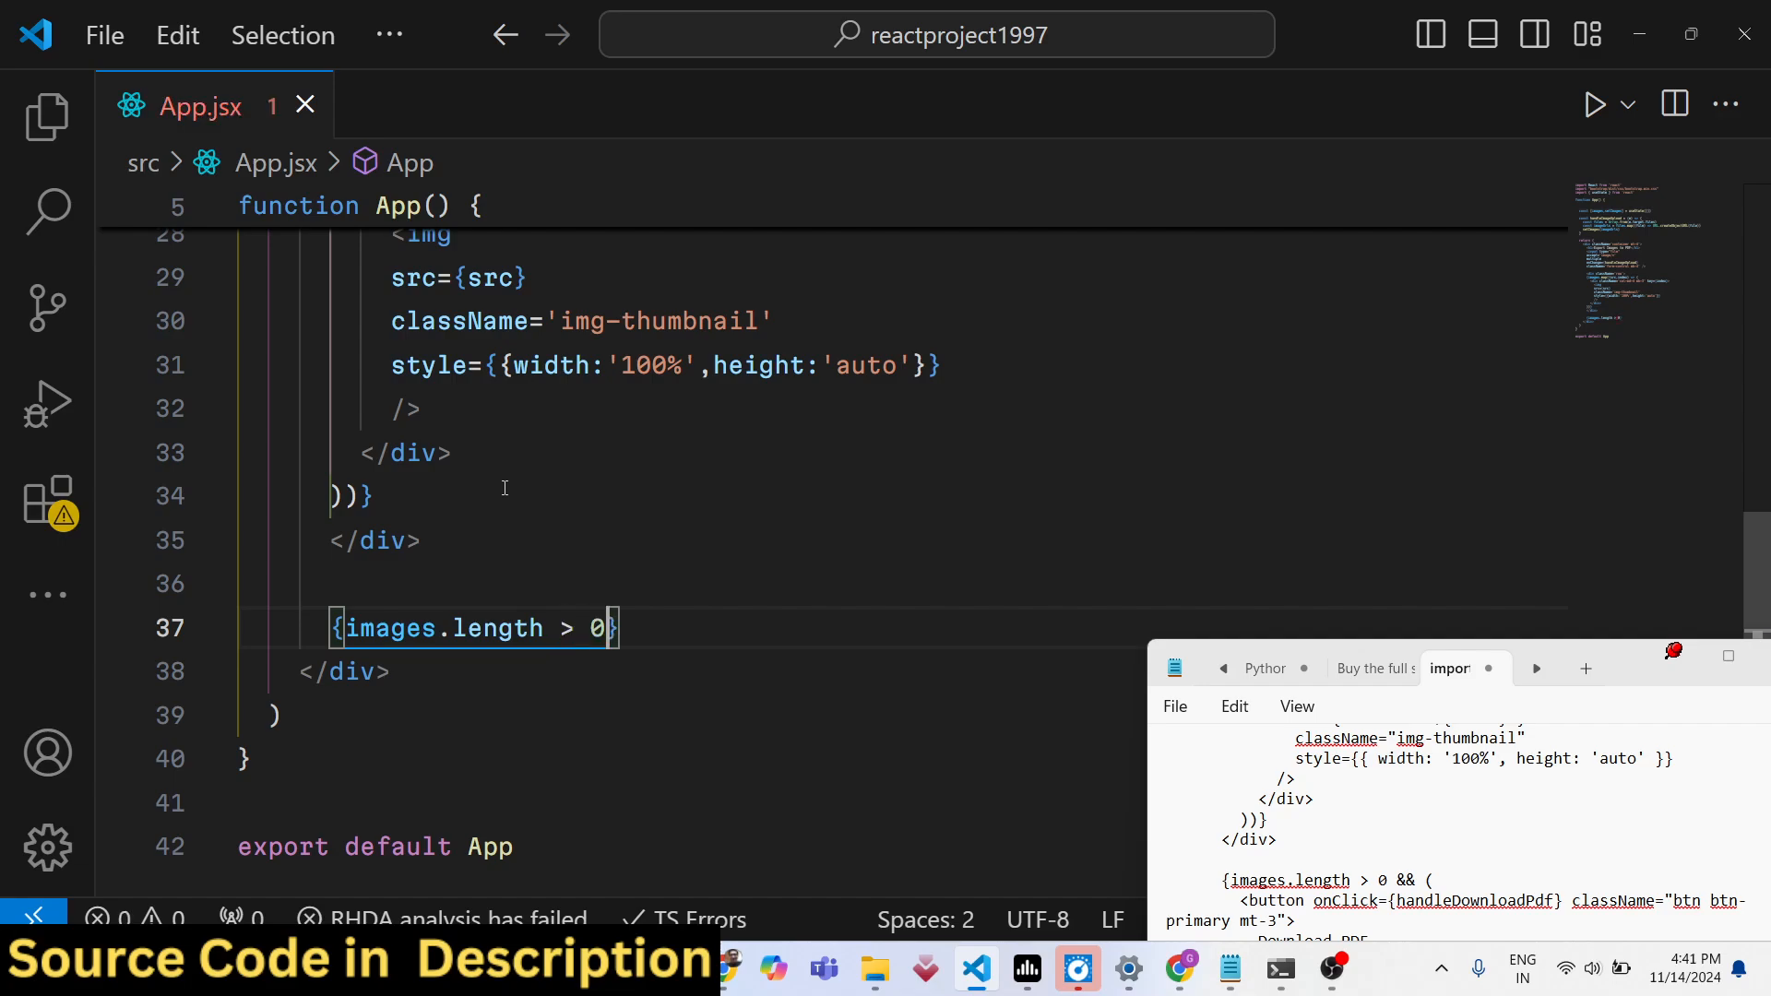
text(&& ())
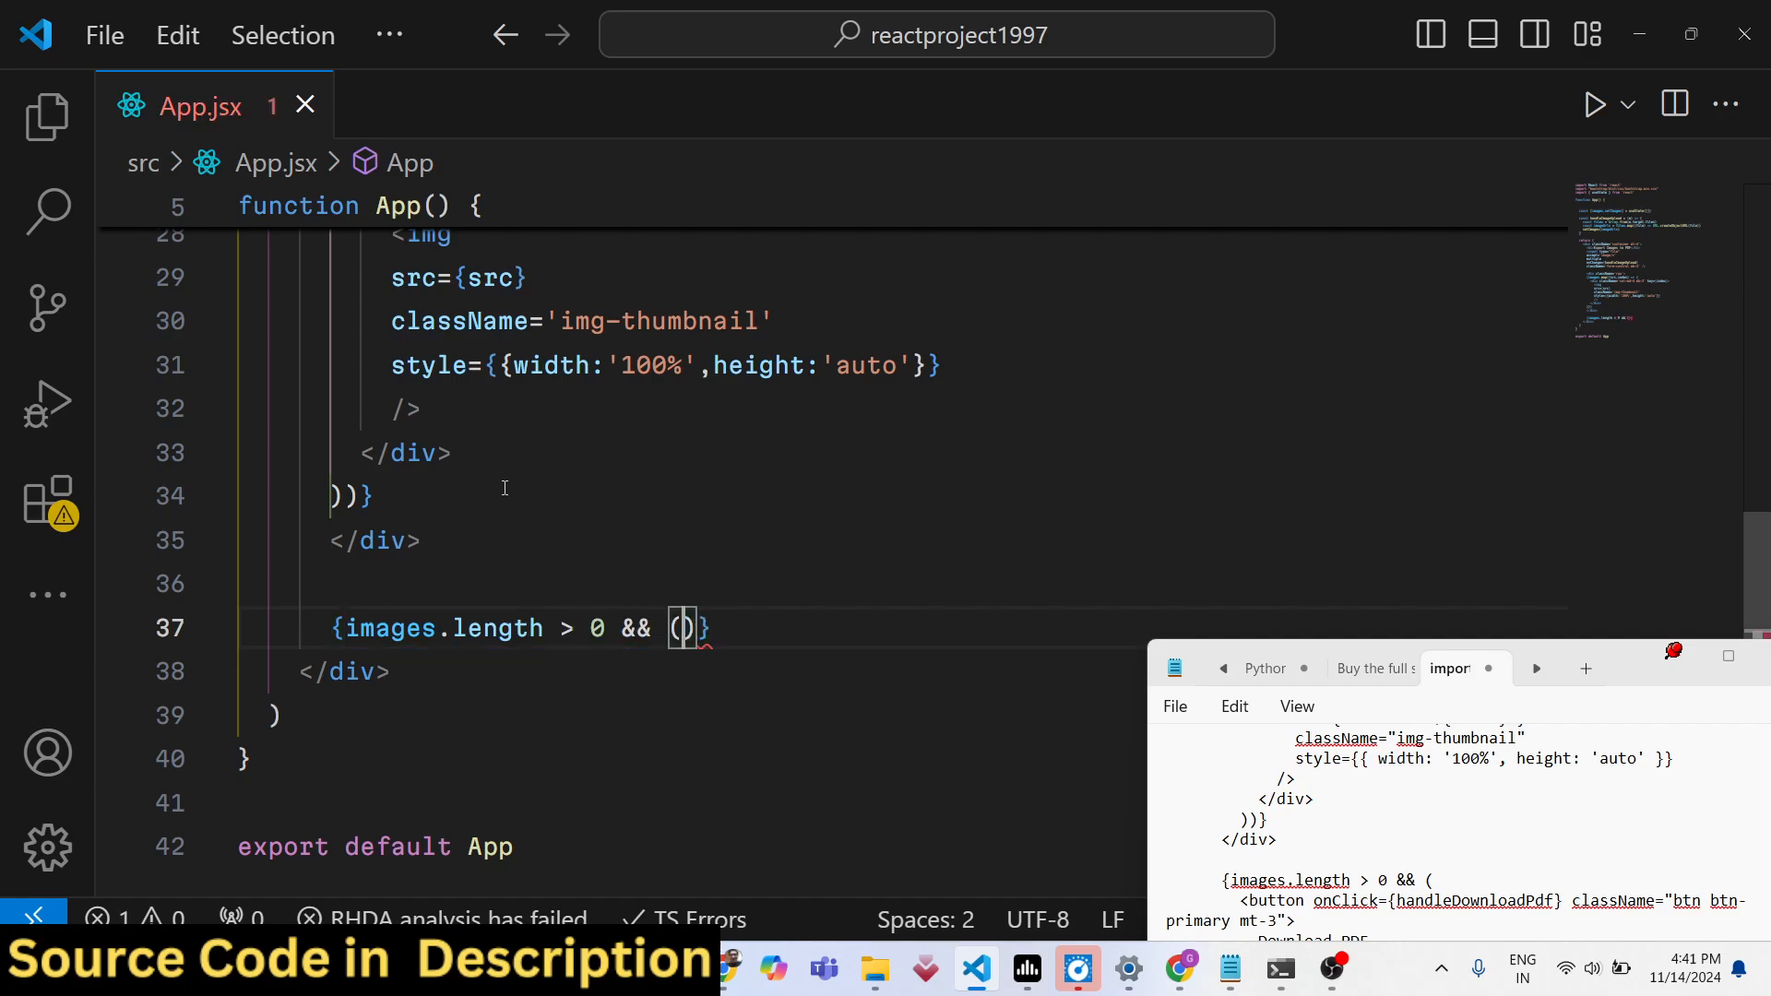
text(button)
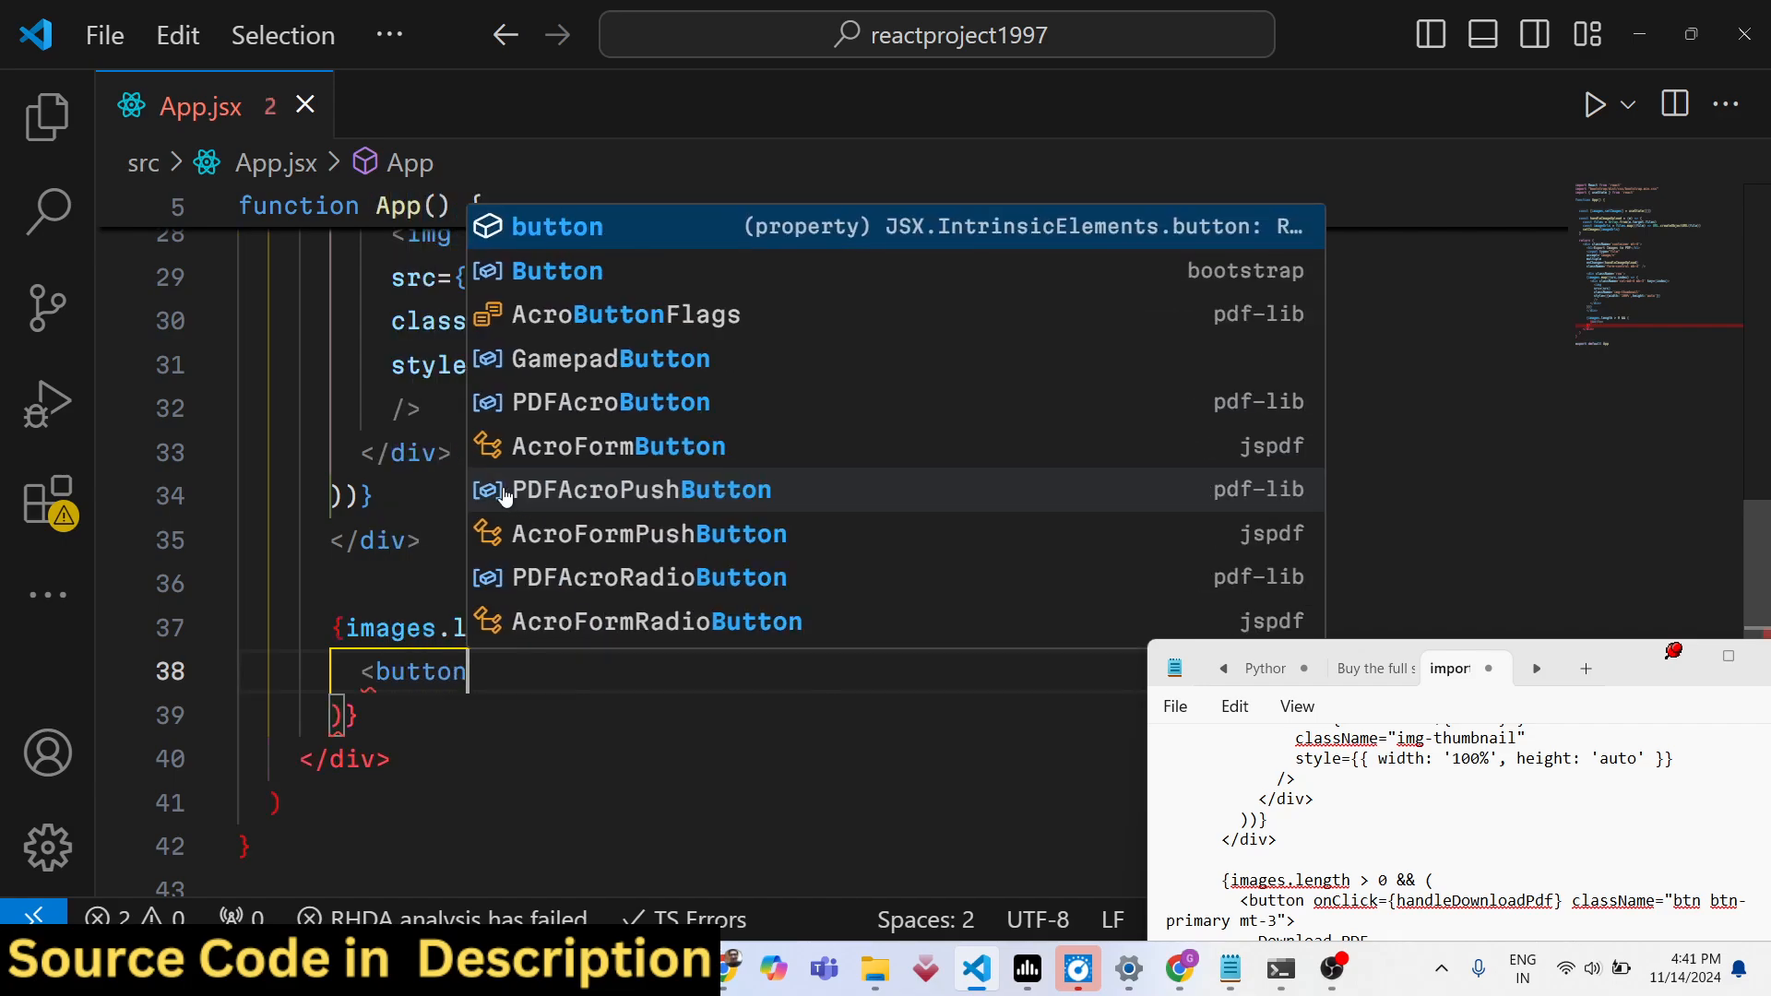
text(Download PDF)
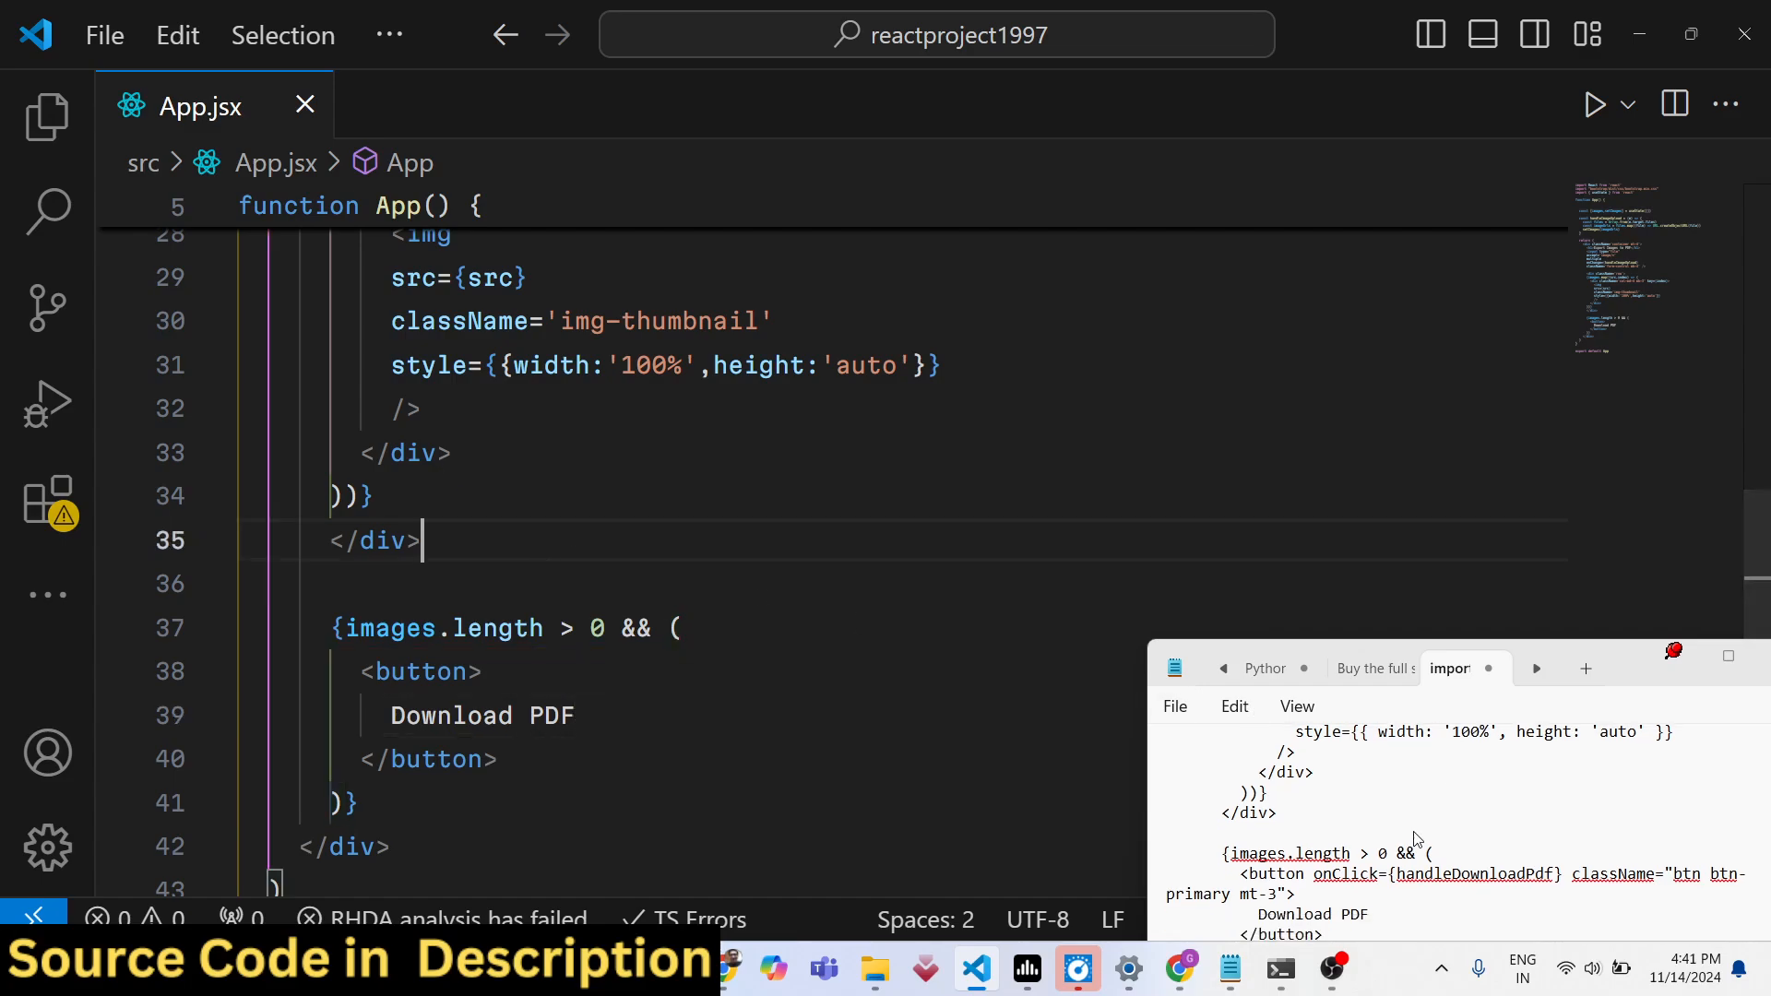
scroll(down, 3)
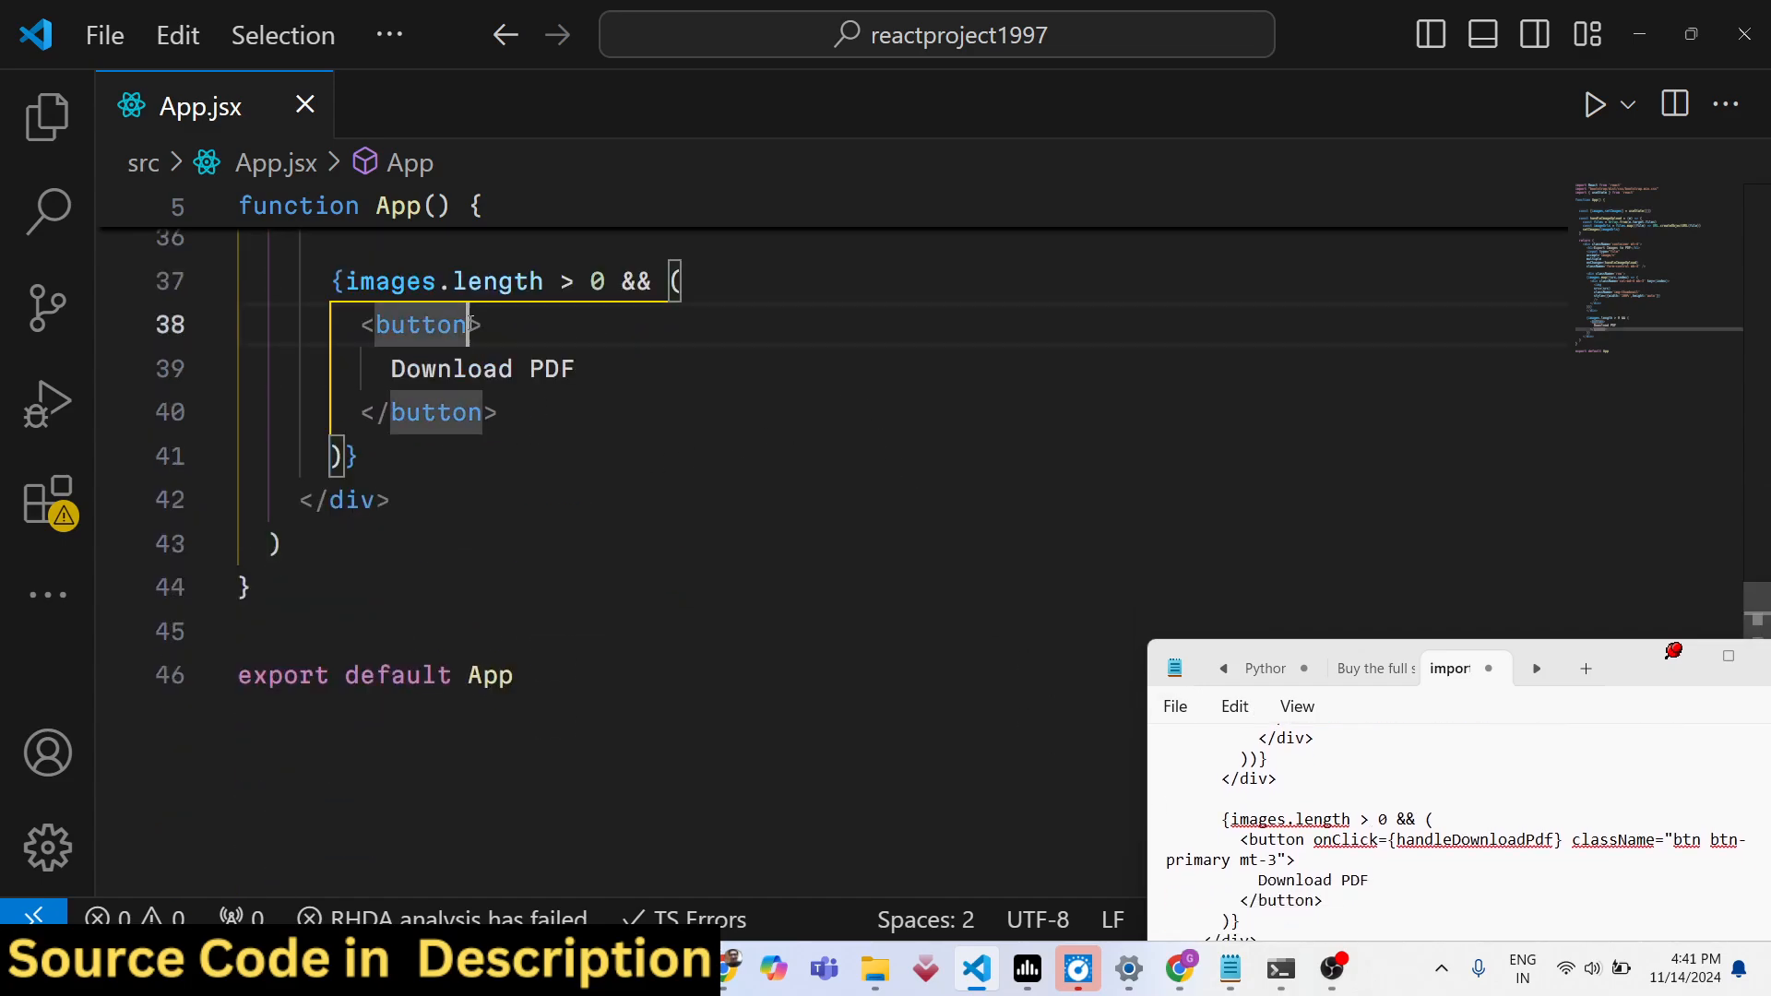
text(onClick={handleDonwload)
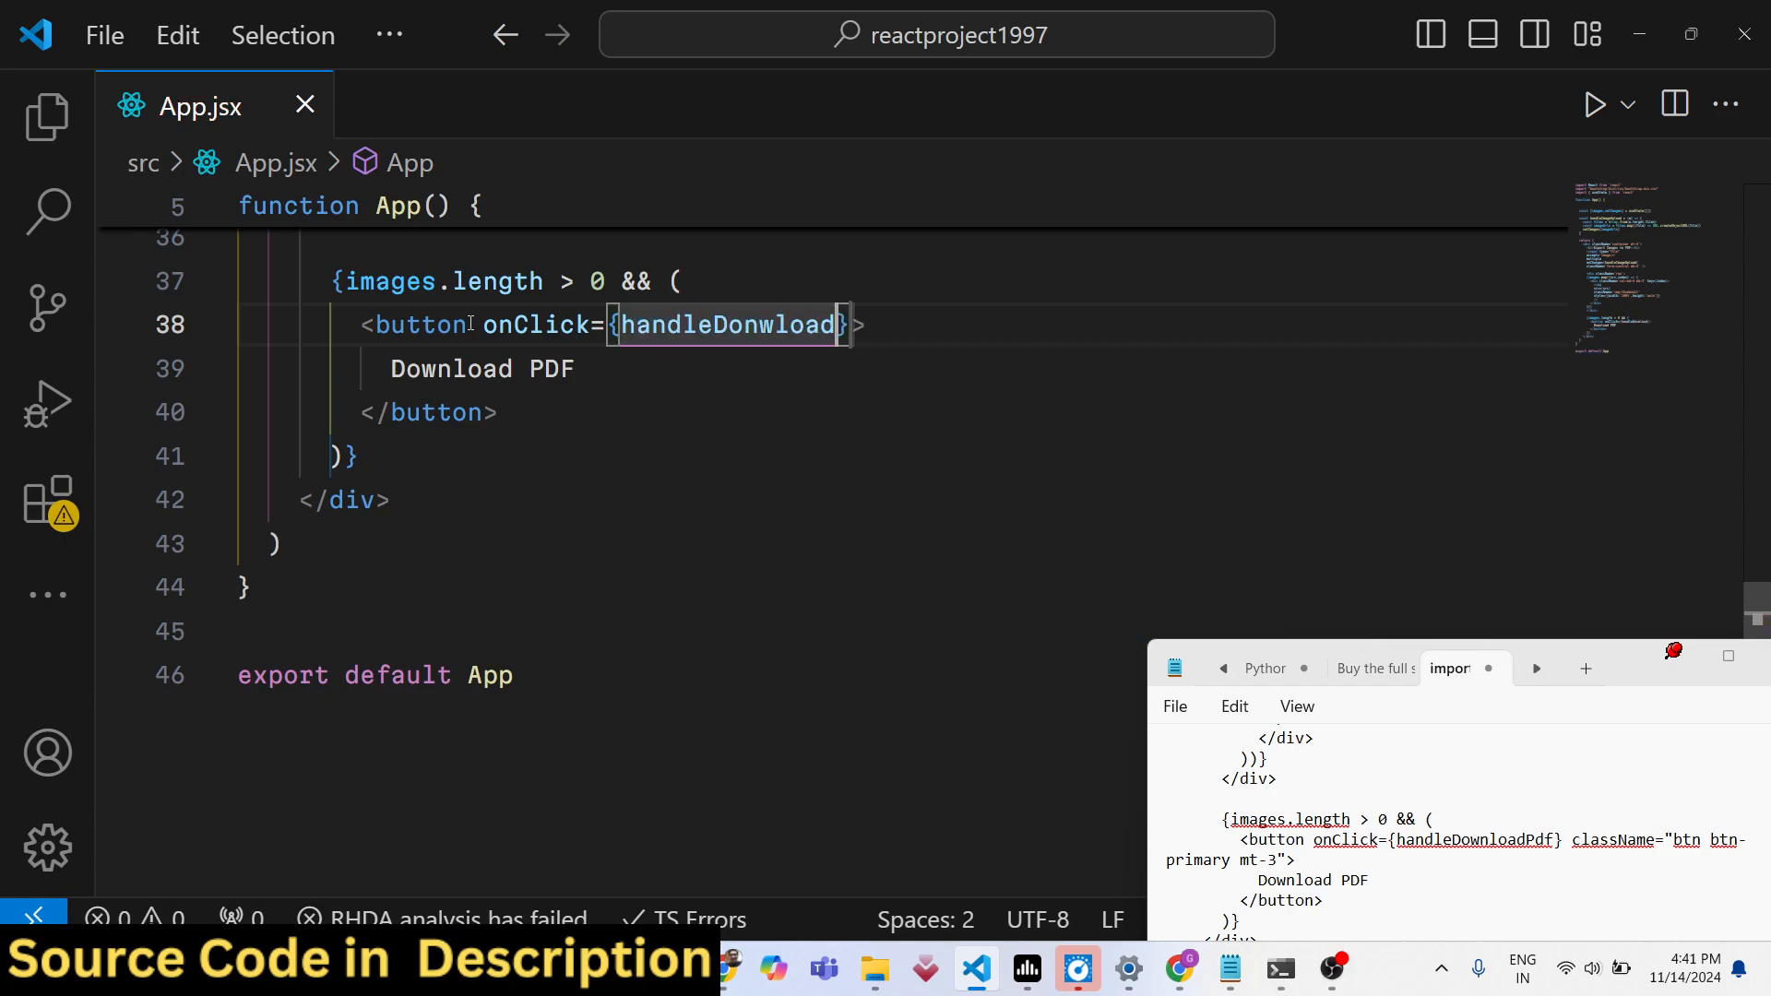
text(handleDownload)
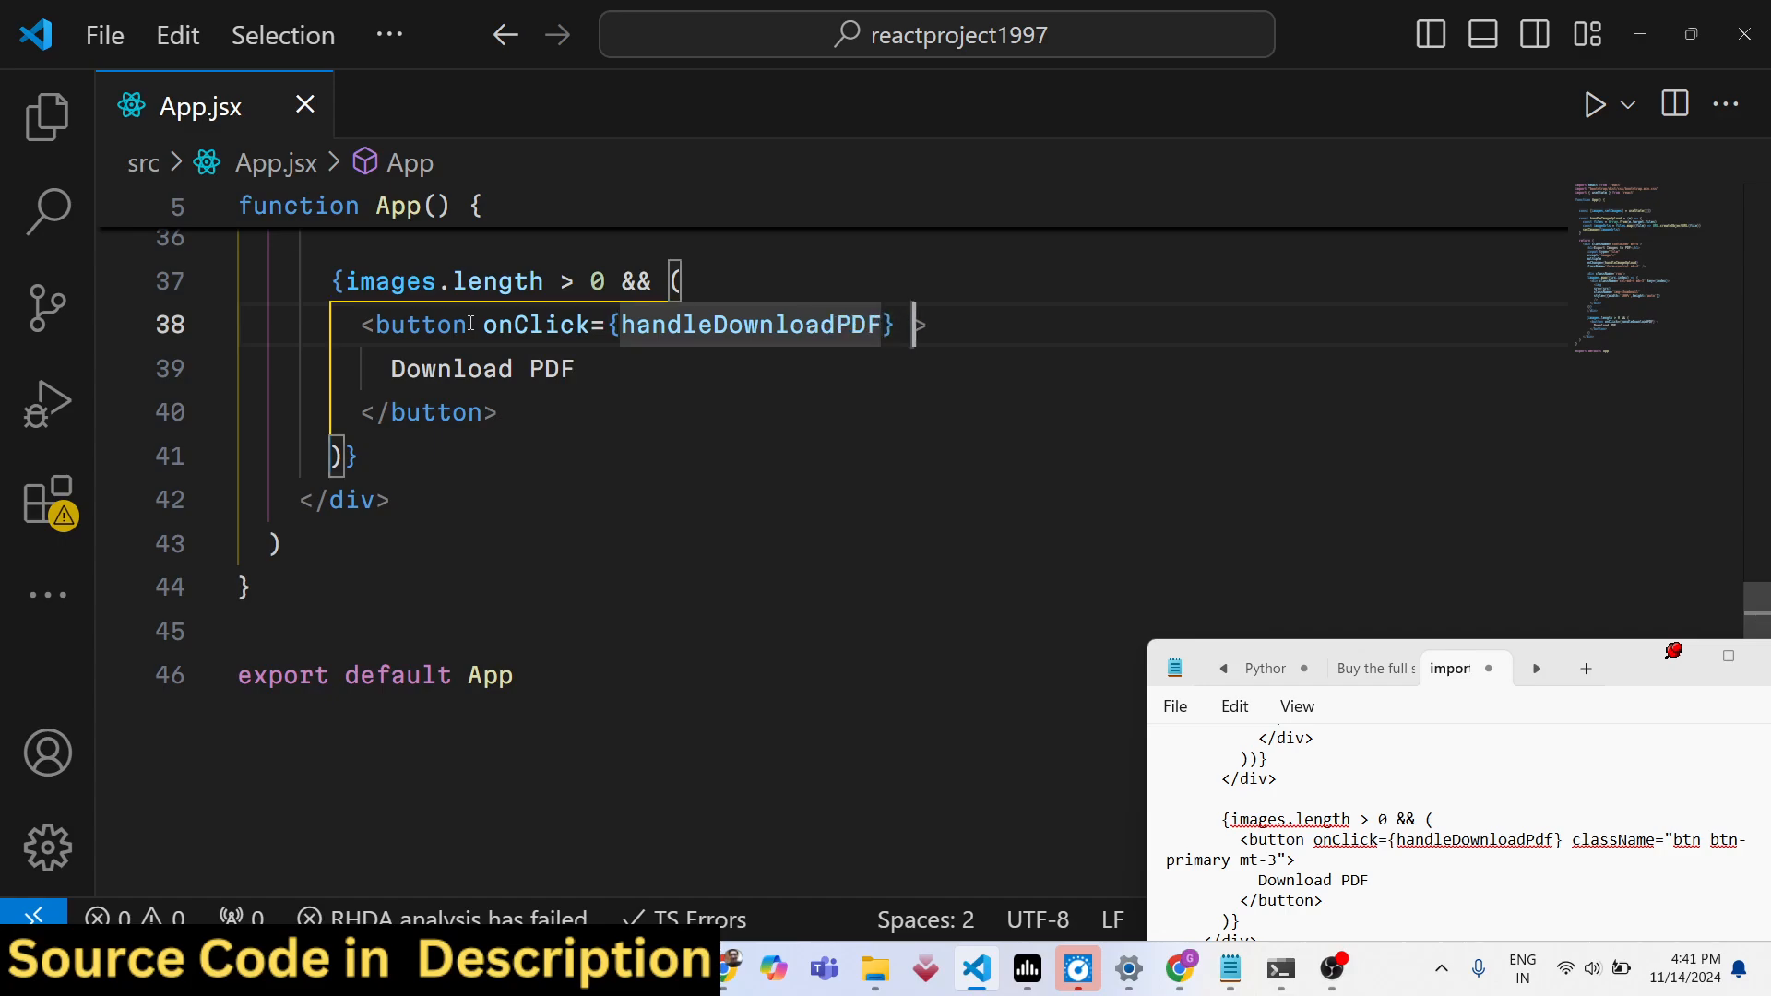
text(className='btn')
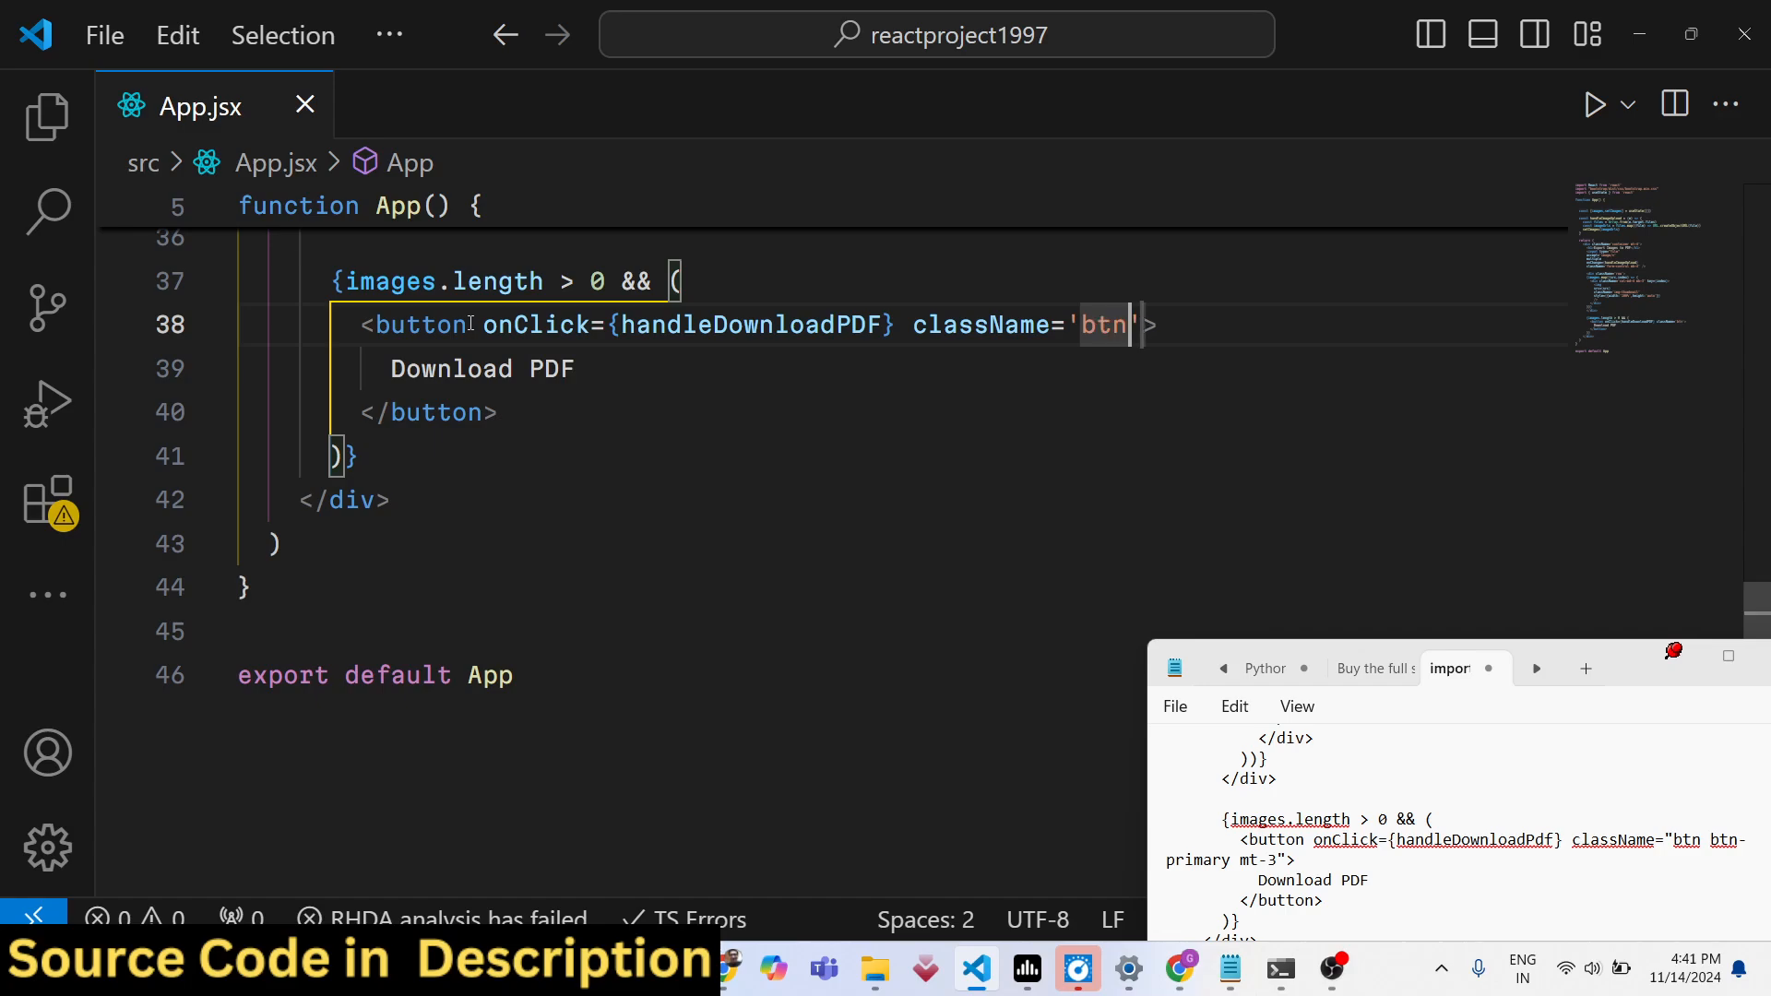
text(btn)
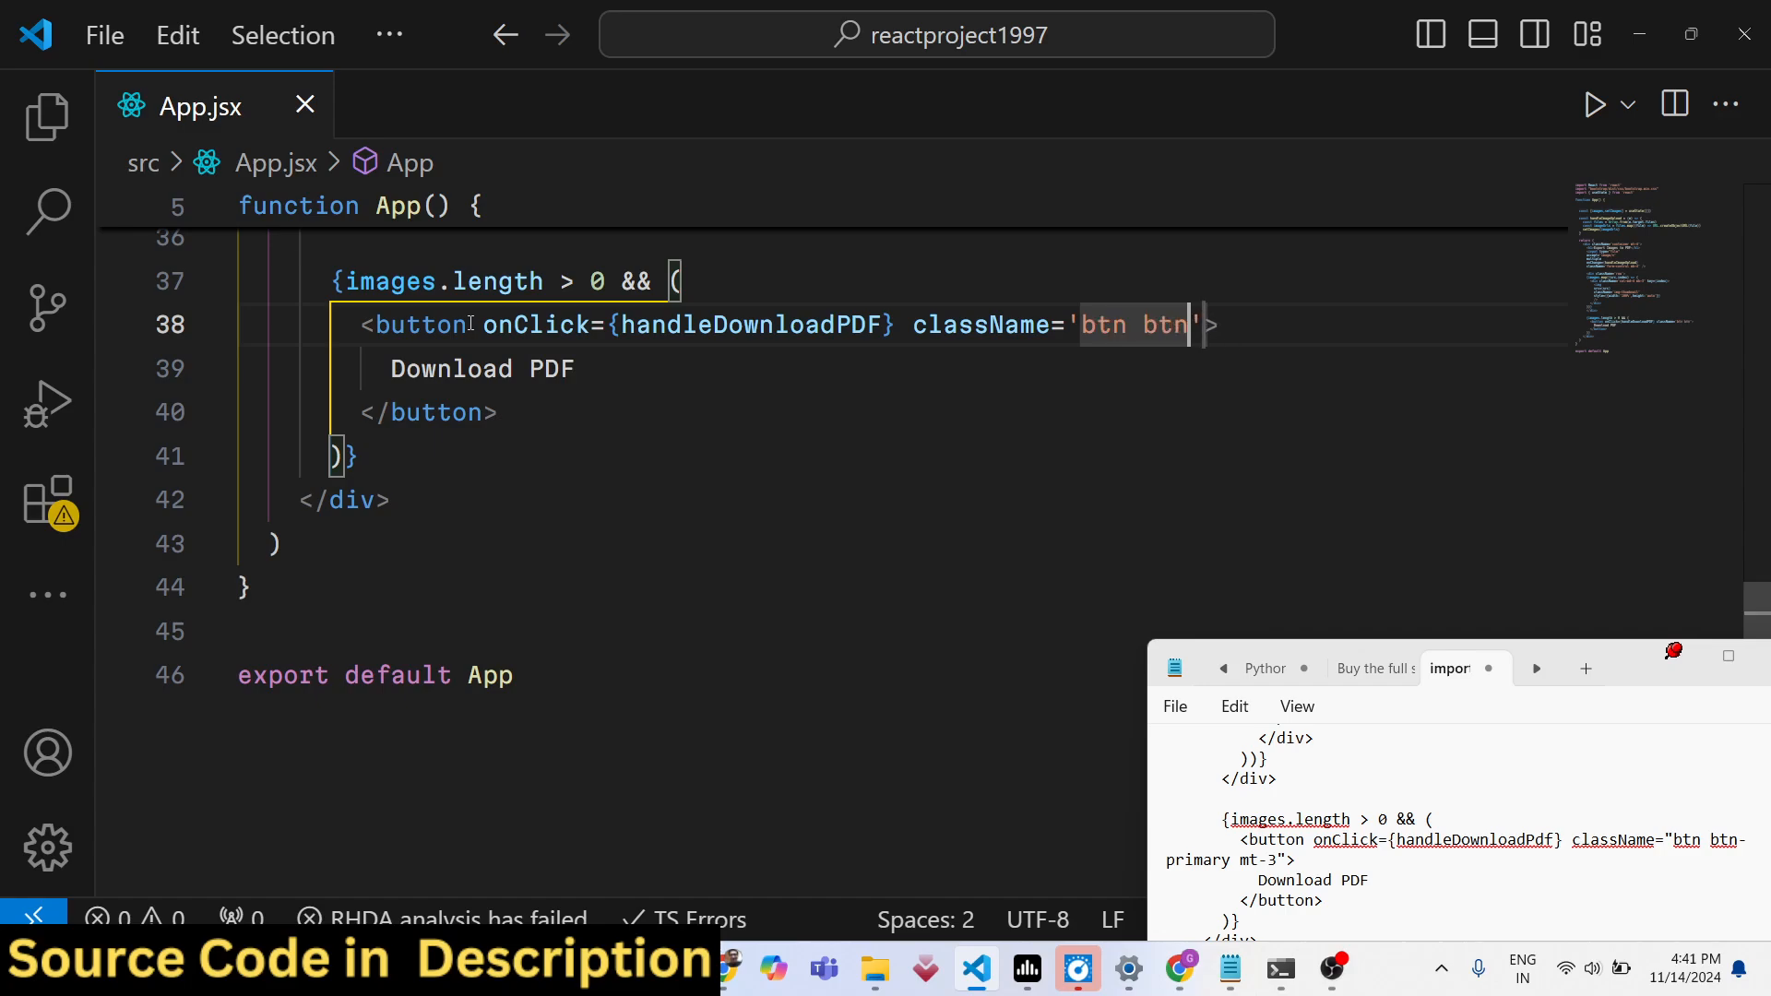
text(-primary m)
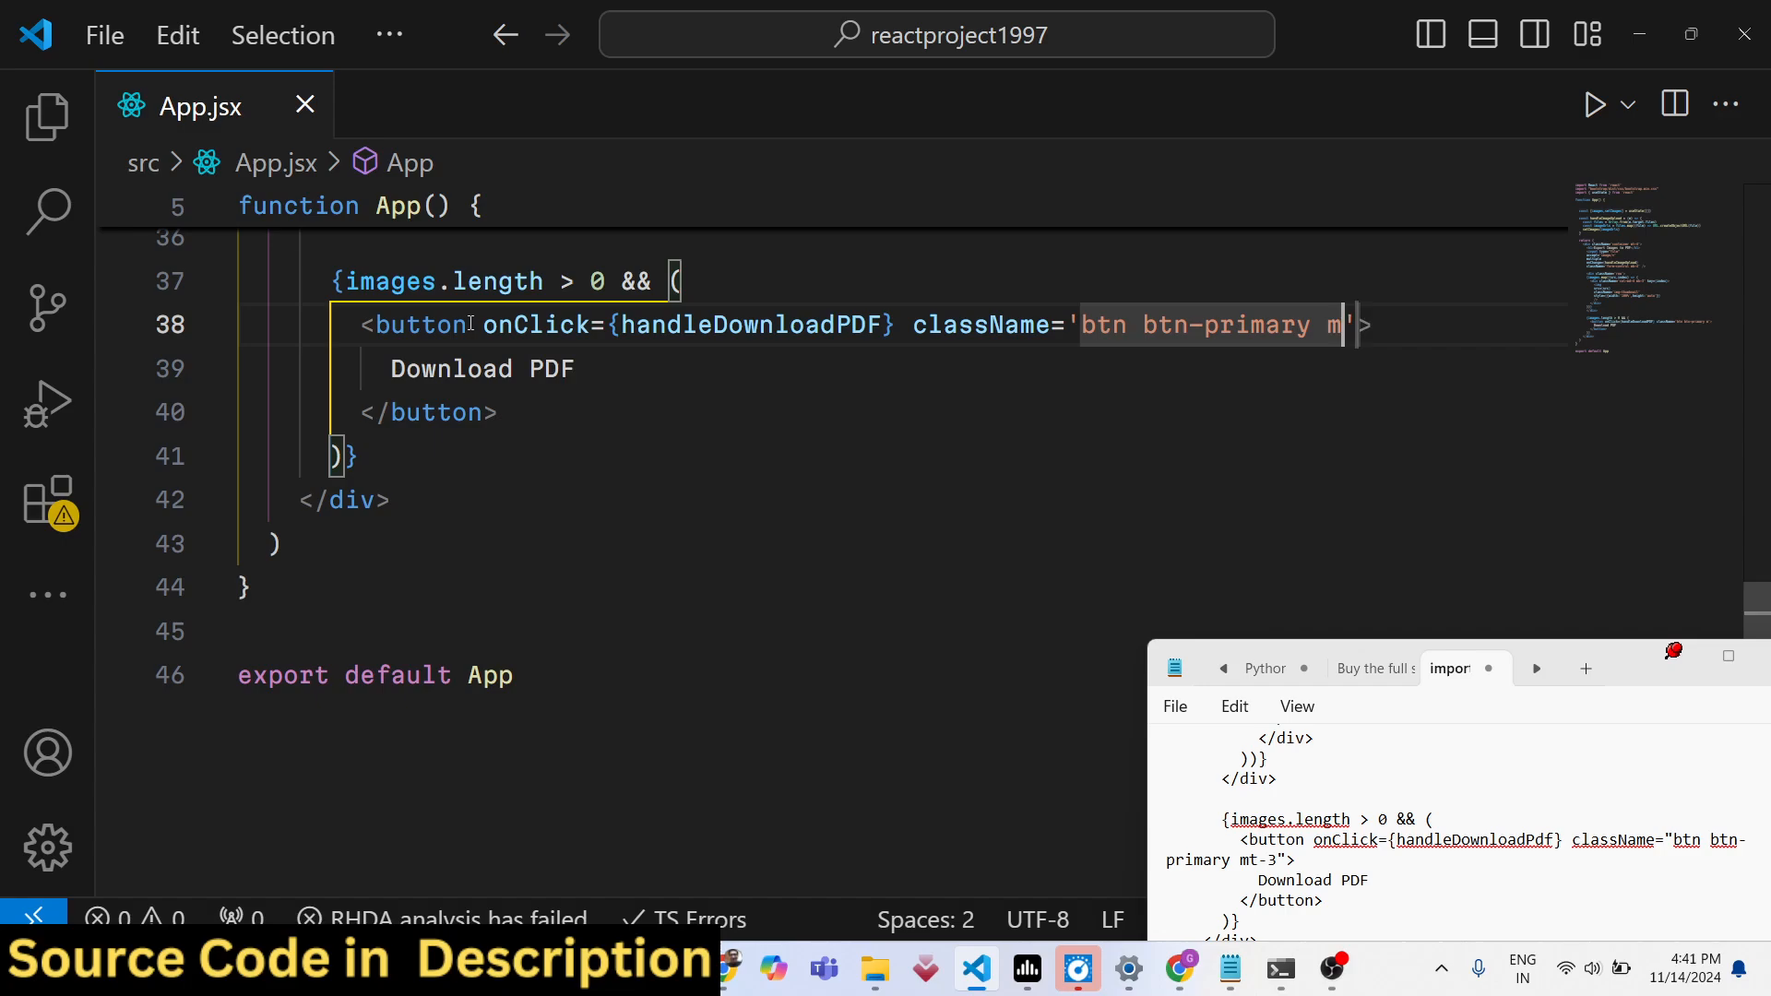
scroll(up, 3)
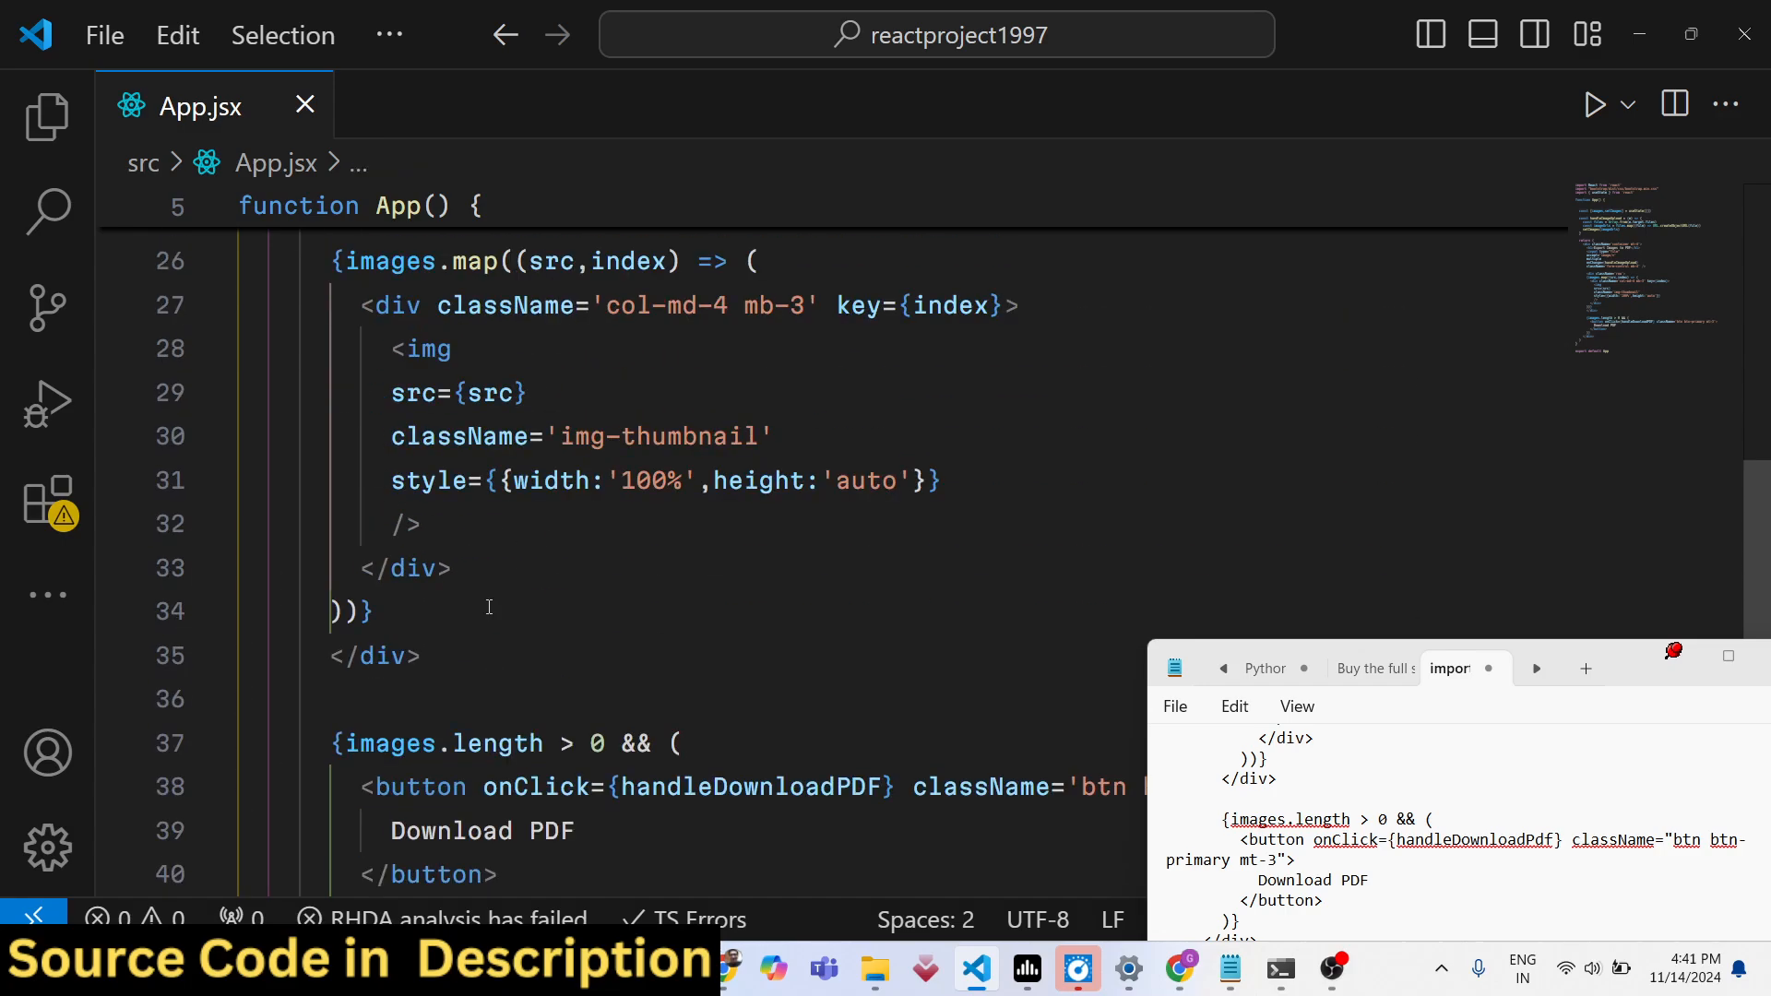
Declare the async handleDownloadPDF arrow function and create const pdf = new jsPDF()
scroll(up, 3)
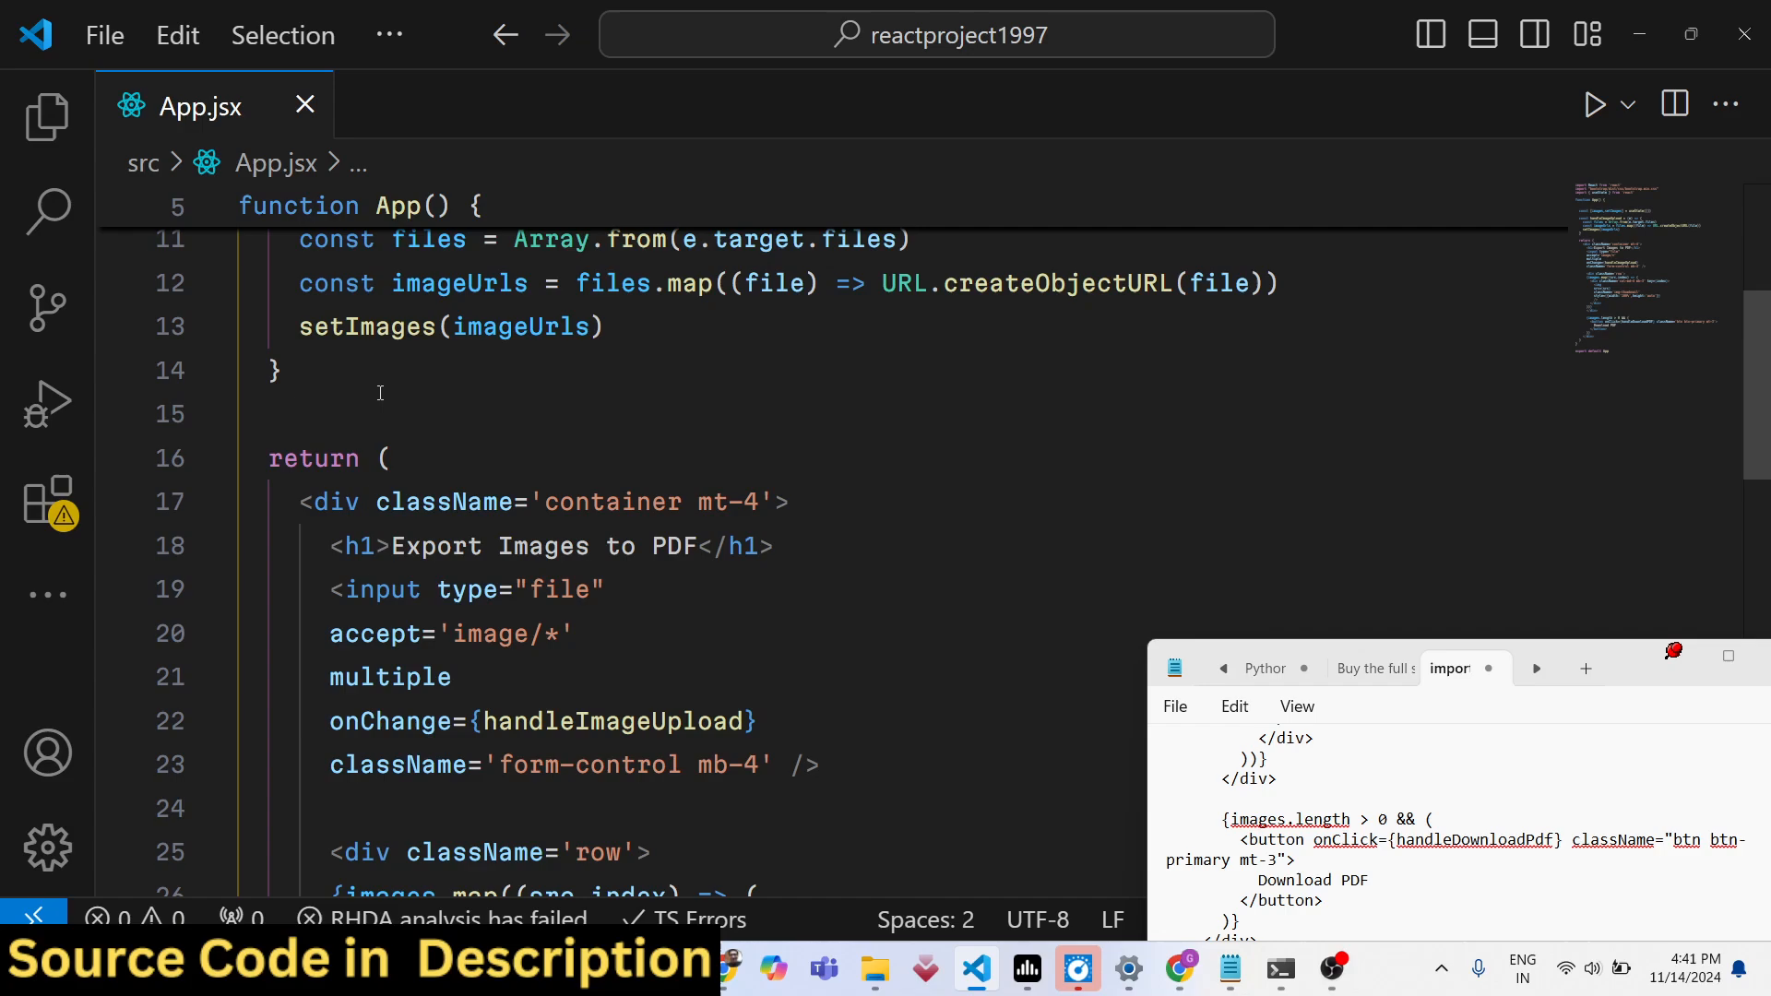
text(cosnt han)
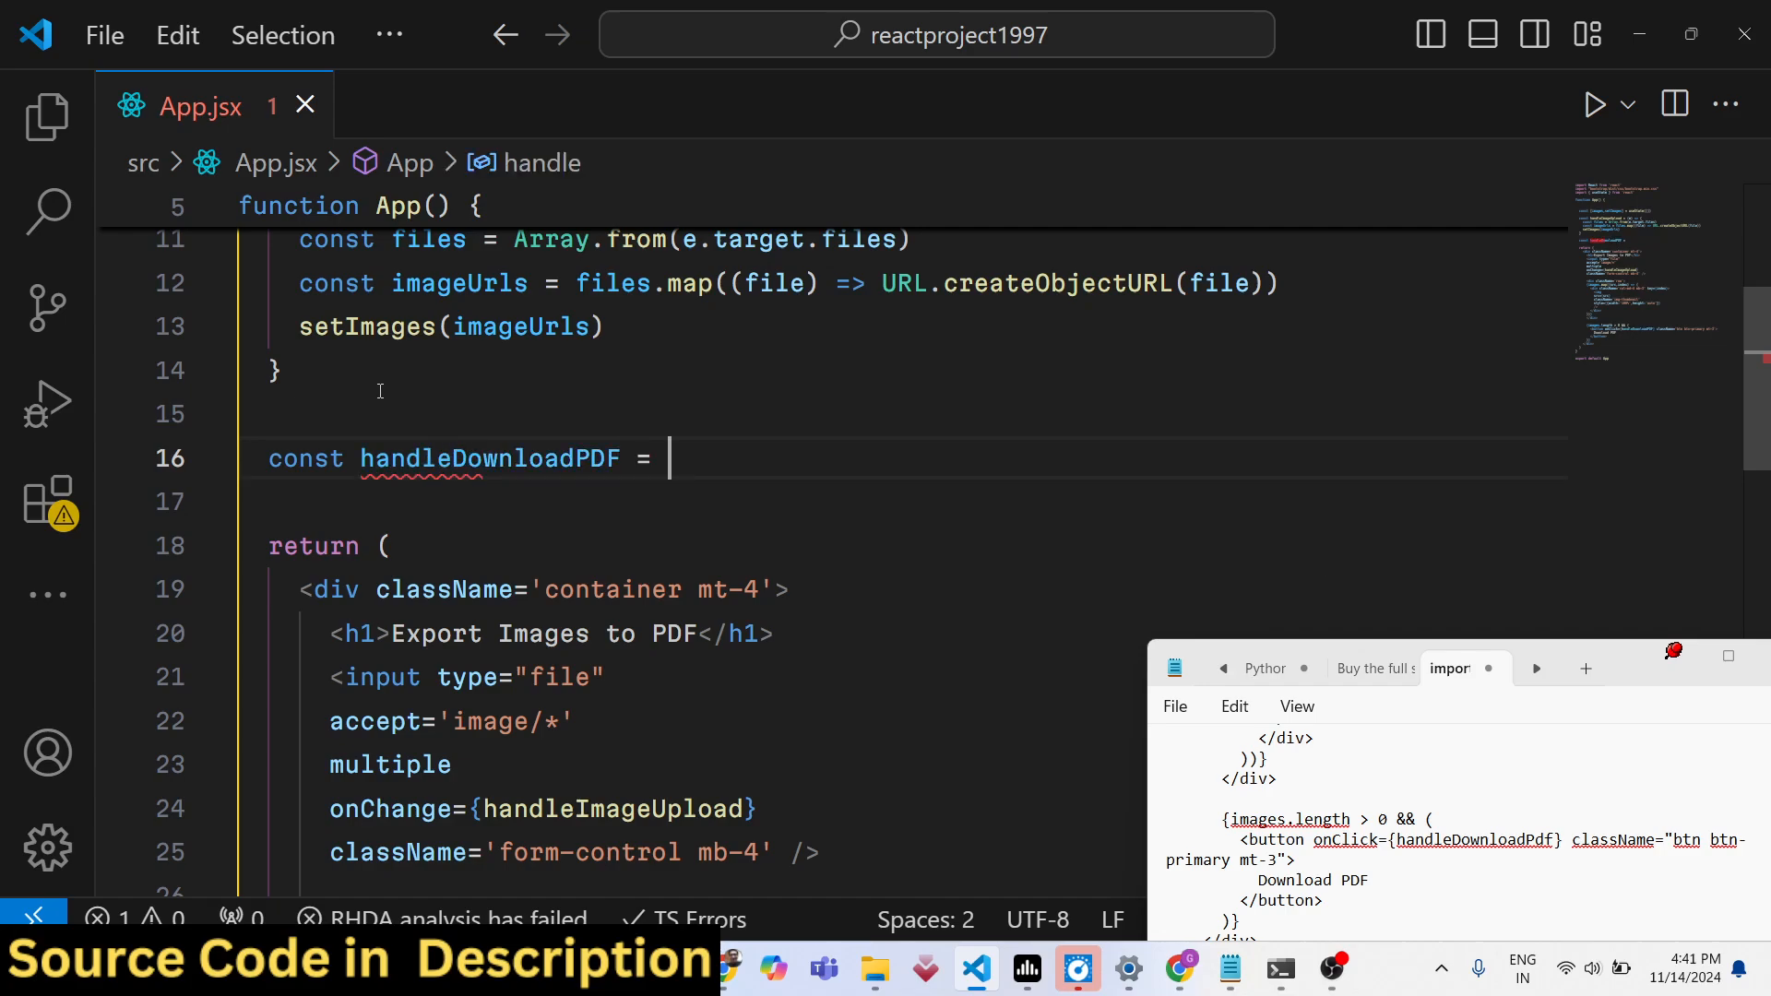
text(() => {)
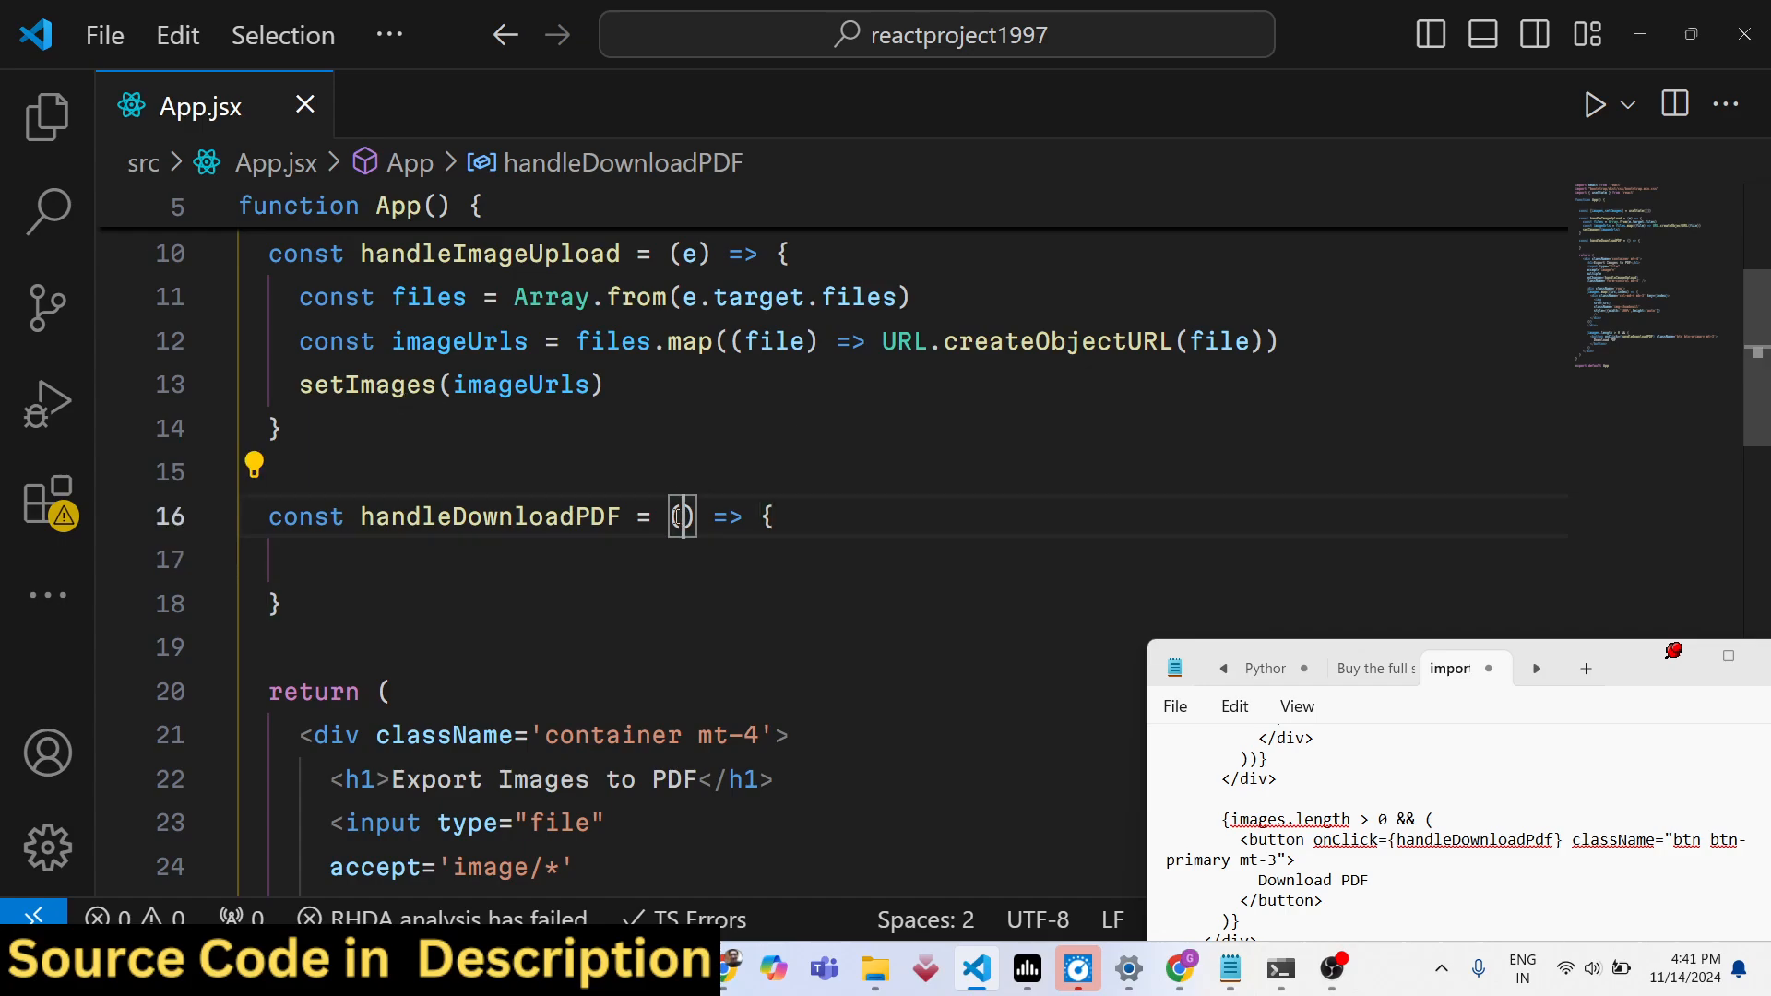
text(async)
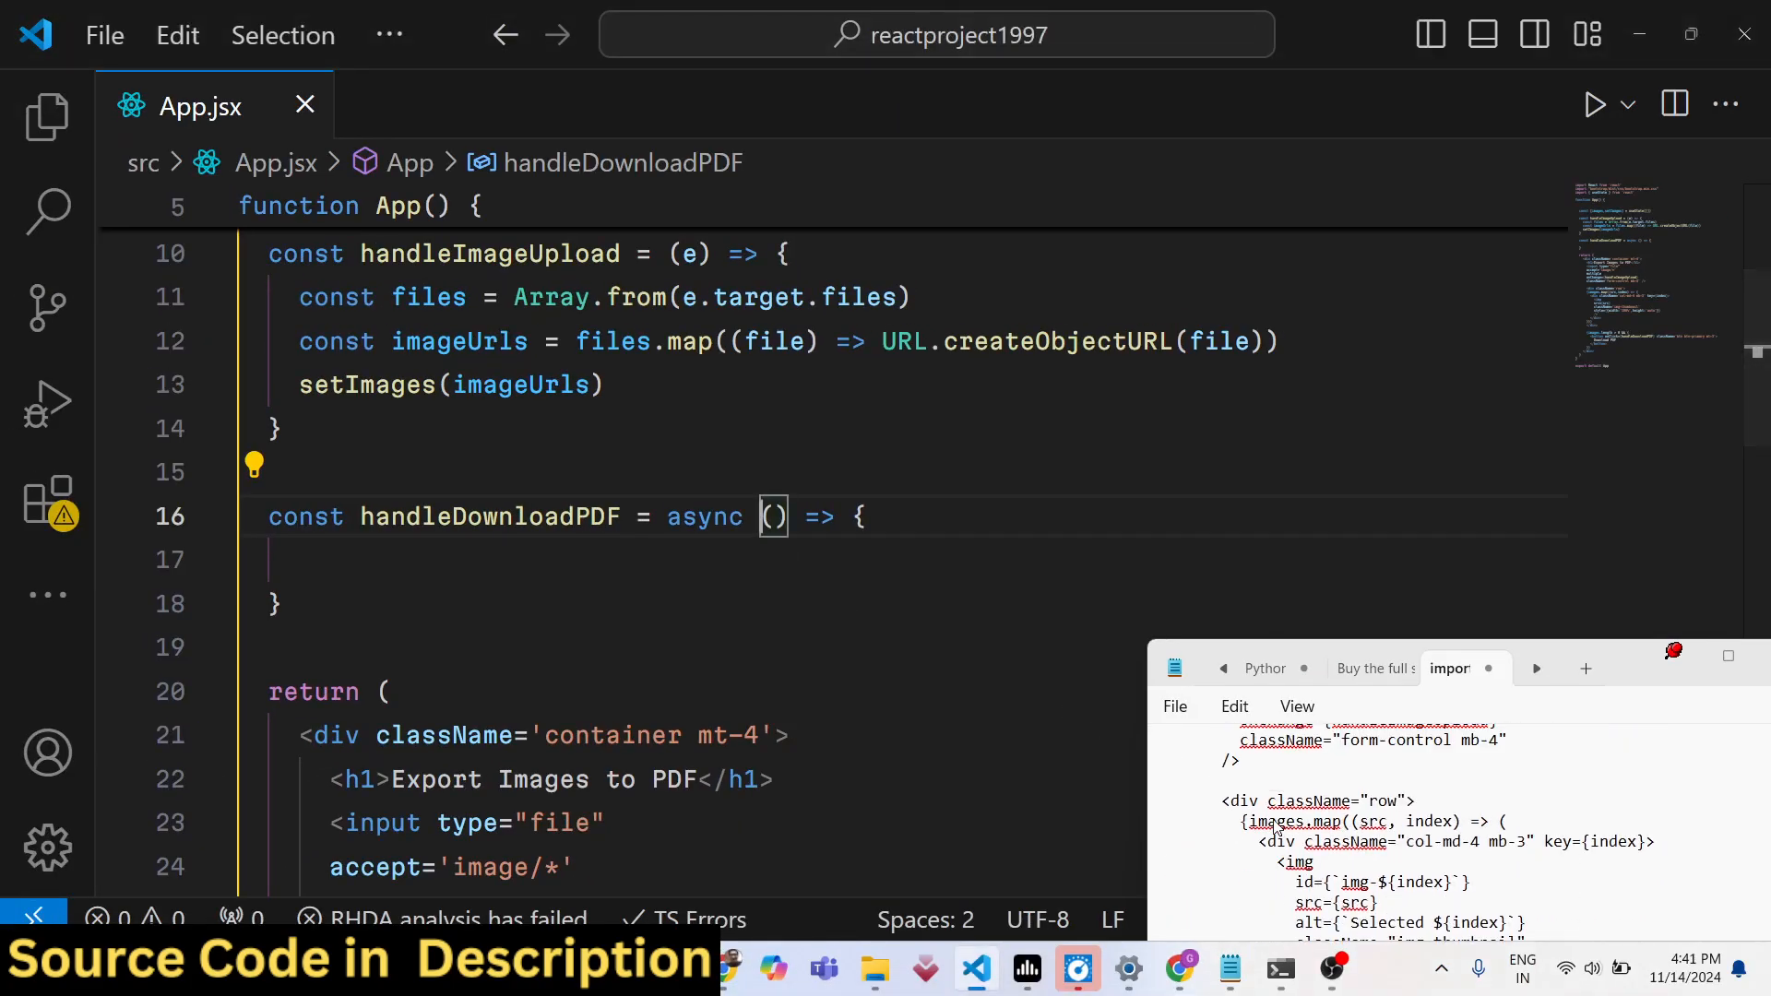
scroll(down, 3)
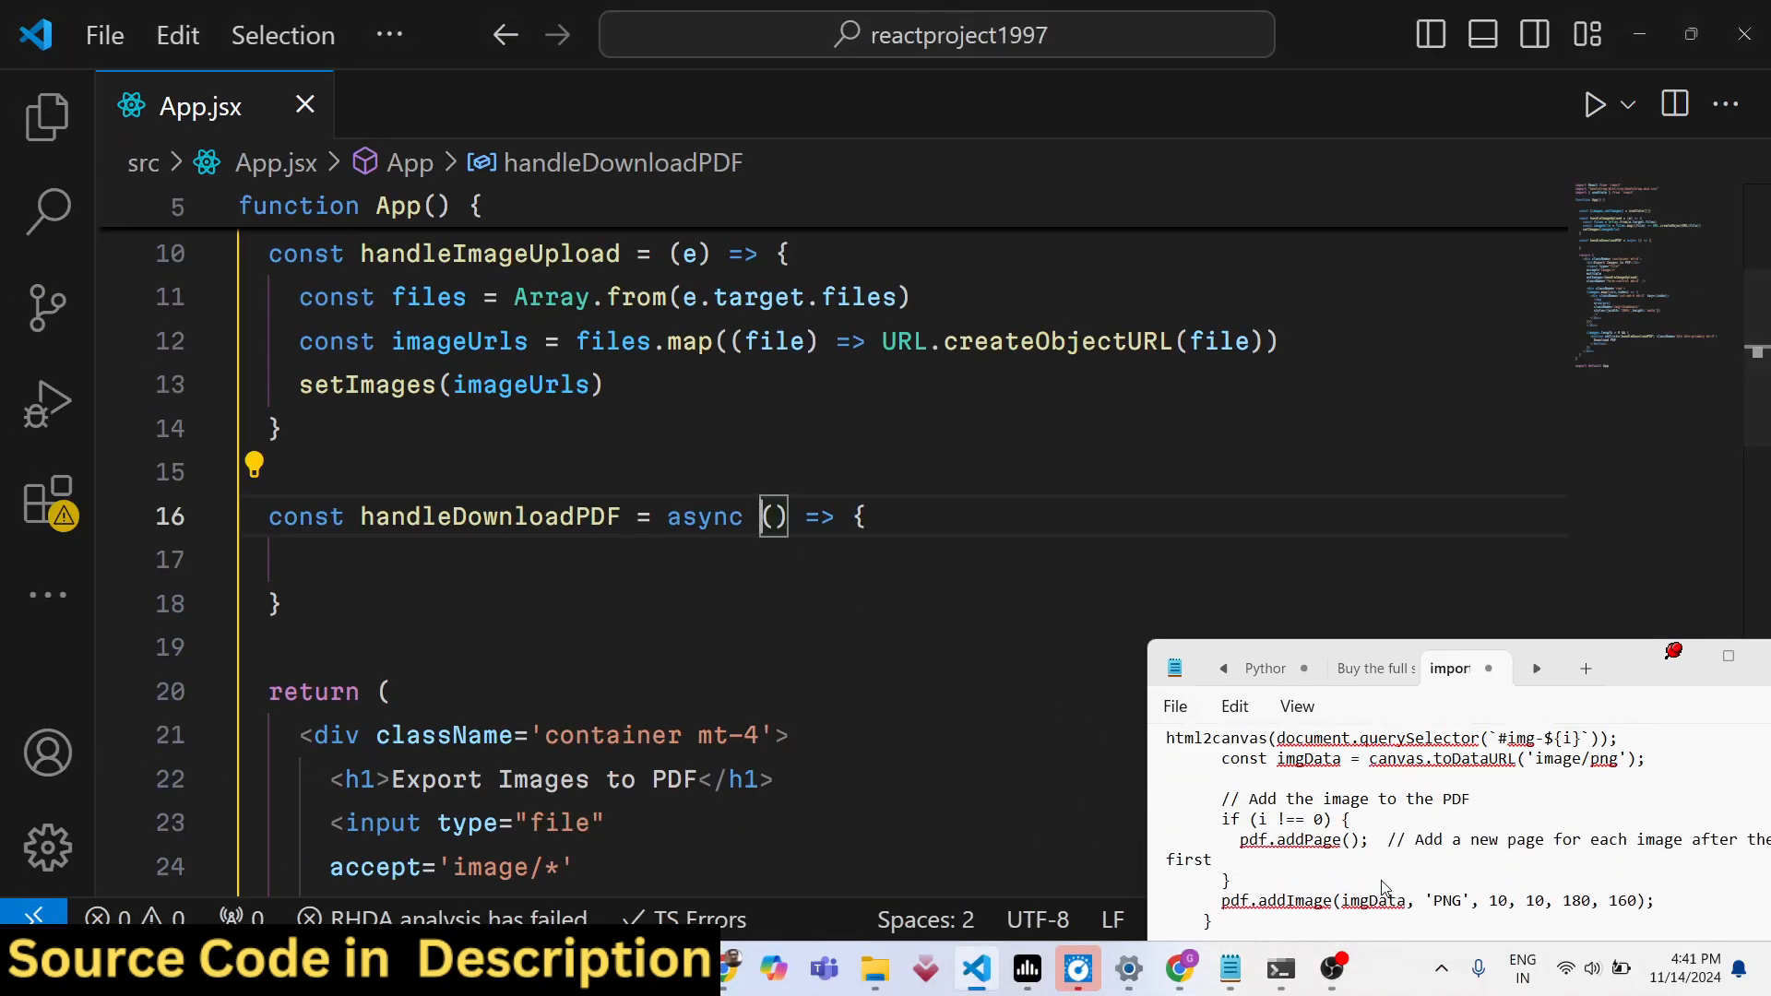
scroll(up, 3)
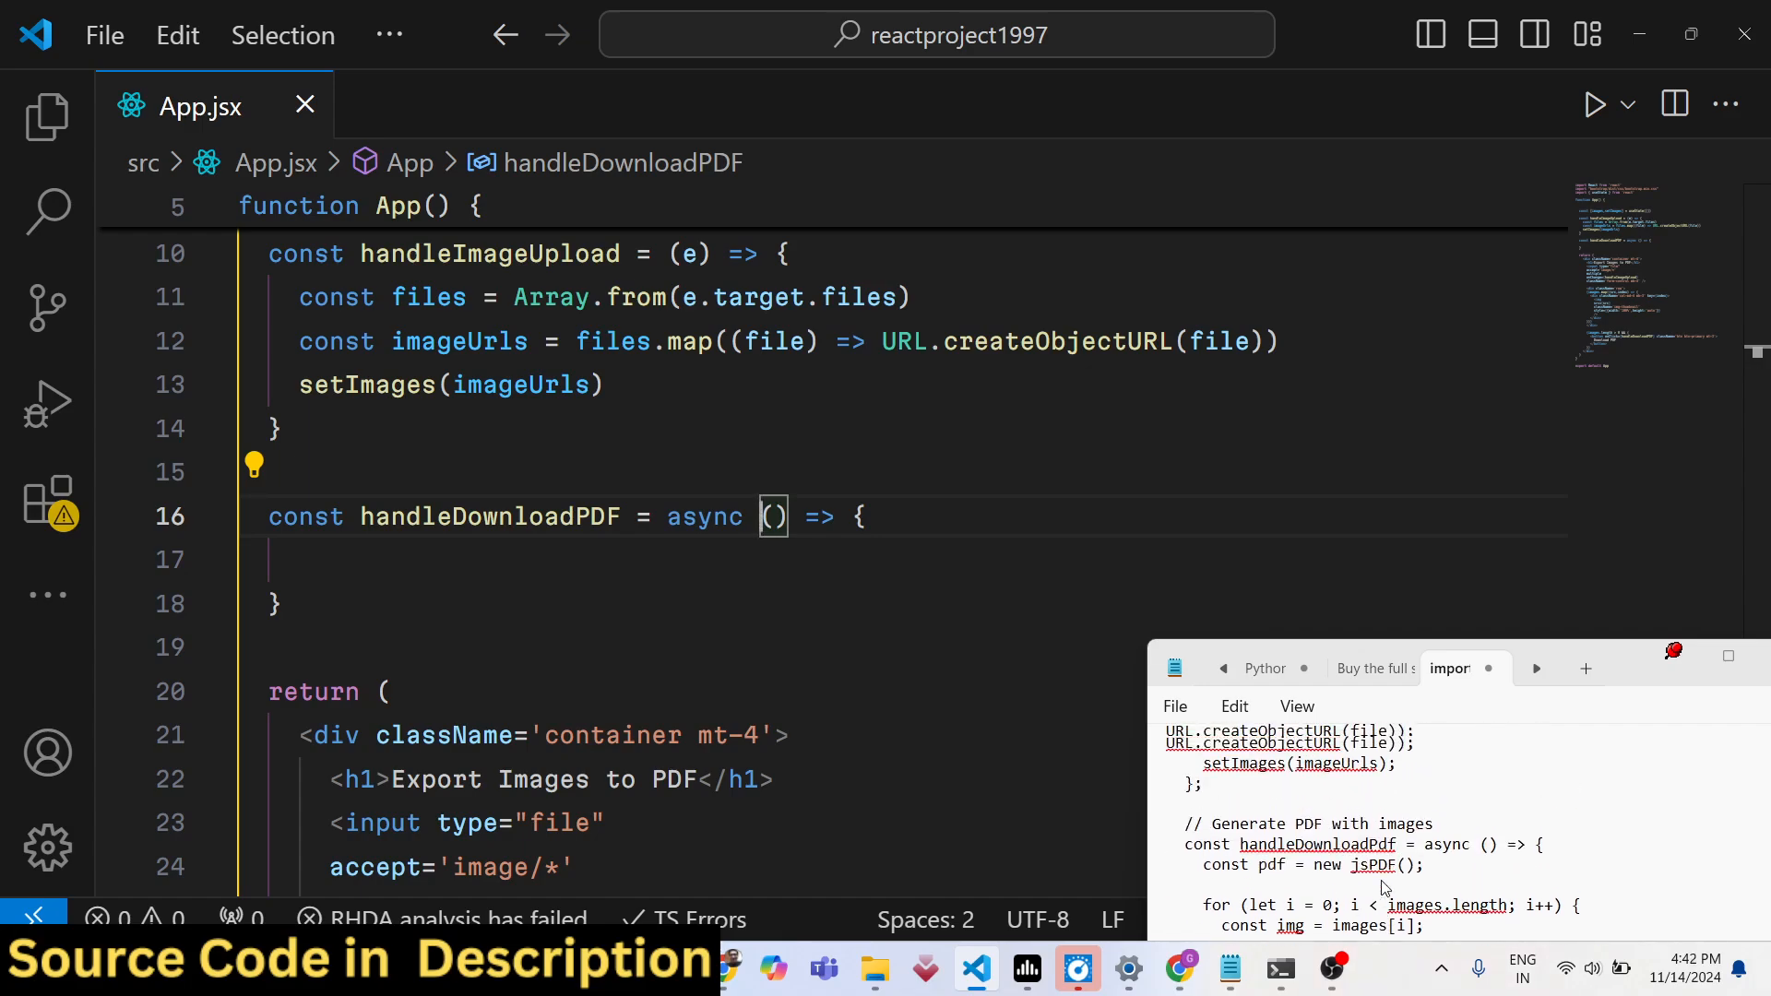
scroll(down, 3)
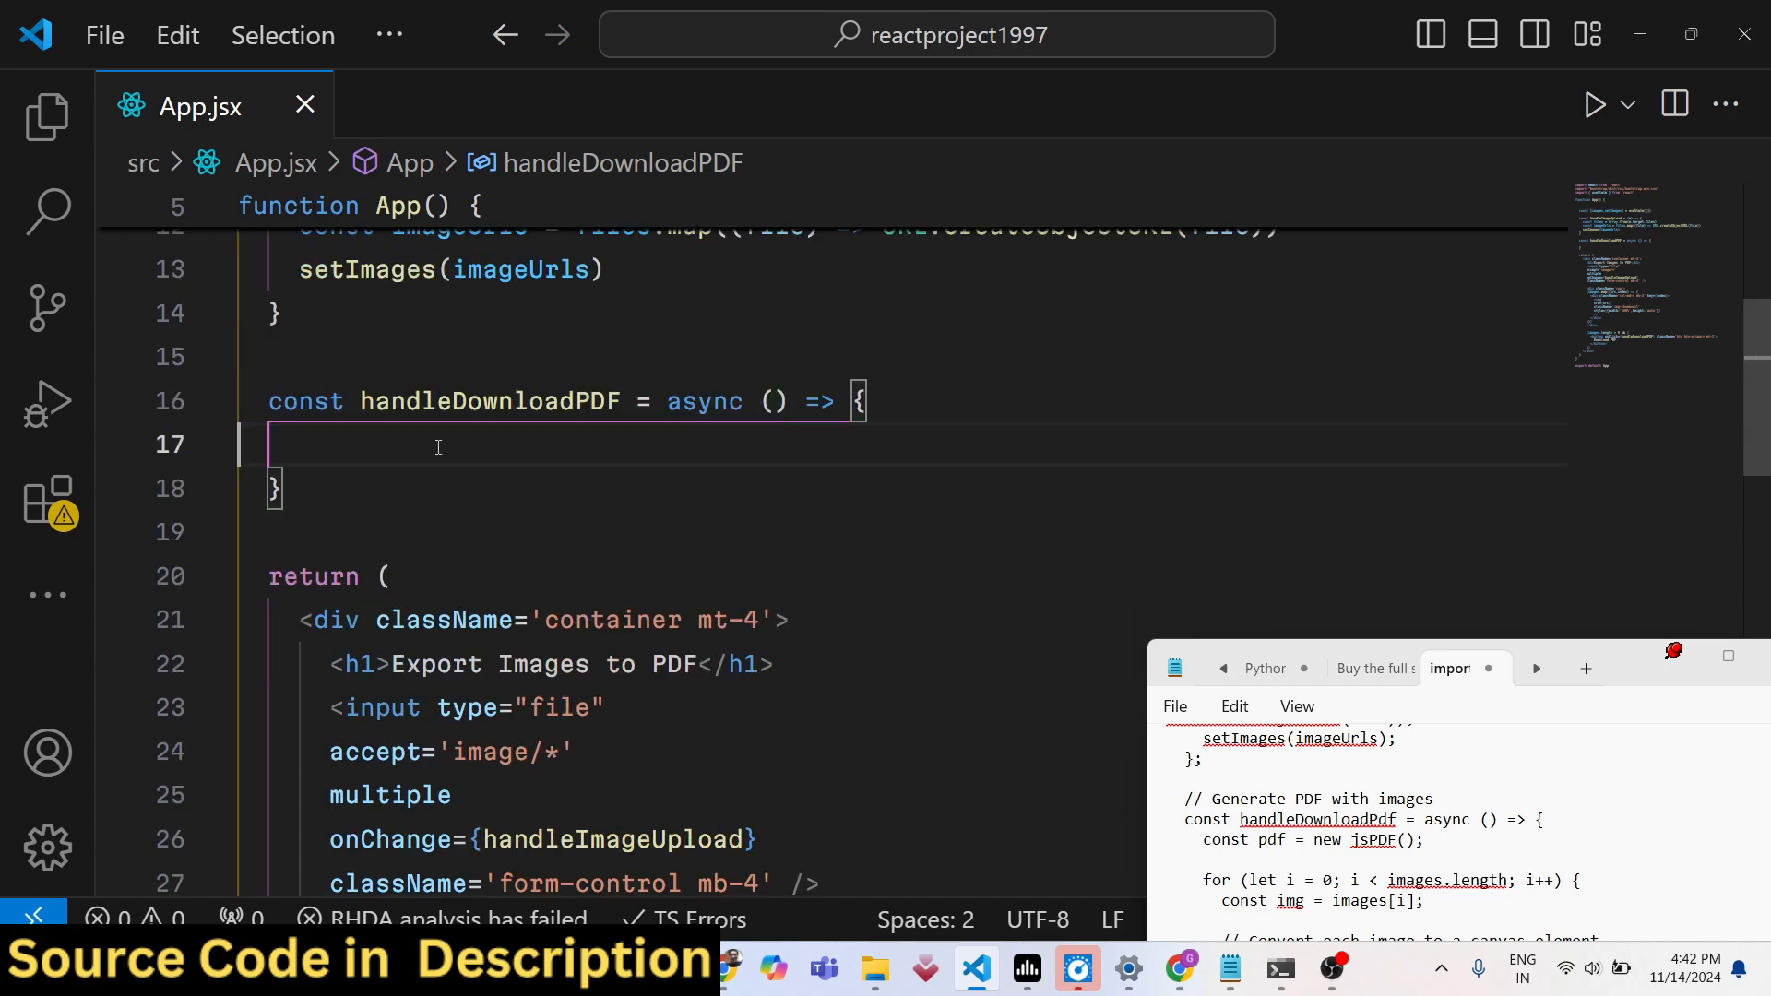
text(const)
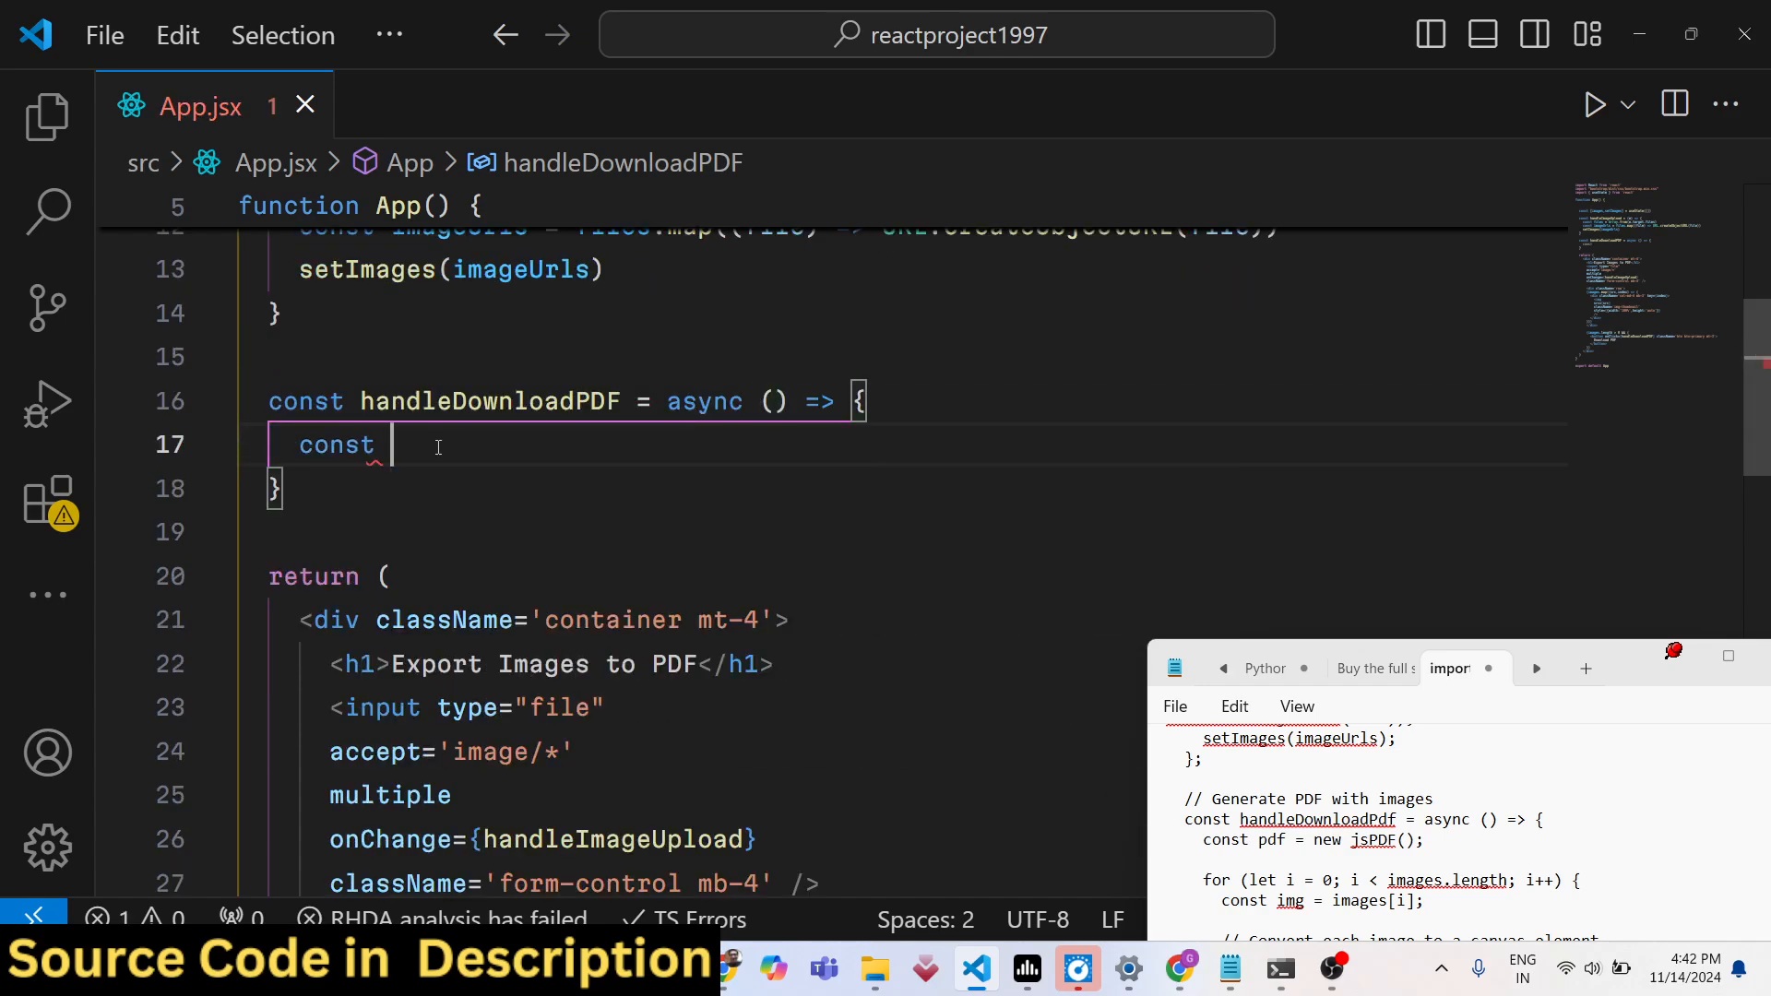
text(pdf = new j)
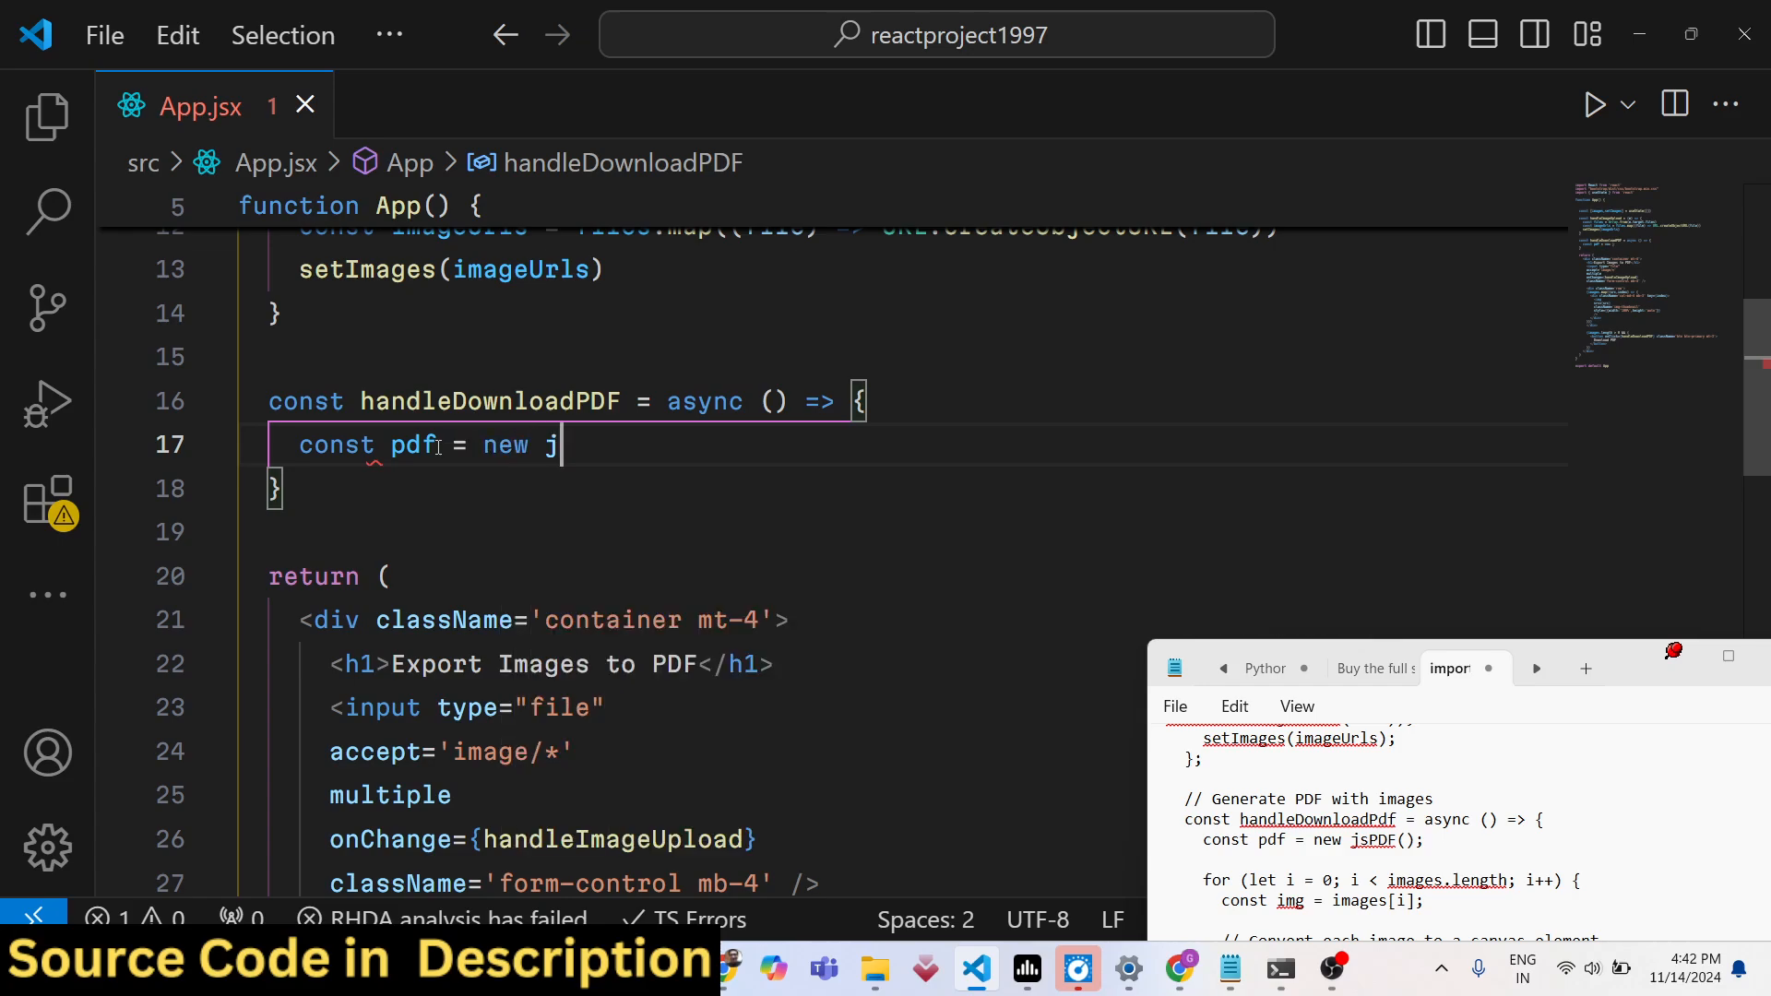
scroll(up, 3)
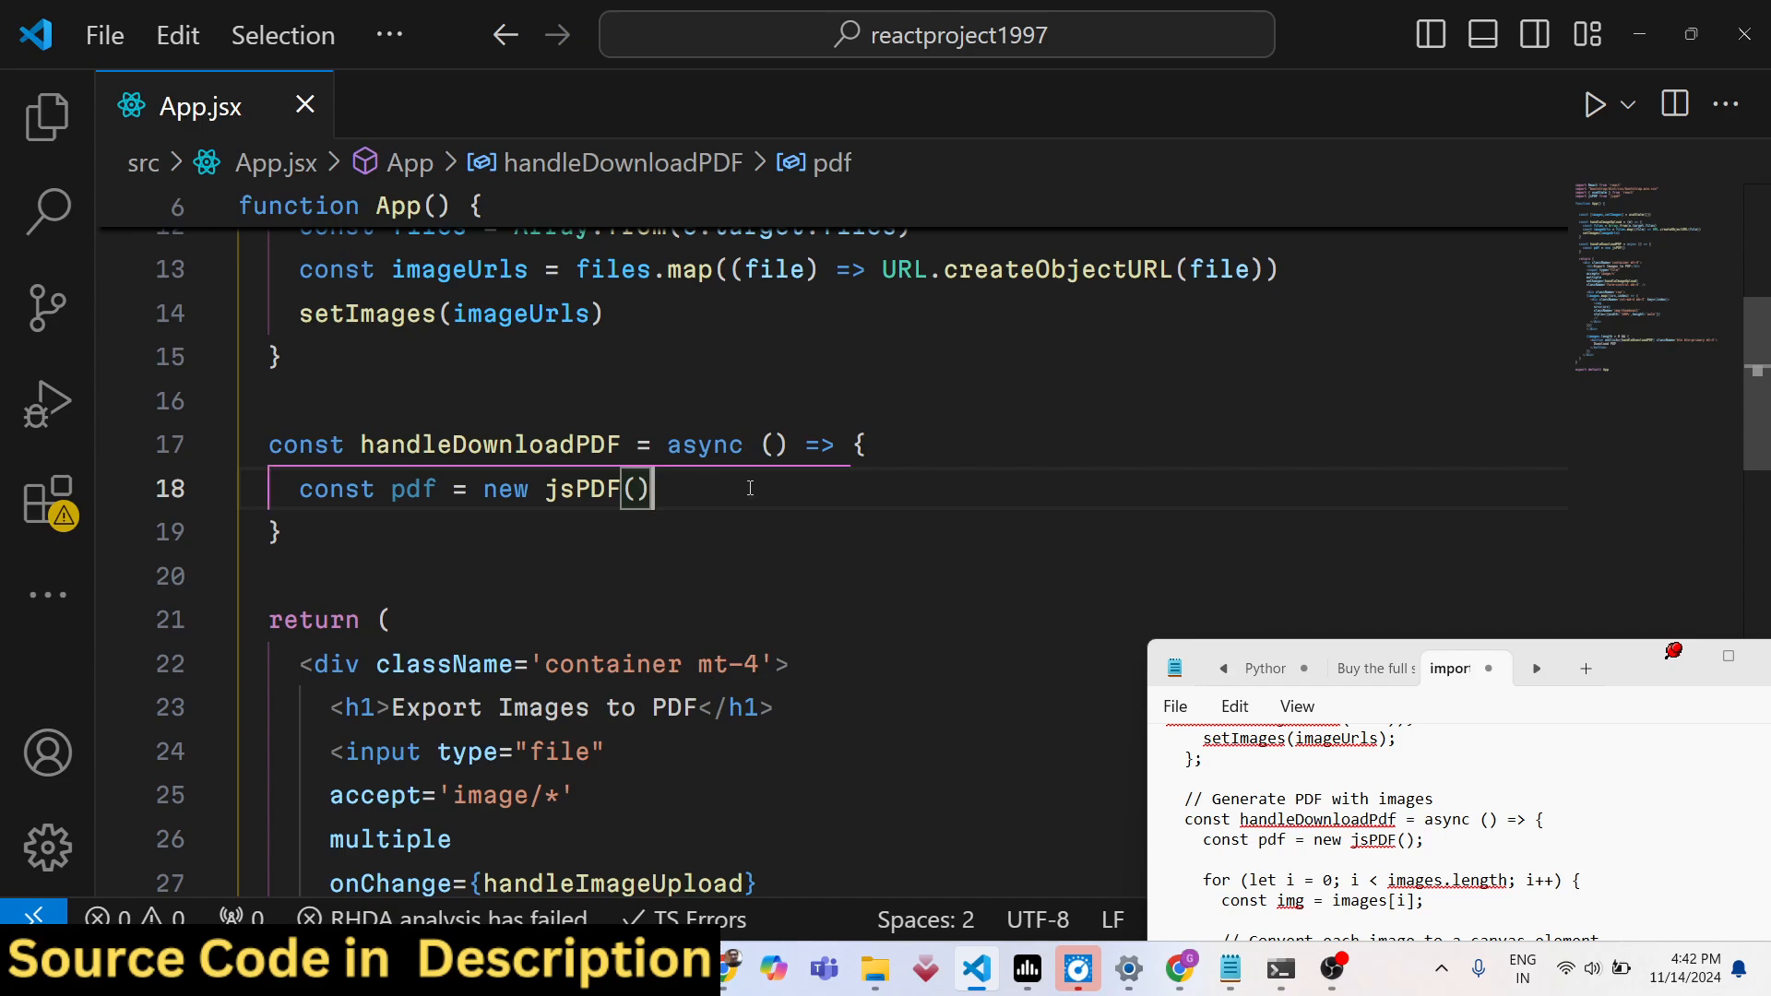
Loop i over images.length, taking images[i] and starting const canvas = await html2canvas
text(for(e)
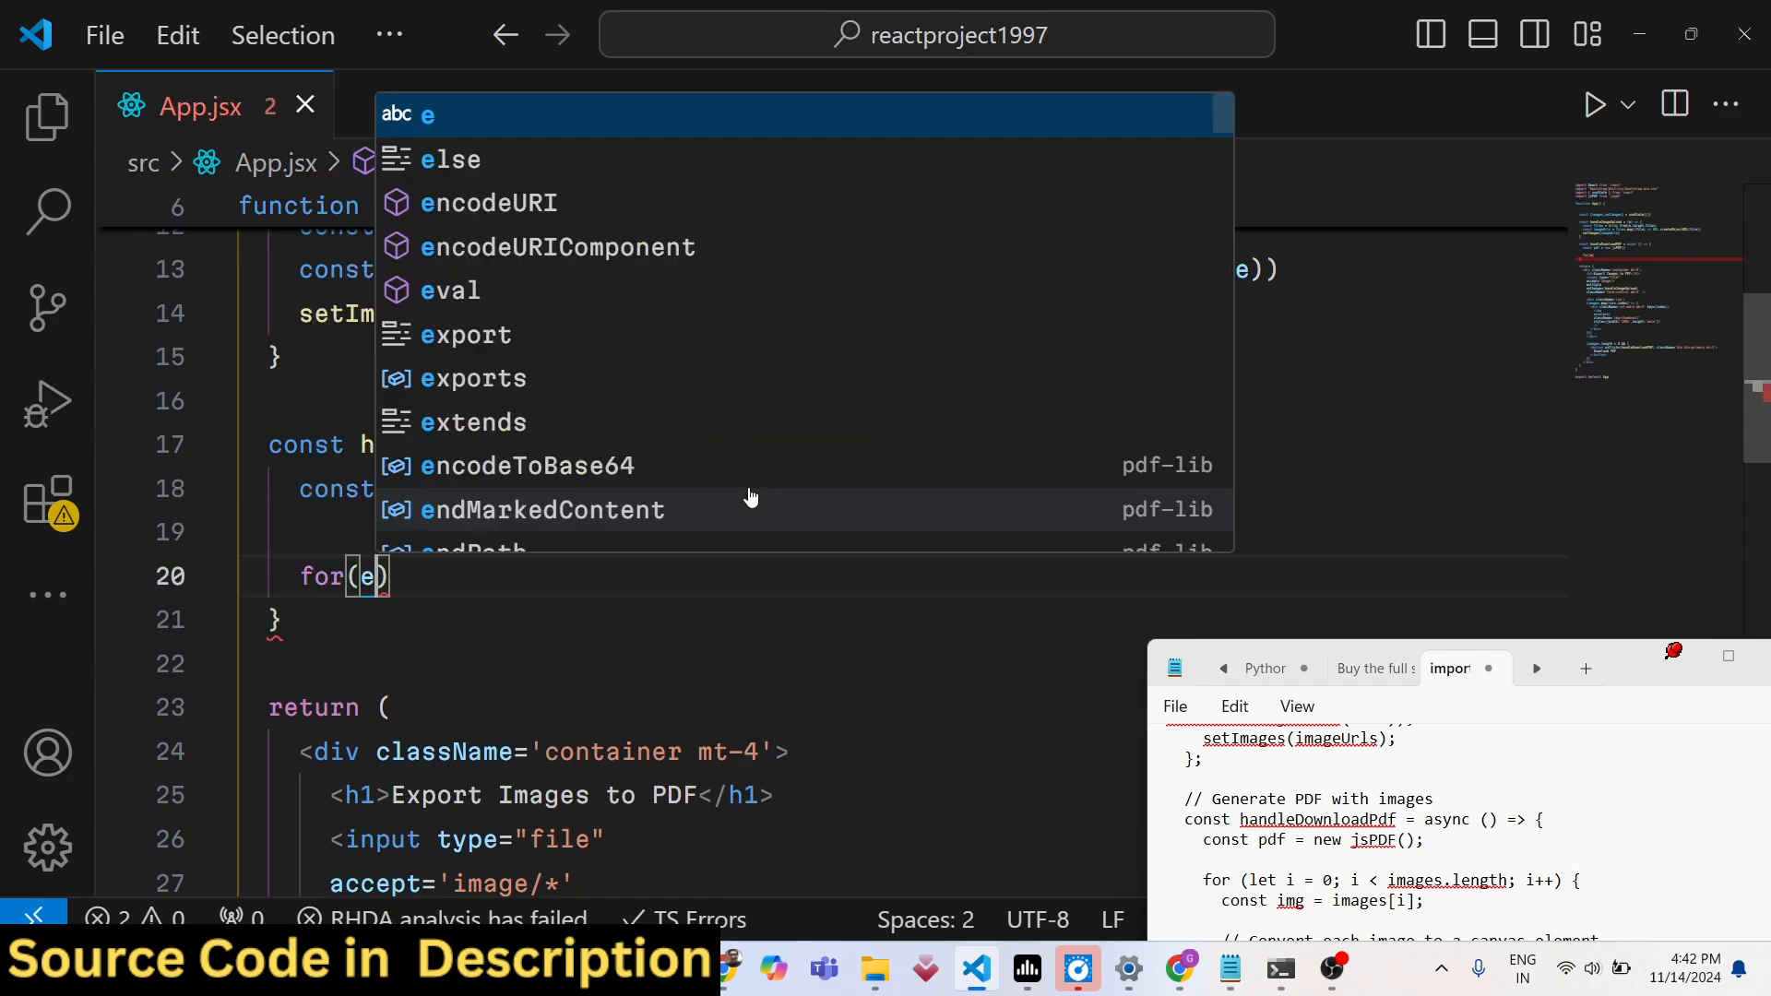
text(let i)
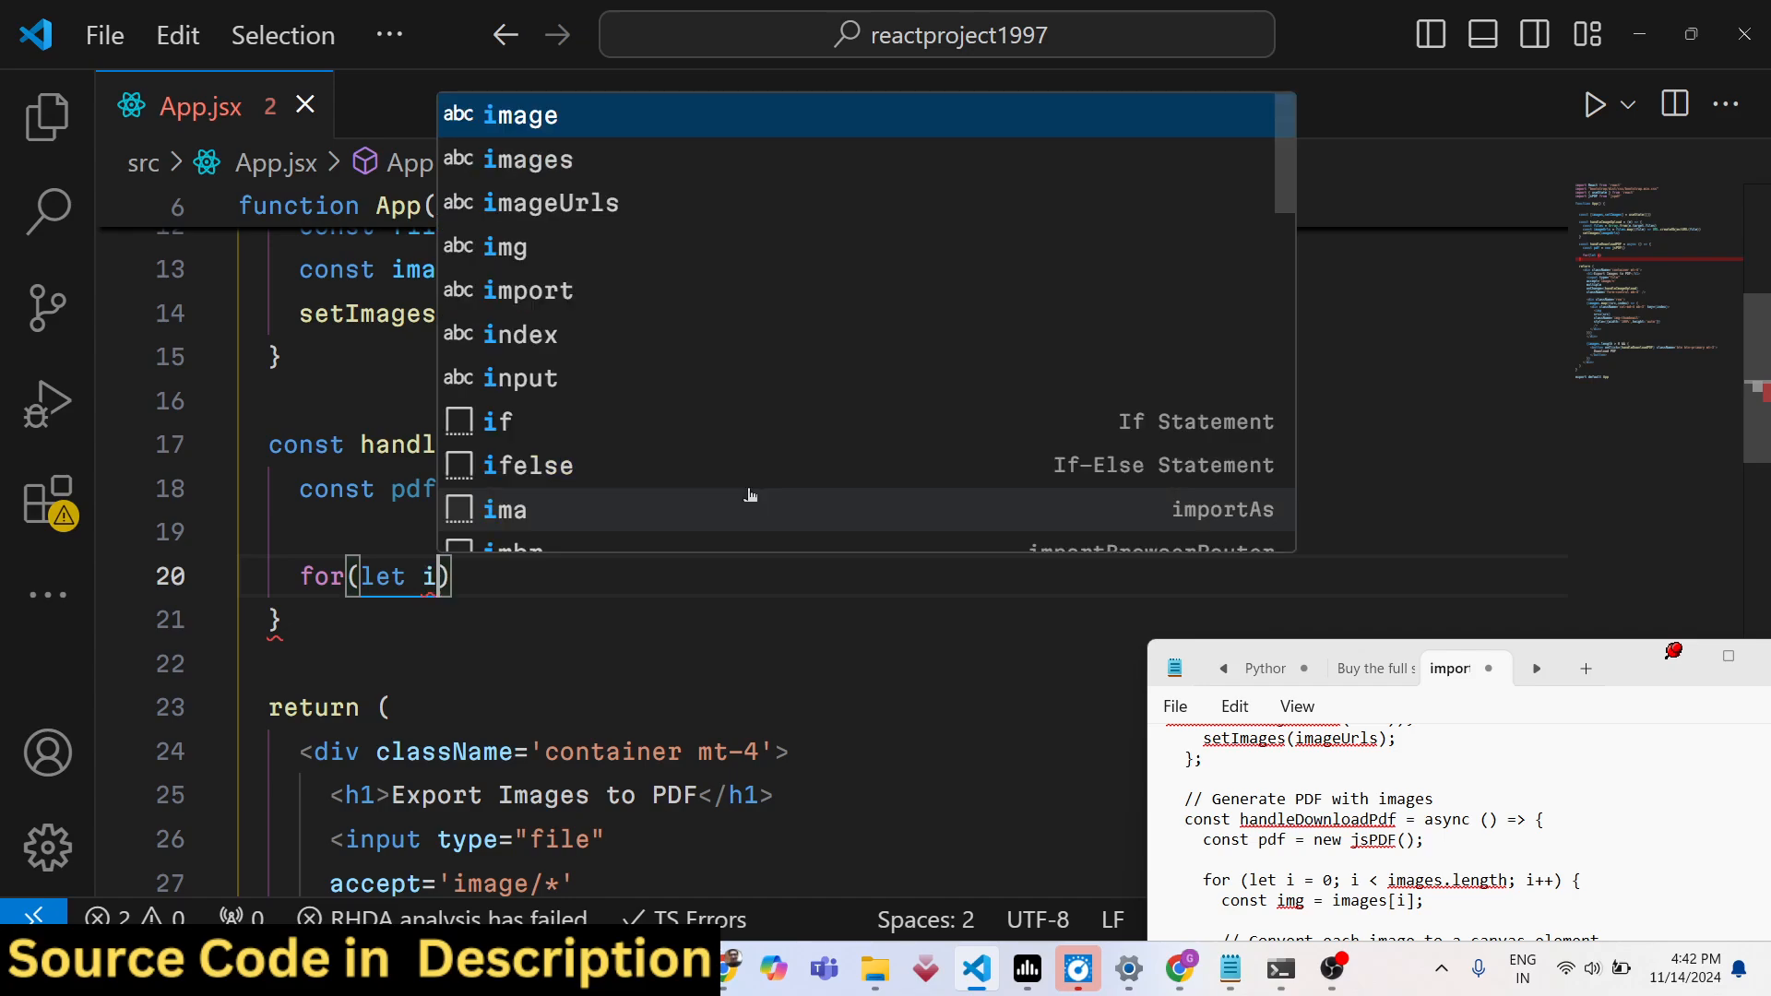
text(=0;)
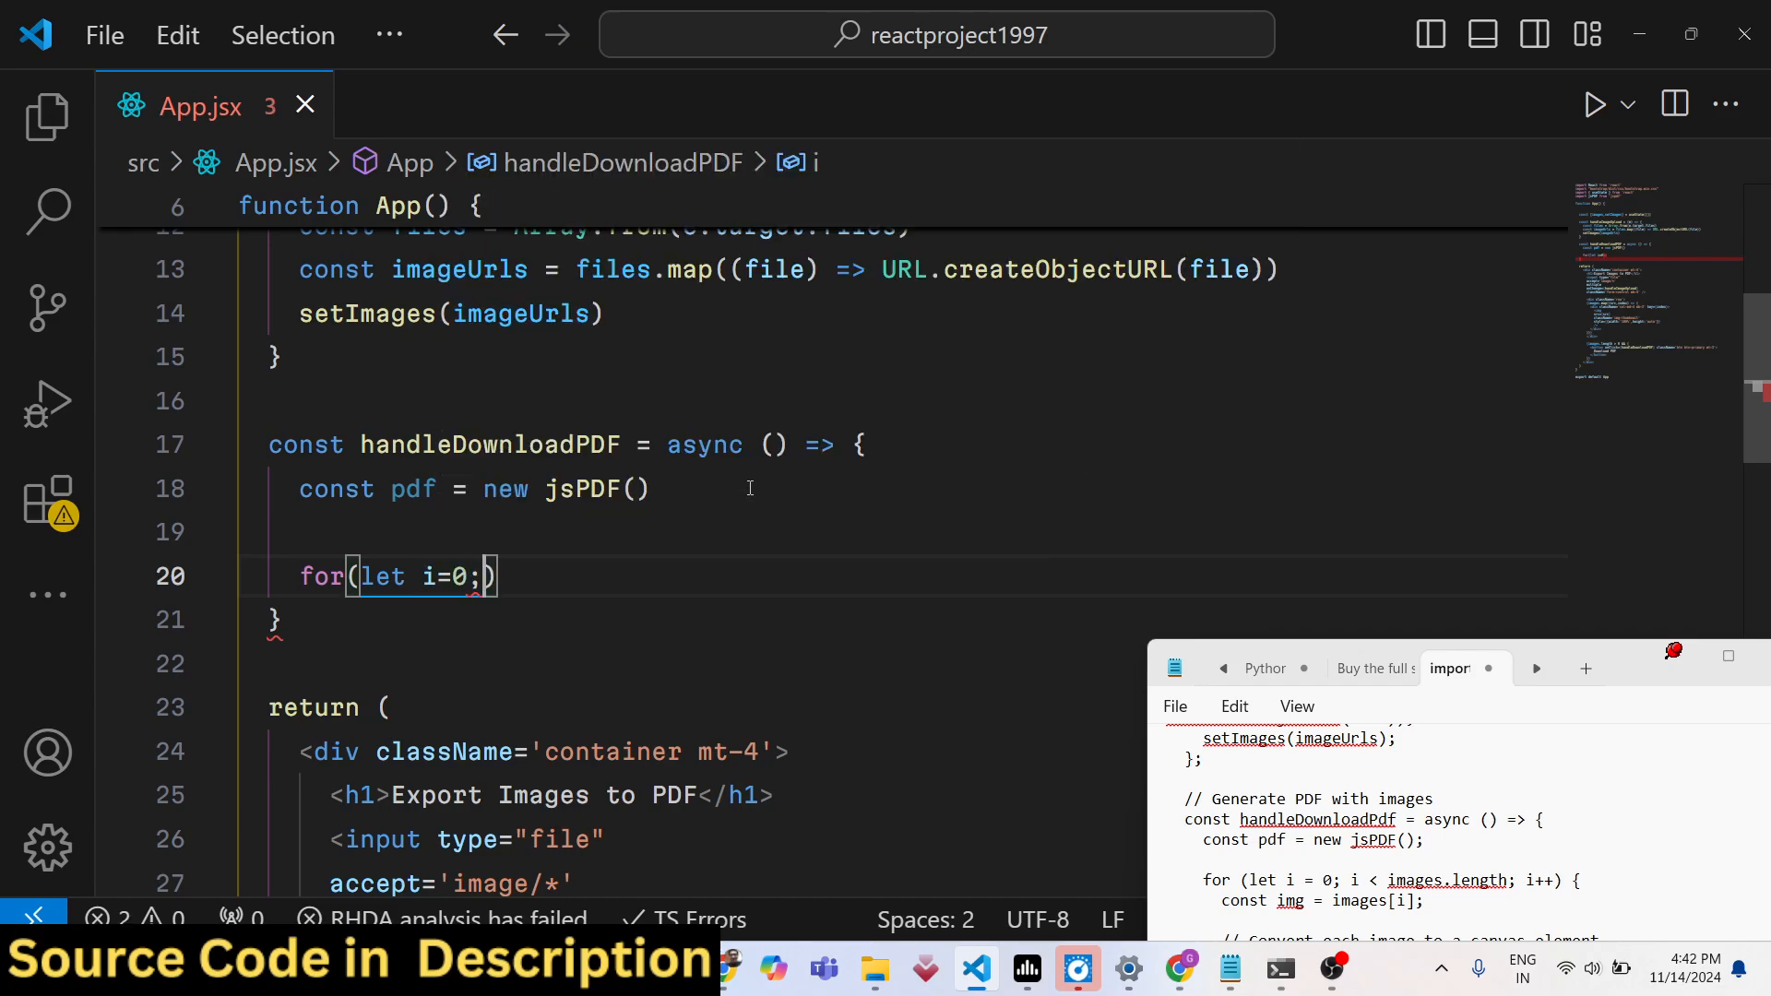
text(i<imagrs)
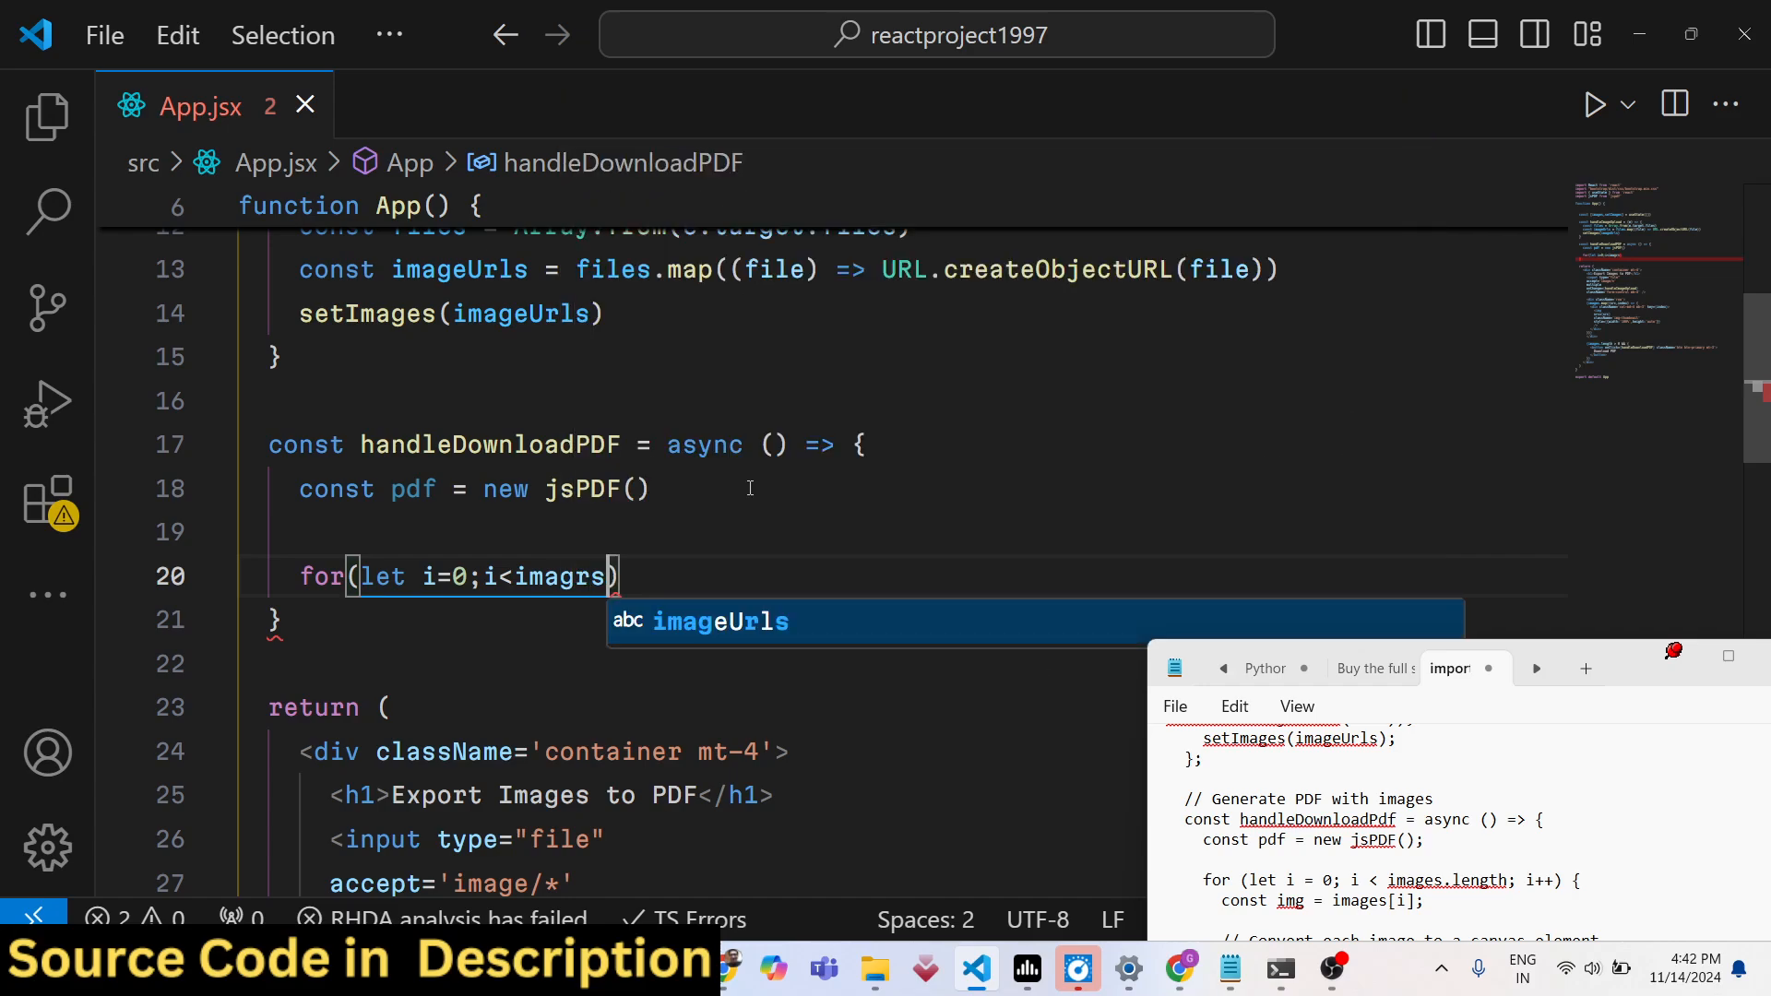
text(images.length)
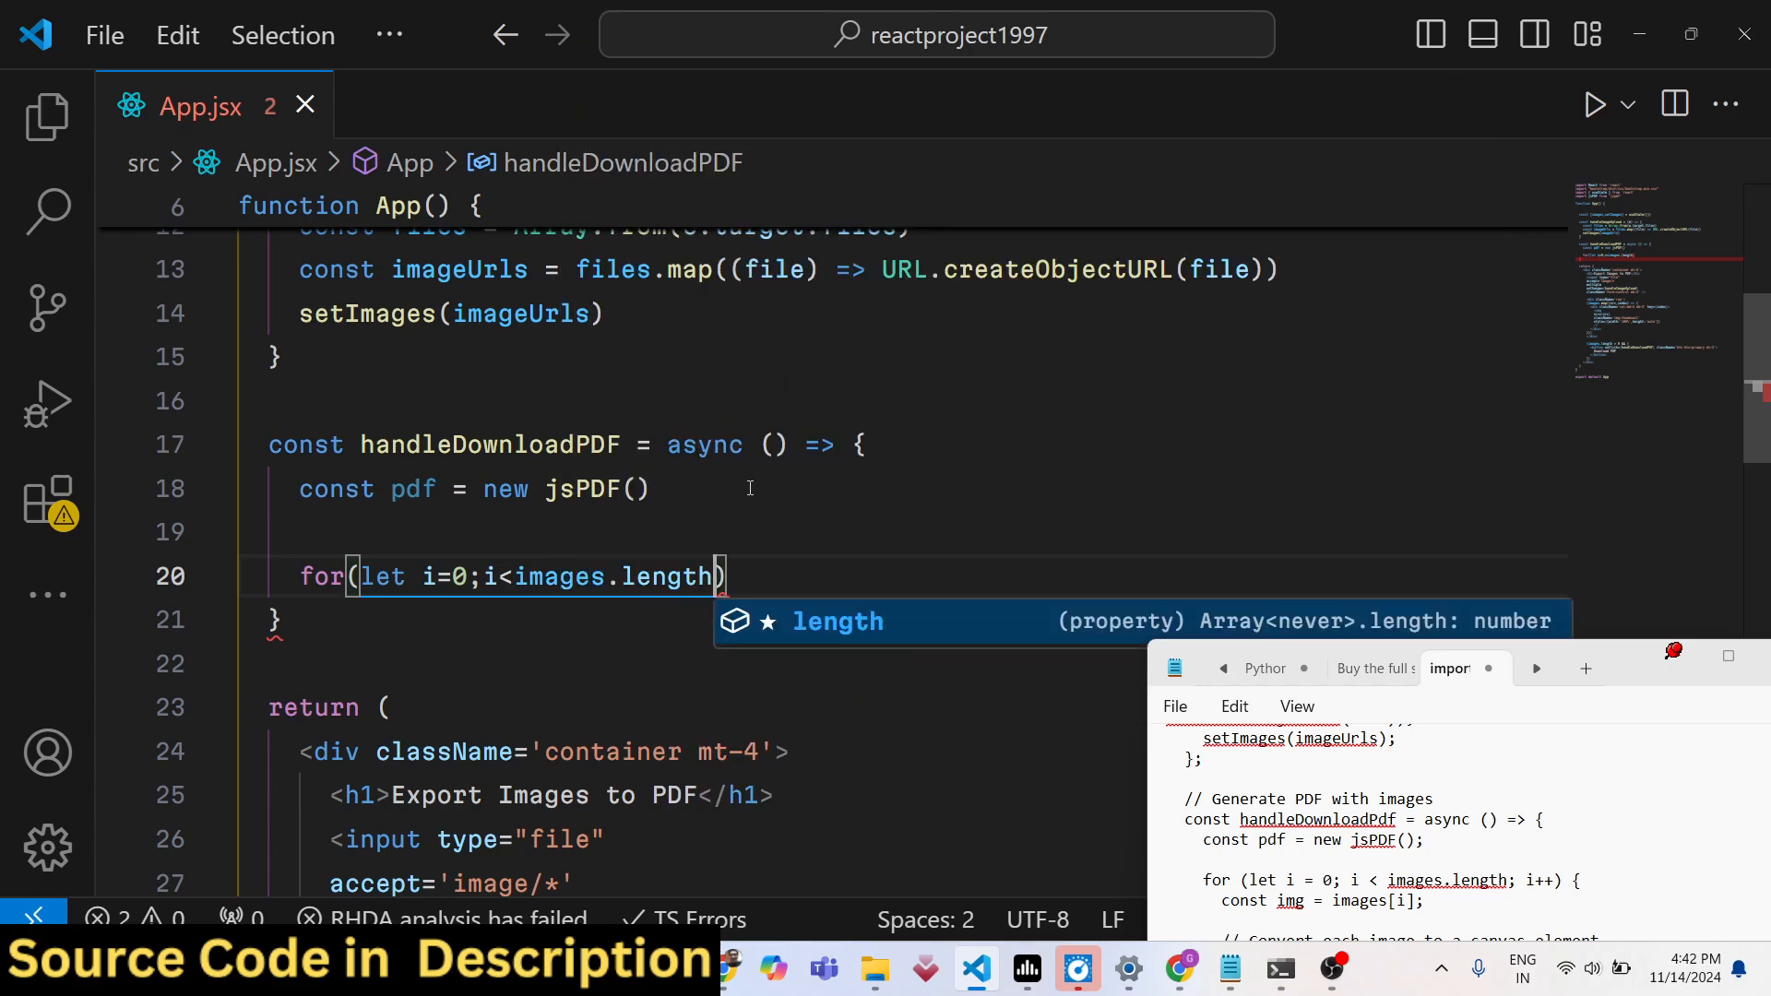
text(;i++)
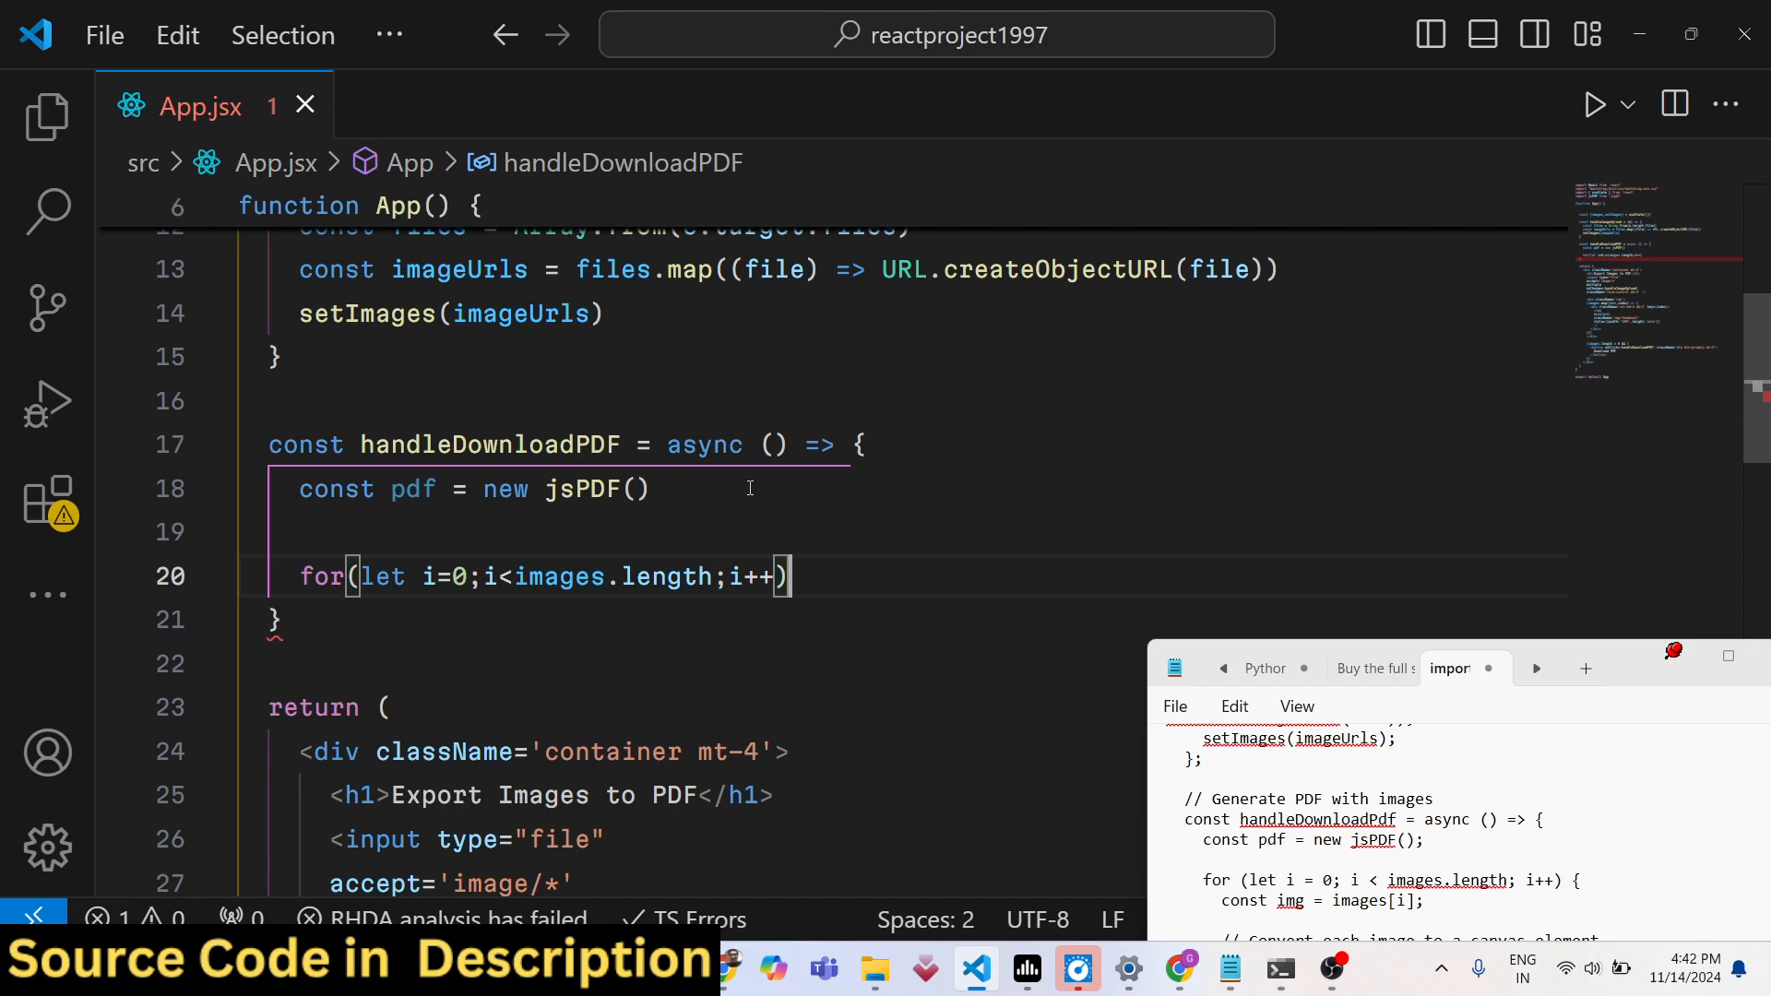
text(const img = ia)
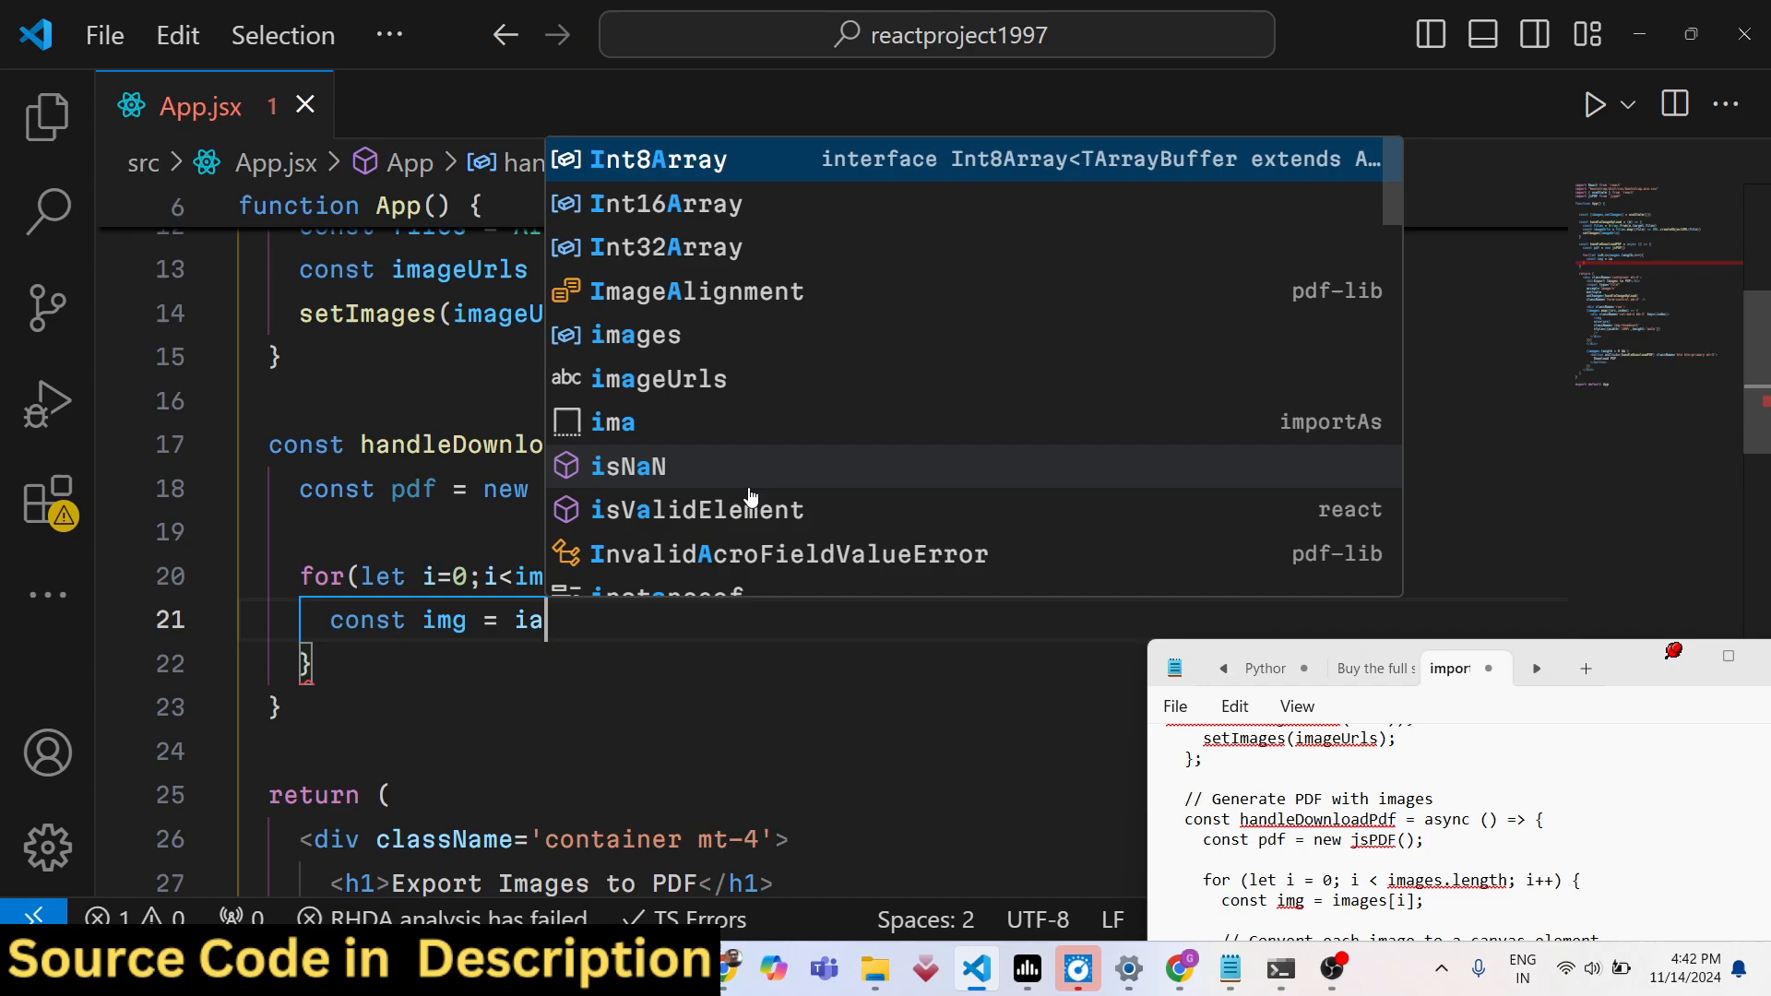
text(mages[i])
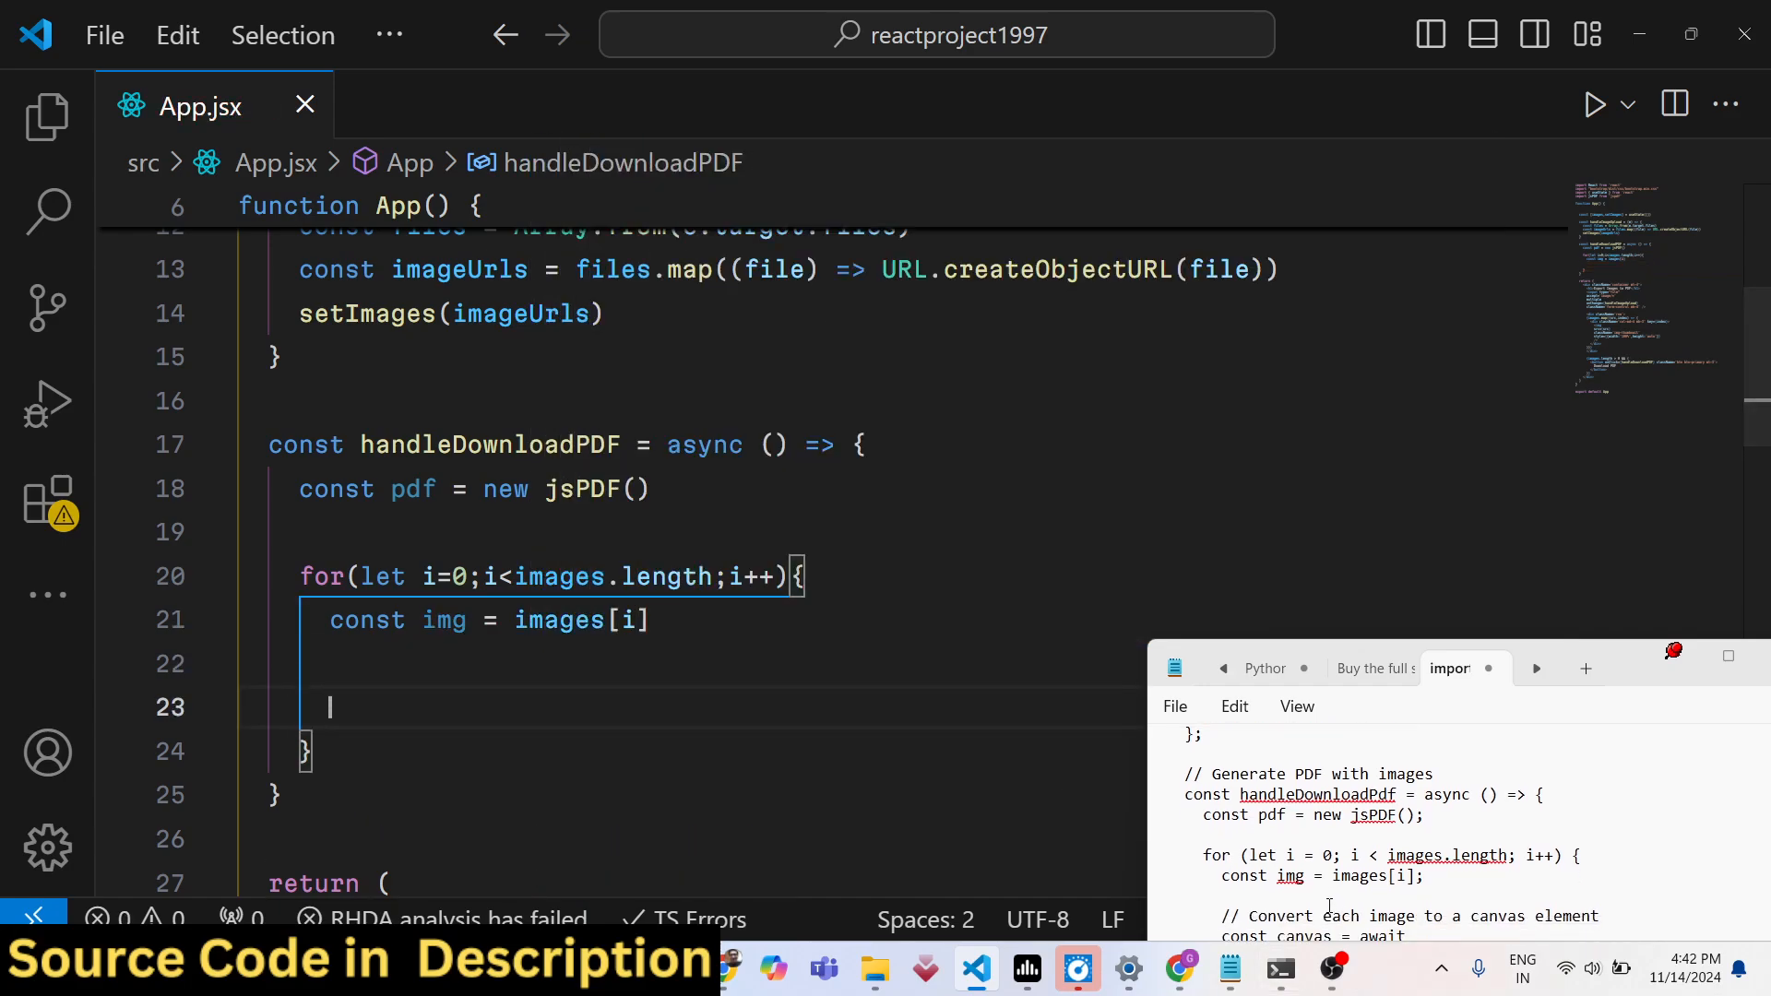
text(cosnt)
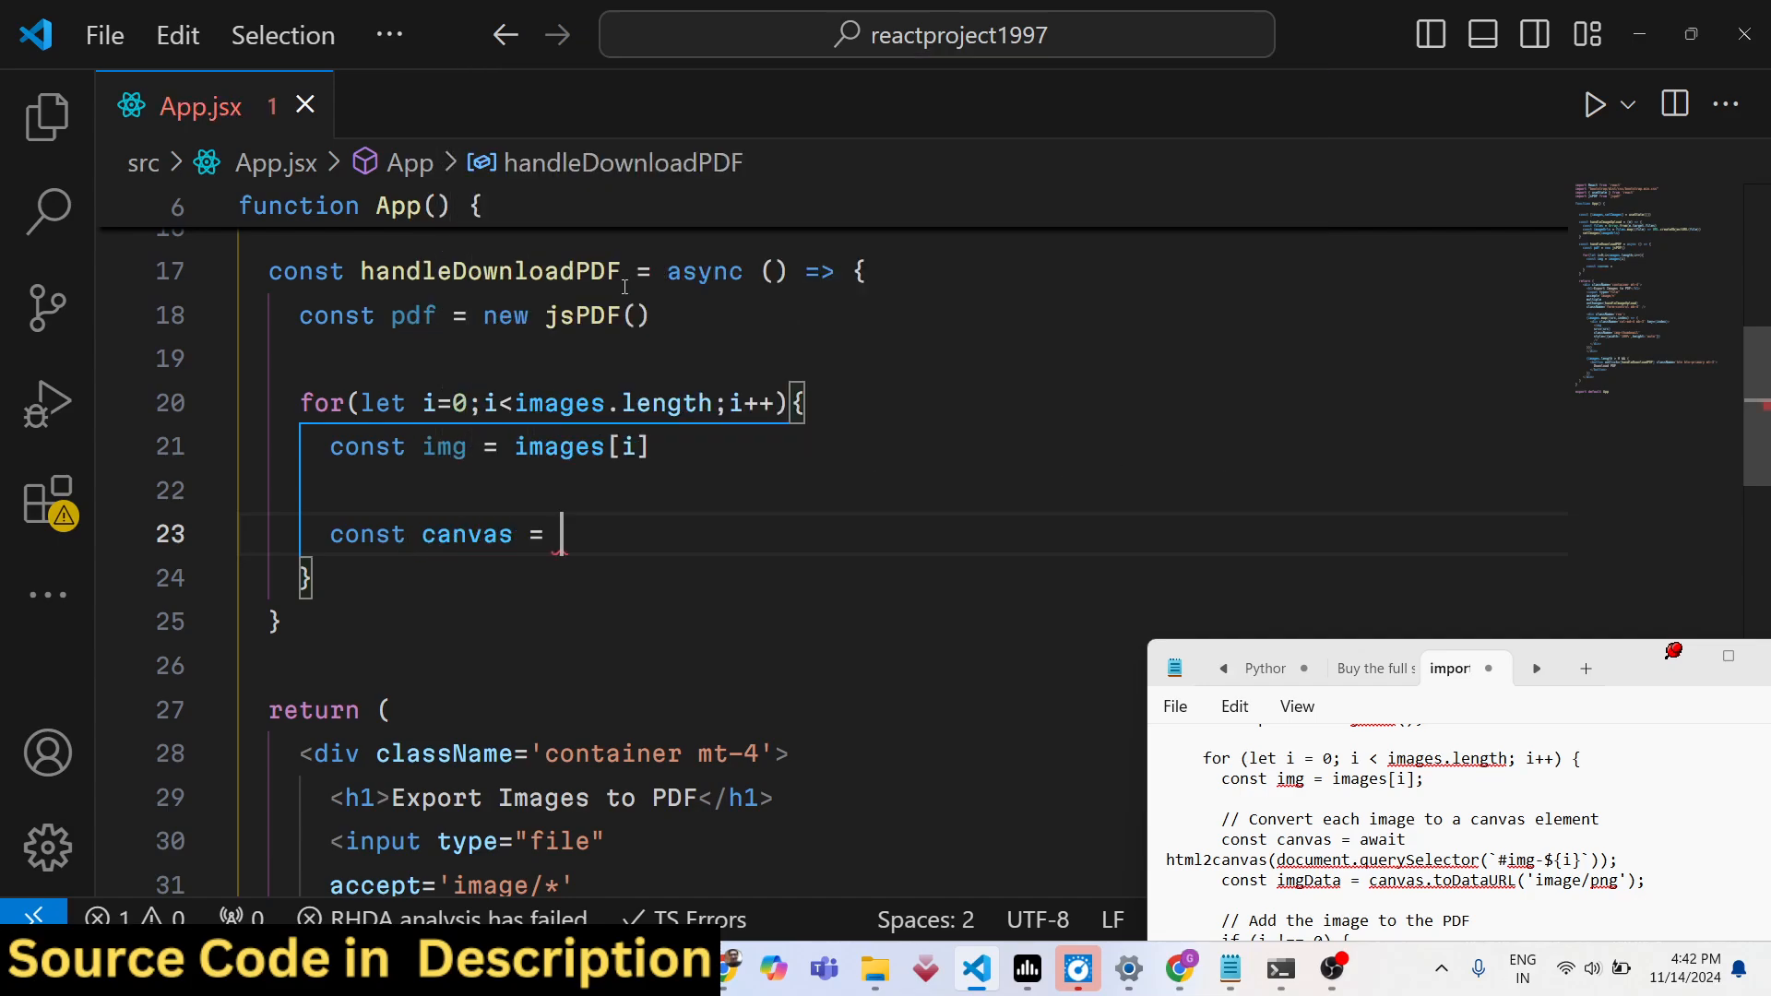
text(await)
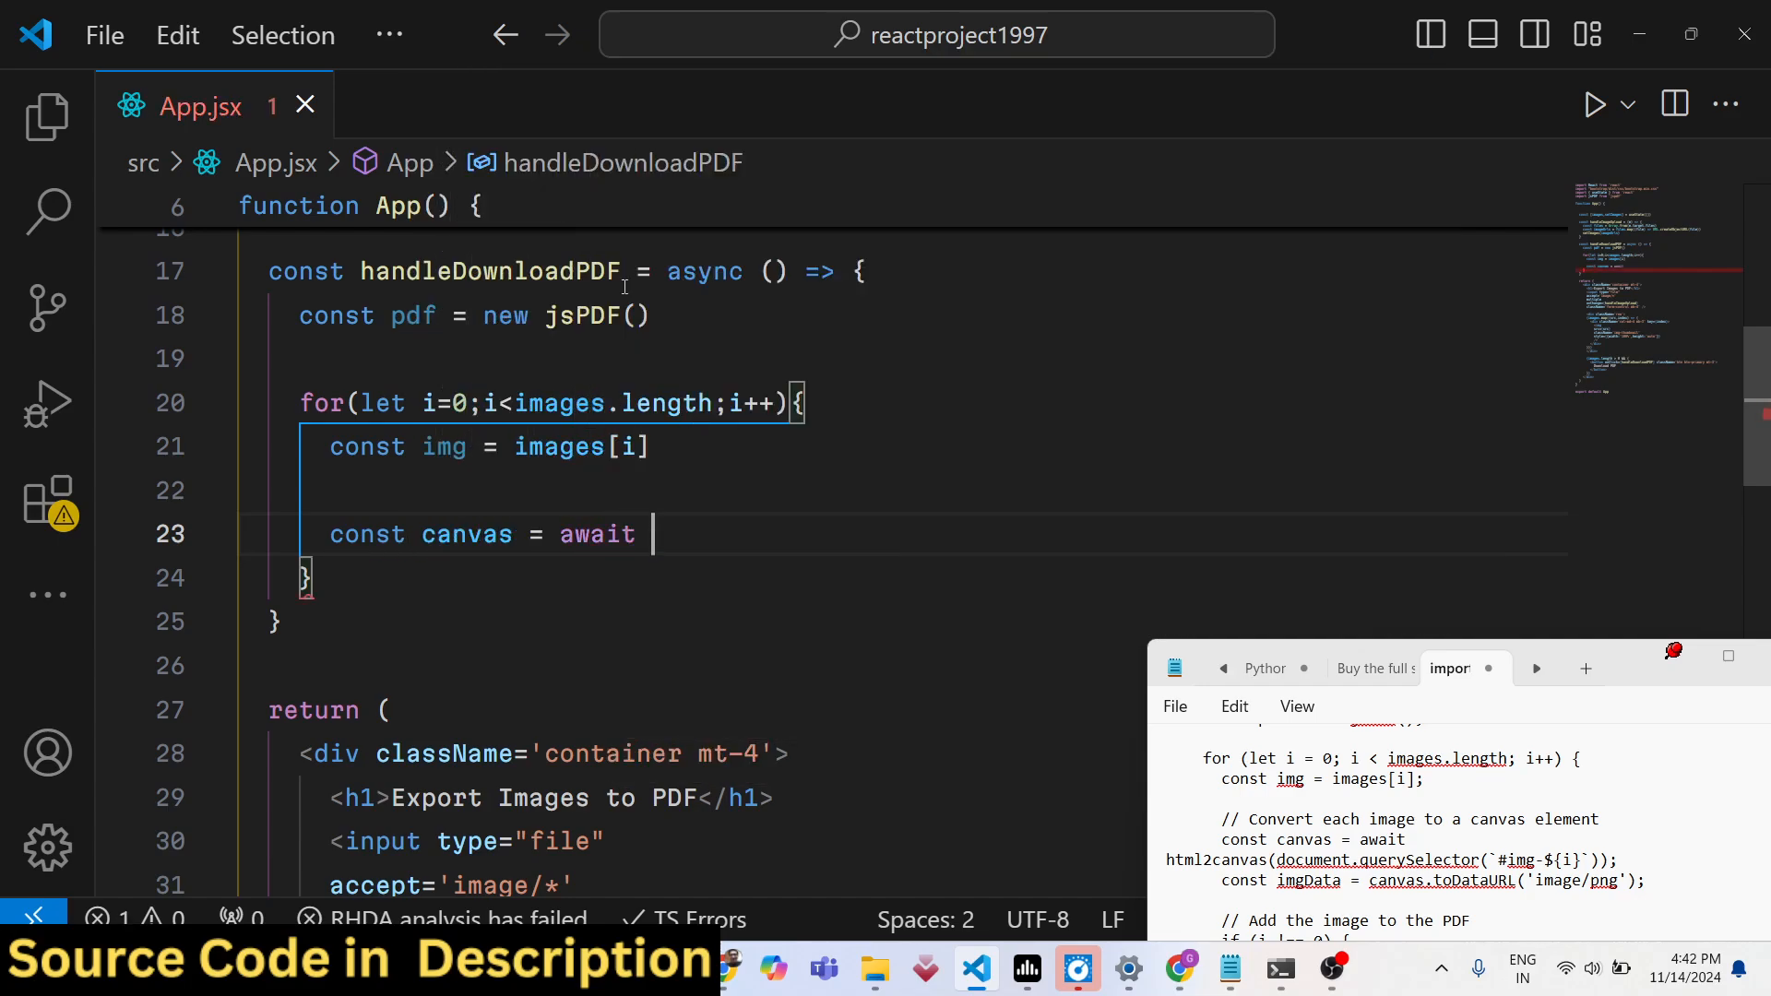
text(html2canvas)
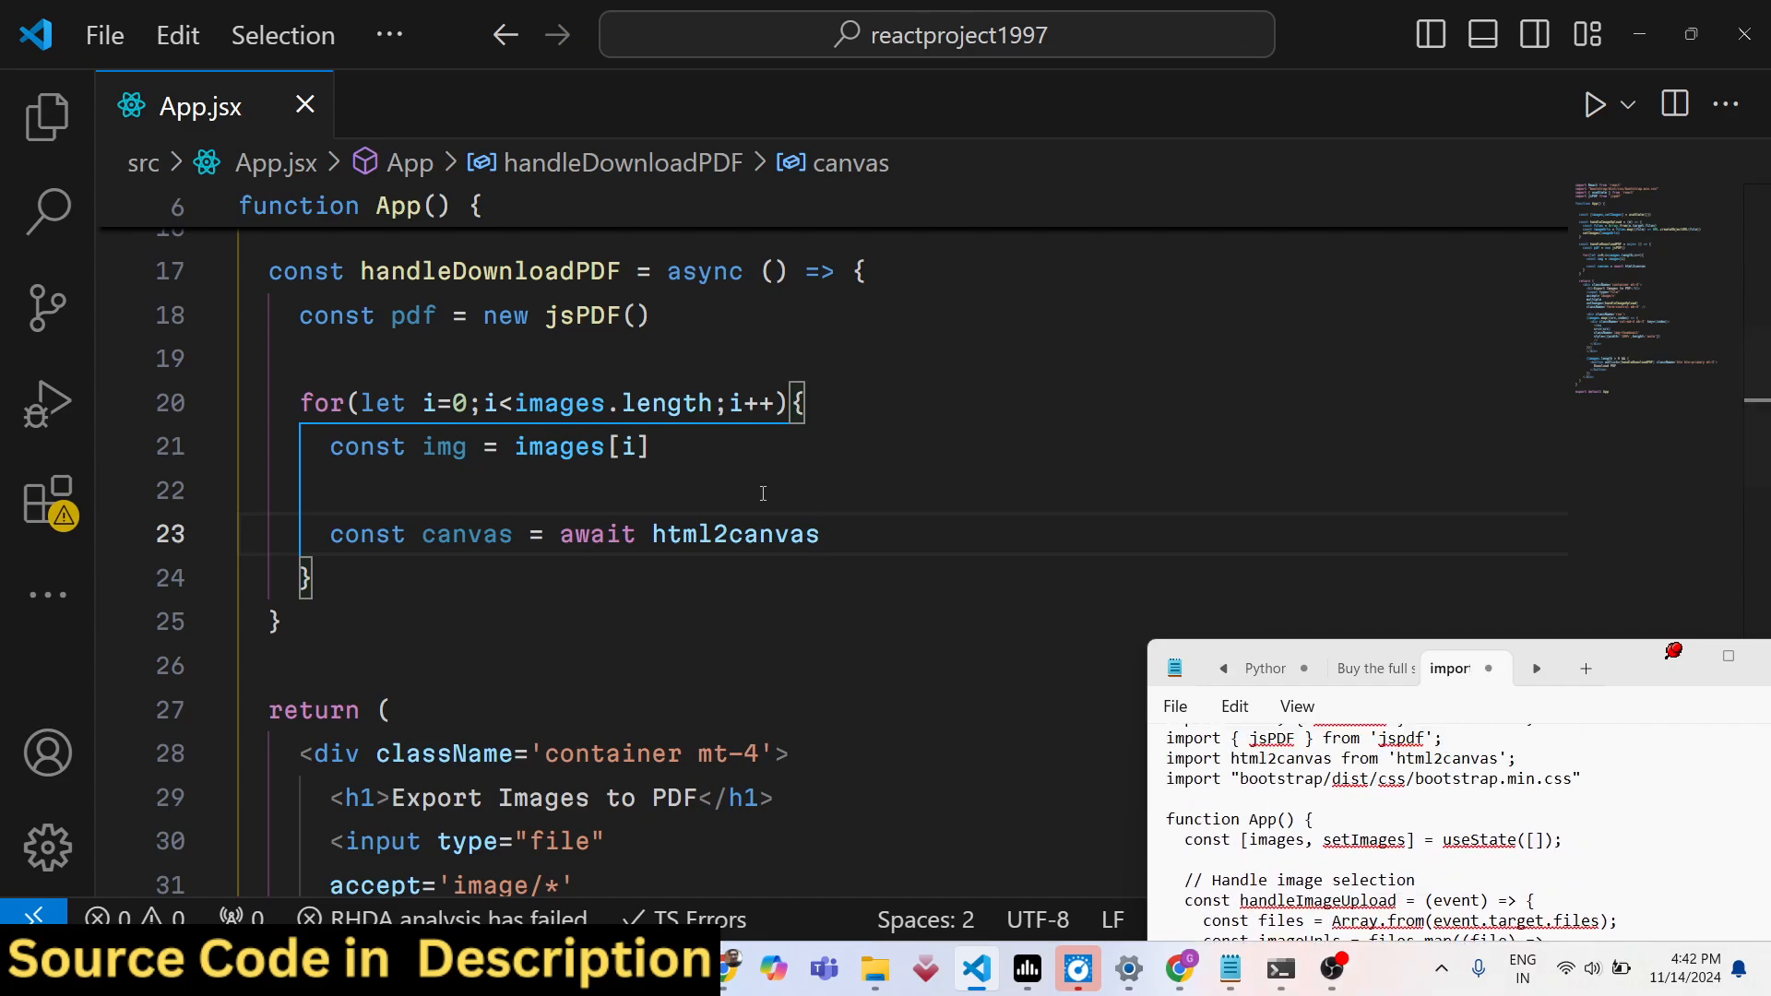
Add import html2canvas from 'html2canvas' below the jsPDF import
scroll(up, 3)
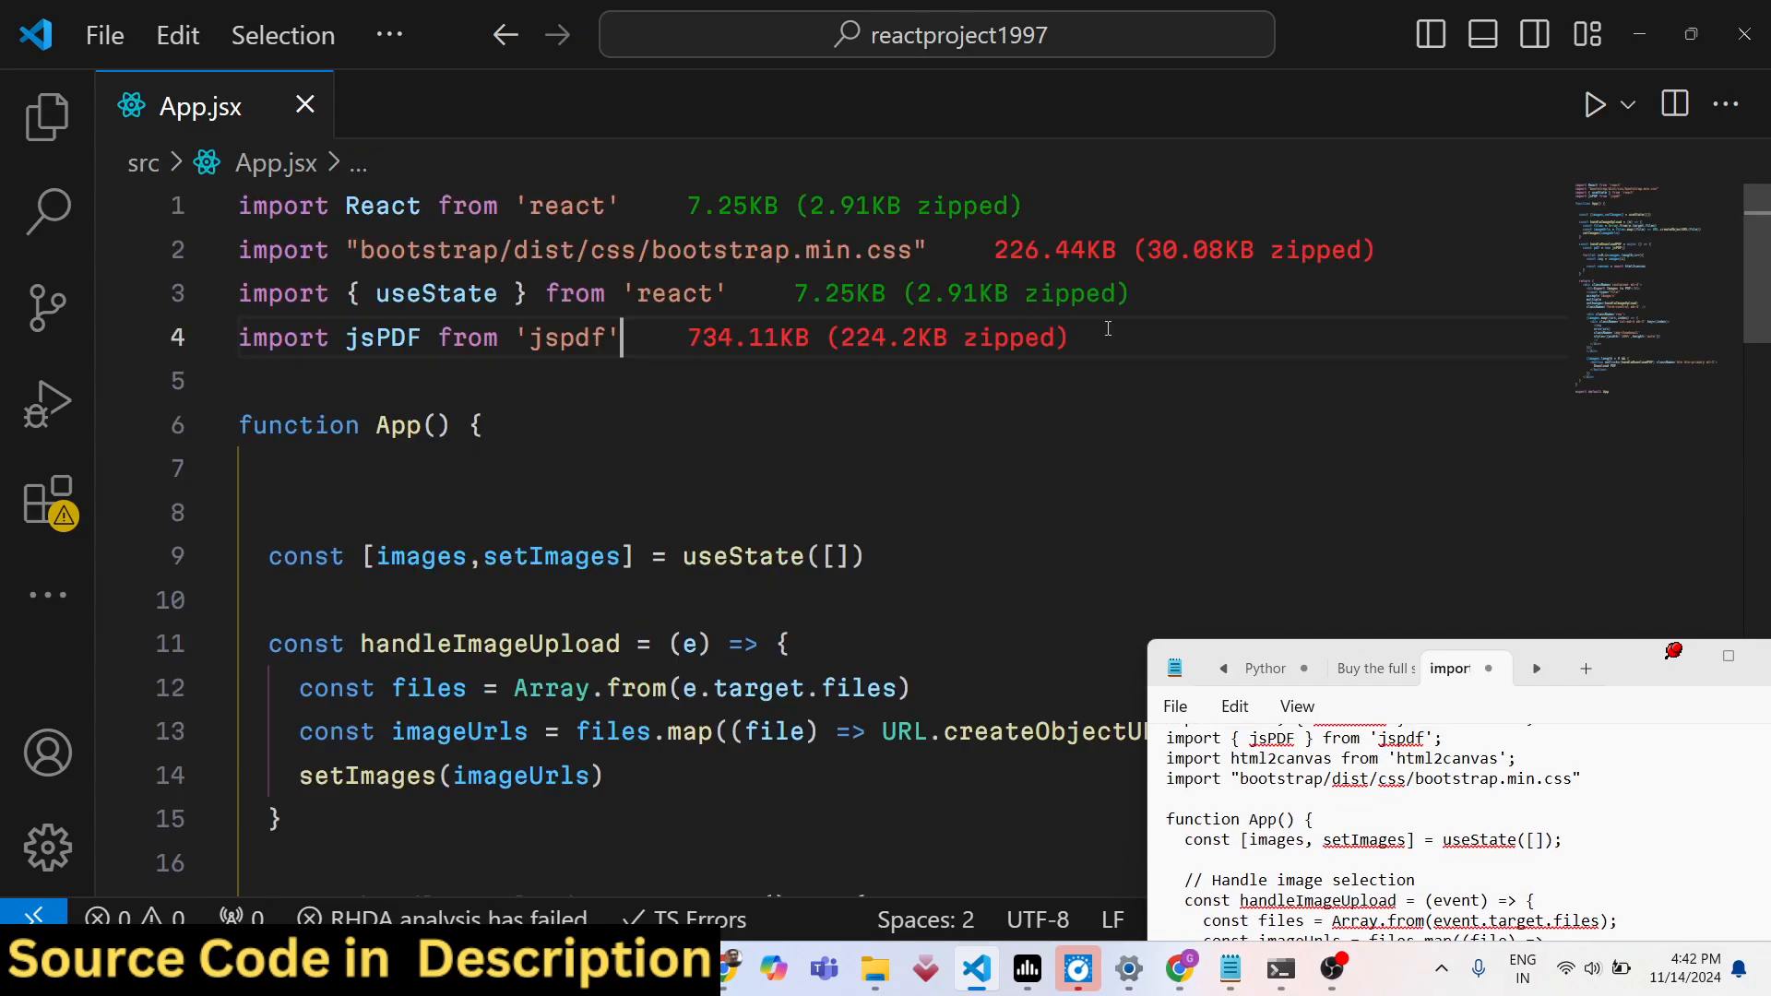
text(import)
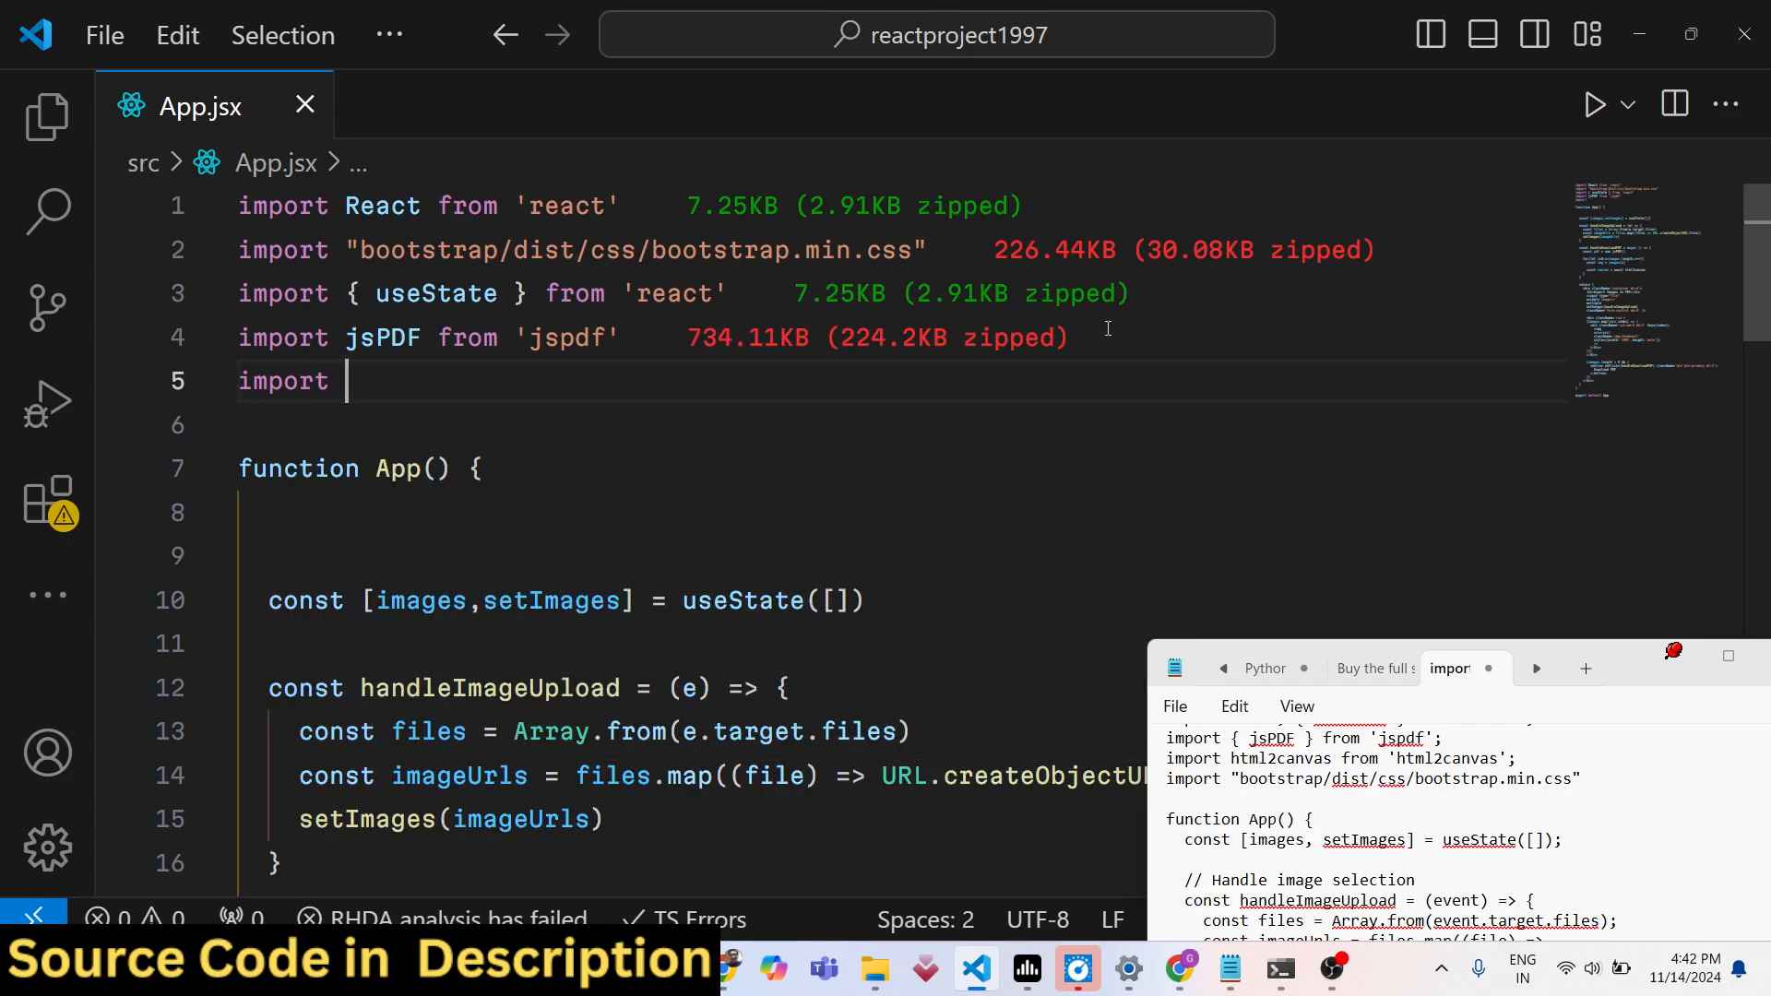
text(html2canvas from 'html2)
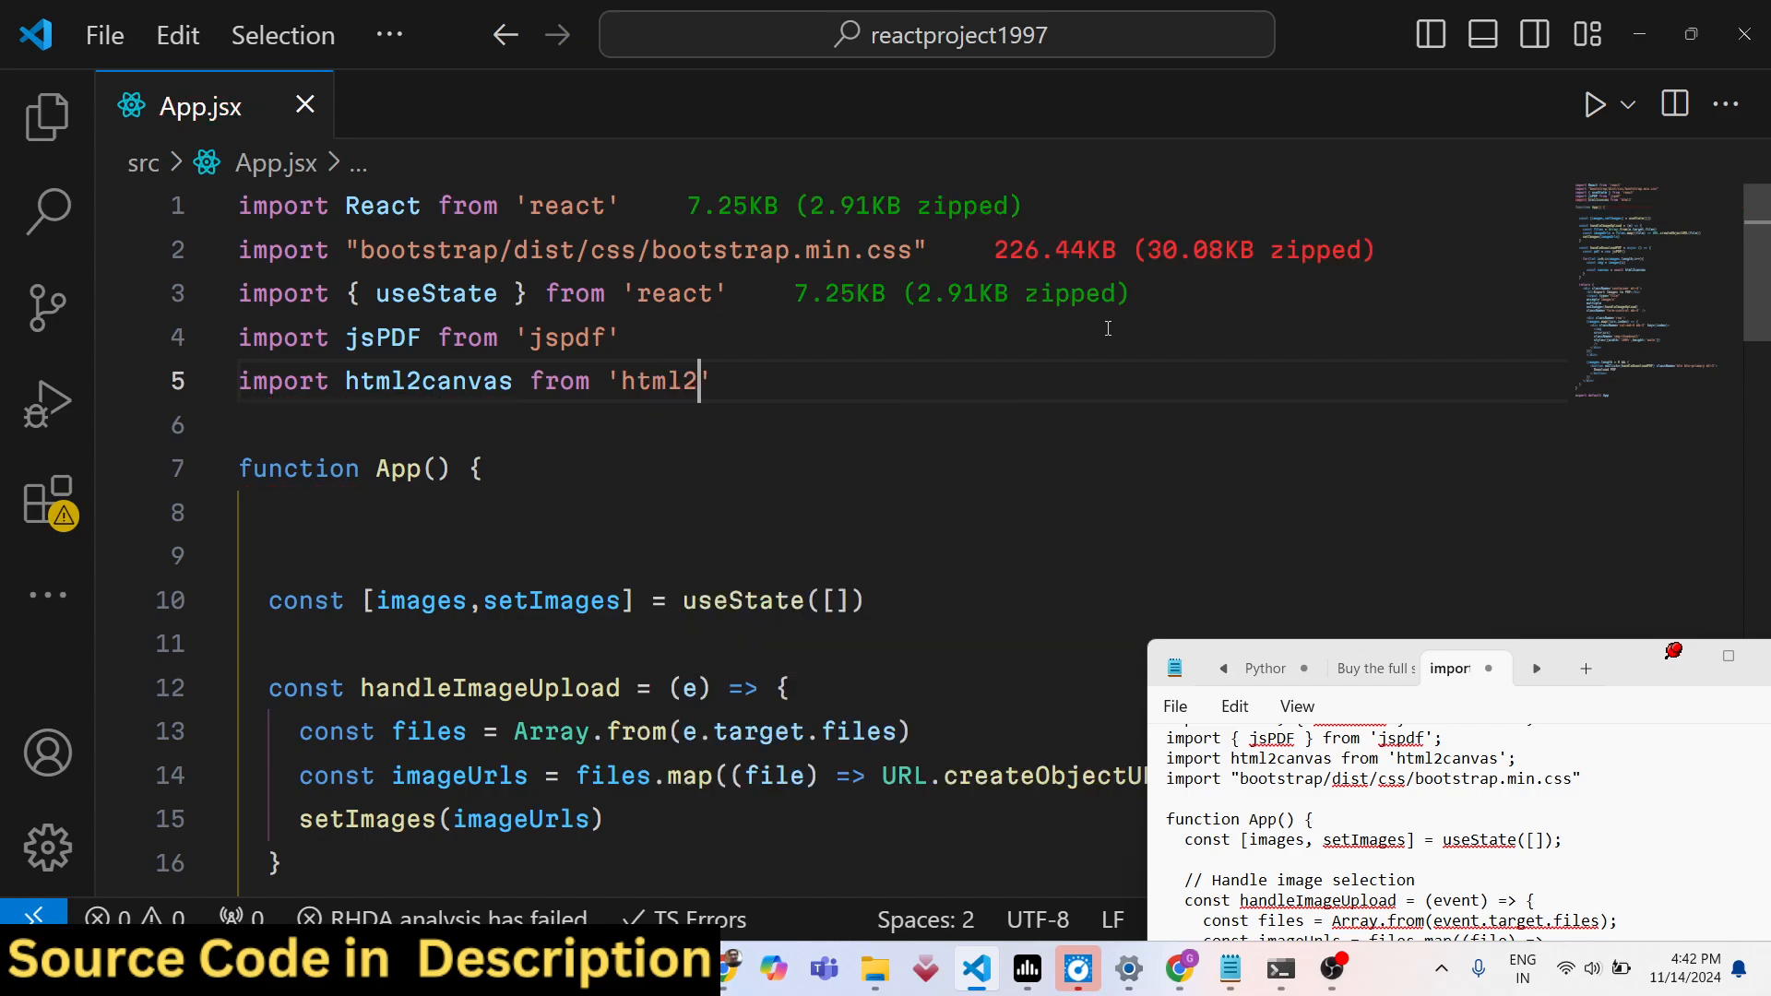
text(canvas')
text(const canvas = await html2canvas)
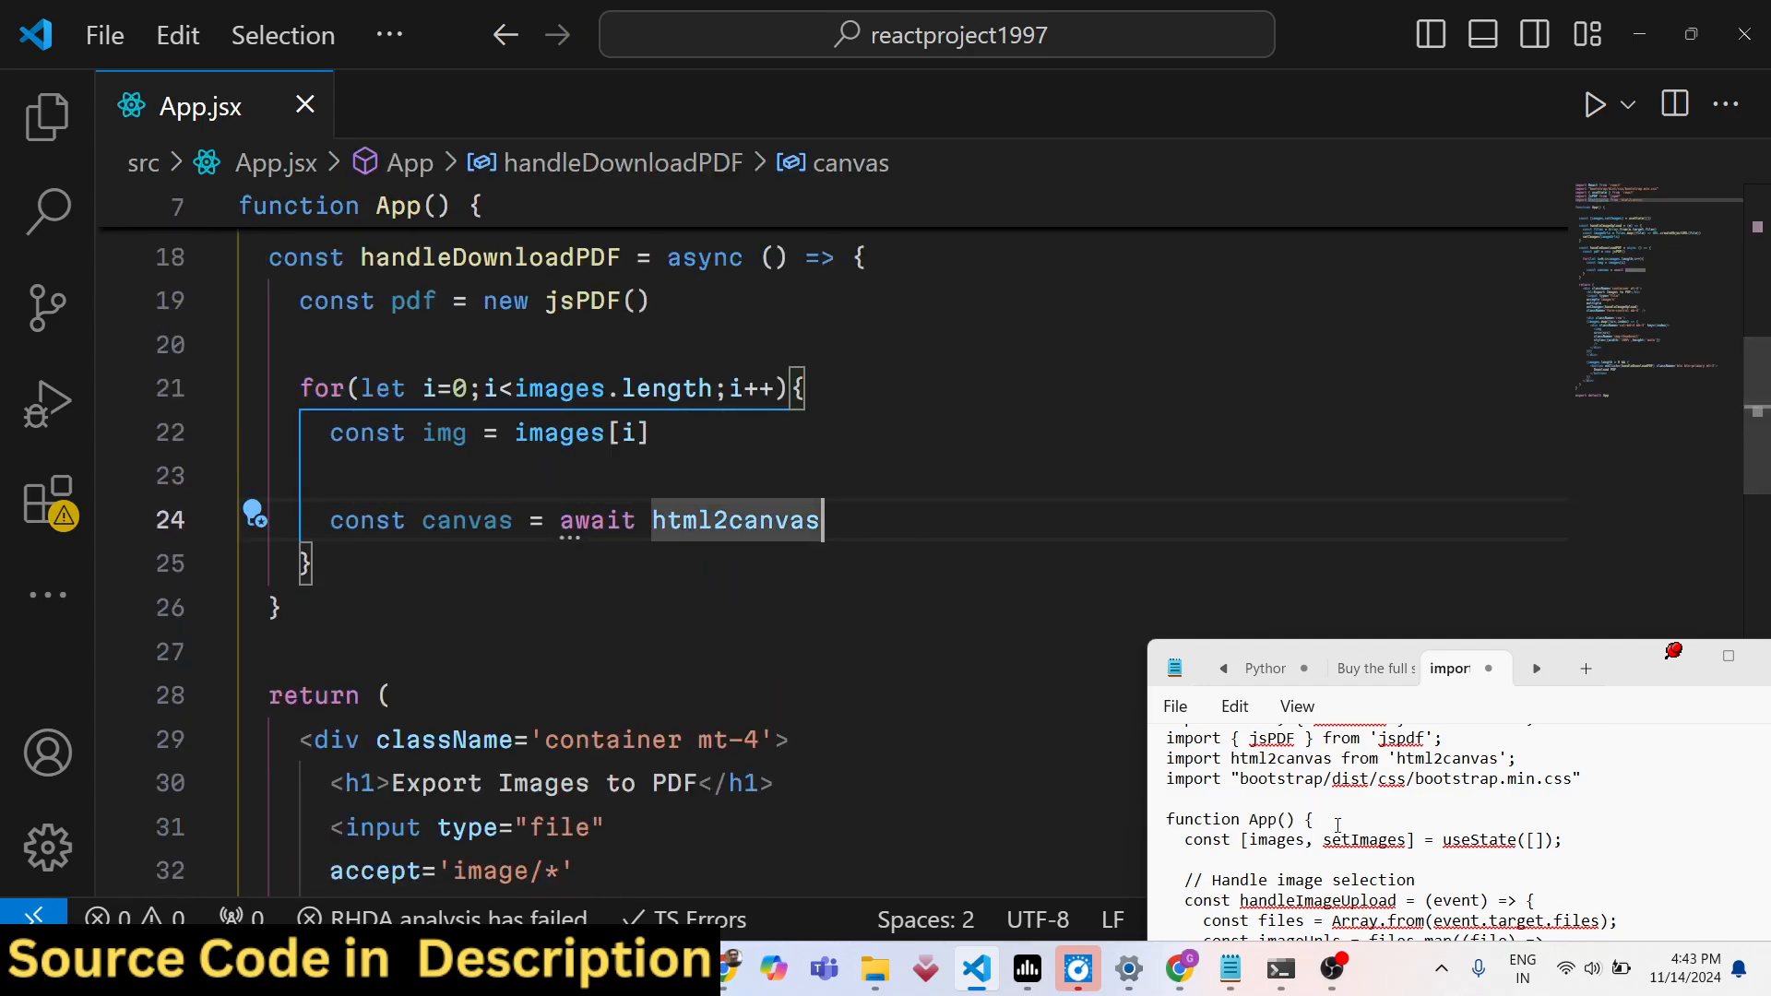
Pass document.querySelector('') with an empty selector as the html2canvas argument
scroll(down, 3)
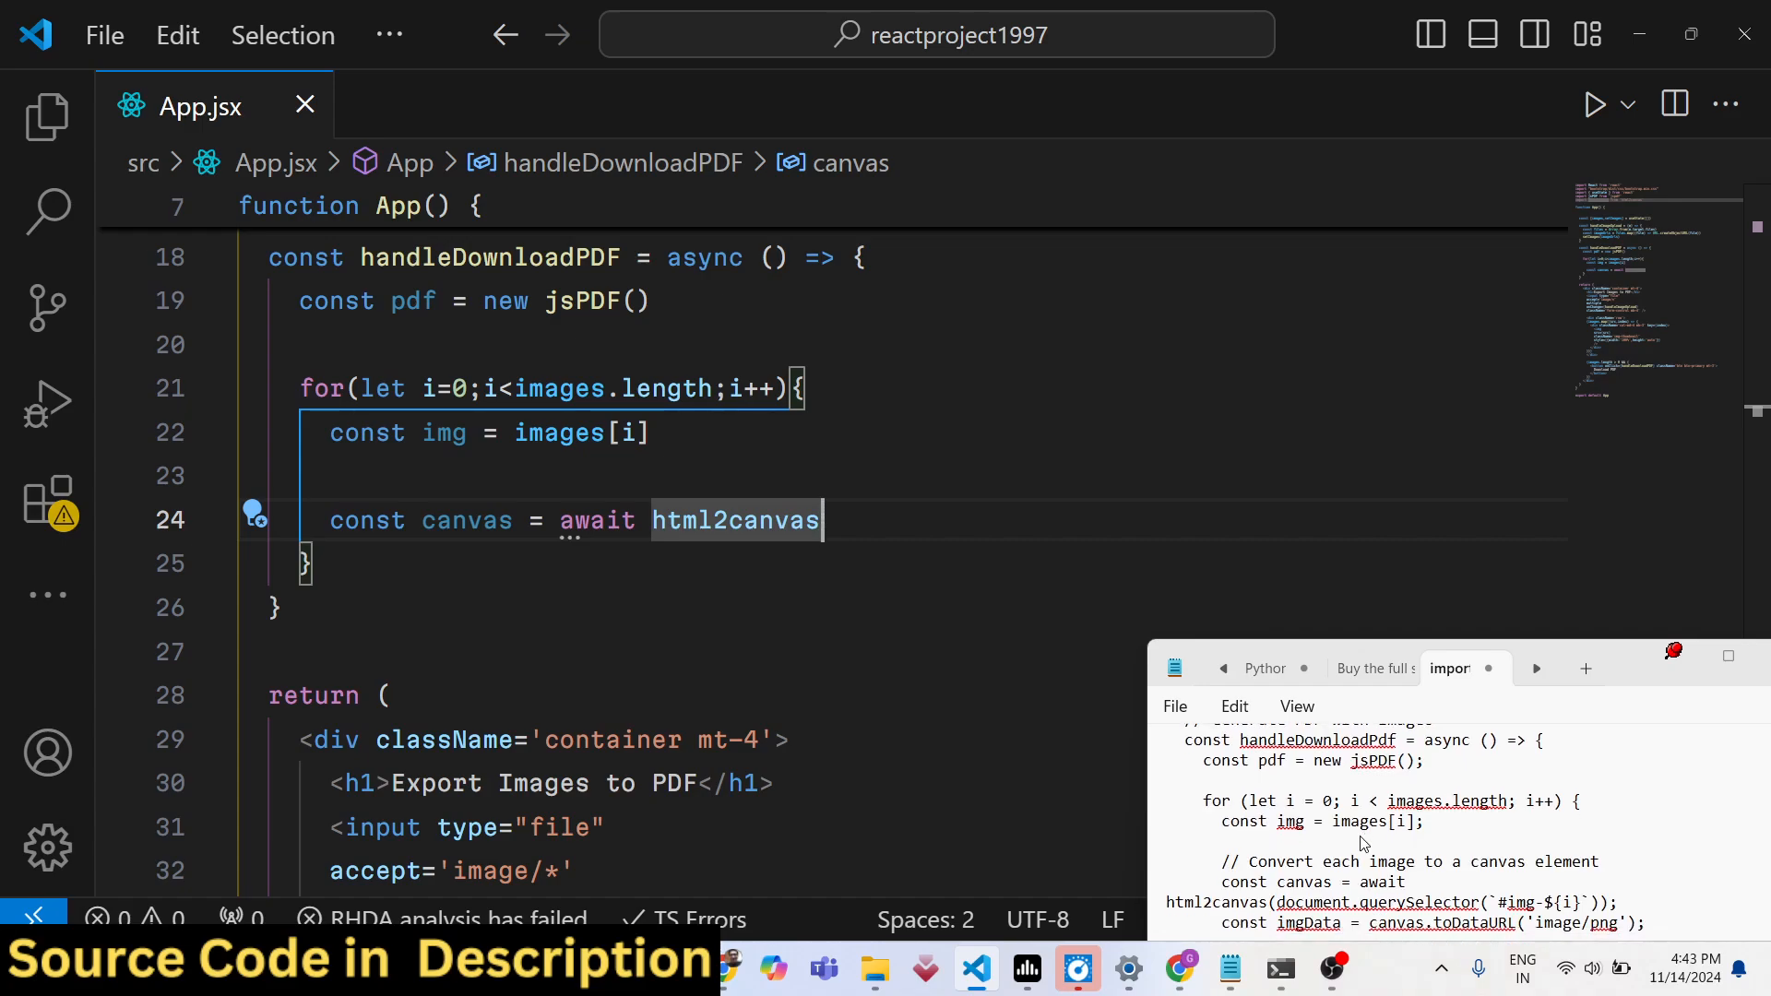
scroll(down, 3)
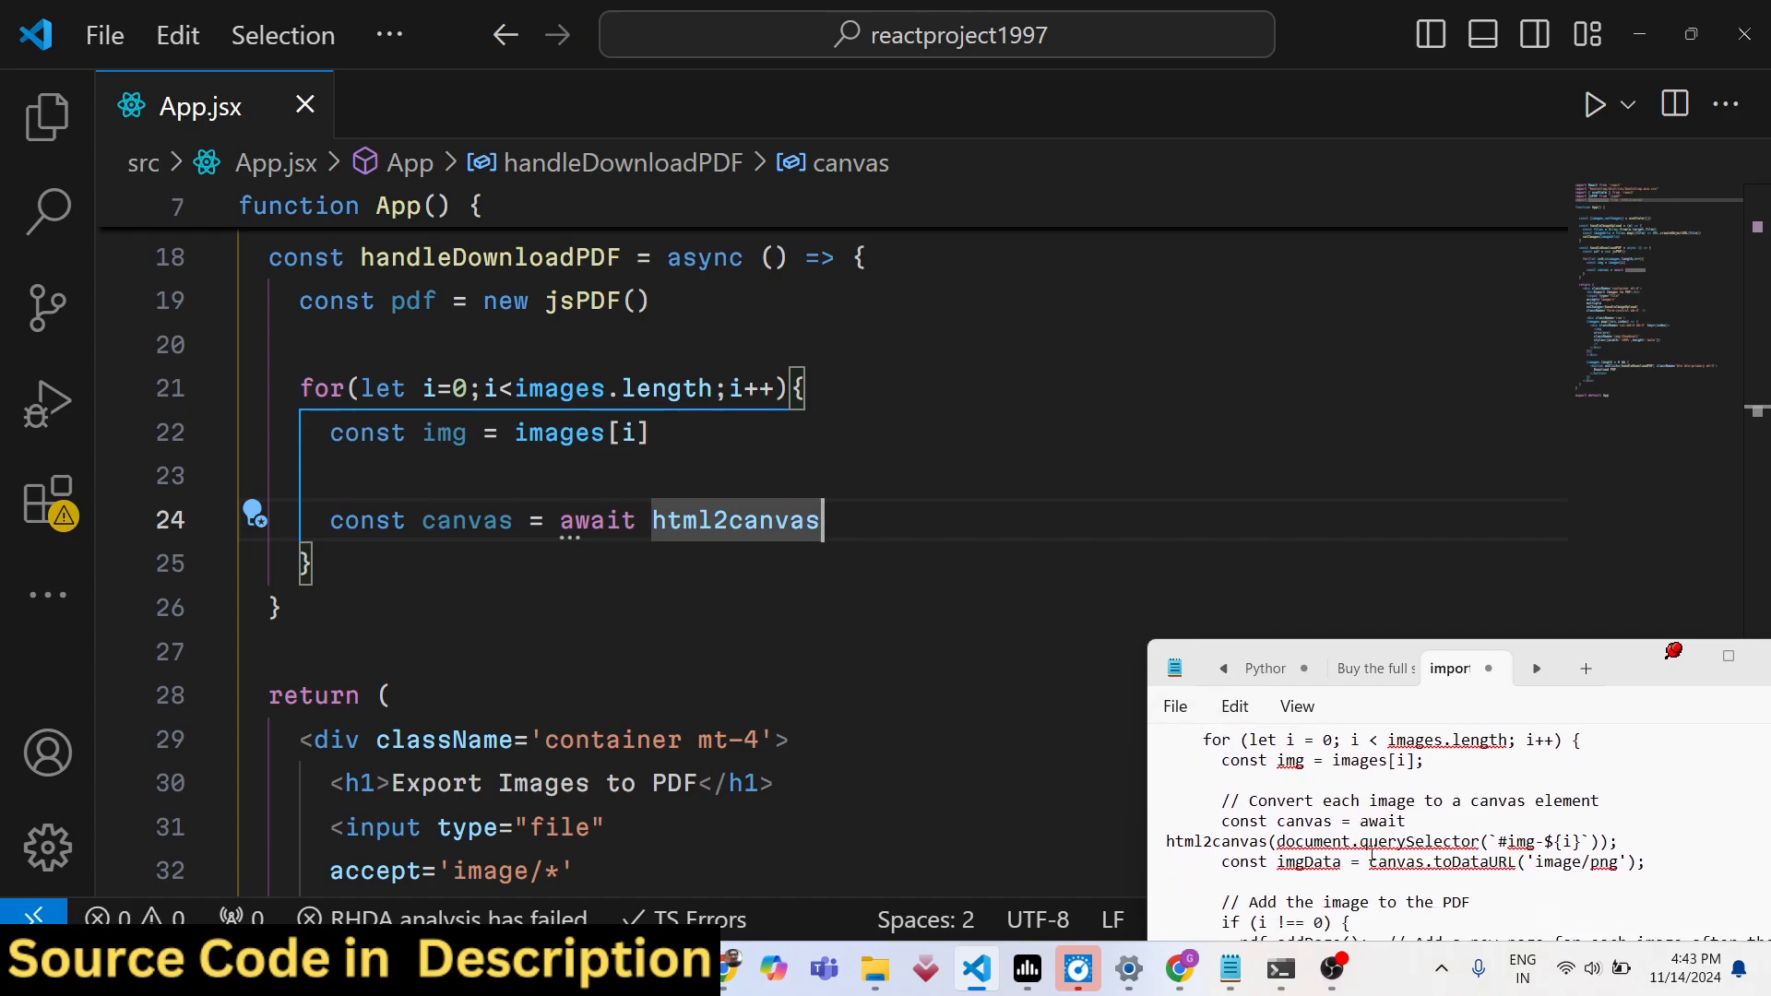
mouse_move(929, 483)
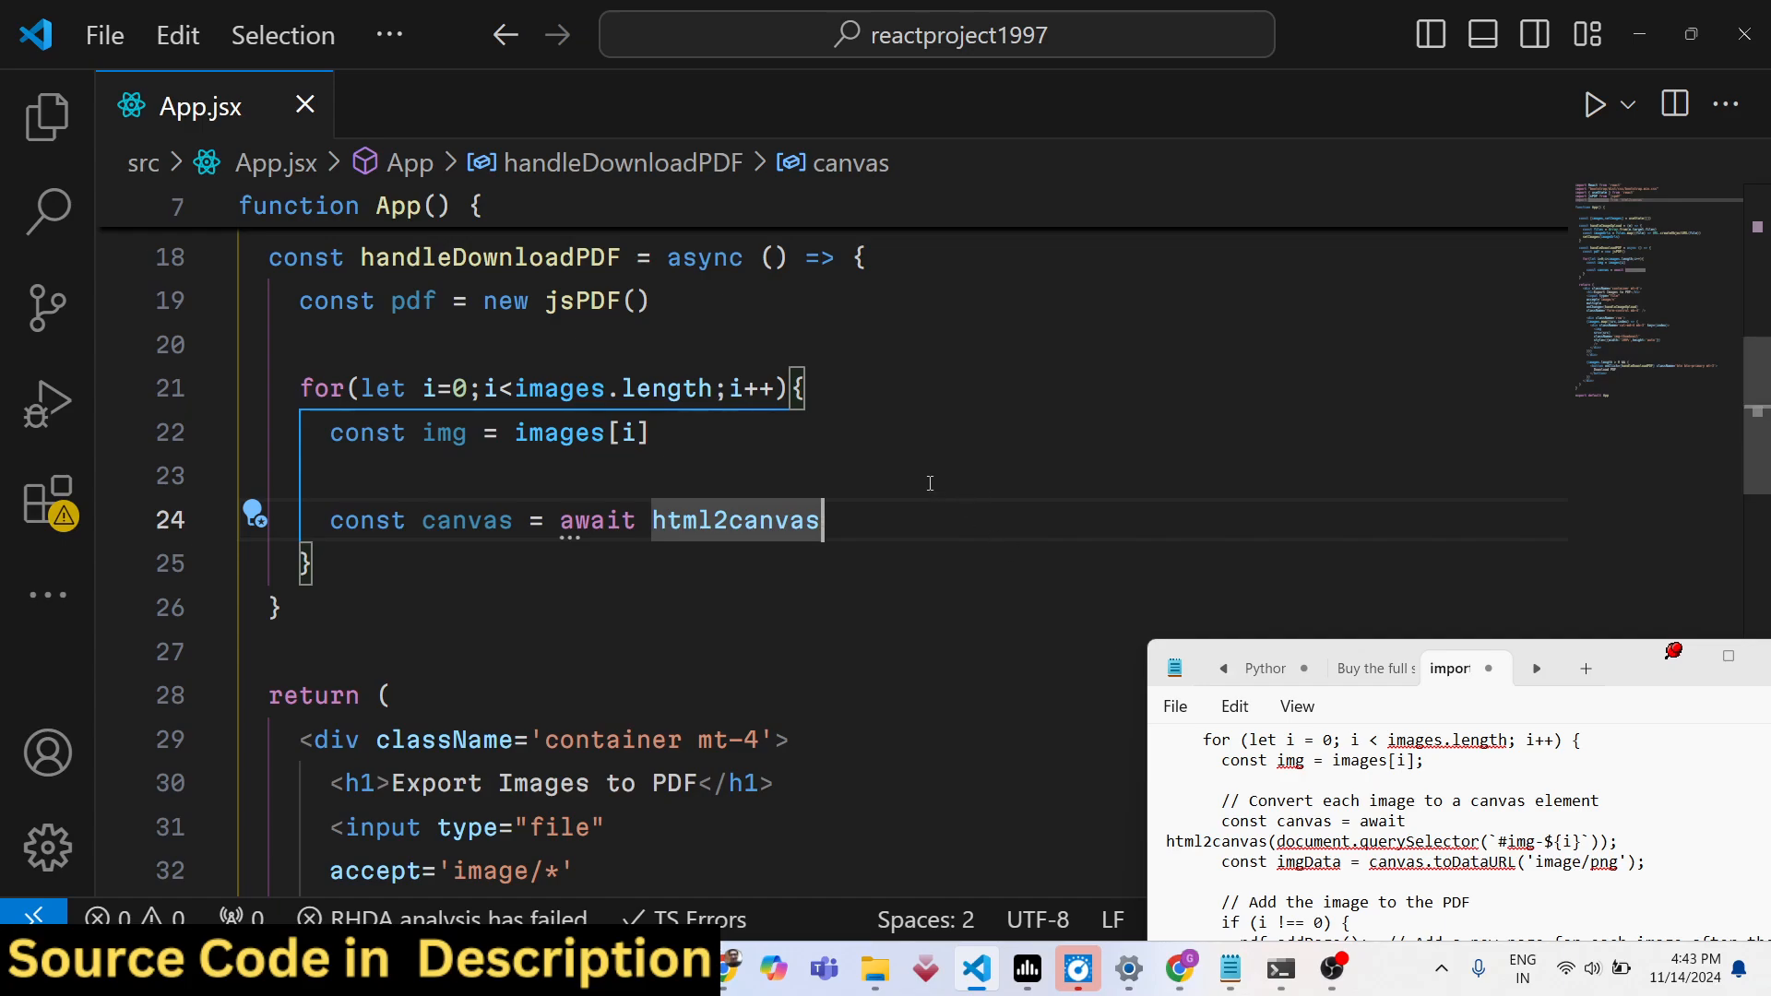
text((document)
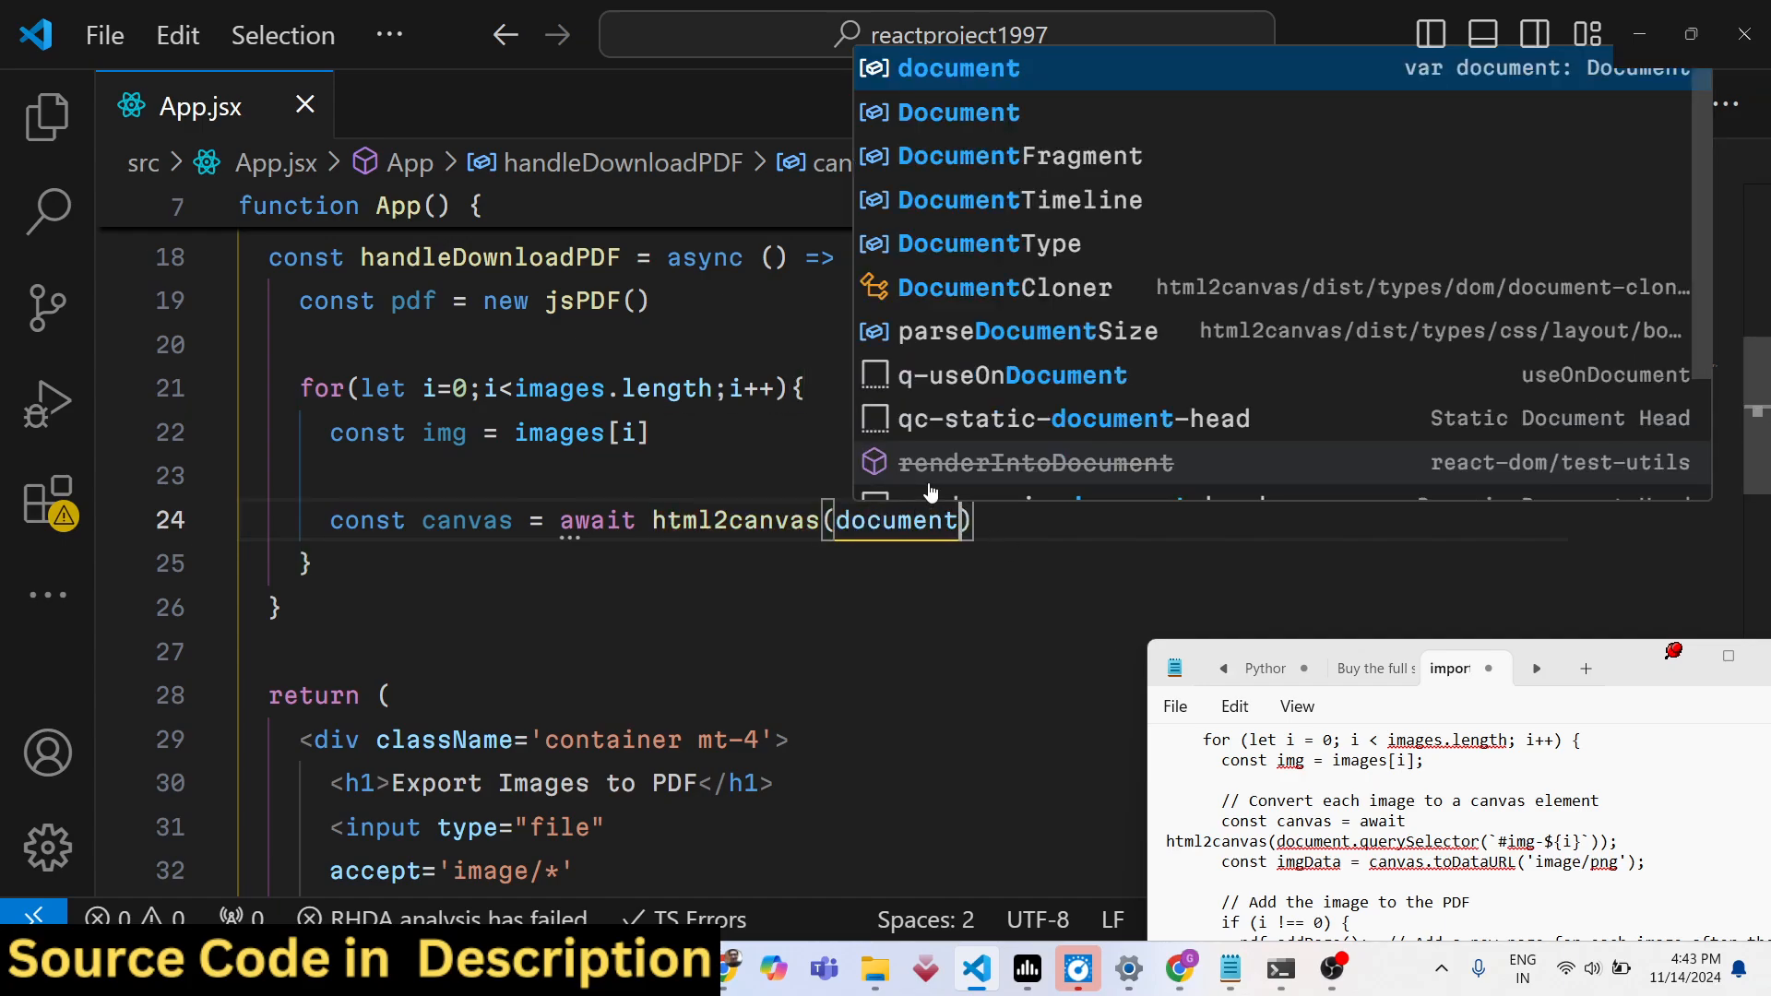
text(.querySelector()
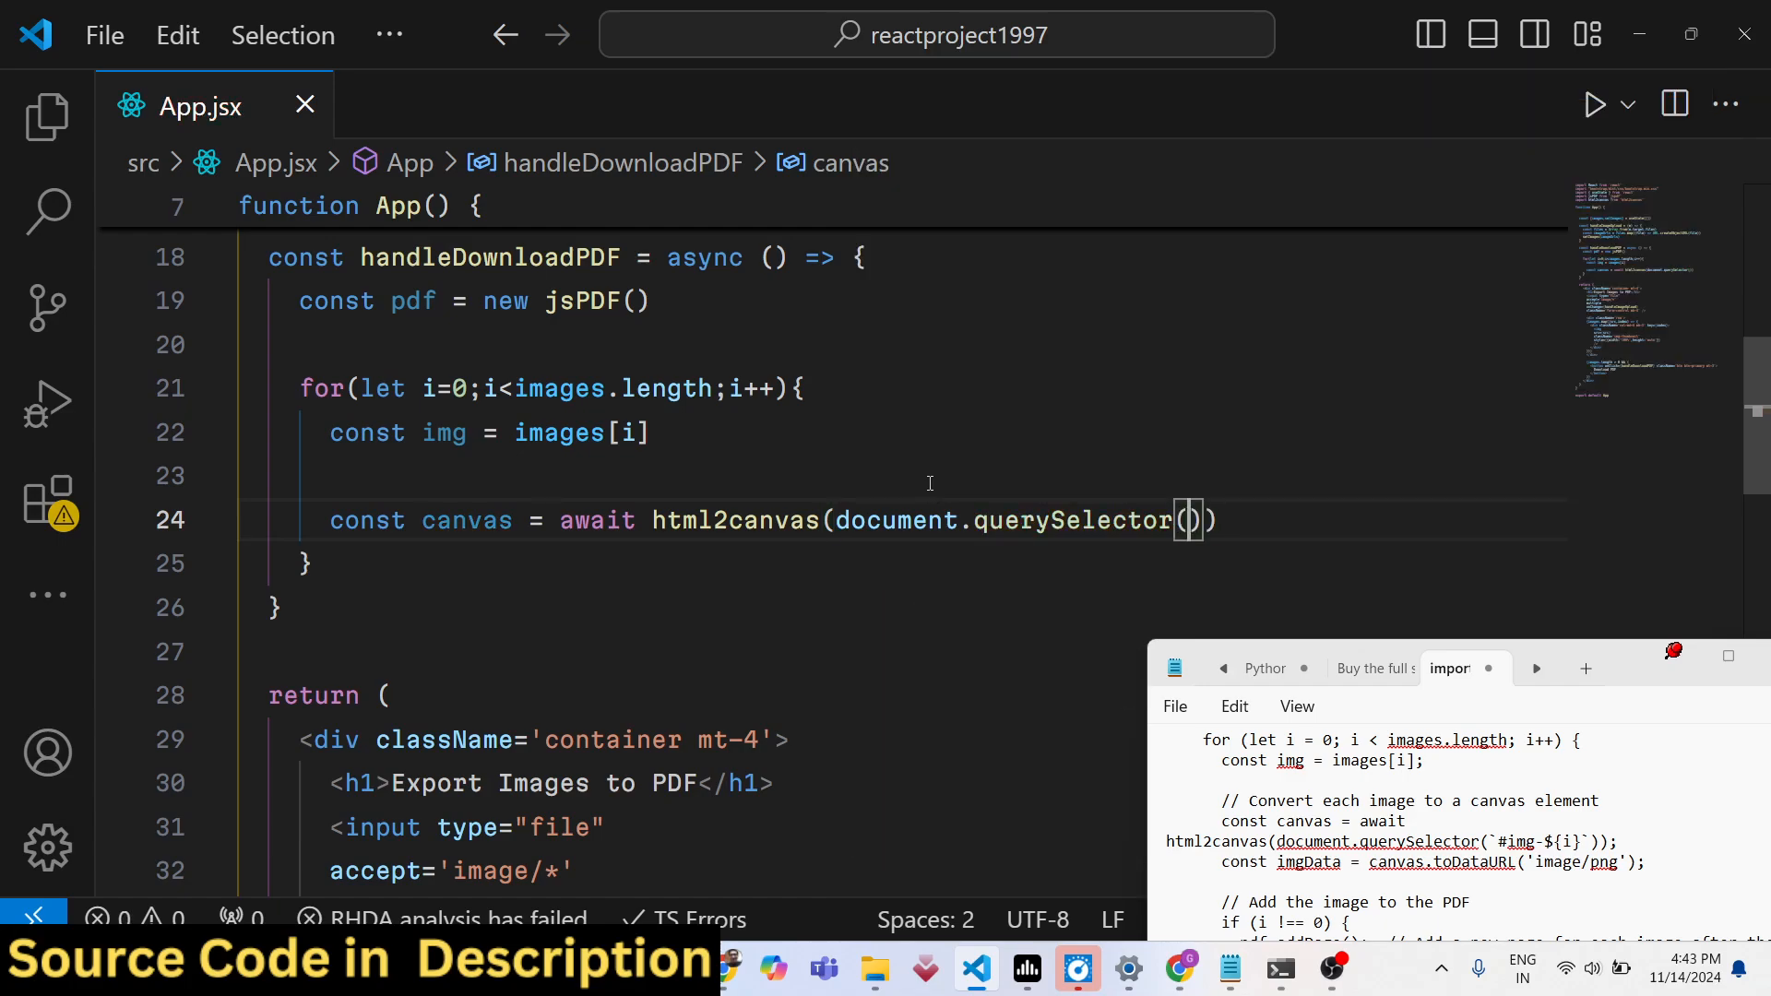
text('')
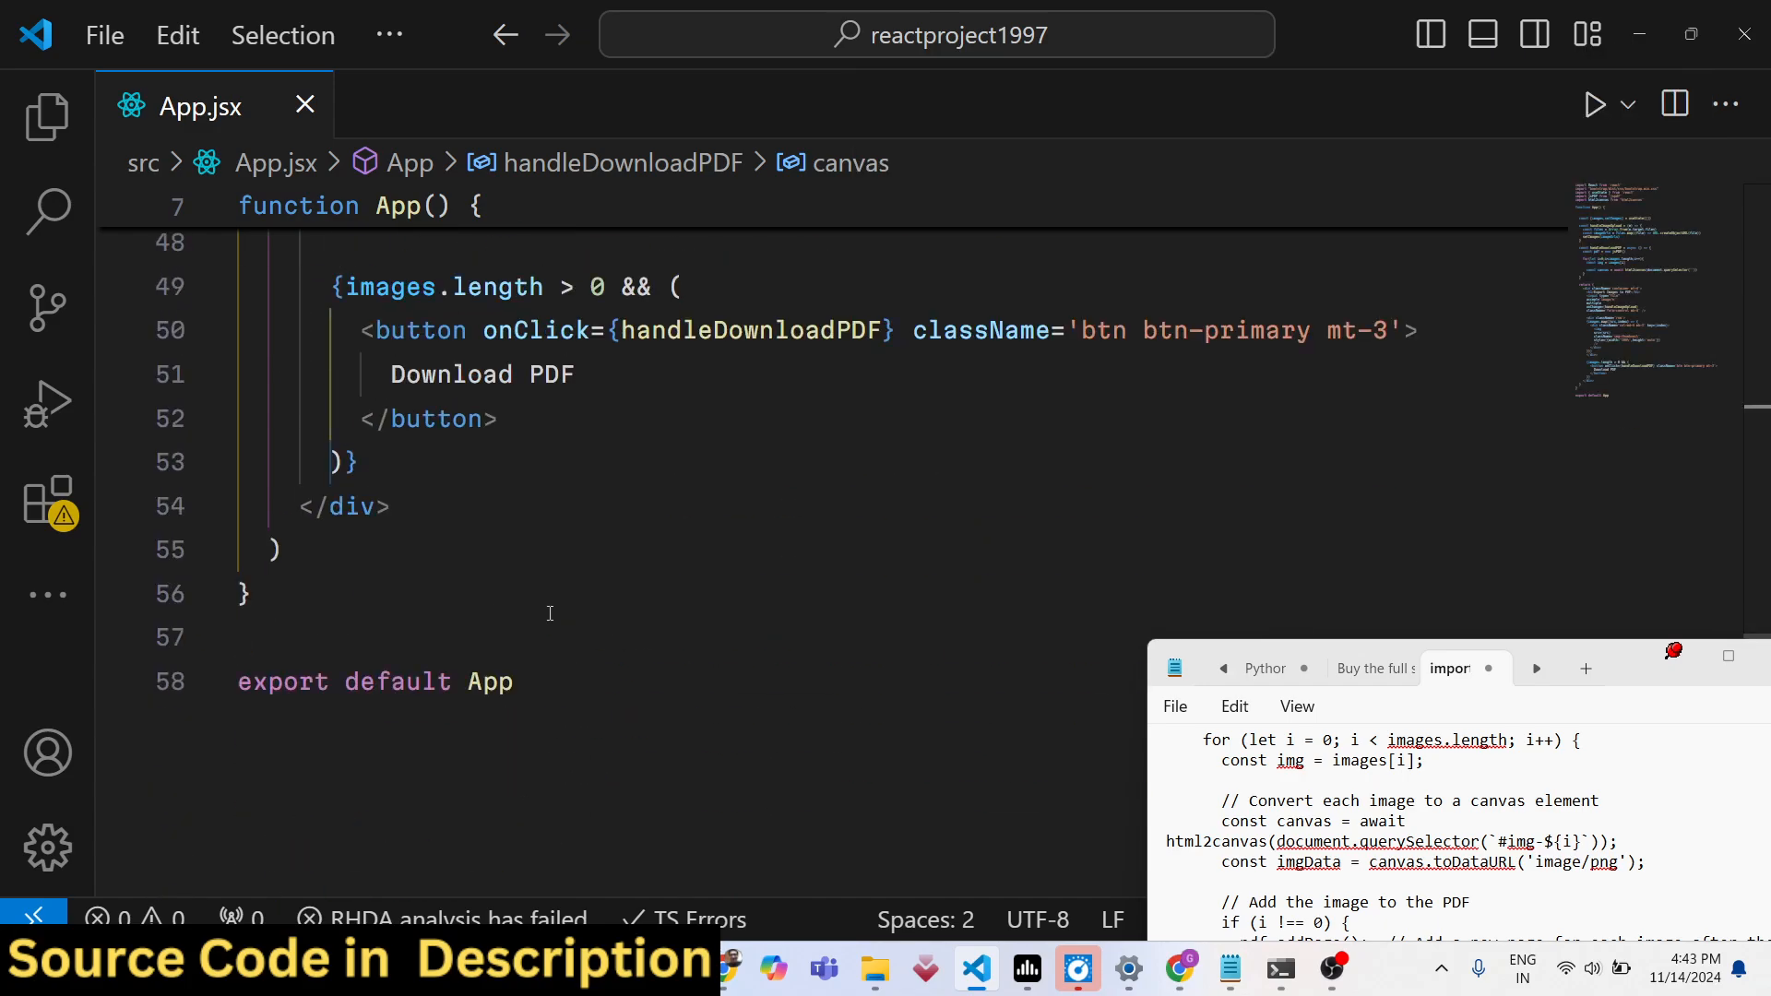
Add id={`img-${index}`} to the mapped img tag
scroll(up, 3)
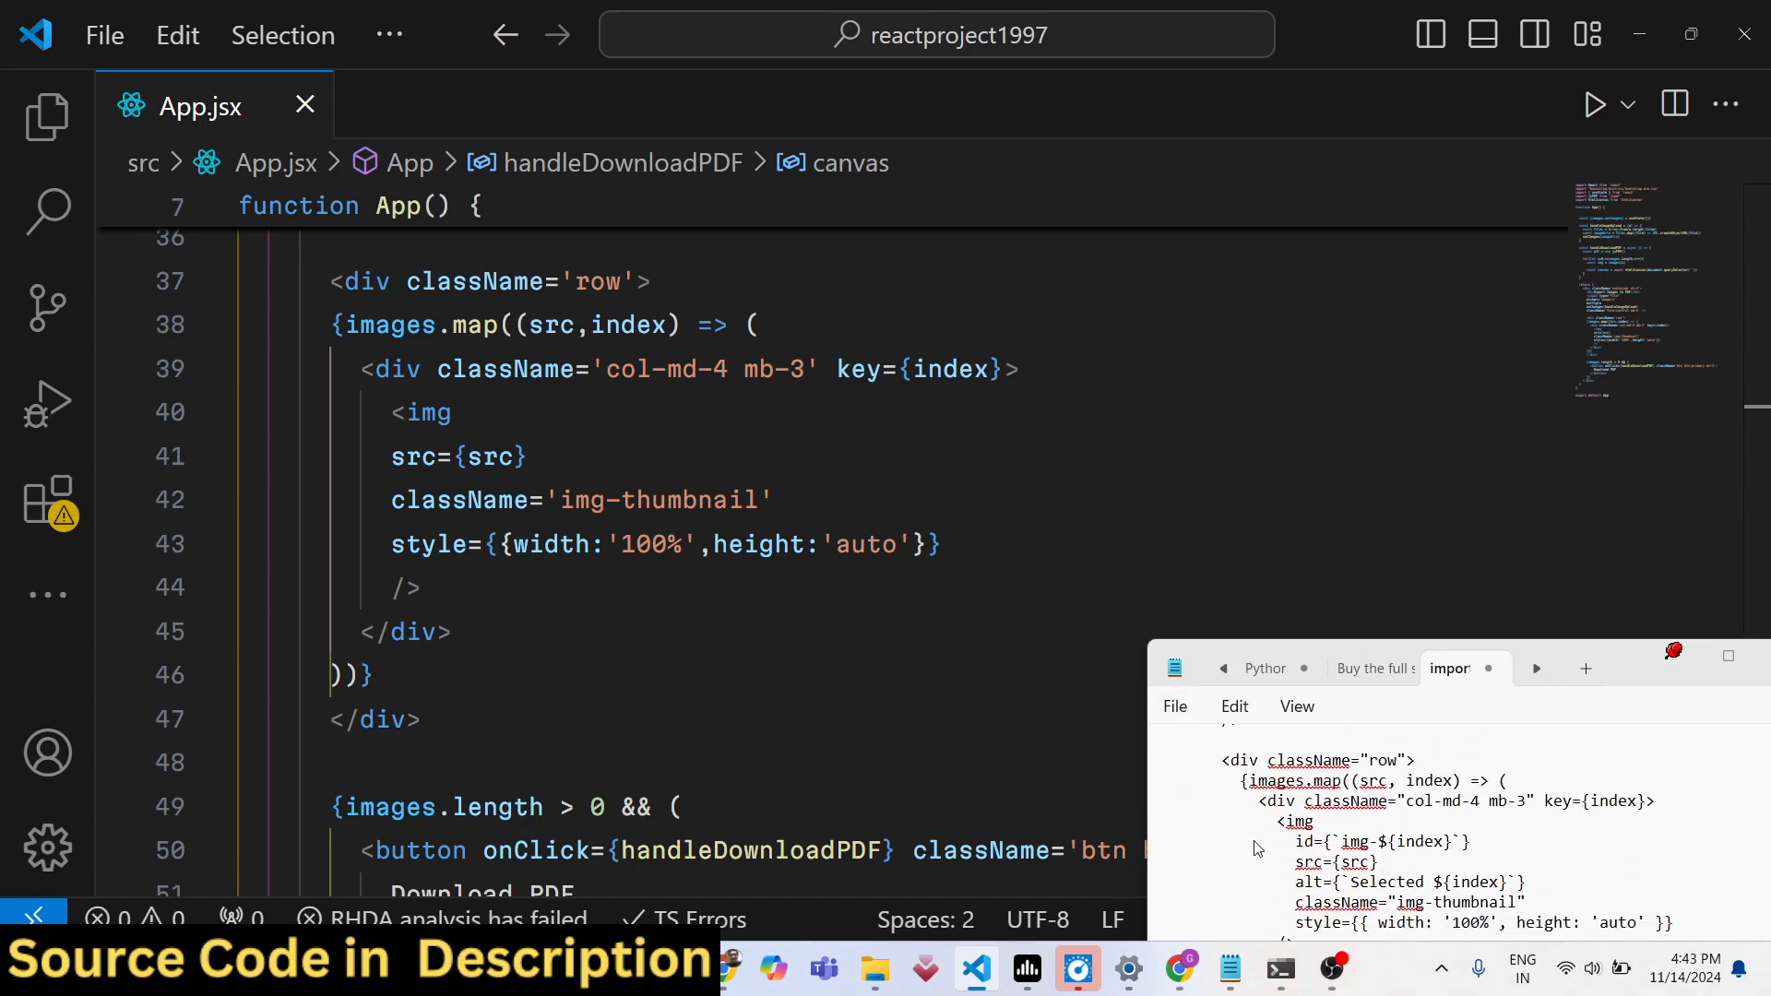
scroll(down, 3)
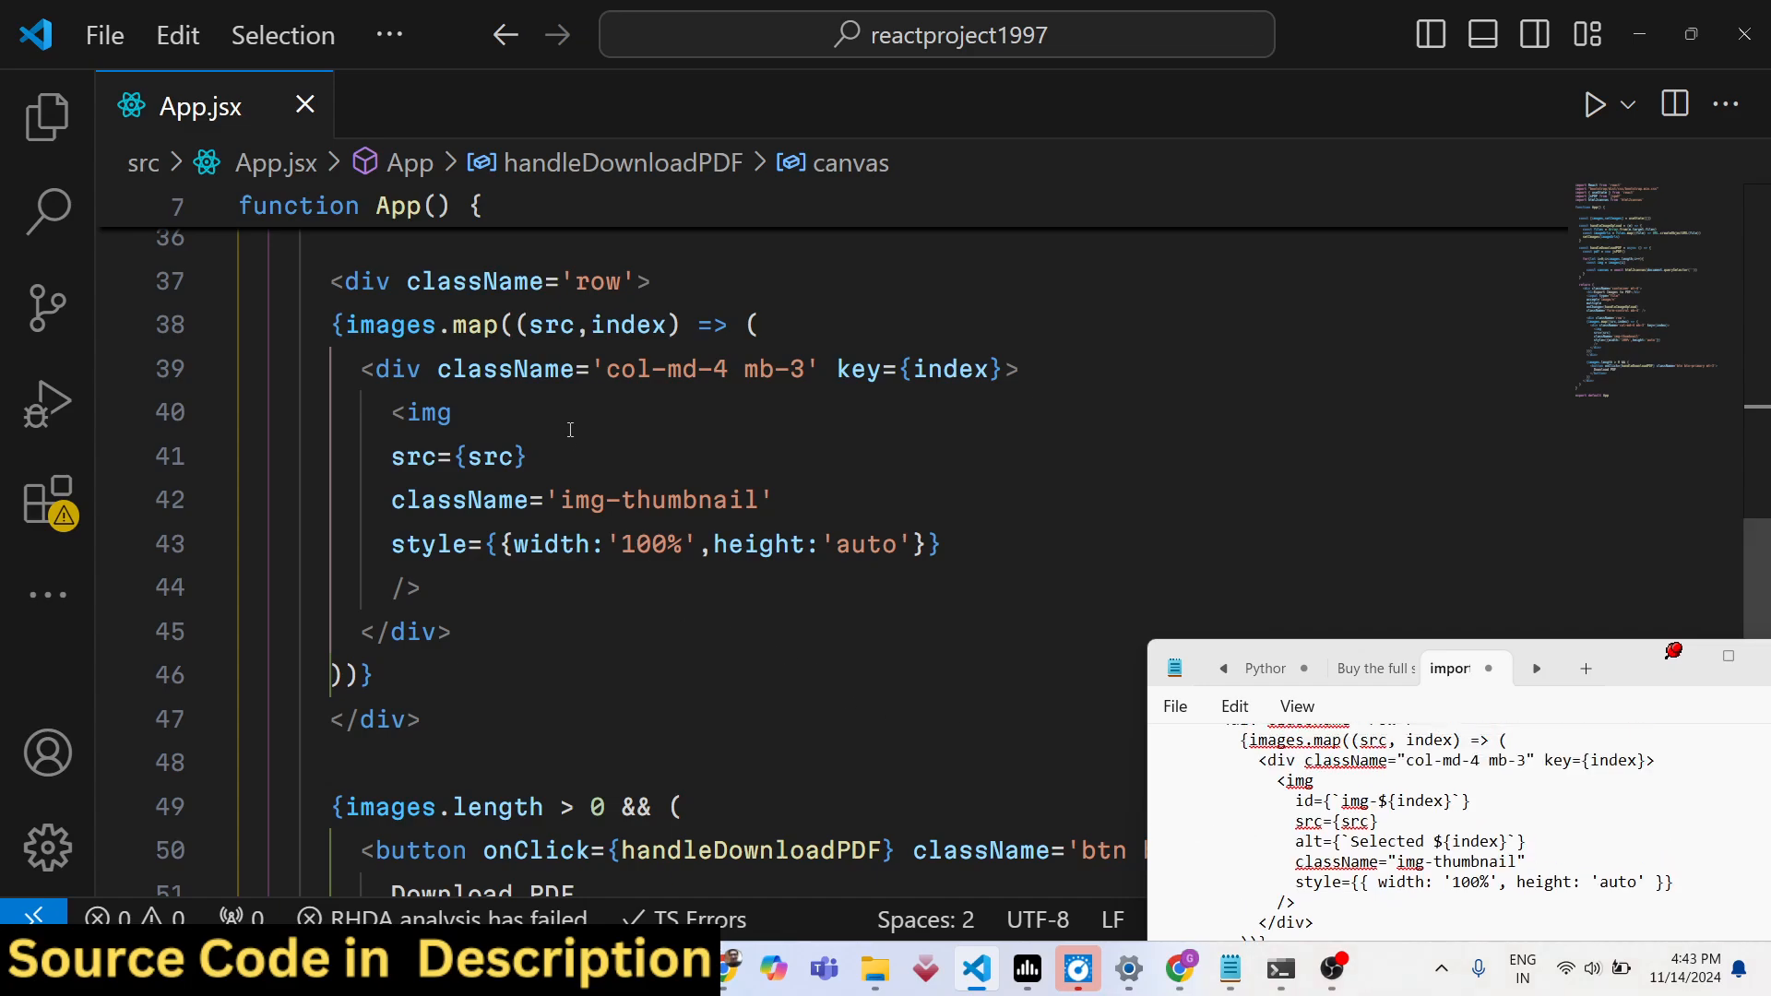
text(id)
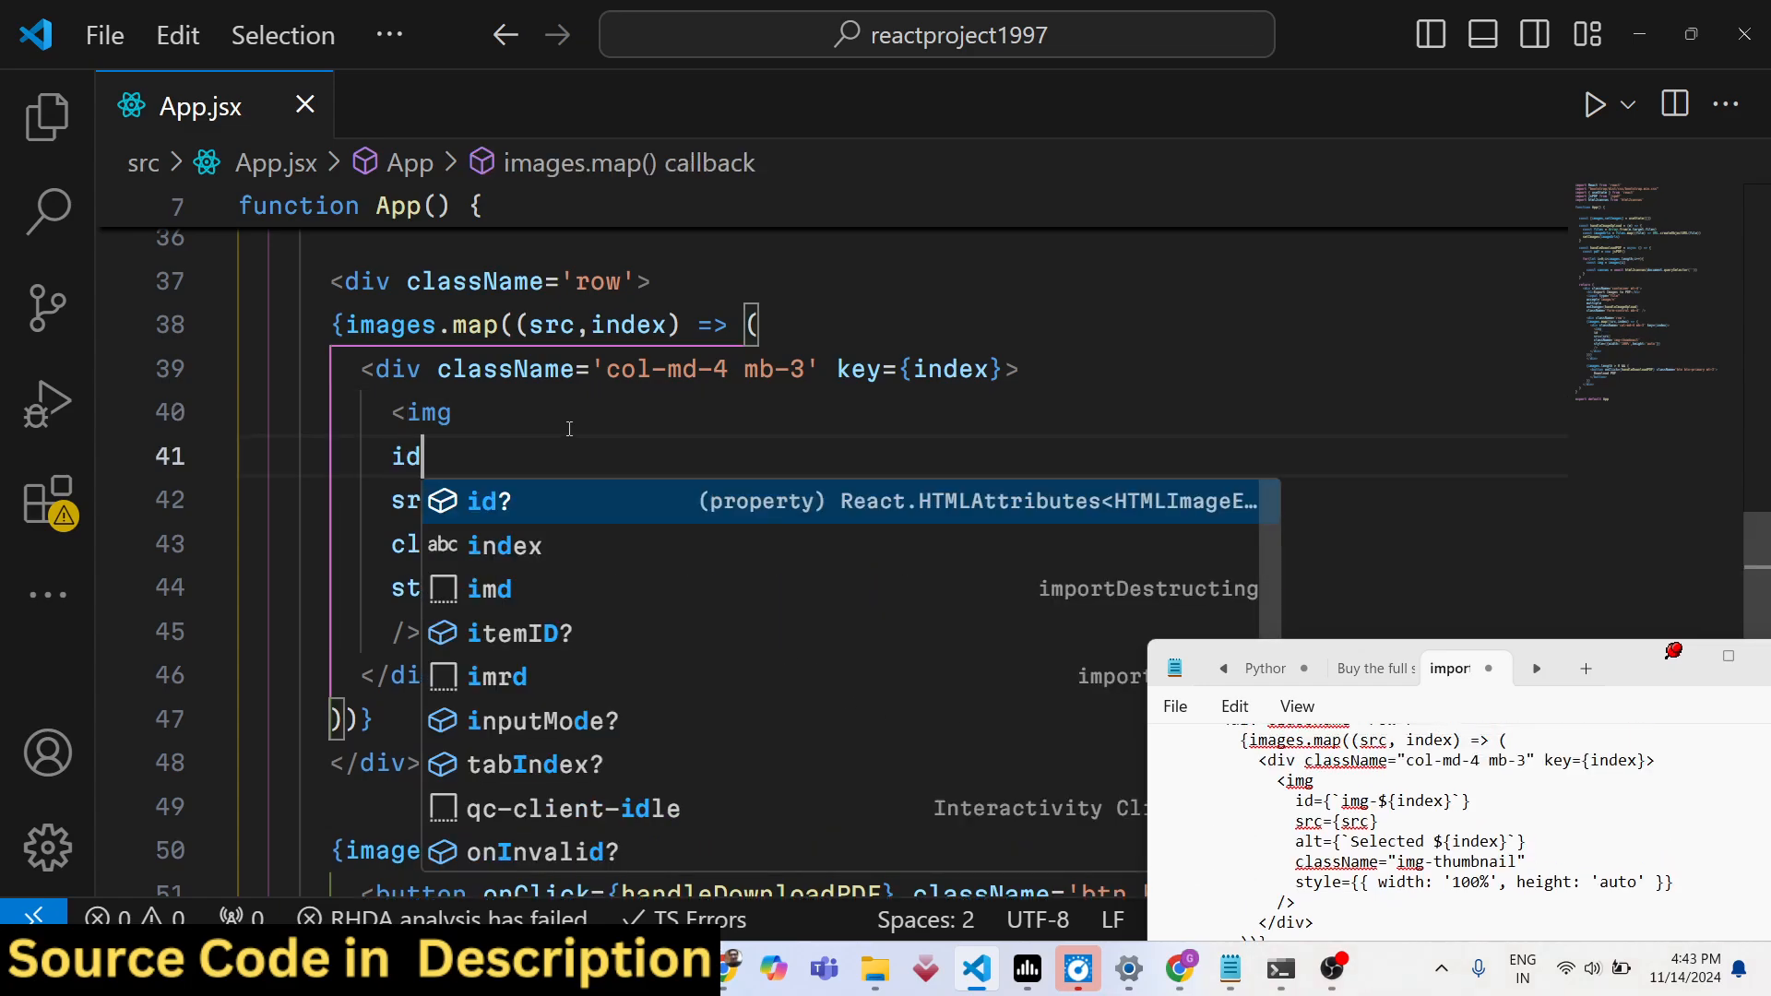
text(={})
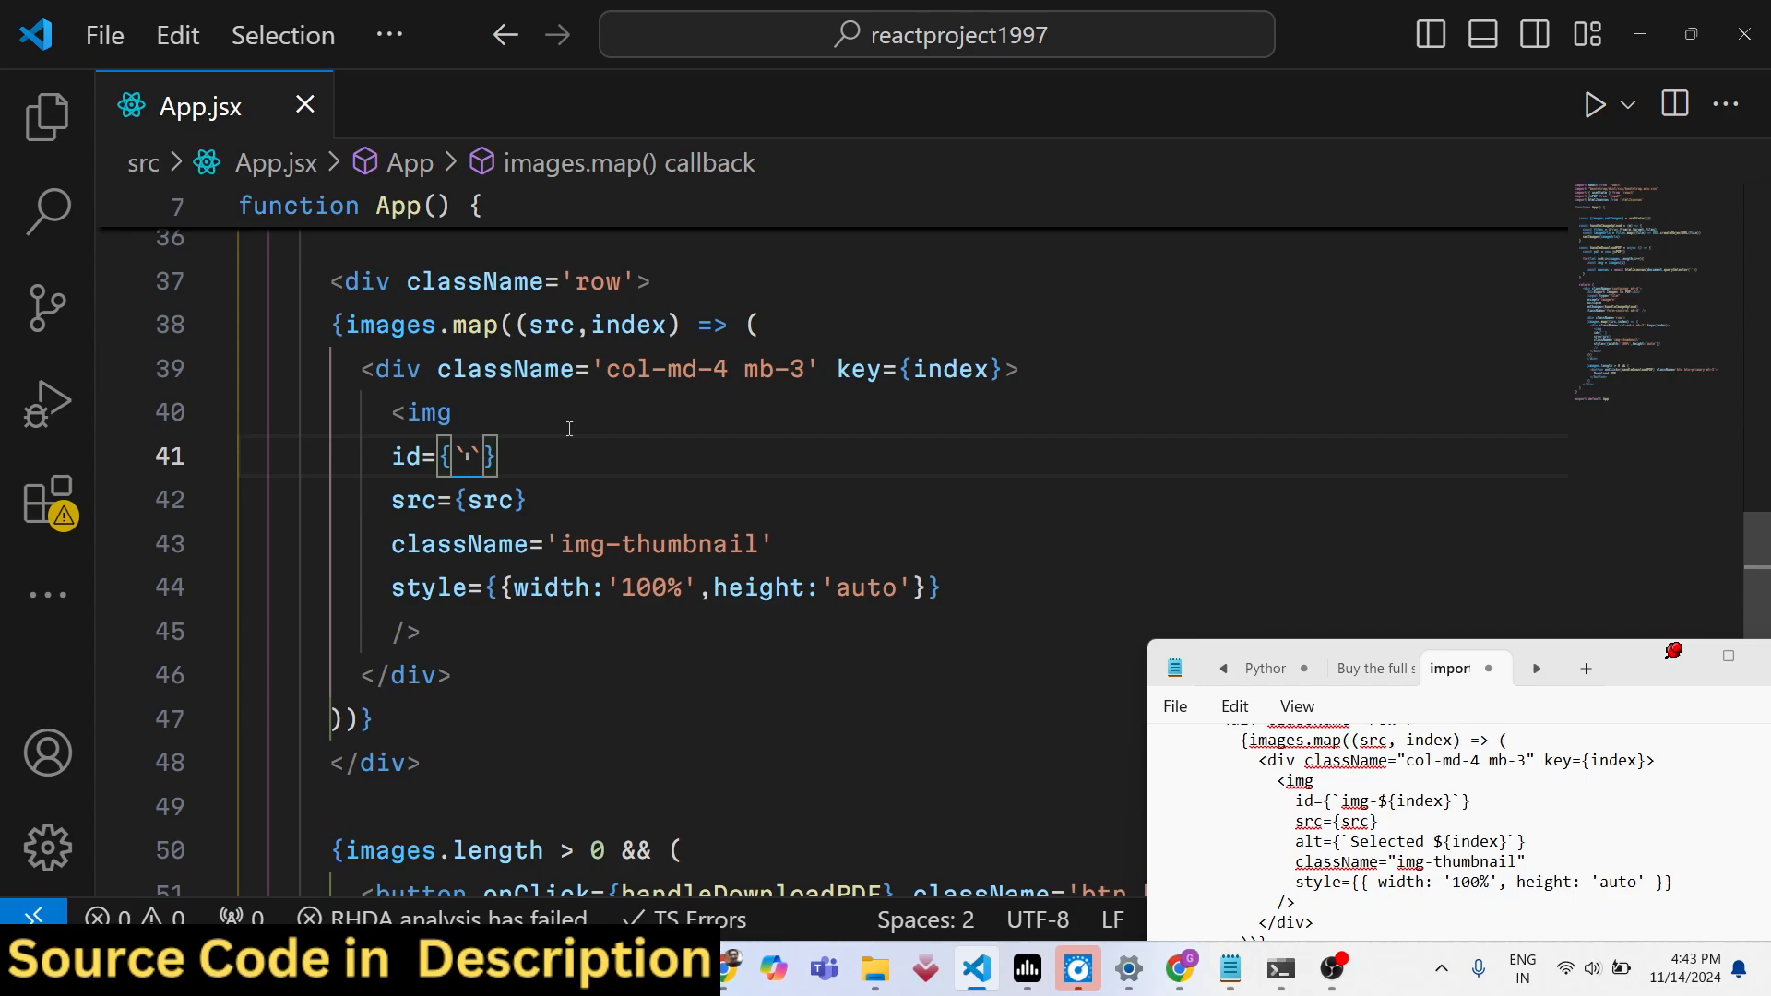
text(img-$)
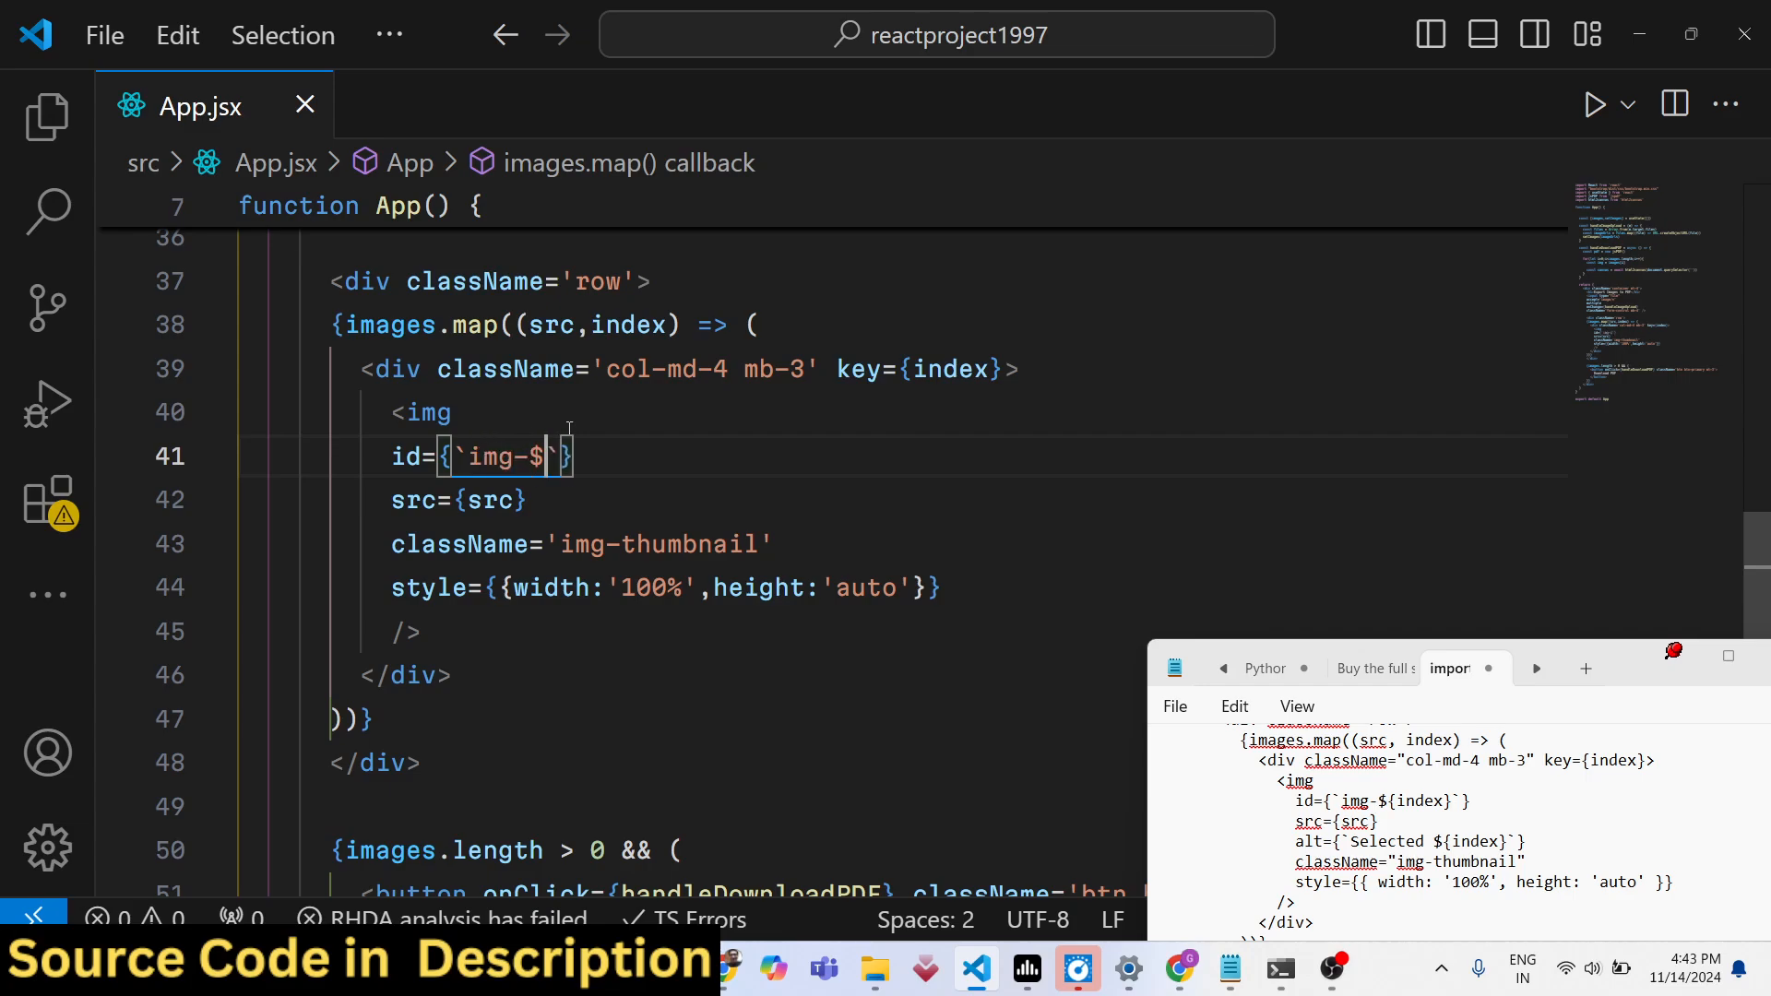
text({i)
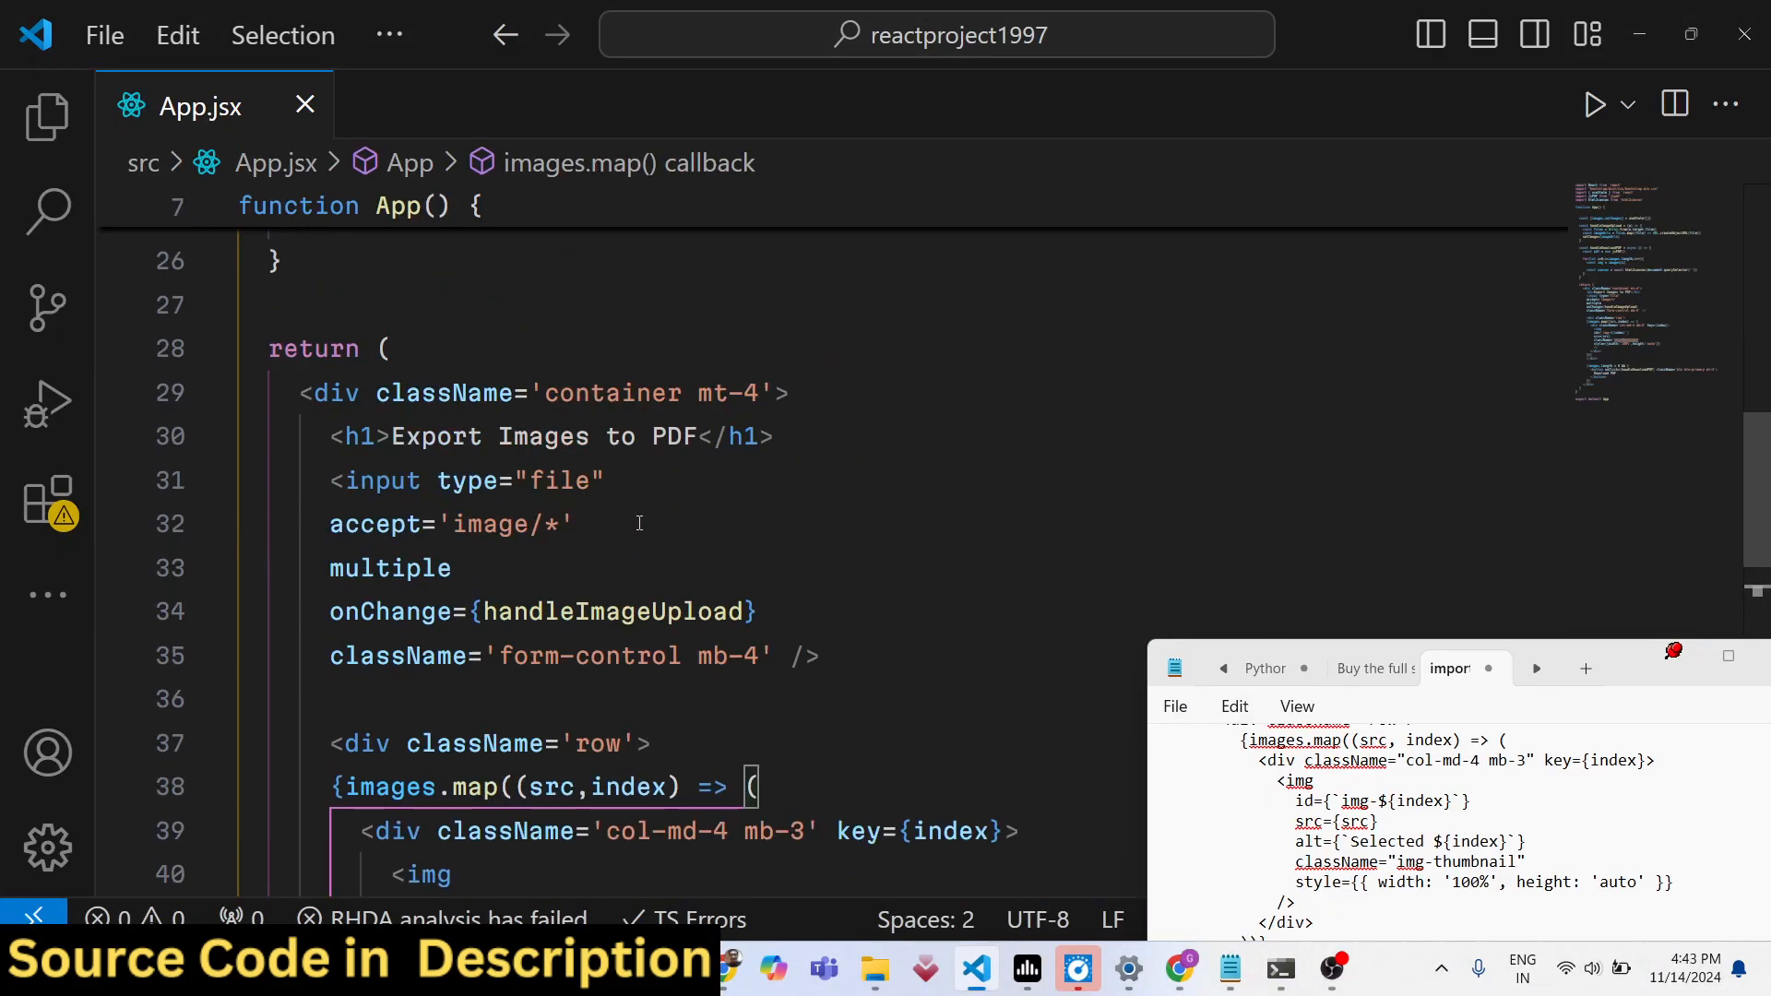
Set the querySelector argument to the template literal `#img-${i}` and add a new line
scroll(up, 3)
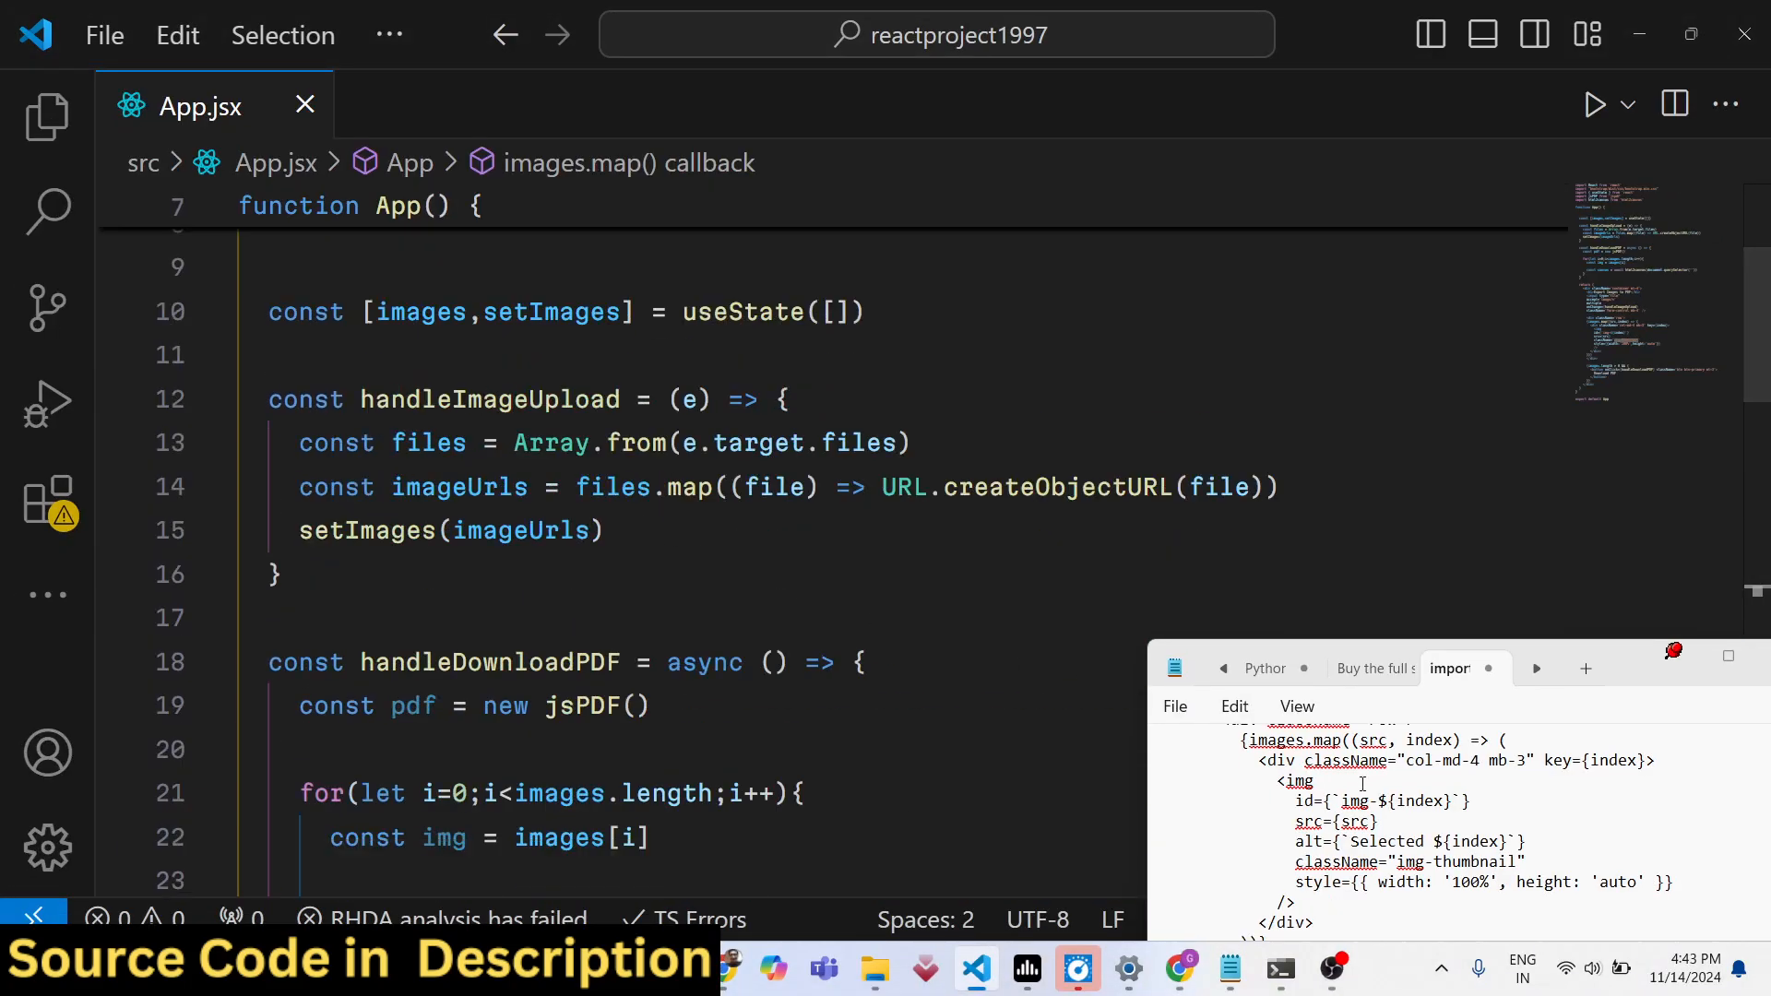
scroll(down, 3)
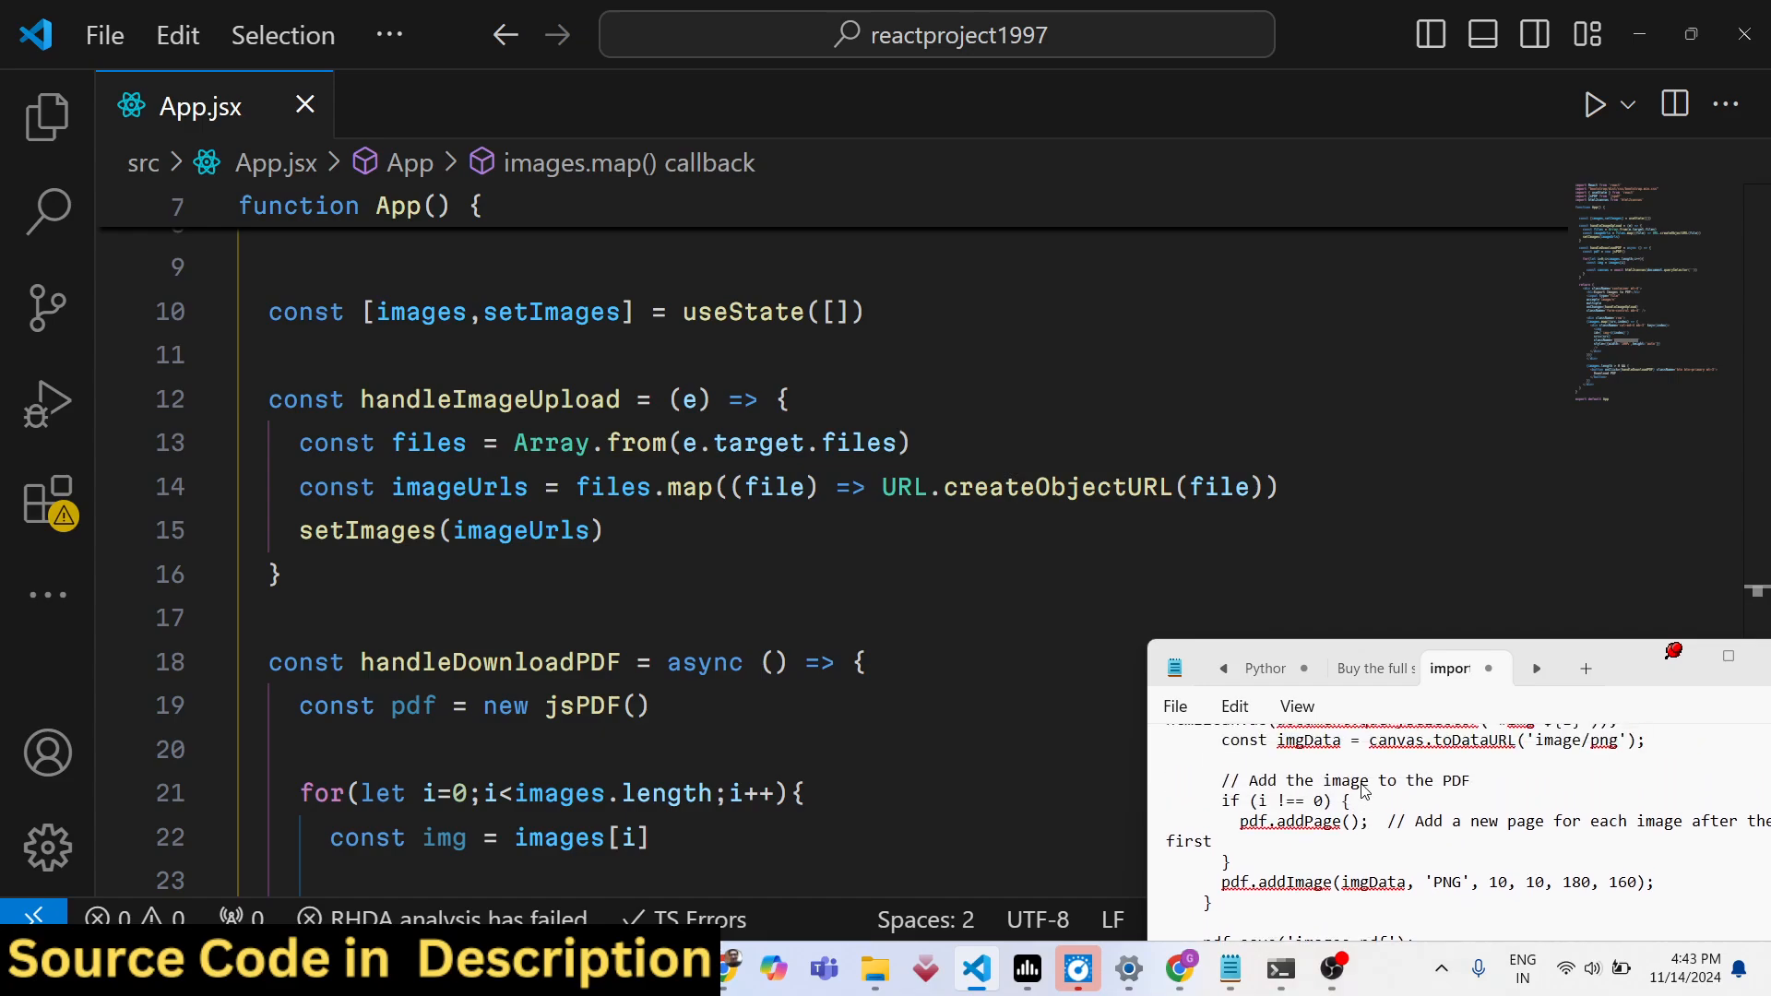
scroll(up, 3)
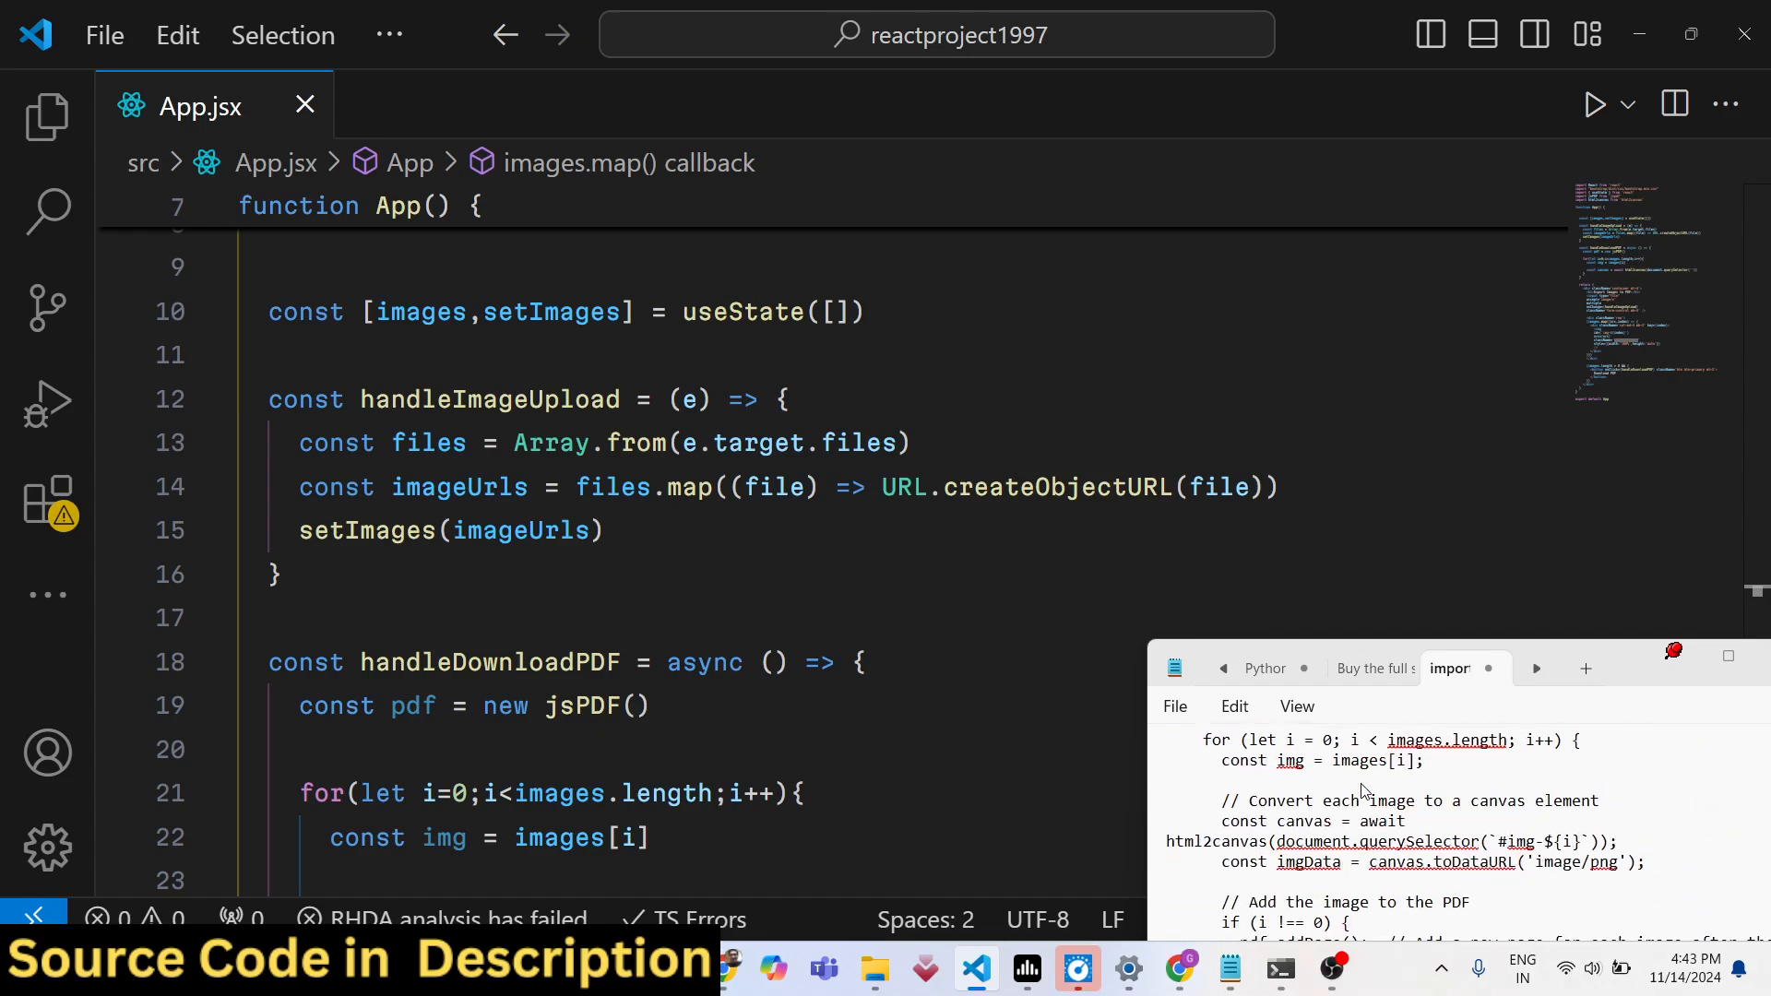
scroll(up, 3)
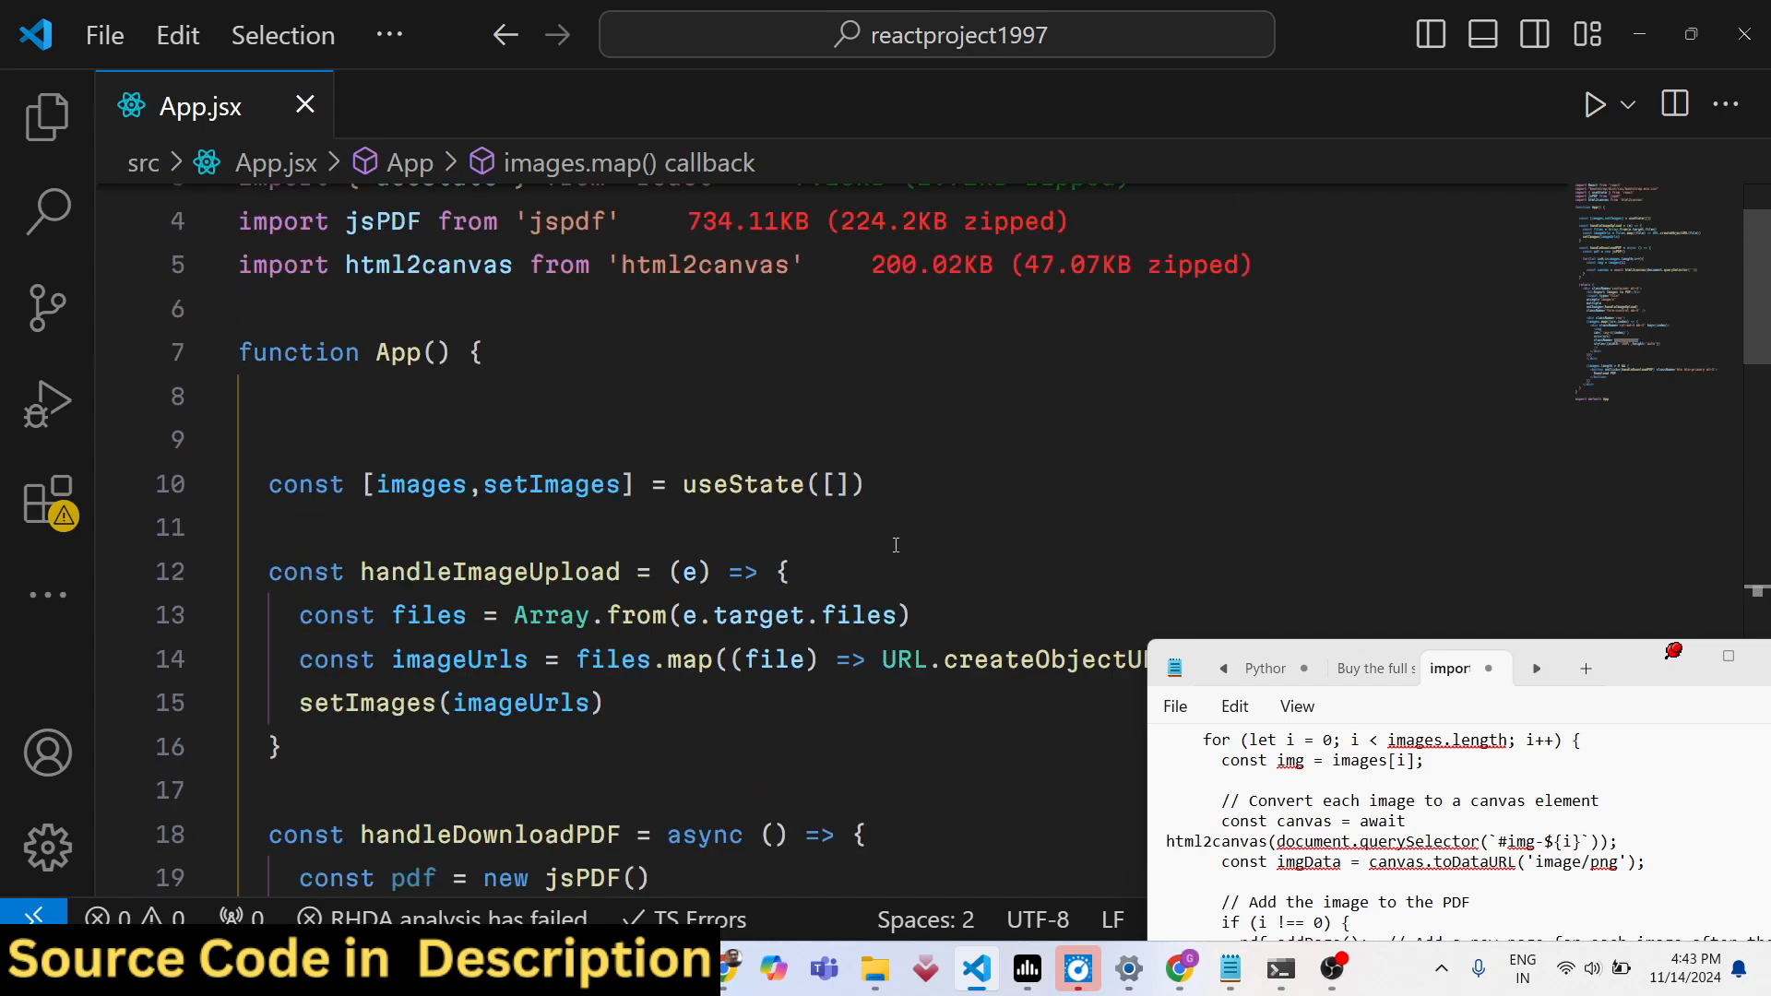
scroll(down, 3)
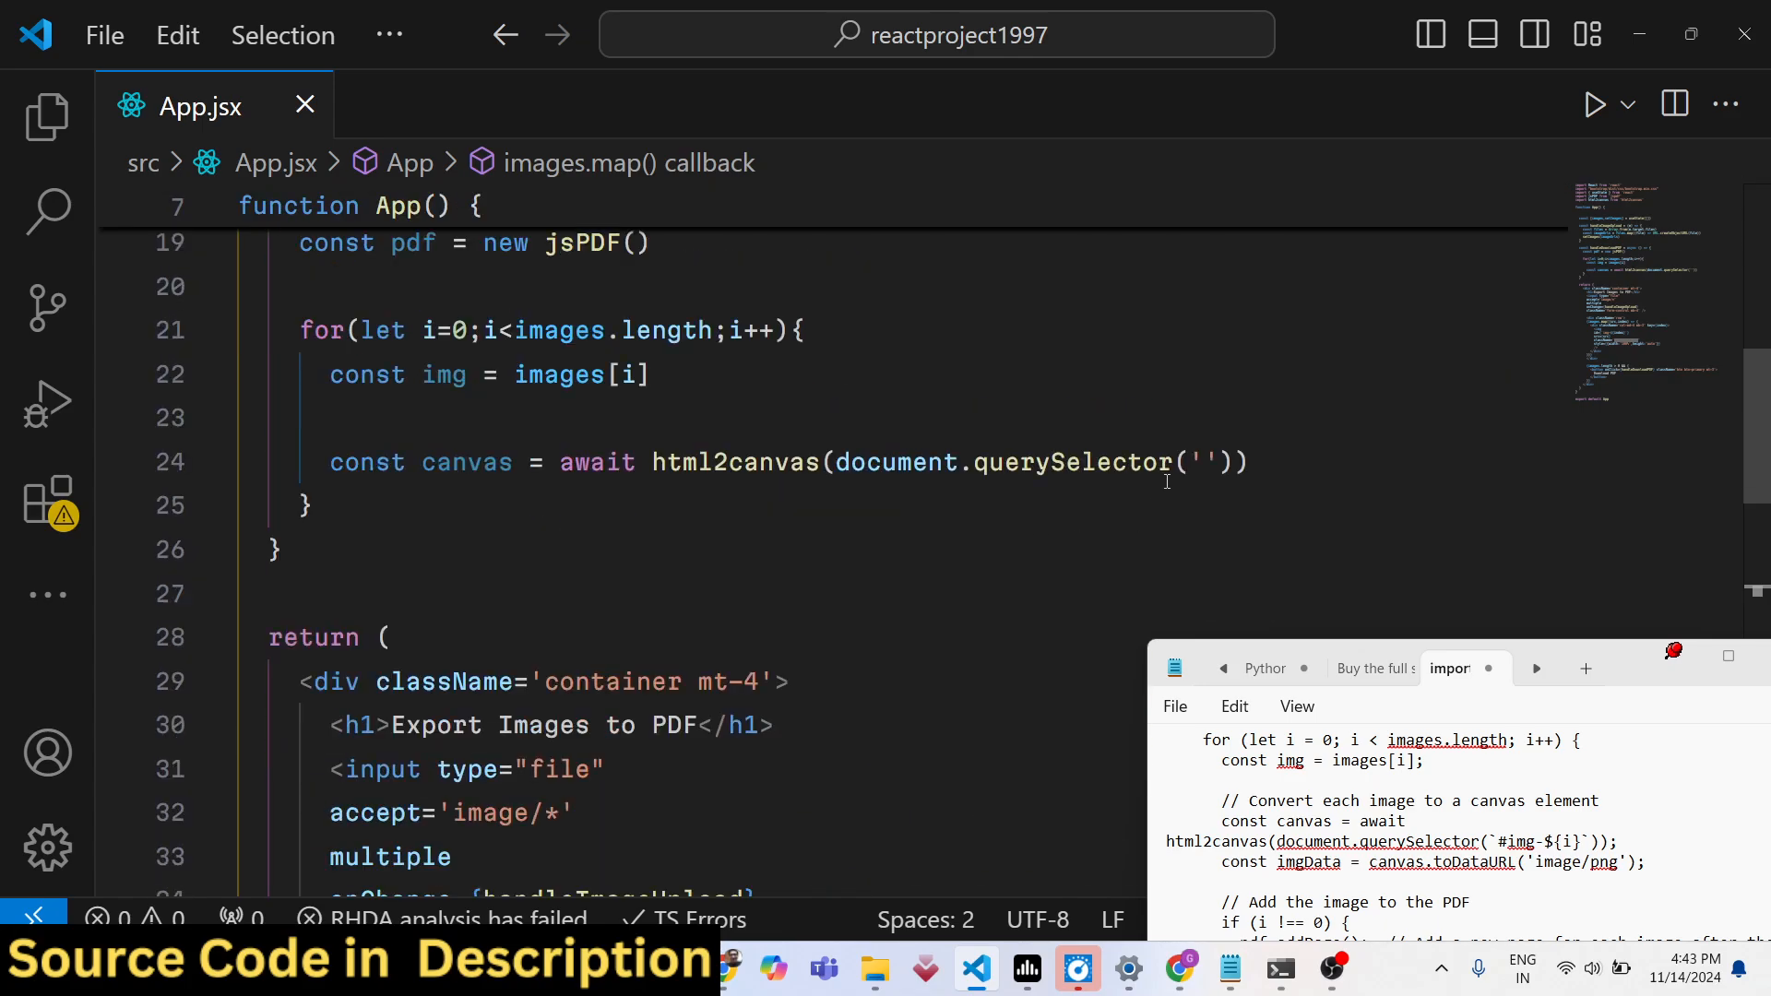
click(1199, 462)
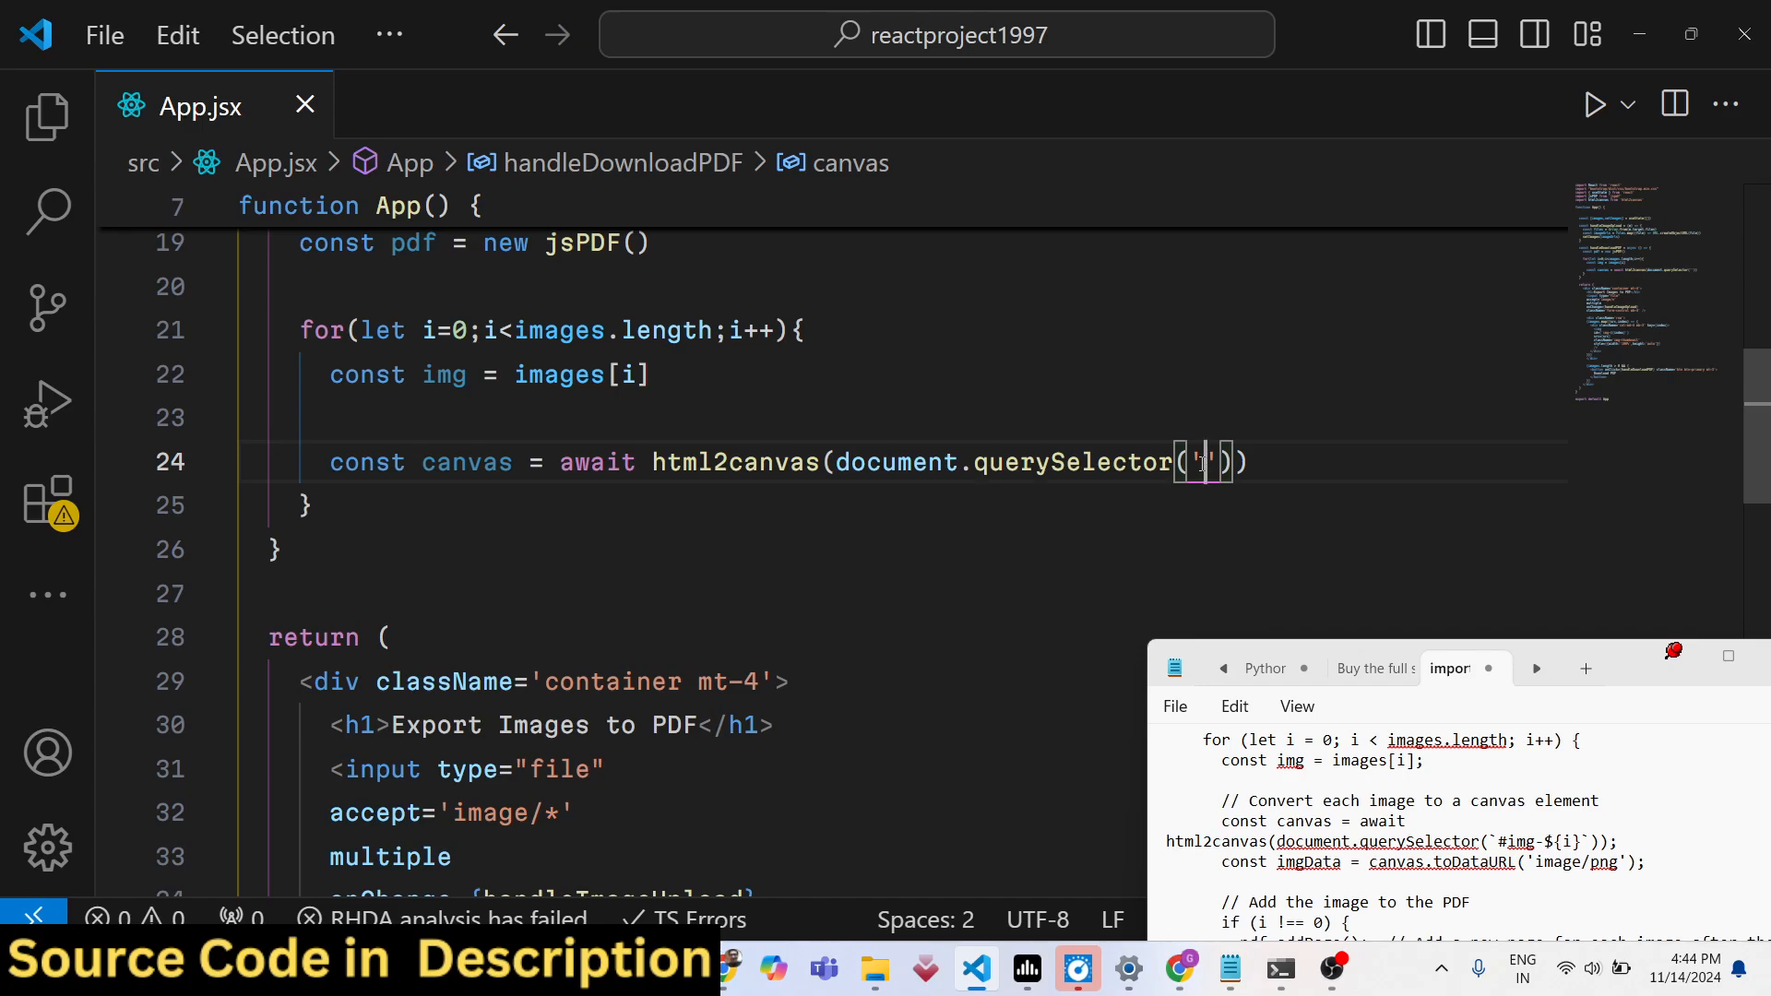
text(#)
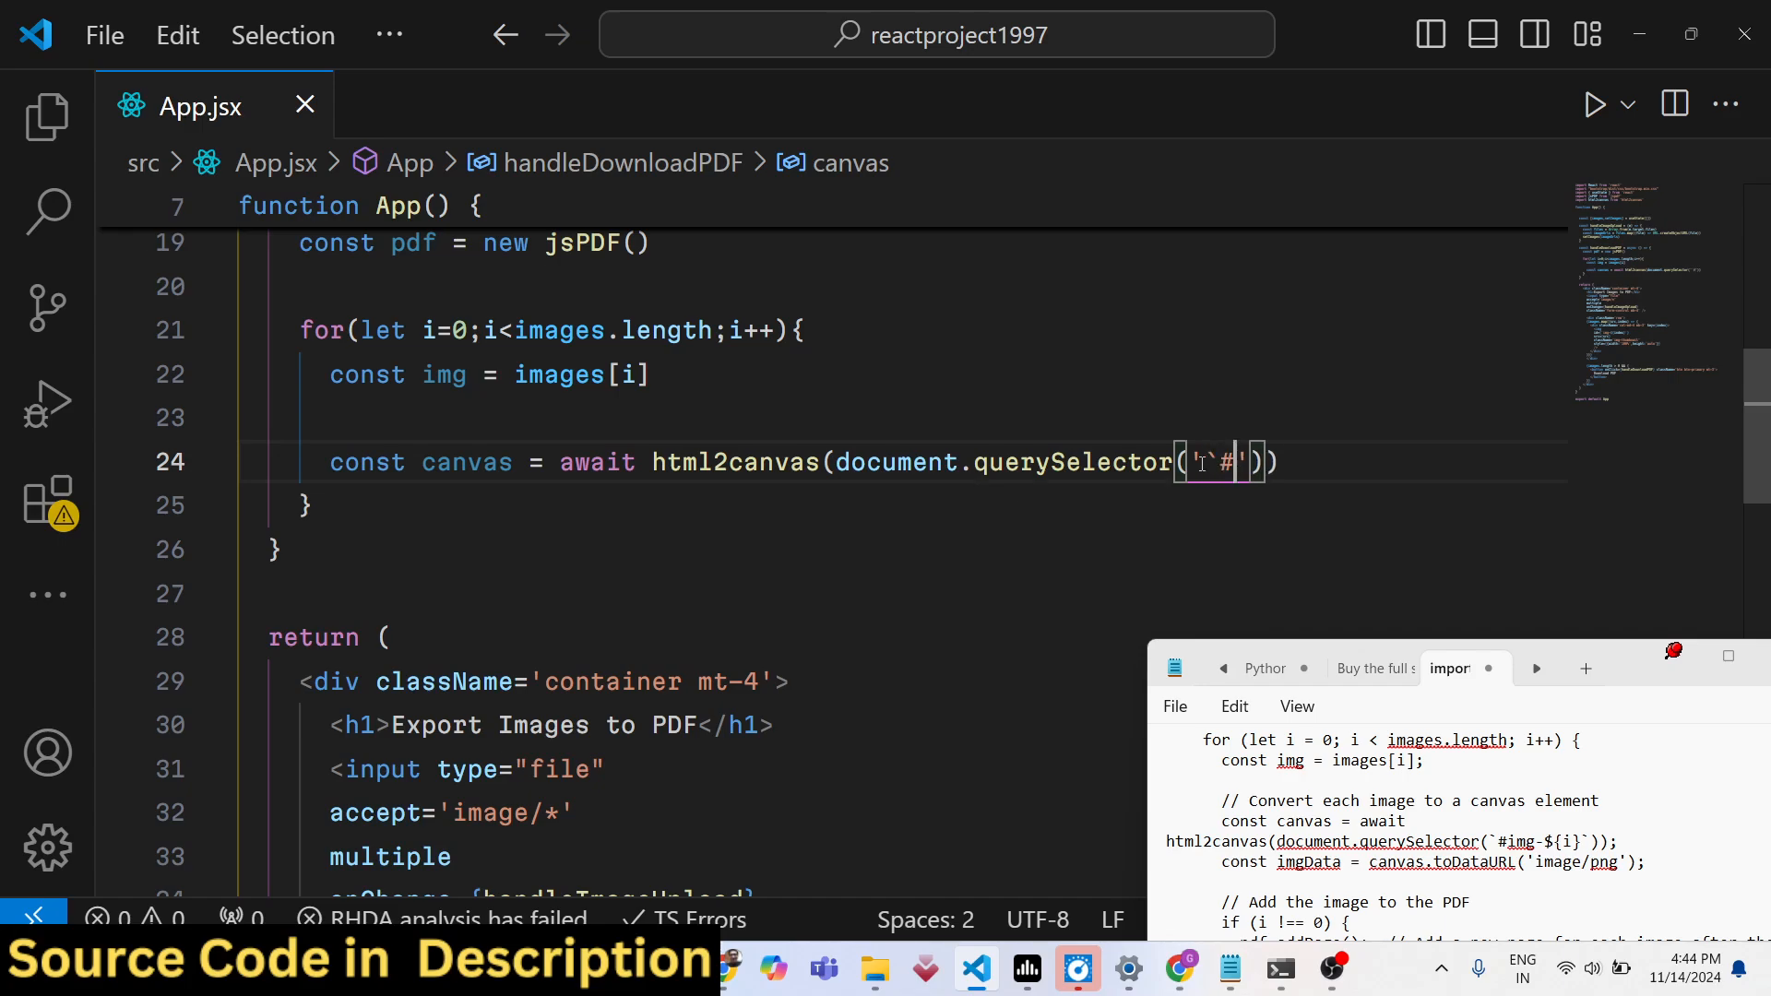
key(Backspace)
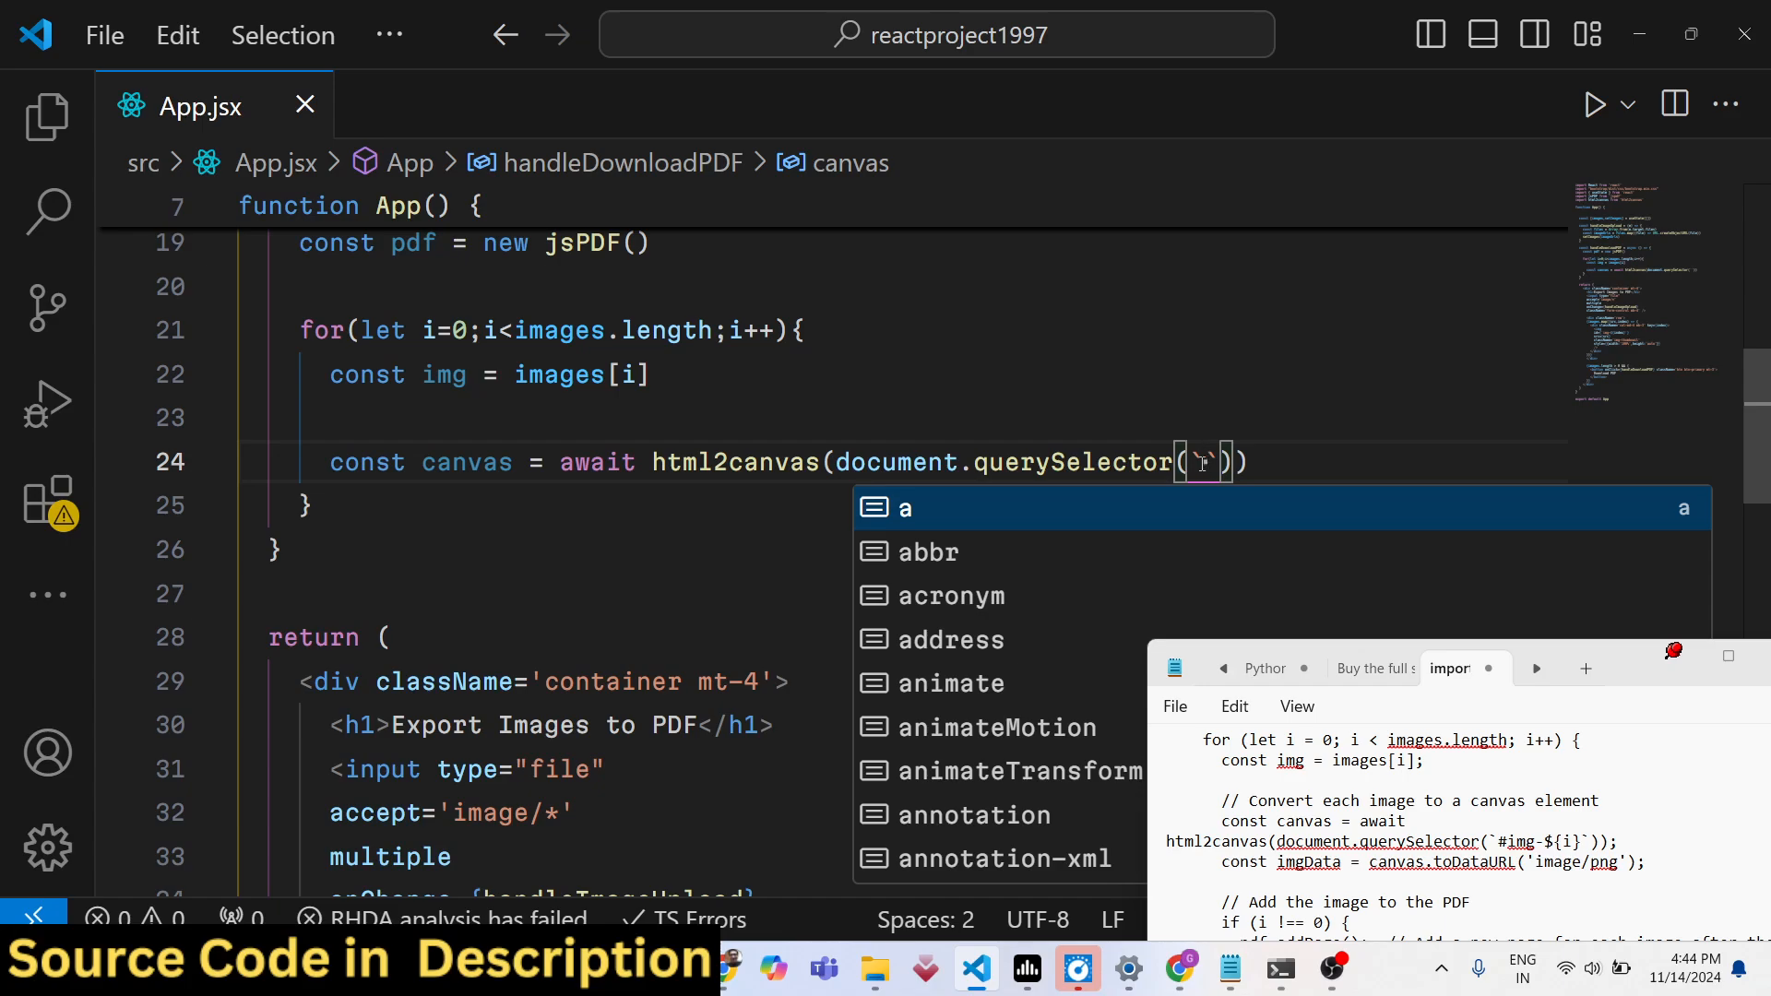
text(#)
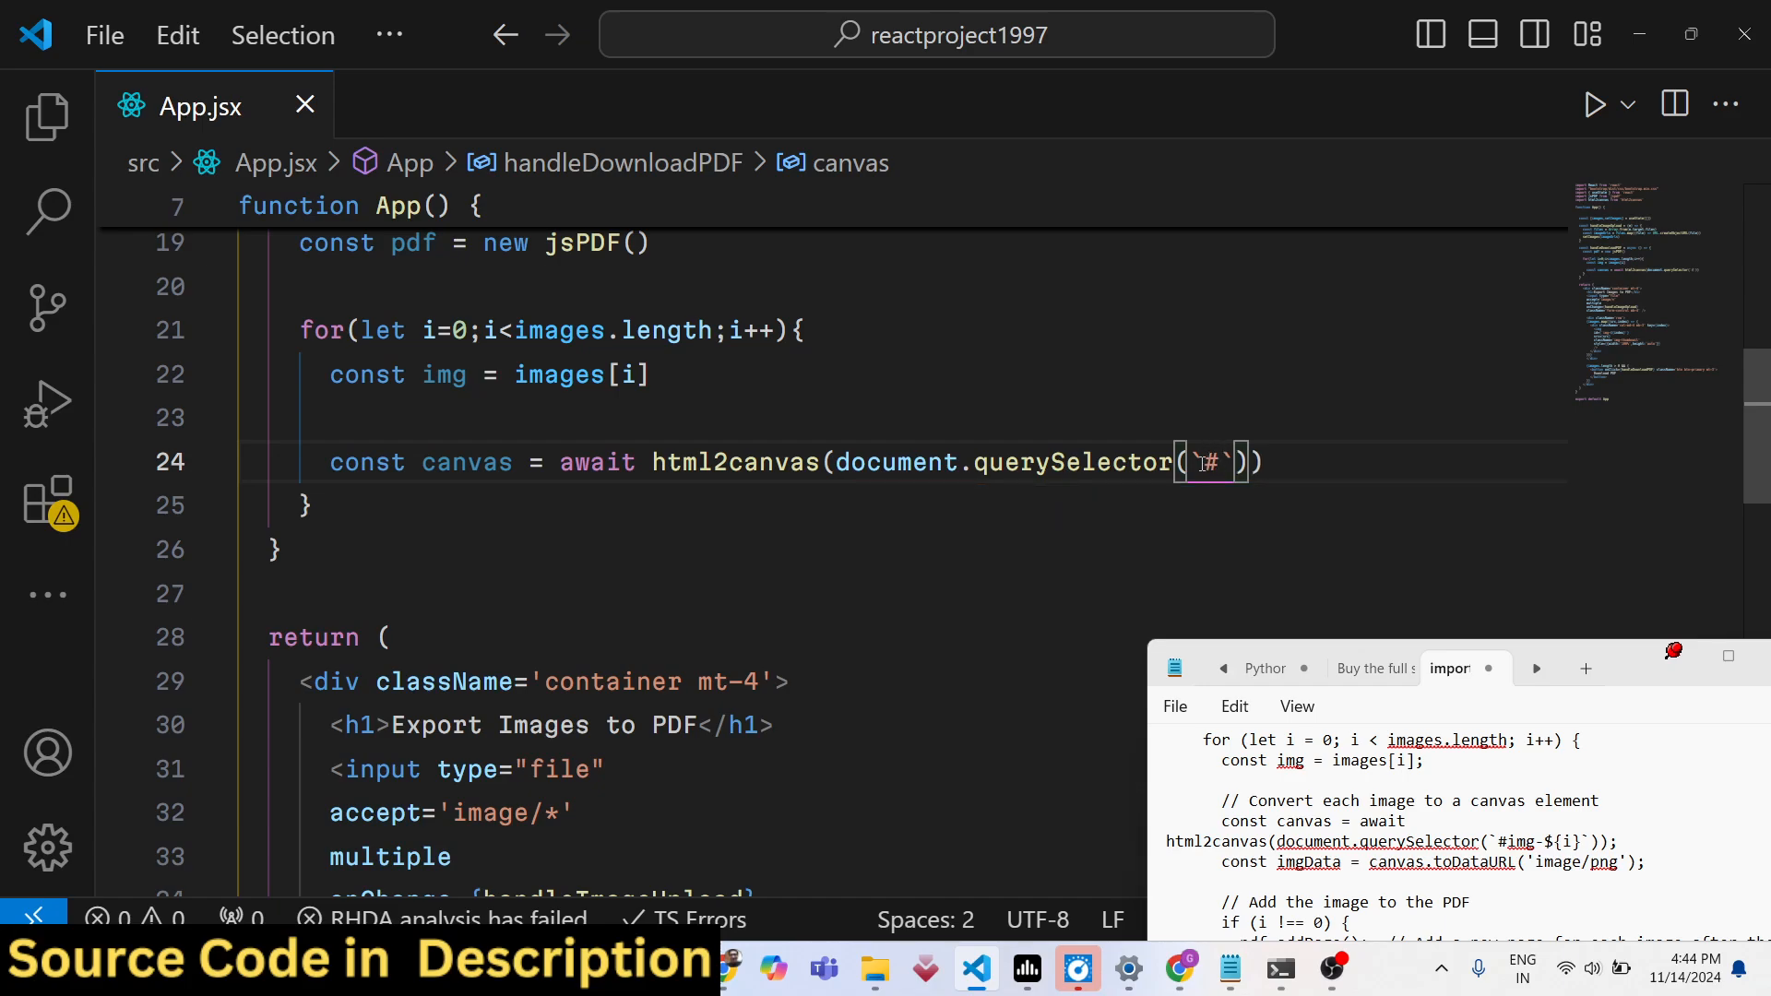
text(img-)
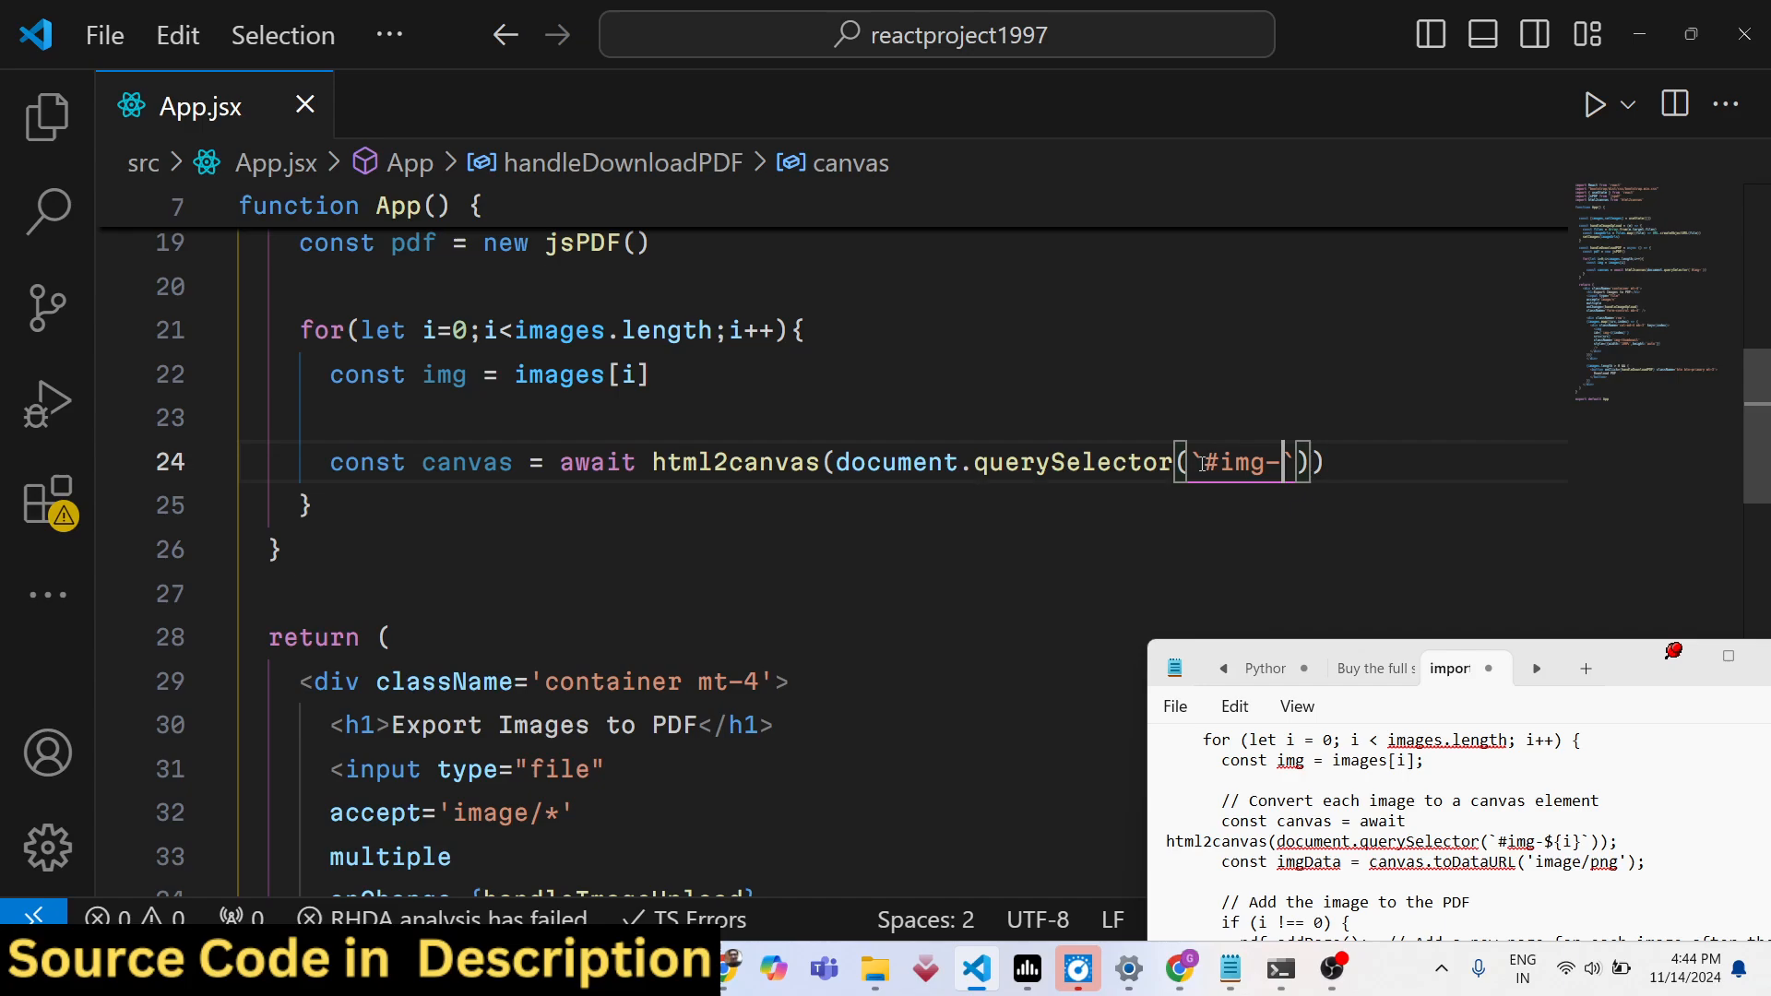
text($)
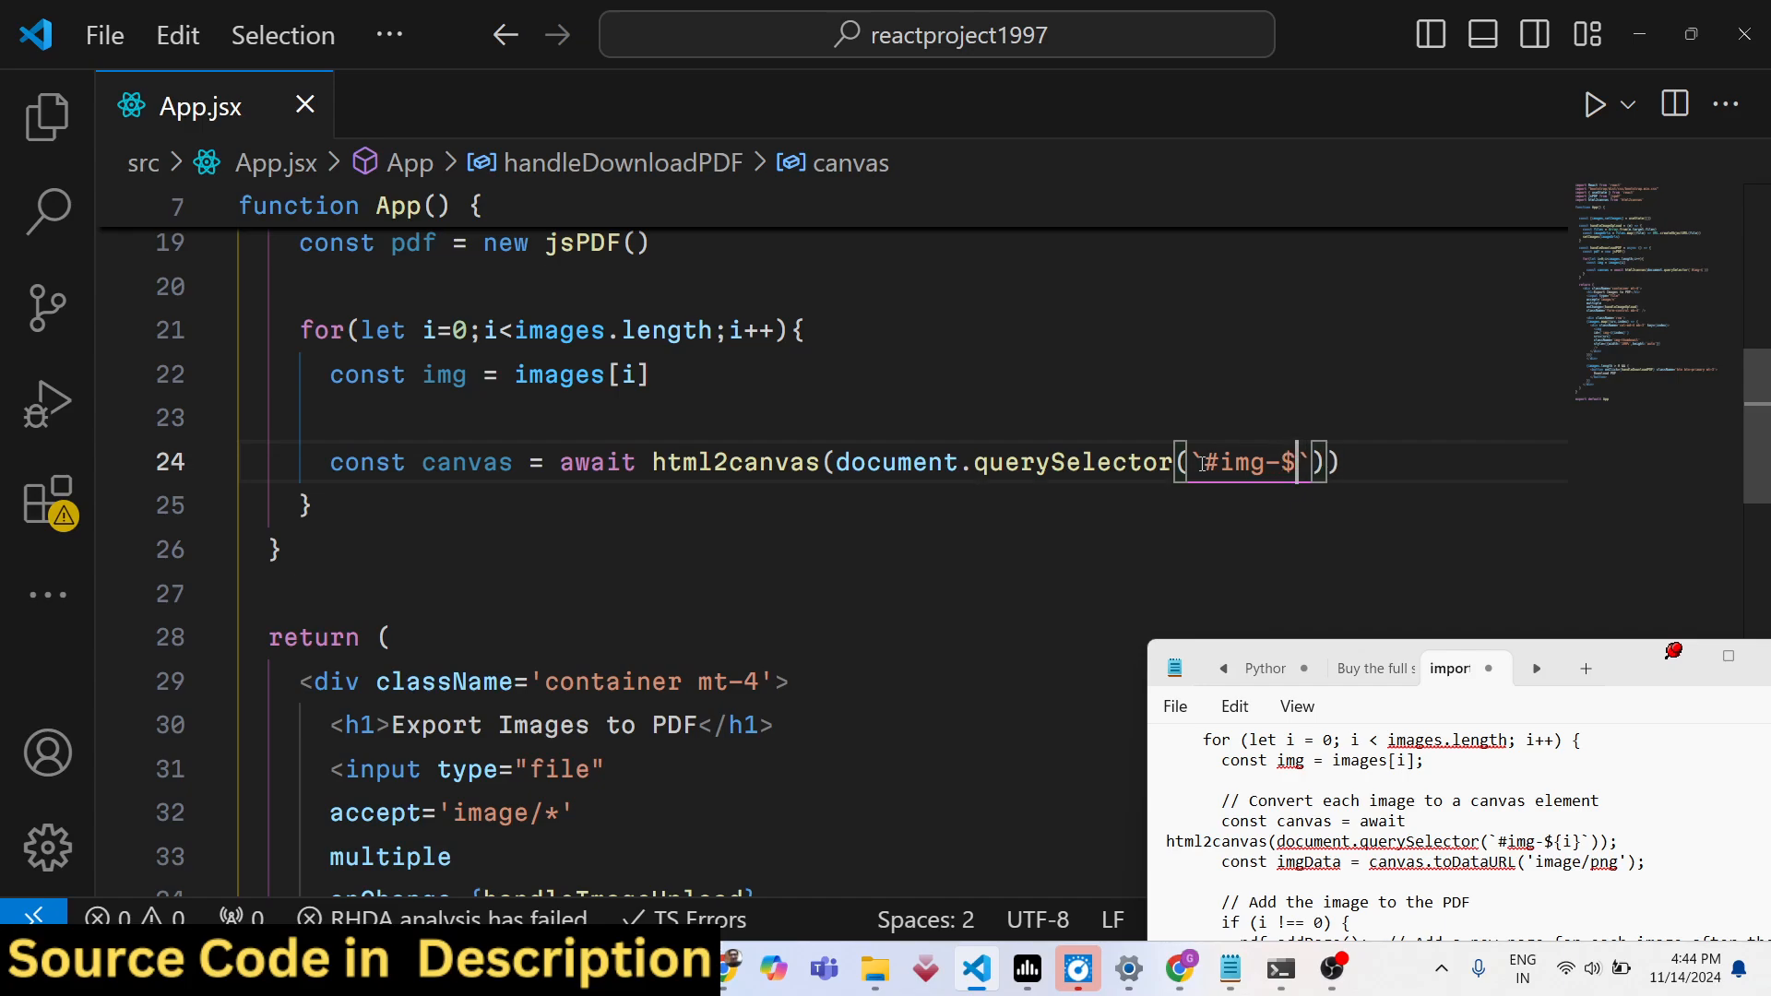
text({i})
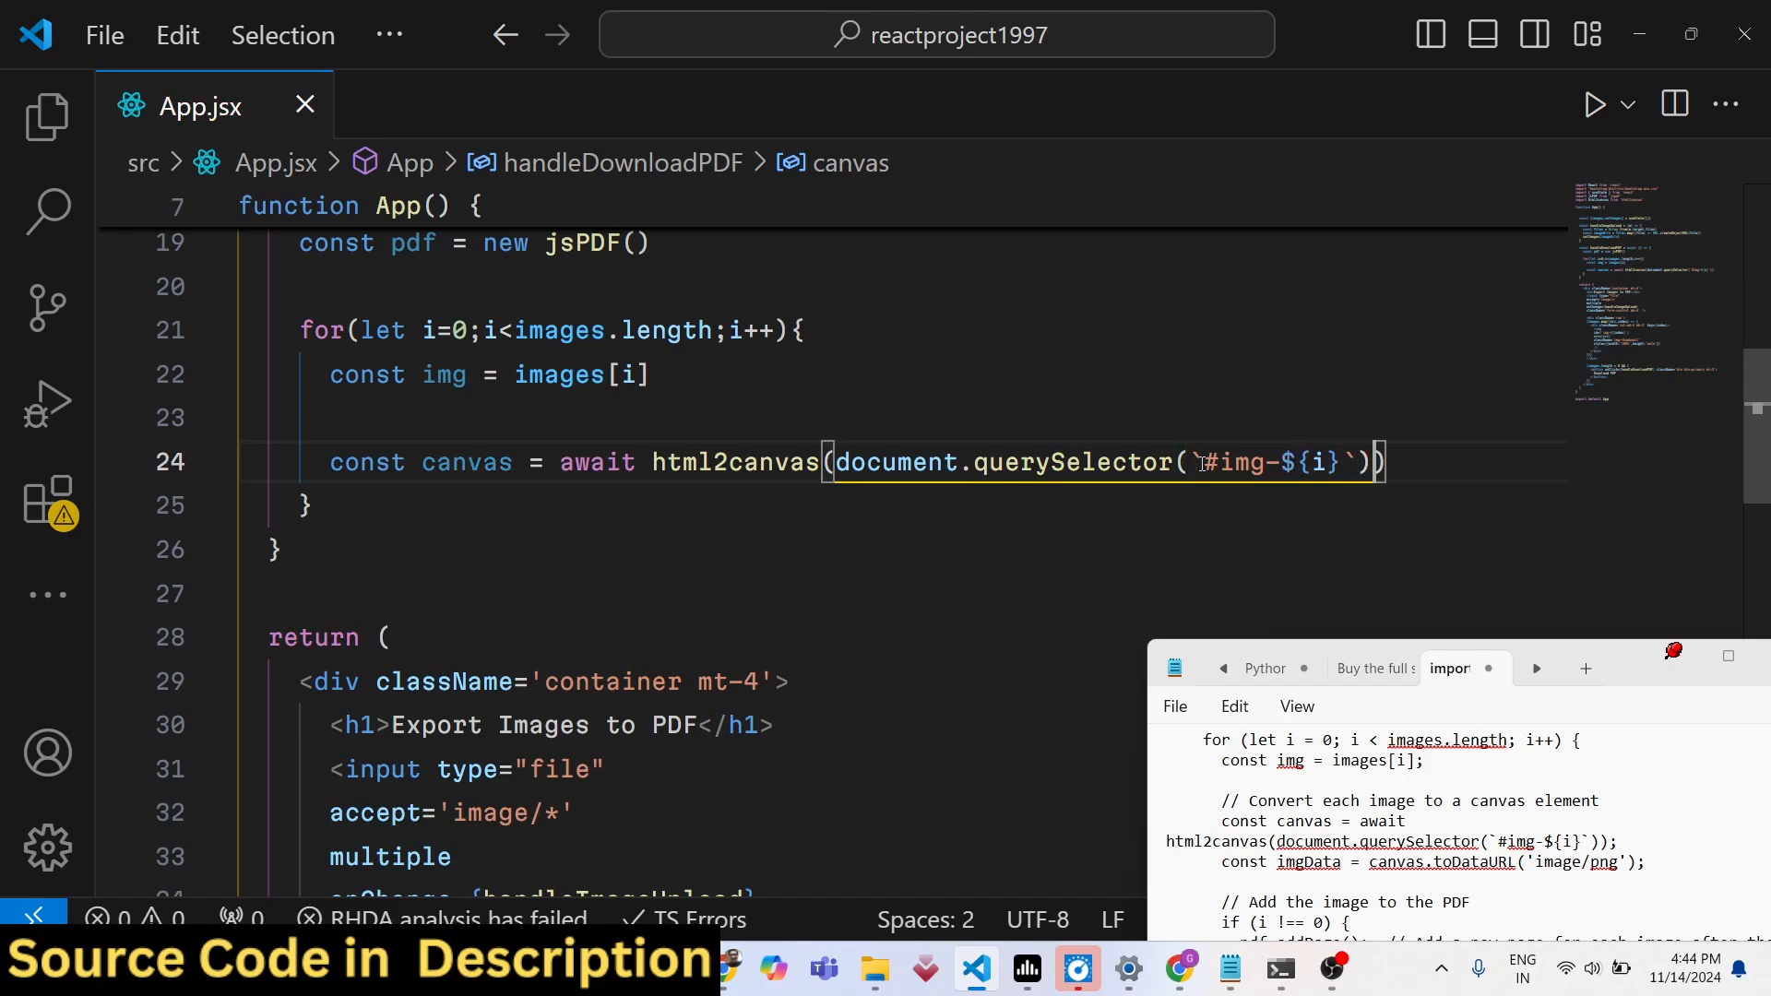
key(enter)
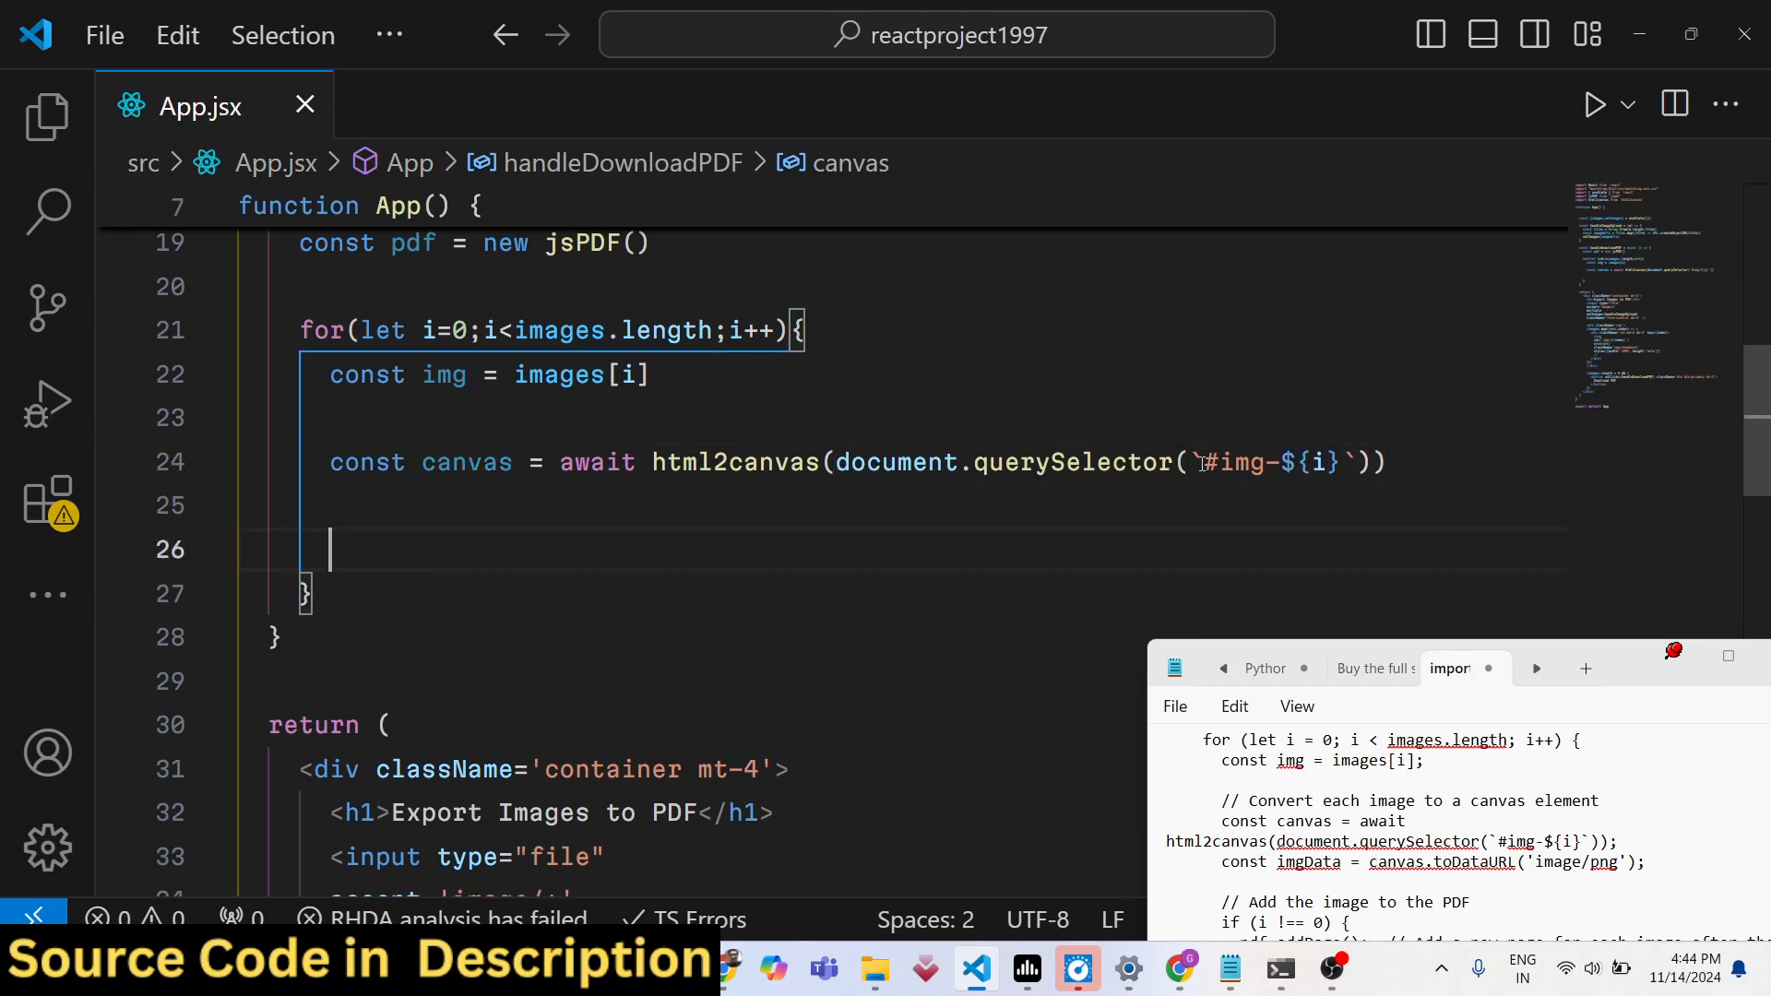
Add const imgData = canvas.toDataURL('image/png') inside the loop
text(const imgData =)
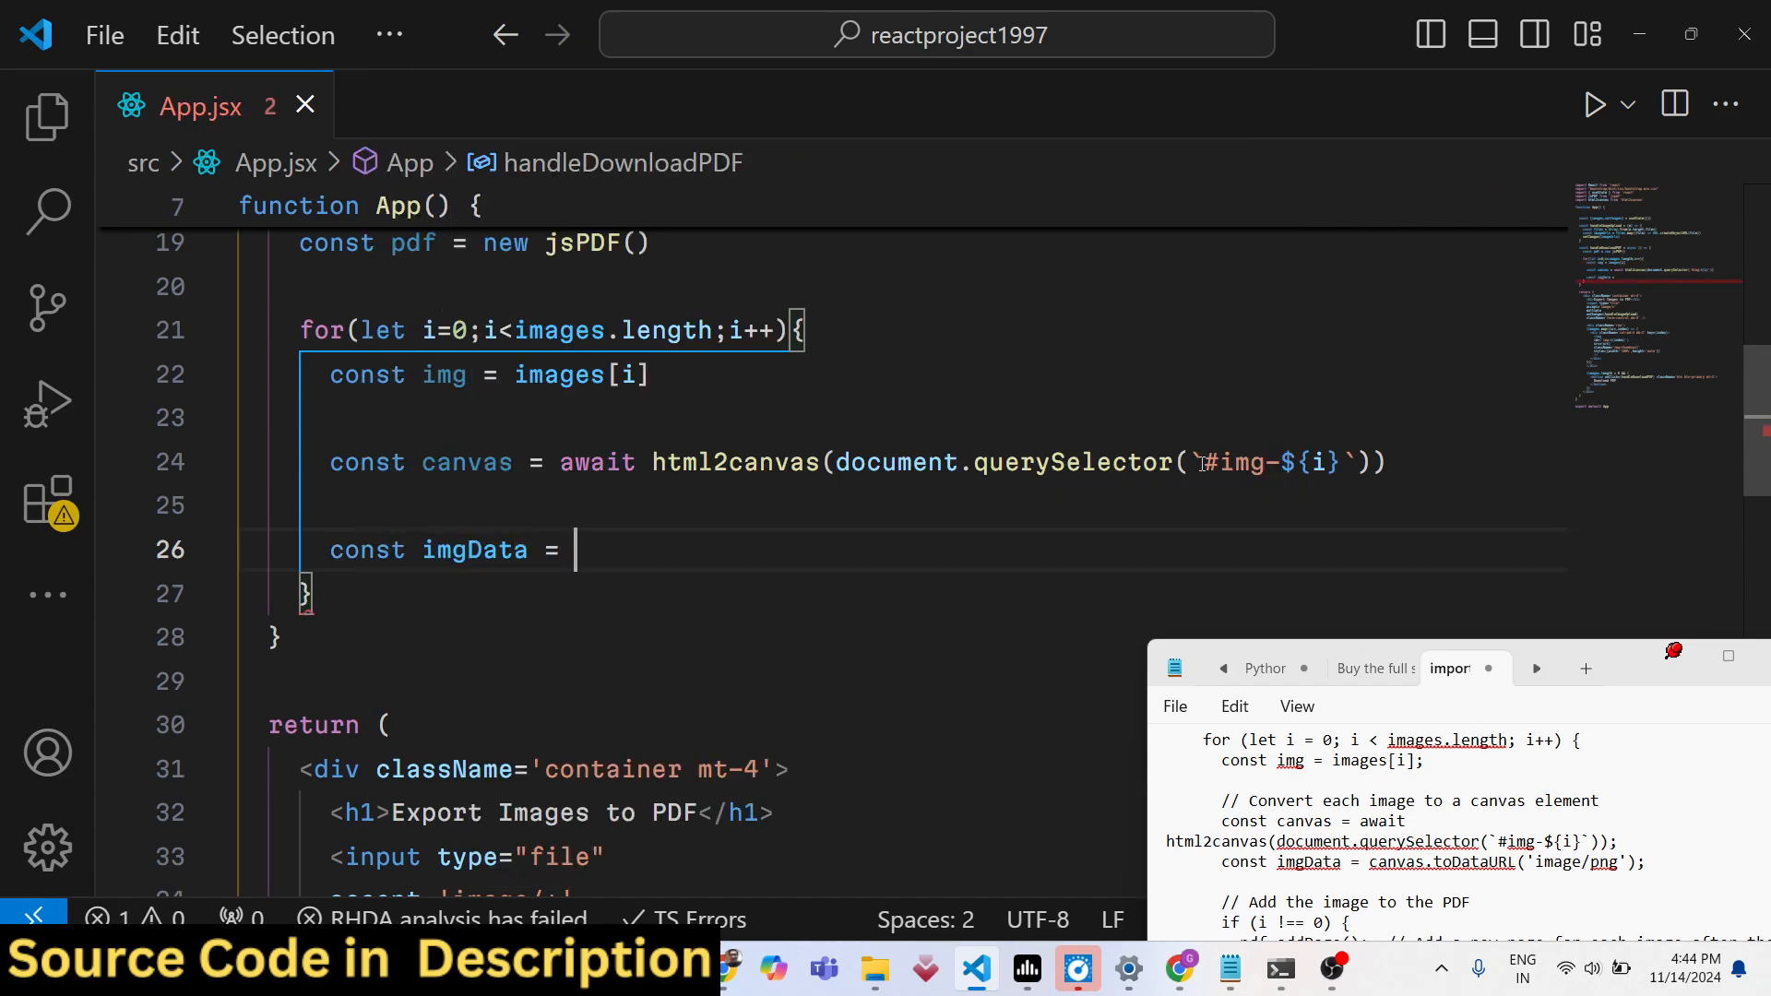
text(canvas.toDataURL(')
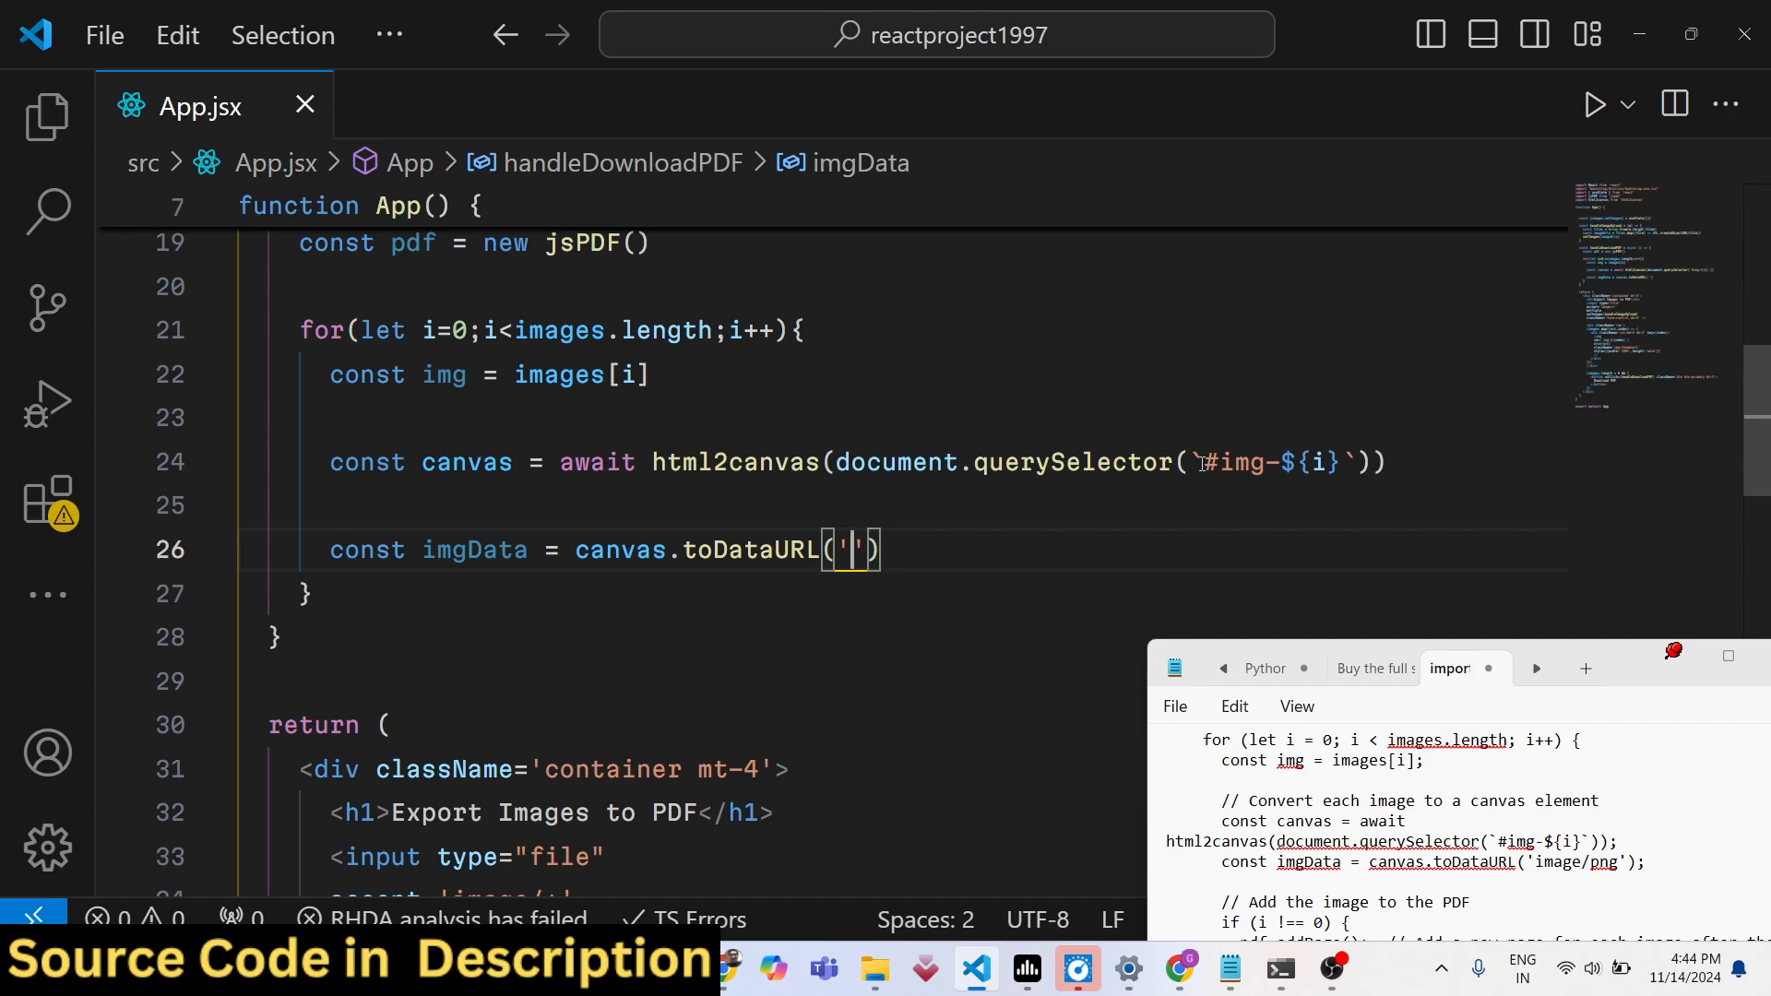
text(image/png)
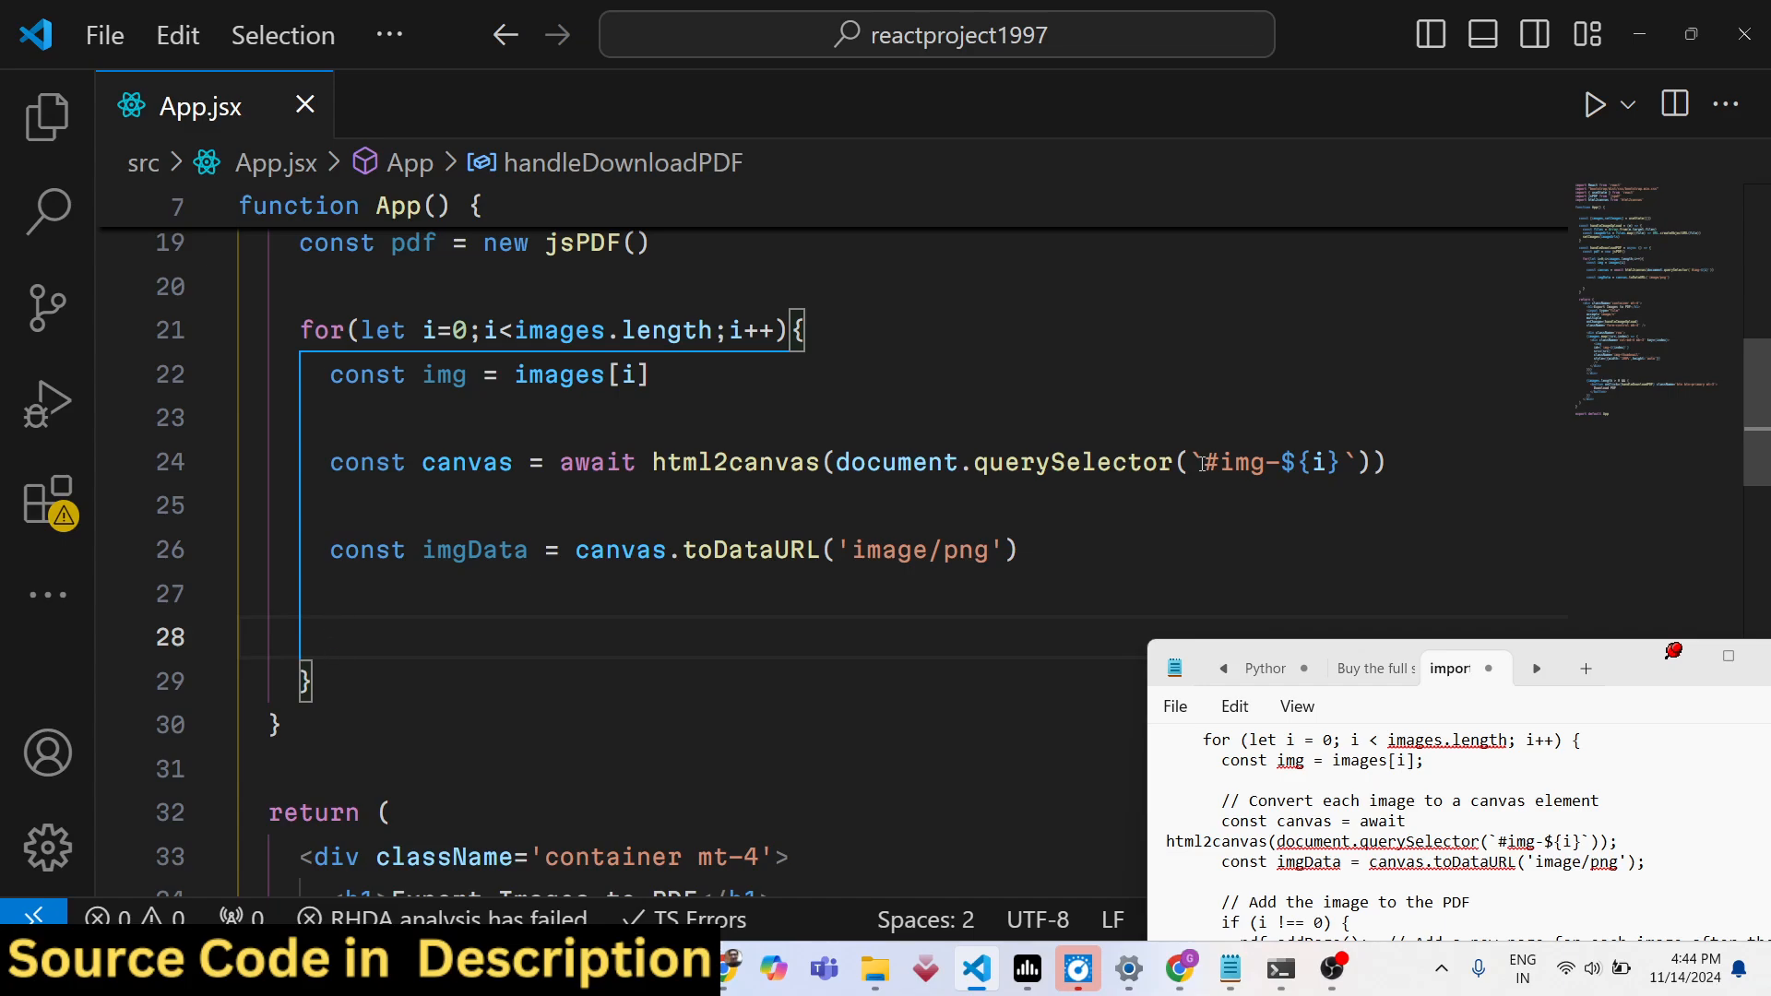
Comment '// add the image to pdf', add if (i !== 0) pdf.addPage(), and begin pdf.addImage
text(// add the image)
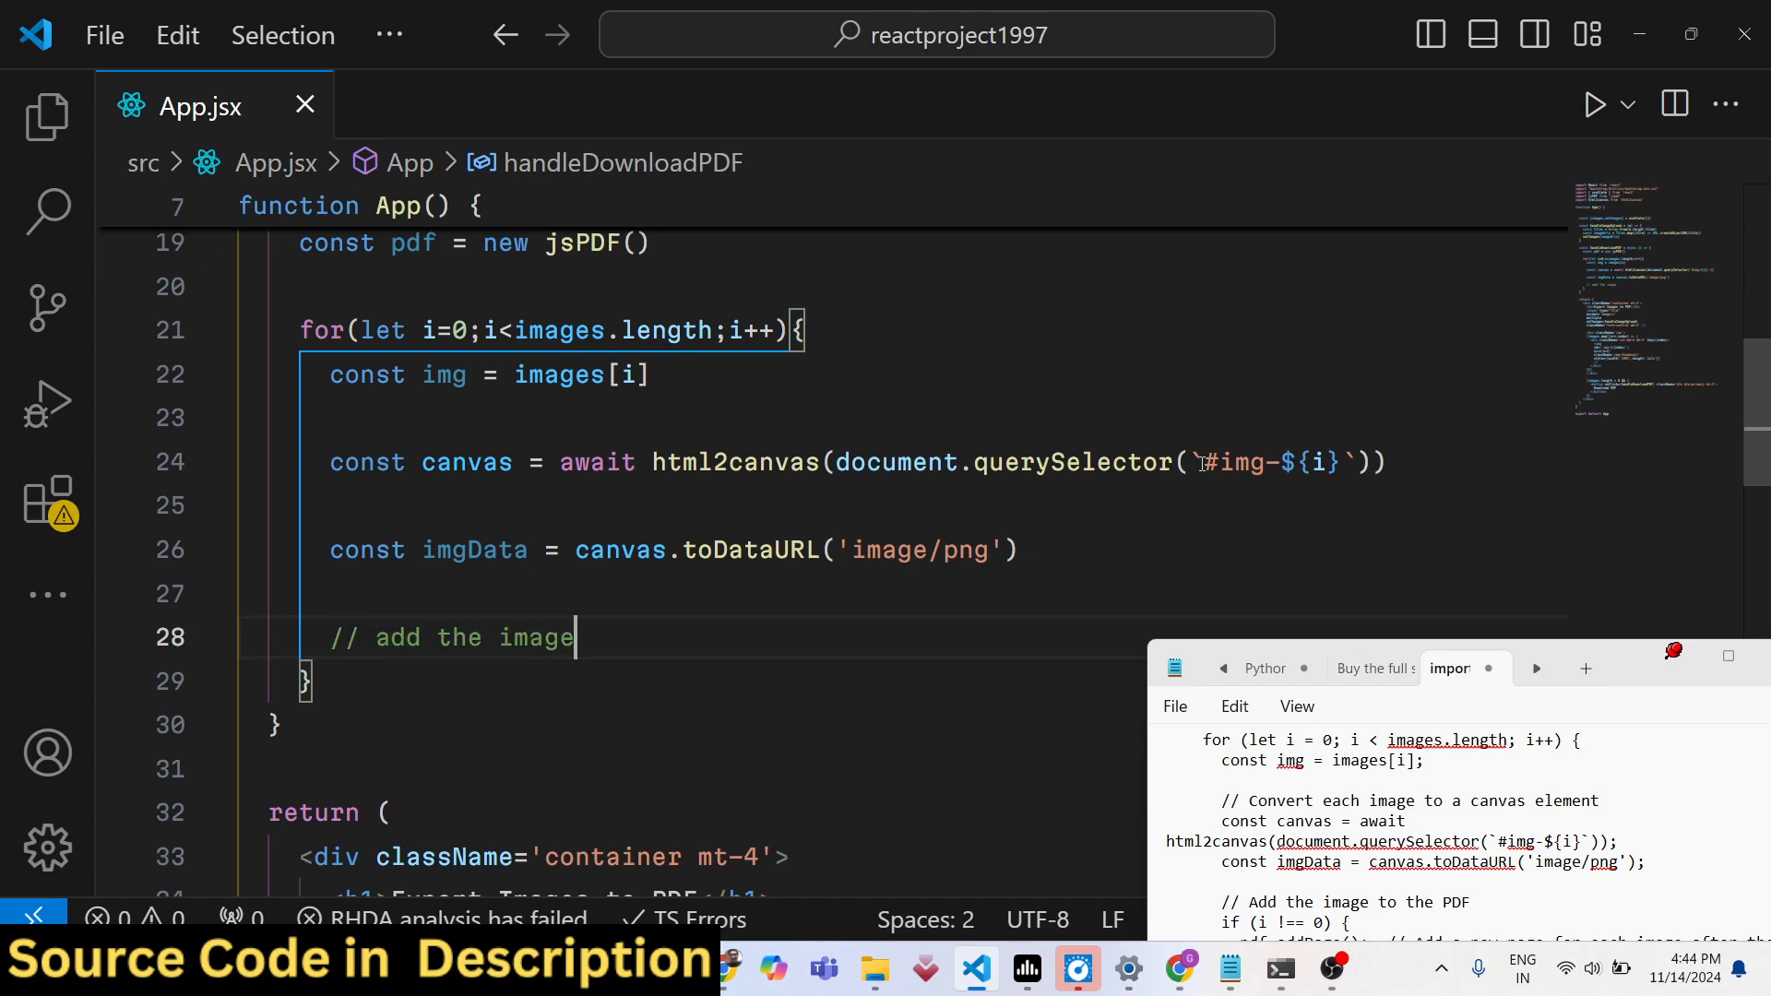
text(to pdf)
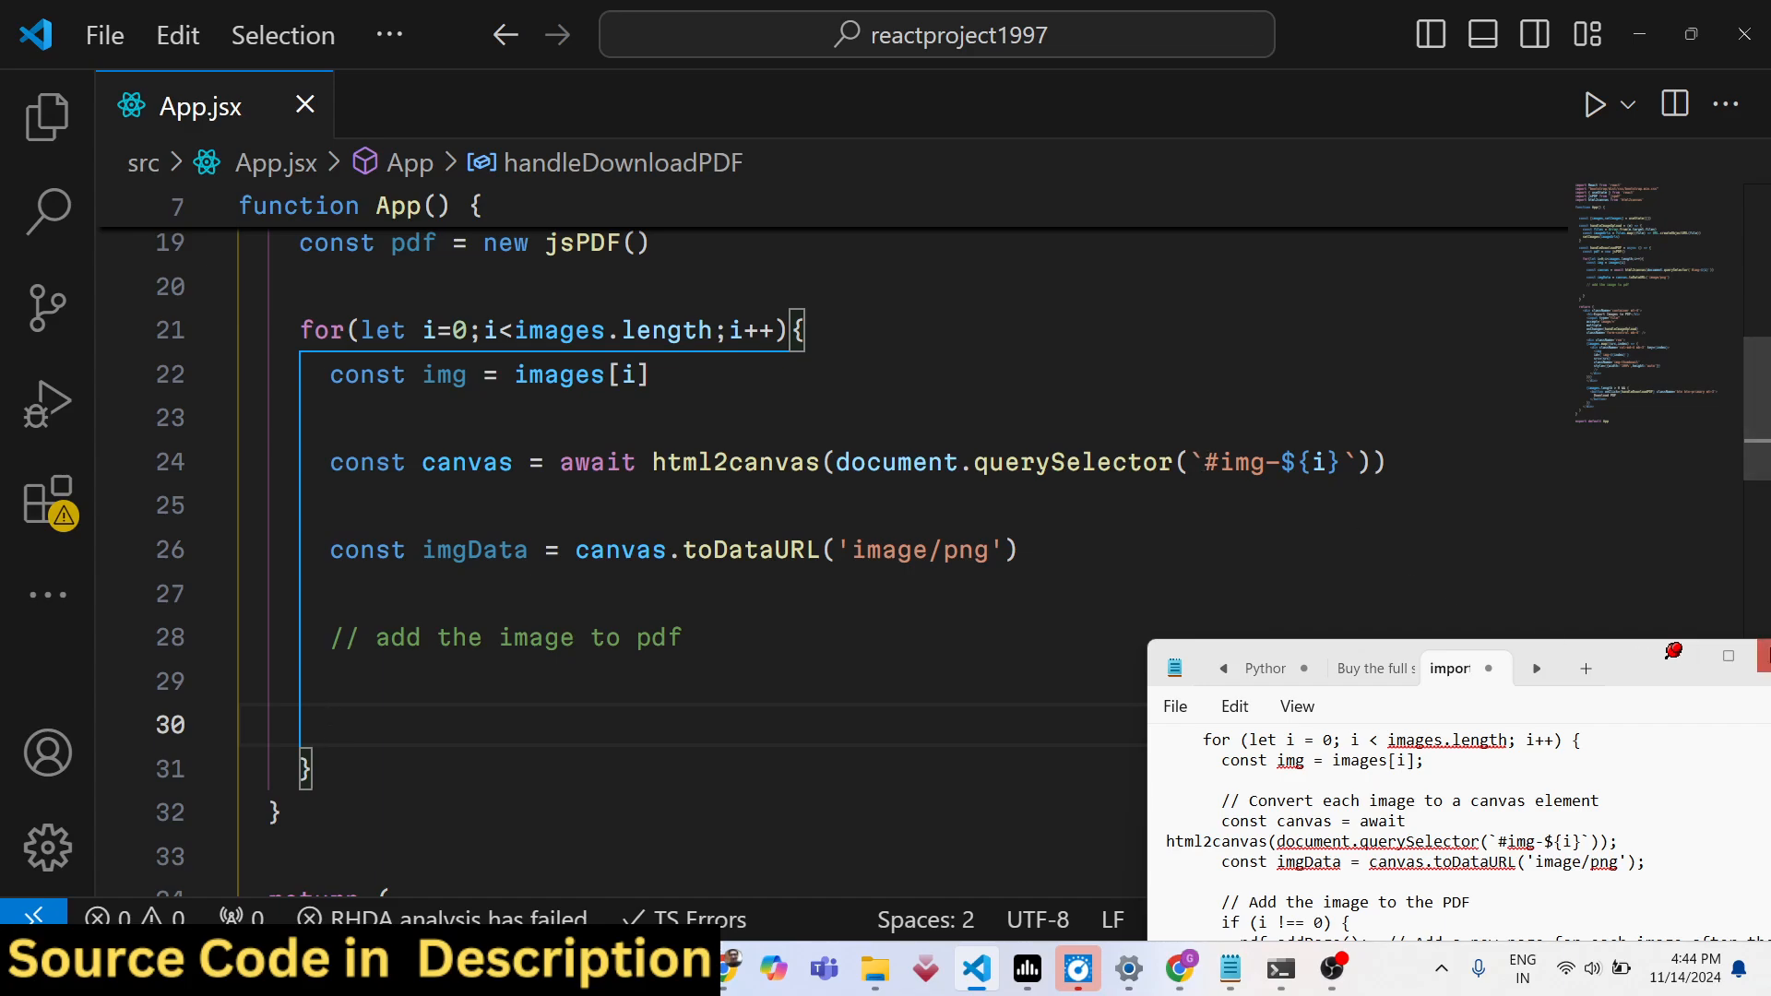
text(if()
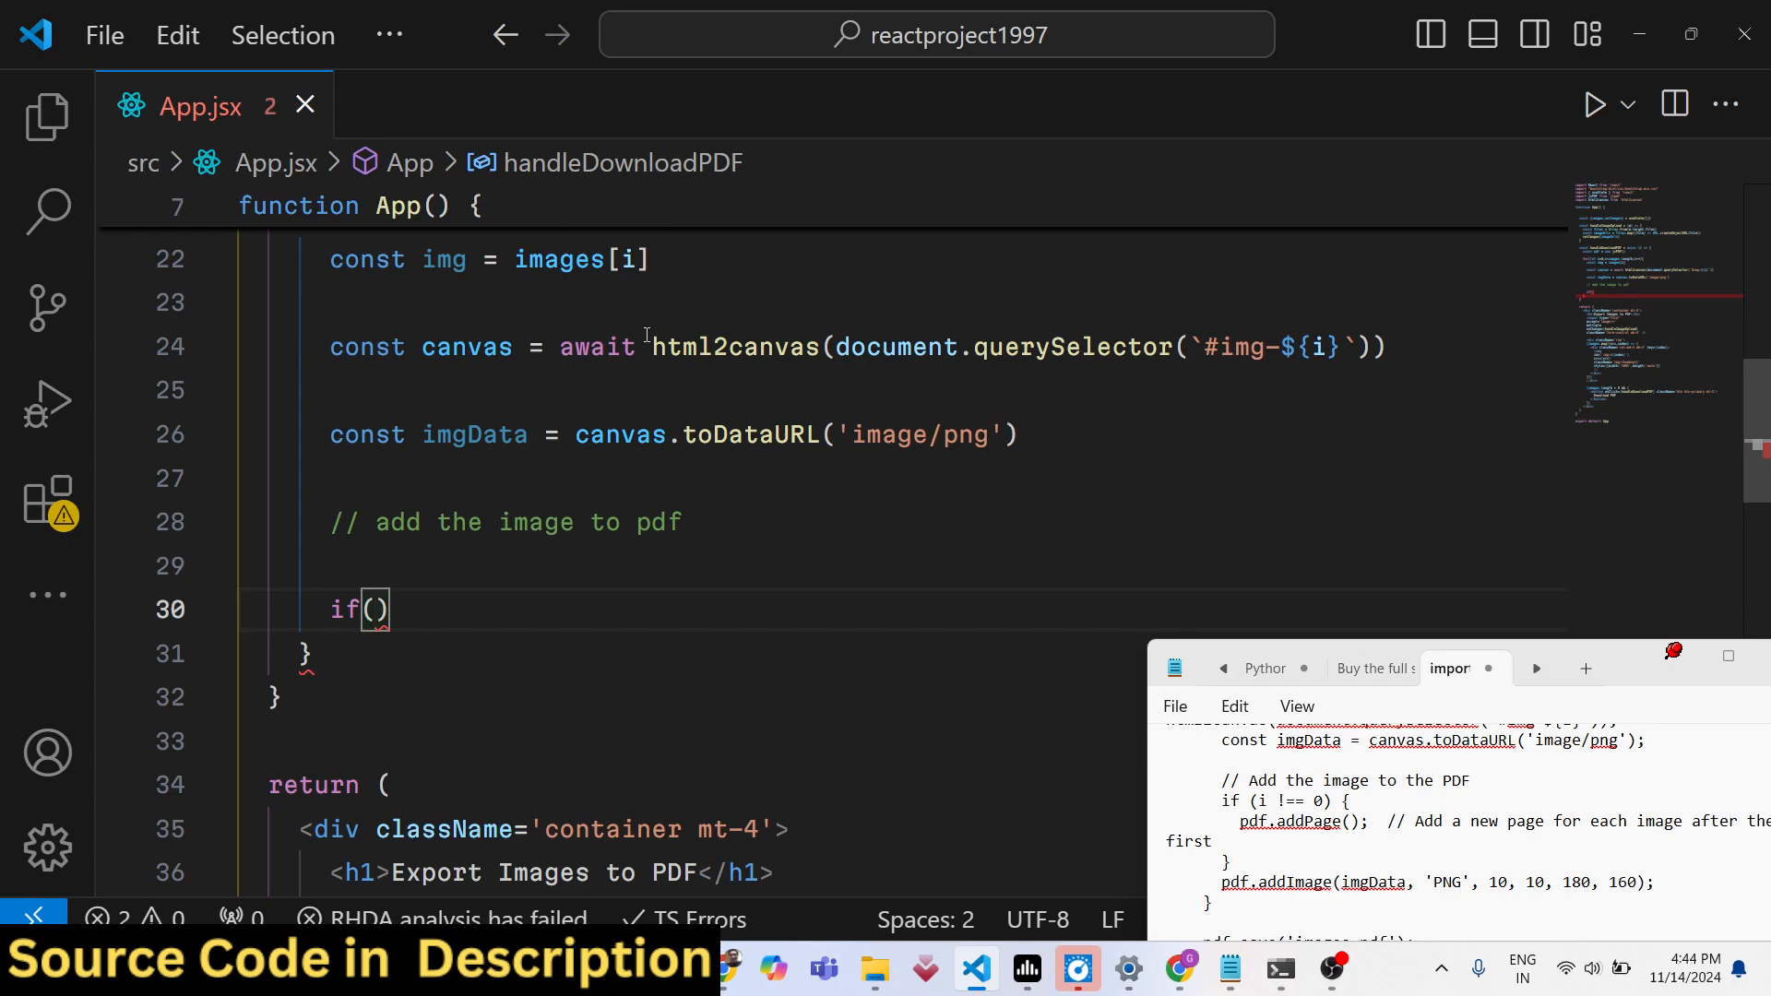
text(i)
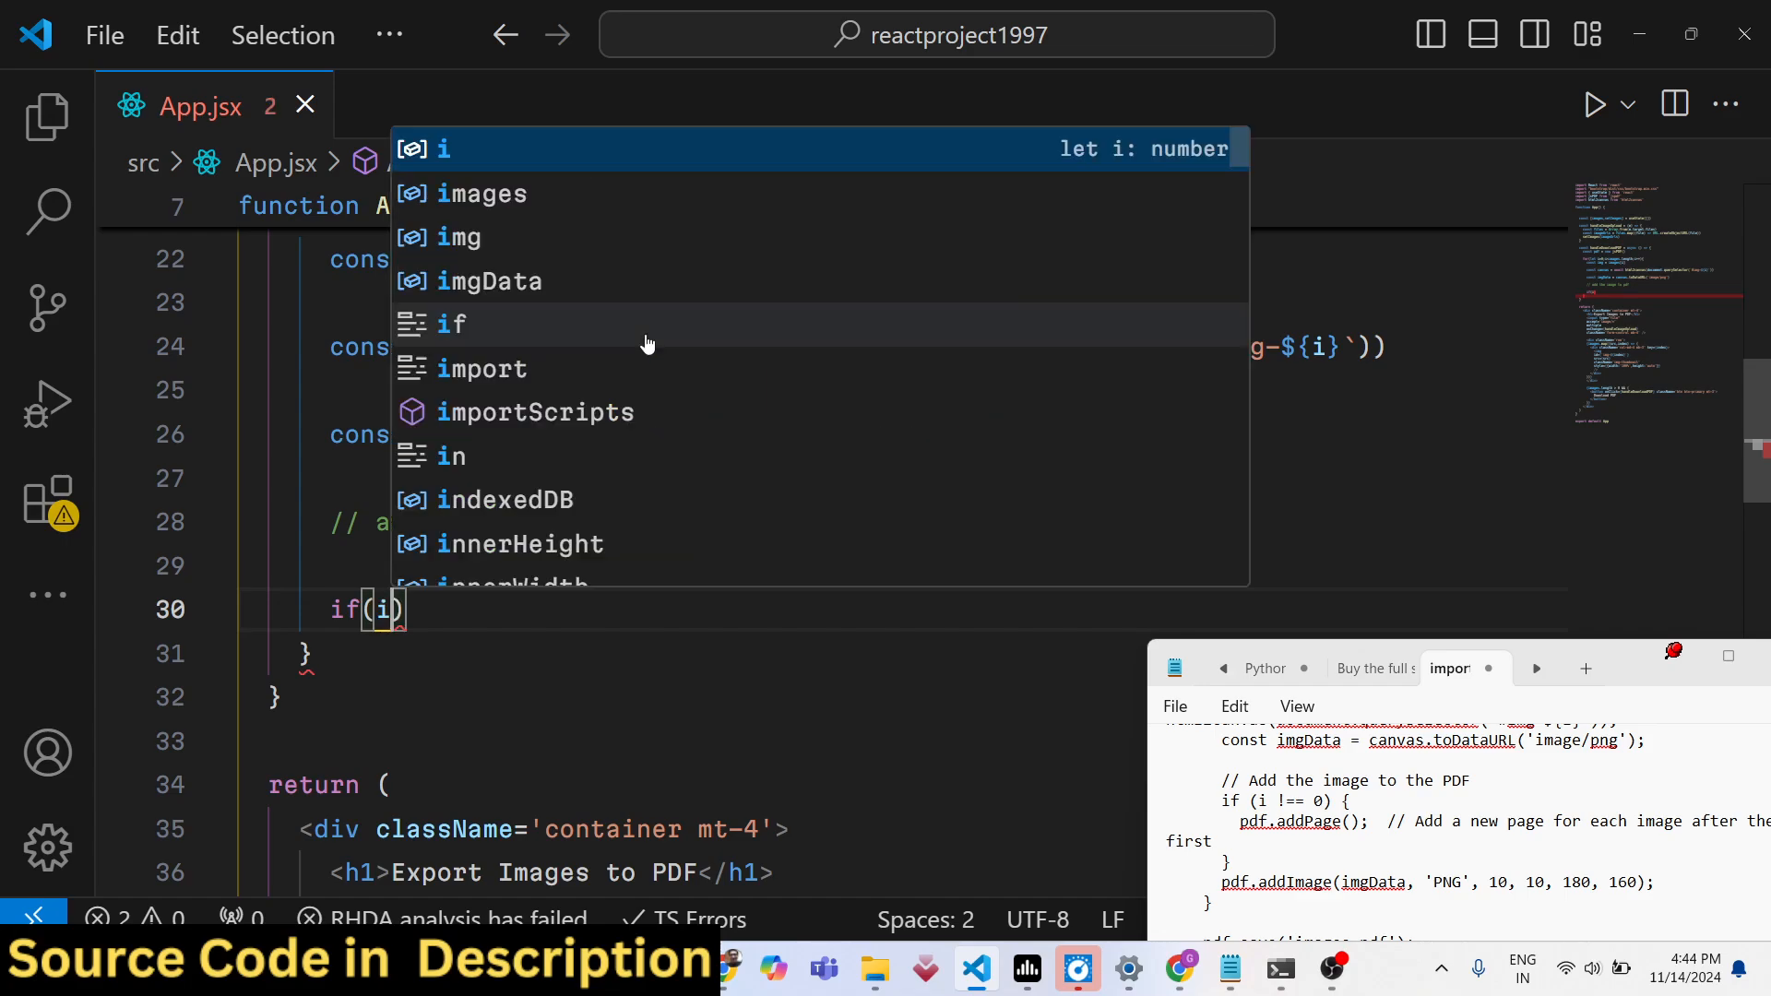
text(!)
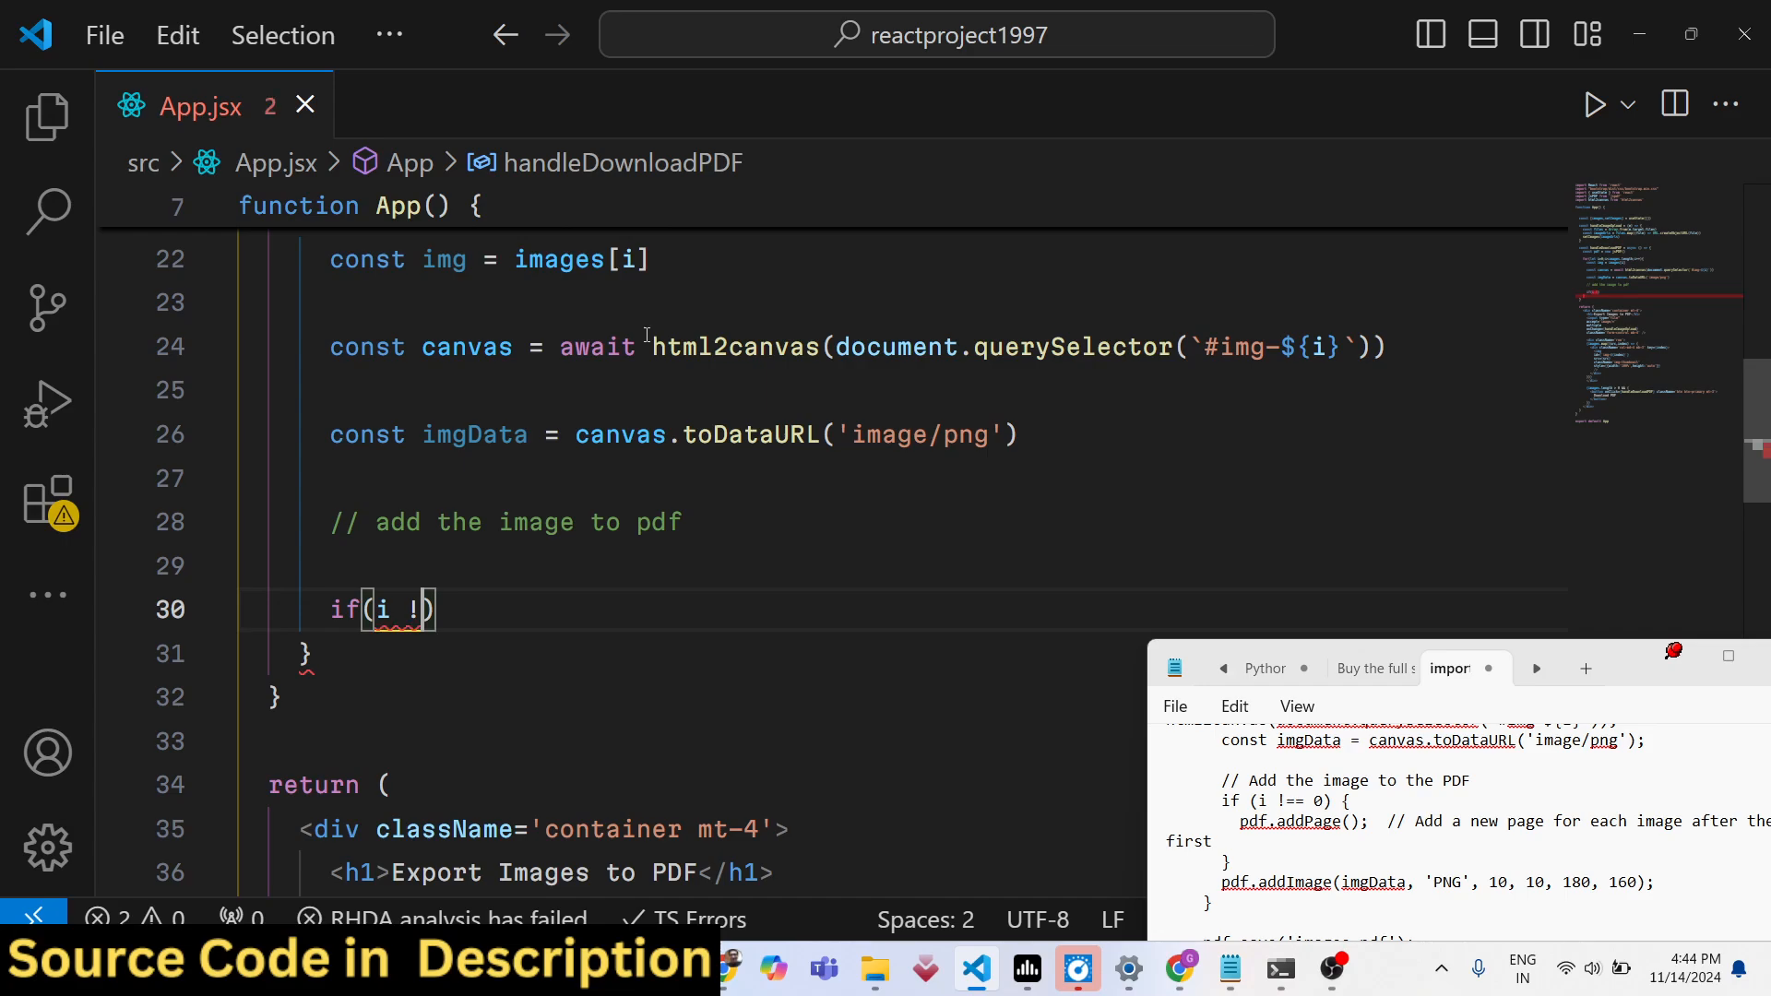
text(== 0)
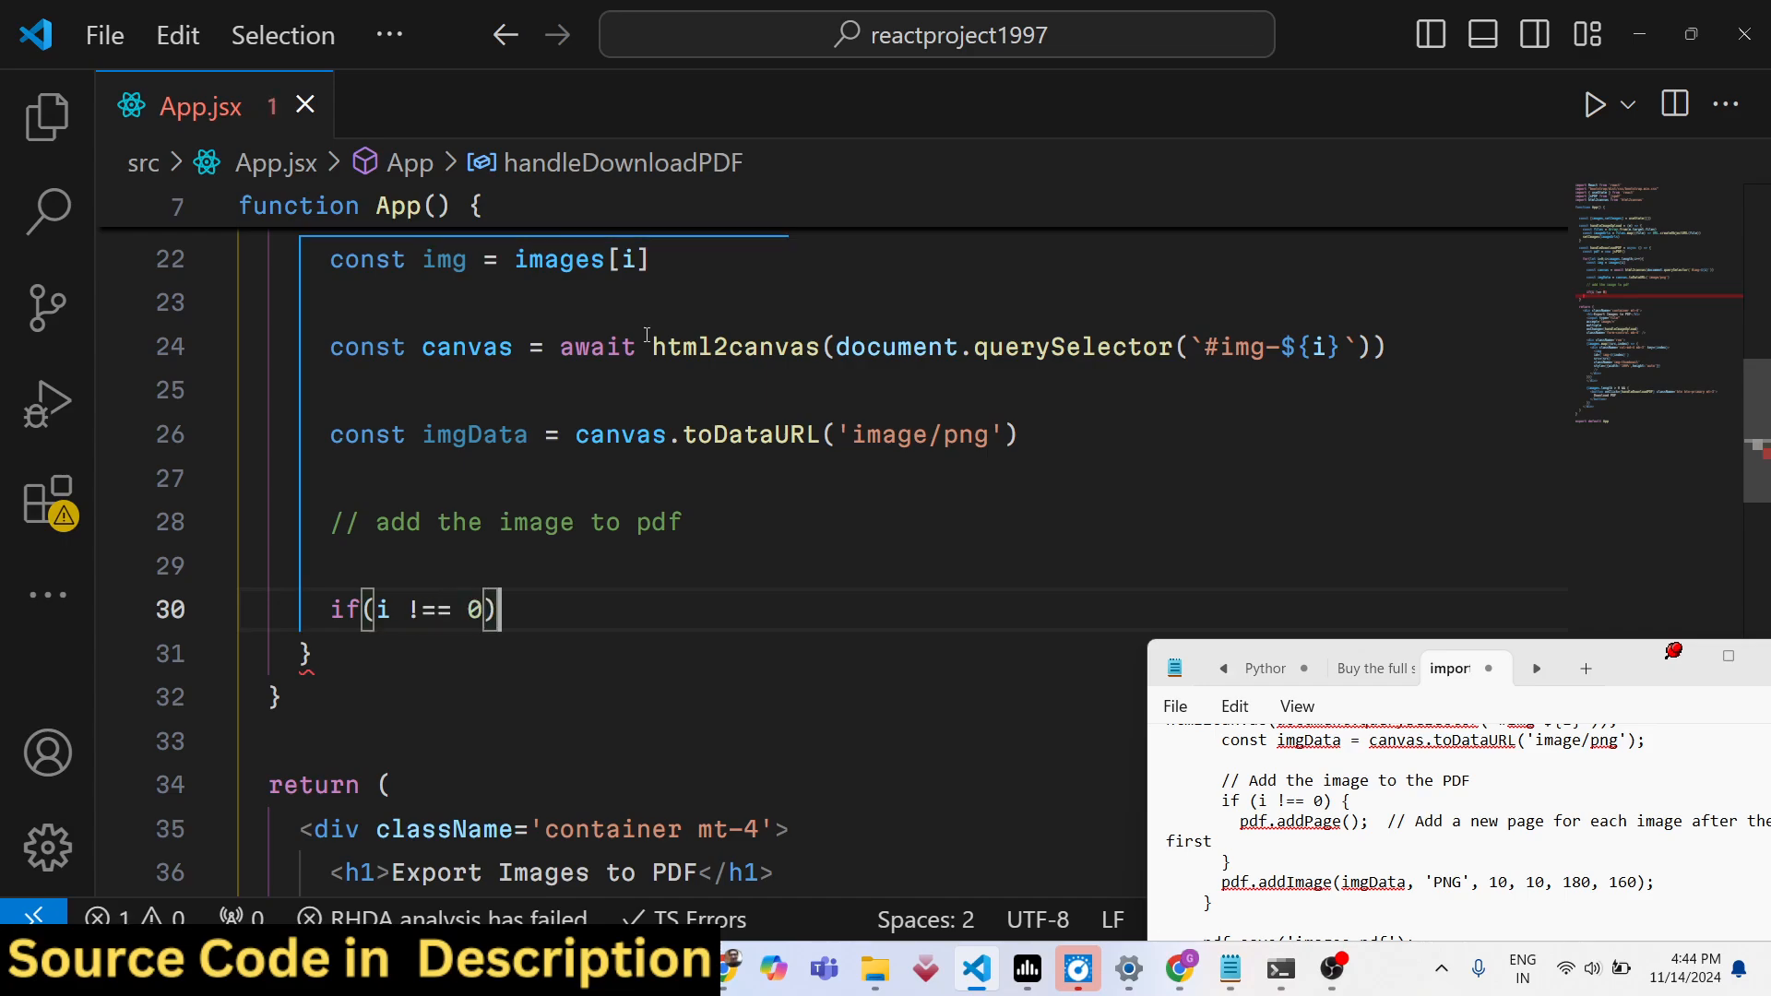
text(pdf.)
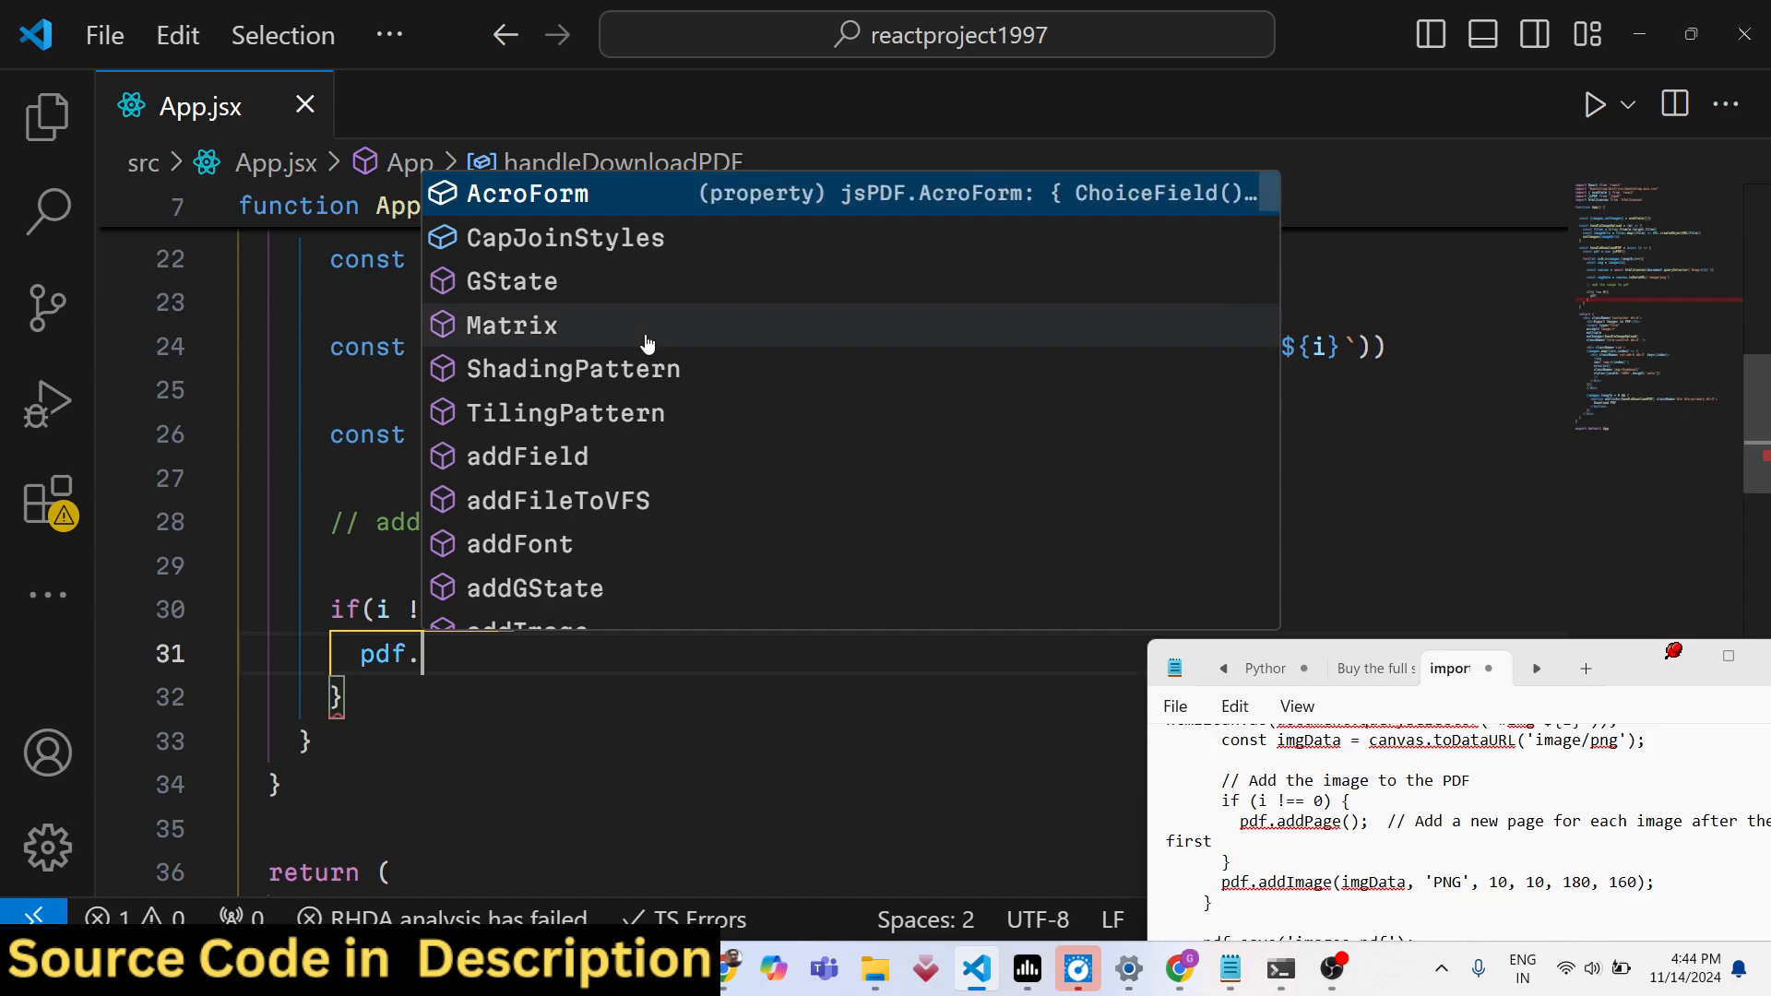
text(addPage()
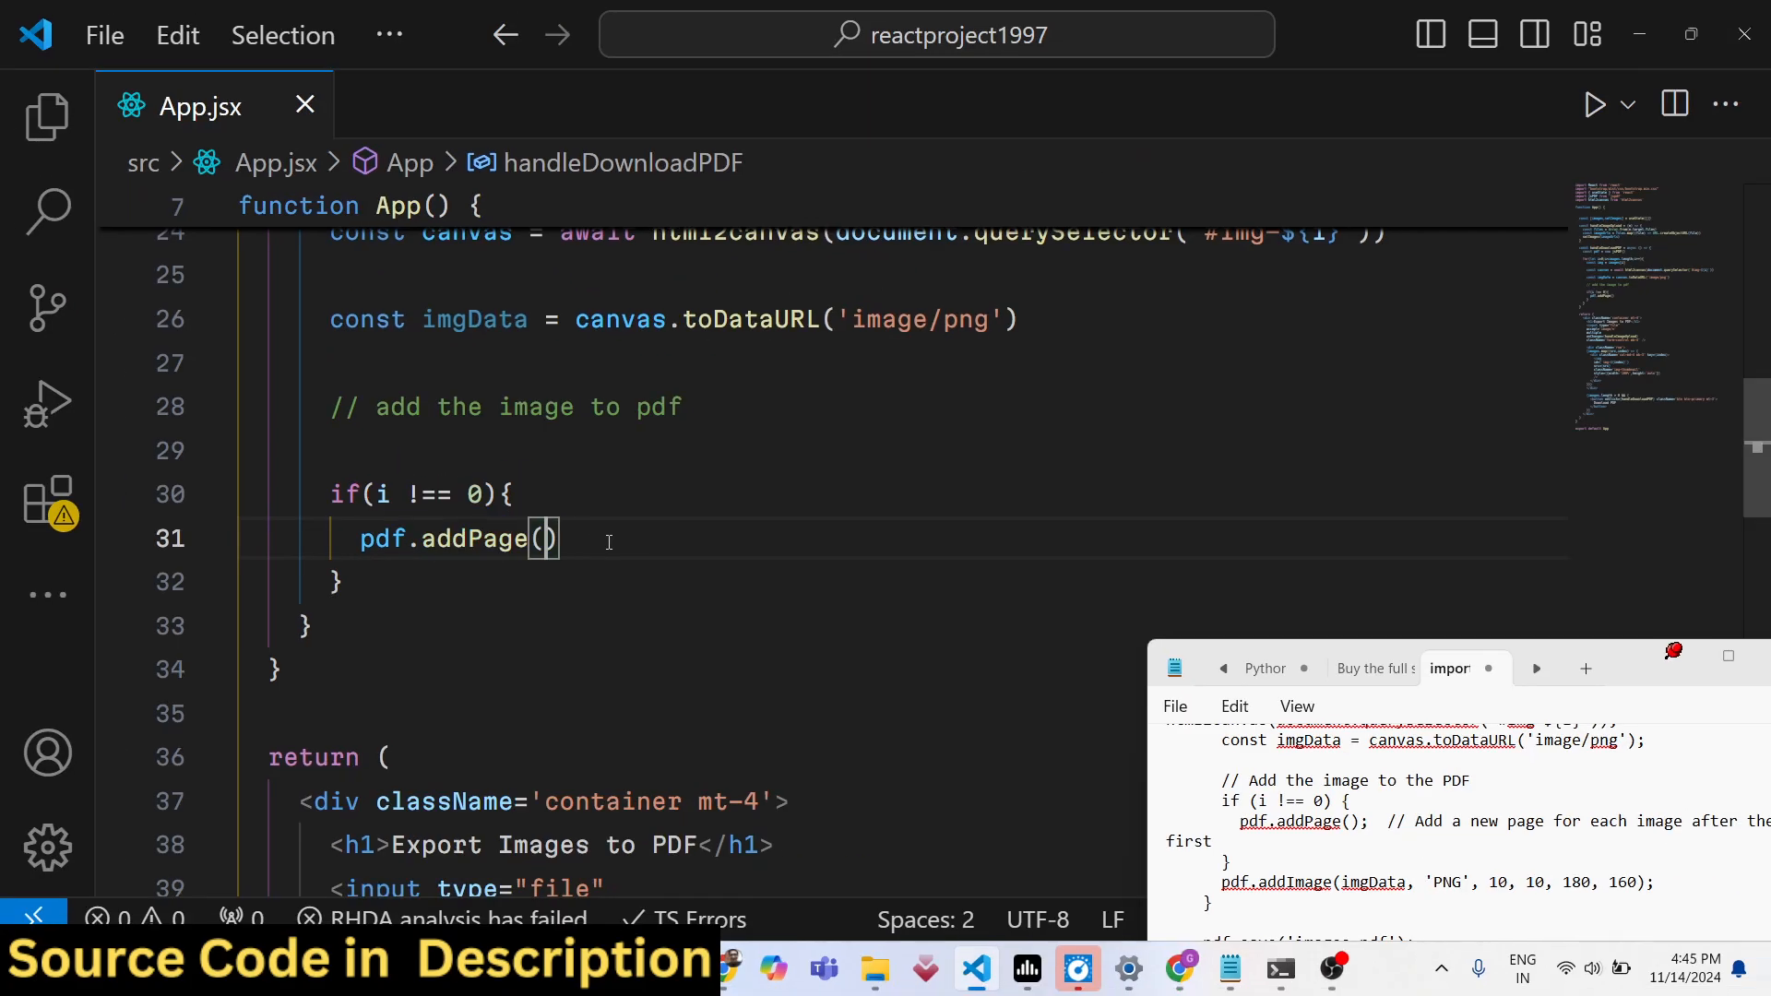
click(339, 582)
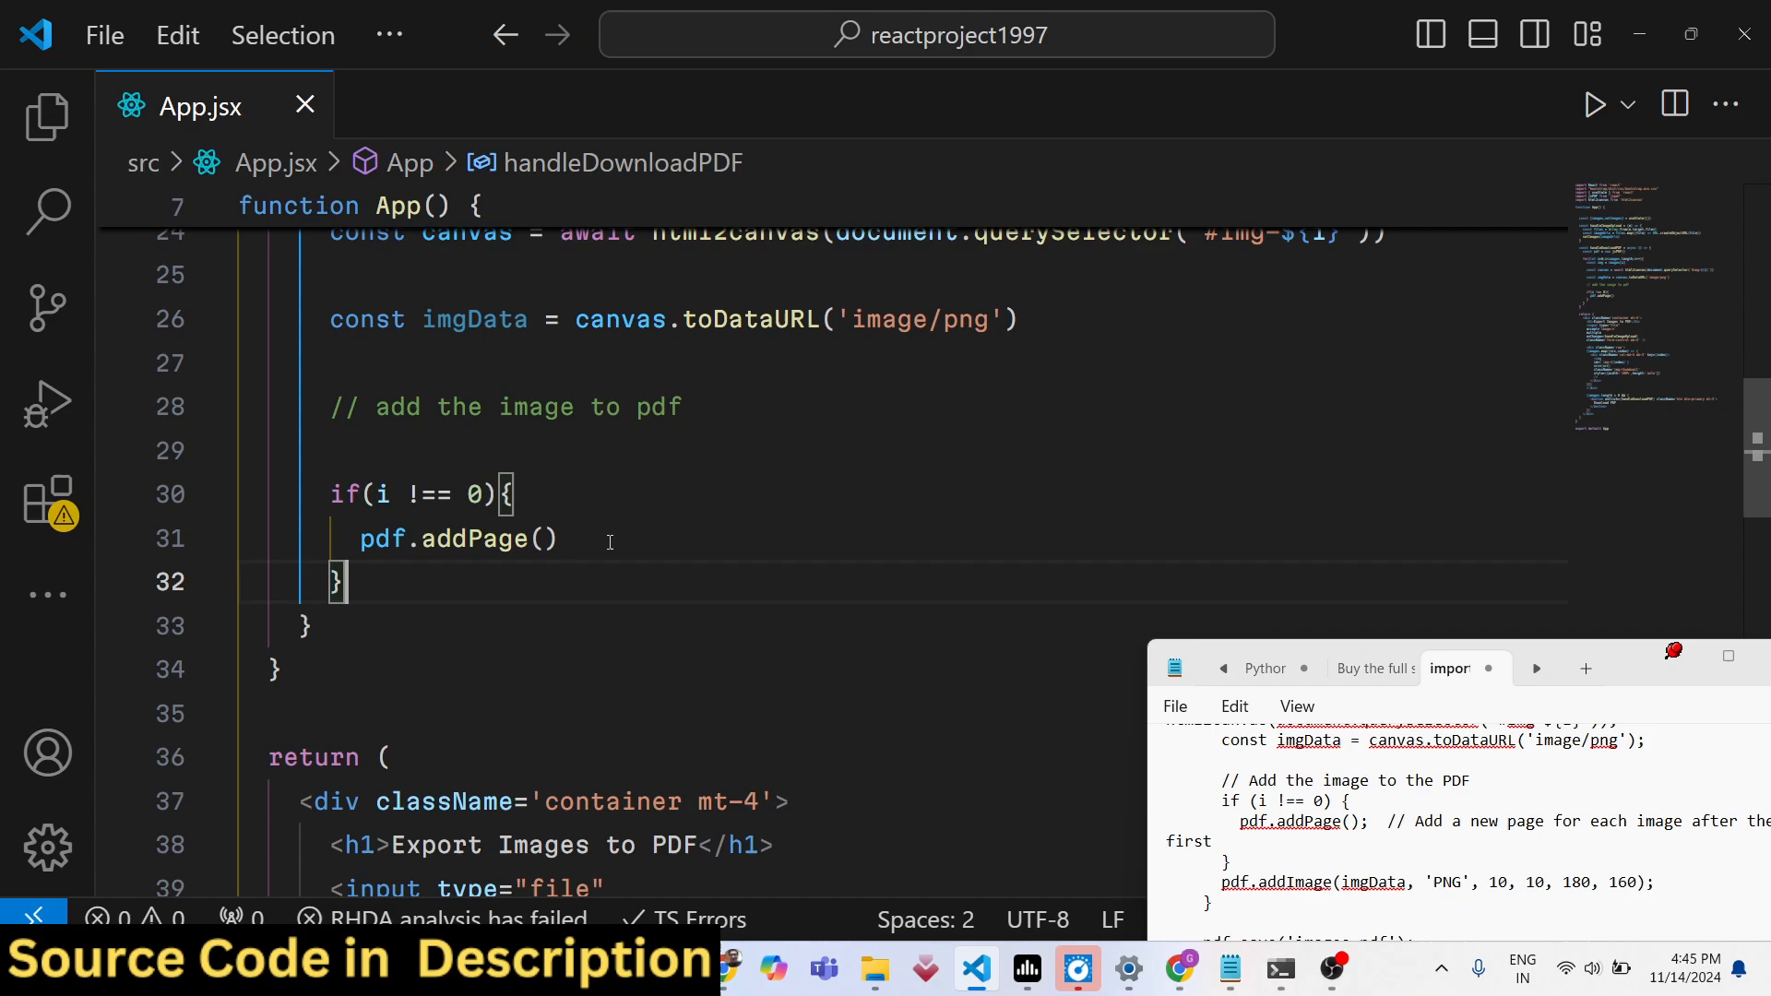
text(pdf.addImage()
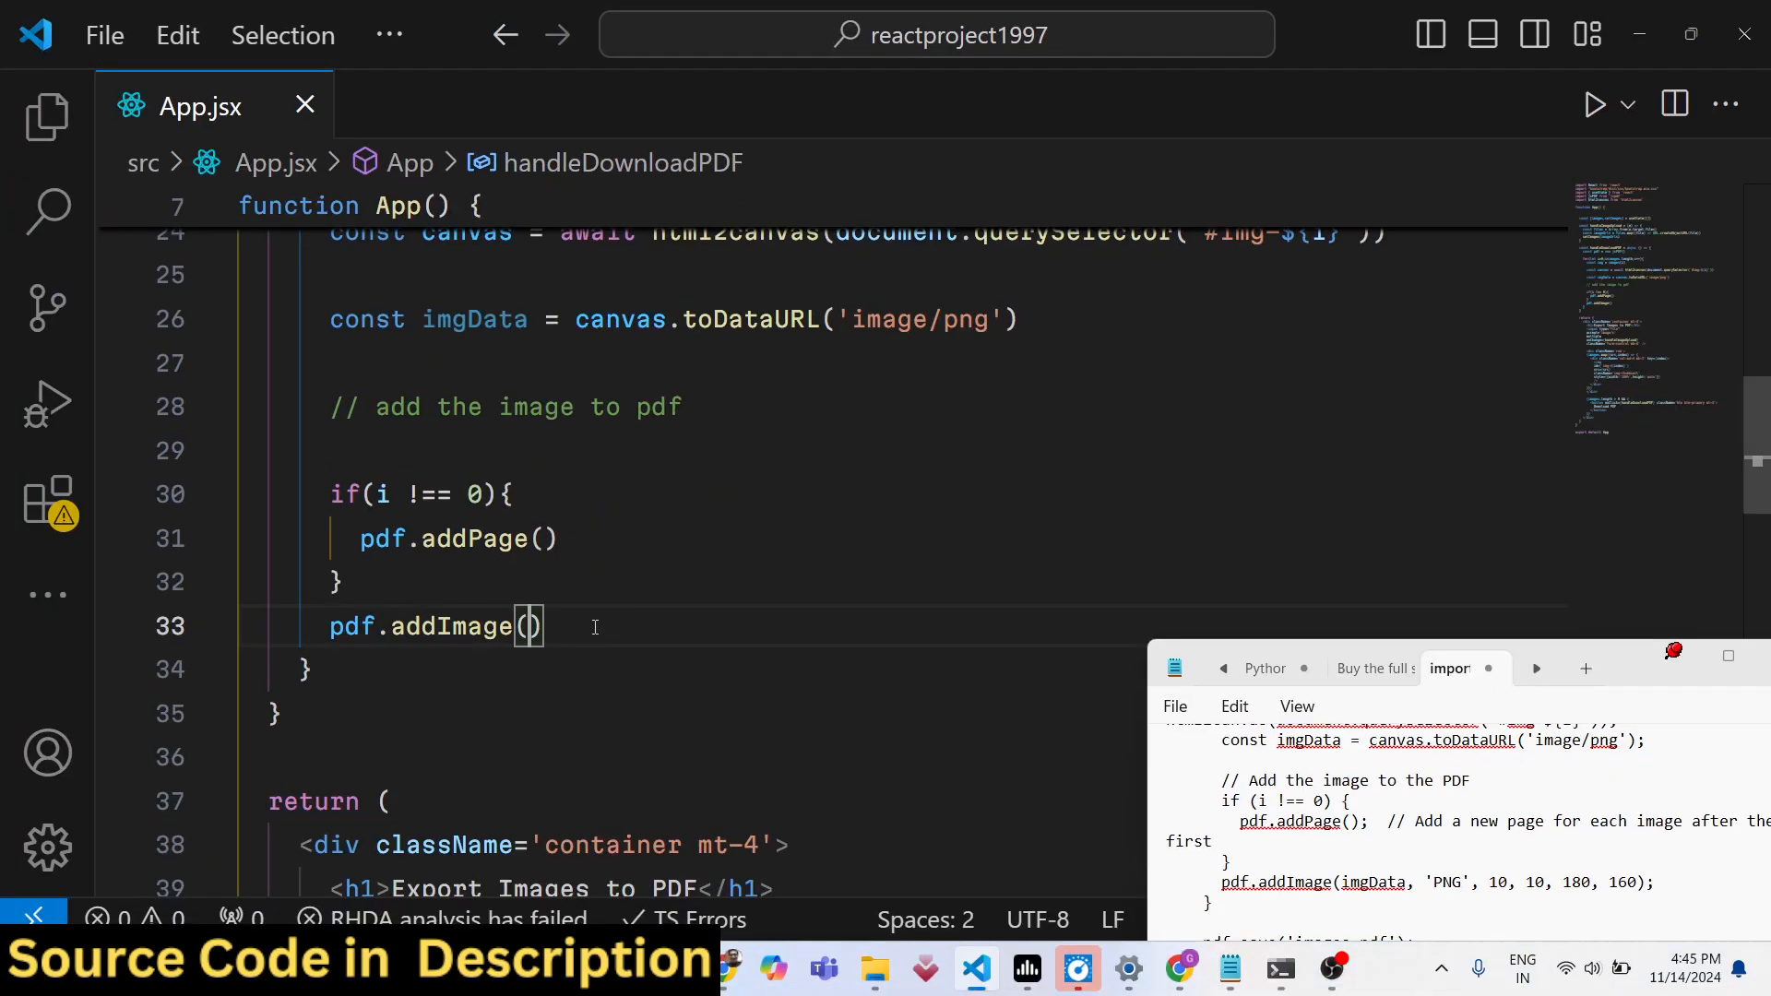
Fill in the loop's call as pdf.addImage(imgData, 'PNG', 10, 10, 100, 160)
text(imgData)
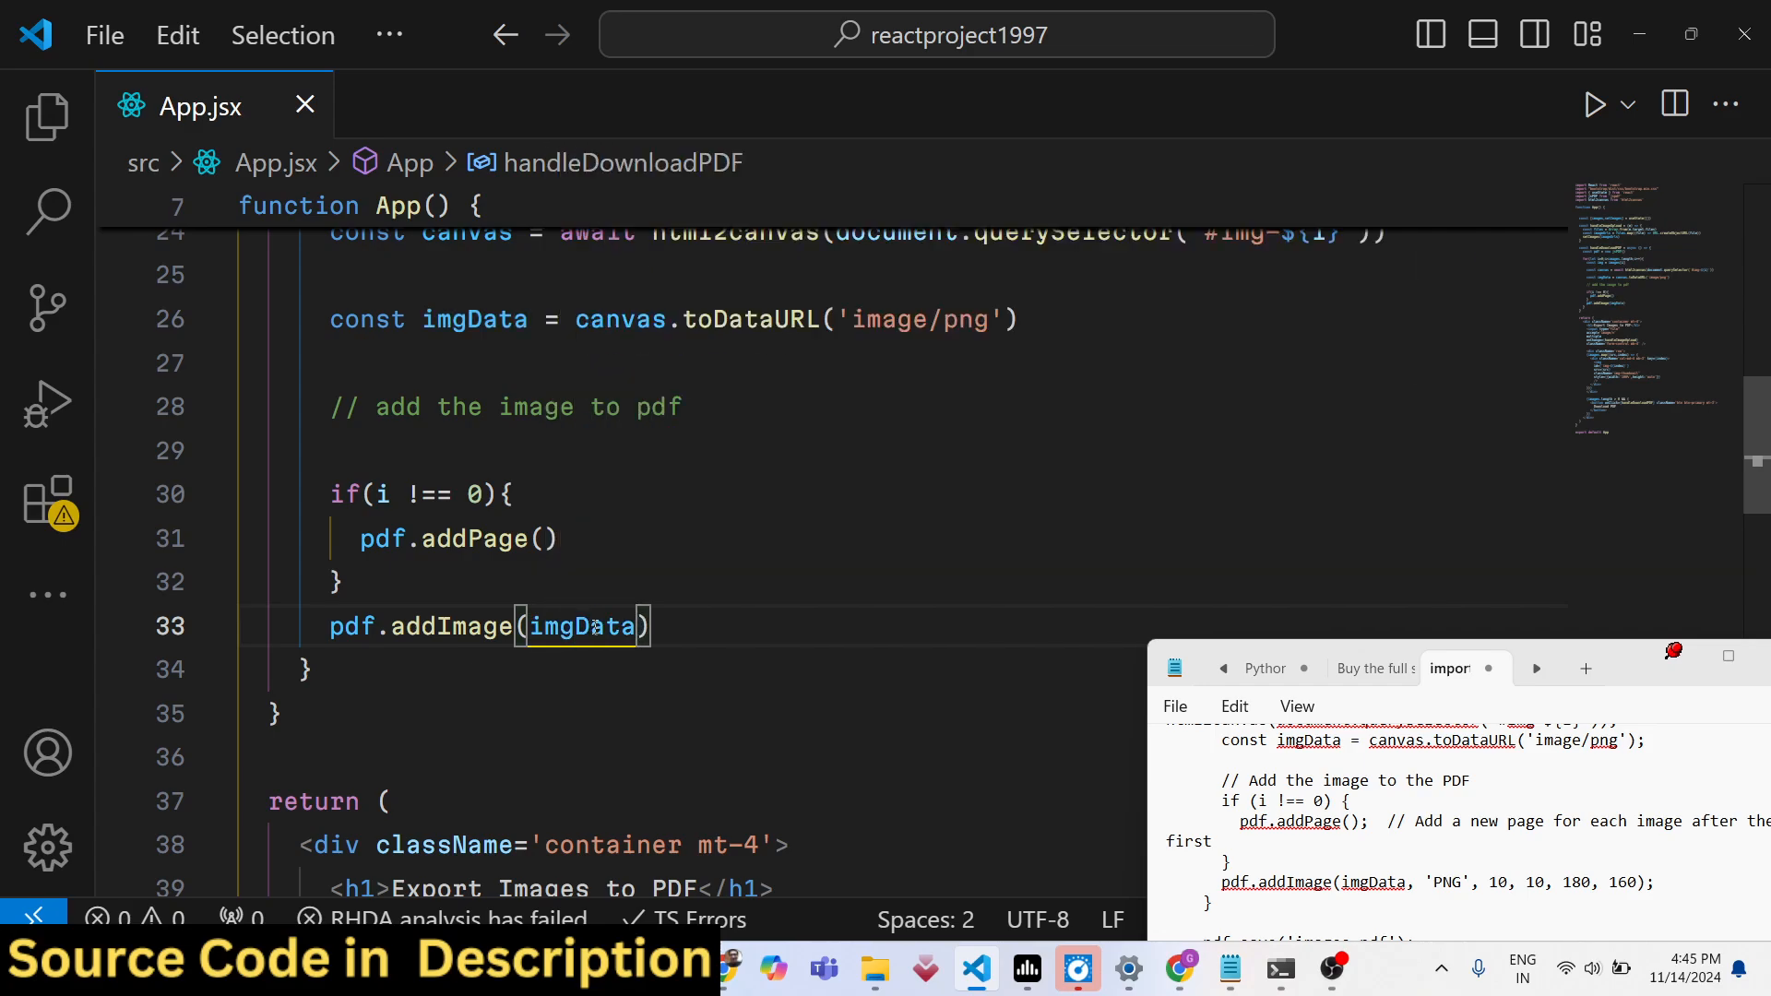
text(,'PNG')
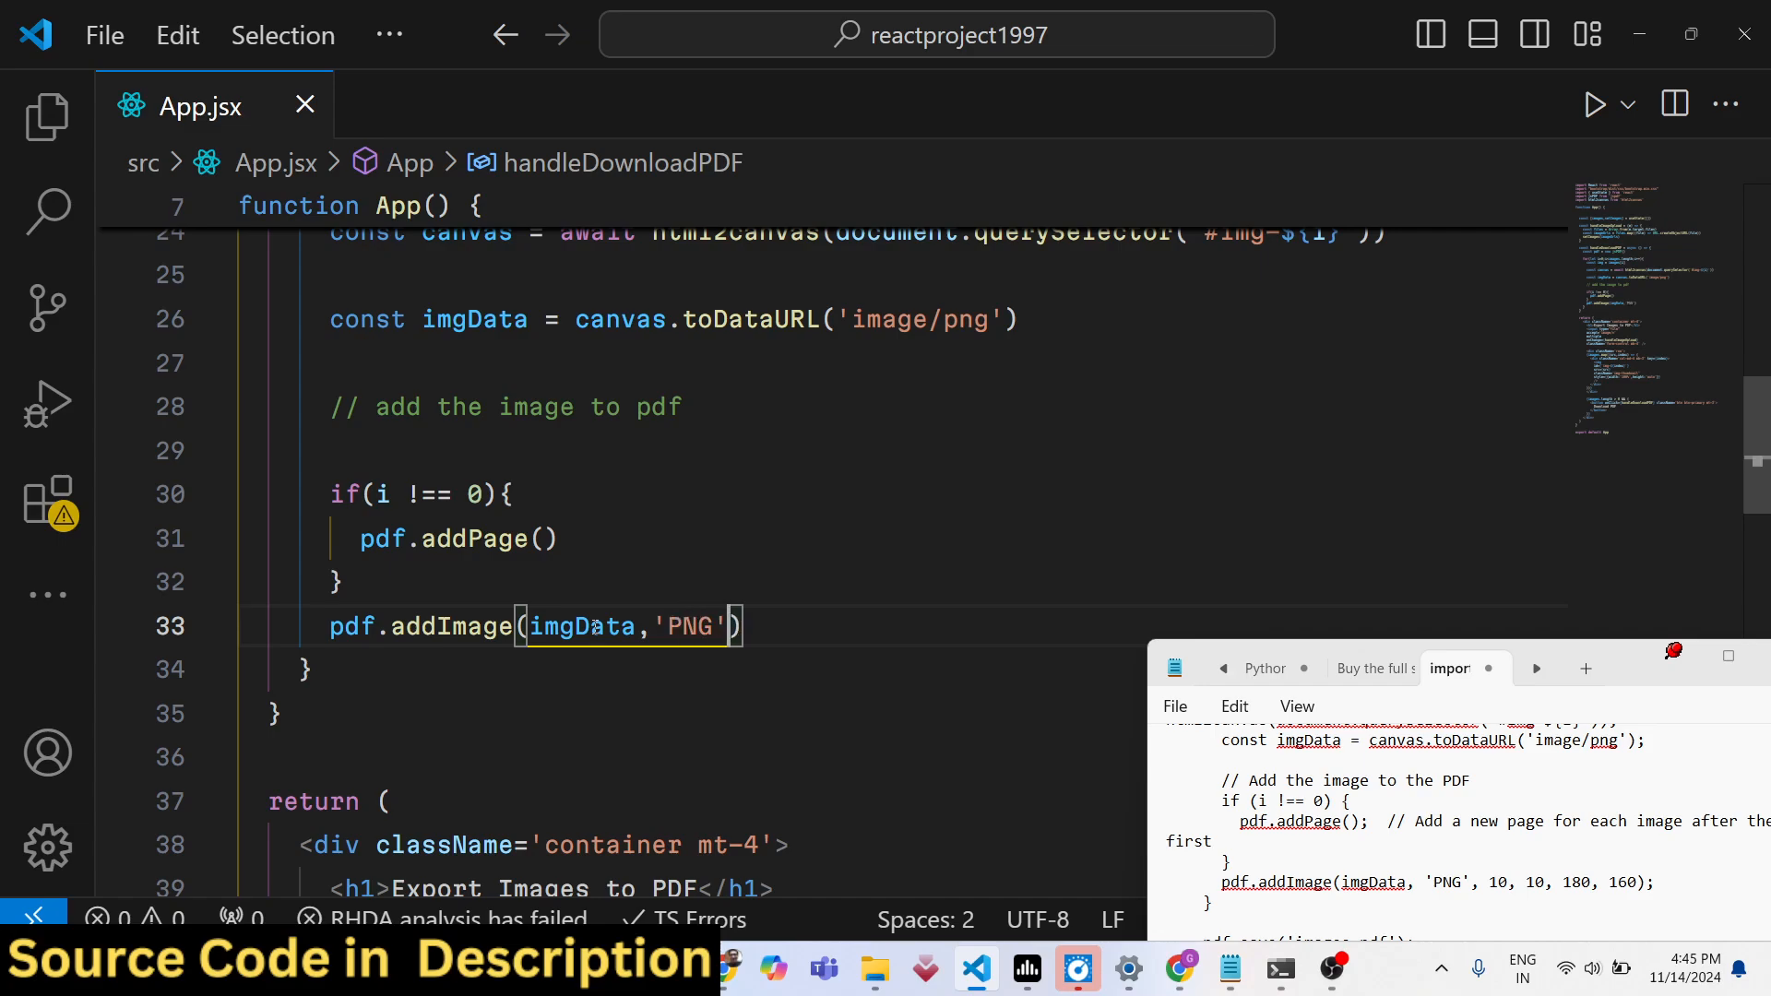
text(1)
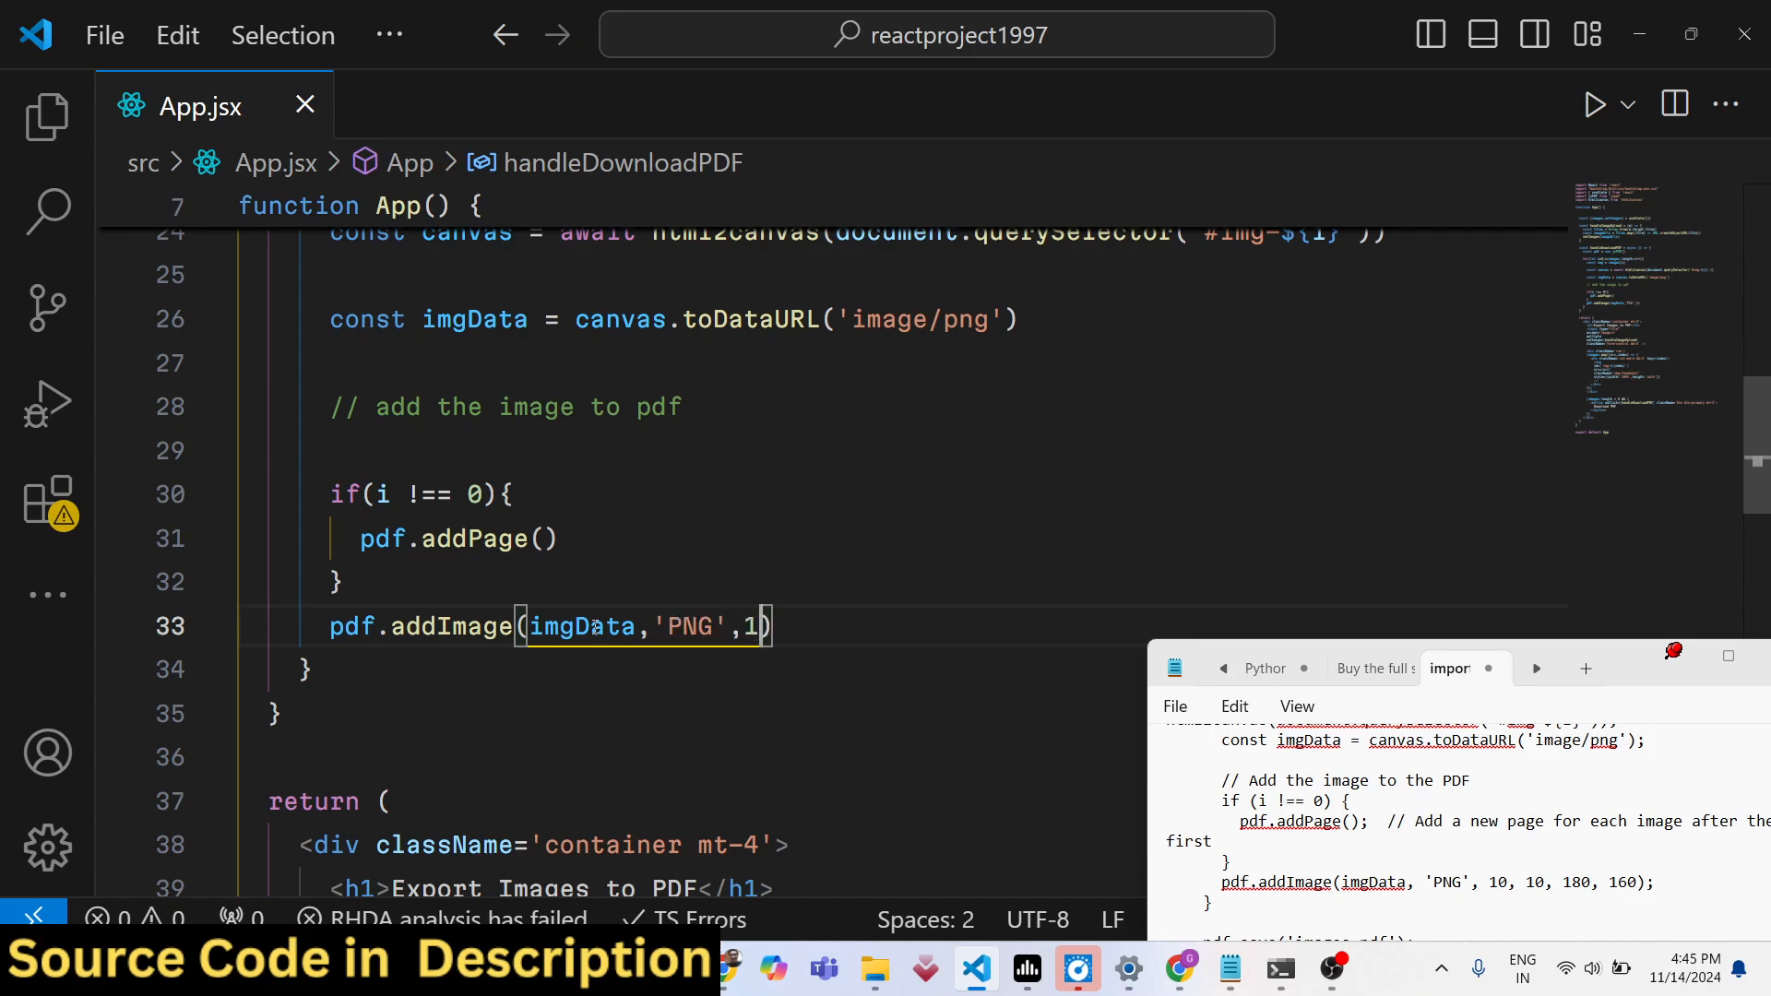
text(0,10,)
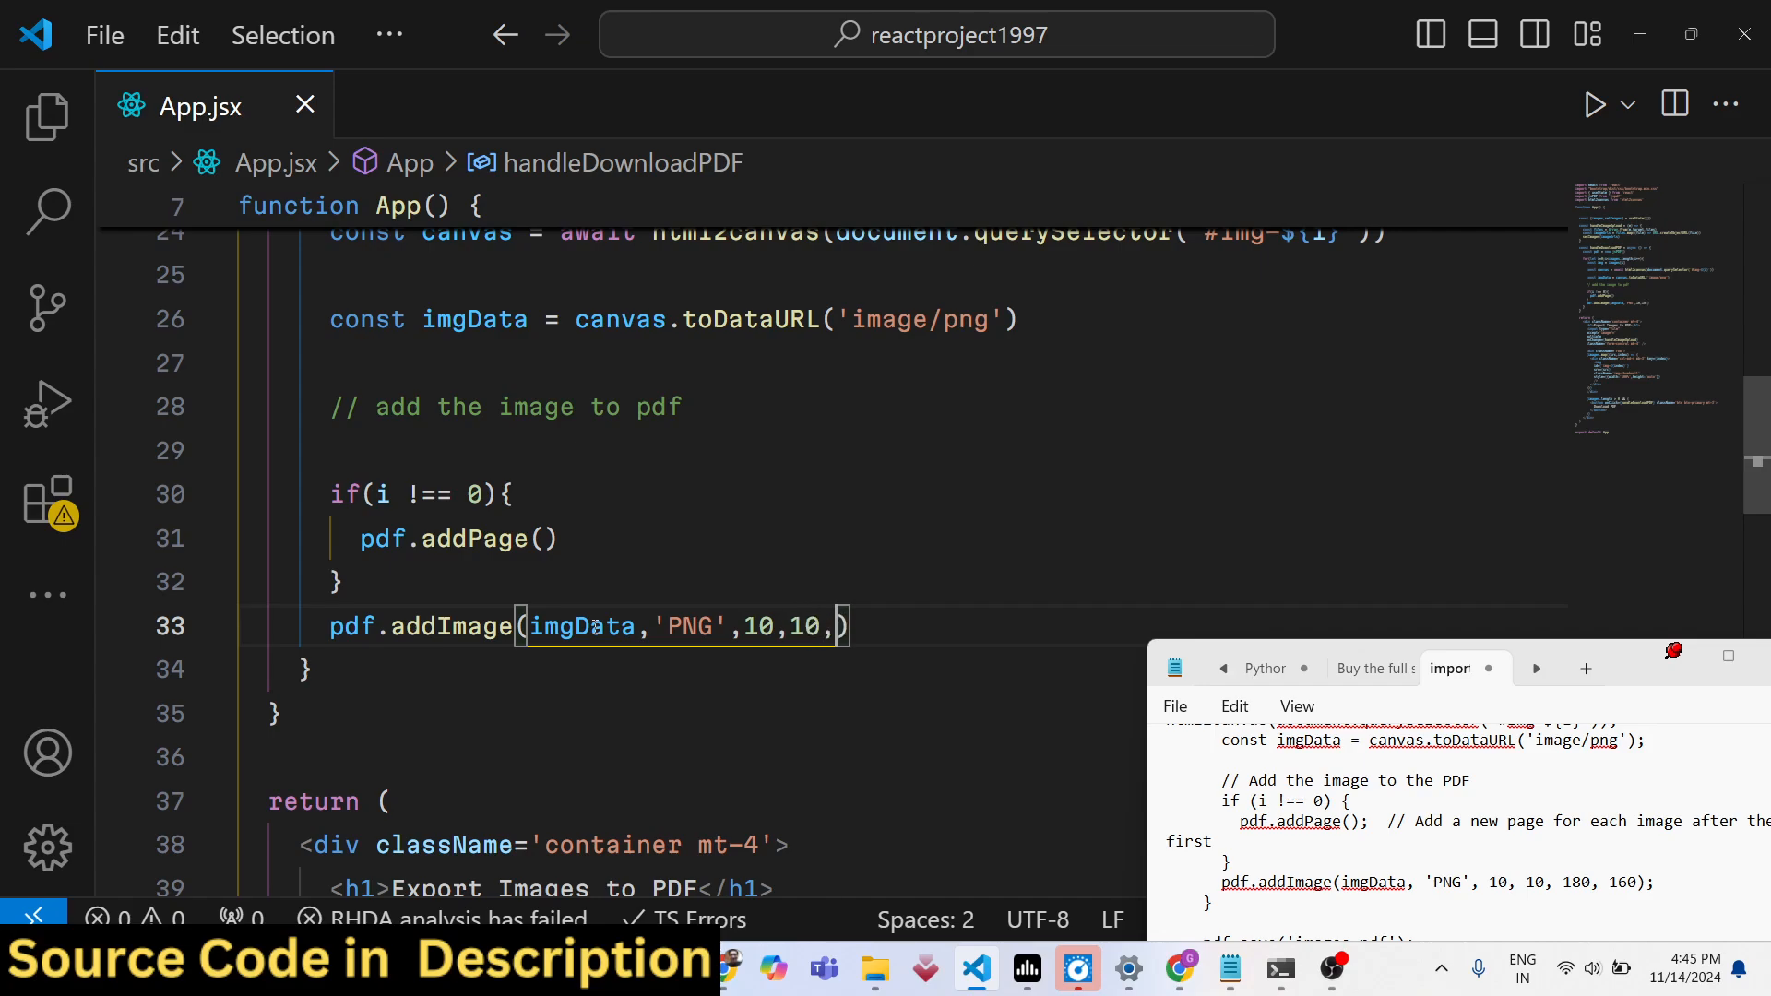
text(100)
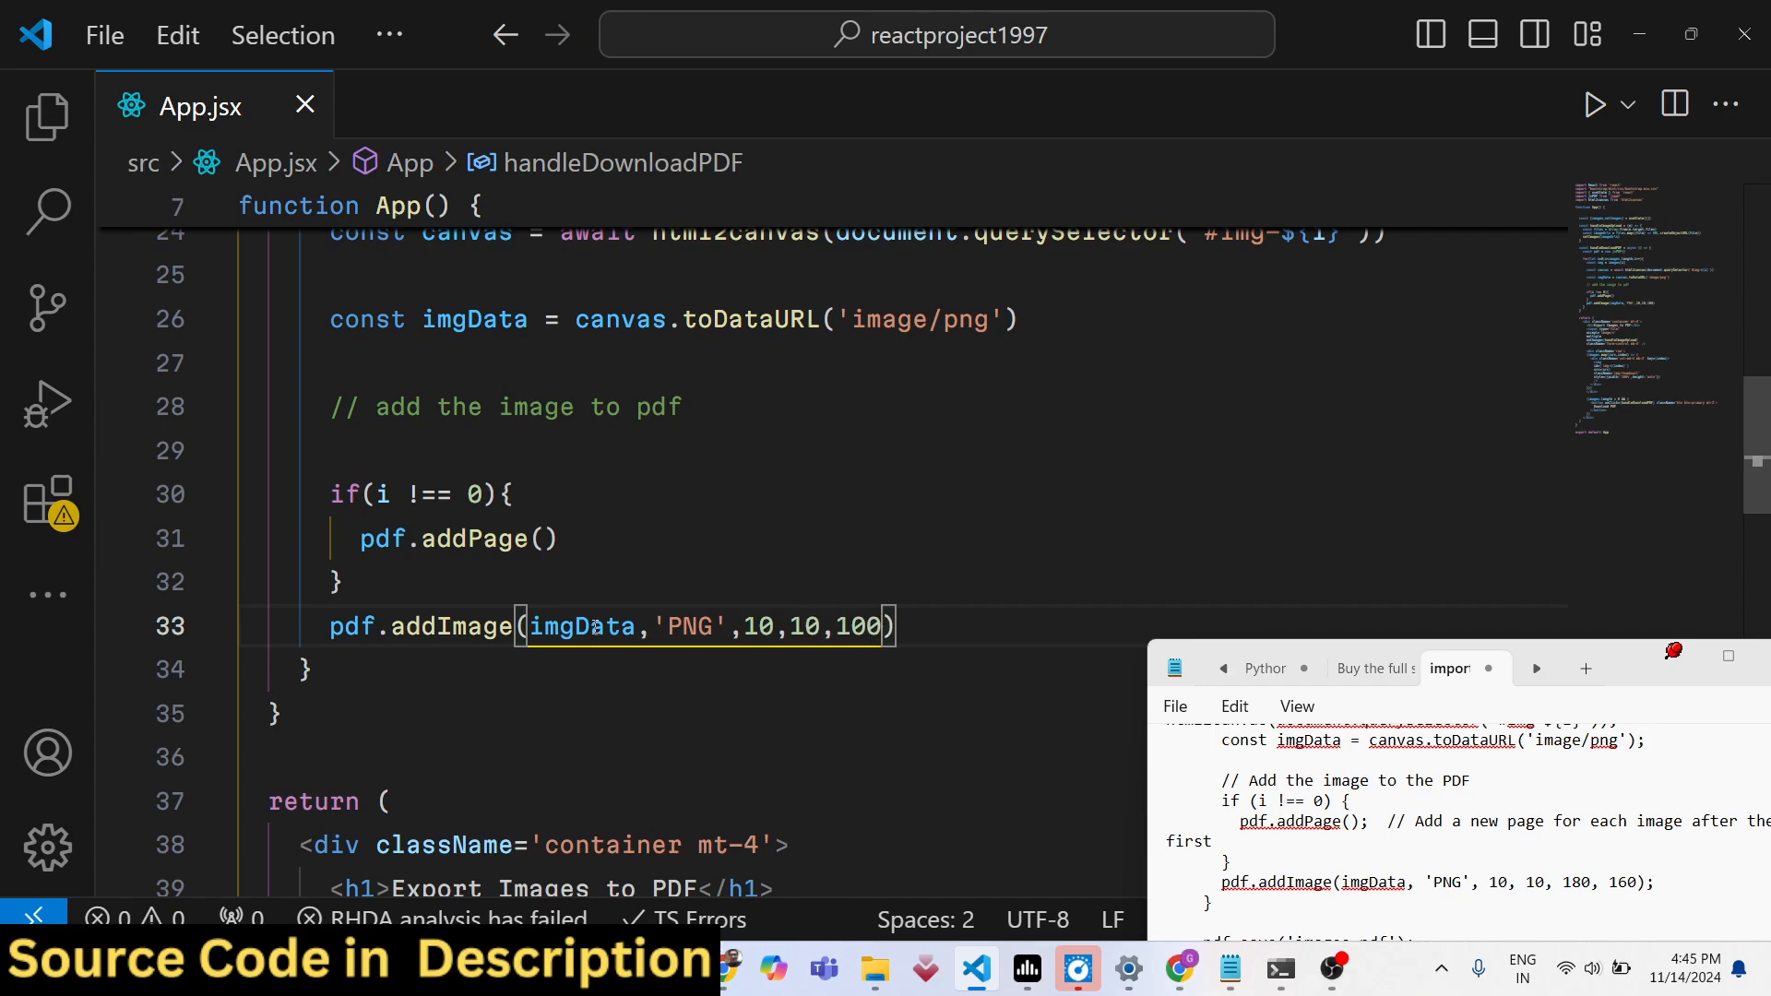
text(1)
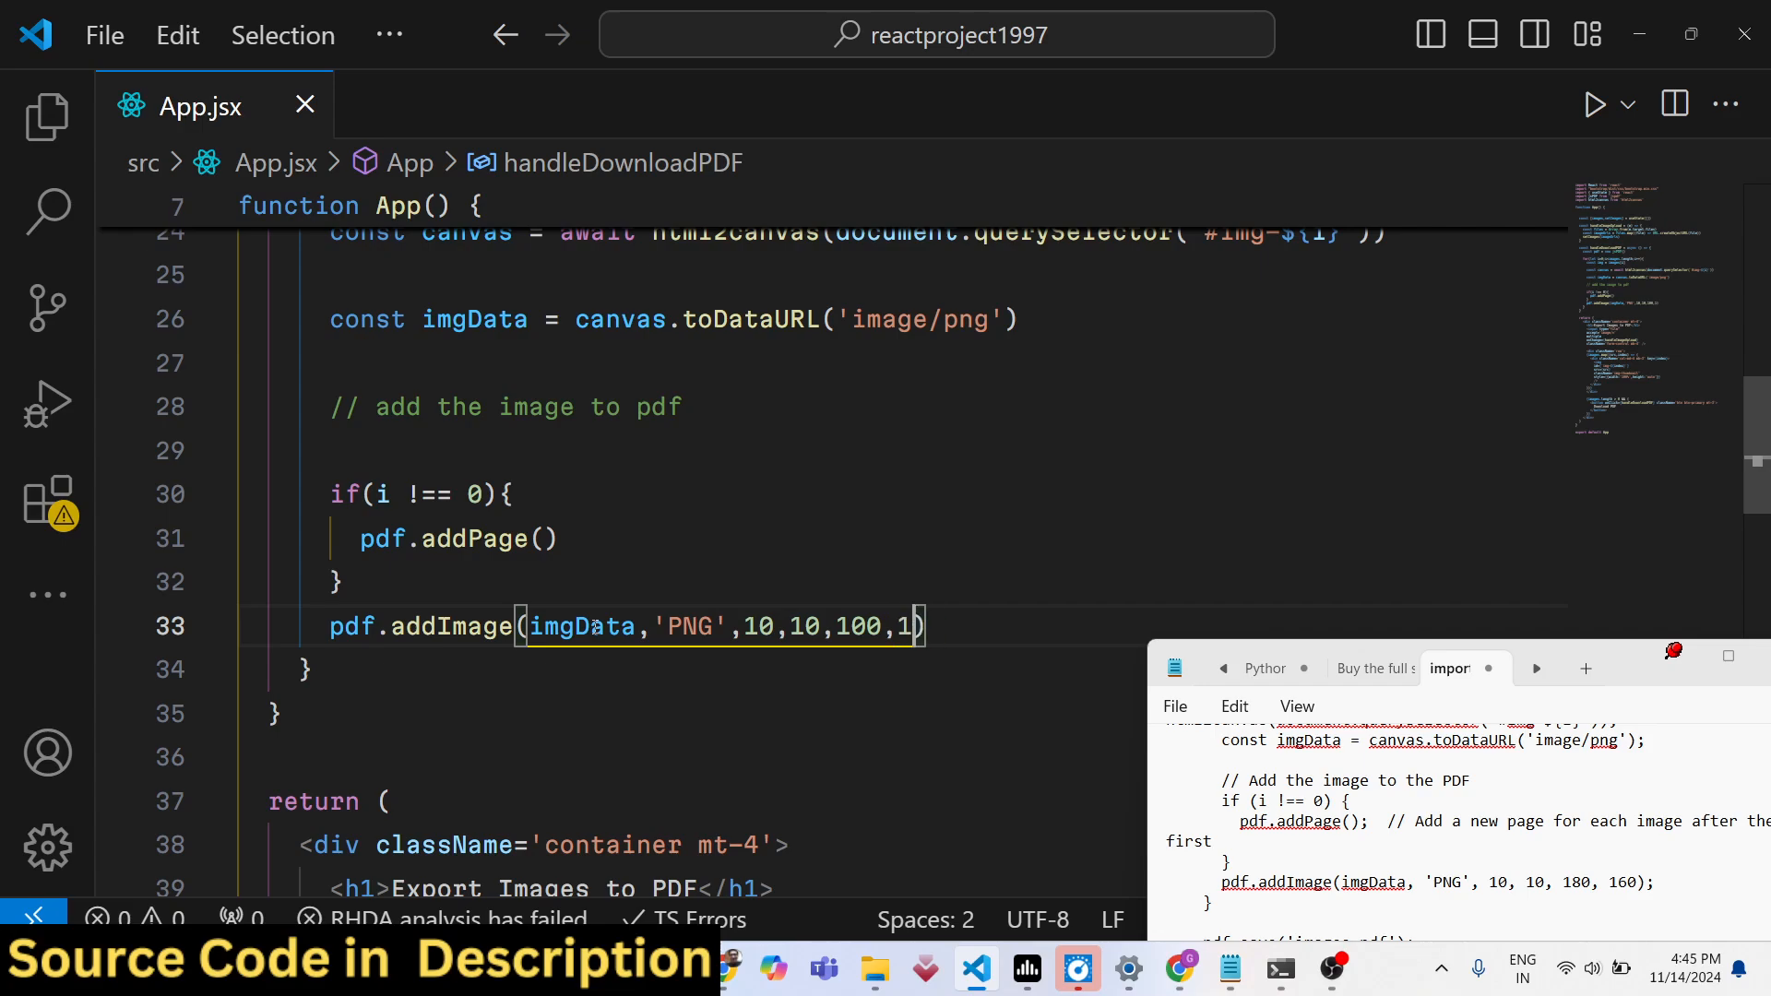
text(60)
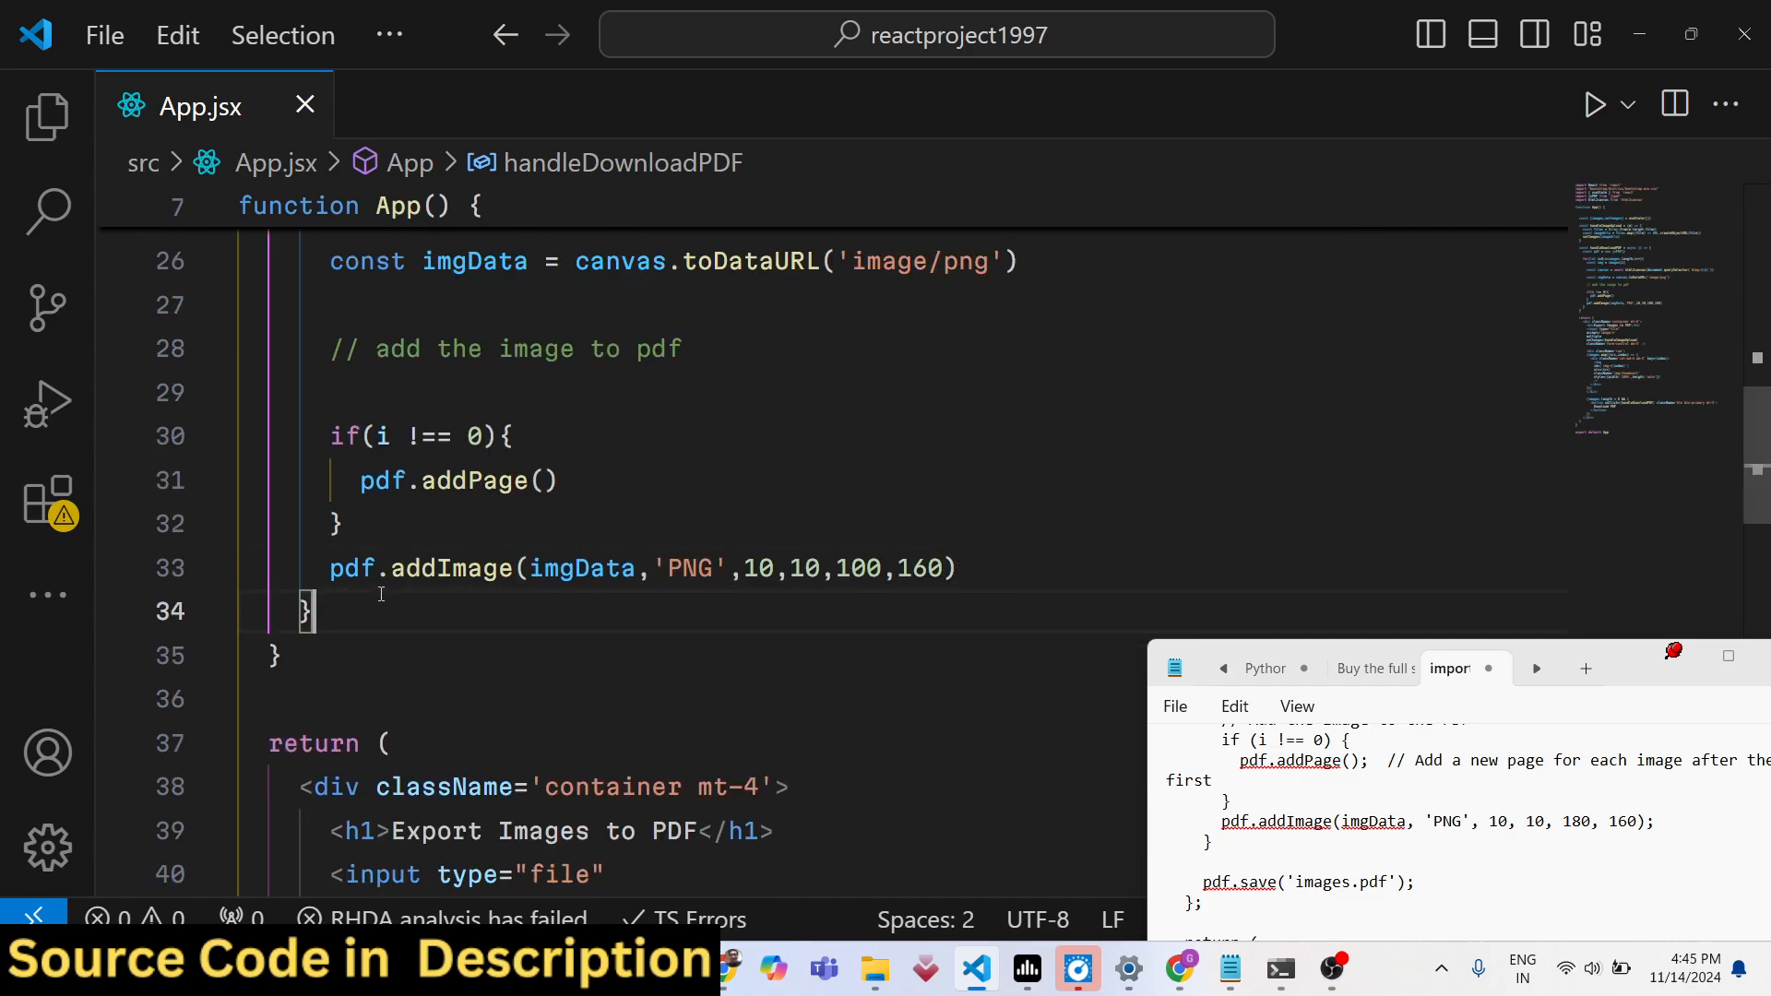
After the loop, add a // pdf comment and pdf.save("result.pdf")
text(//)
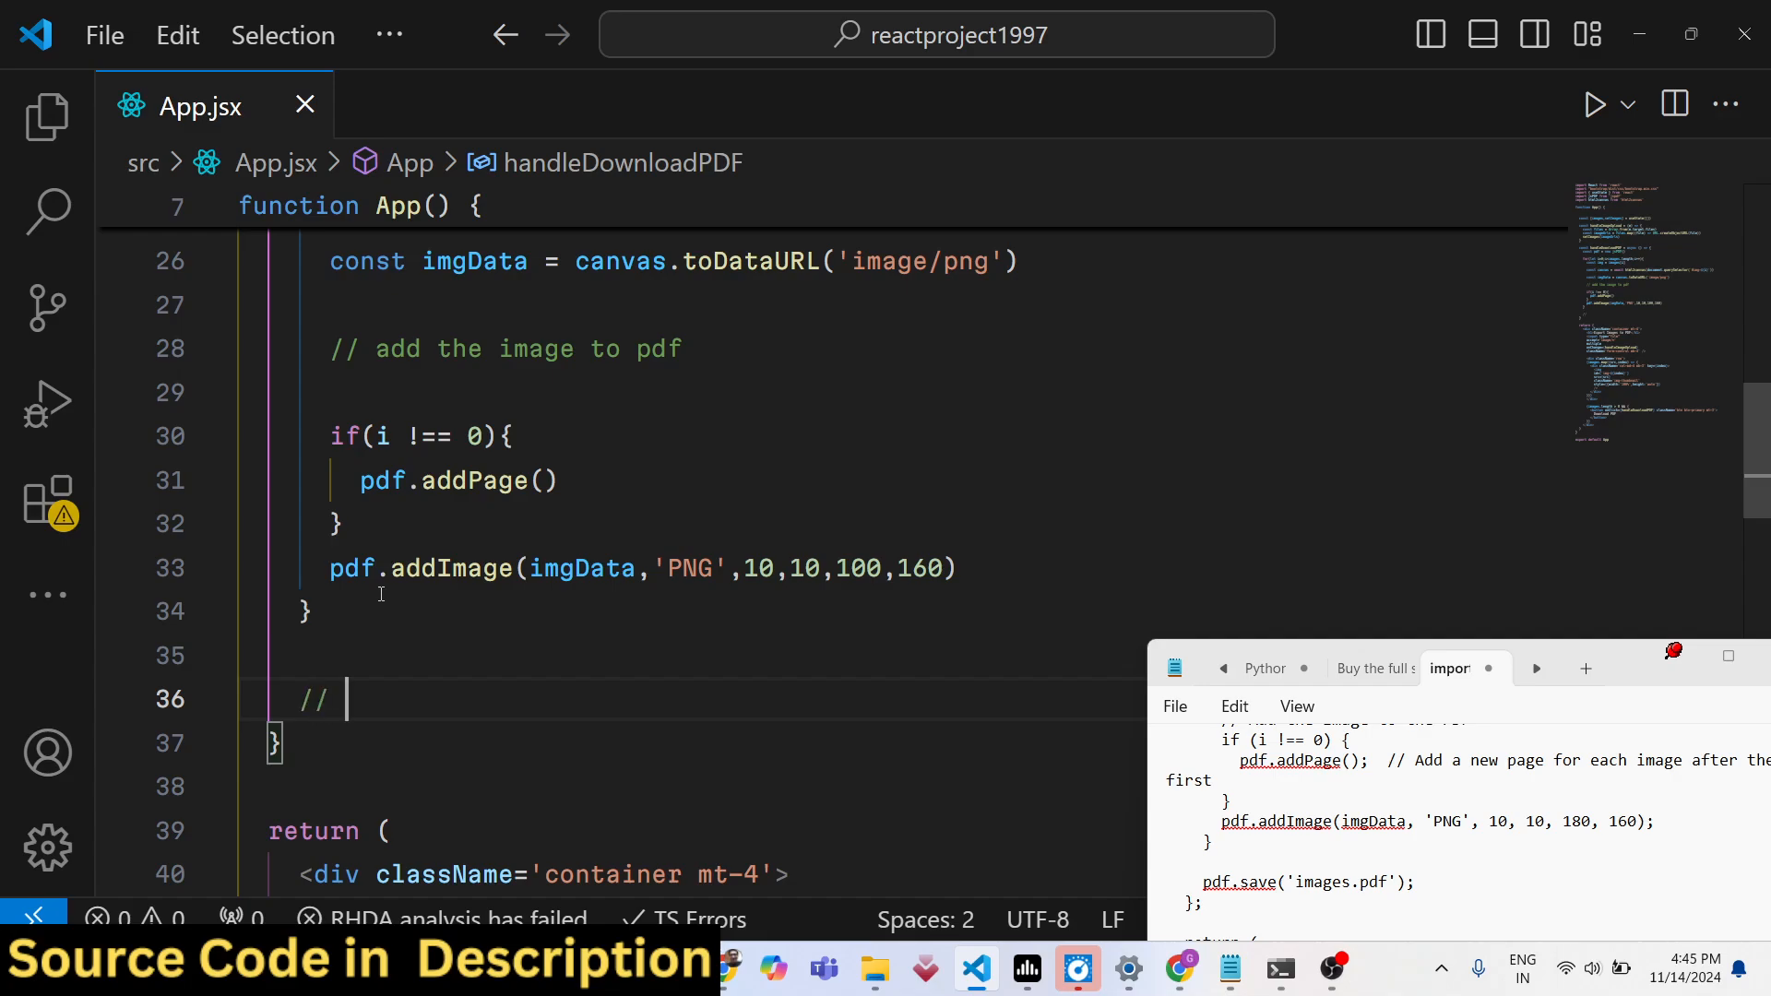
text(pdf)
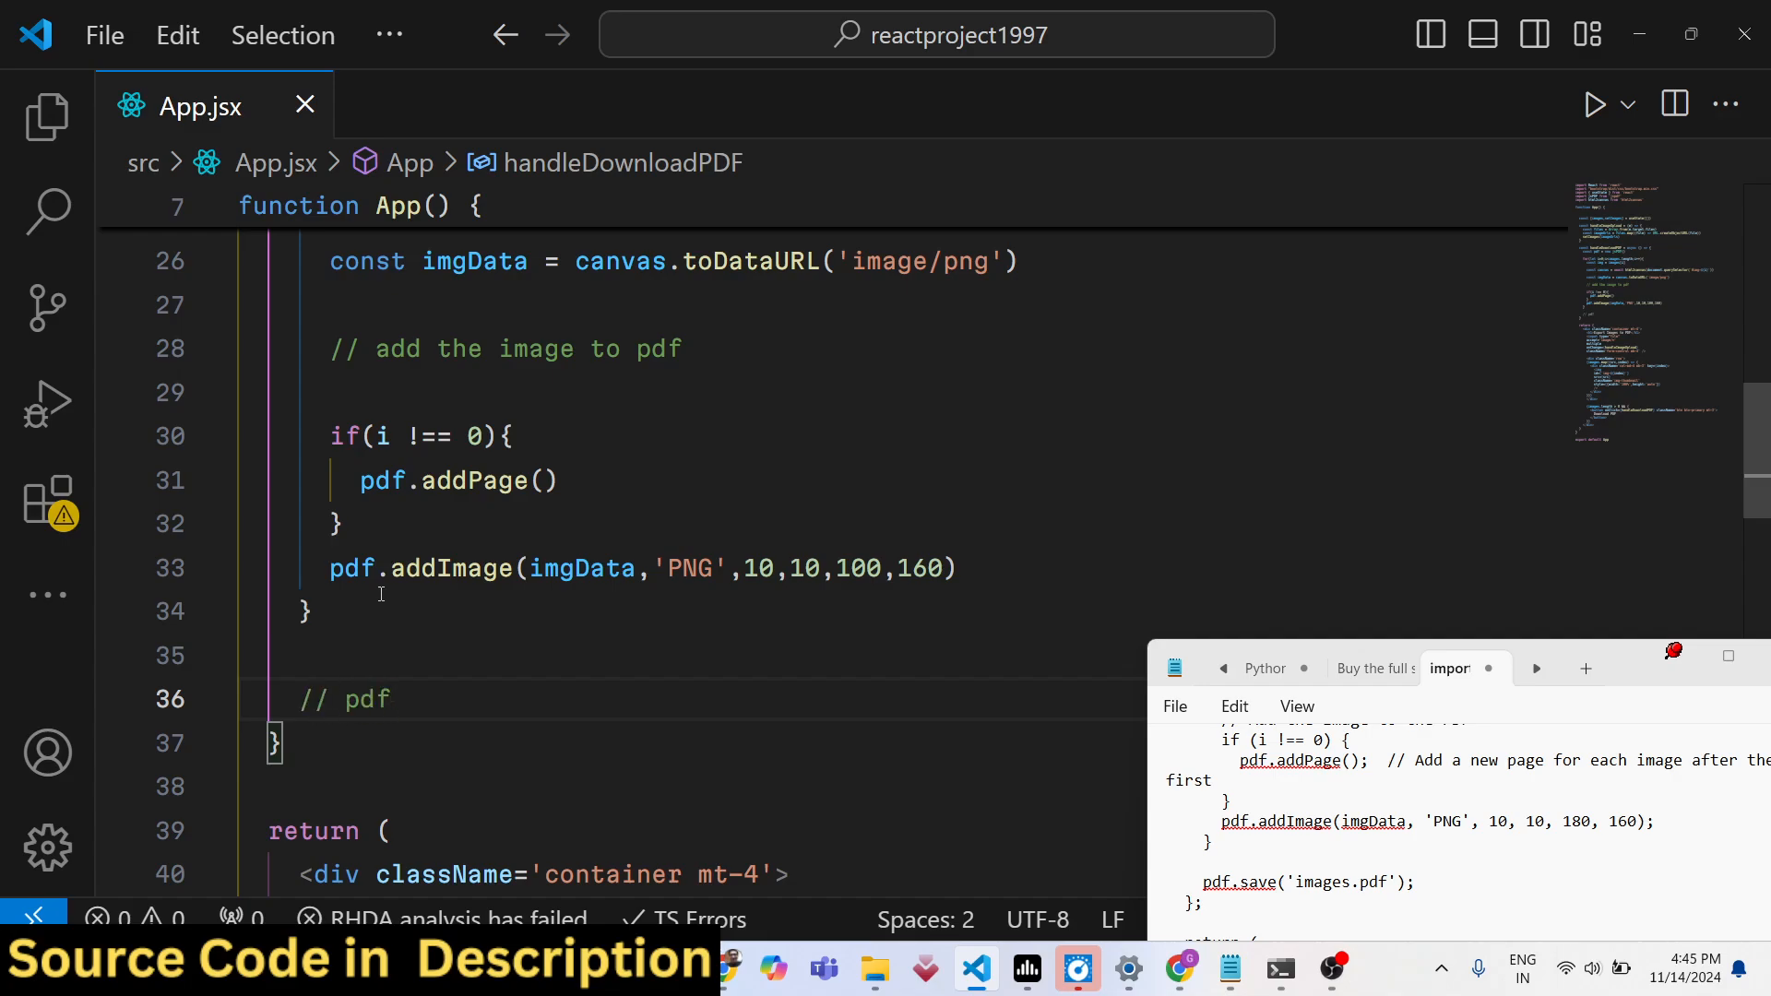
text(pdf.save(")
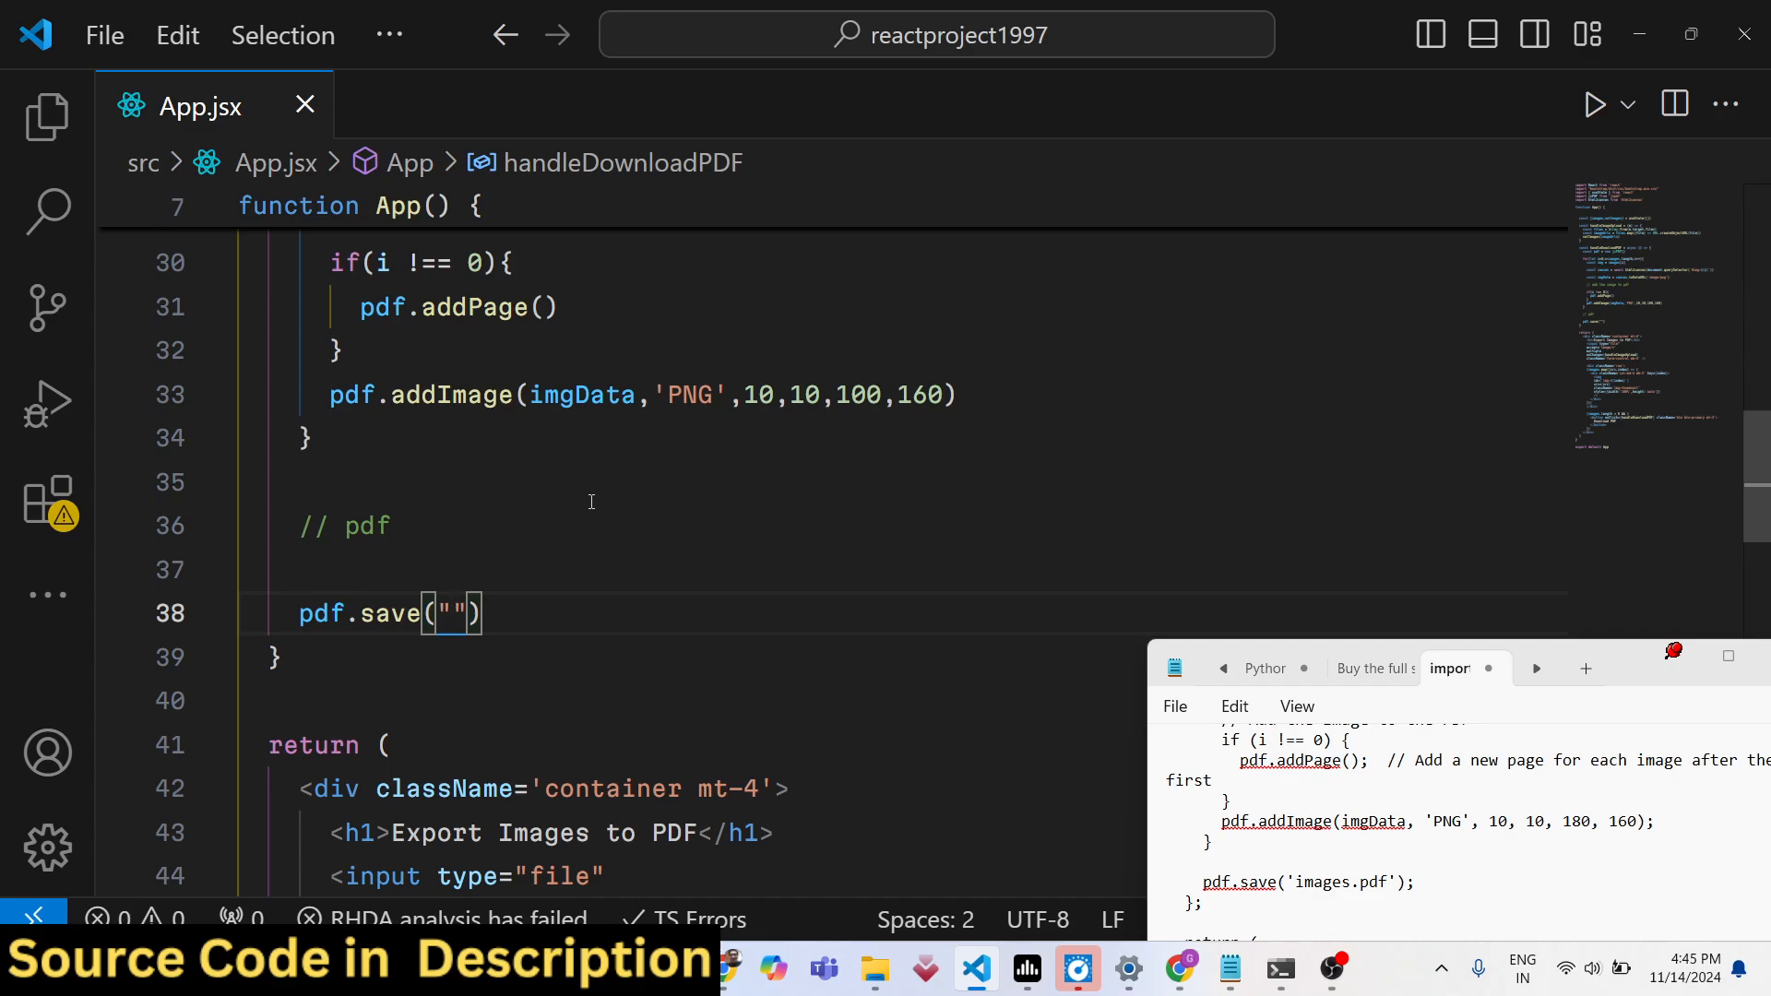
text(result.pdf)
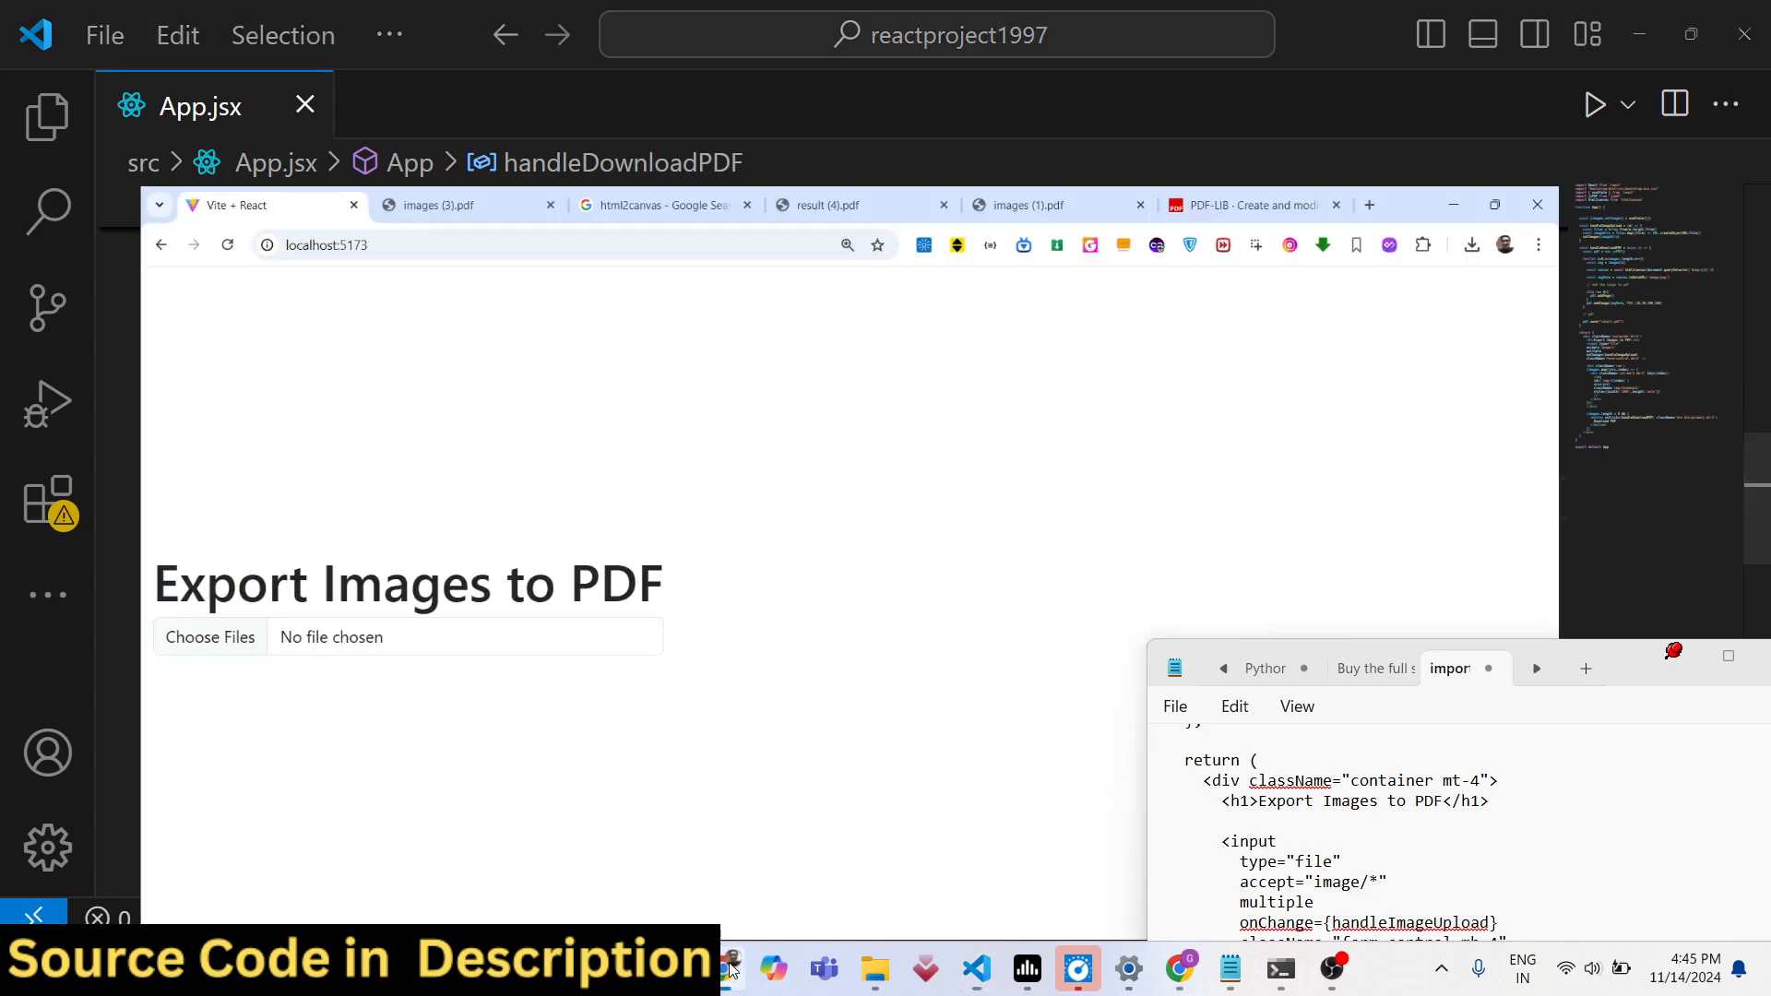
In the app, pick the photos, download the PDF, and open result (5).pdf
click(1494, 205)
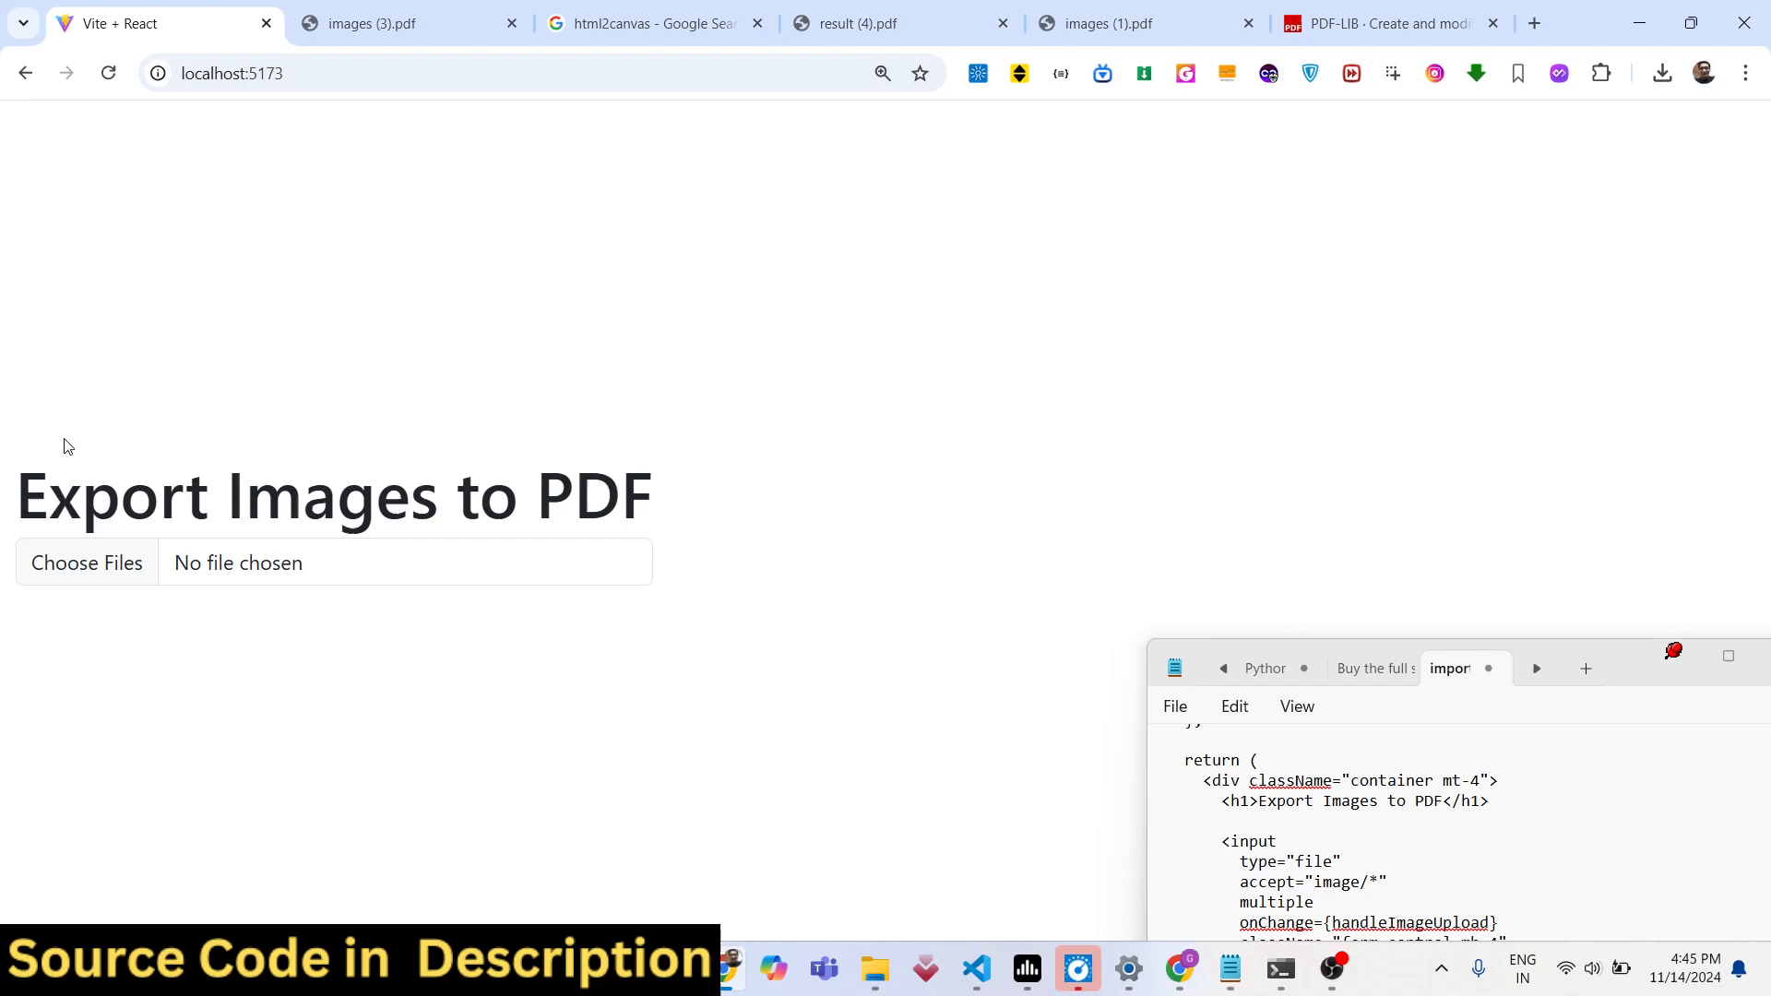
click(86, 563)
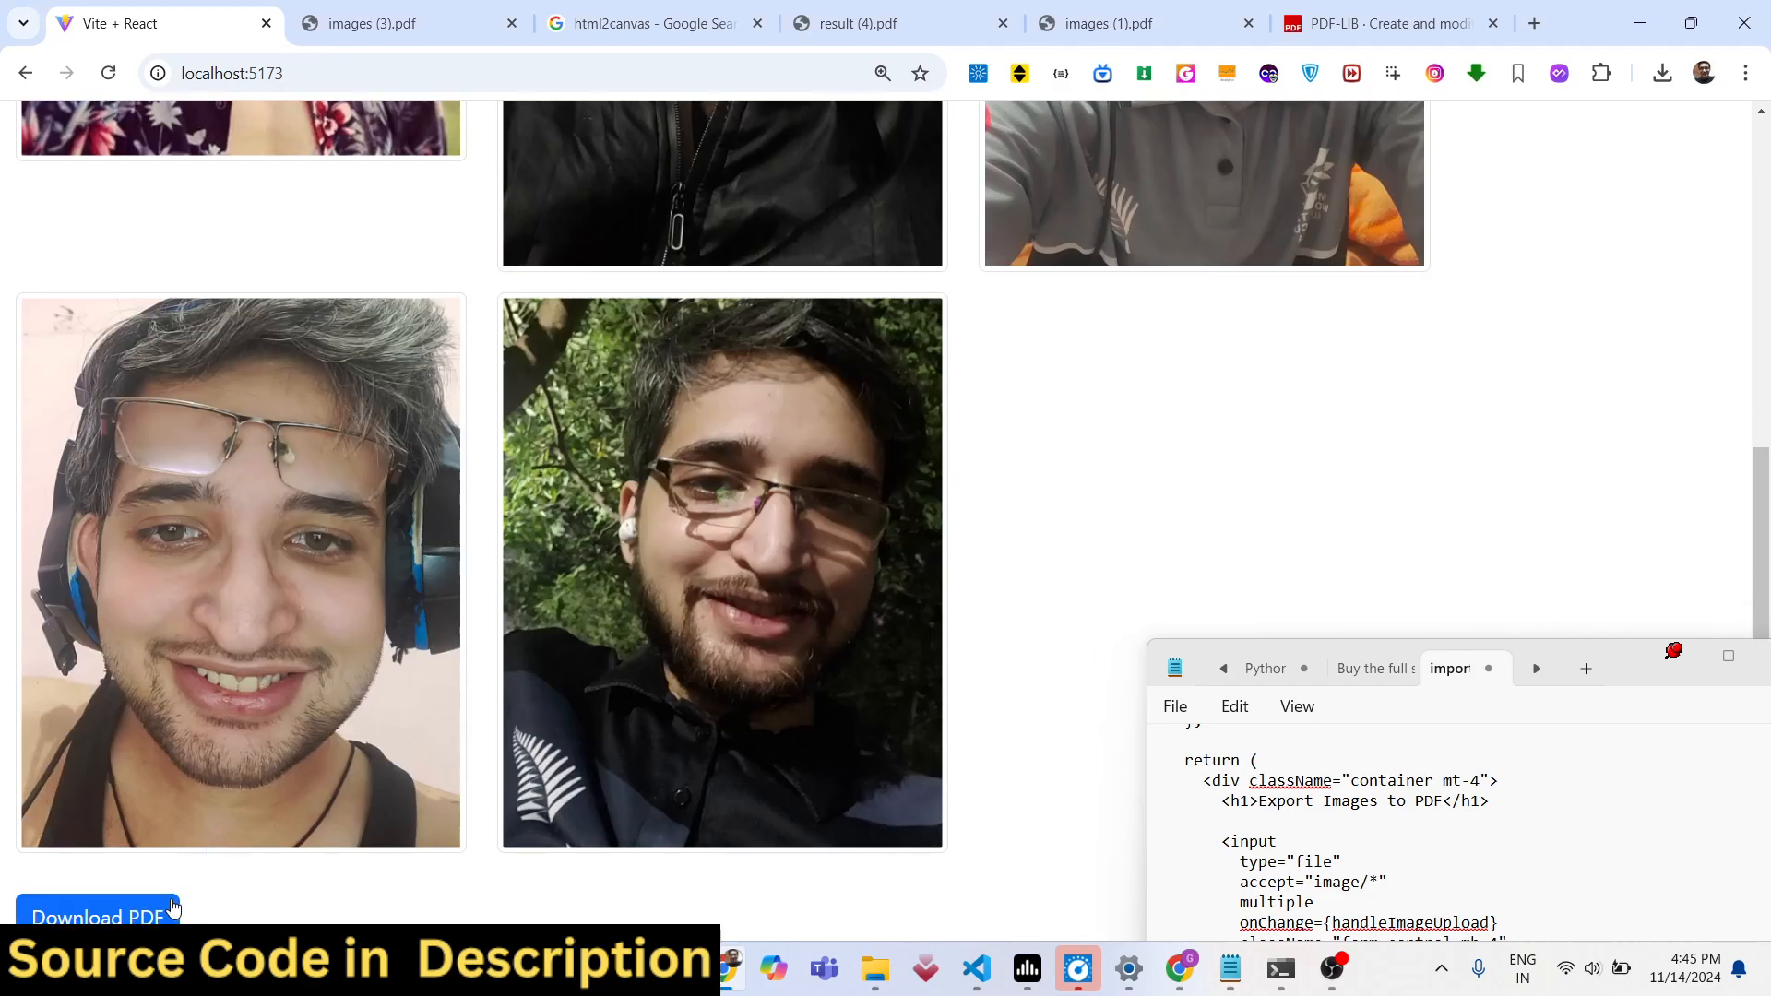
click(1661, 74)
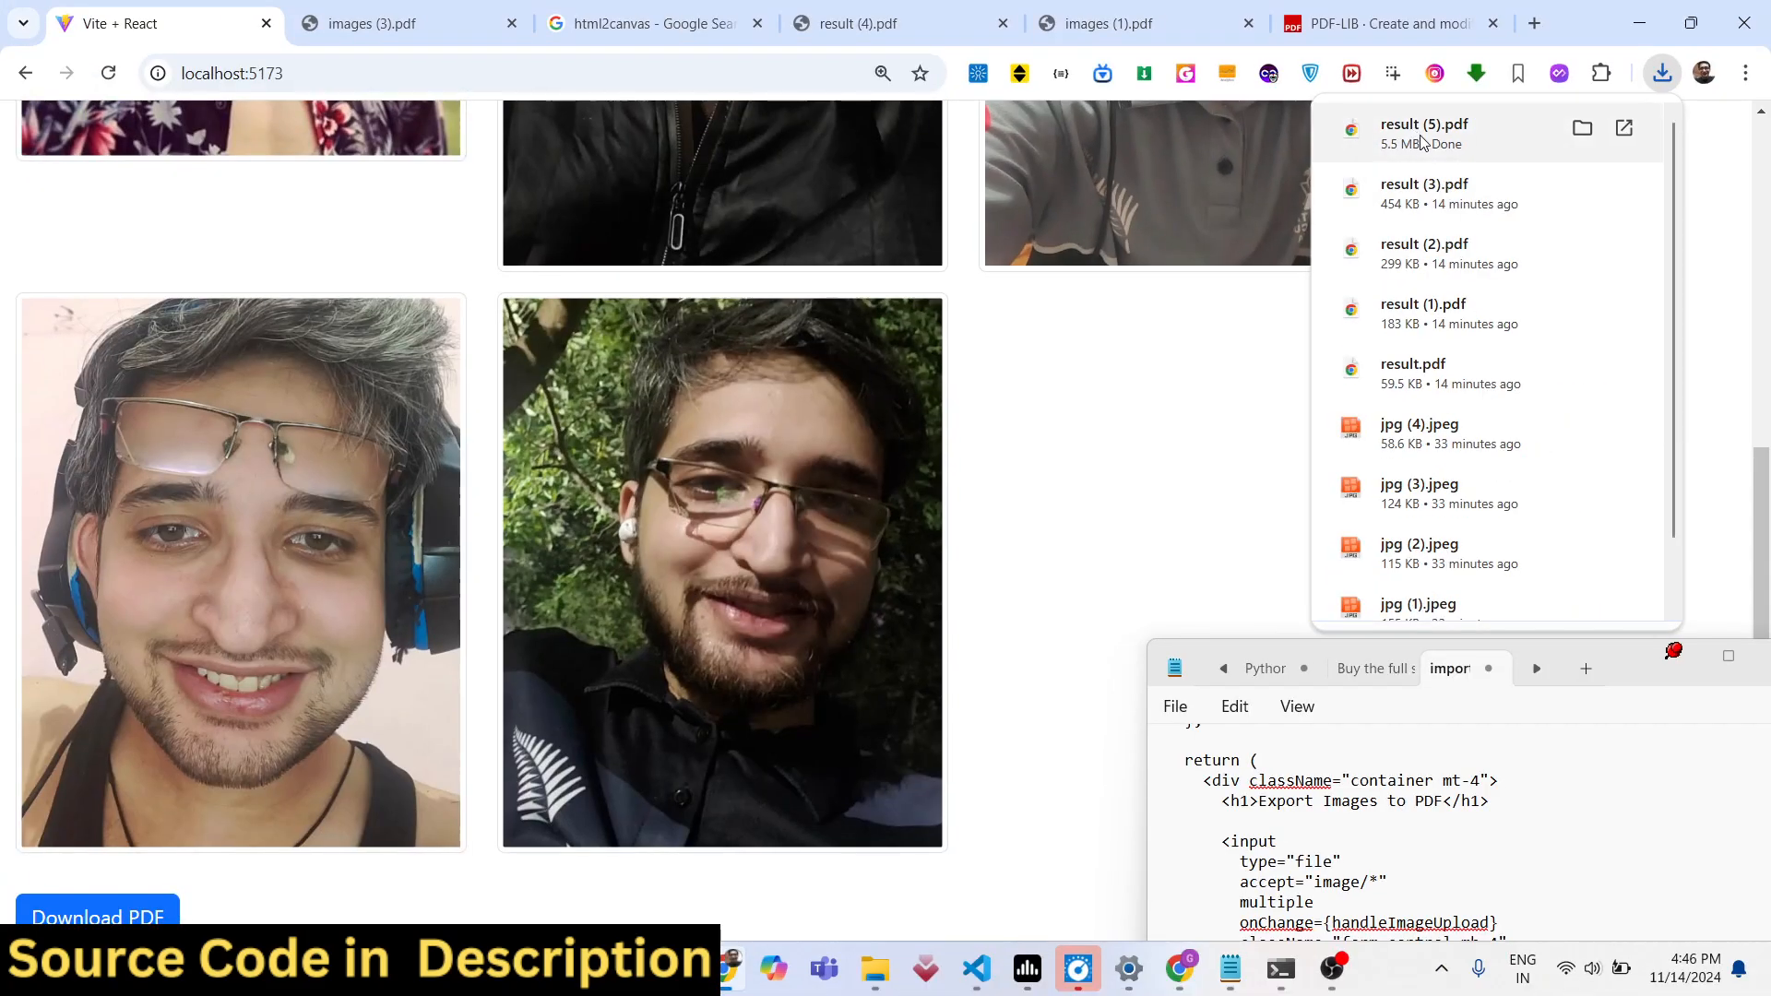
click(1424, 124)
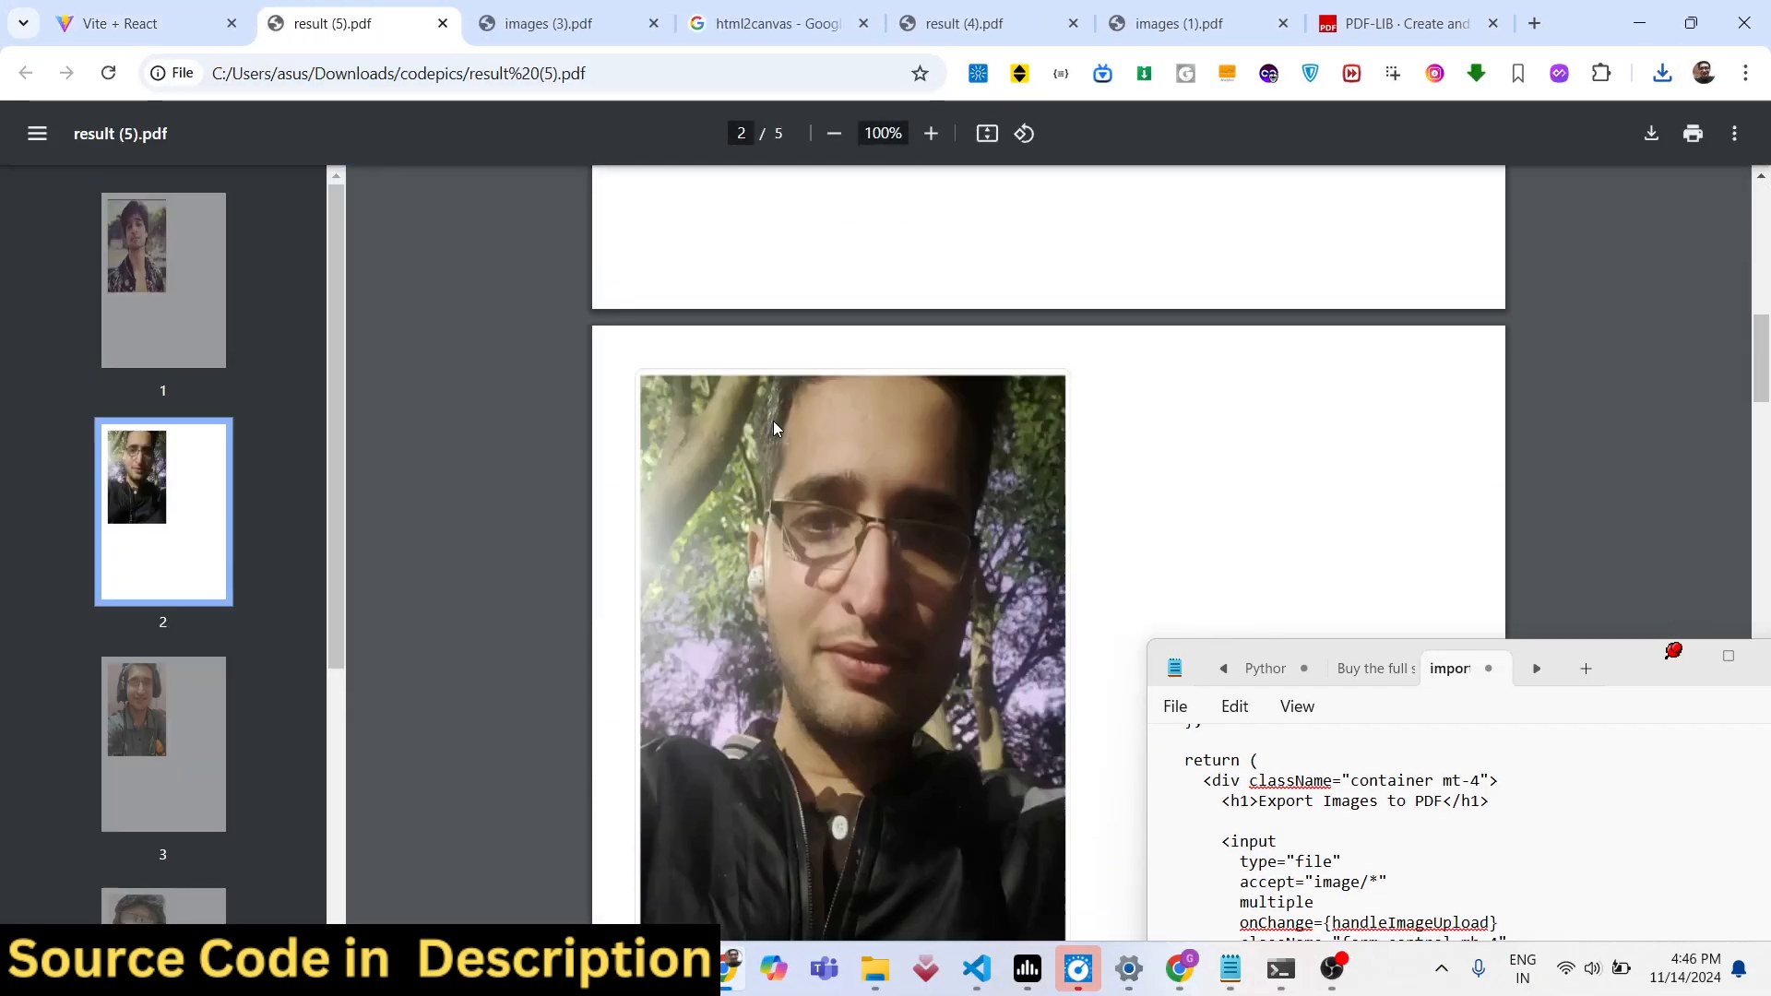
Scroll through result (5).pdf's photo pages, view images (3).pdf, then return to the Vite + React app
scroll(down, 3)
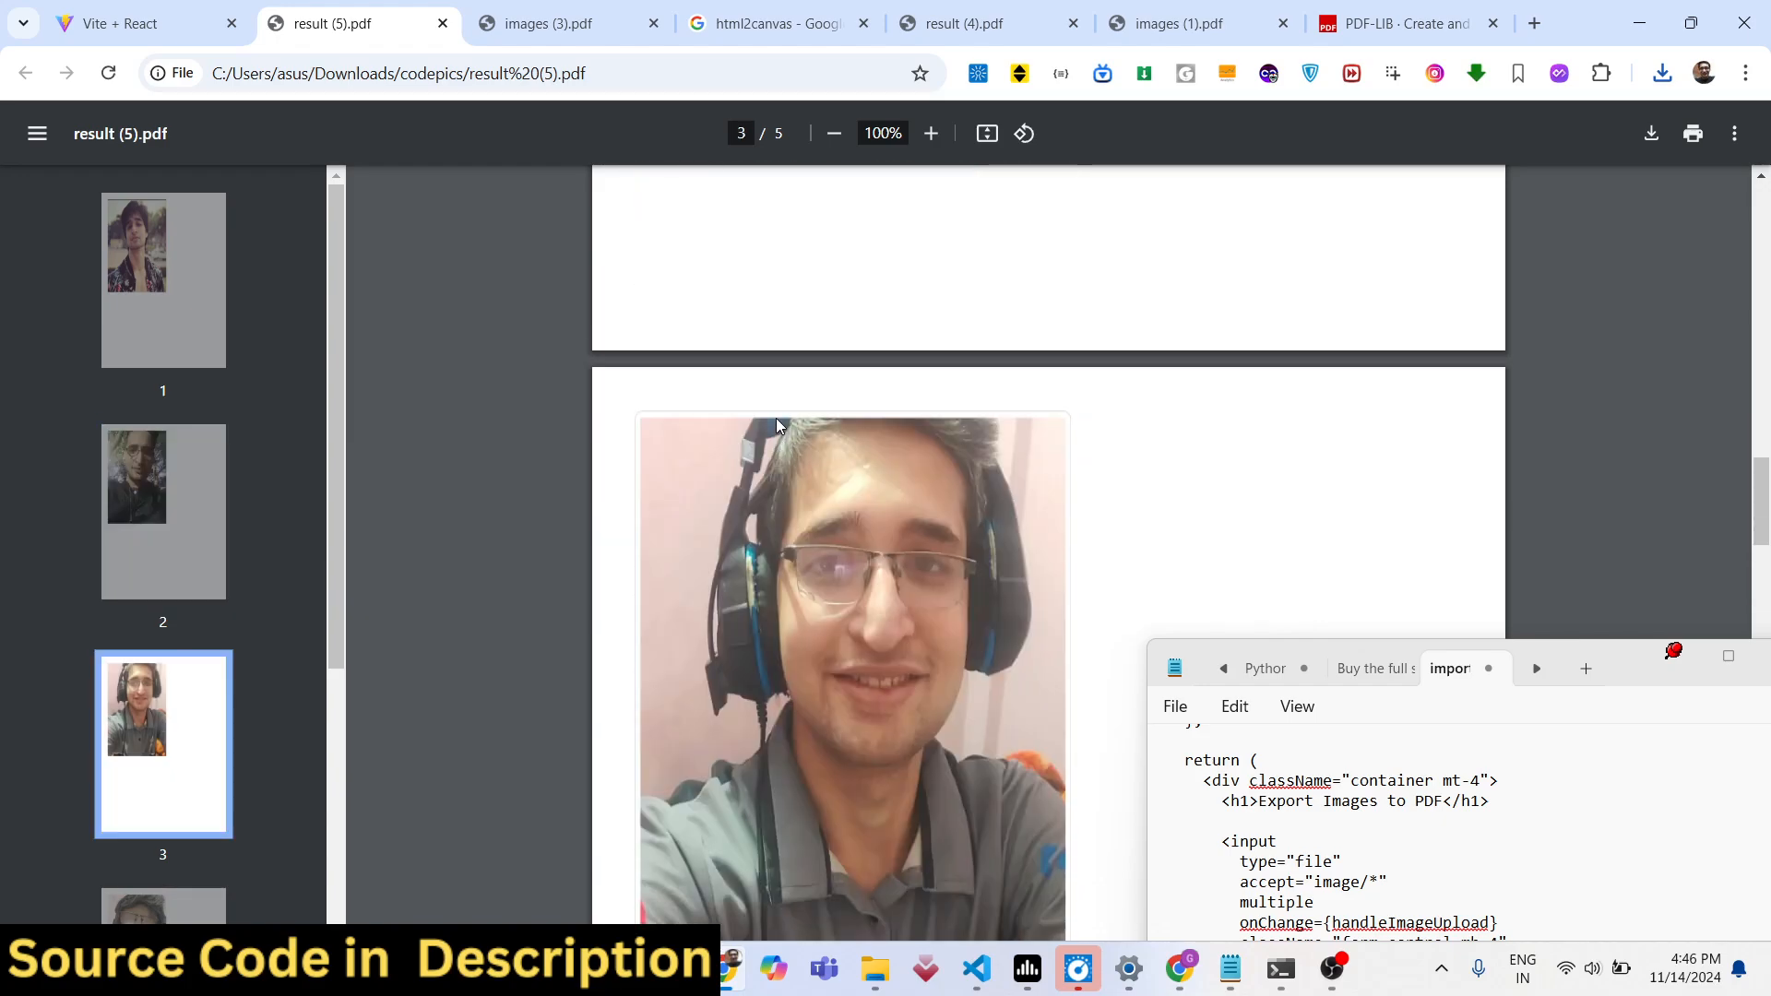
scroll(down, 3)
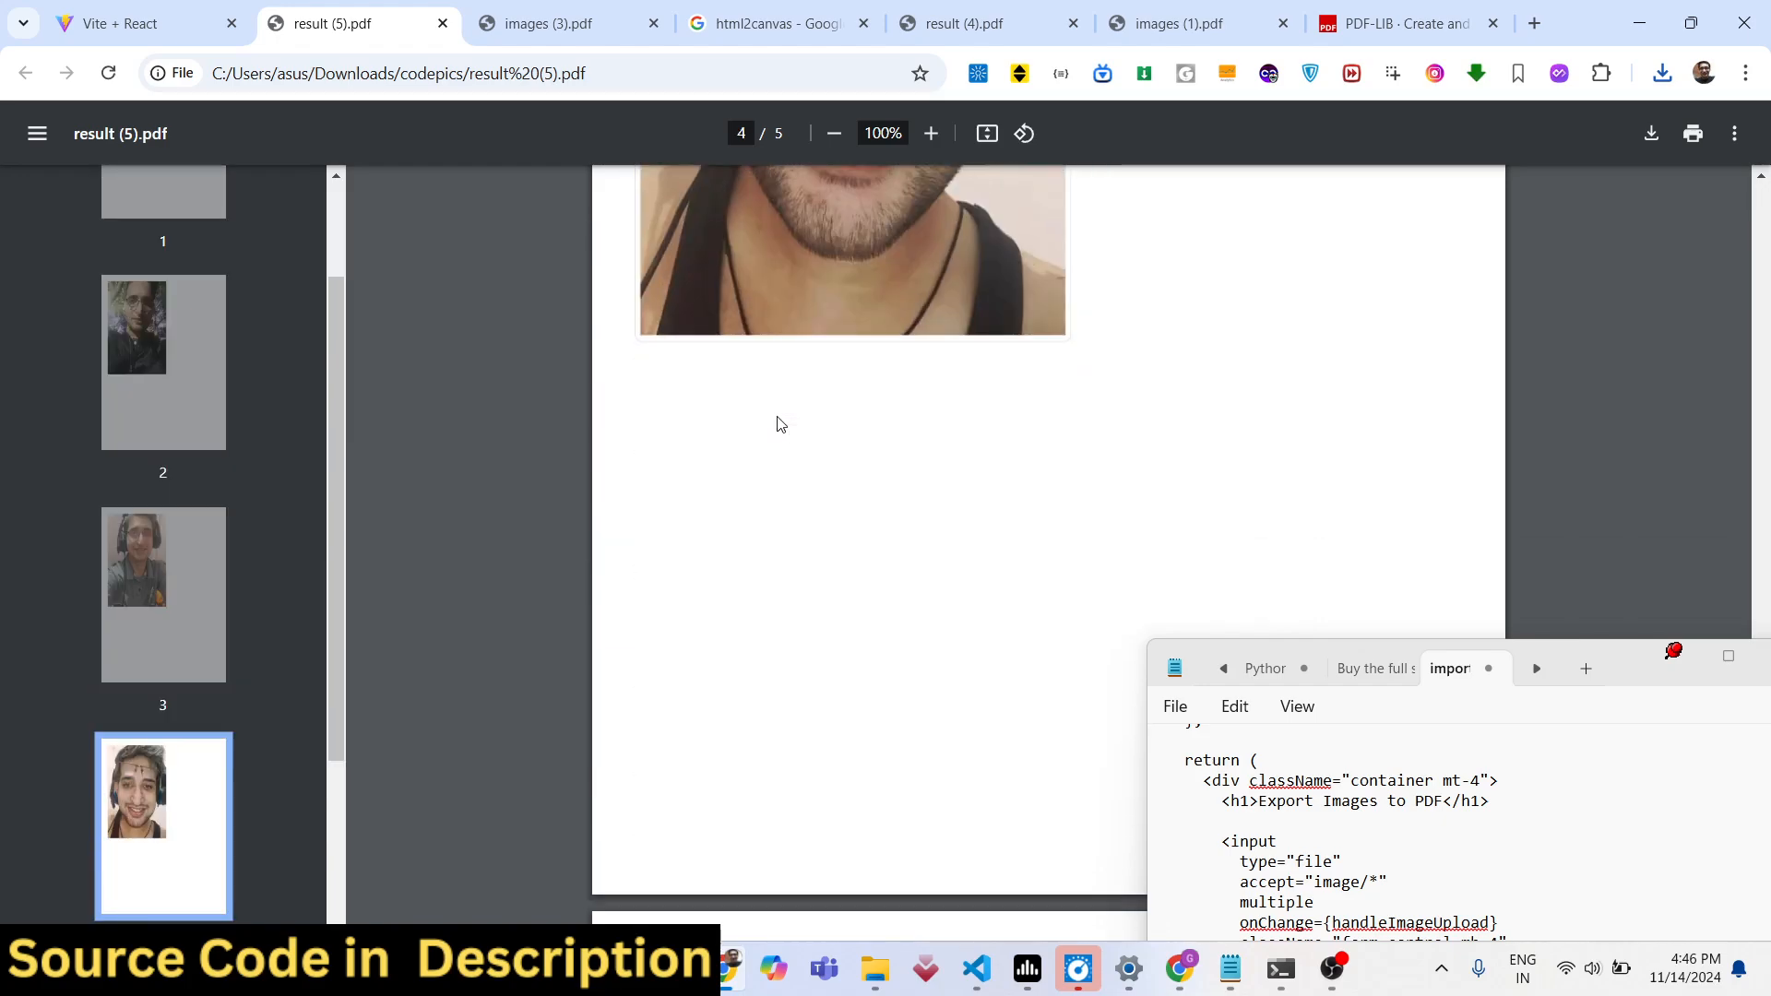
scroll(down, 3)
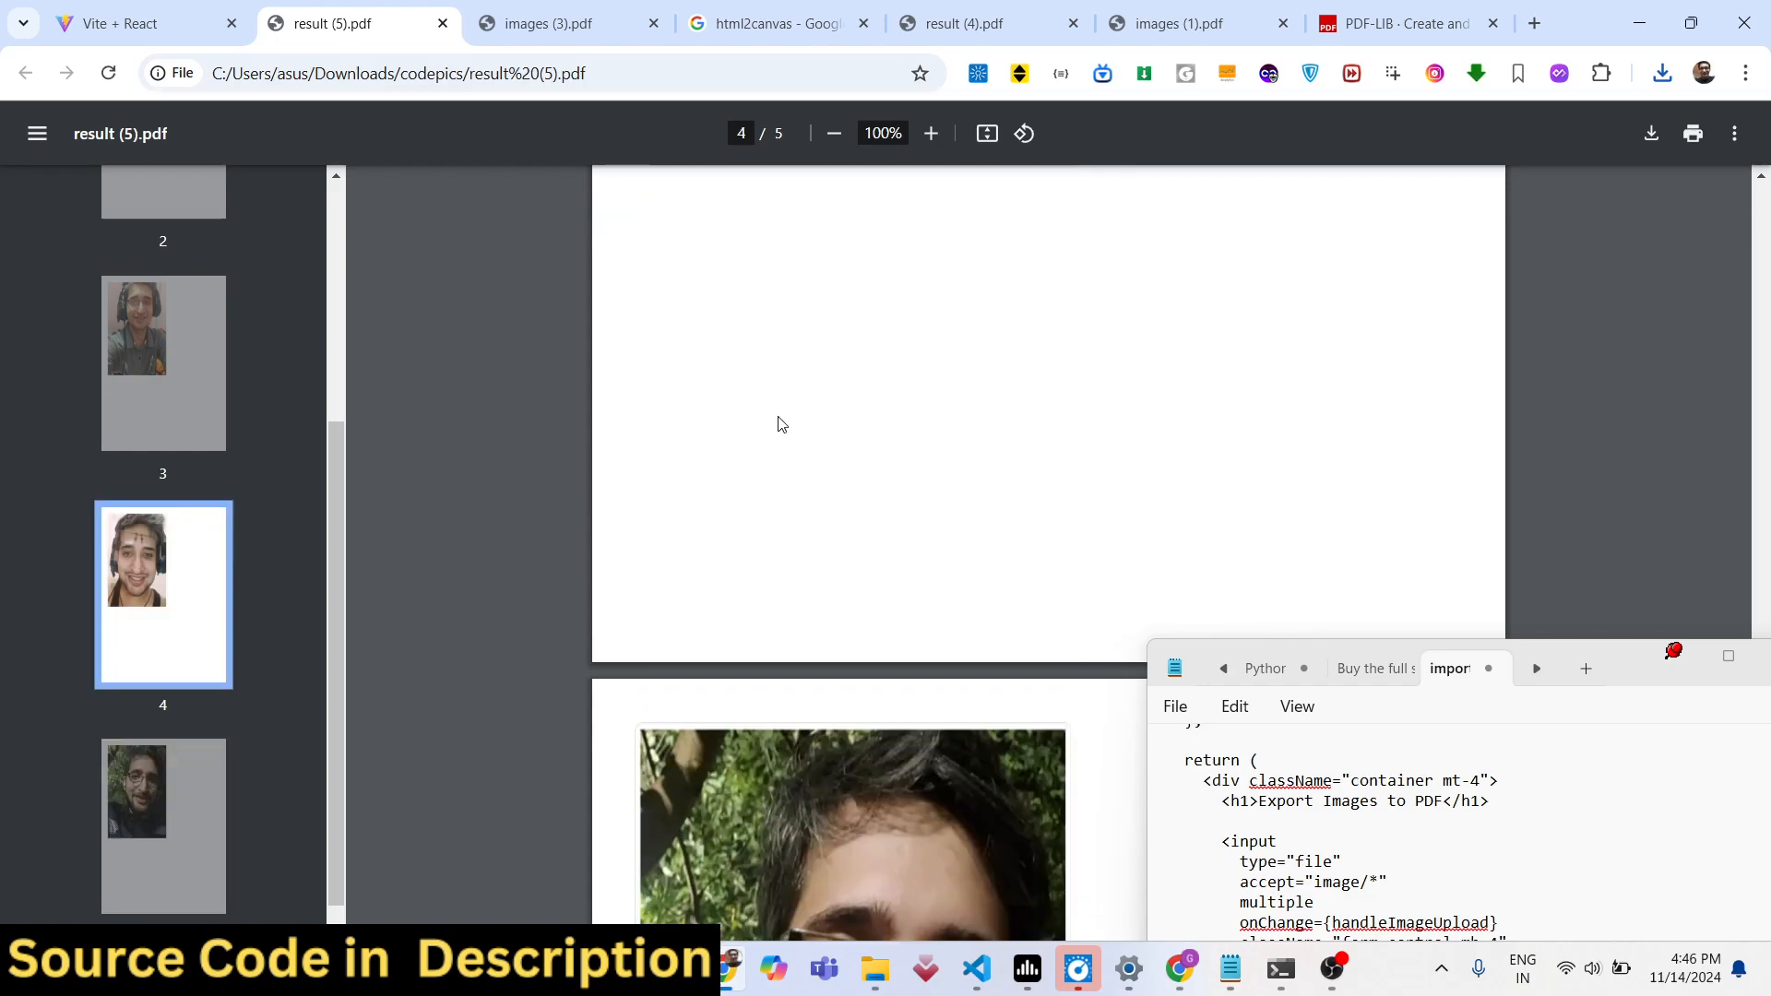
scroll(up, 3)
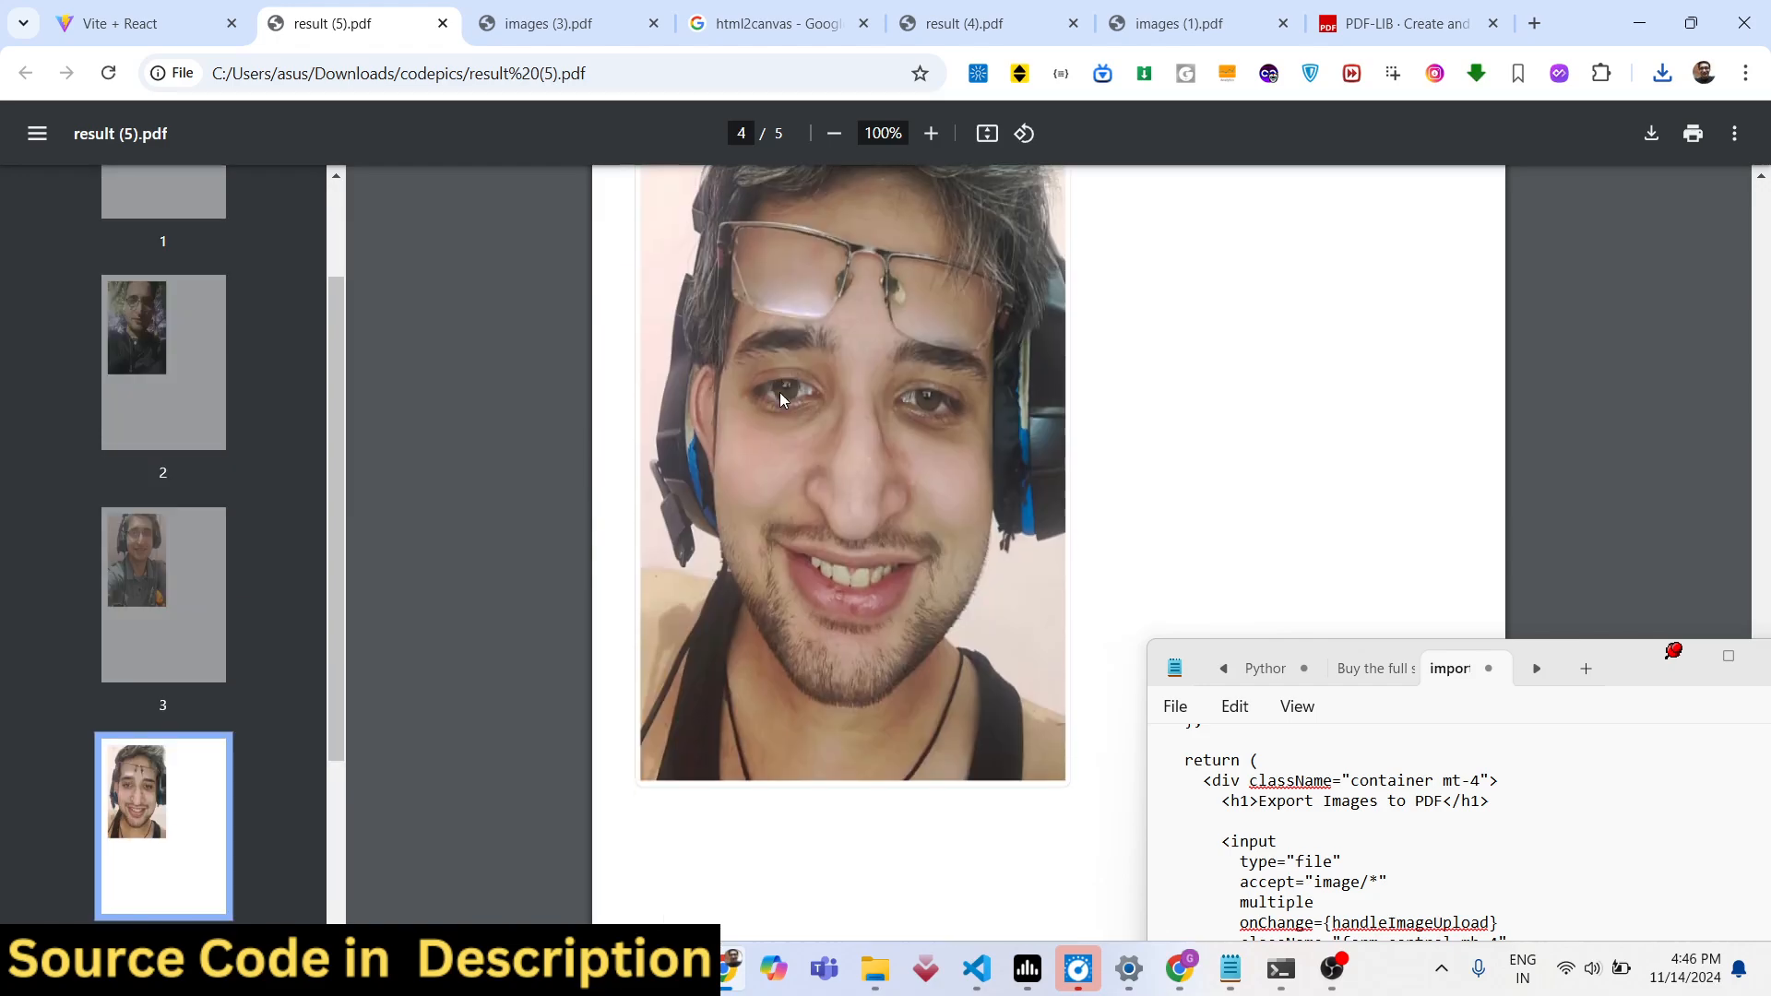
click(554, 23)
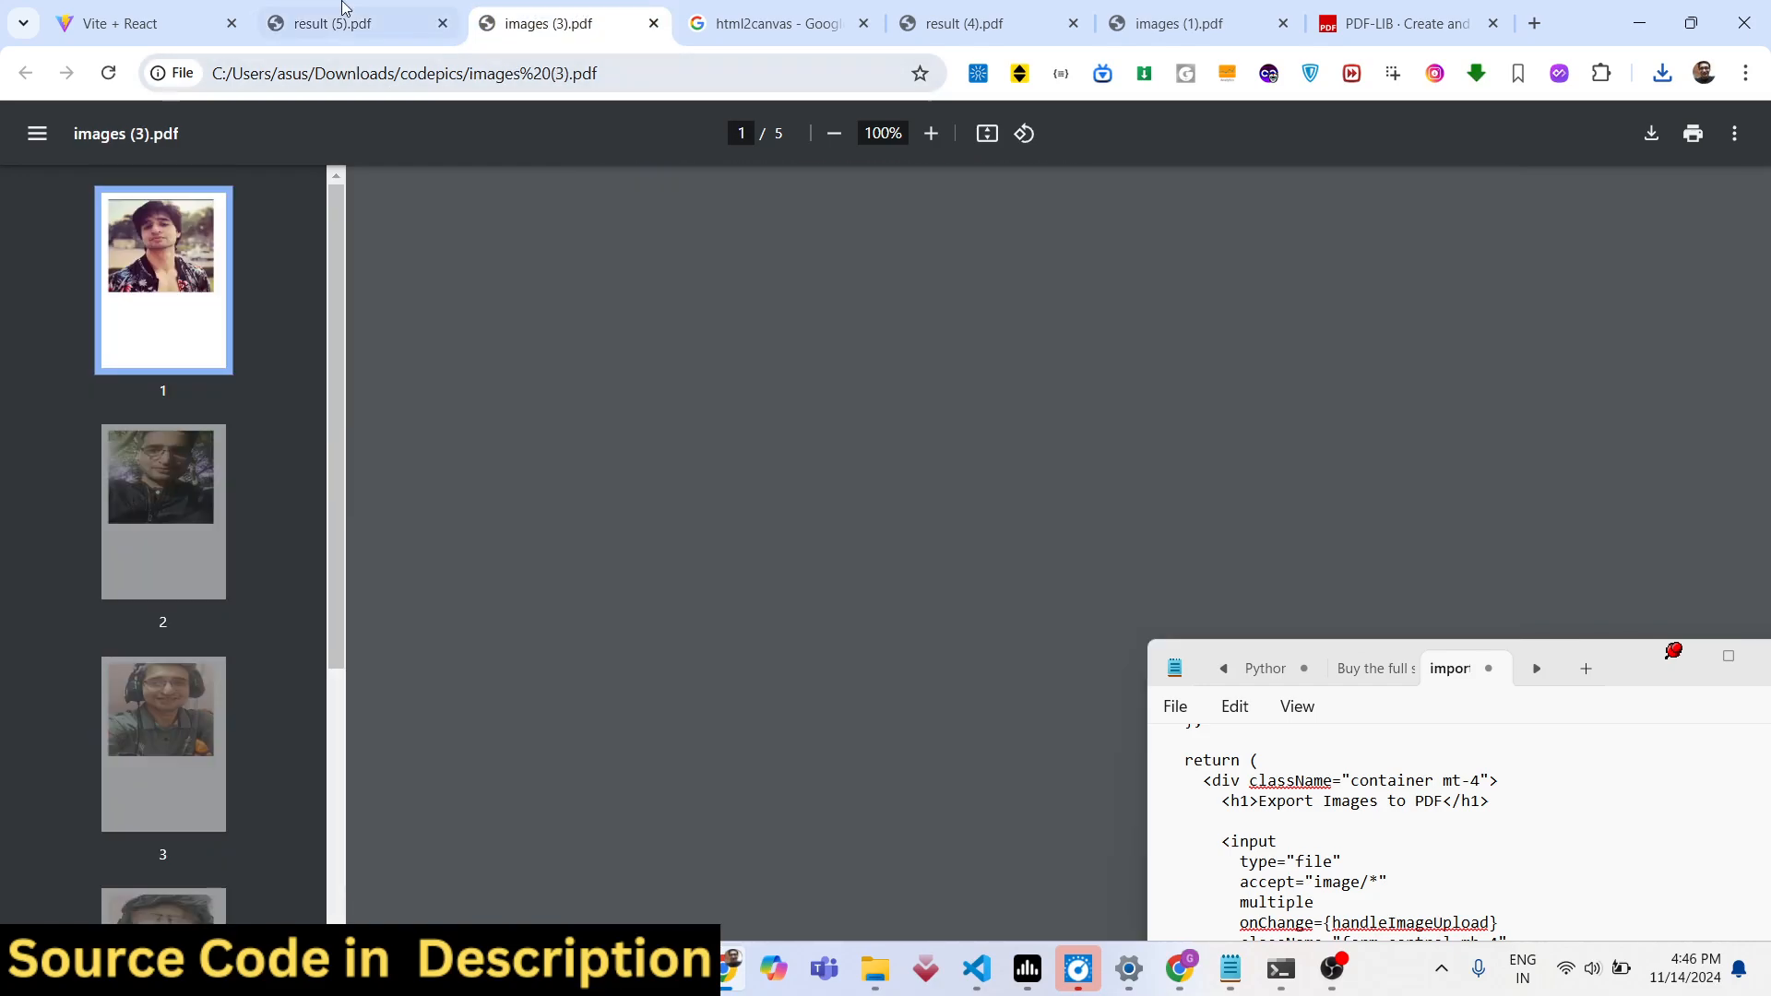
click(130, 22)
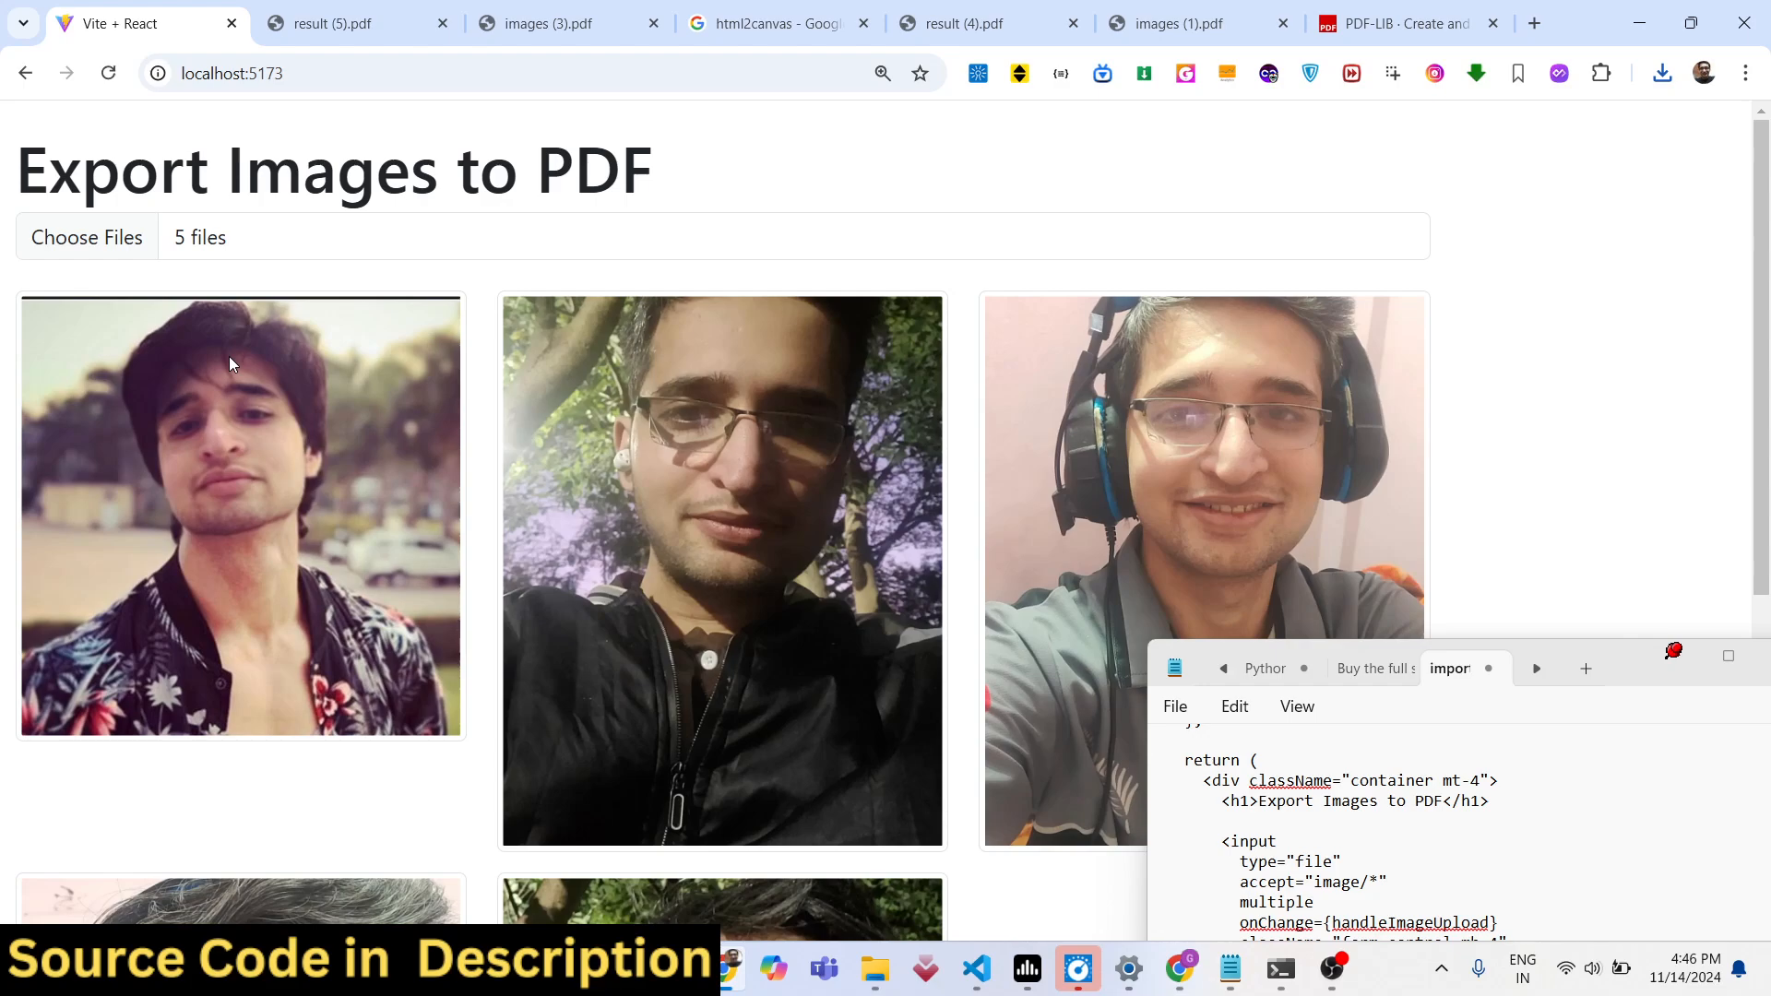
mouse_move(780, 21)
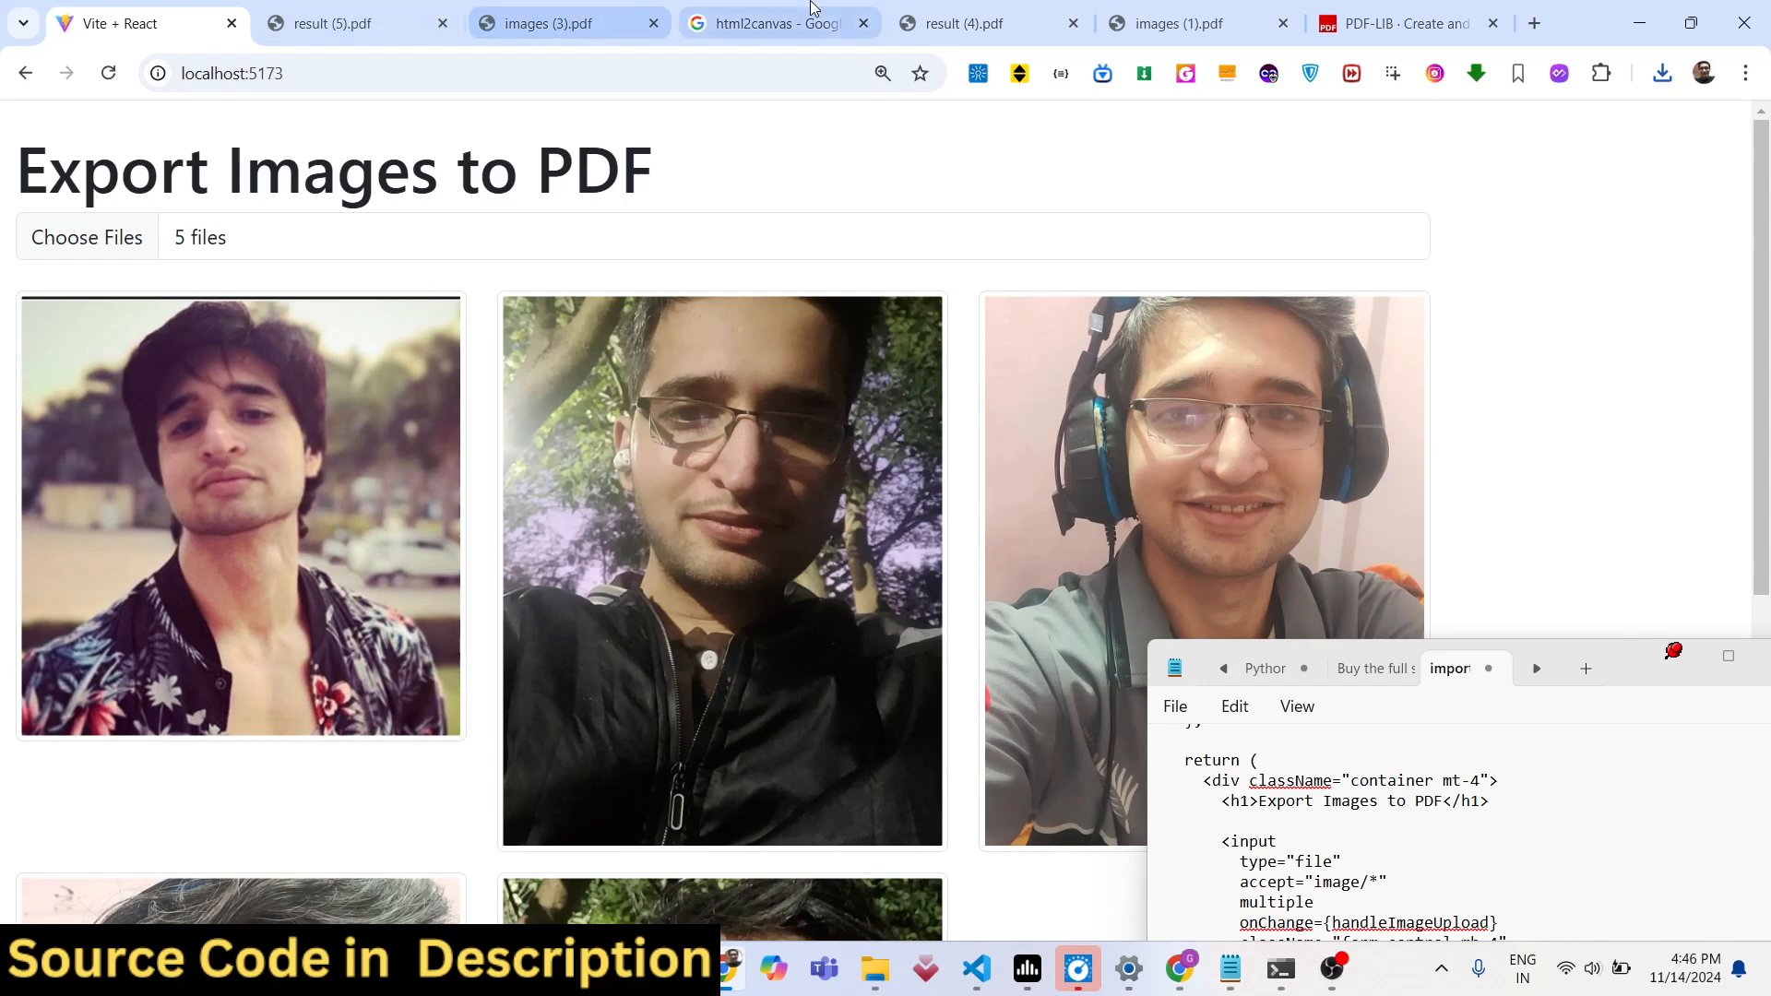
mouse_move(1174, 22)
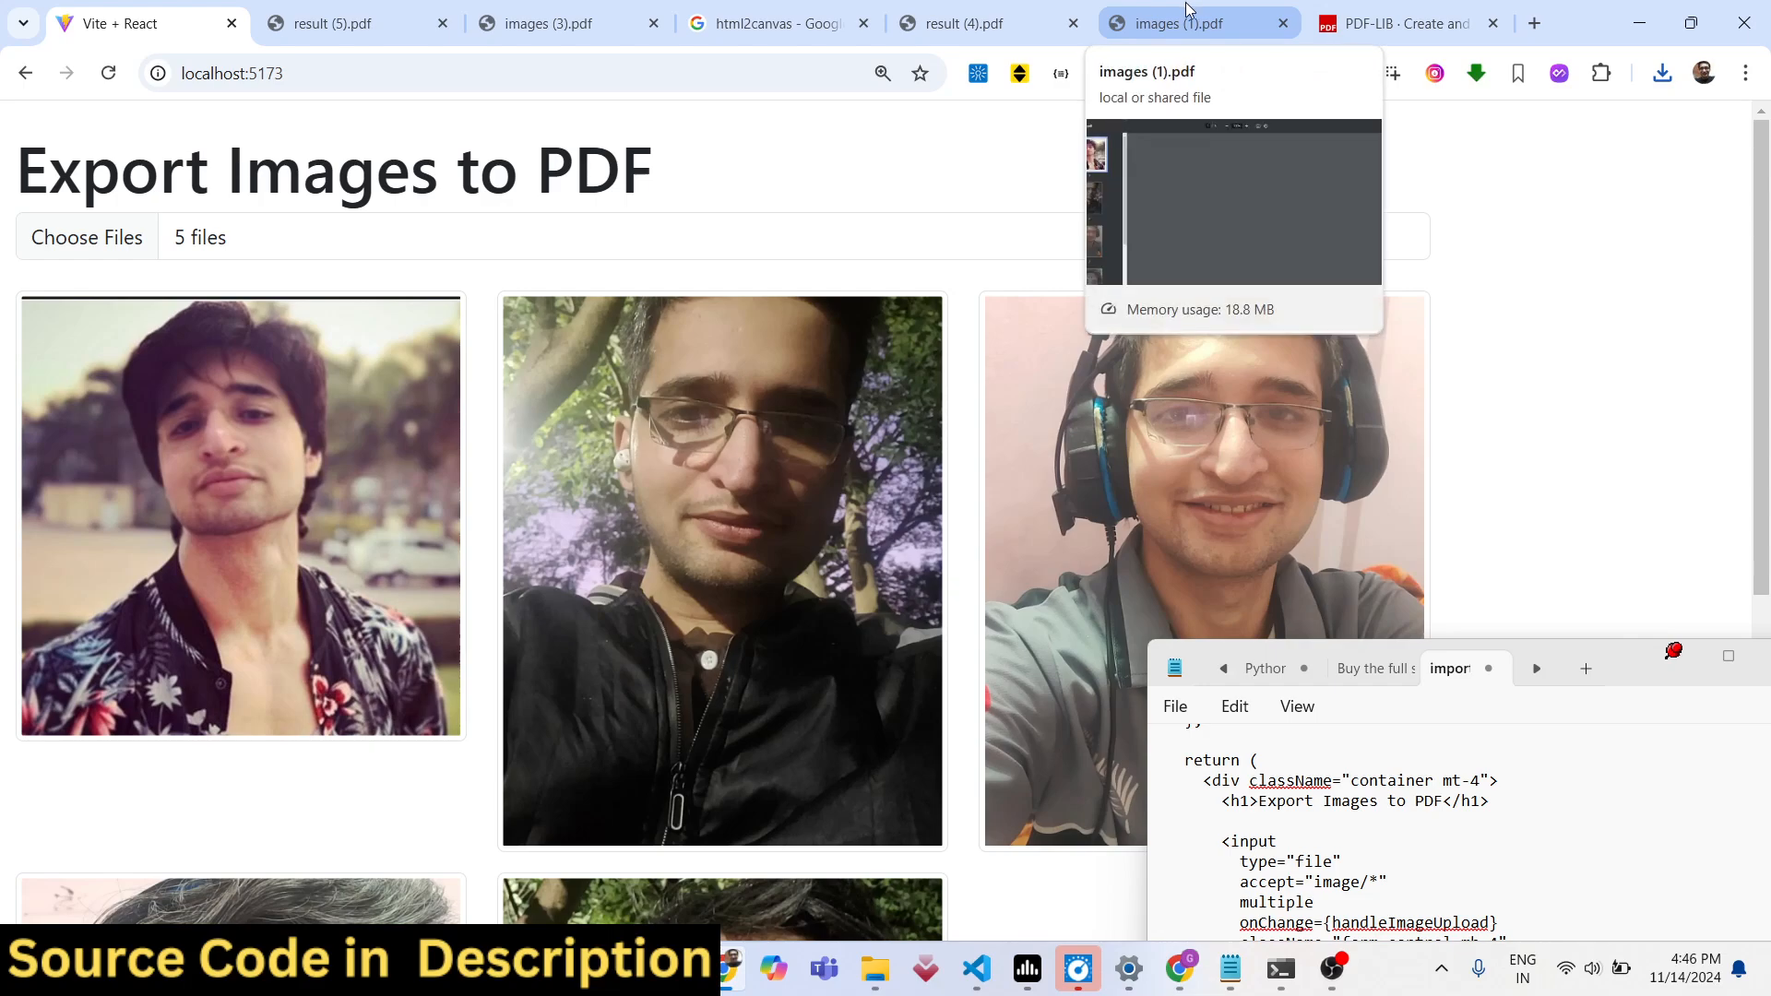
click(776, 22)
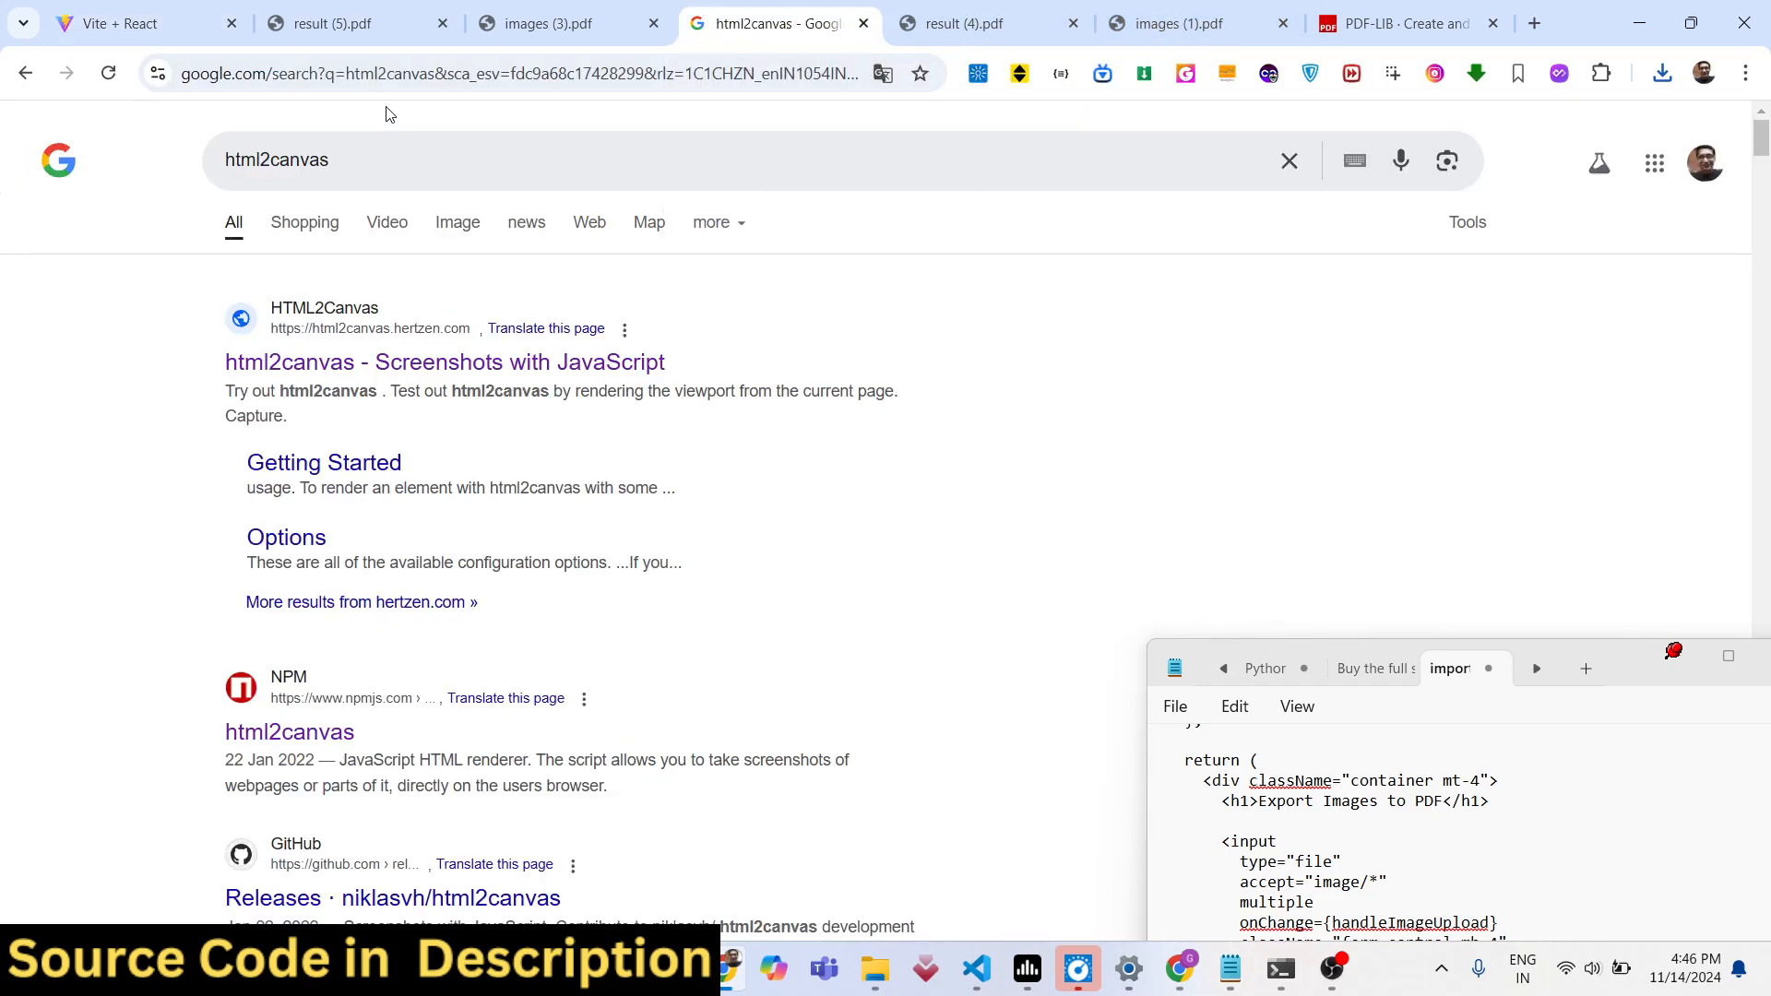
click(141, 22)
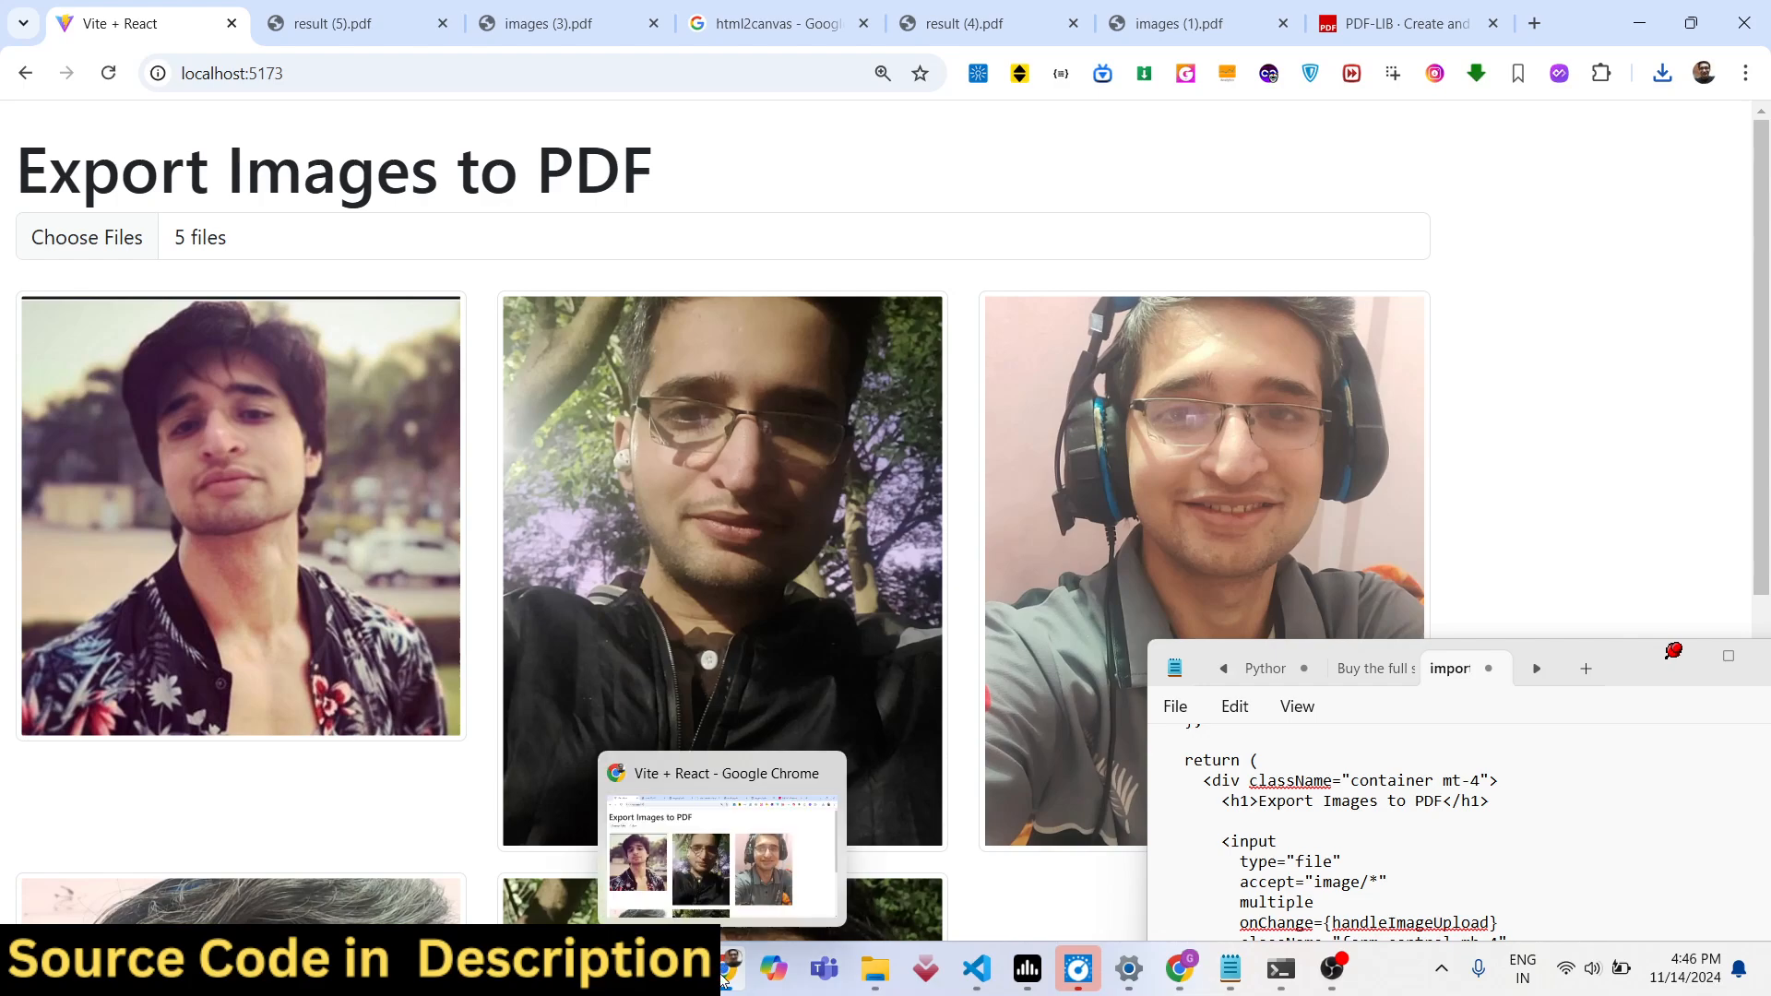
click(283, 71)
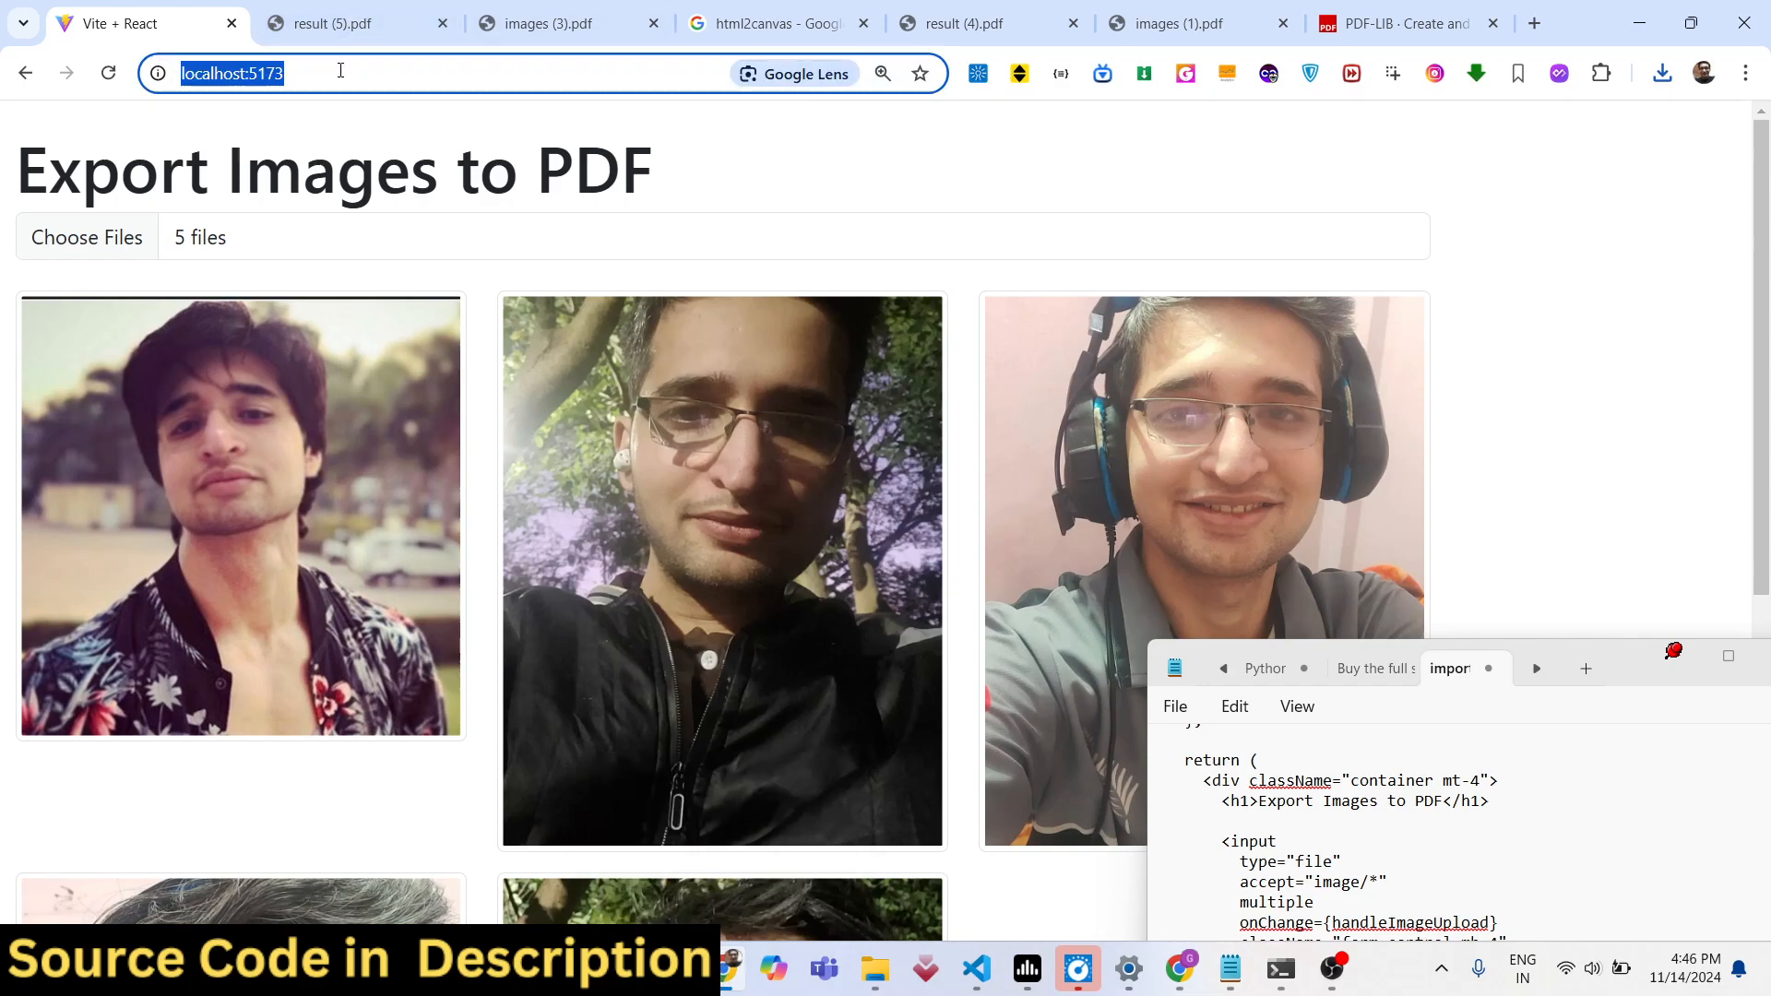